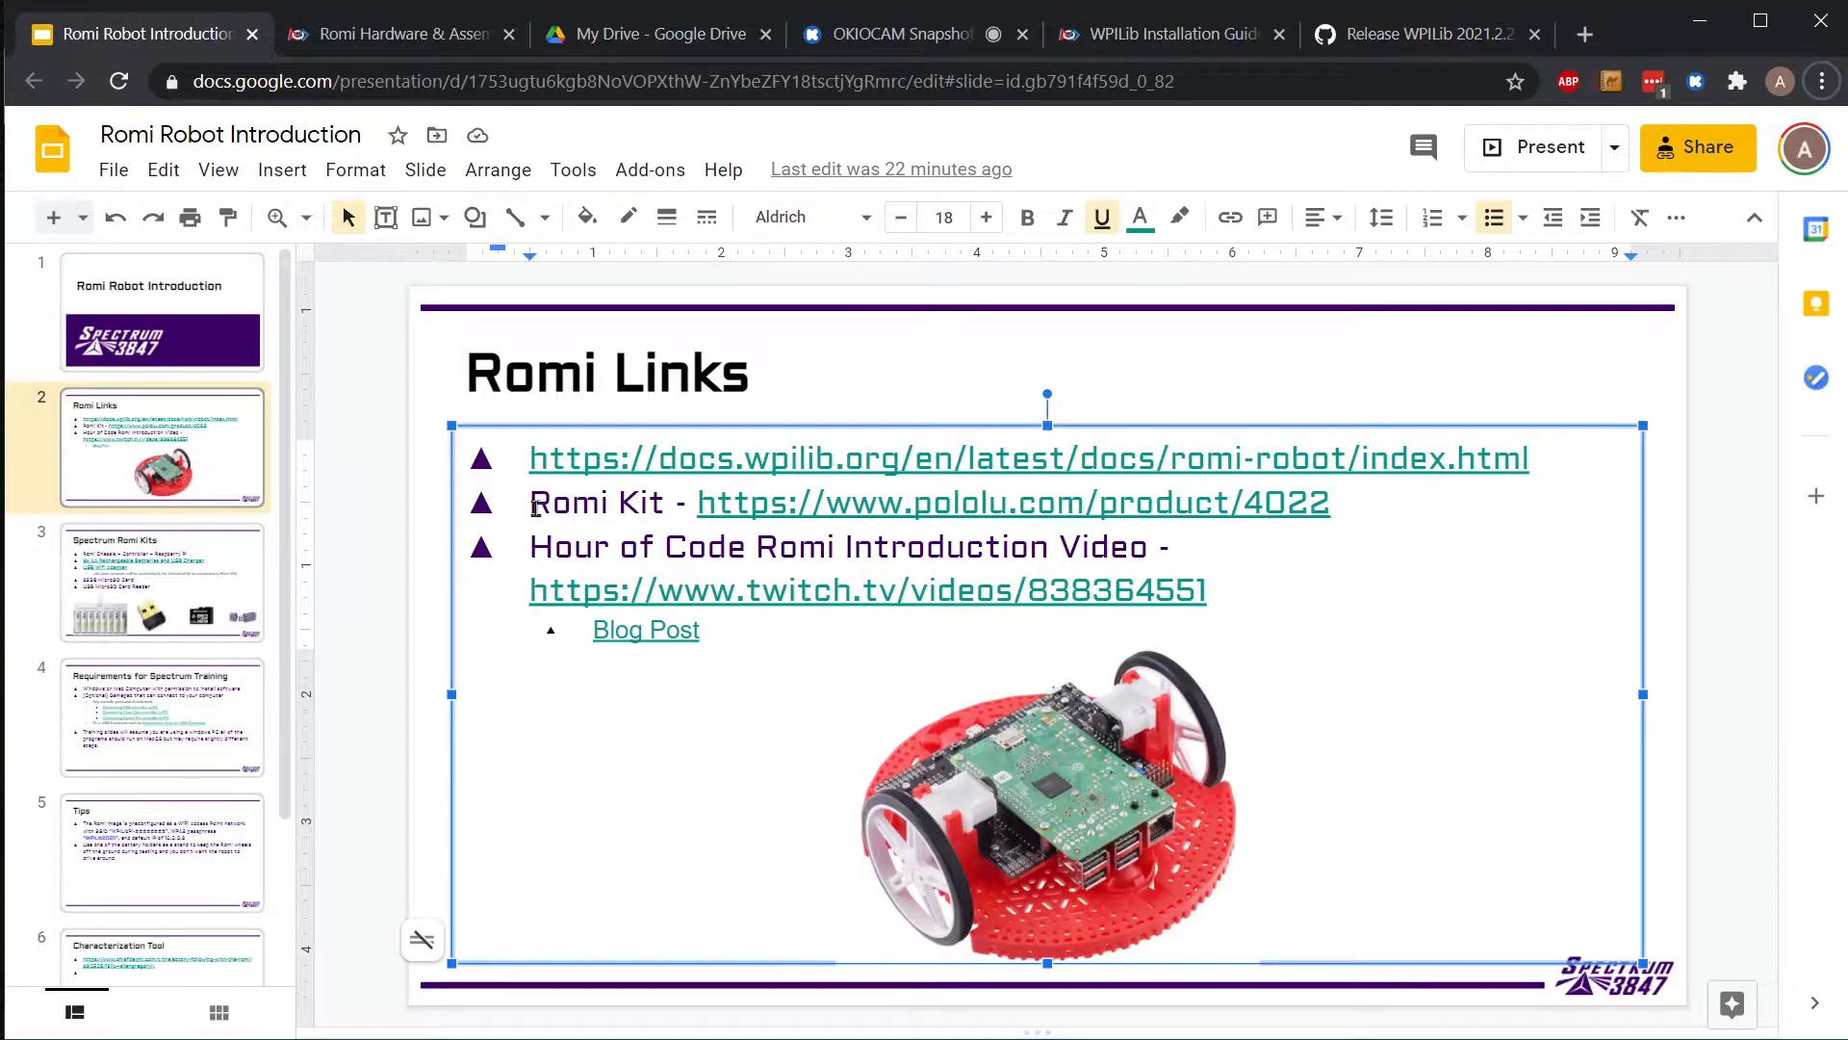
mouse_move(439, 522)
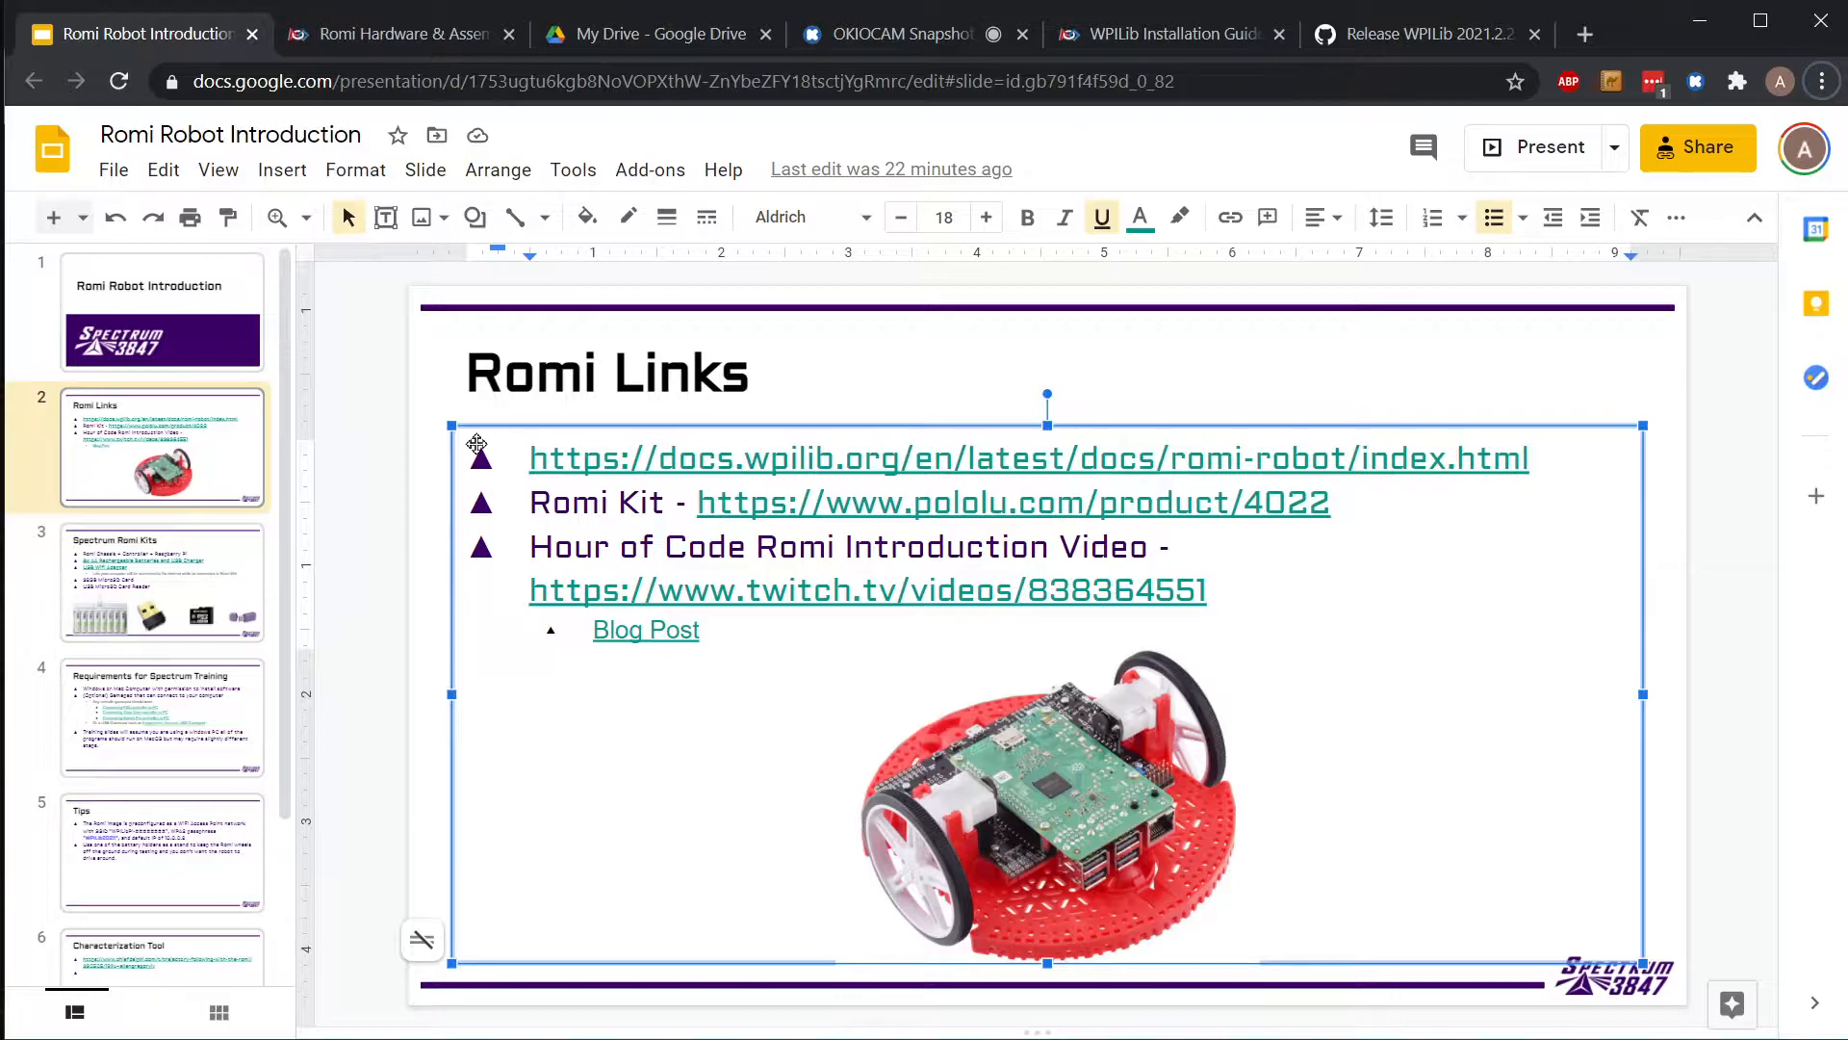
mouse_move(352, 426)
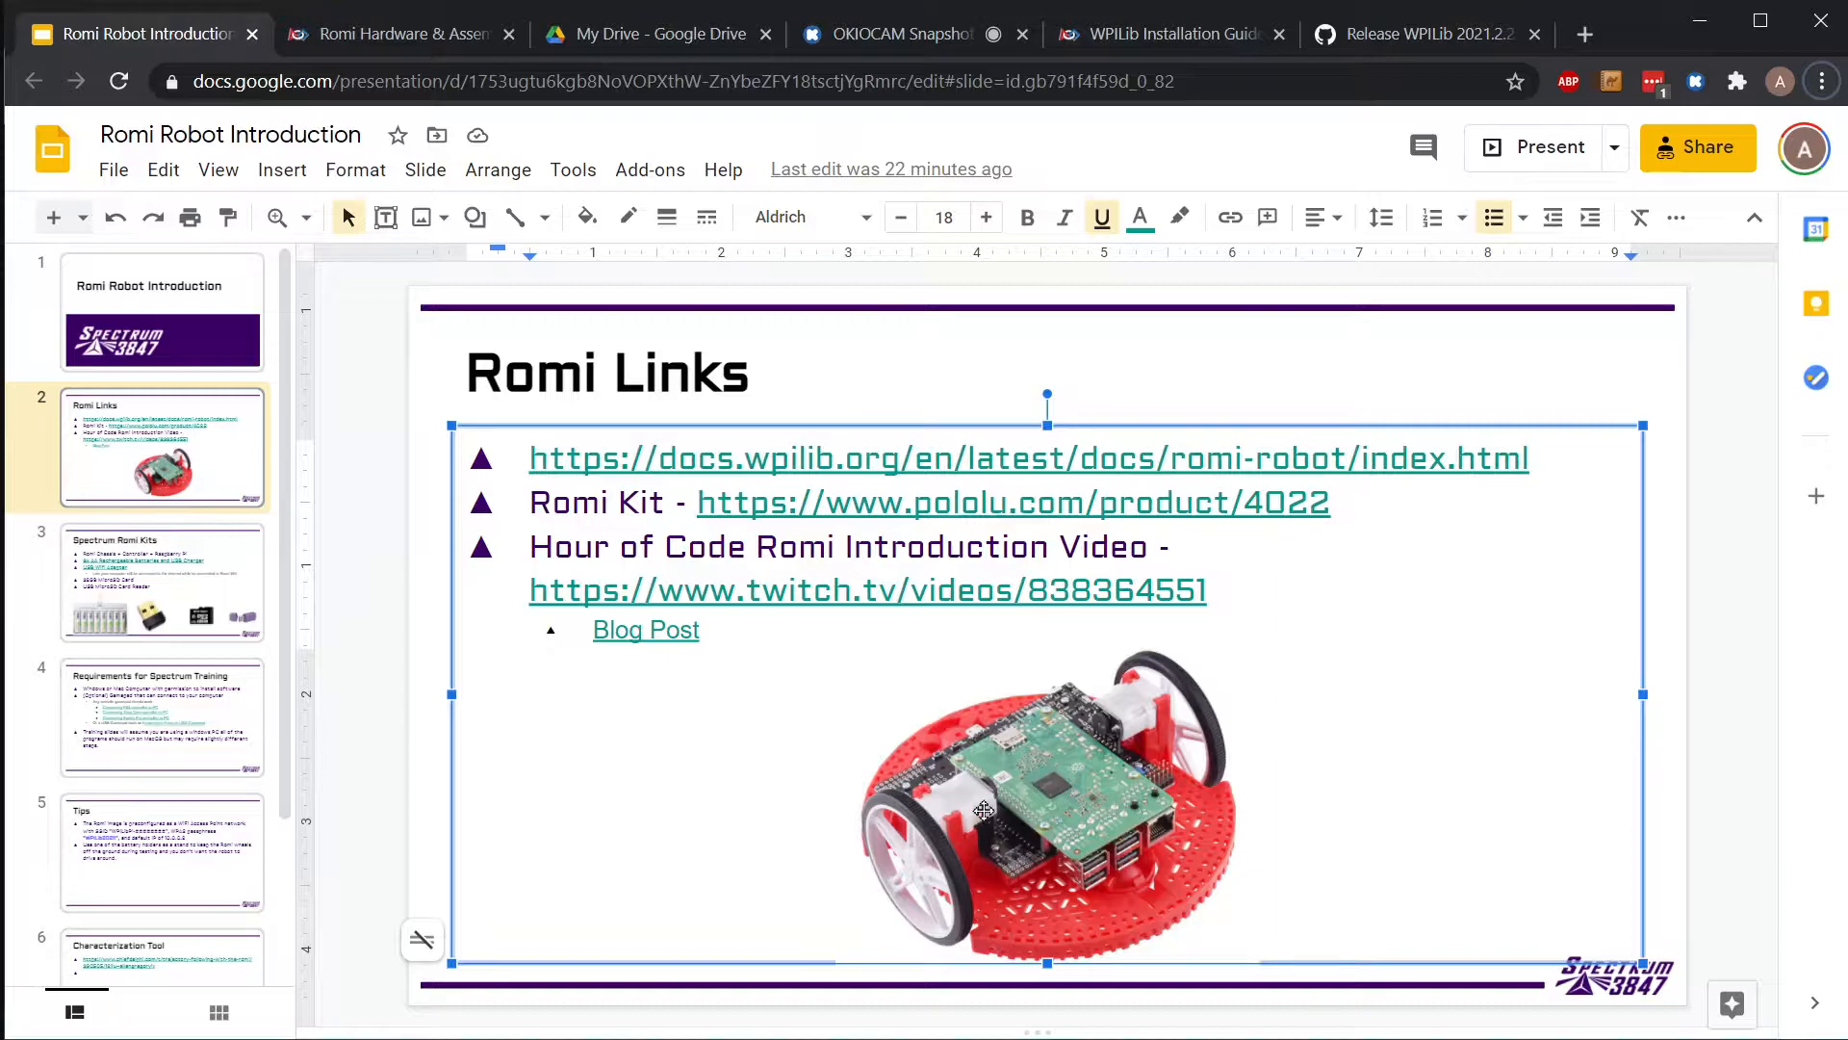
mouse_move(1051, 846)
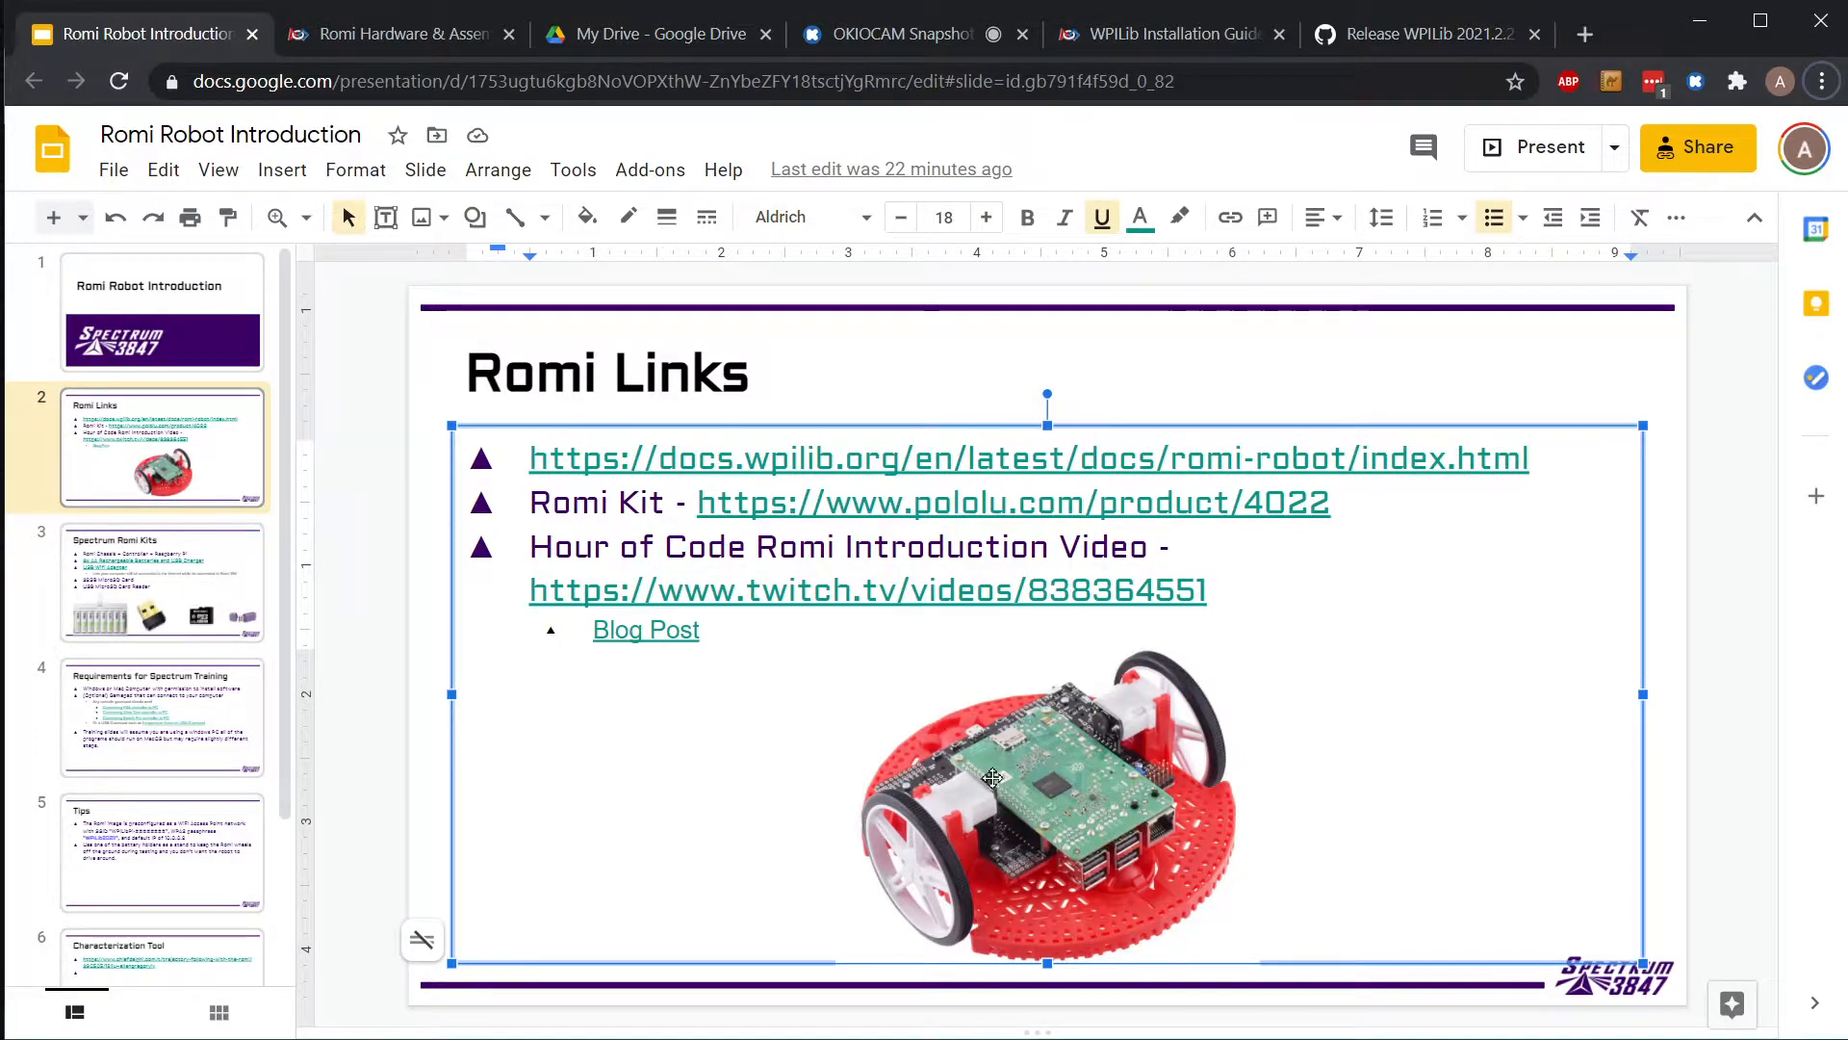
mouse_move(993, 882)
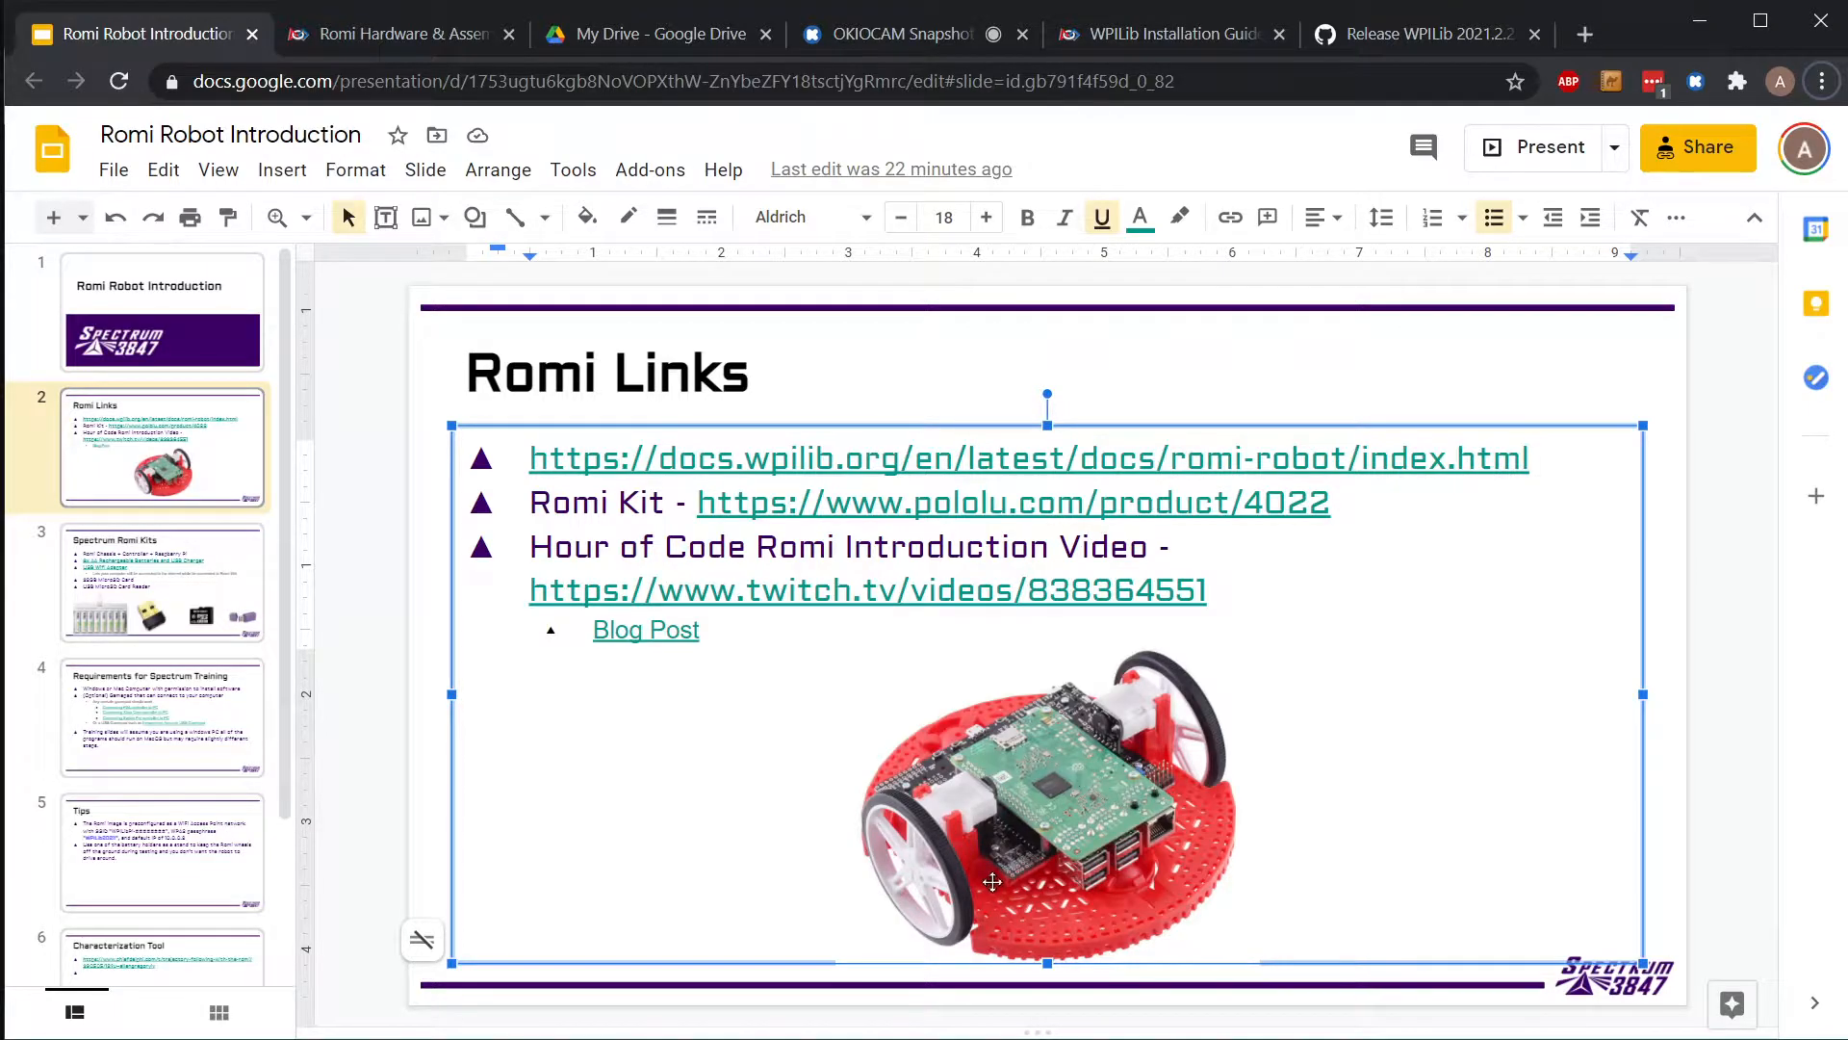
- Show slide 3, Spectrum Romi Kits, with its chassis, batteries, WiFi adapter and MicroSD items
click(162, 583)
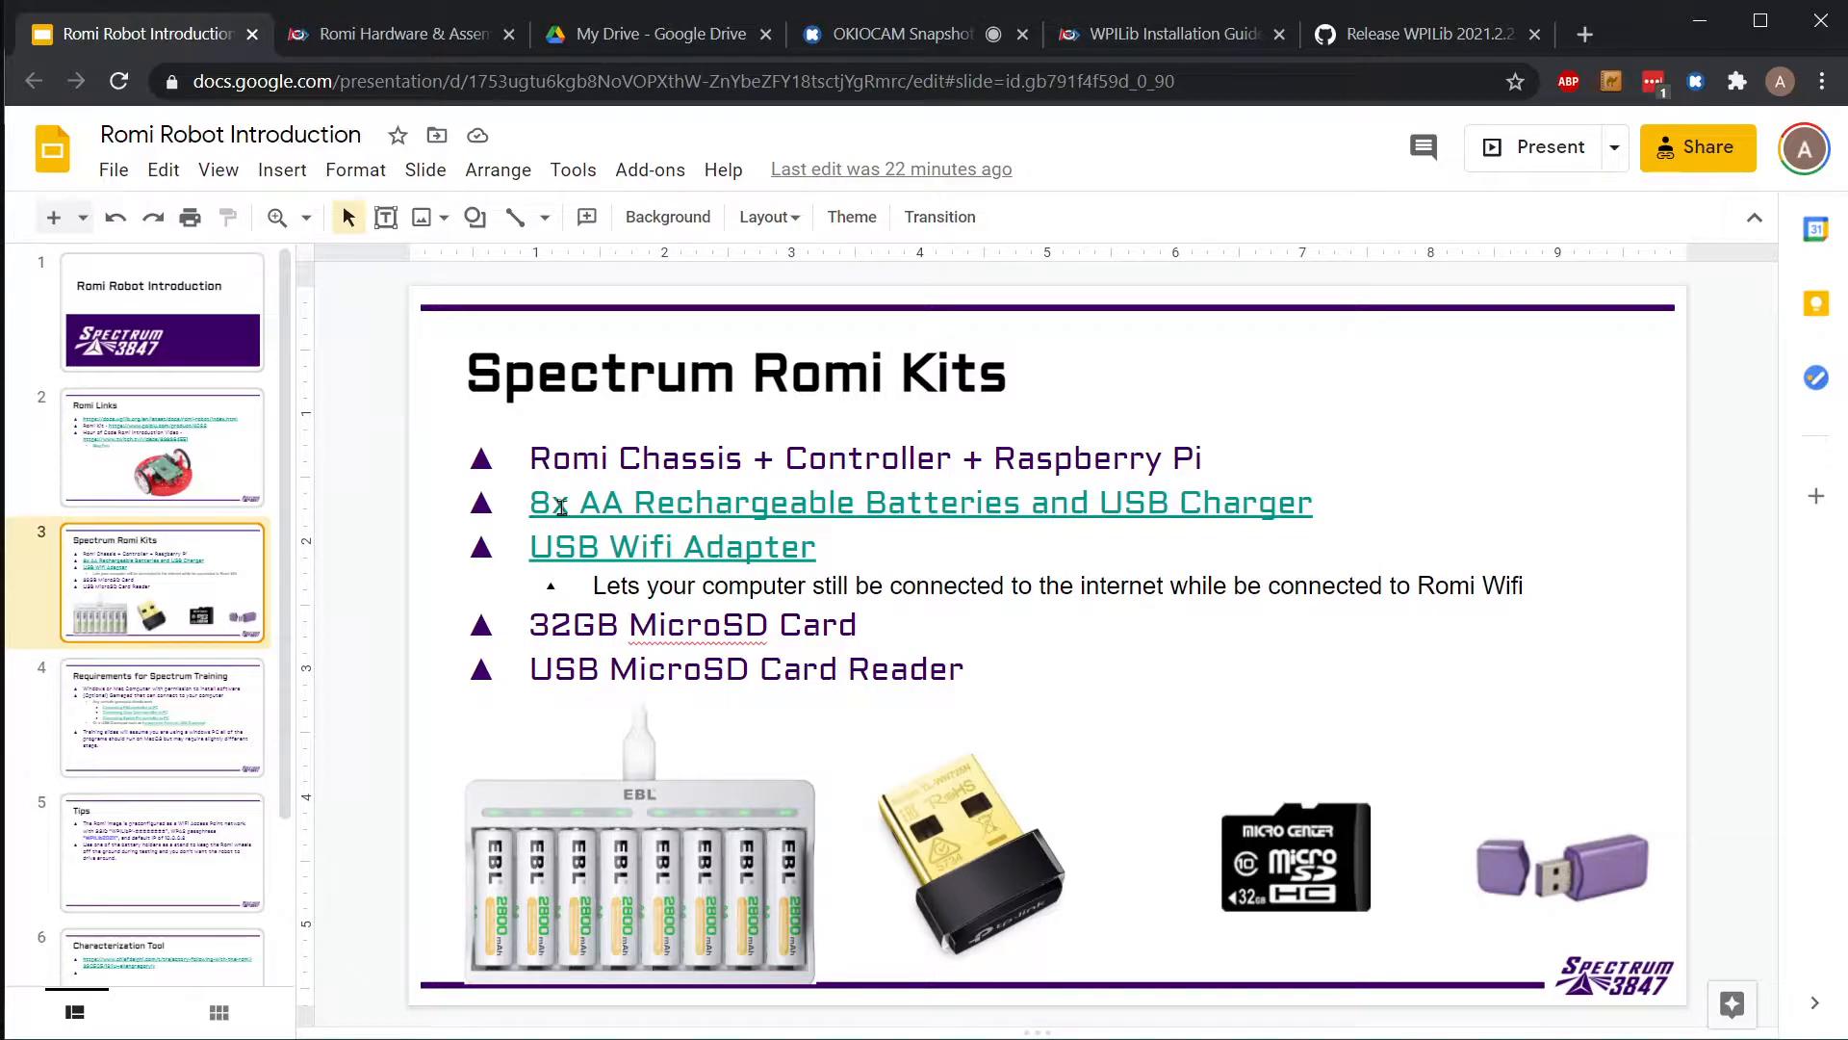
mouse_move(935, 531)
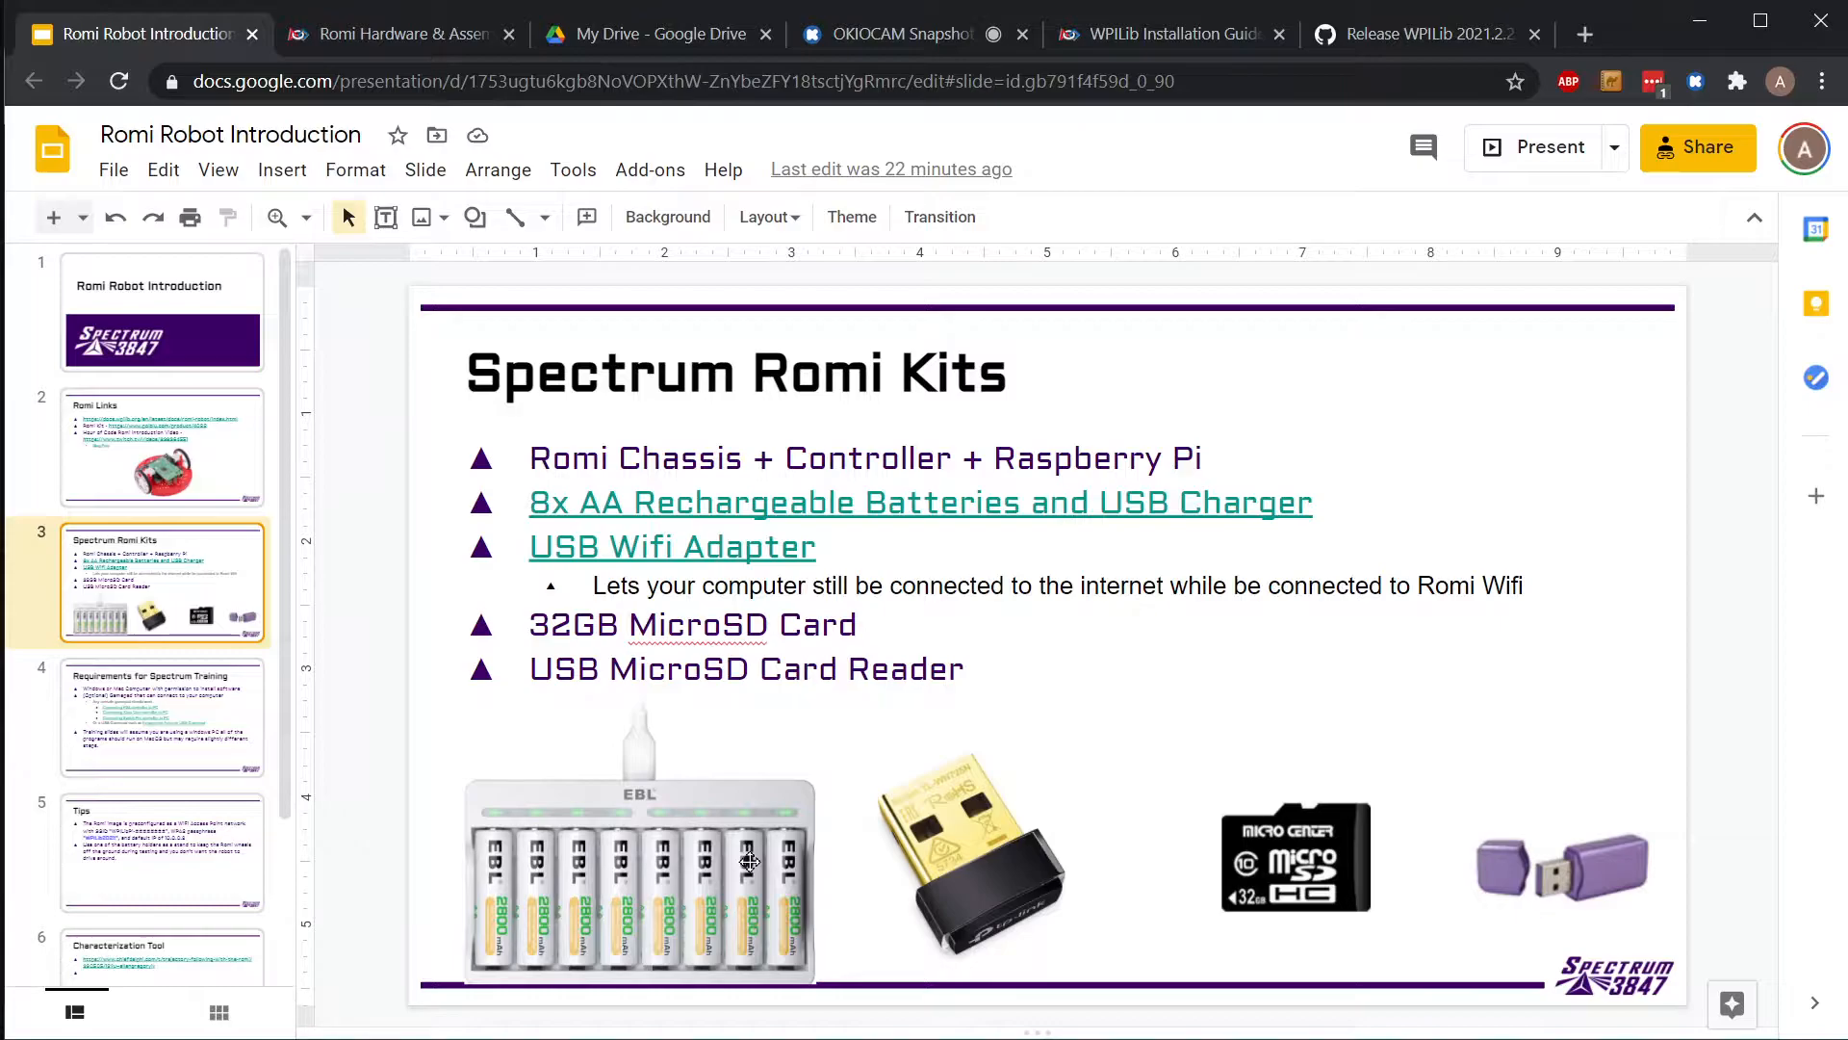
mouse_move(655, 892)
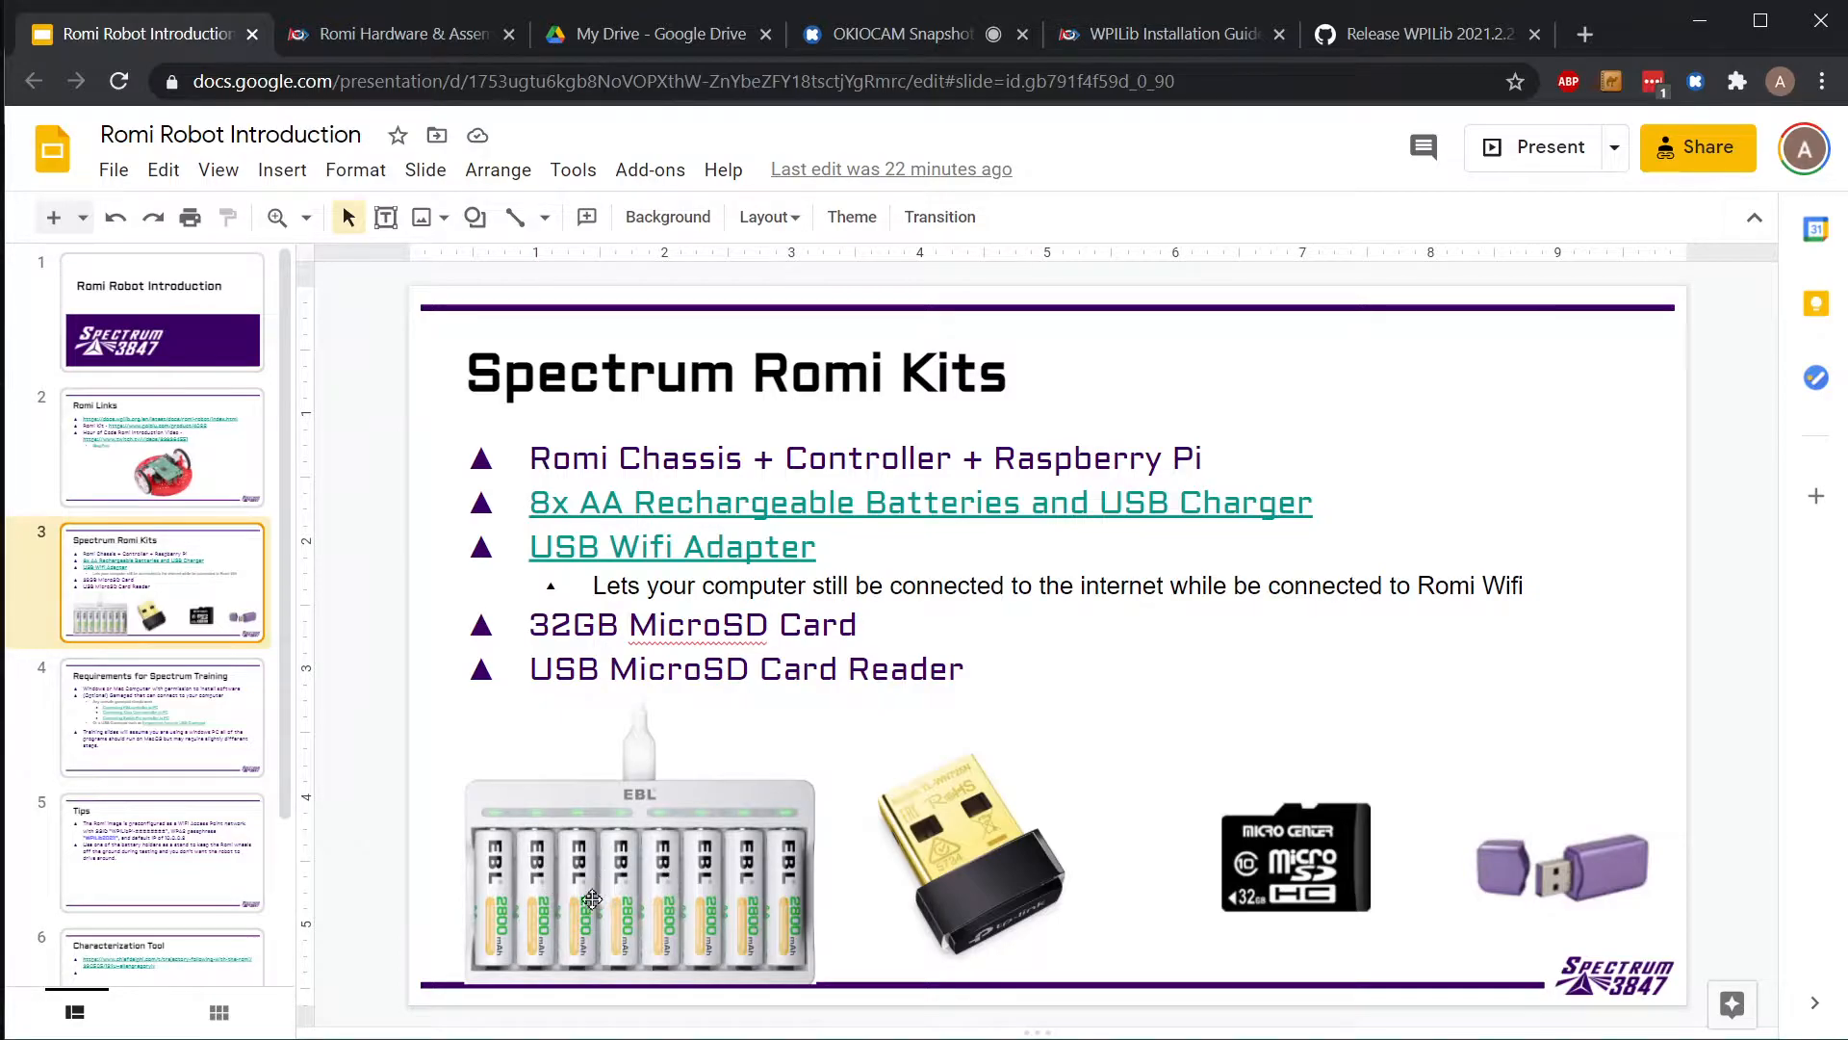
mouse_move(467, 882)
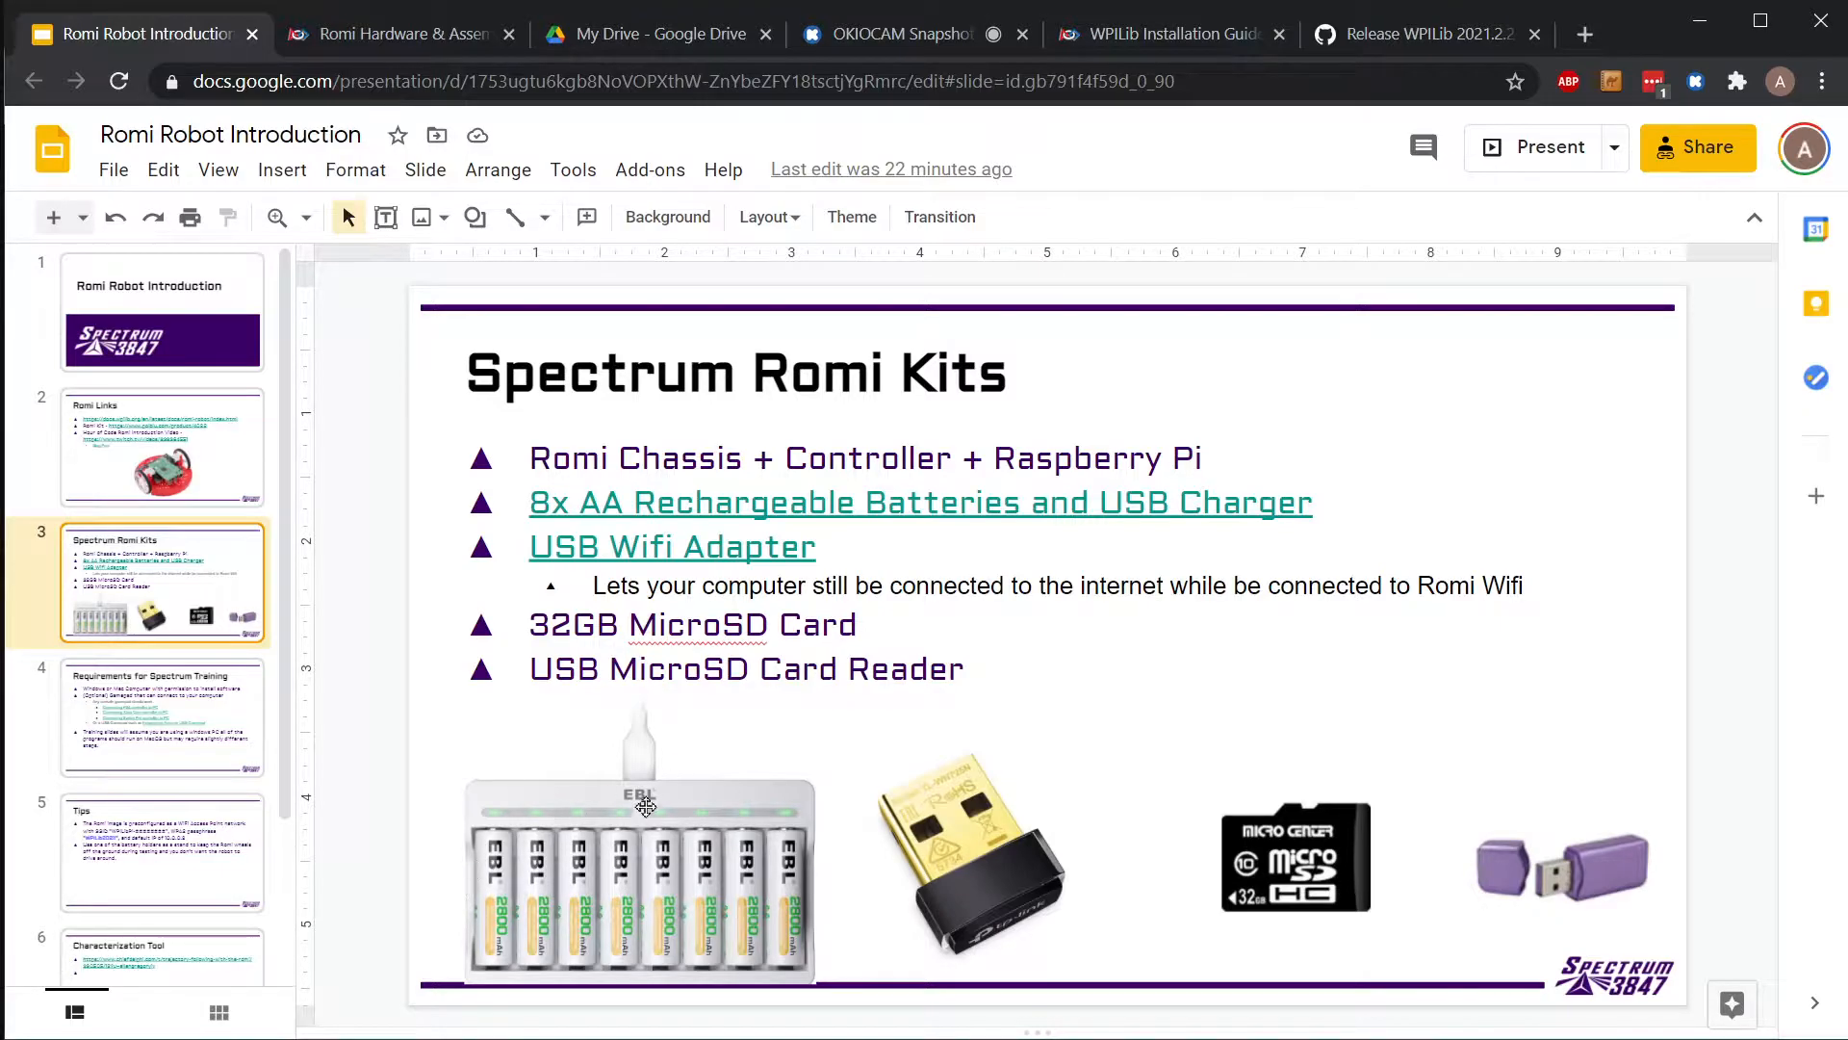
mouse_move(640, 789)
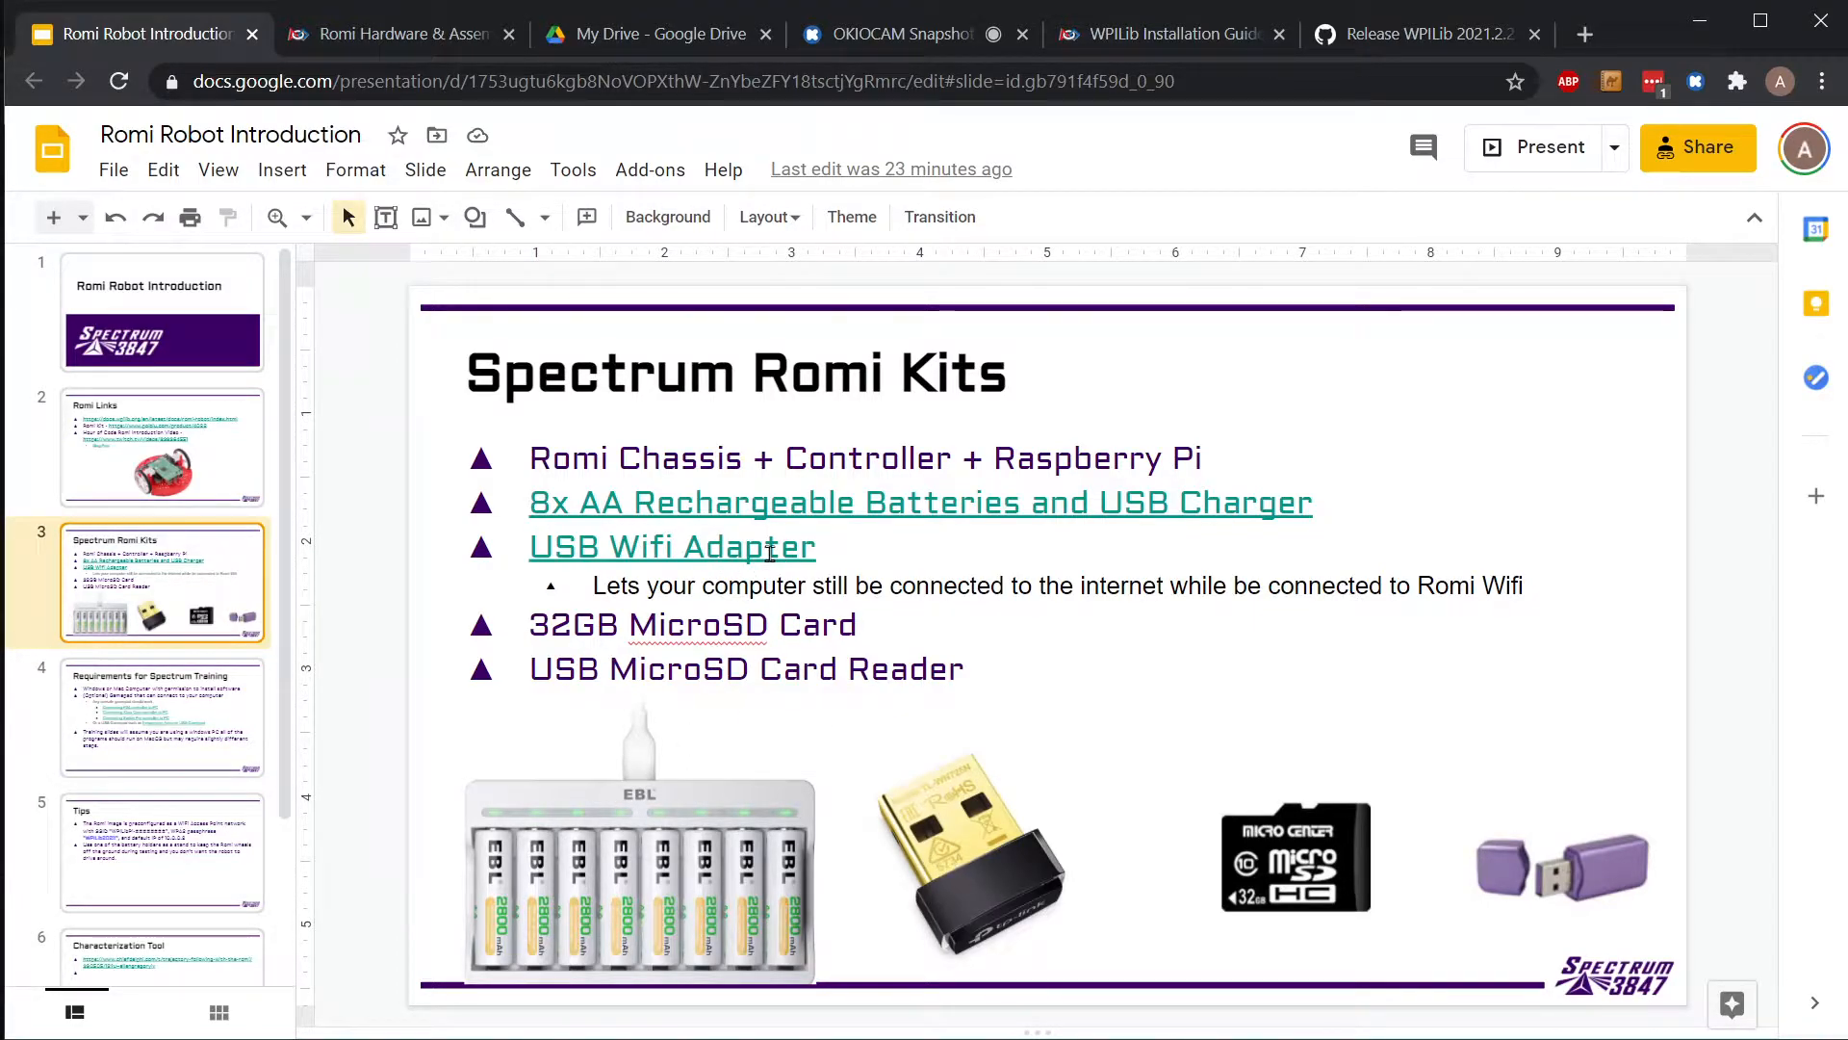
mouse_move(990, 861)
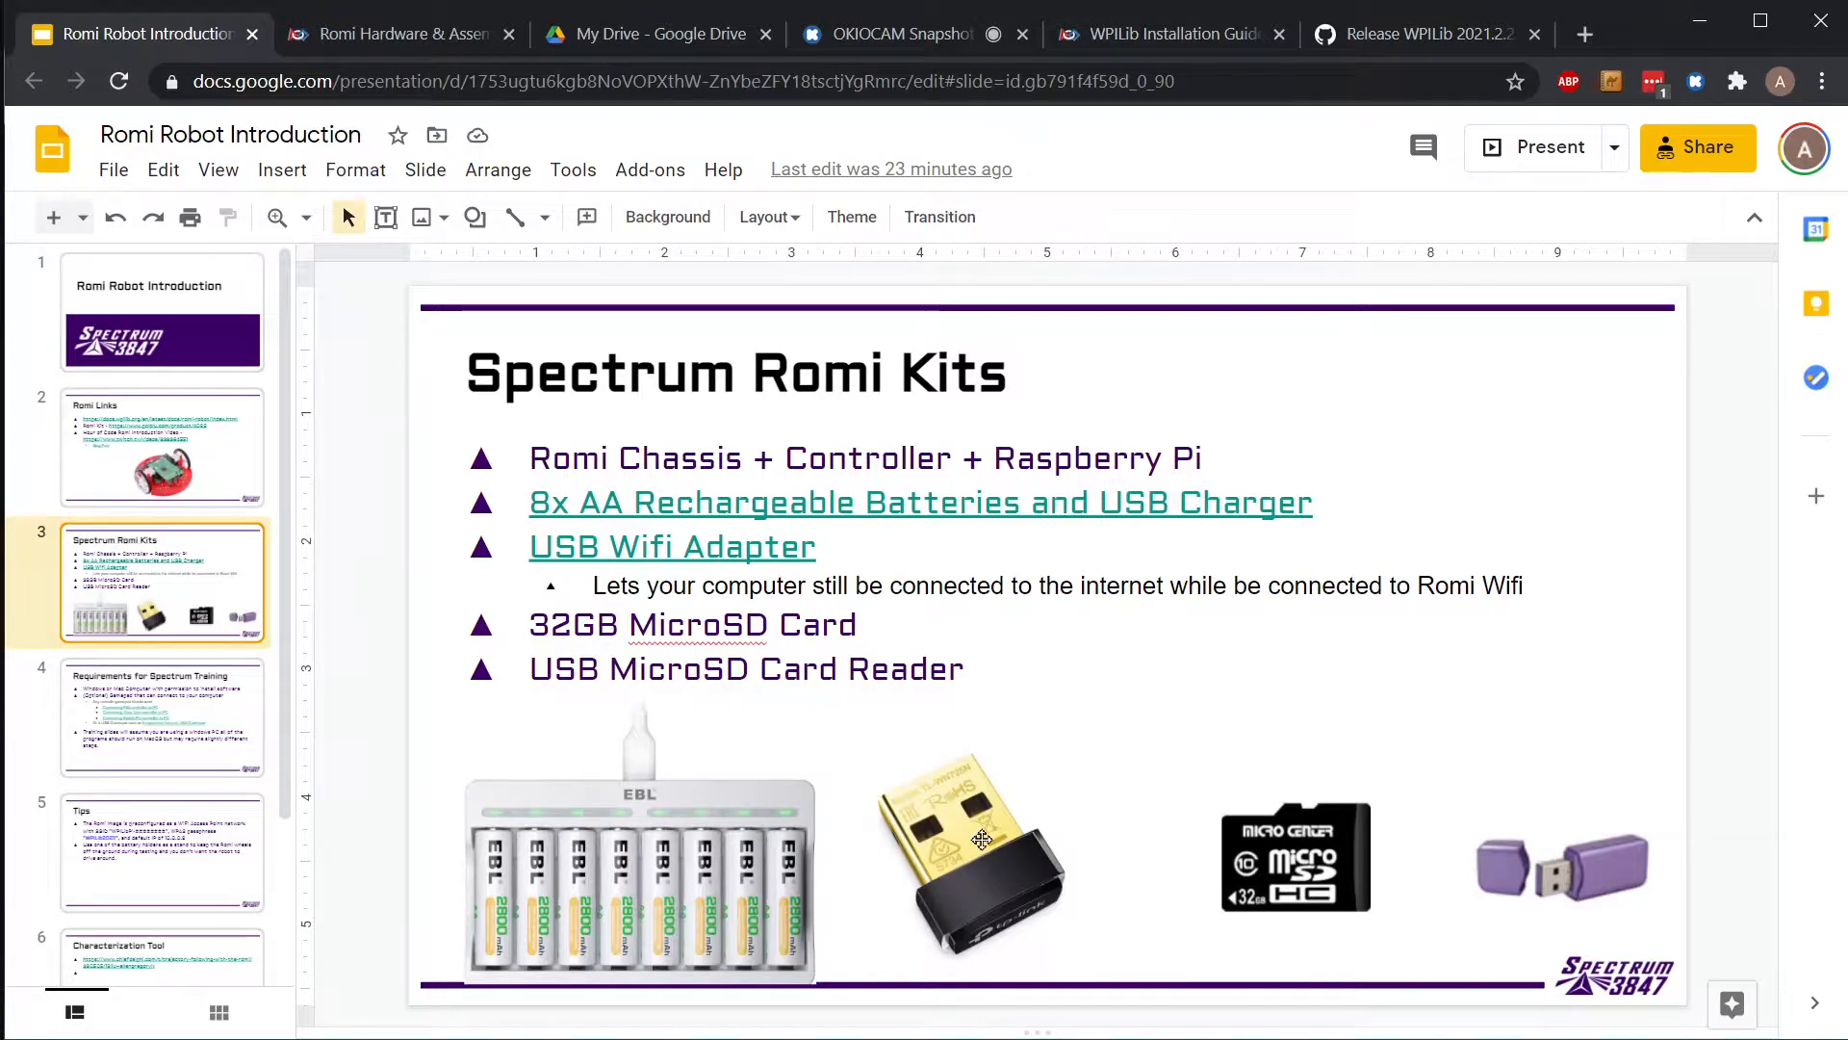
mouse_move(961, 849)
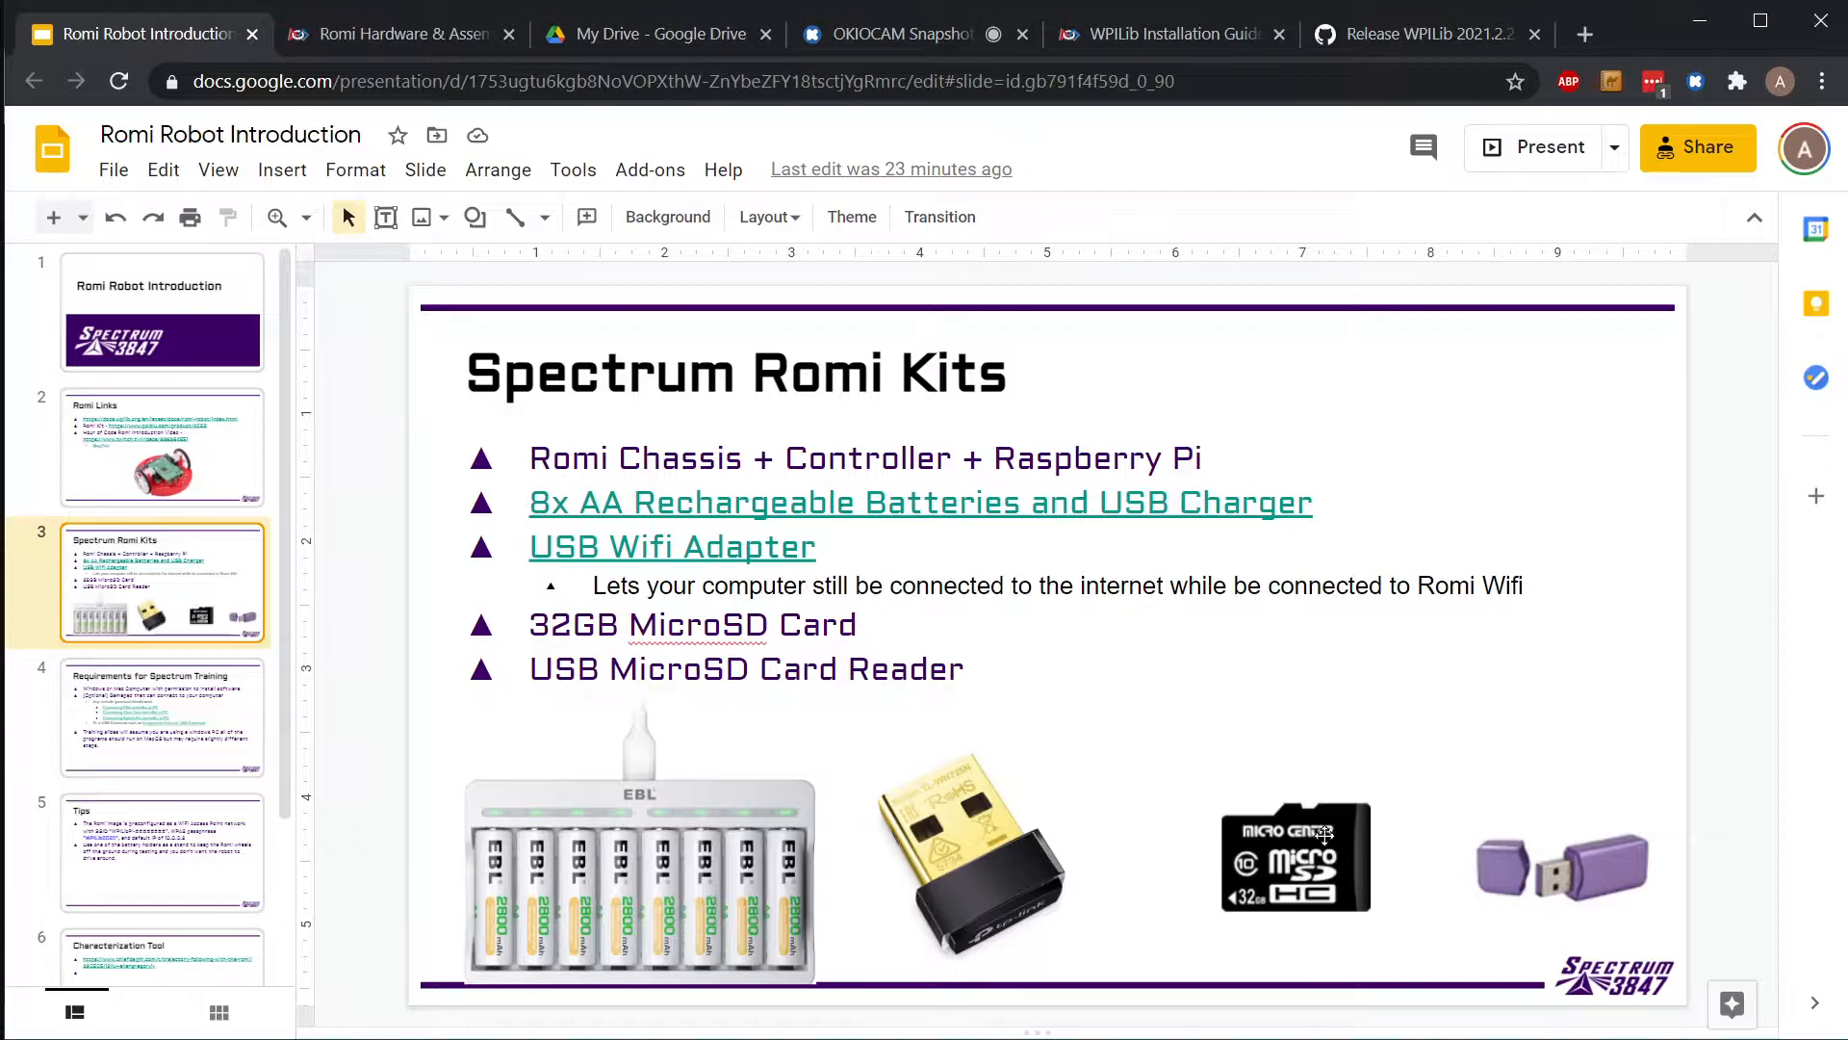
mouse_move(1593, 850)
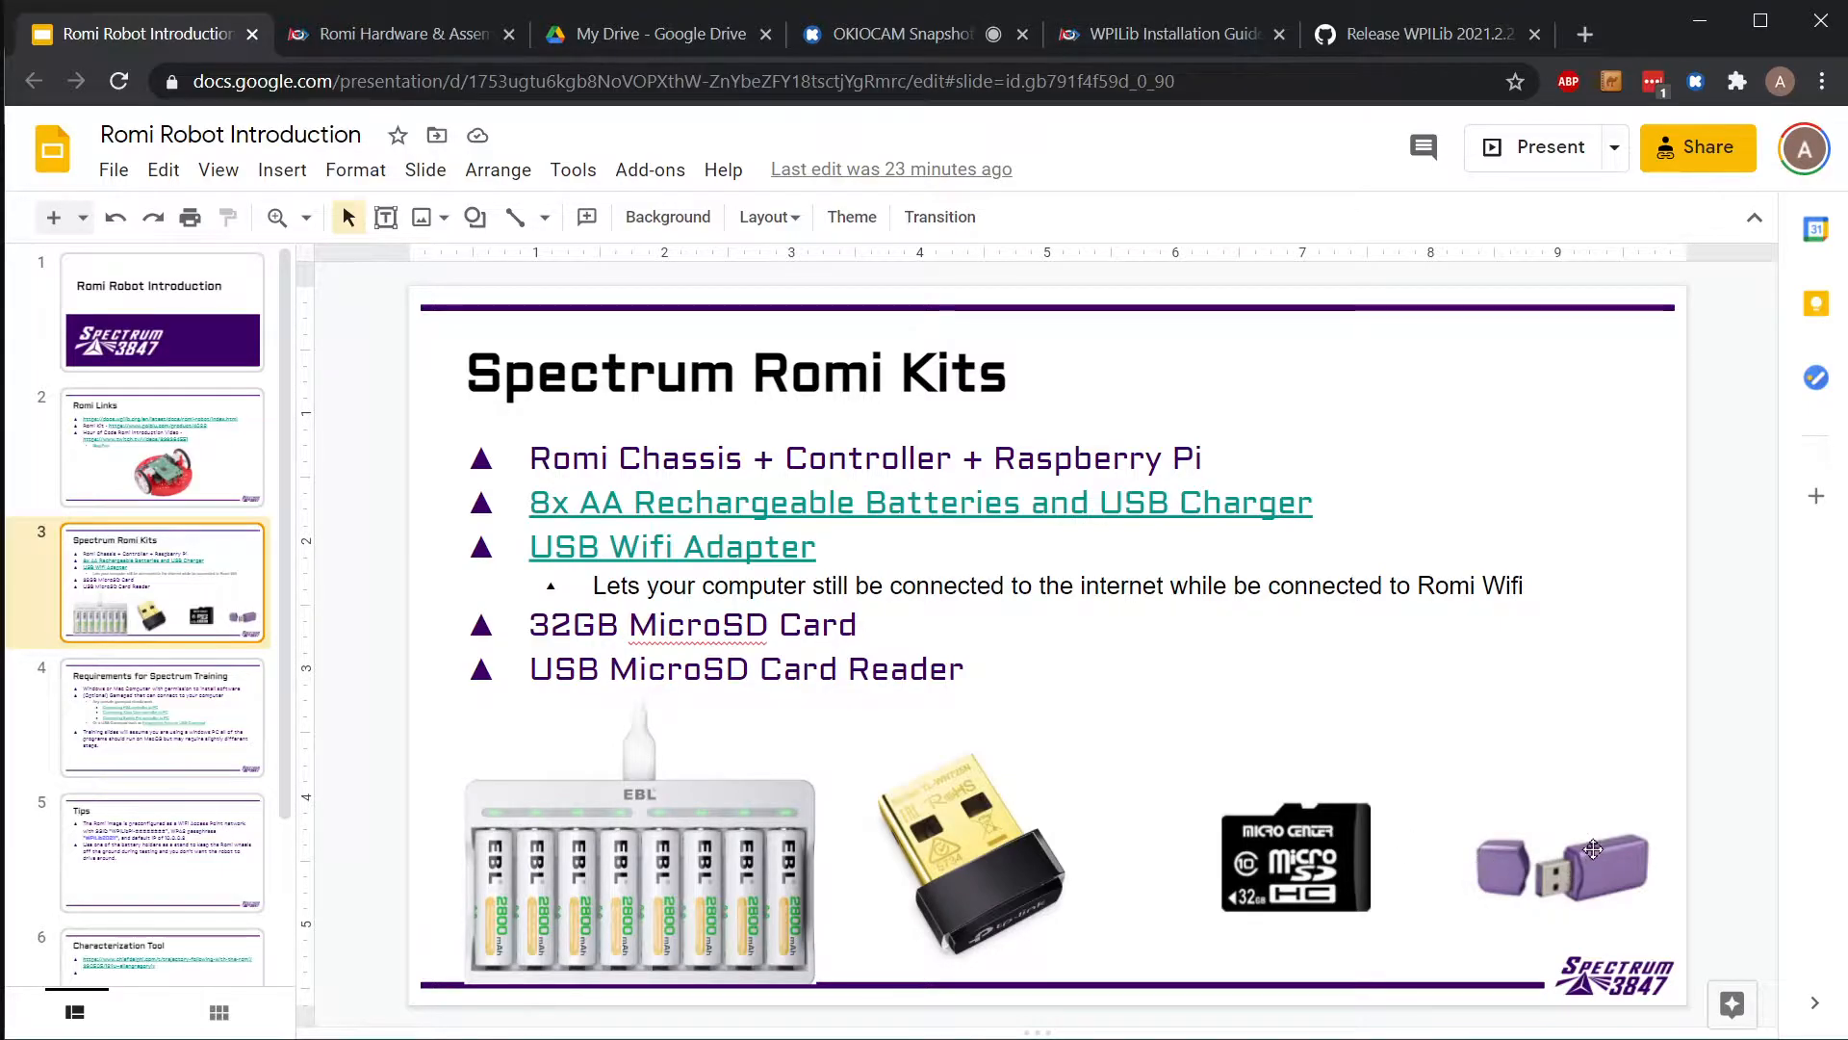
mouse_move(1323, 866)
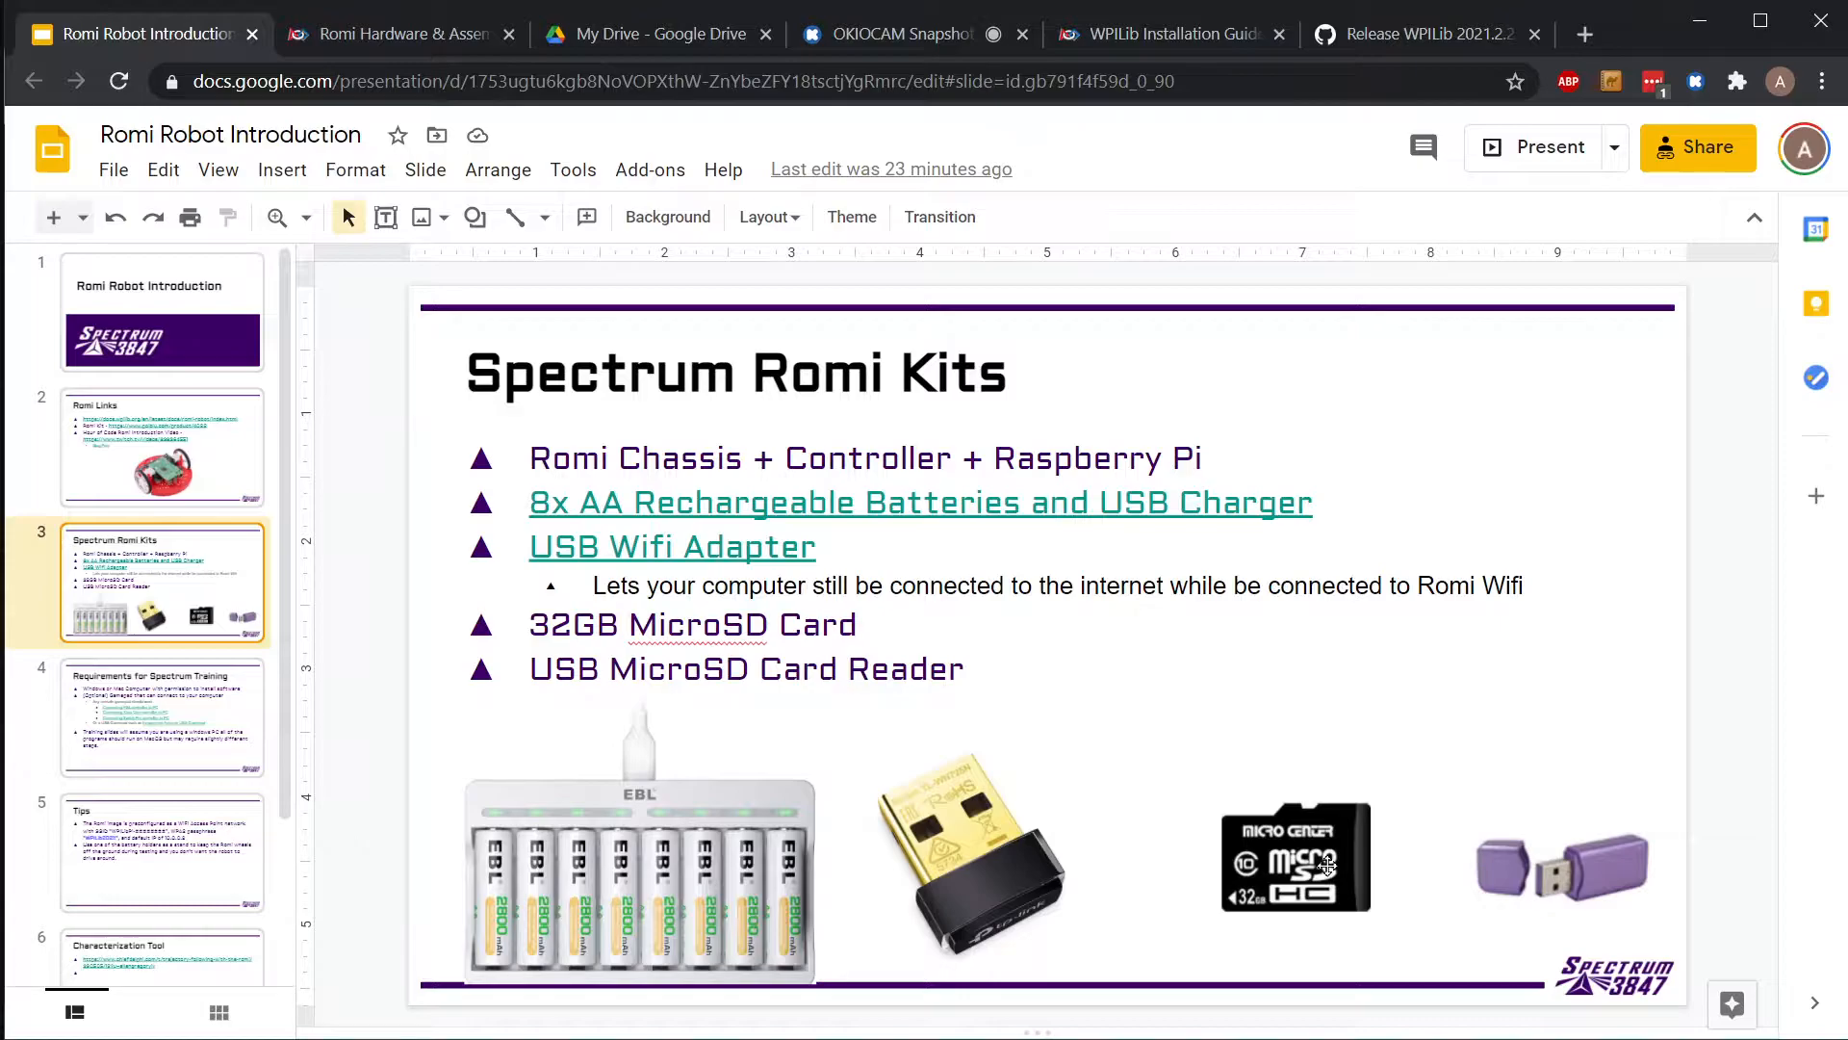
mouse_move(1283, 793)
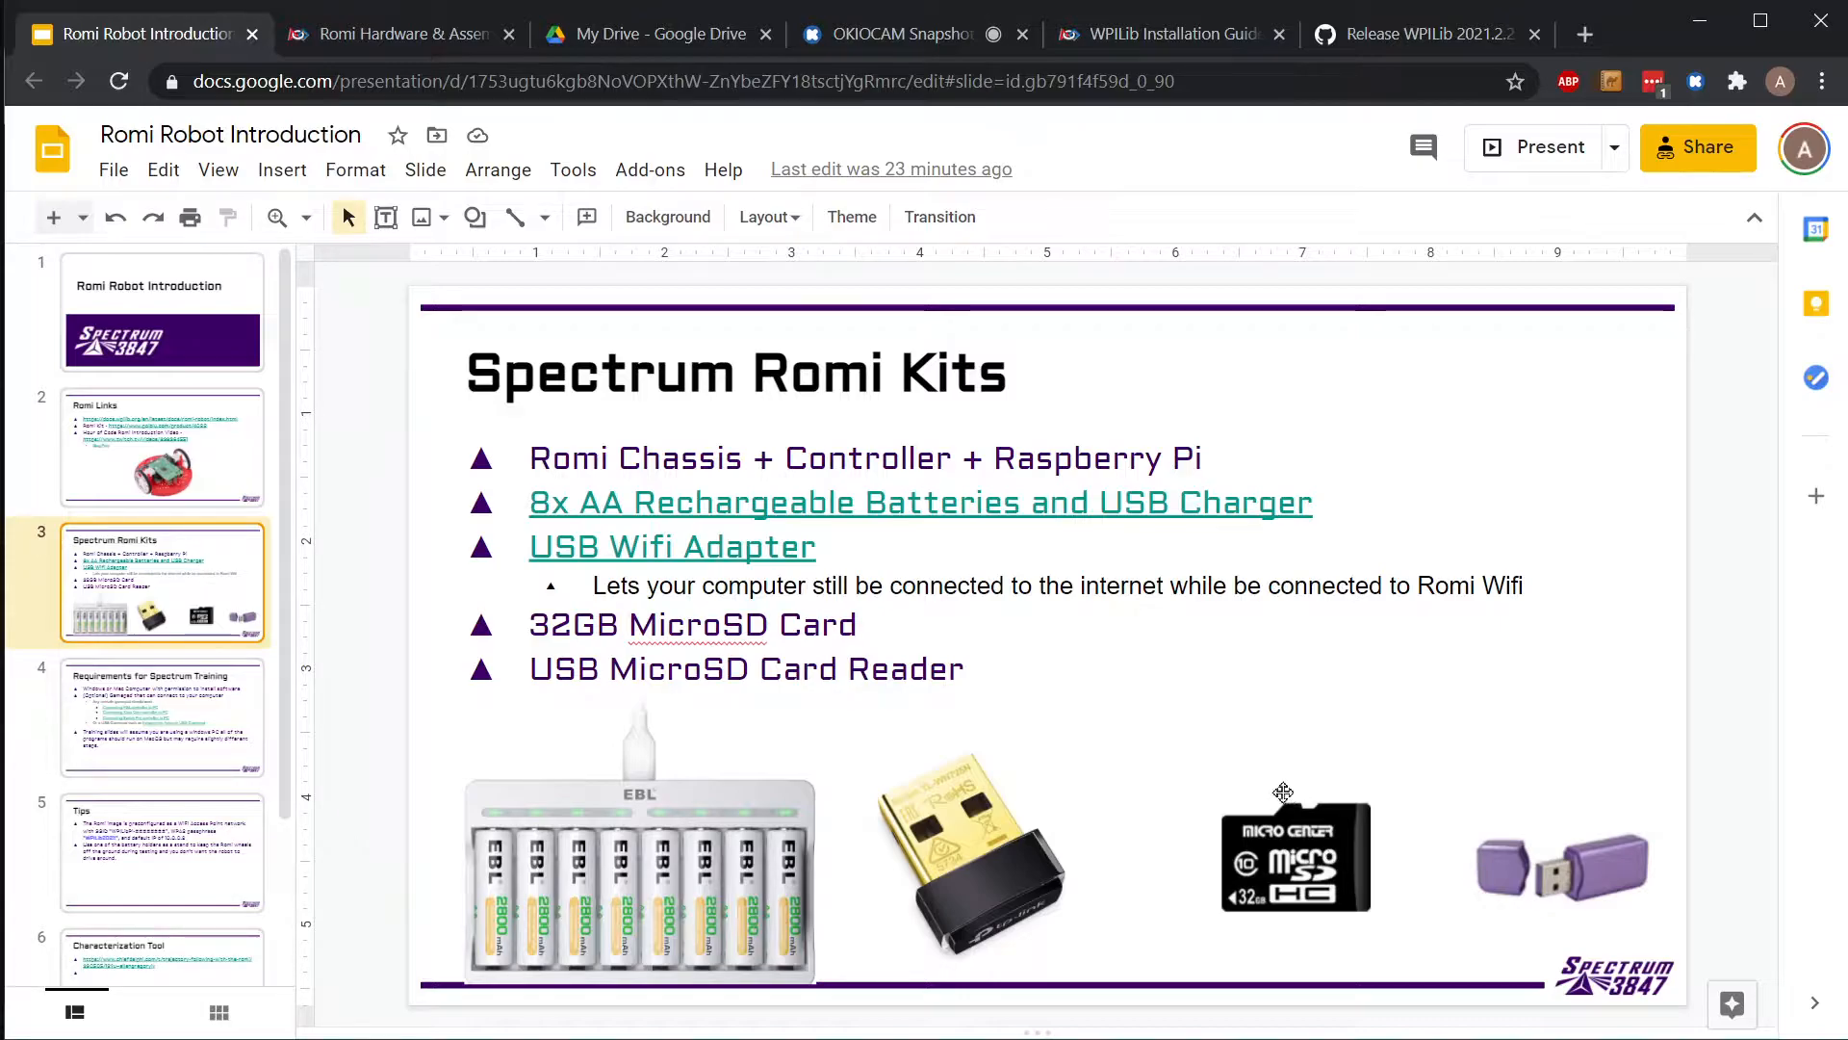
mouse_move(626, 702)
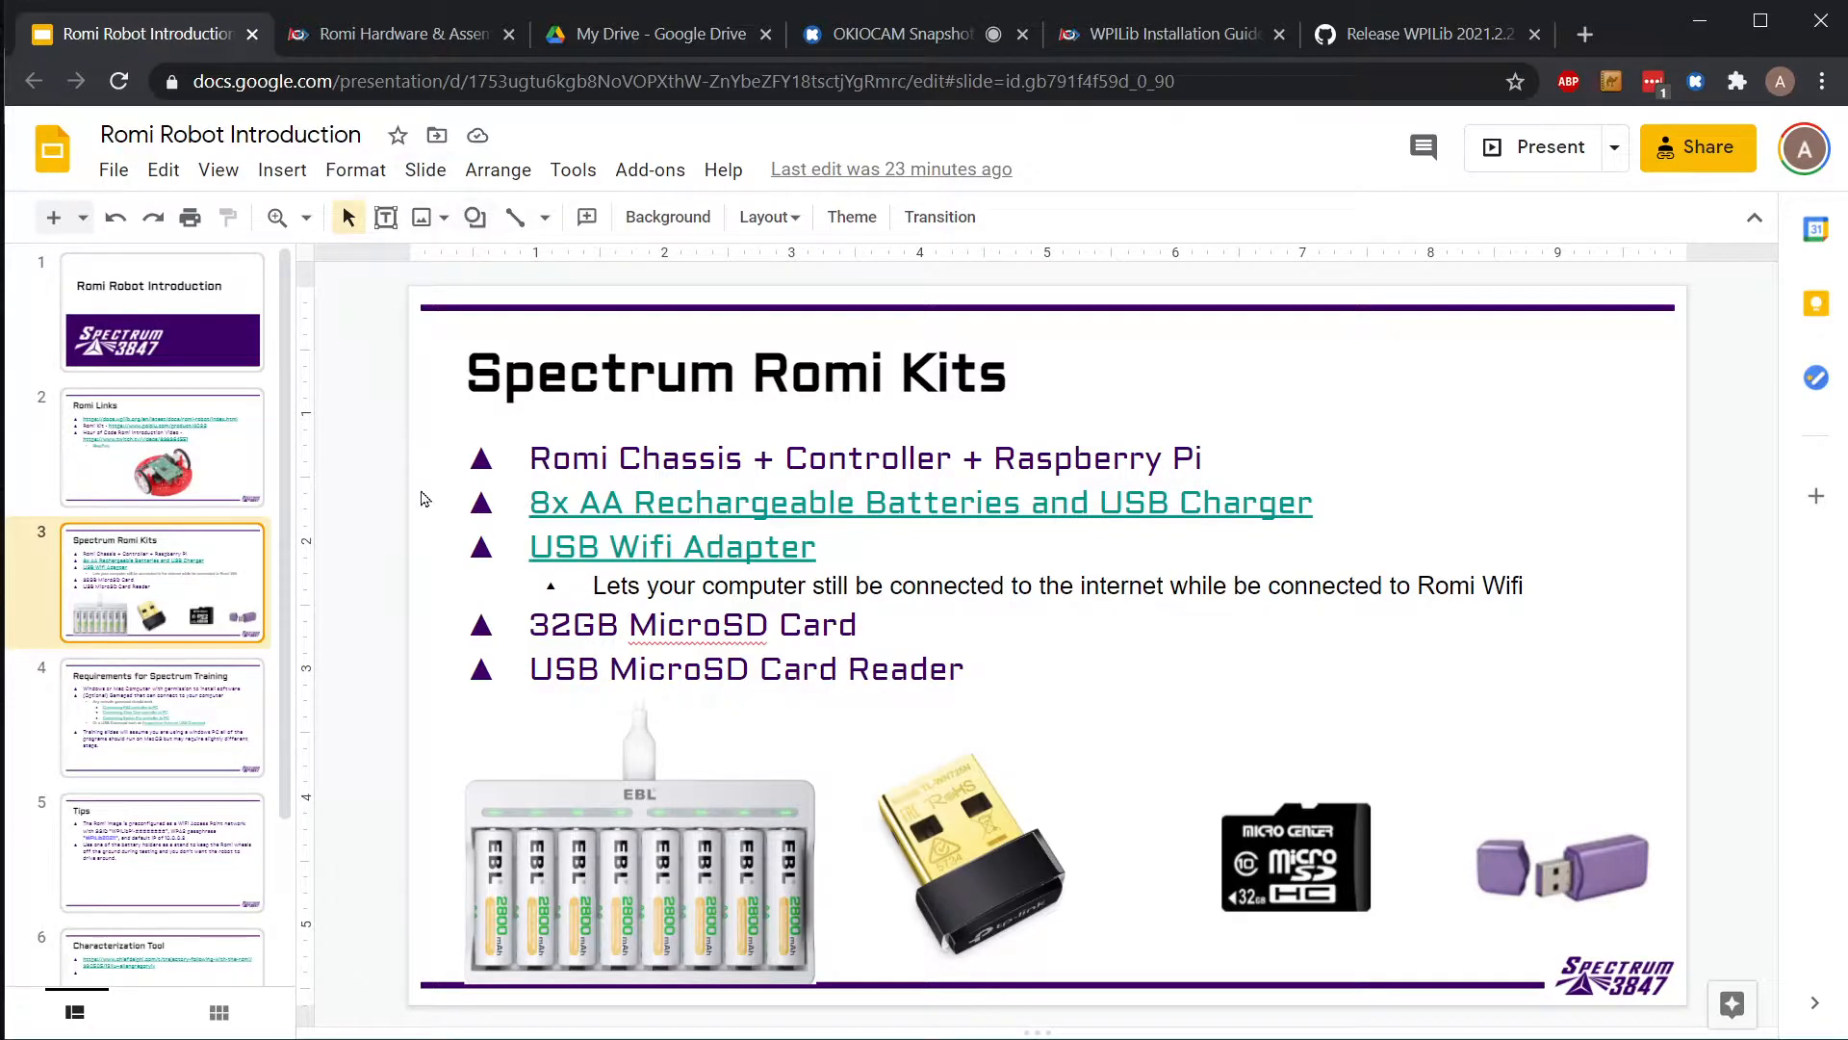
mouse_move(511, 566)
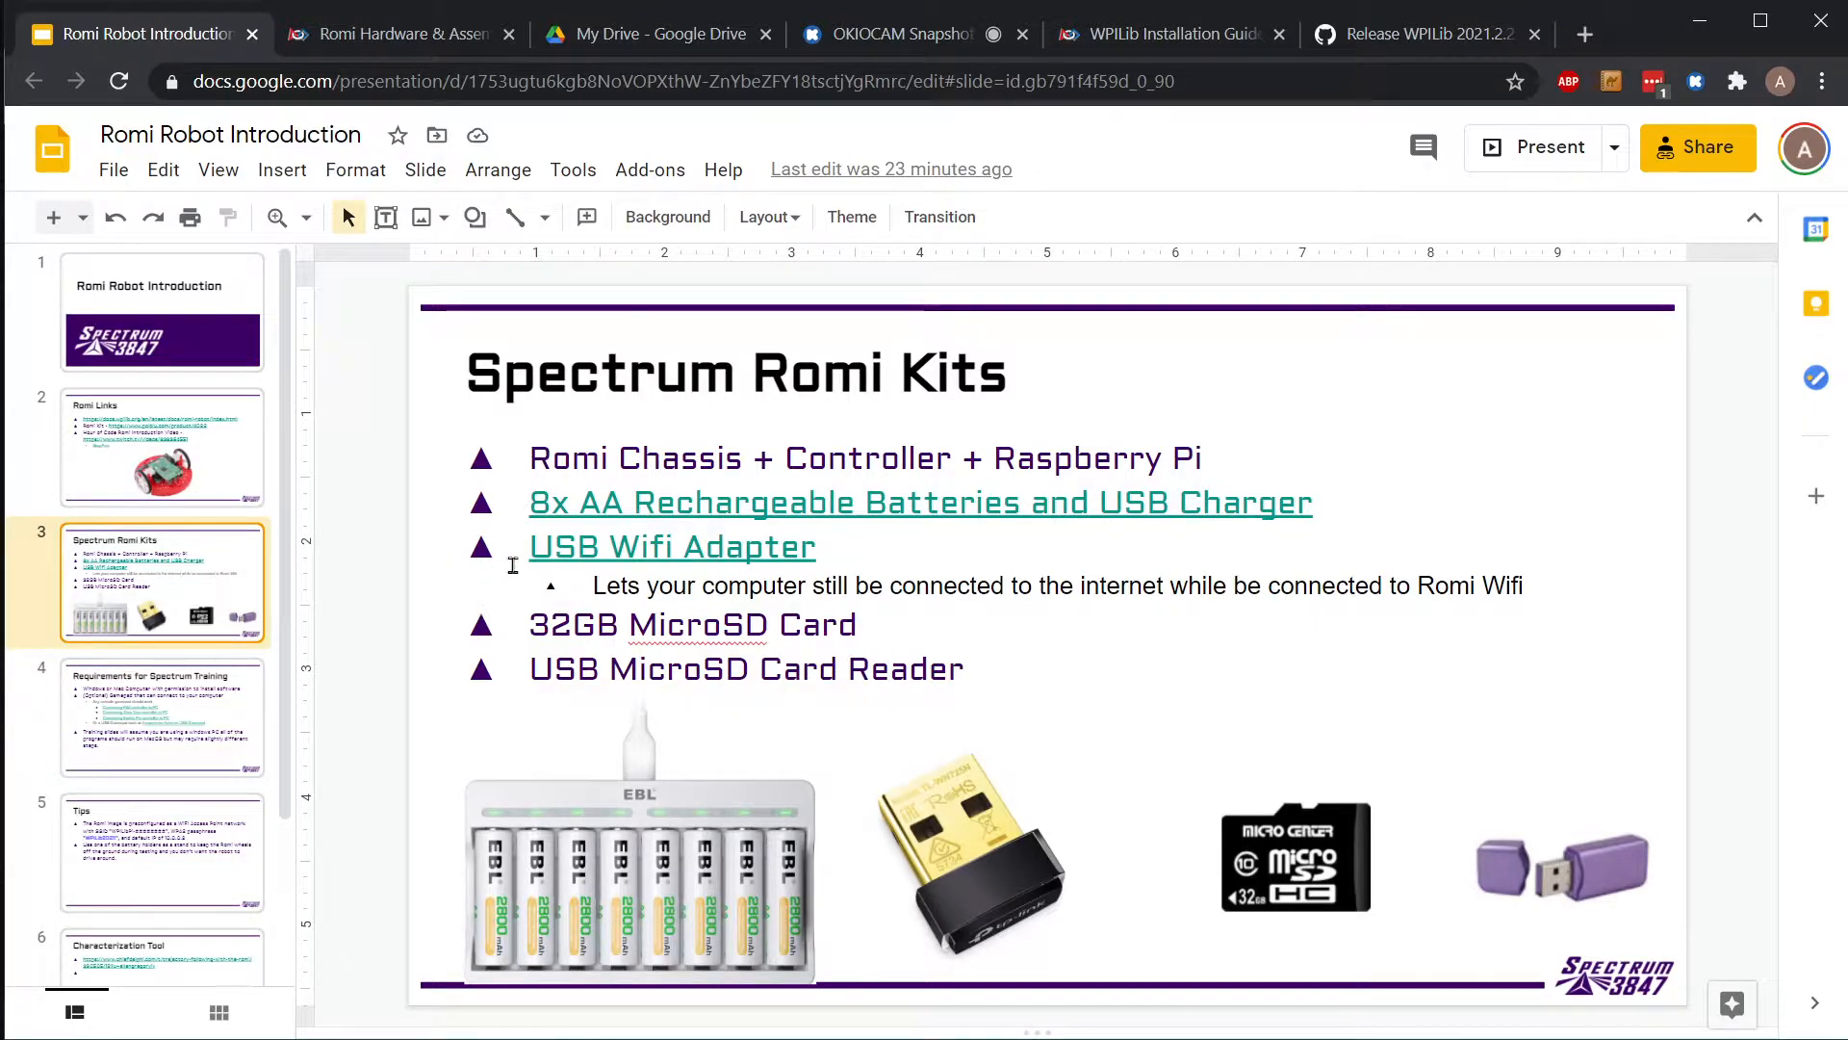
- Open the Romi Hardware & Assembly docs page and scroll through its assembly instructions
click(389, 33)
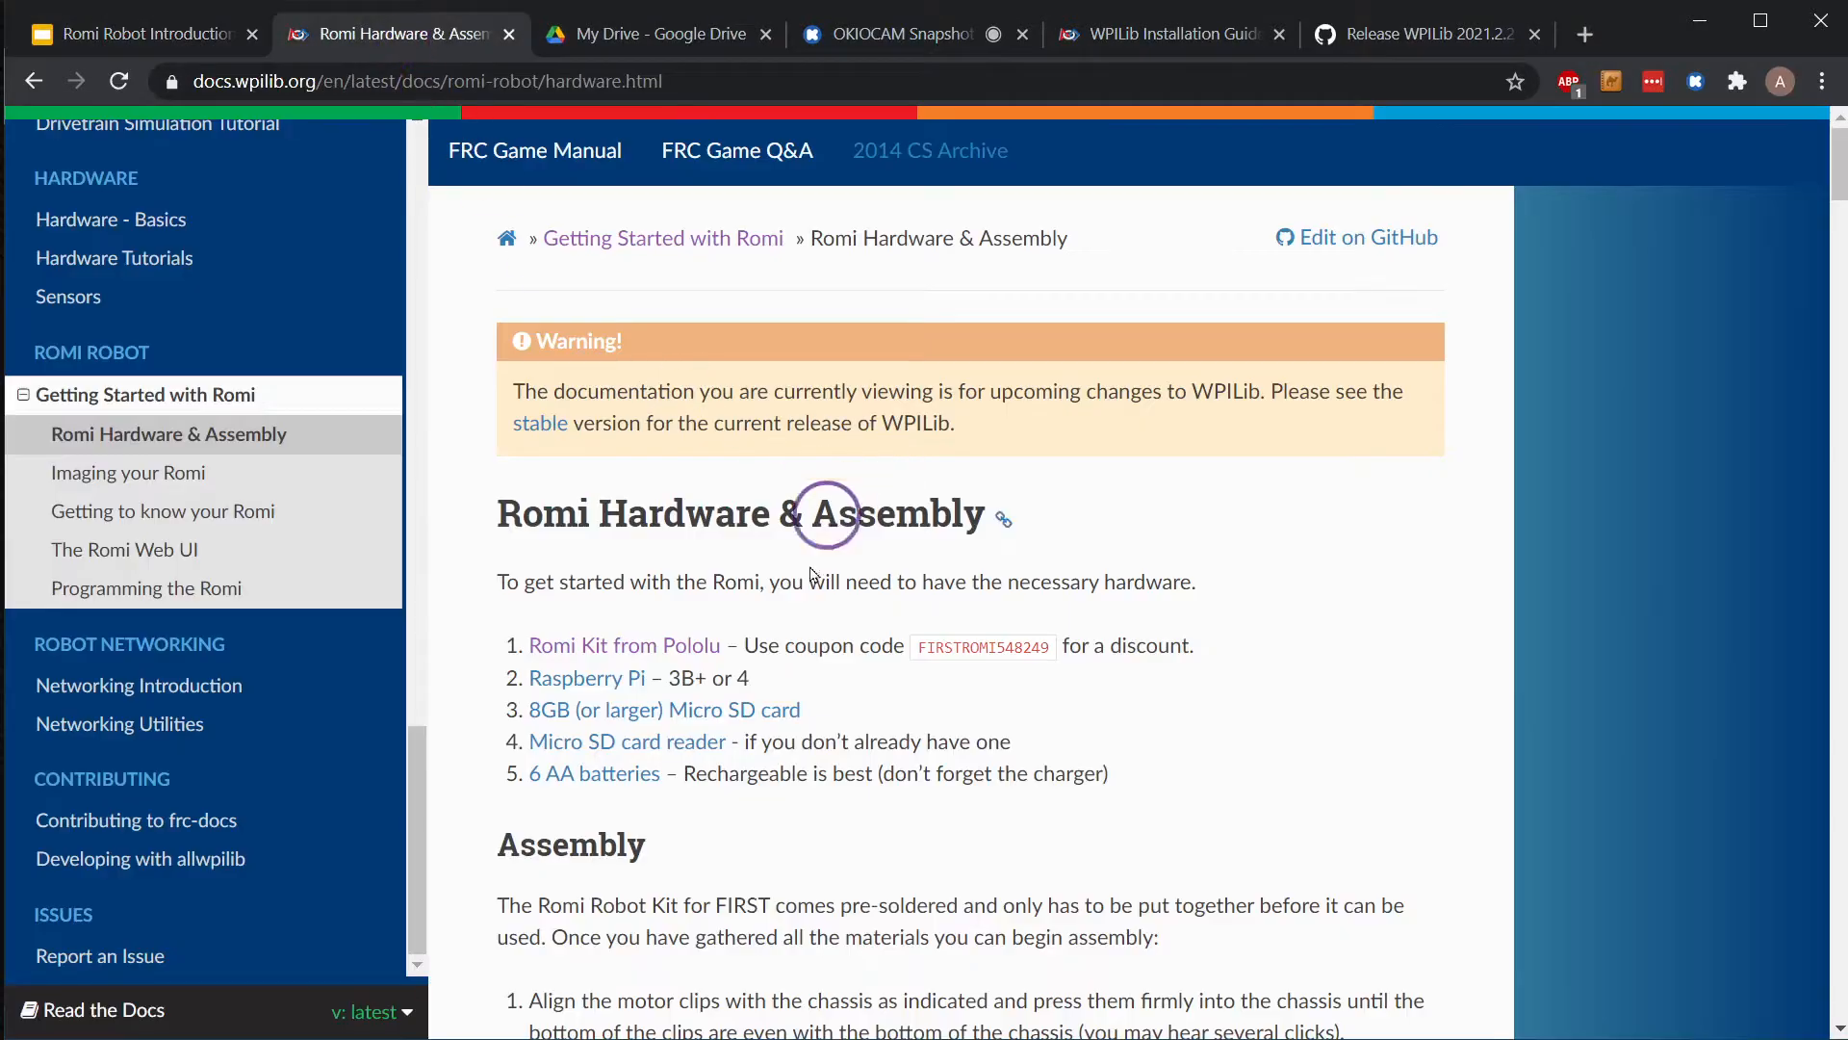
scroll(down, 3)
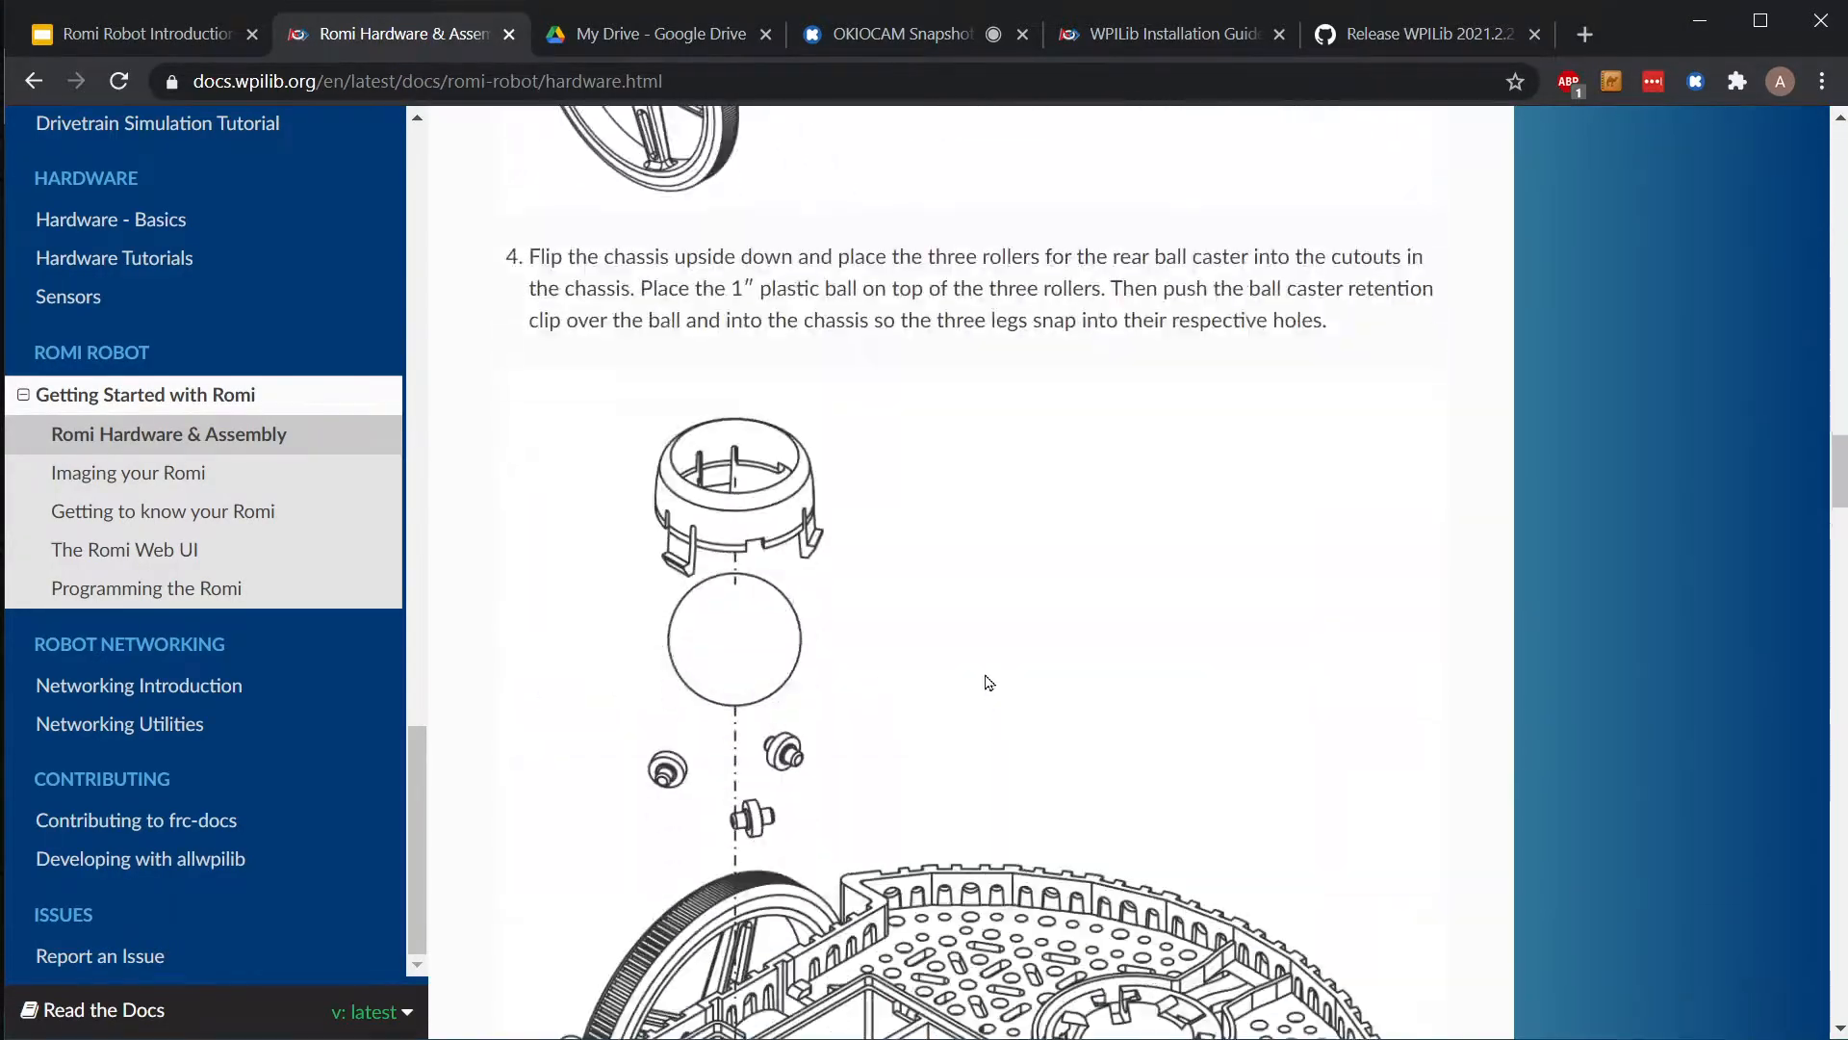
scroll(down, 3)
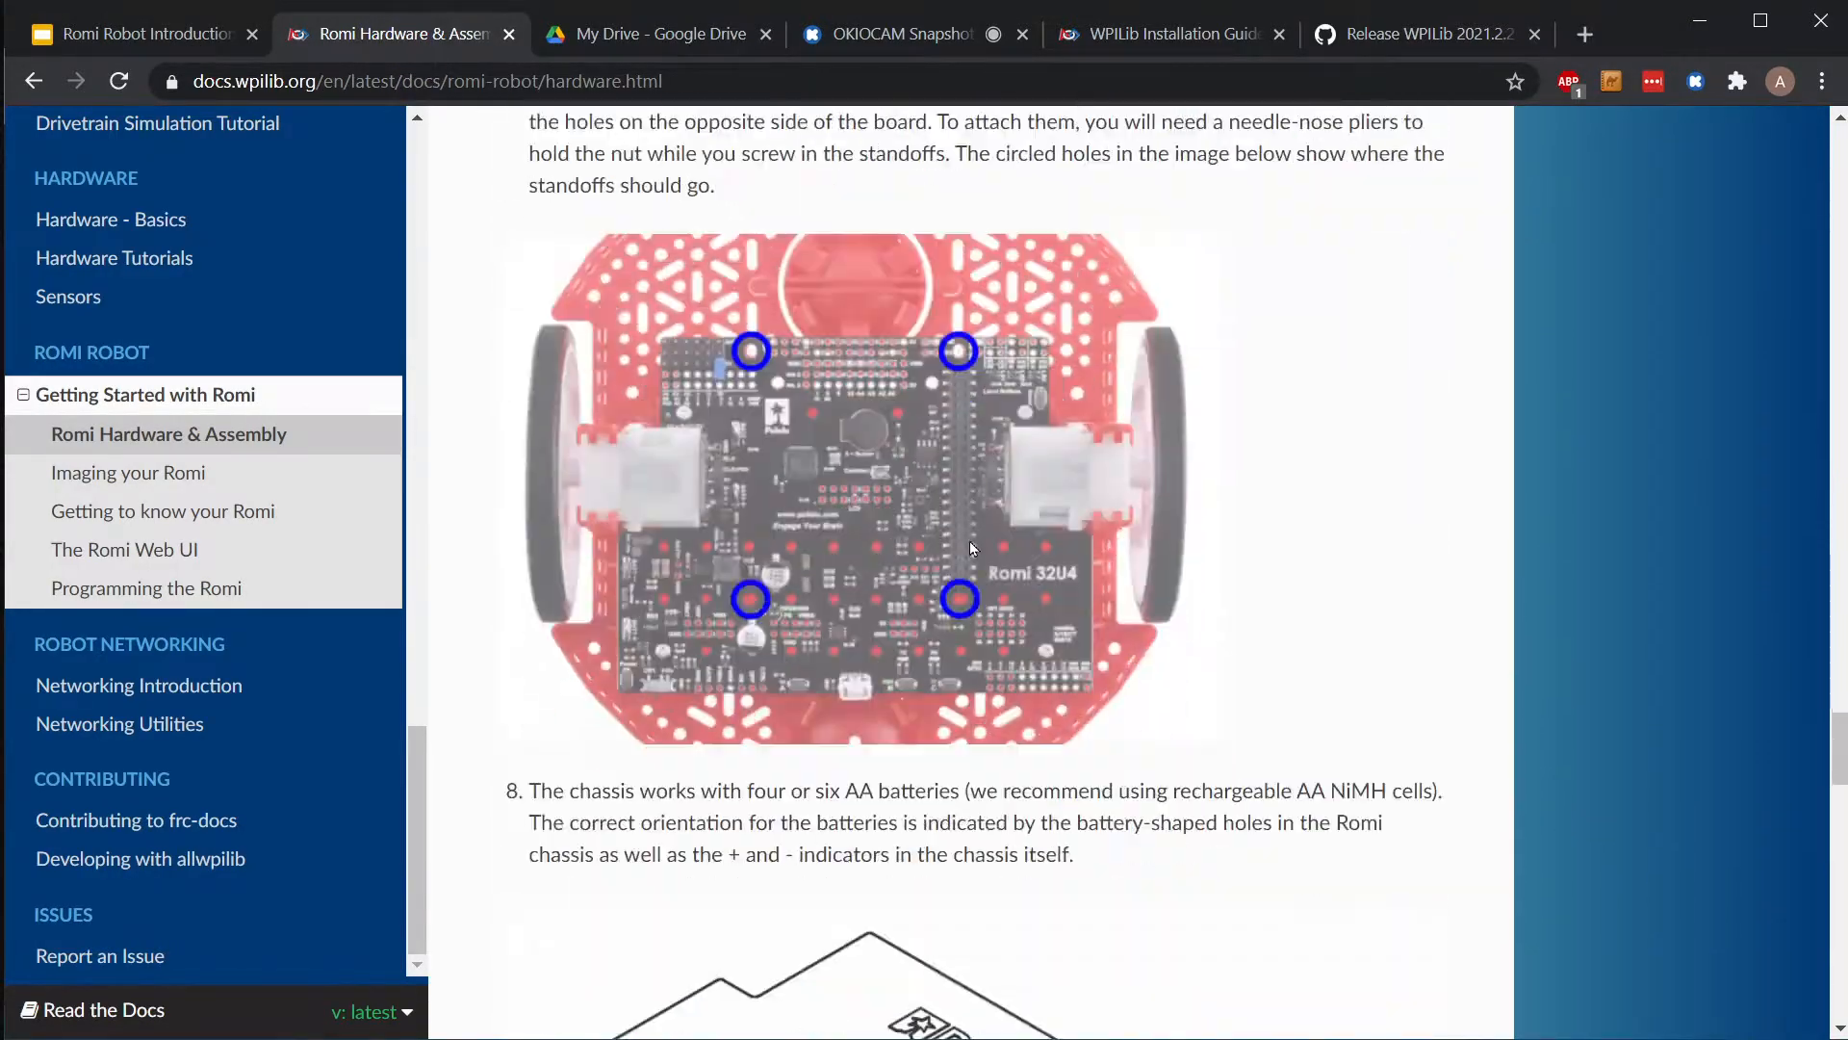
scroll(down, 3)
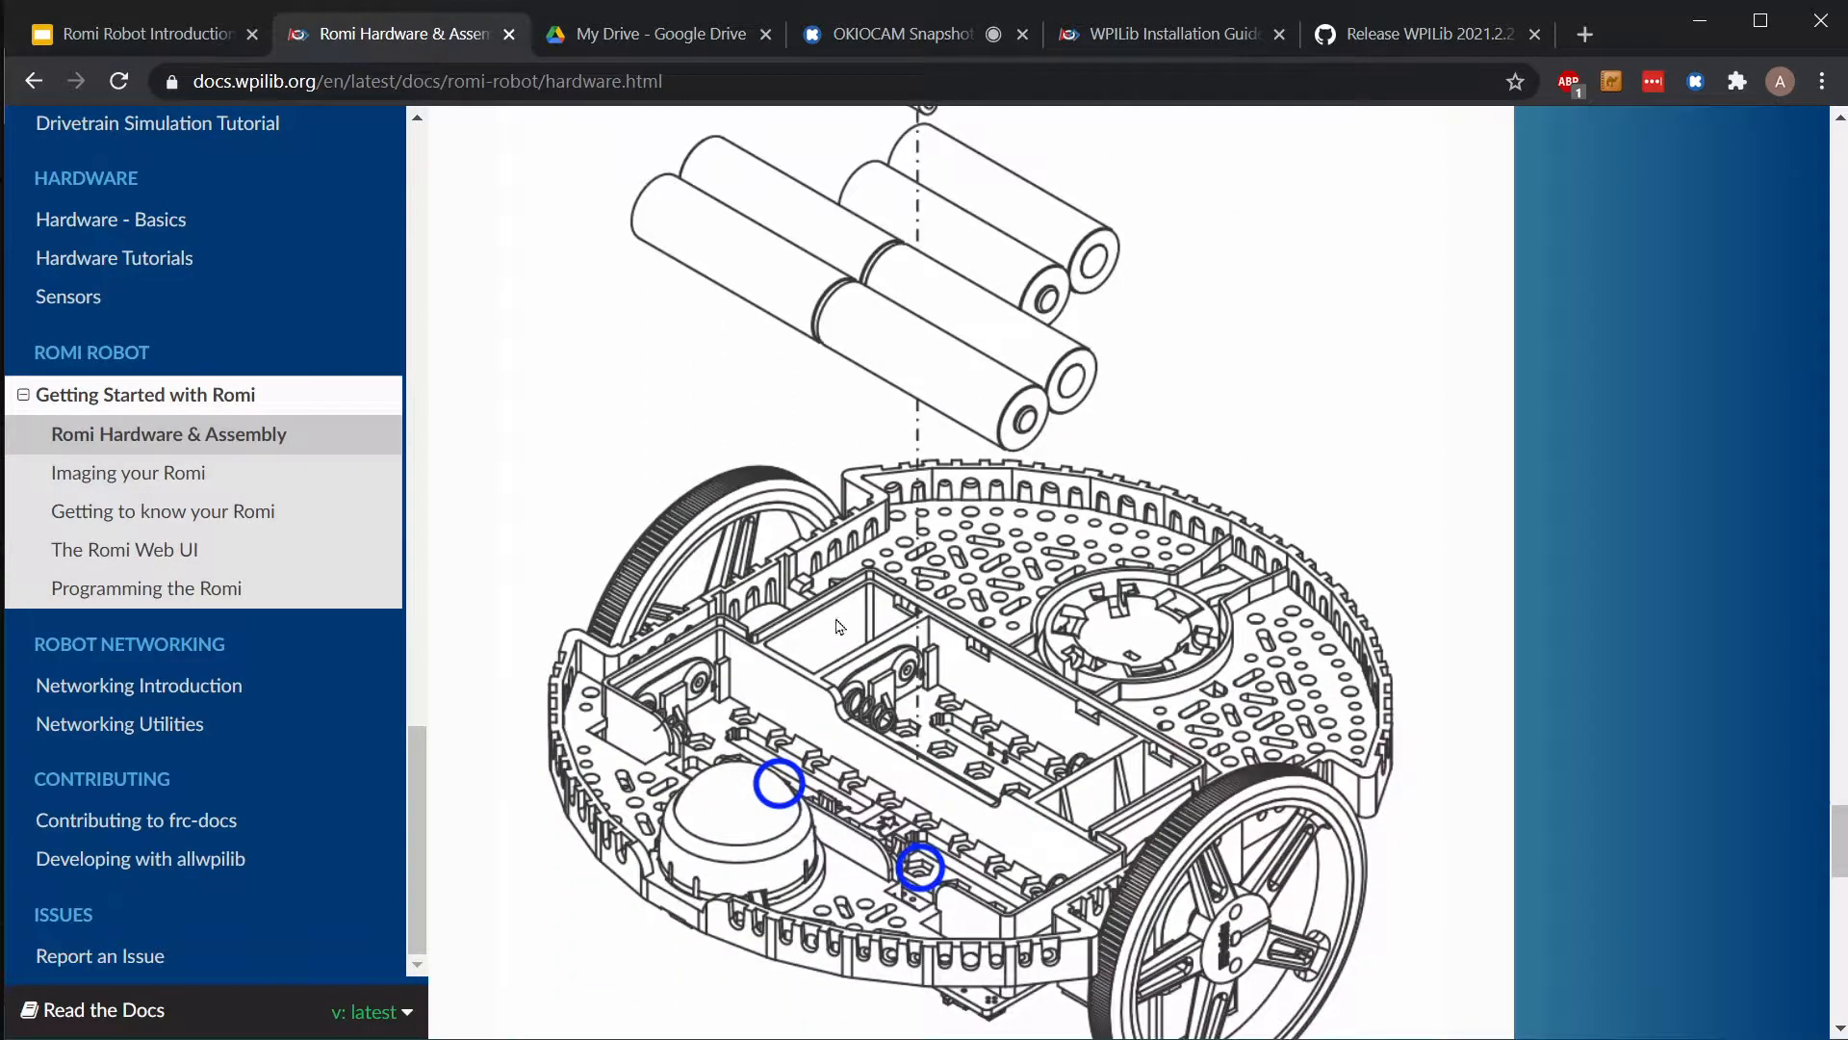
scroll(up, 3)
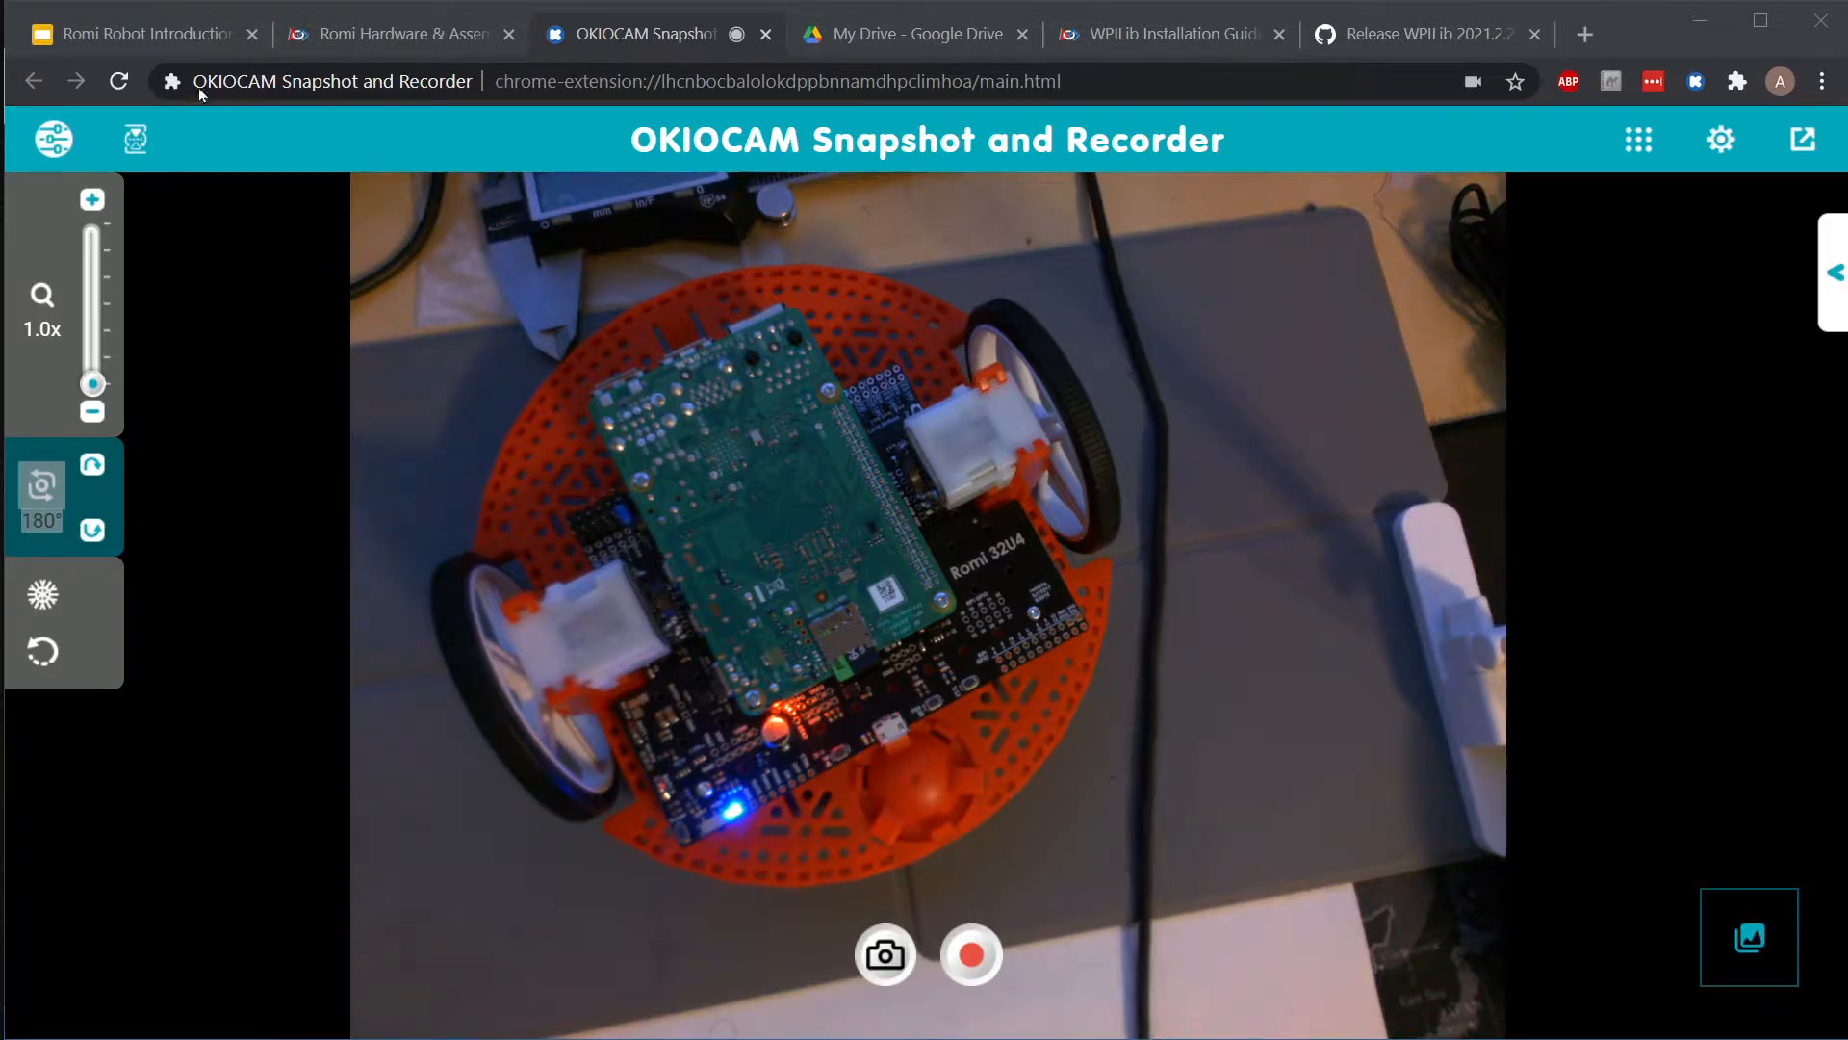
- Return from the OKIOCAM feed to the Spectrum Romi Kits slide in Google Slides
click(136, 33)
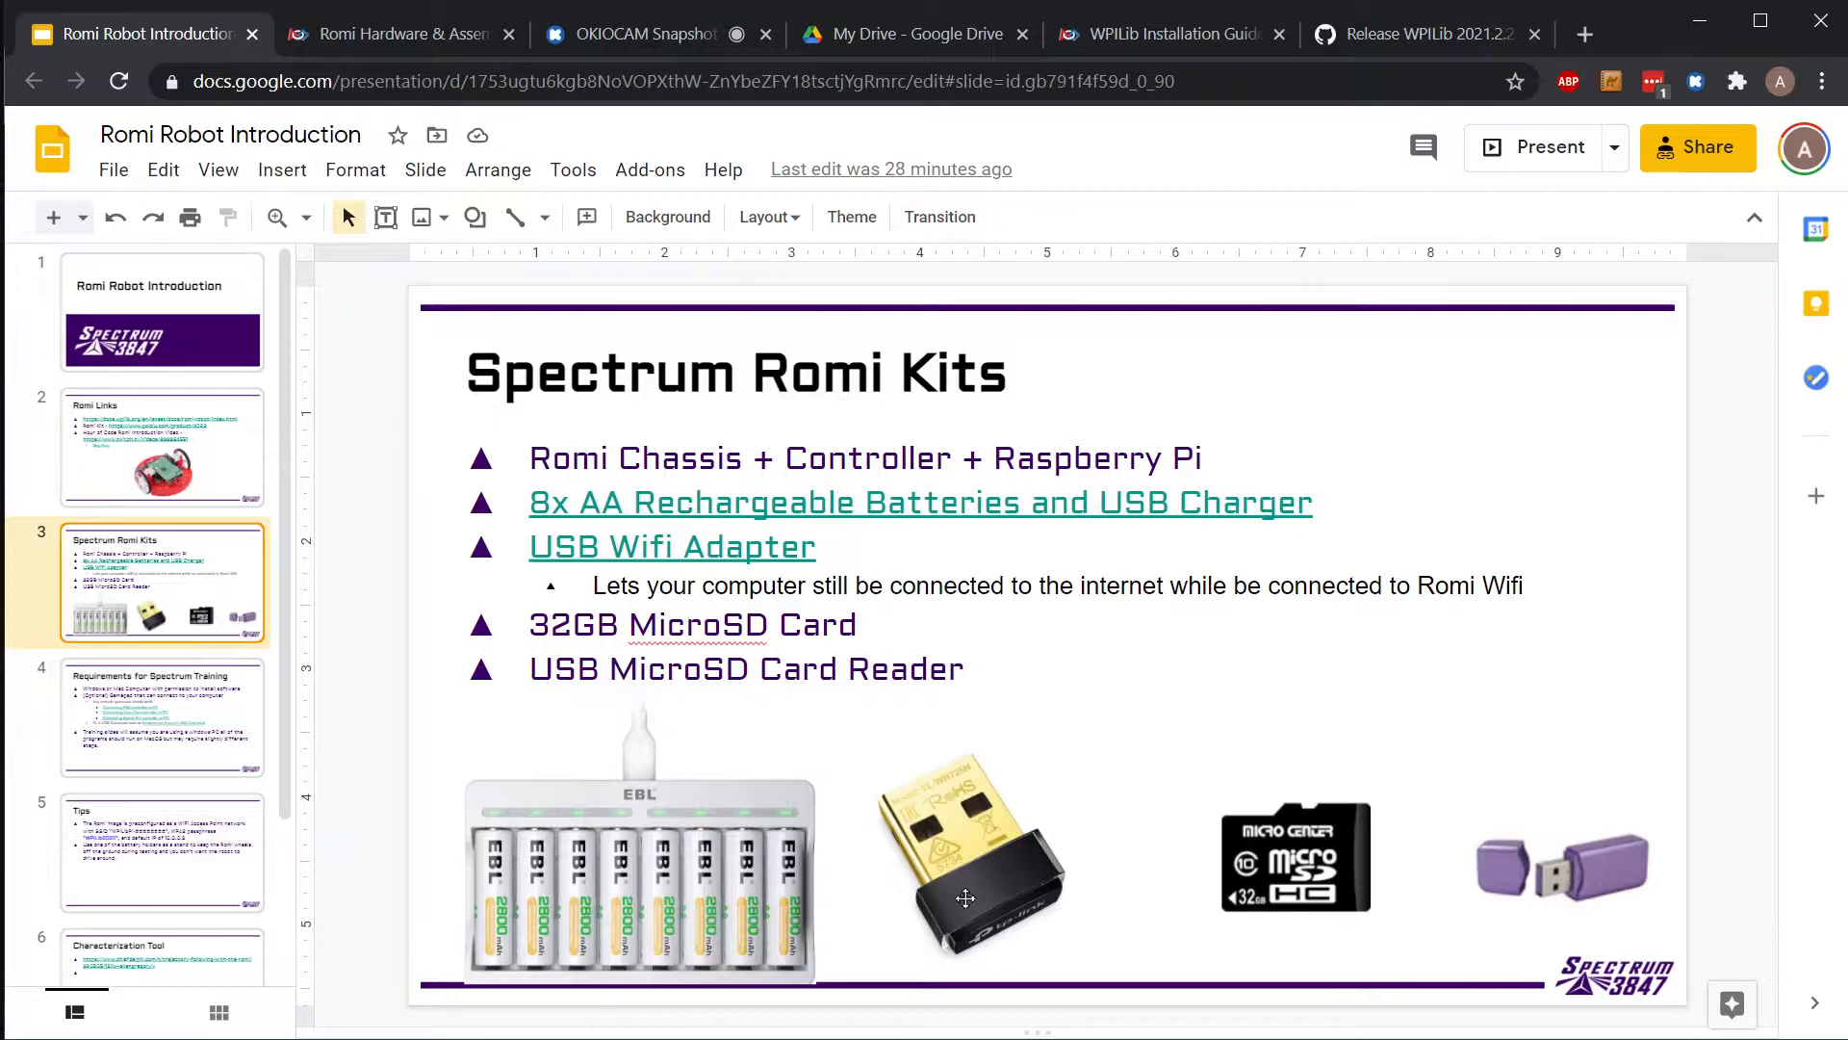
mouse_move(930, 873)
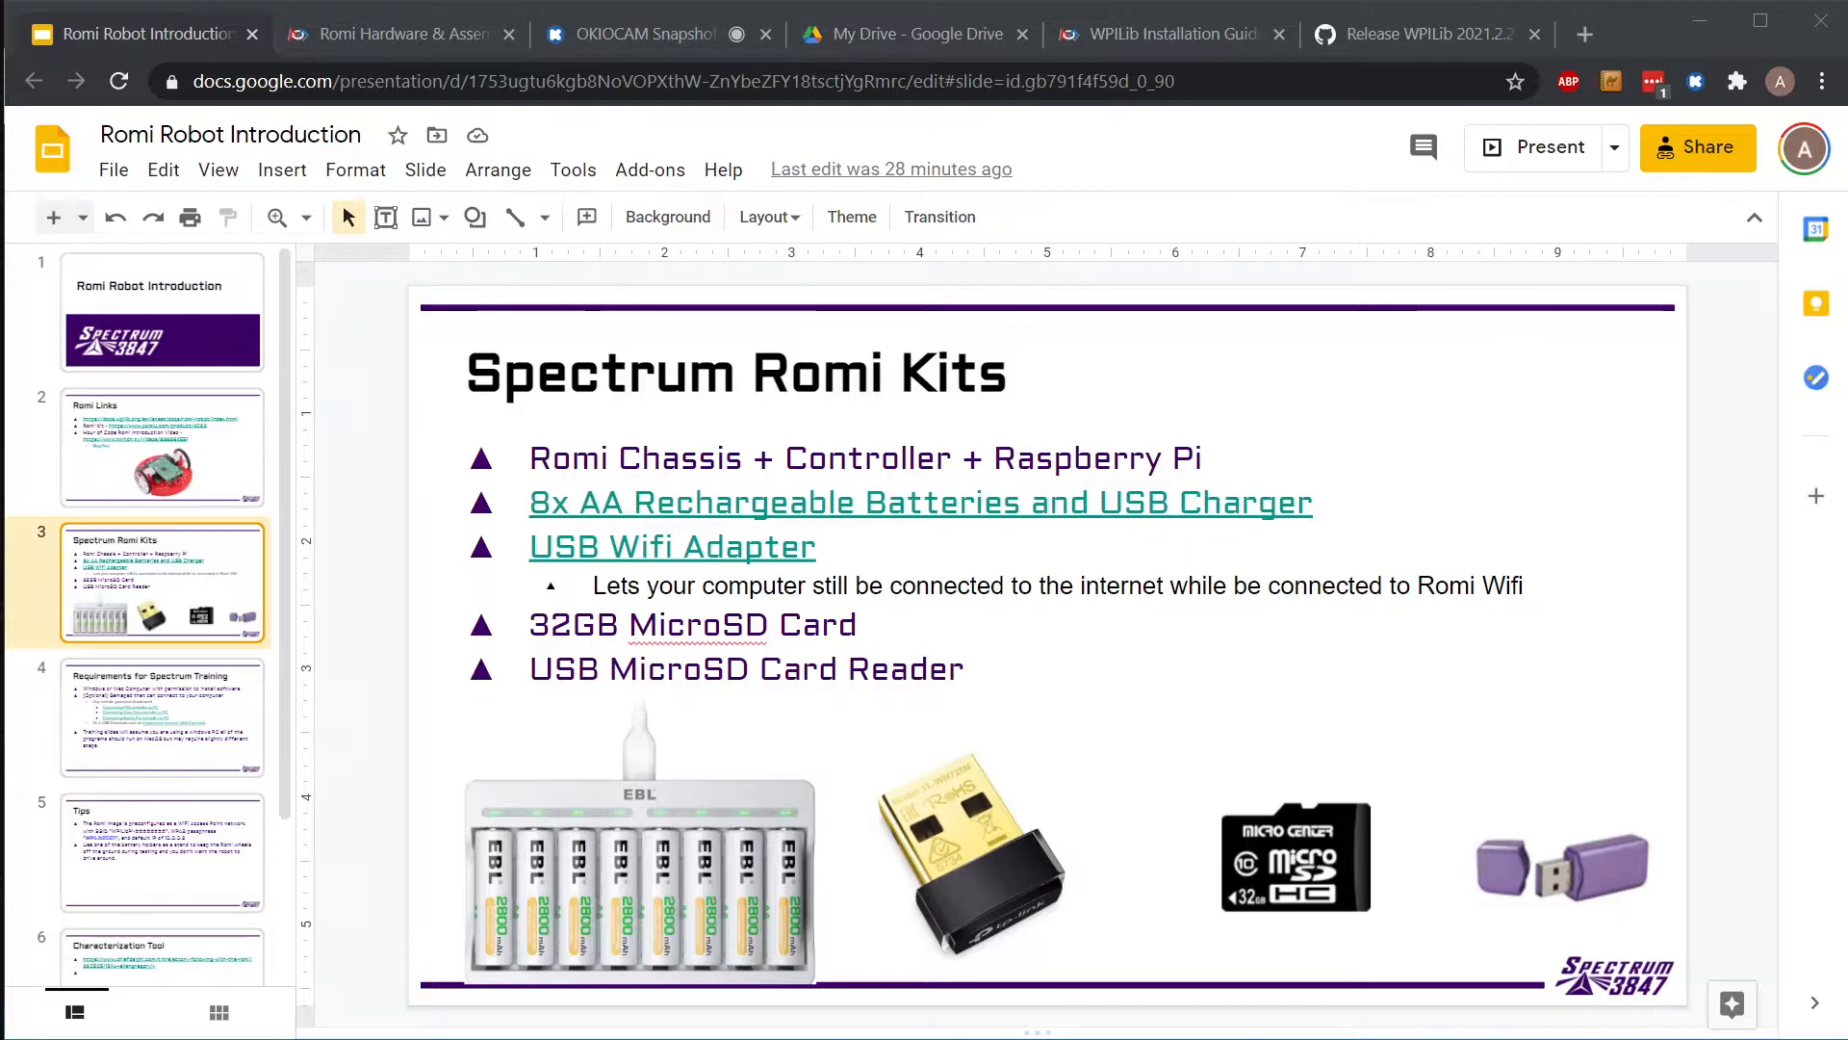
- Show slide 5, Tips, with the Romi WiFi name, passphrase and default IP
click(161, 851)
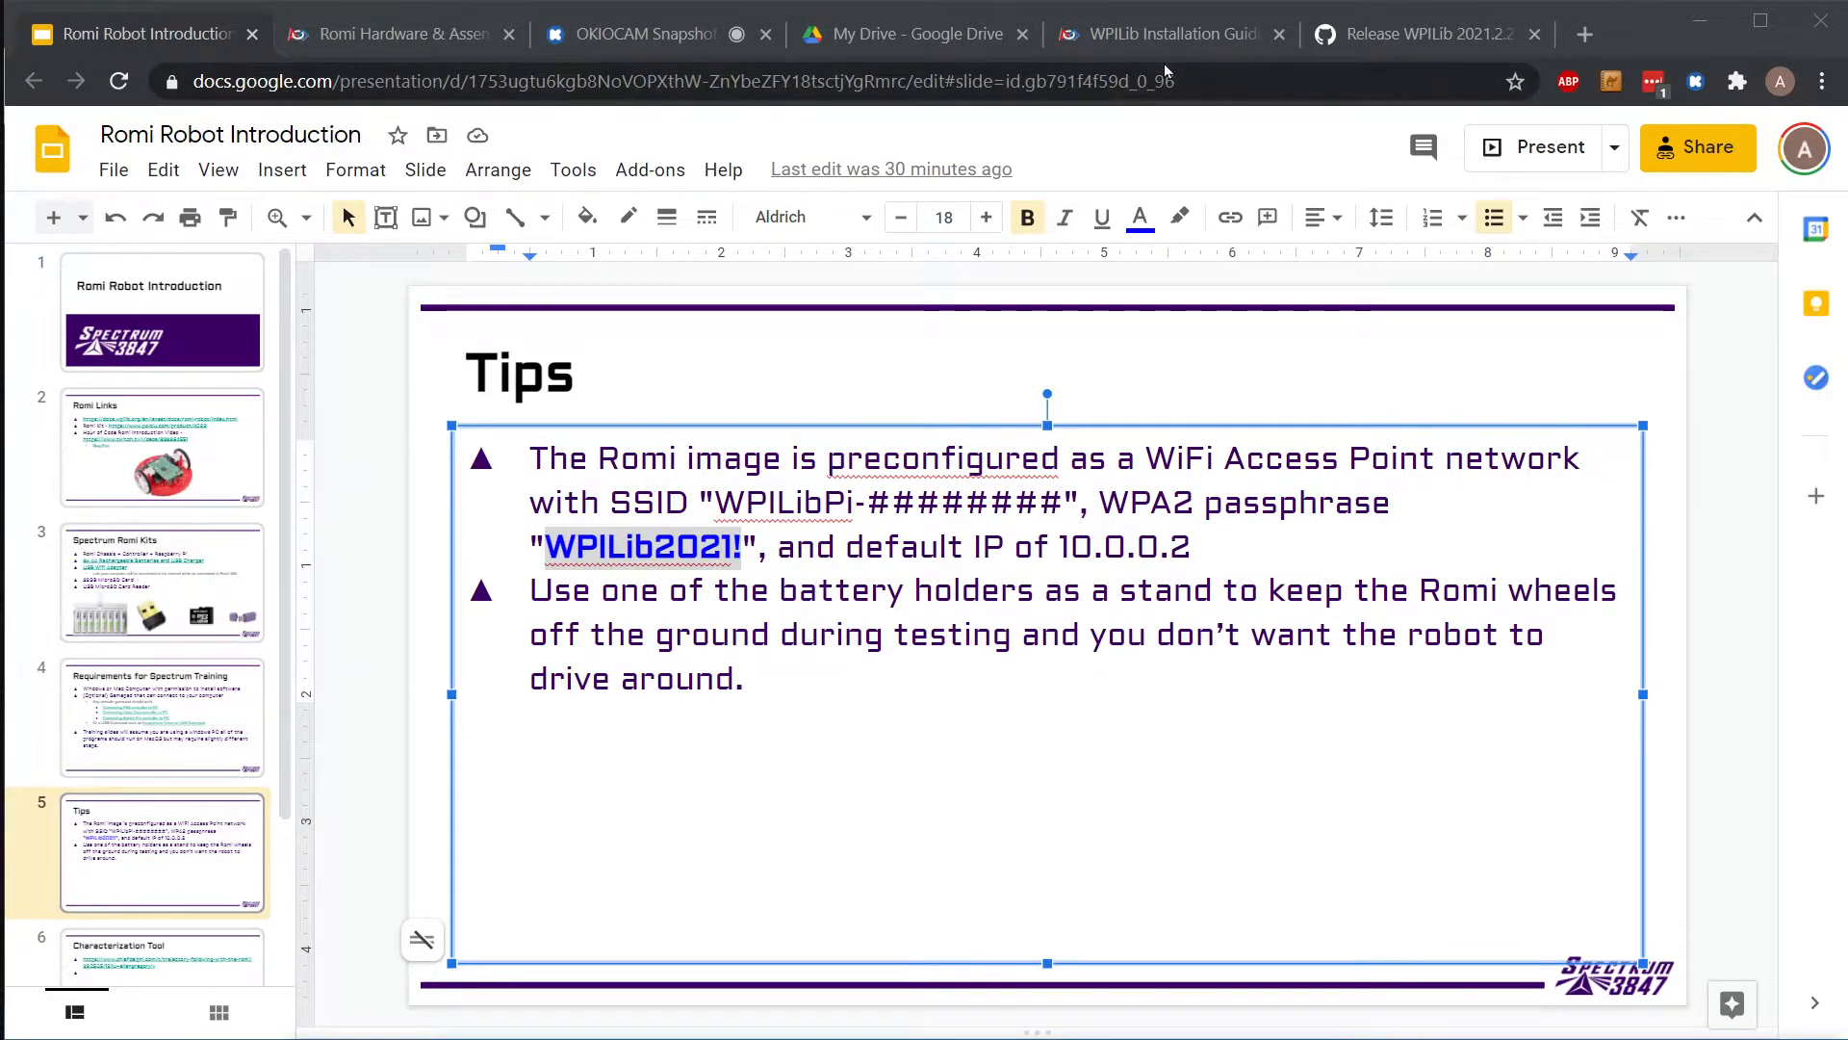
mouse_move(1585, 38)
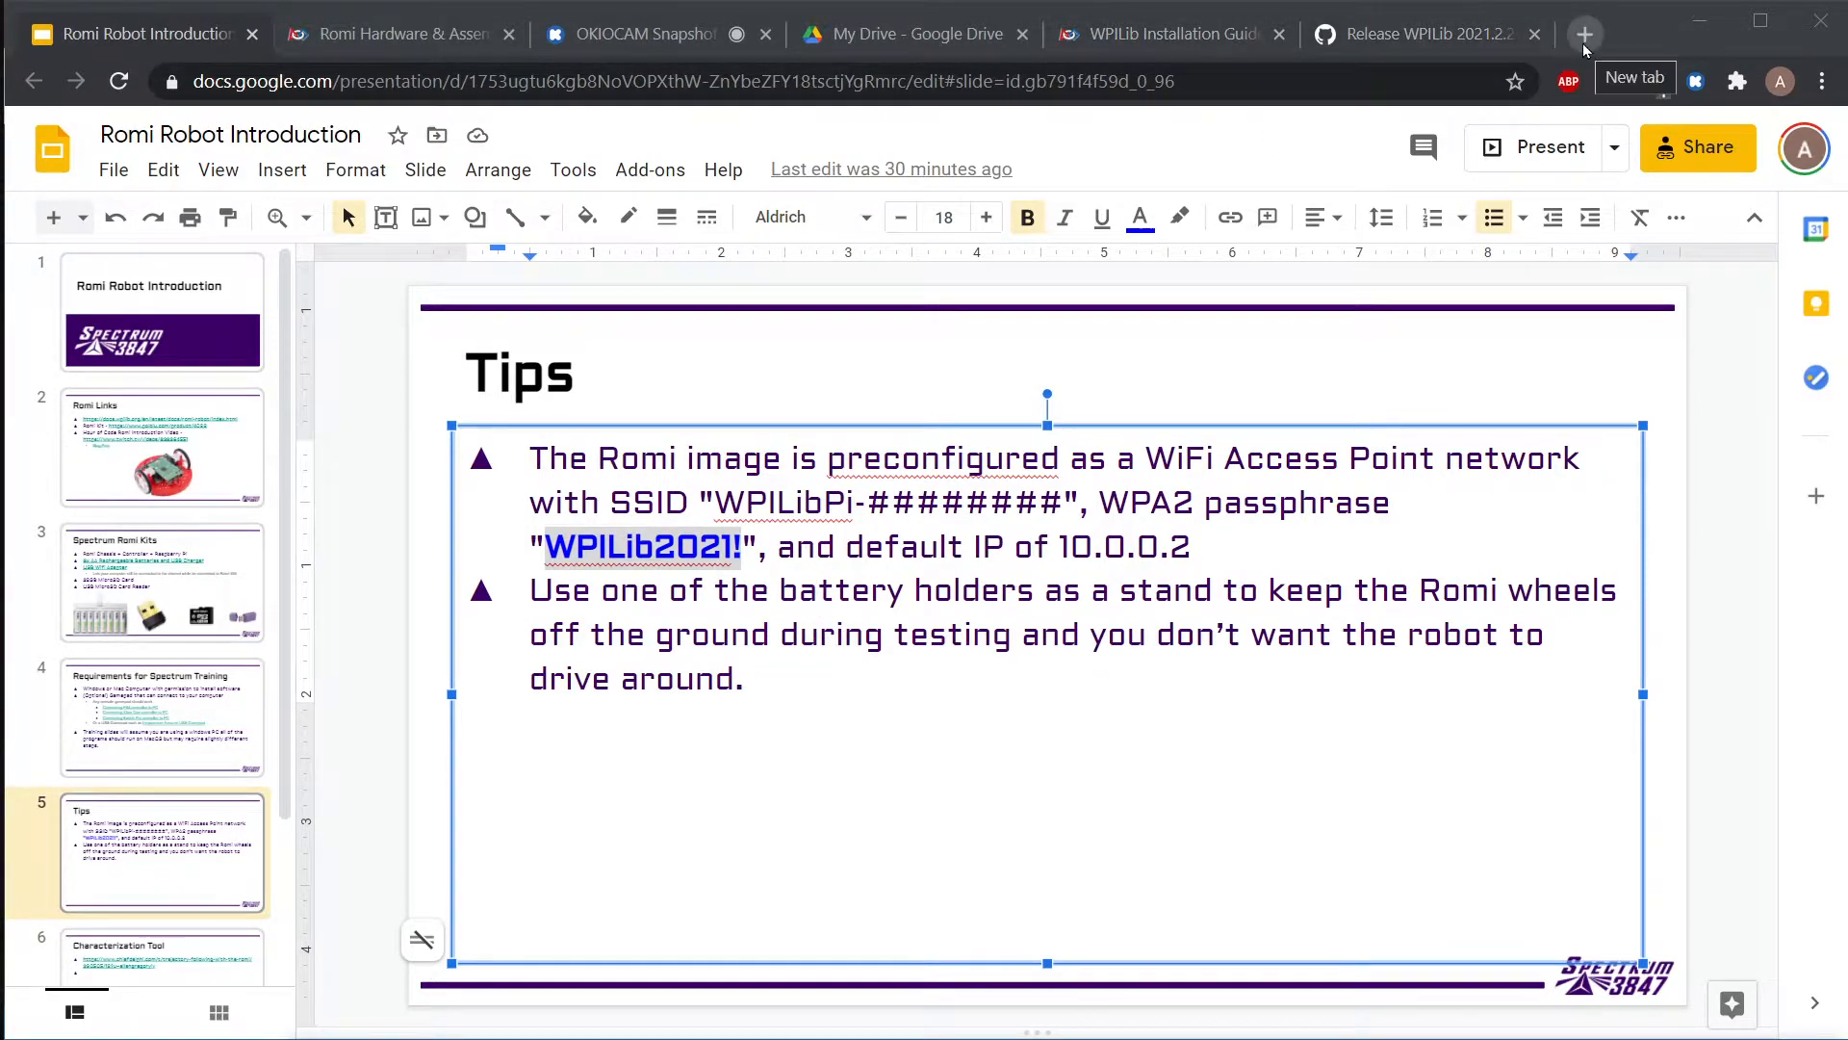
- Load the WPILibPi configuration dashboard at 10.0.0.2 in a new Chrome tab
click(1585, 34)
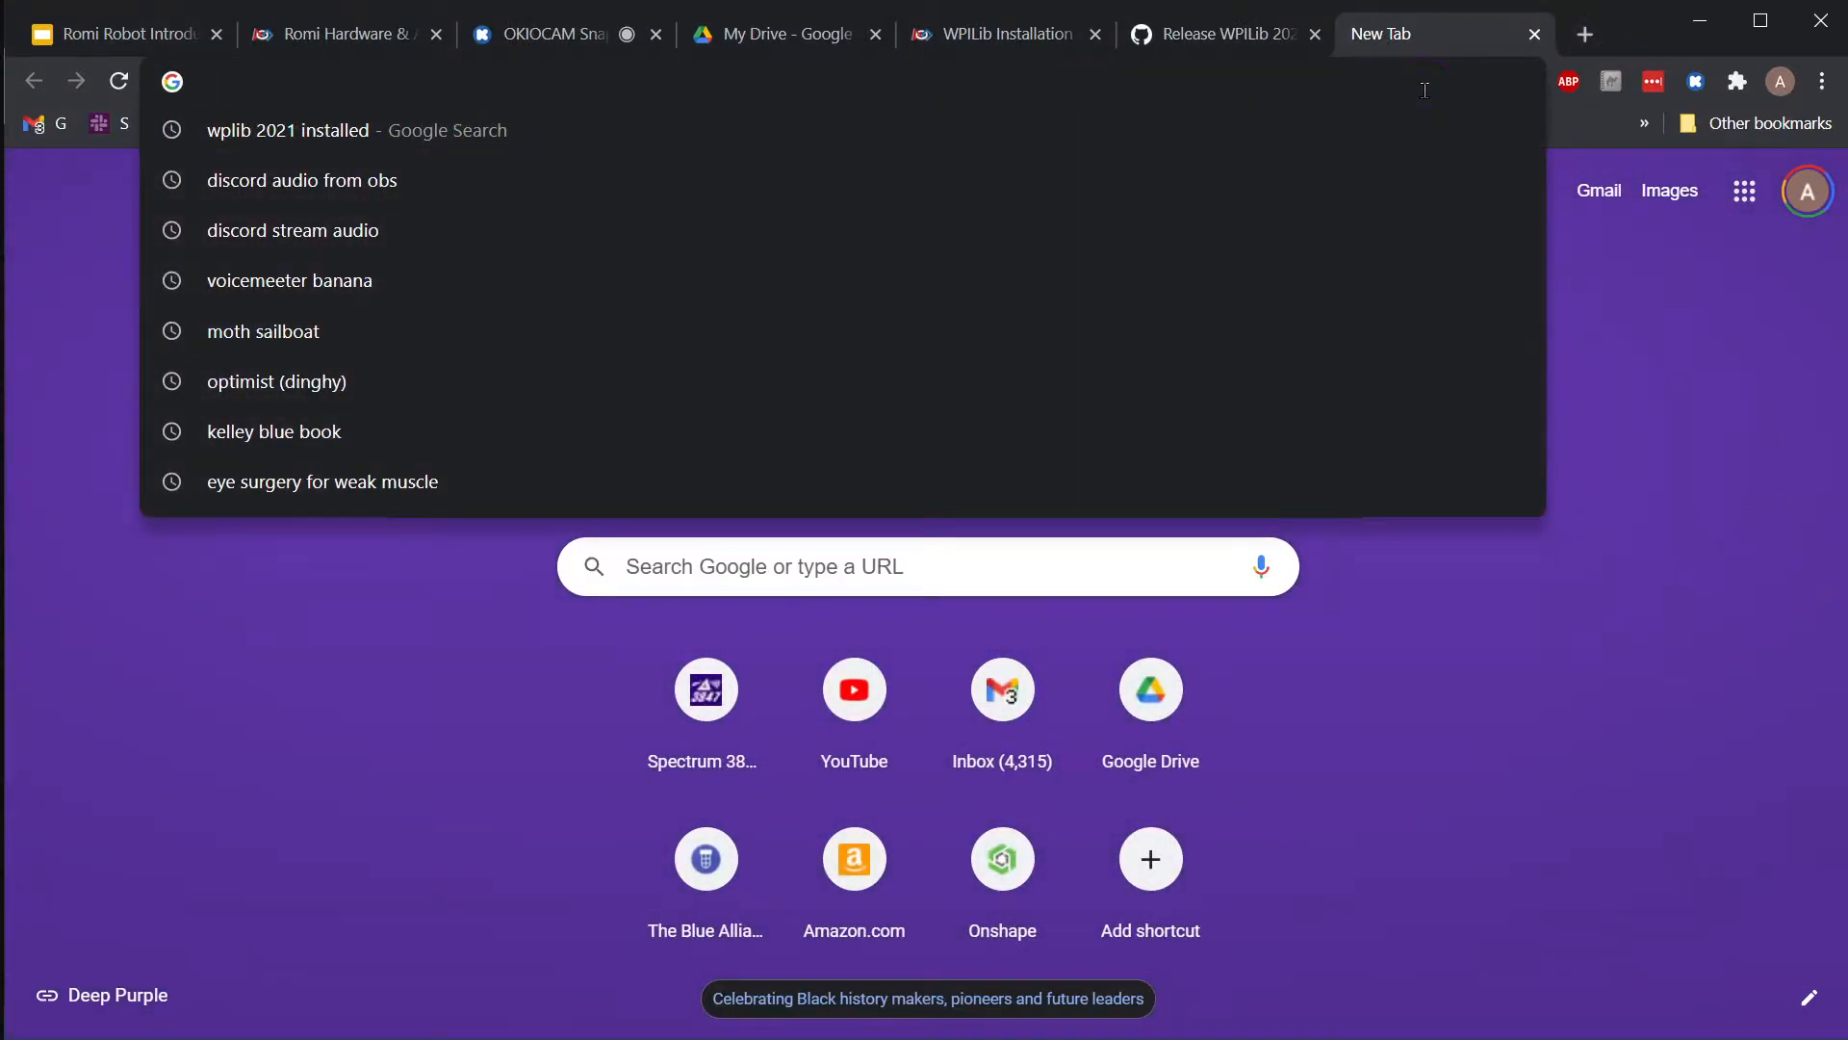
text(10.0.0.2)
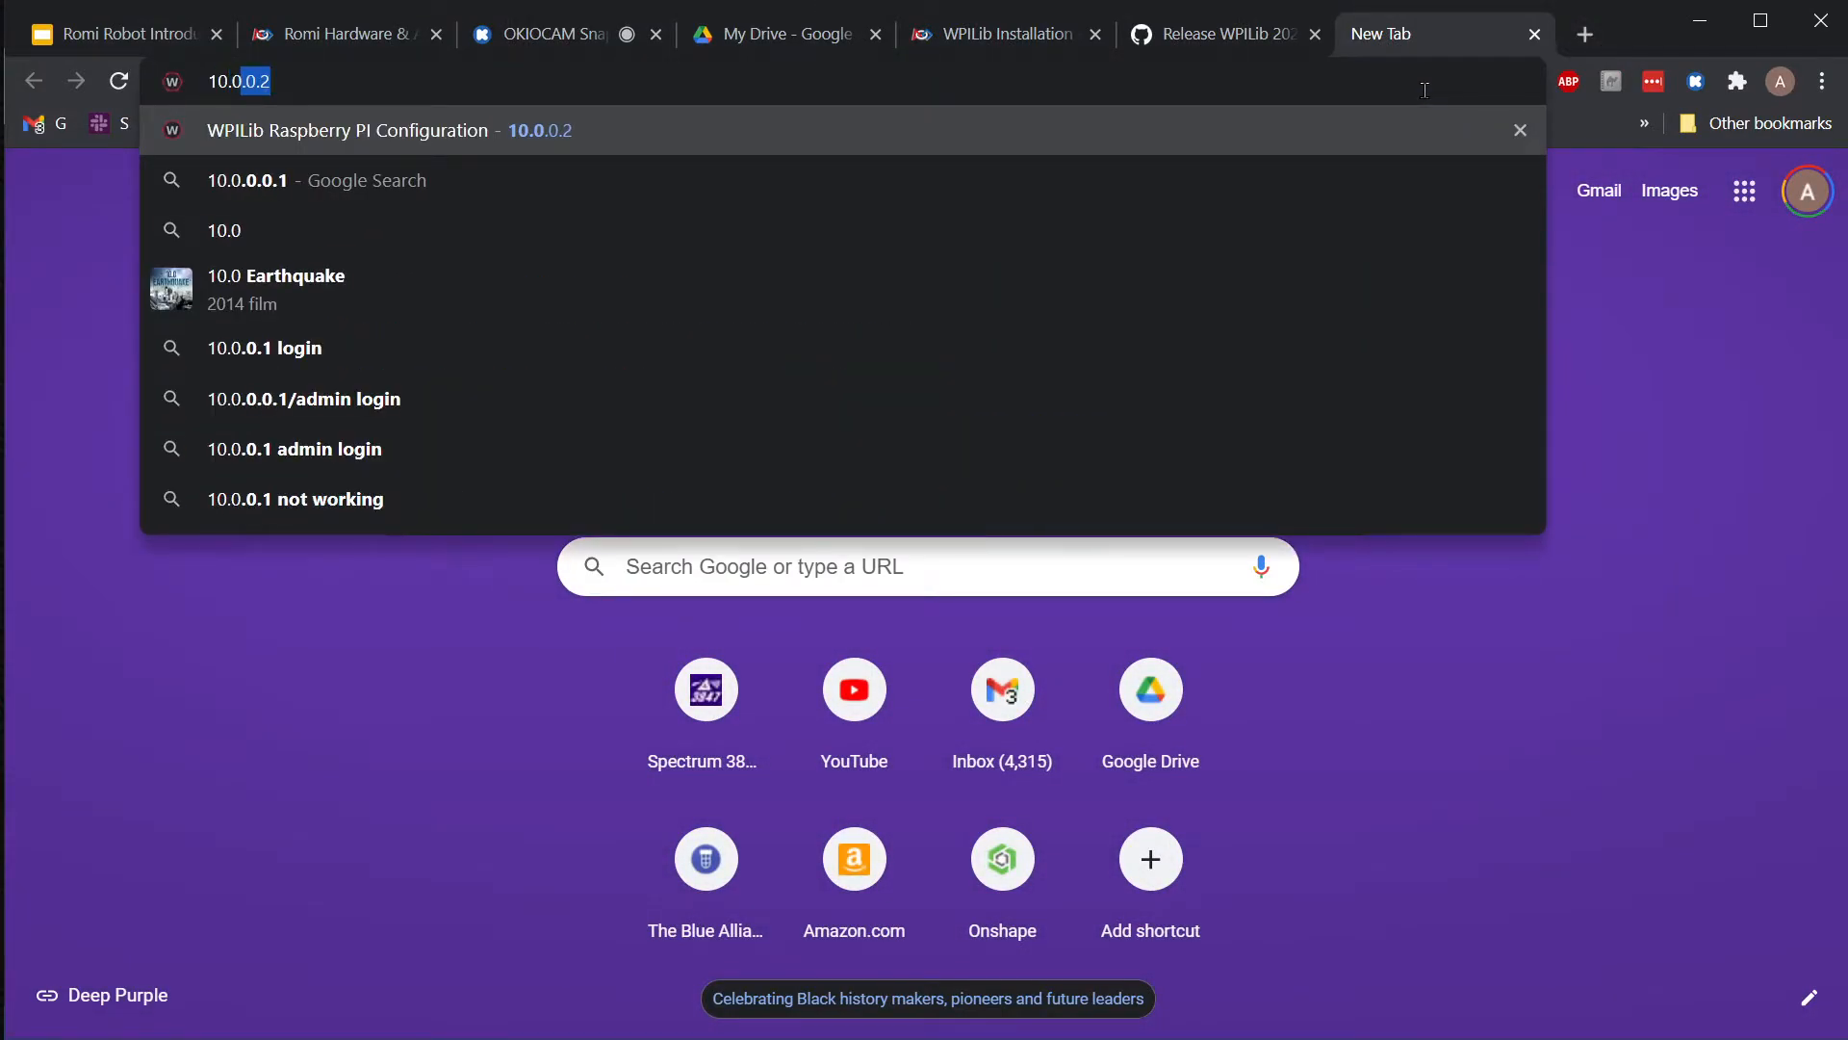
text(2)
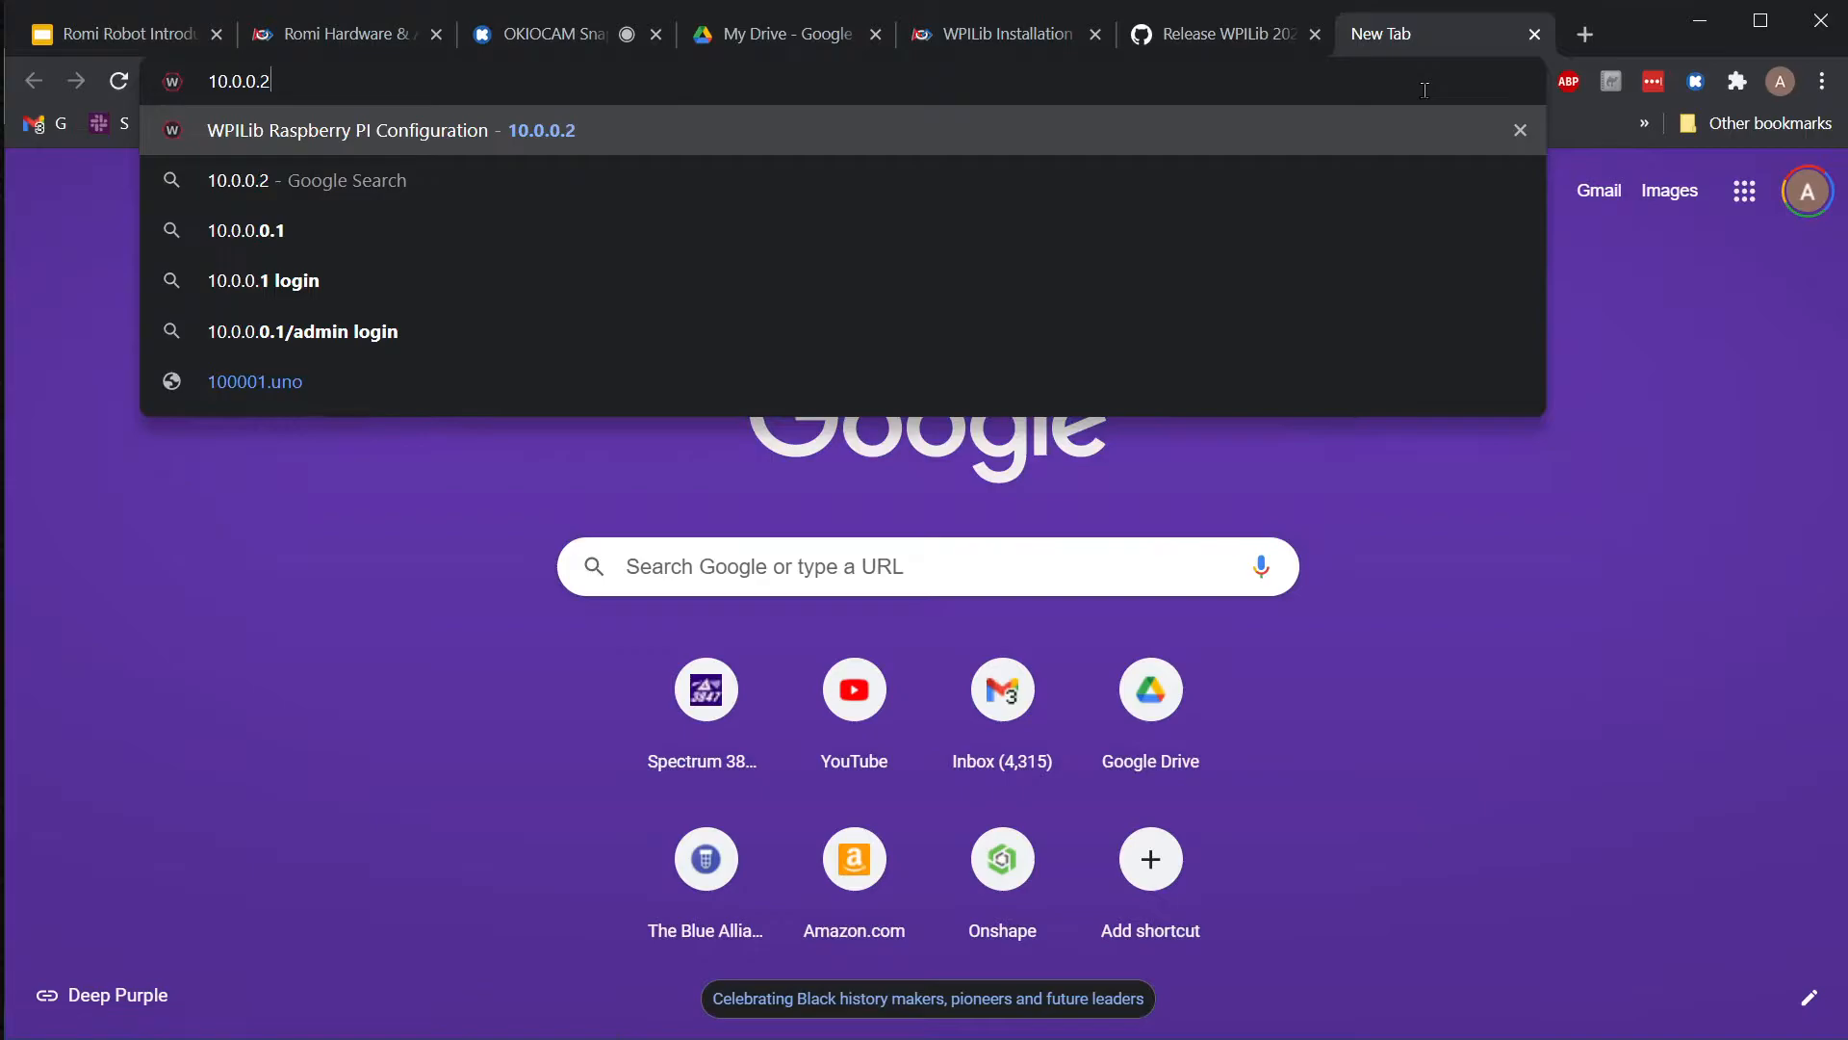
click(395, 130)
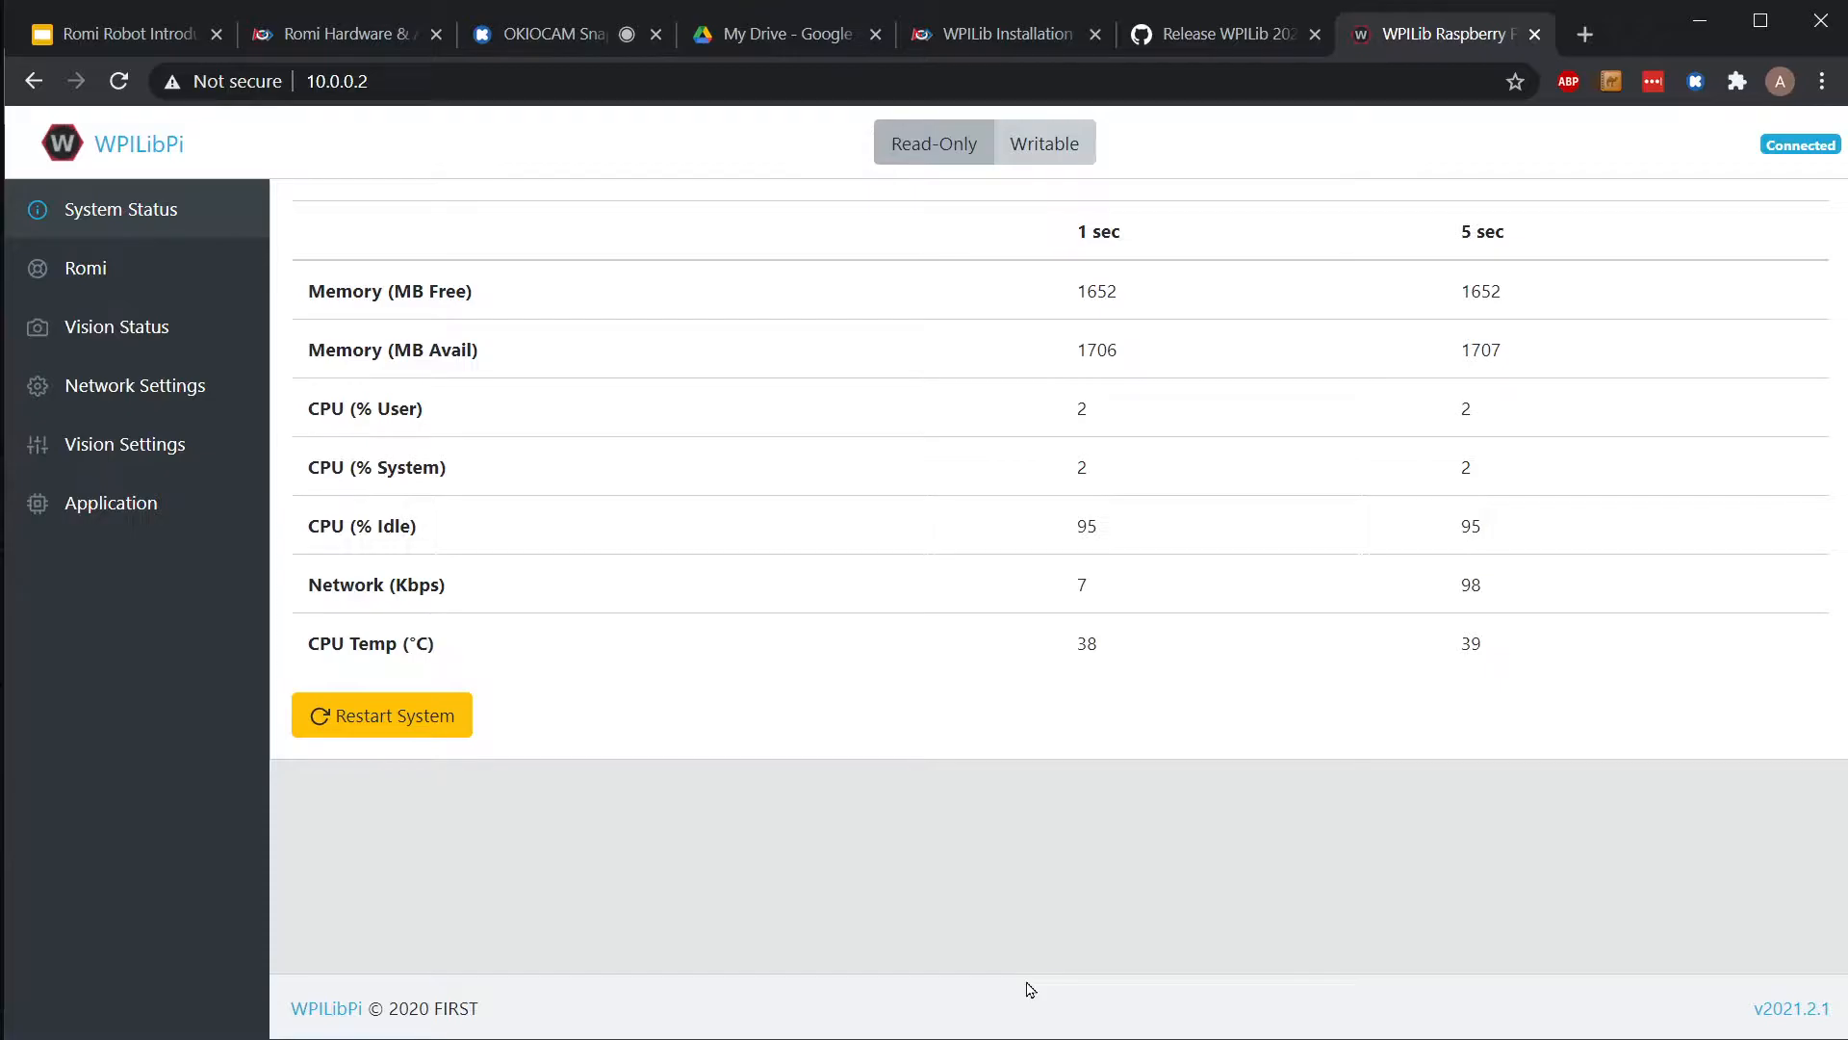
- Show the OKIOCAM live feed of the Romi while its USB cable is connected
click(555, 33)
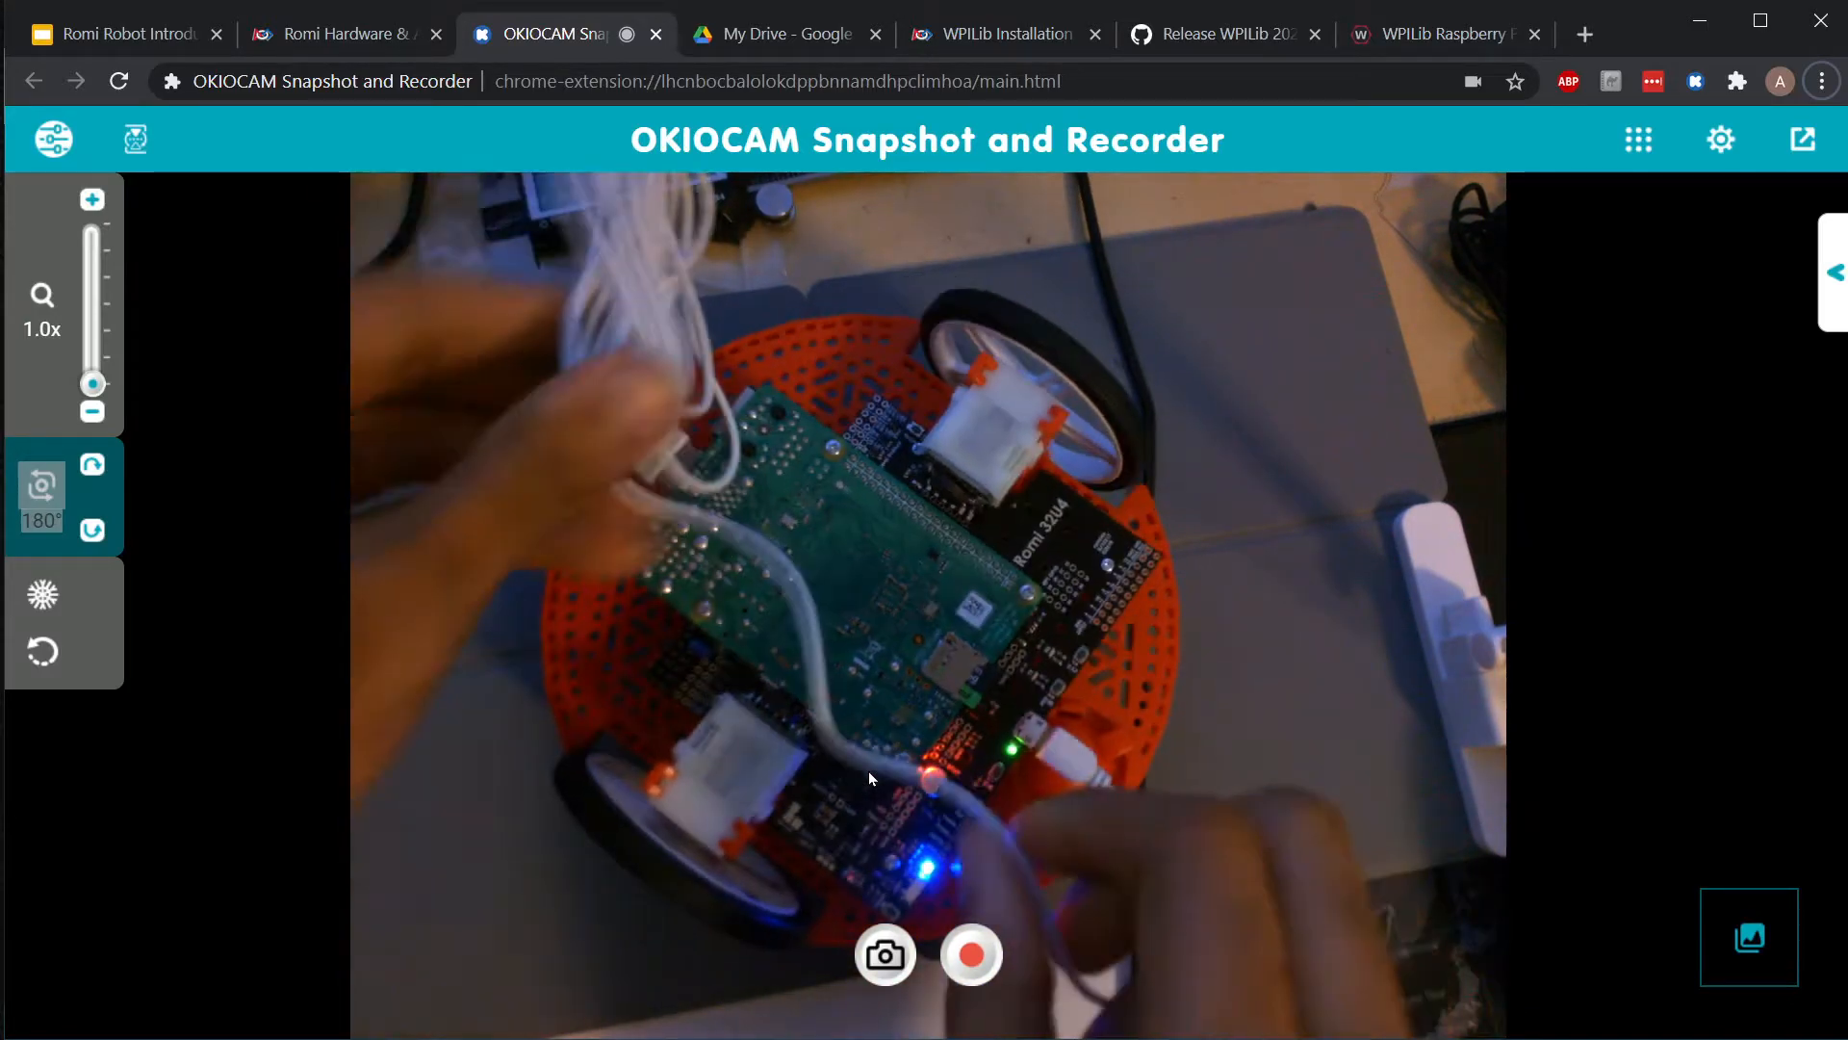
- Show the WPILibPi Romi page with gyro offsets, IMU calibration and firmware update sections
click(1444, 32)
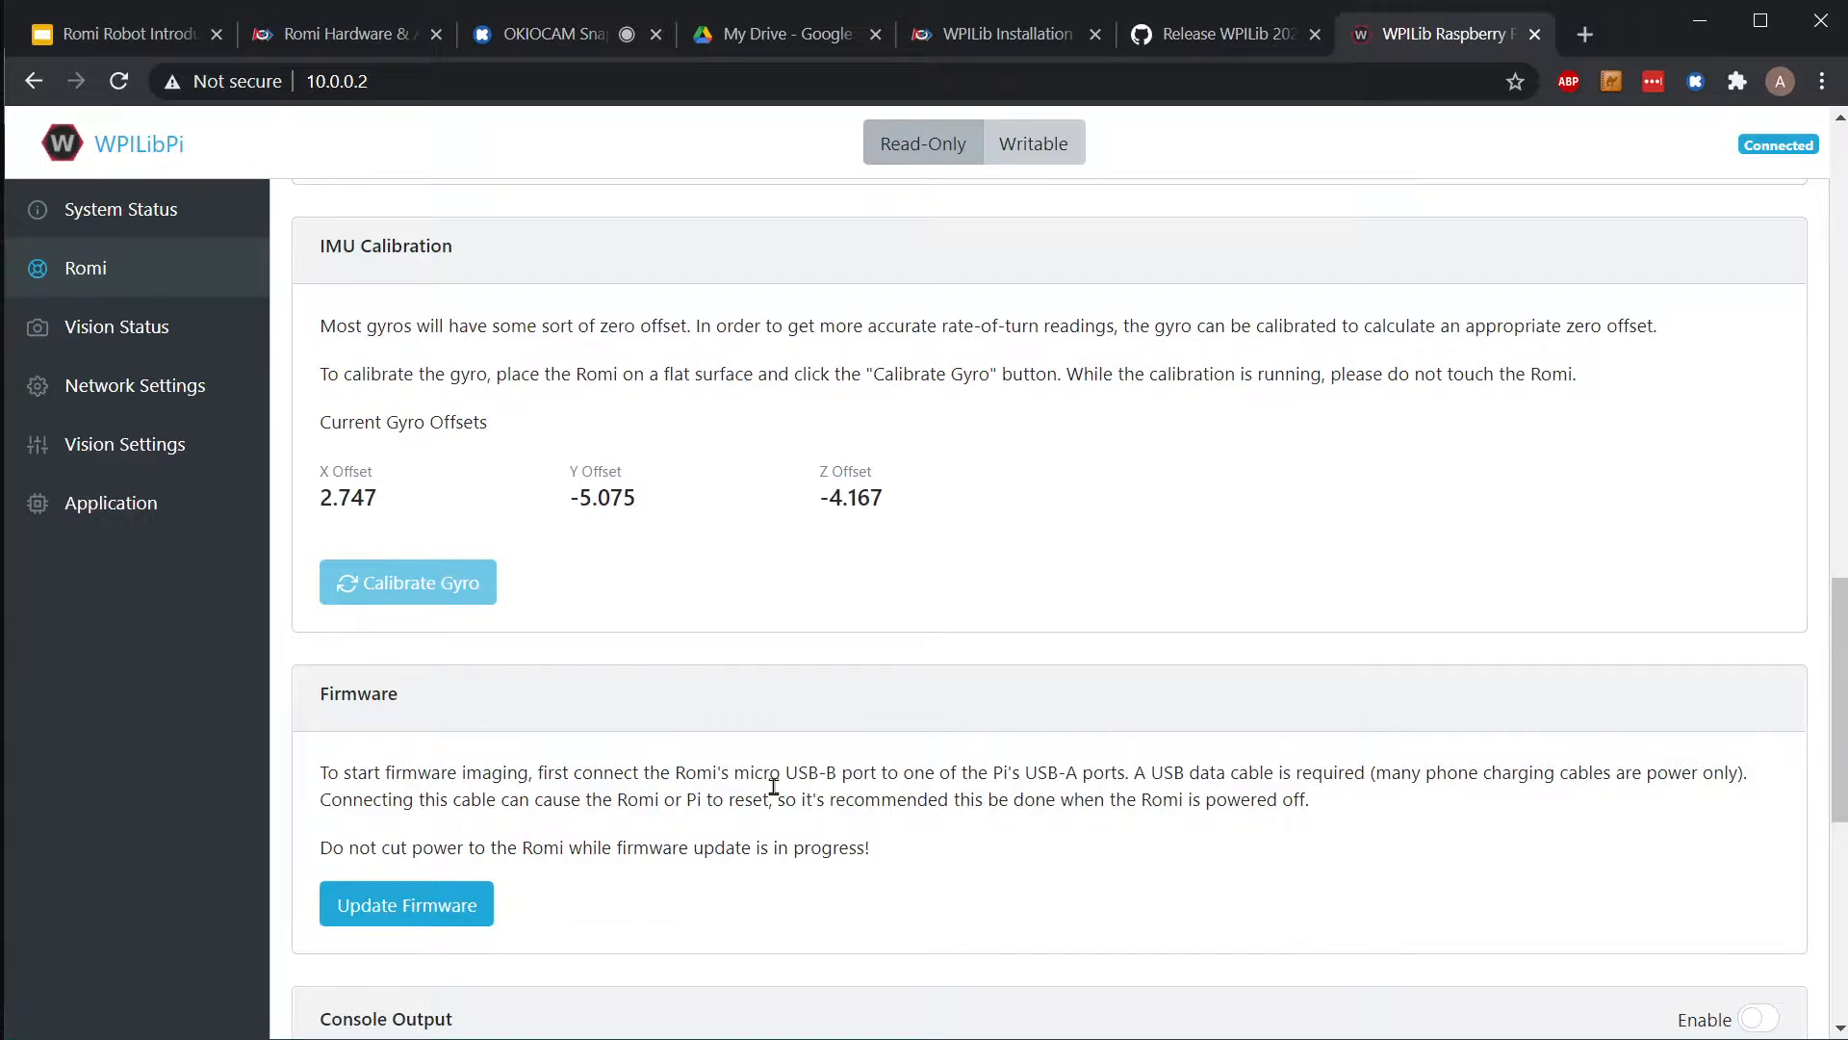
mouse_move(726, 835)
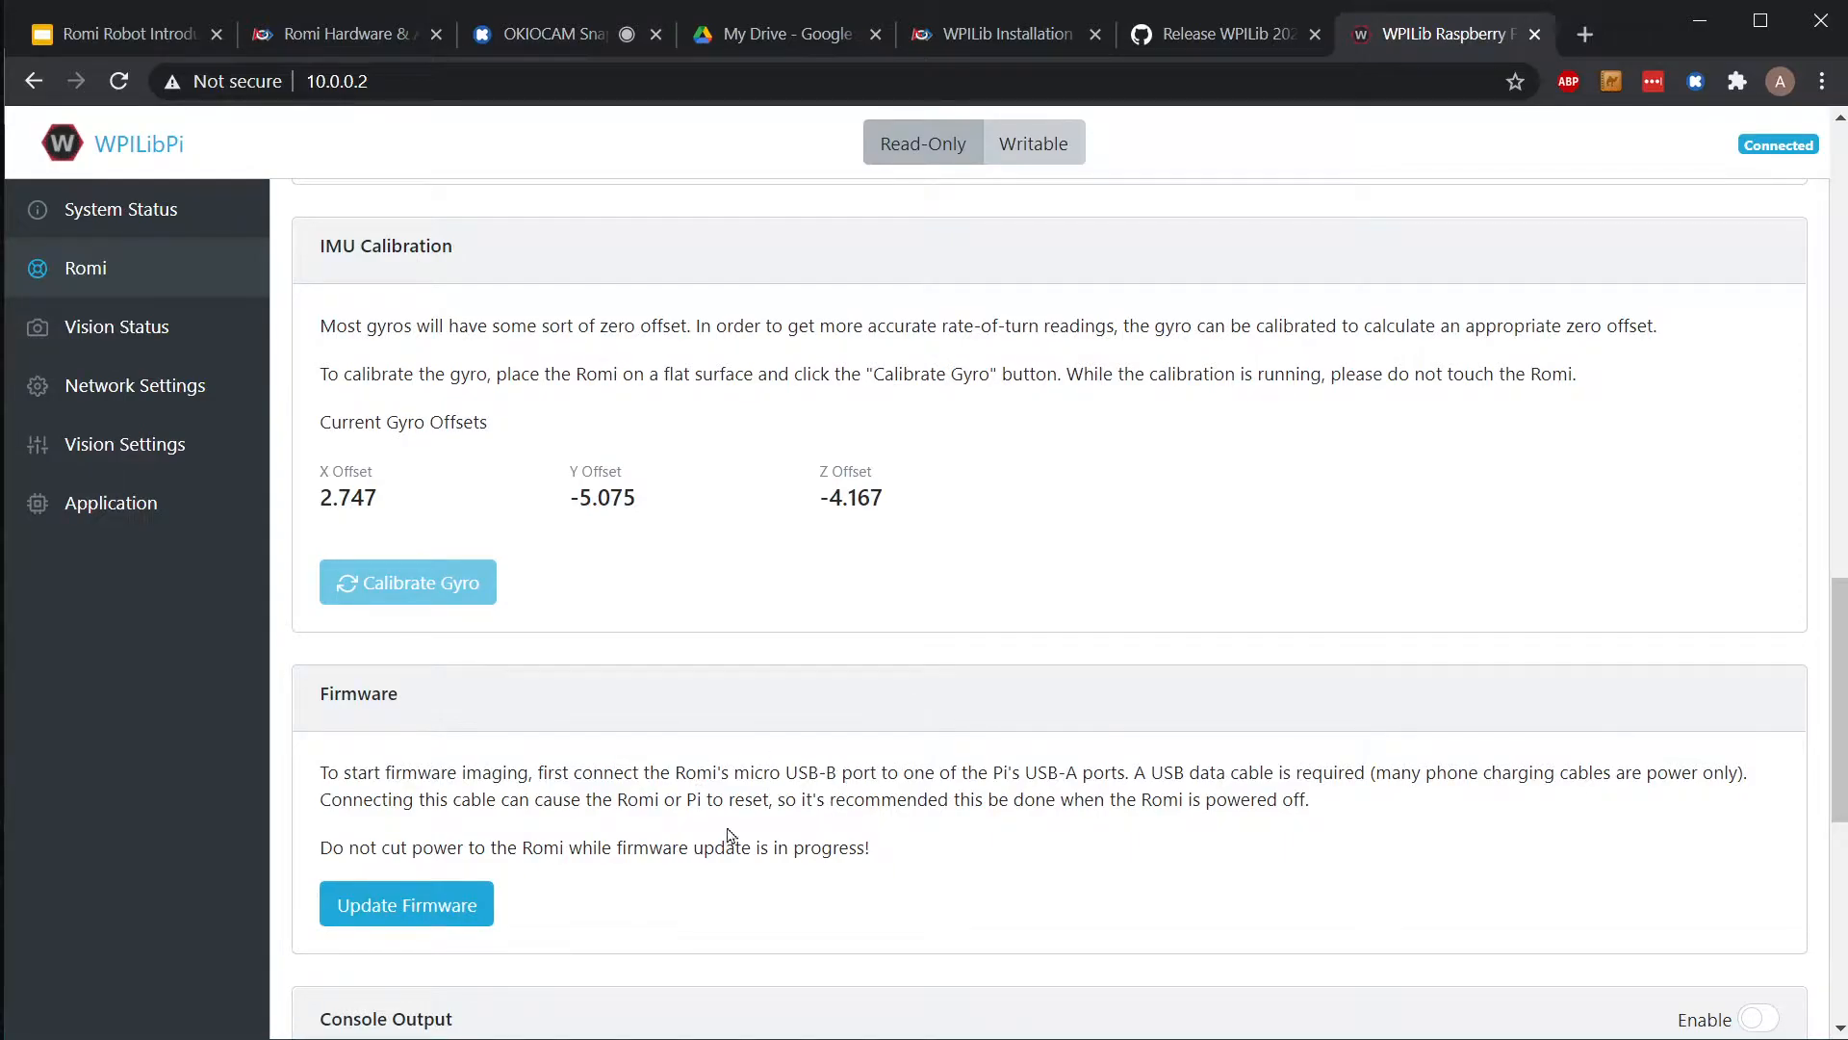
mouse_move(774, 846)
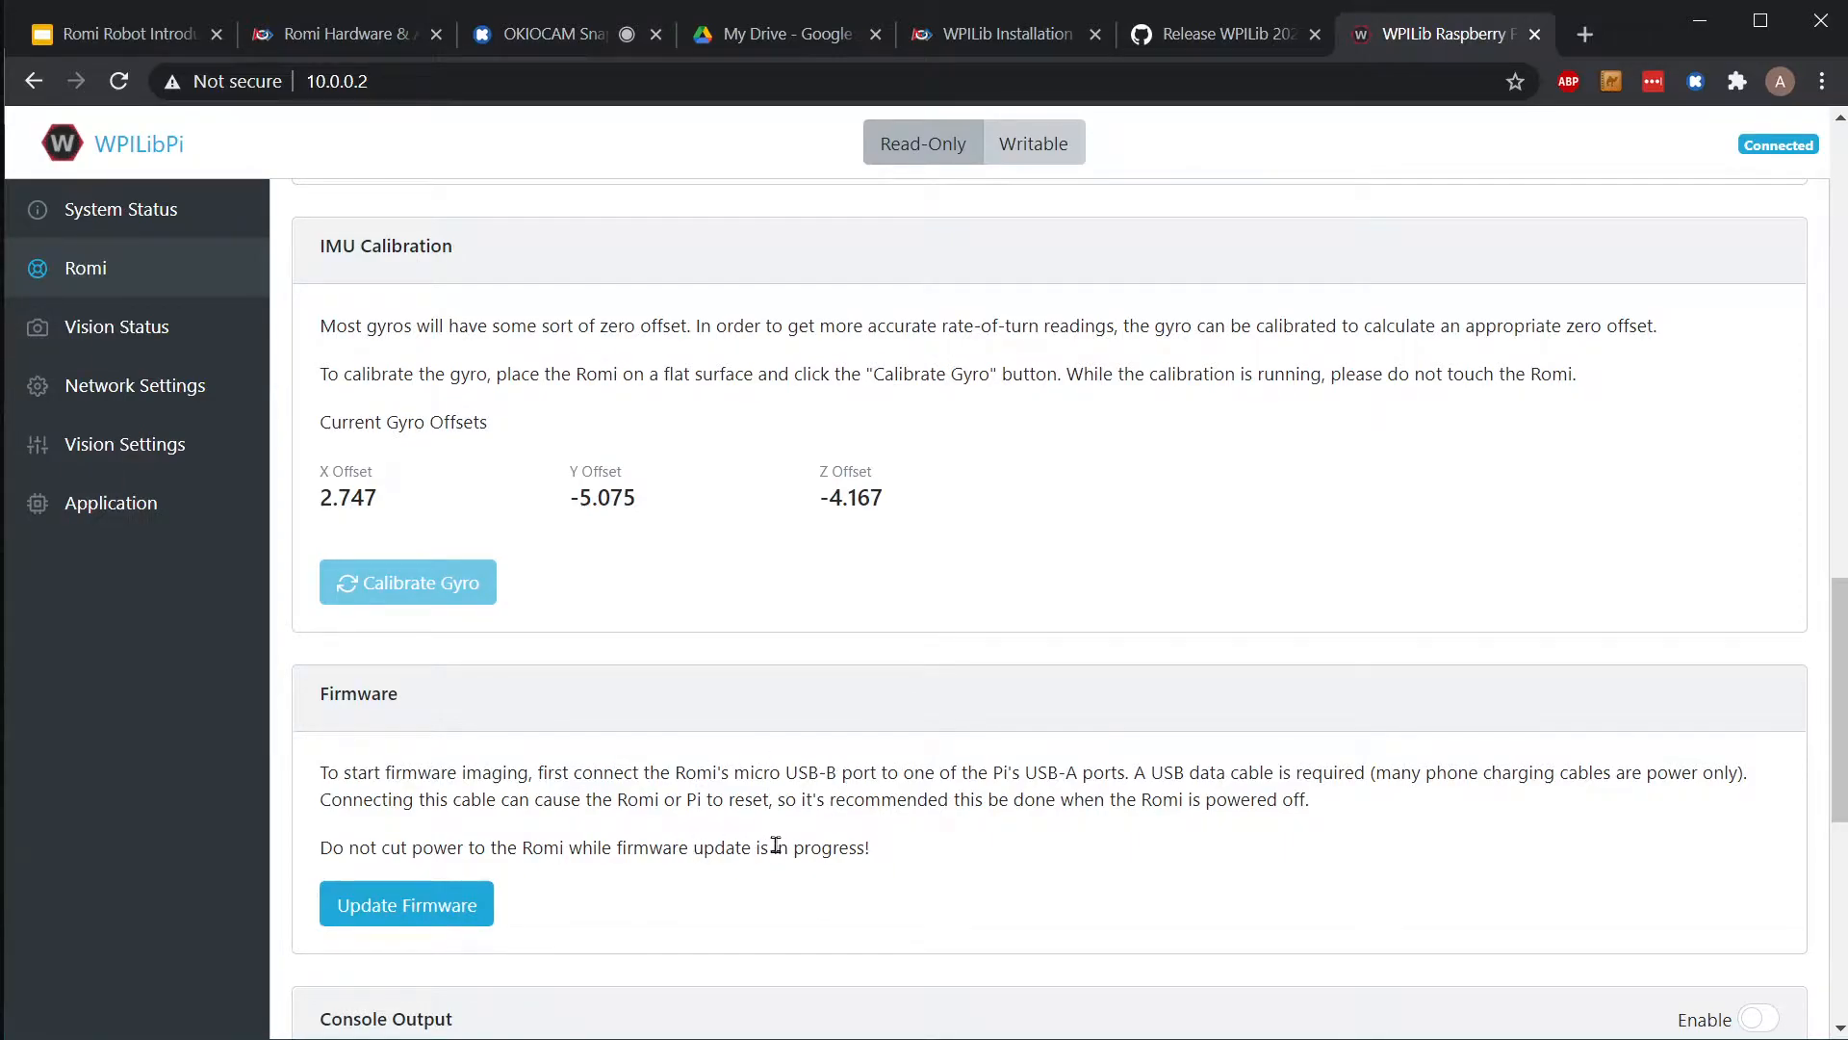
mouse_move(636, 839)
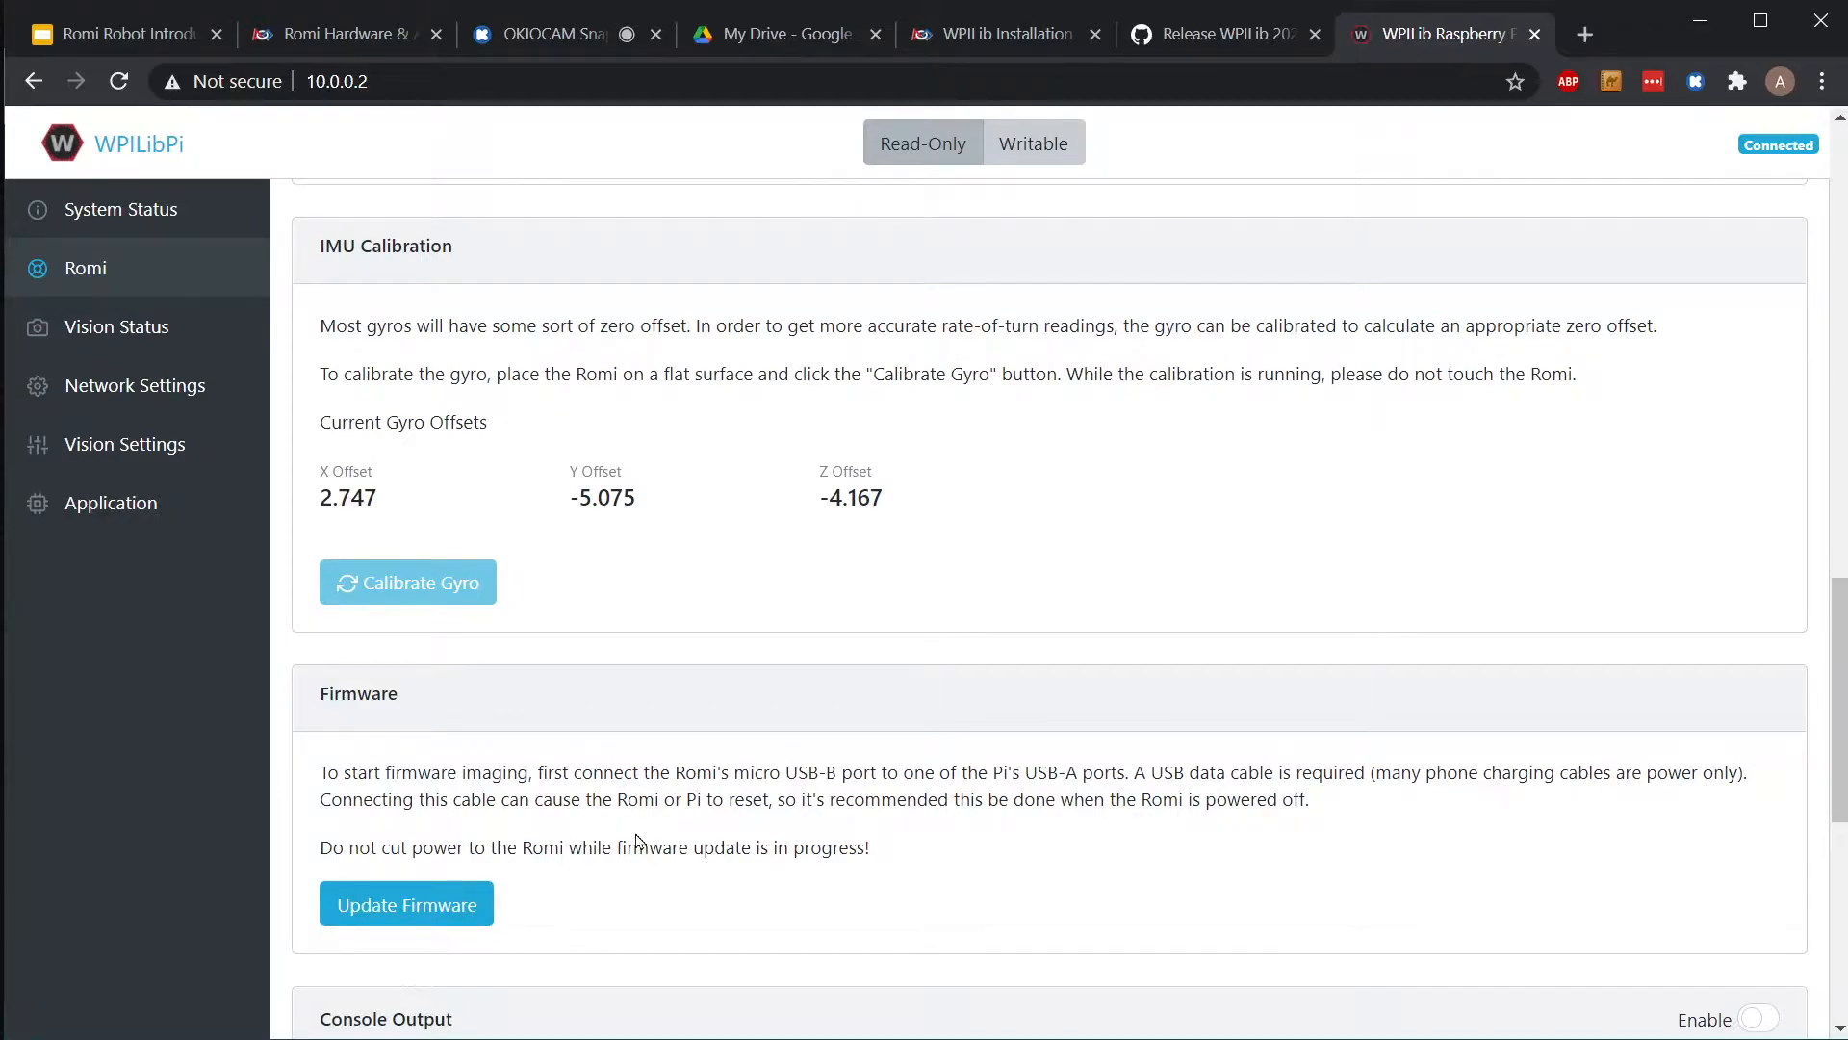
mouse_move(405, 904)
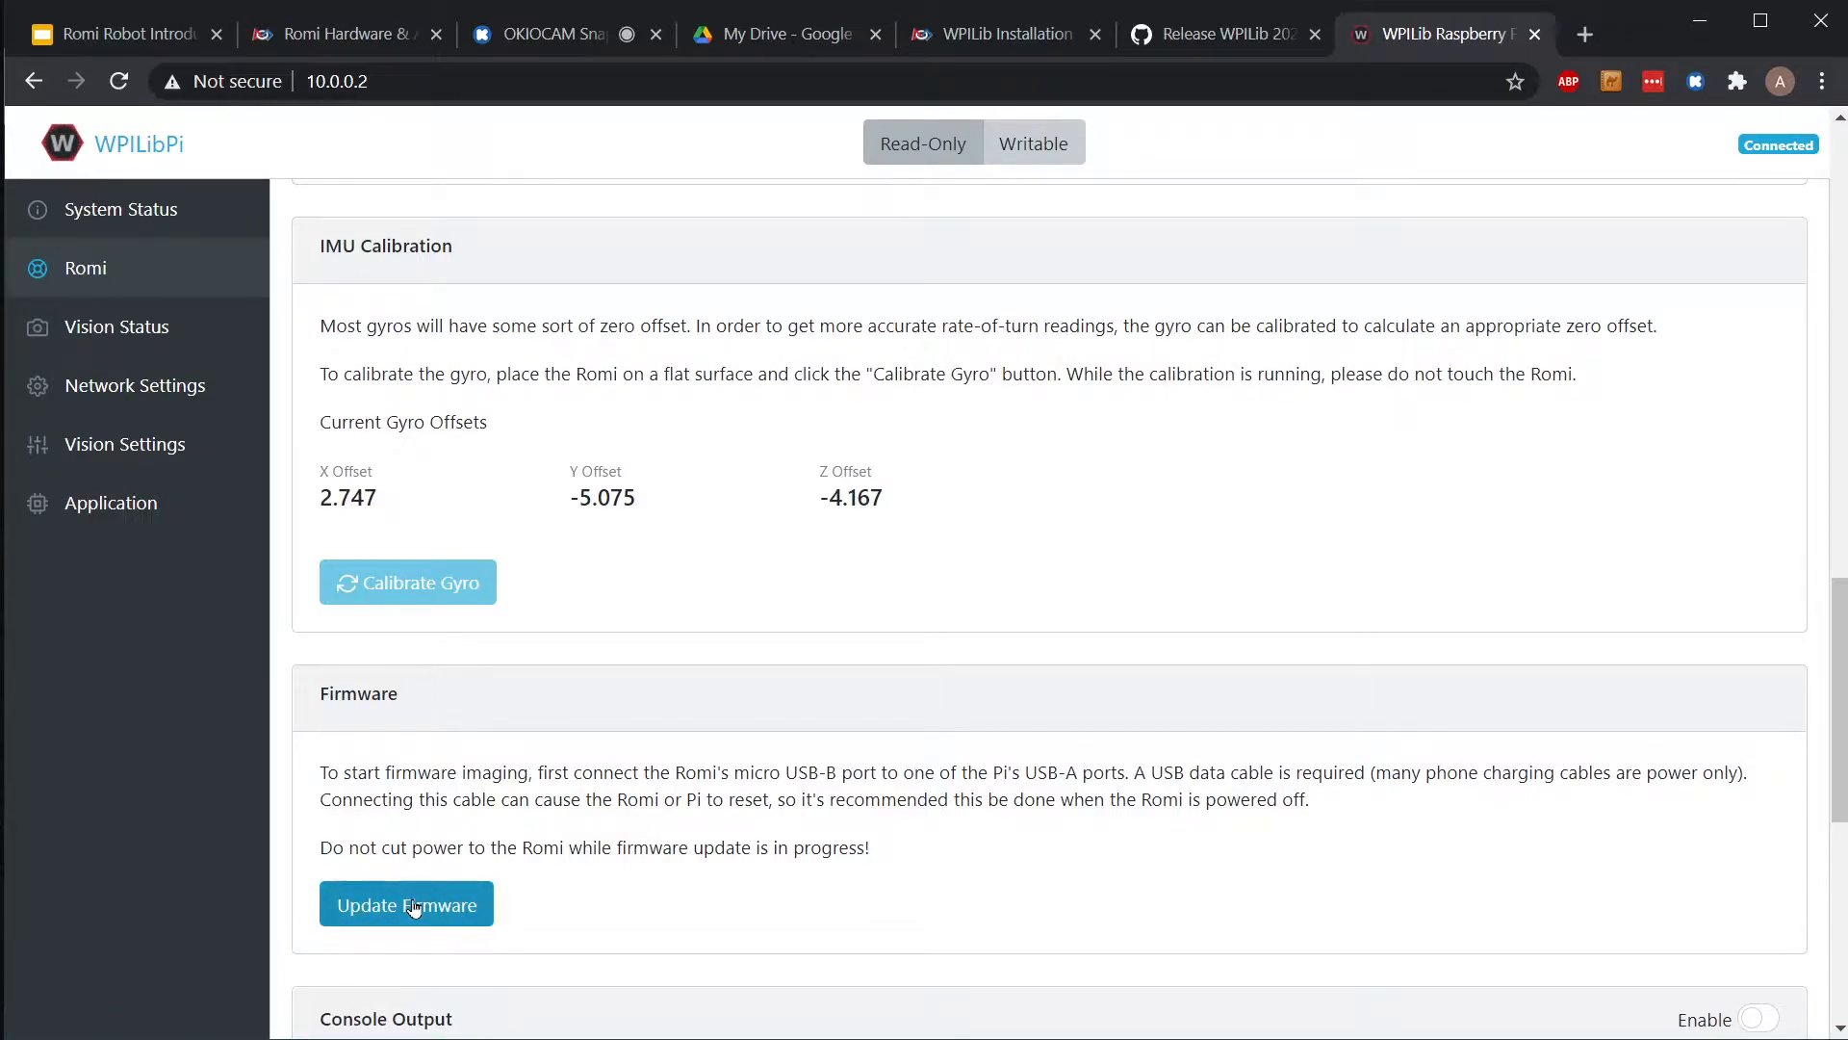
- Flash the Romi firmware until avrdude verifies it, then follow the slides' web service releases link
click(405, 904)
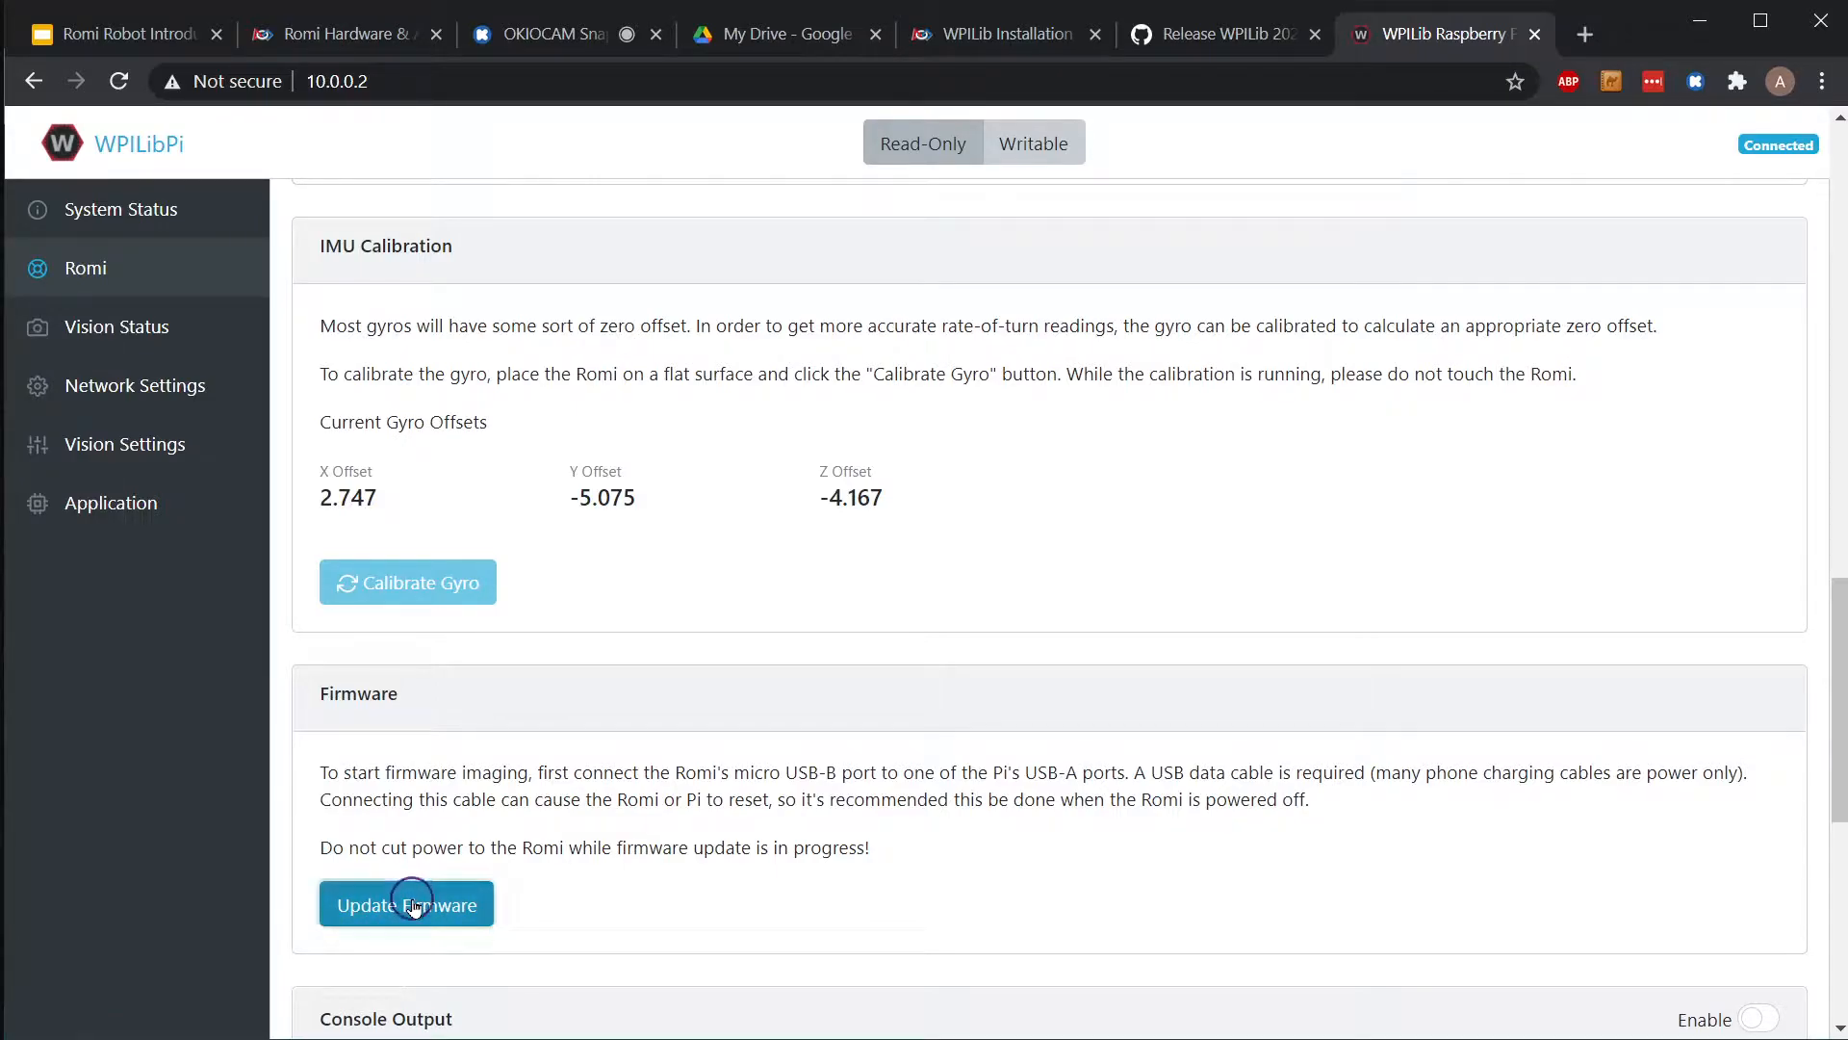
click(406, 904)
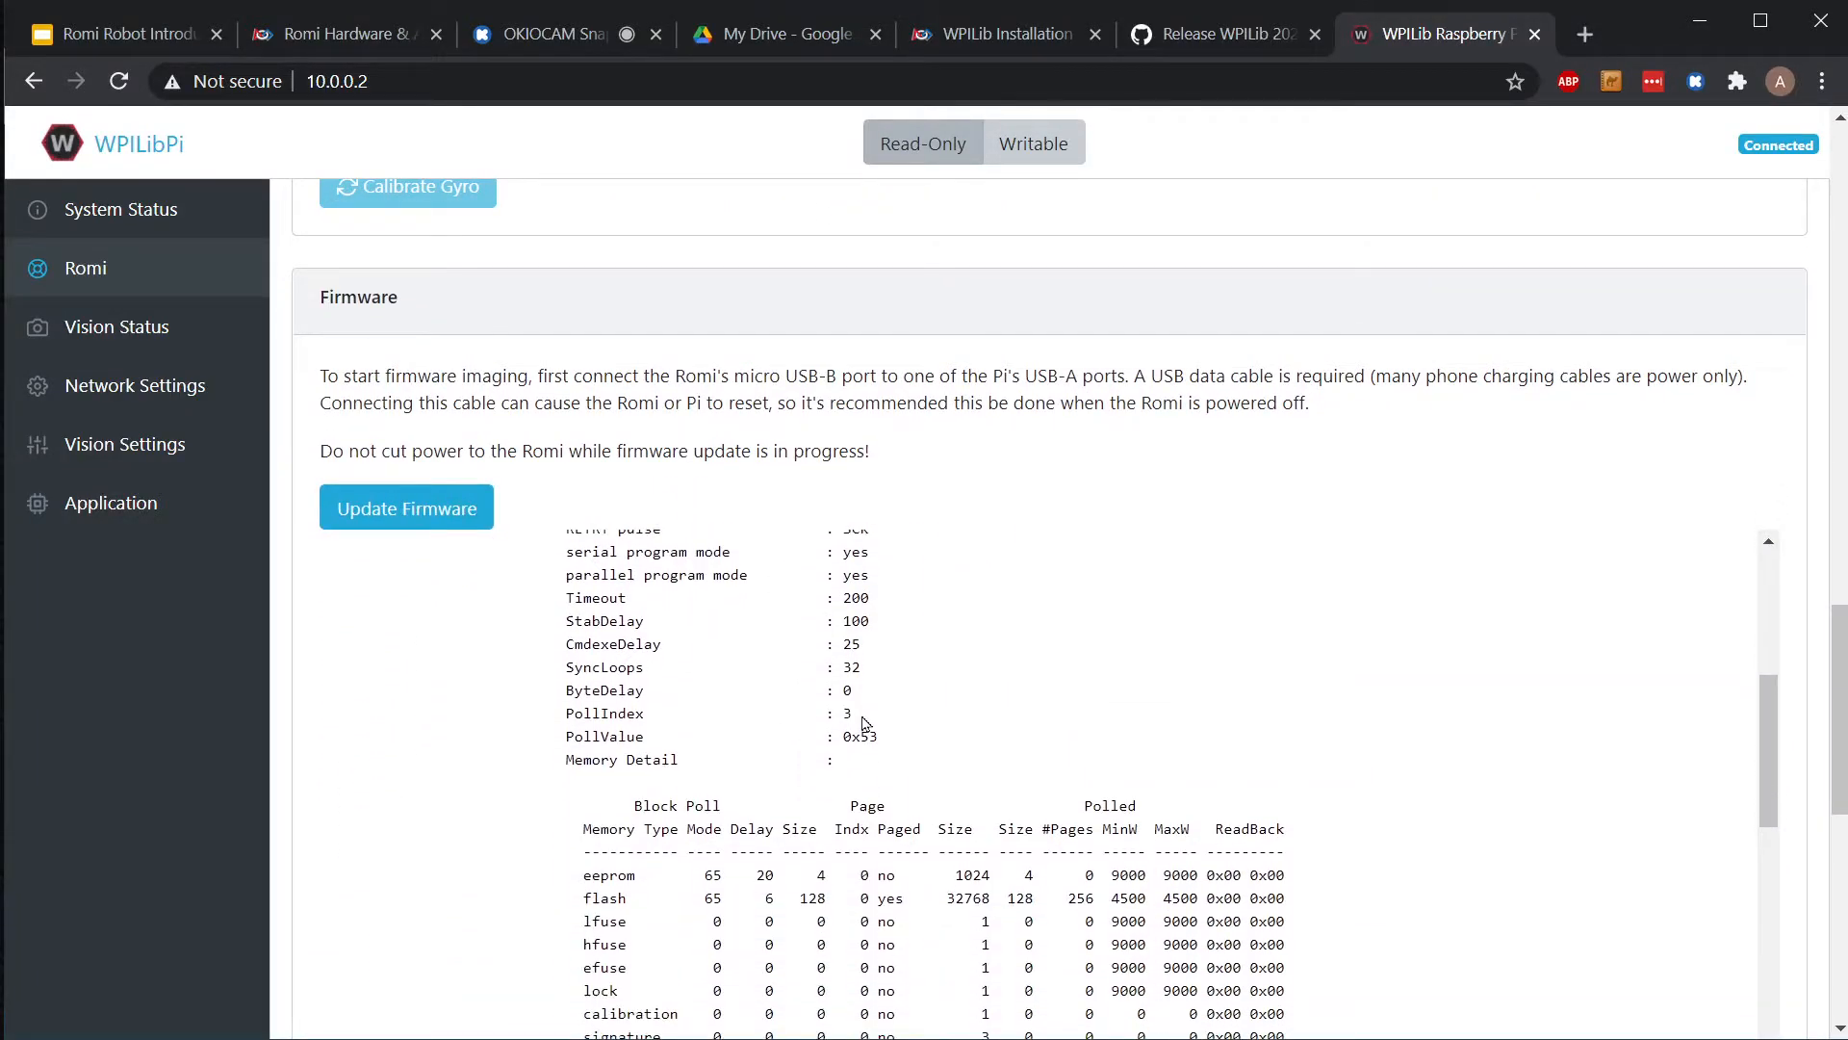
scroll(down, 3)
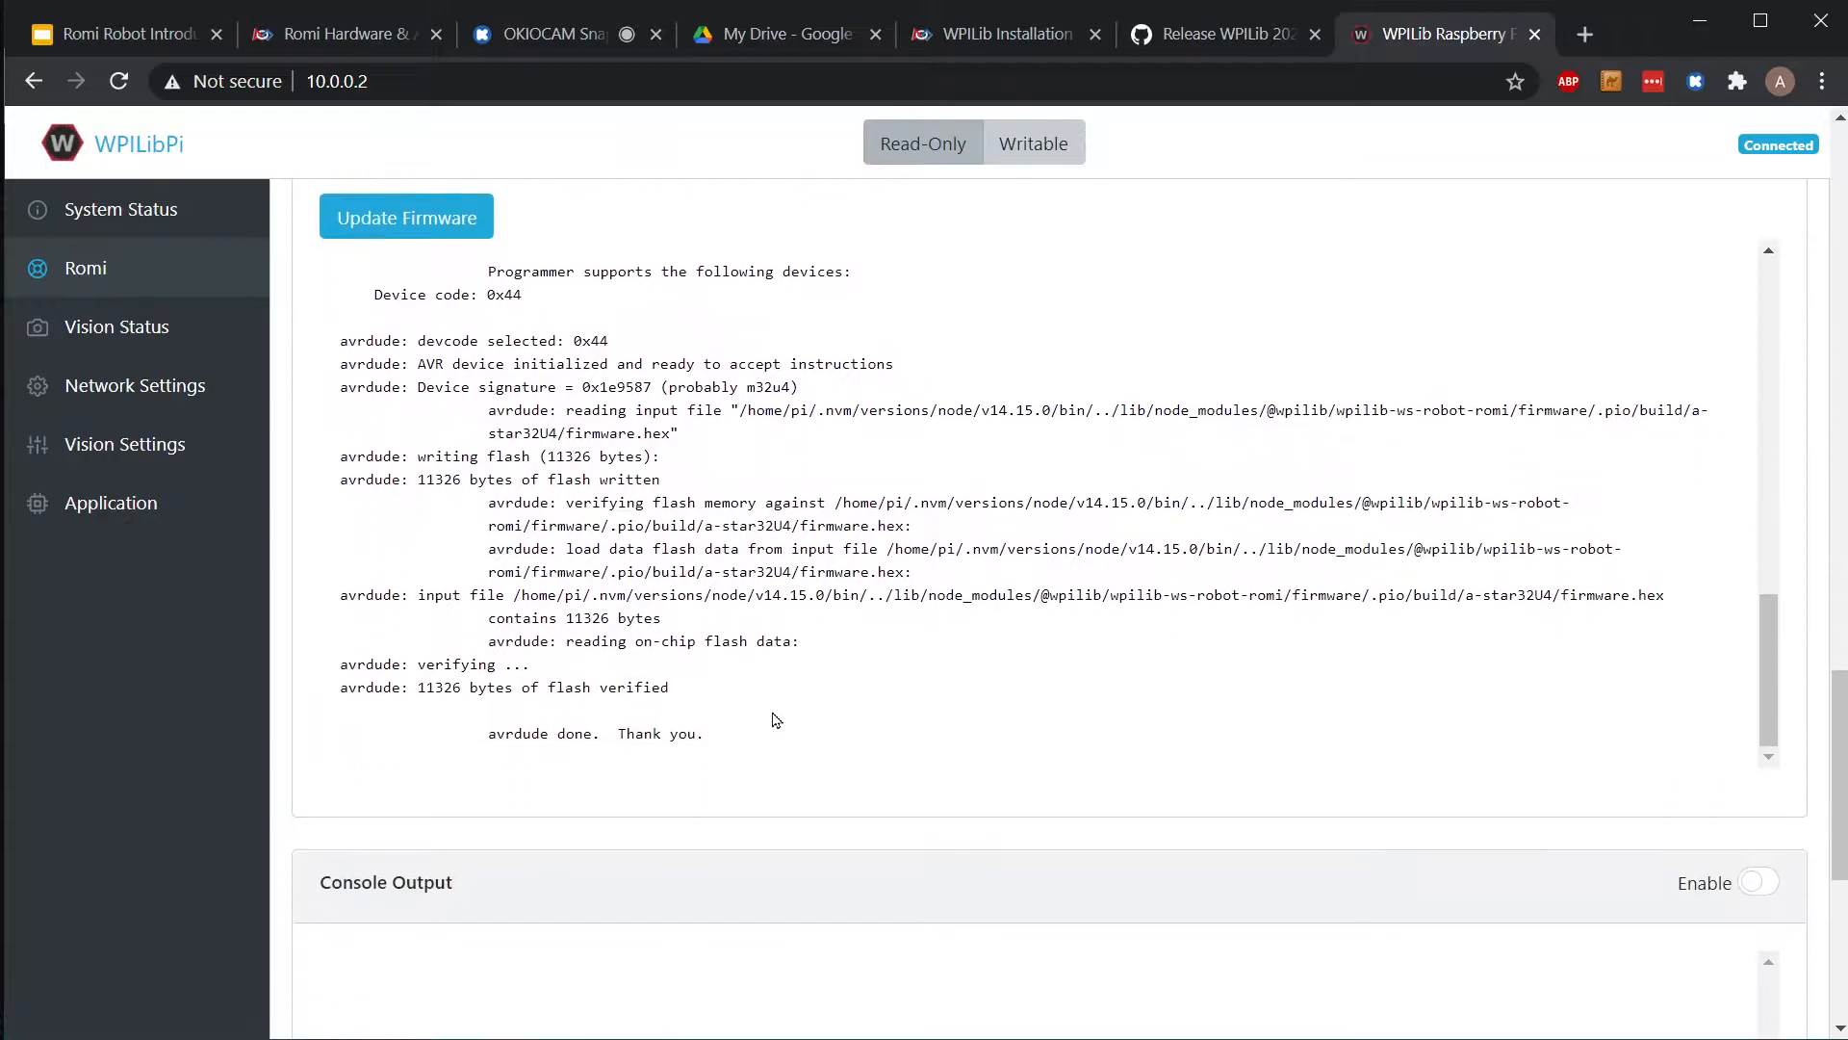
scroll(up, 3)
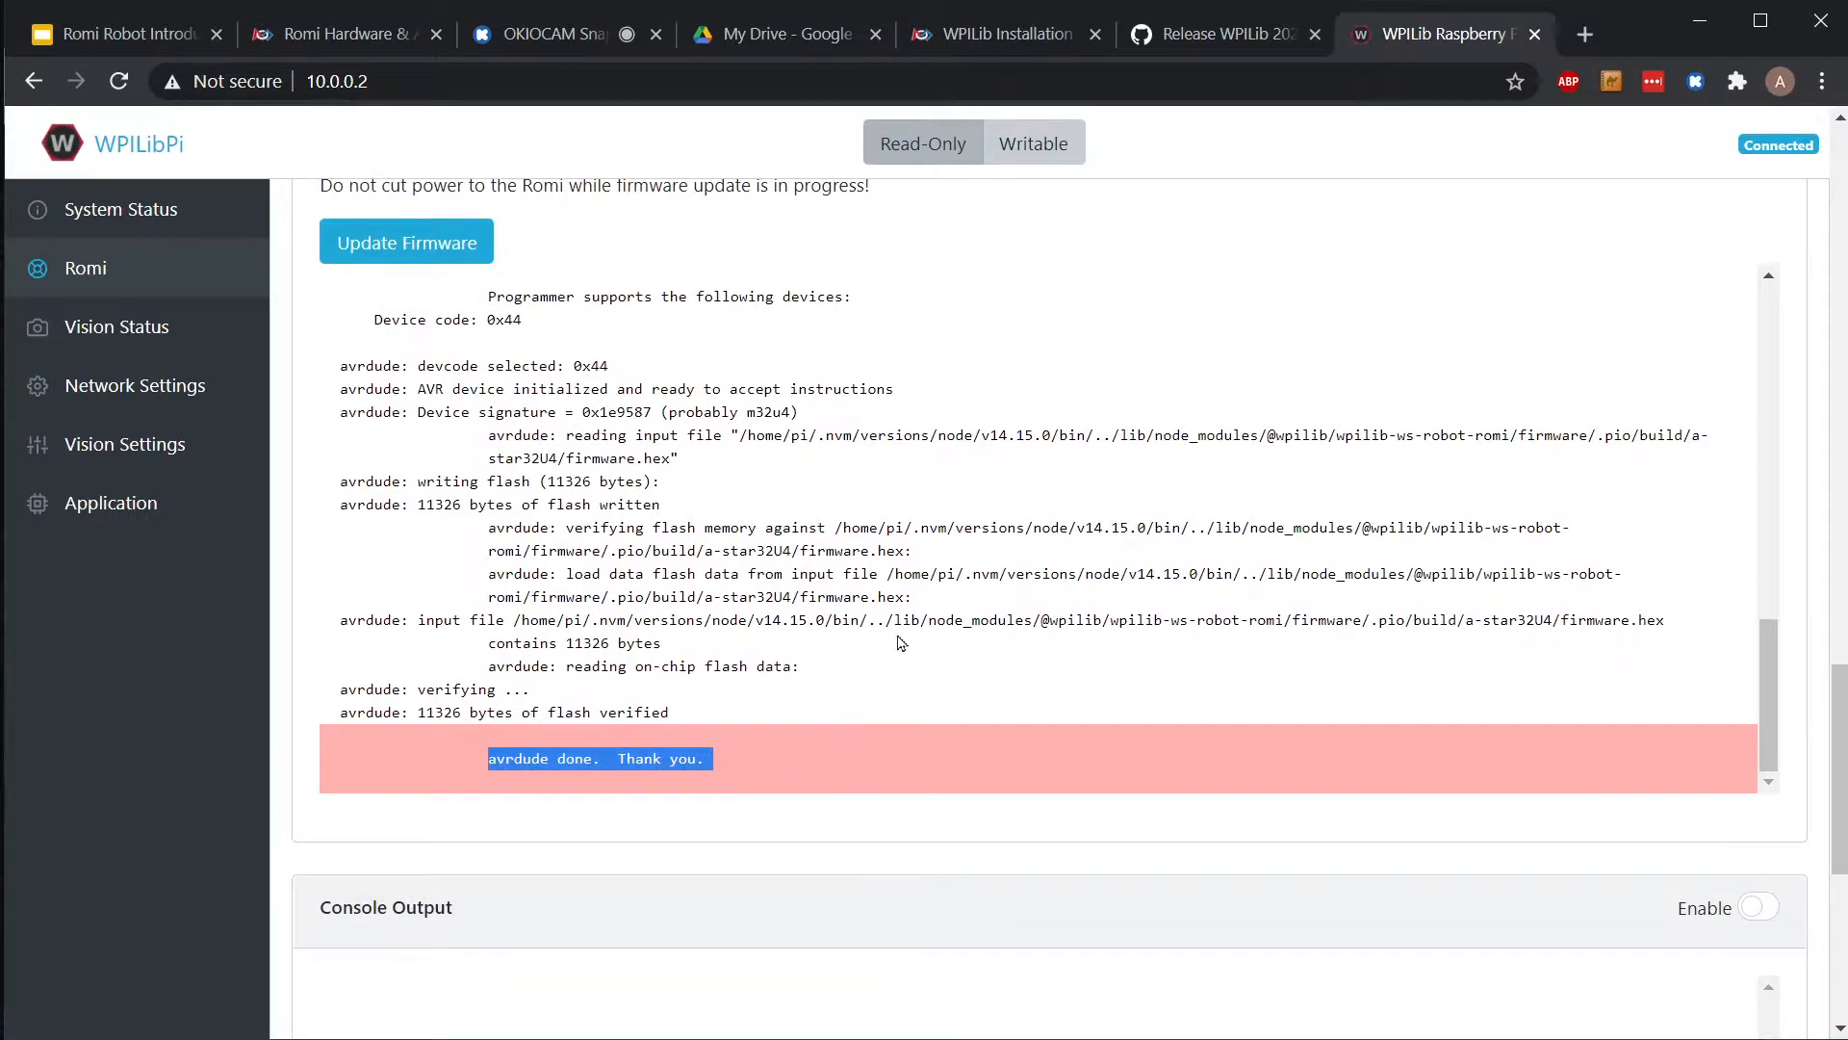
click(281, 742)
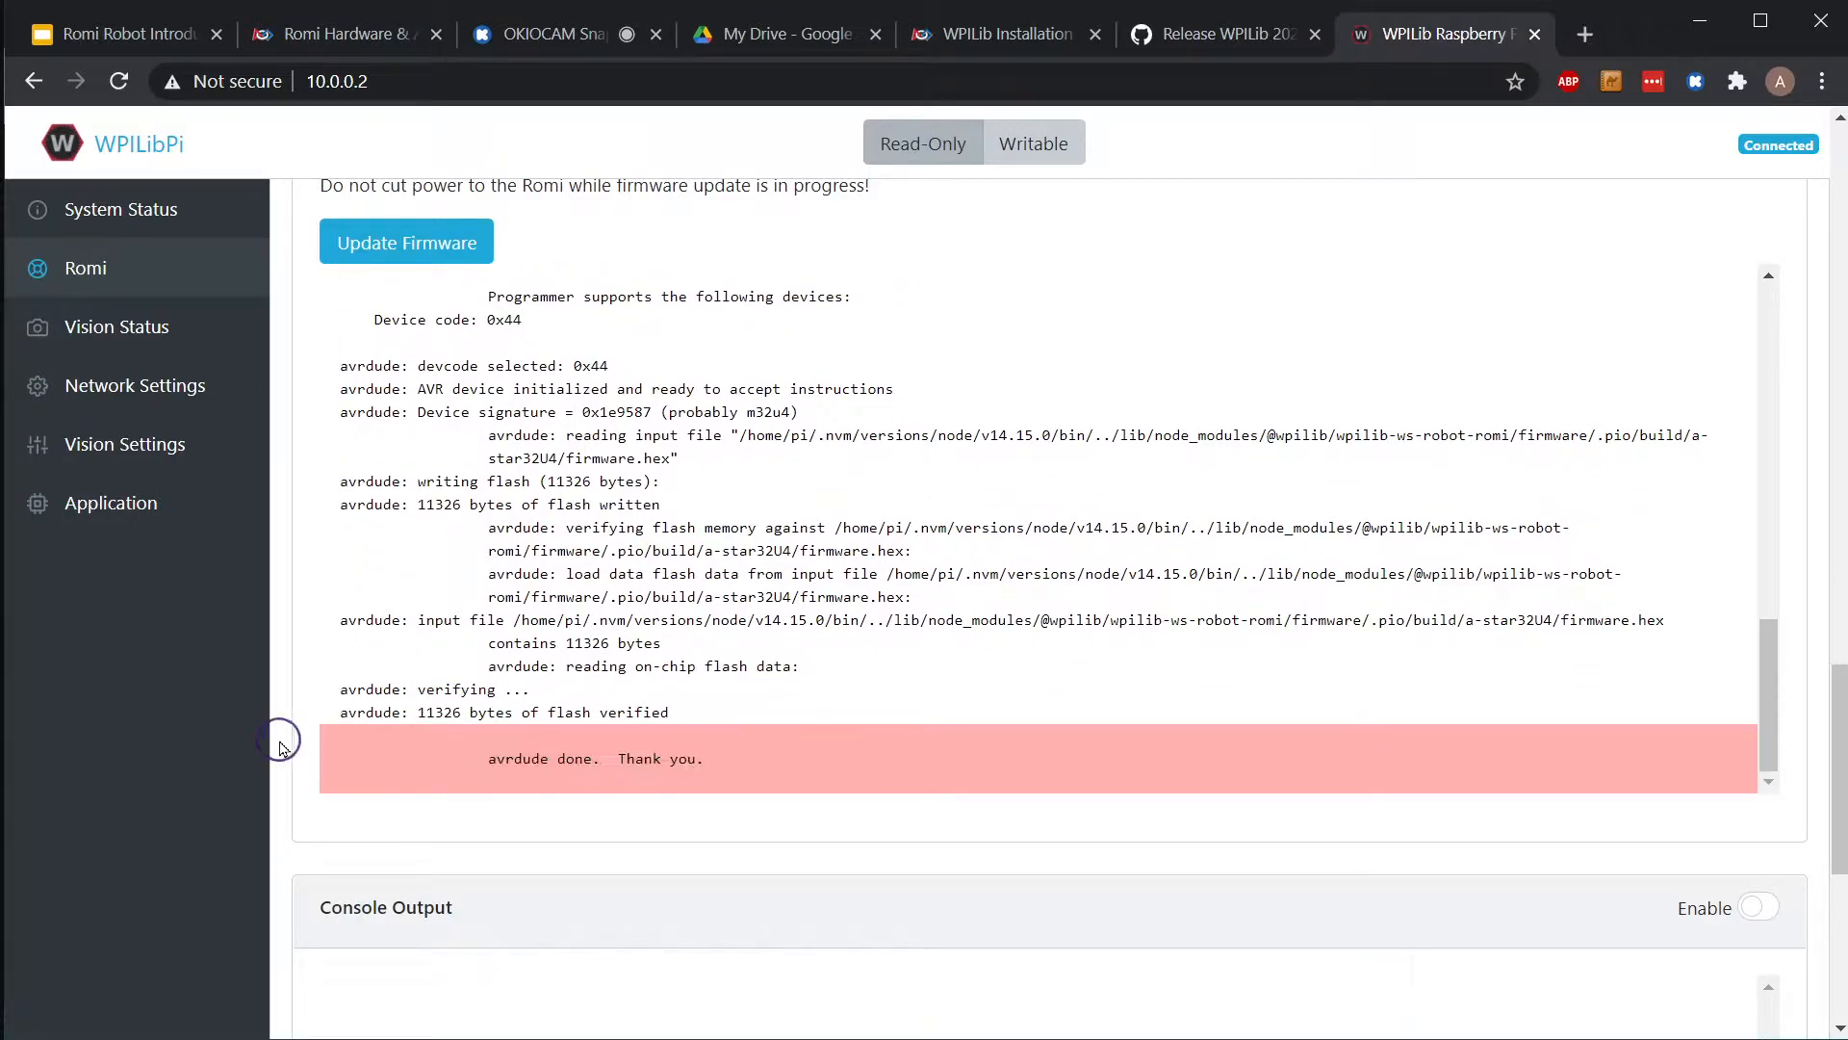
mouse_move(239, 844)
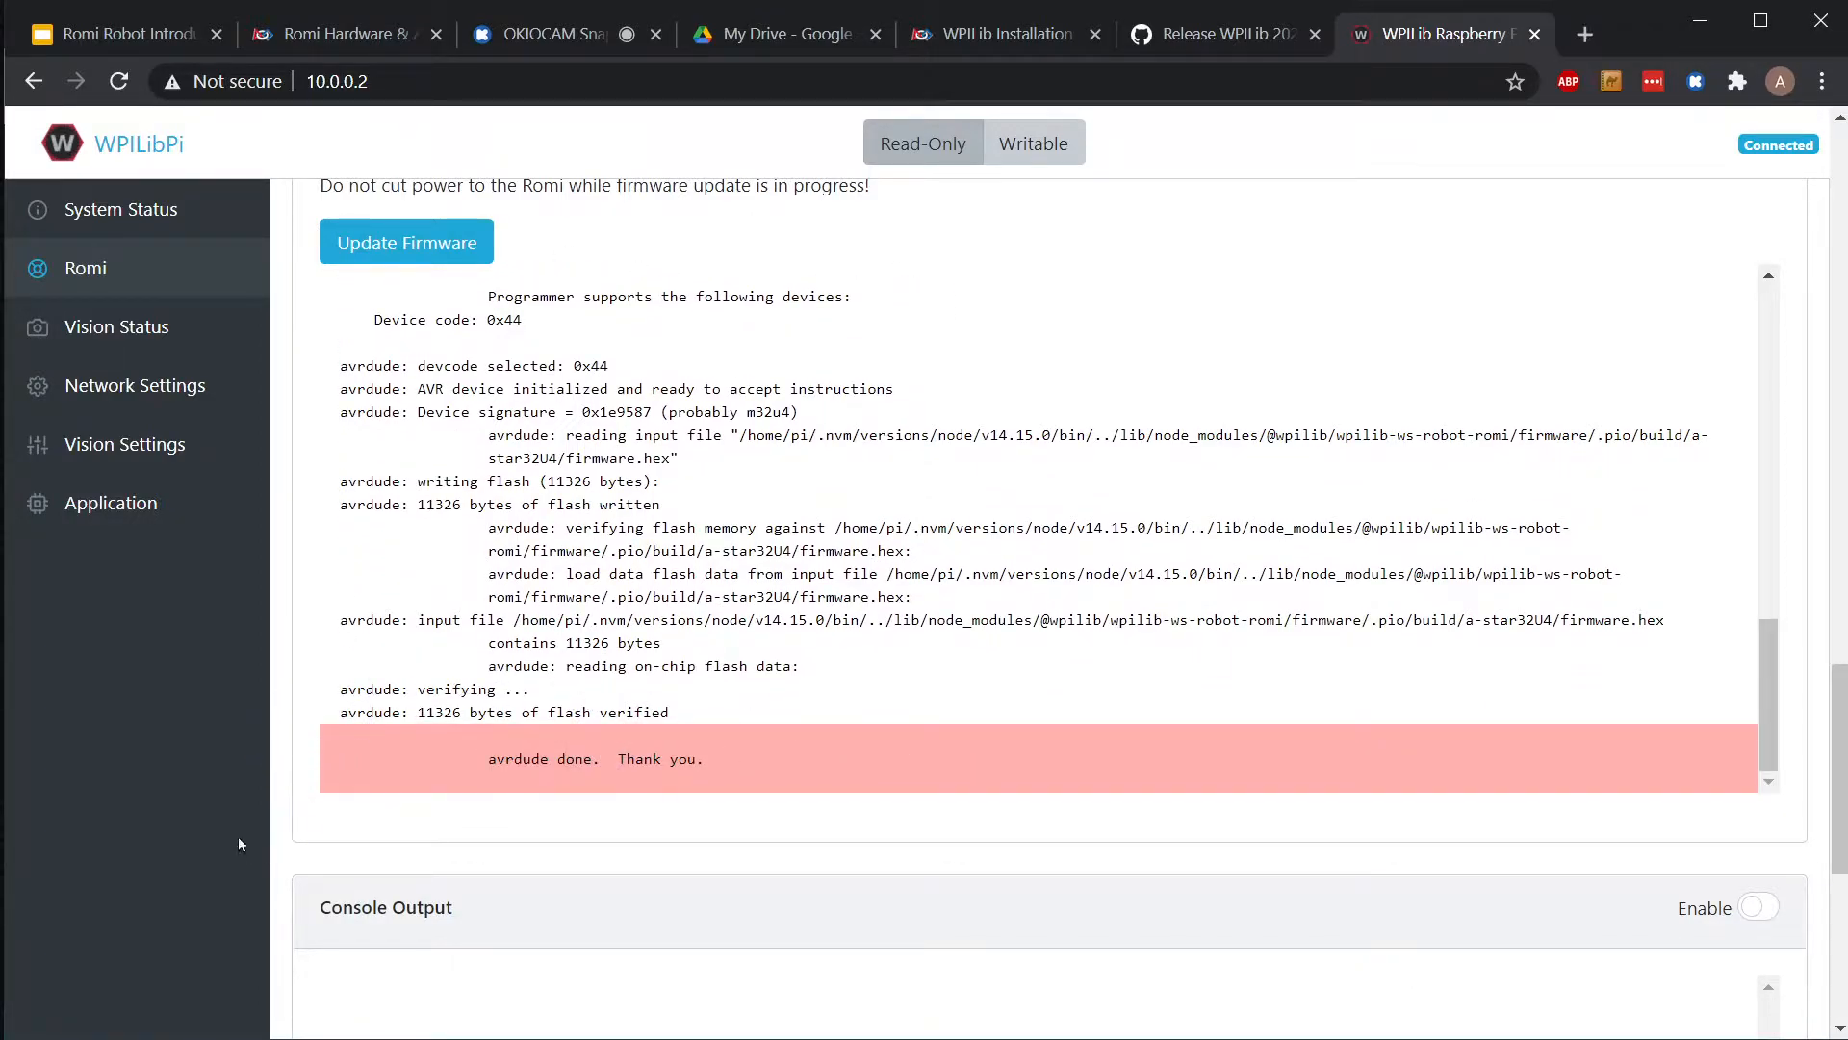
mouse_move(183, 837)
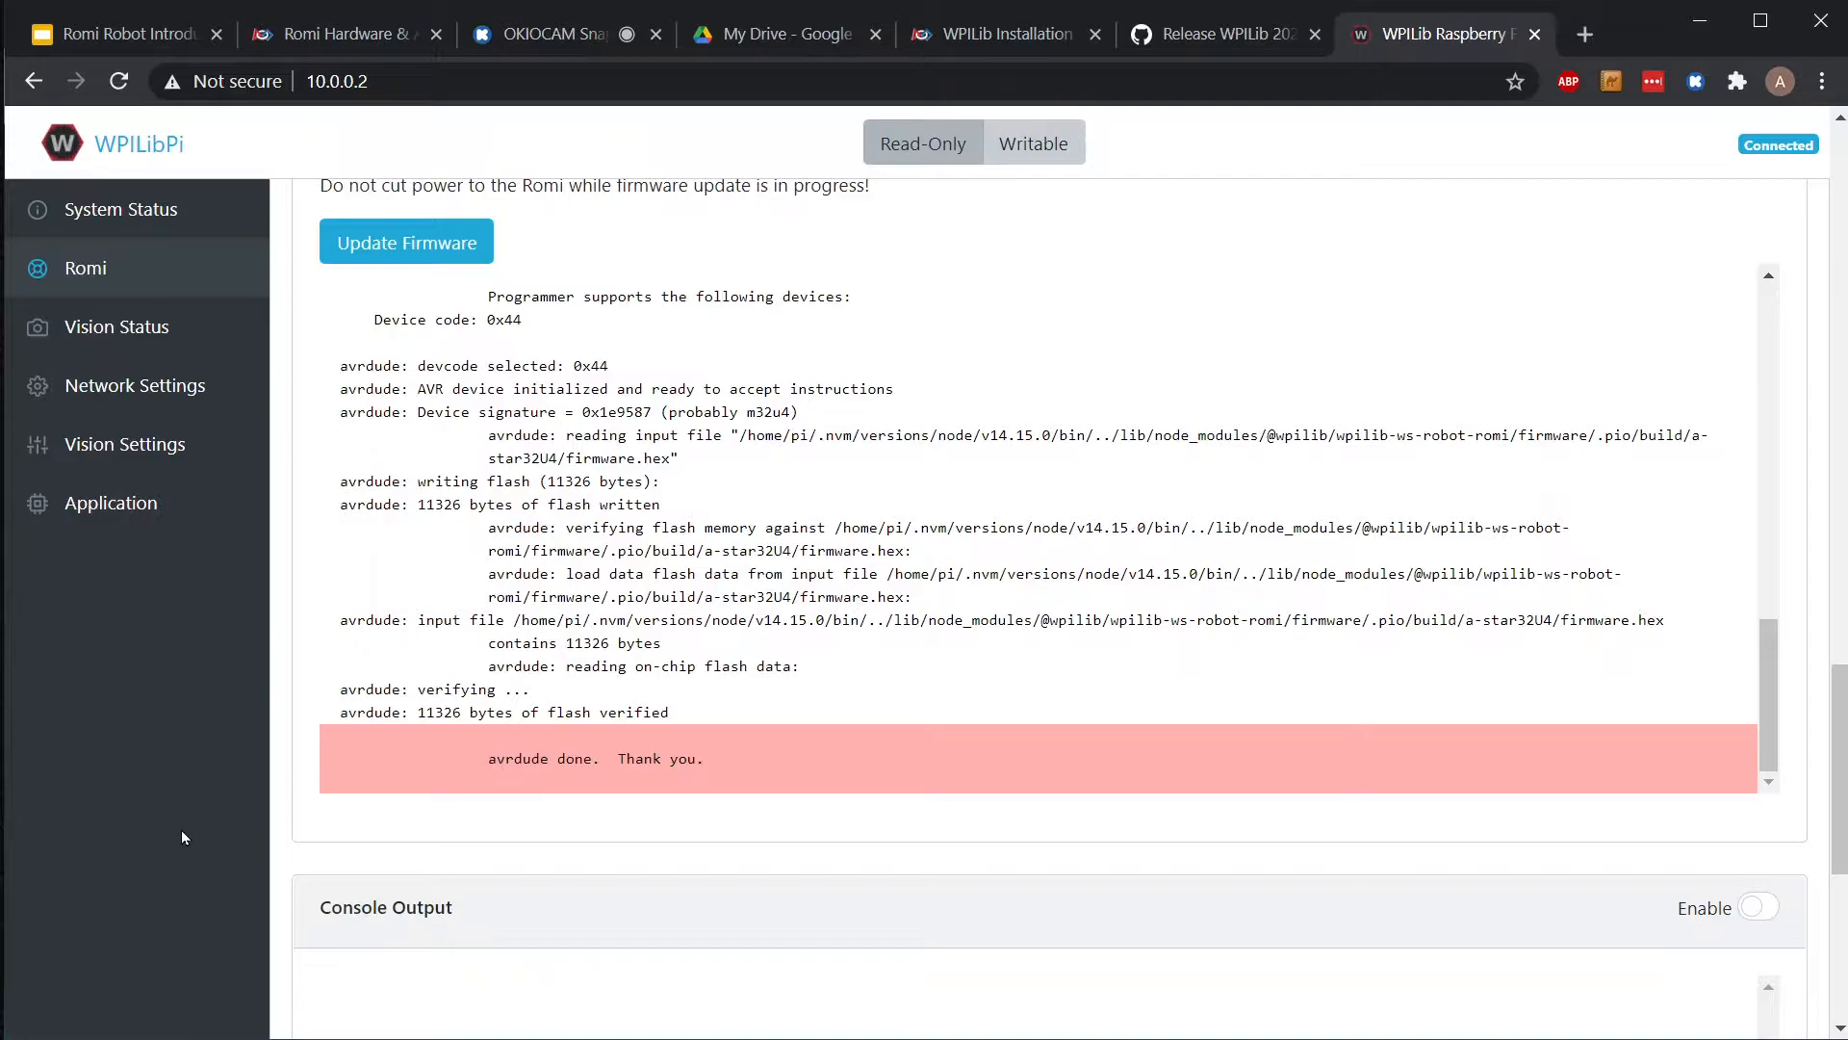
click(111, 33)
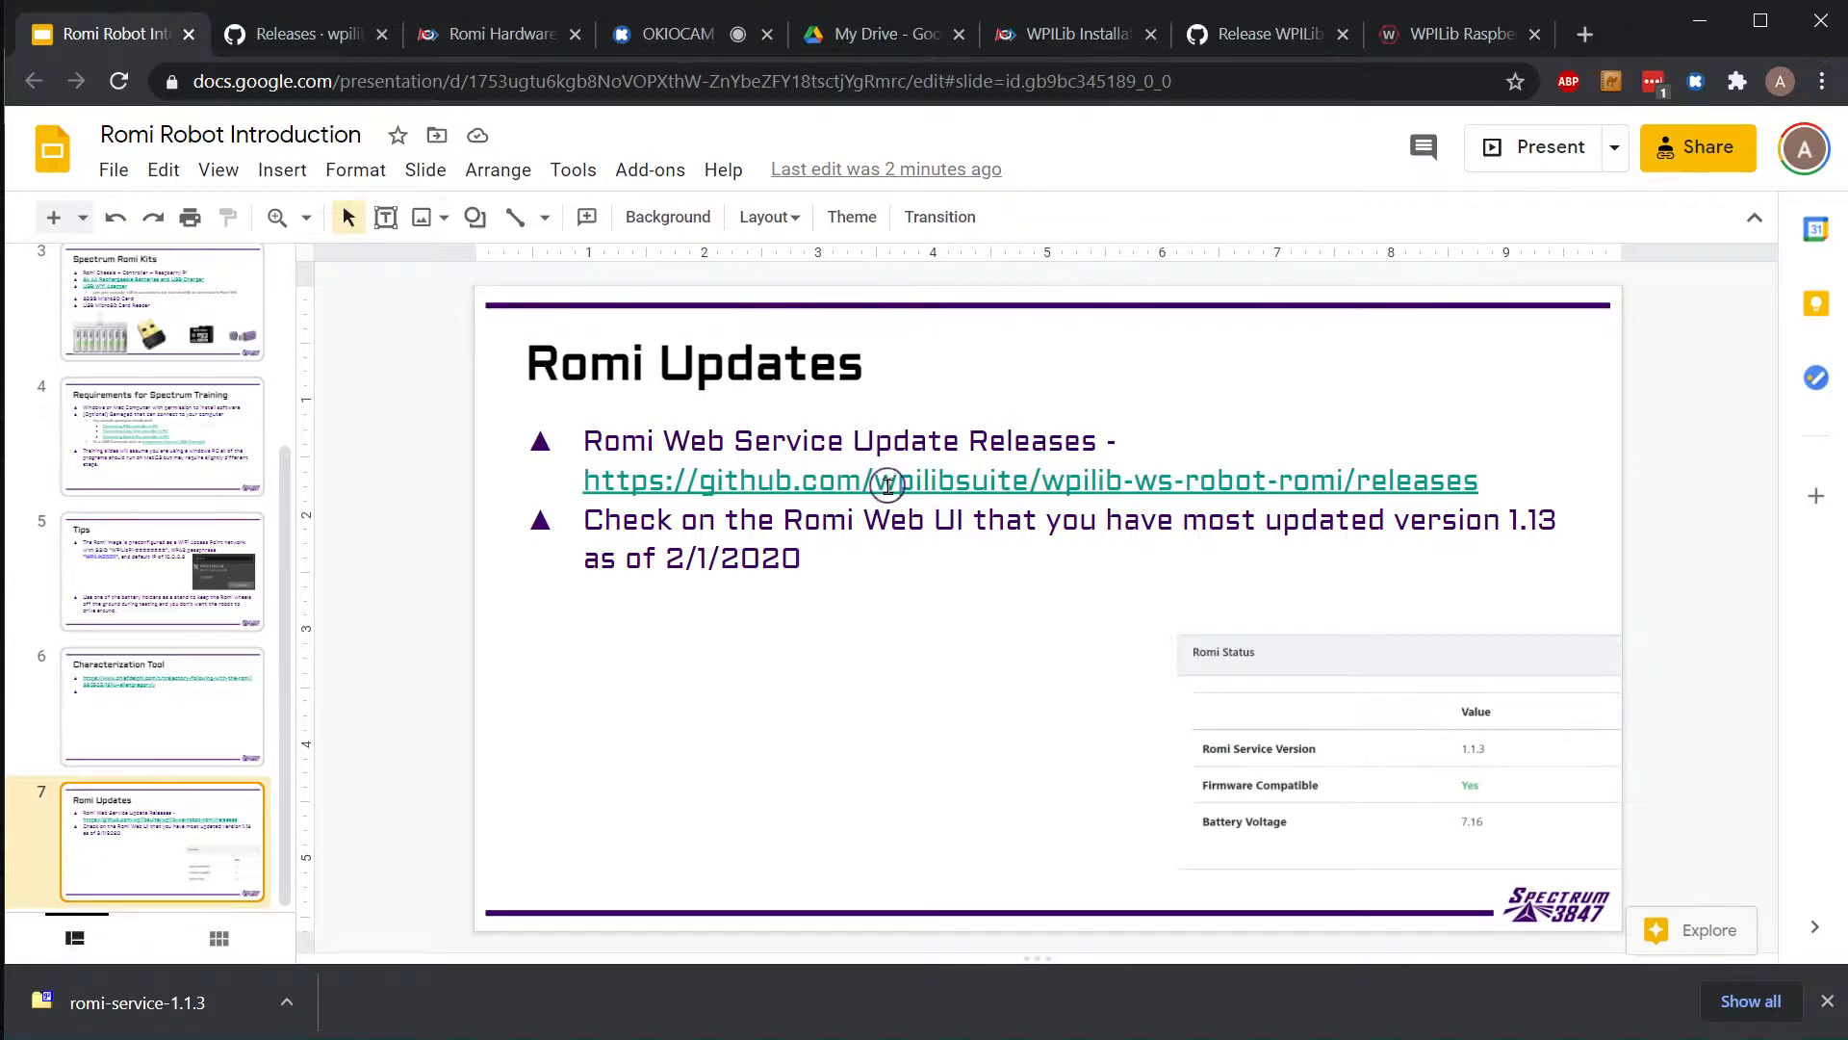
click(884, 479)
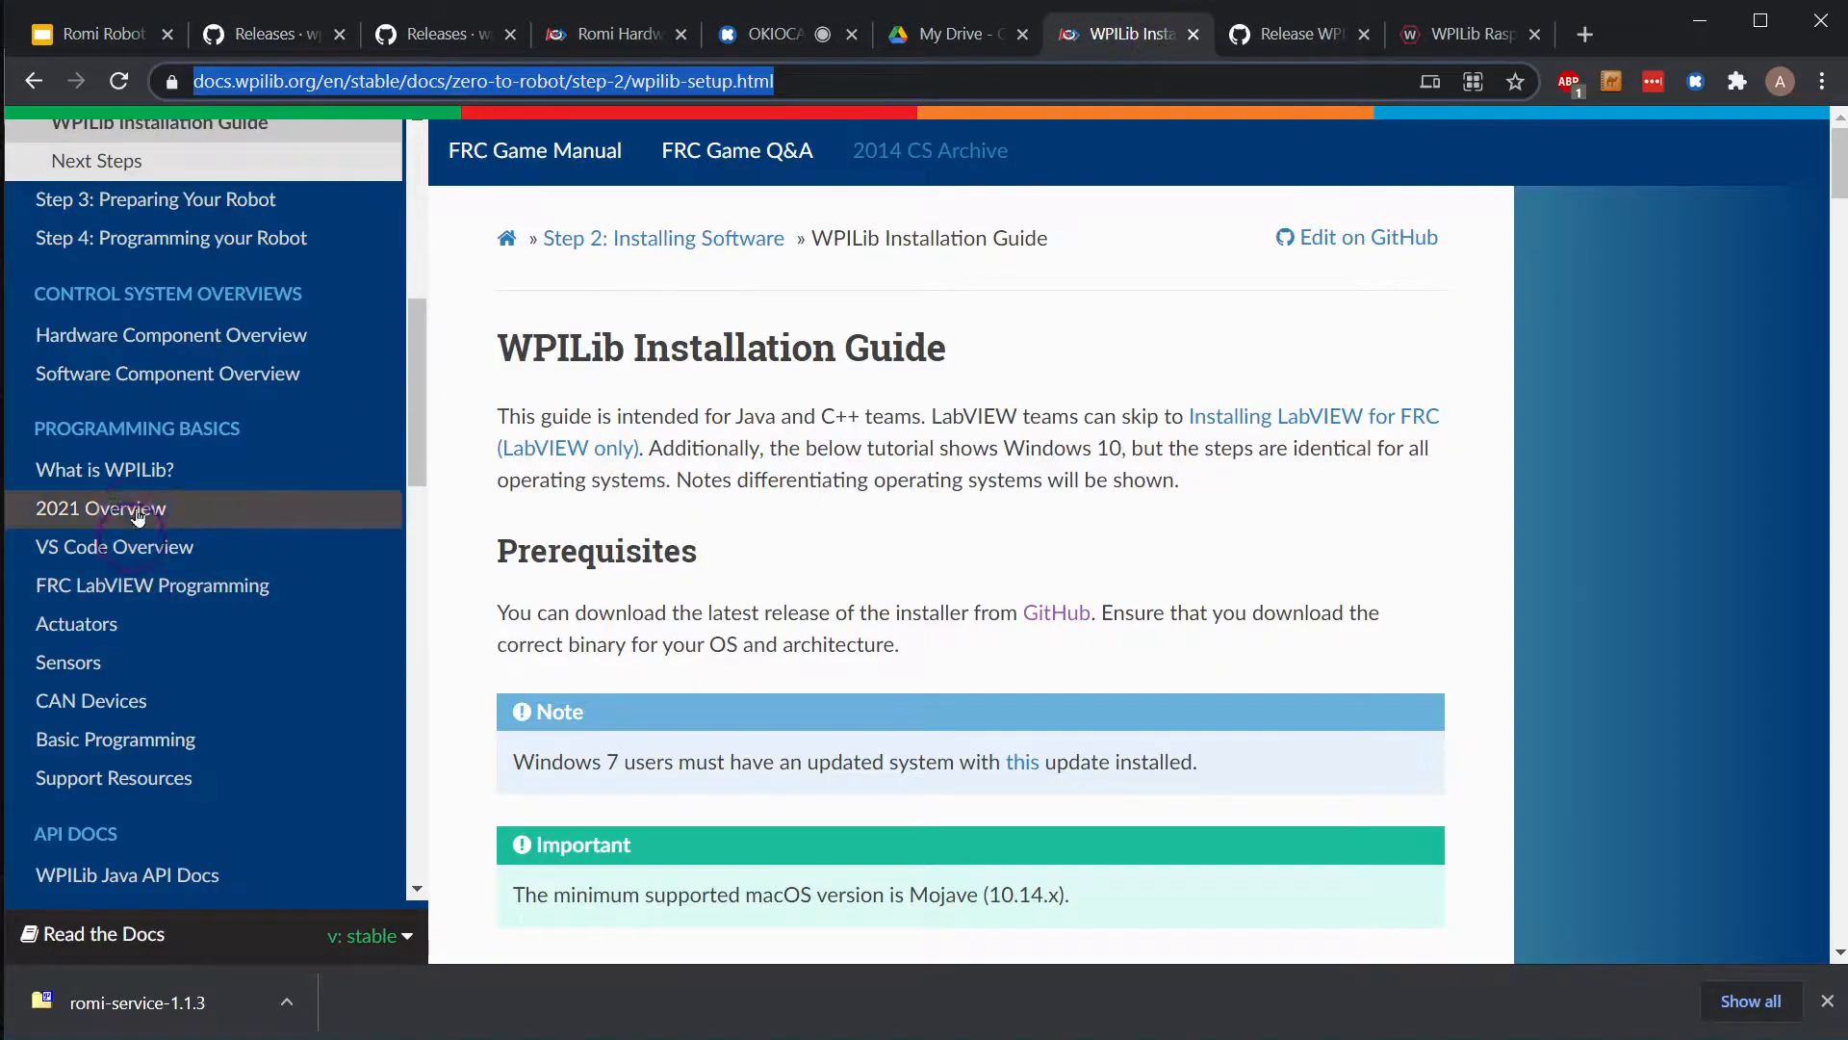
- Check the Romi service status, then read Web Service Update on The Romi Web UI docs page
scroll(down, 3)
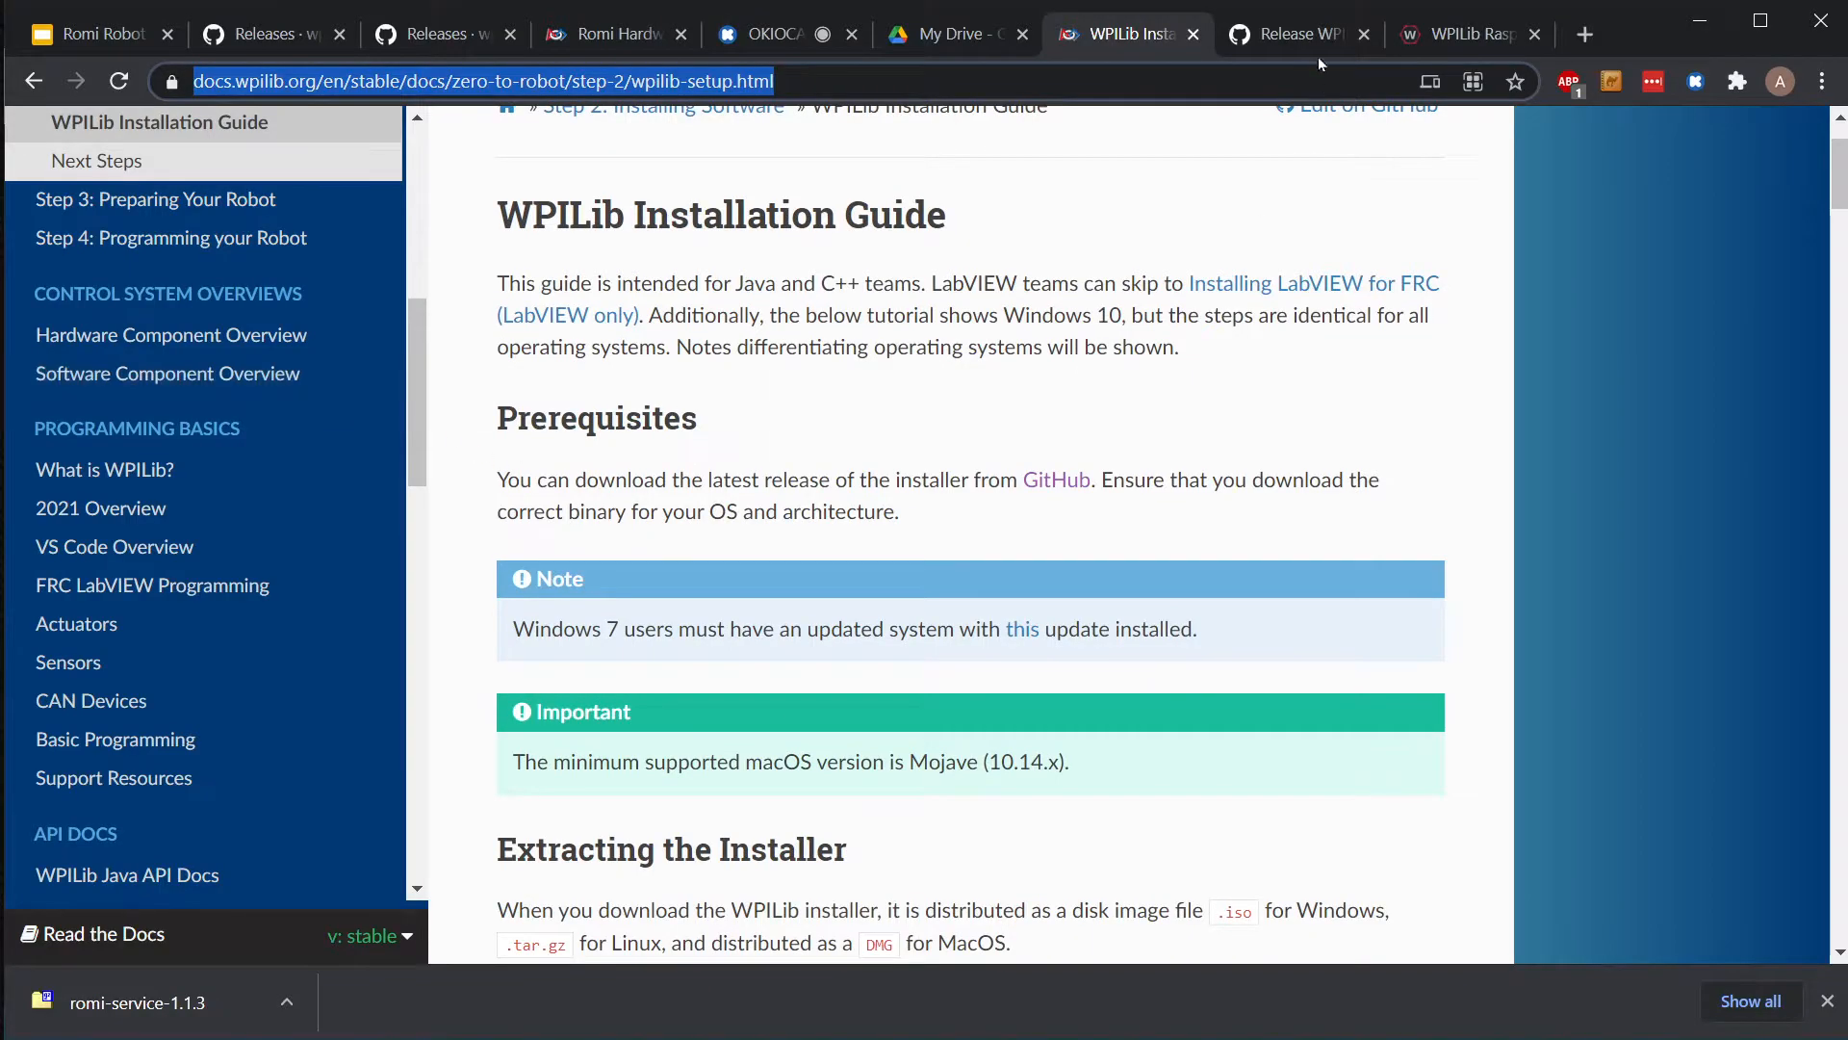
click(1285, 33)
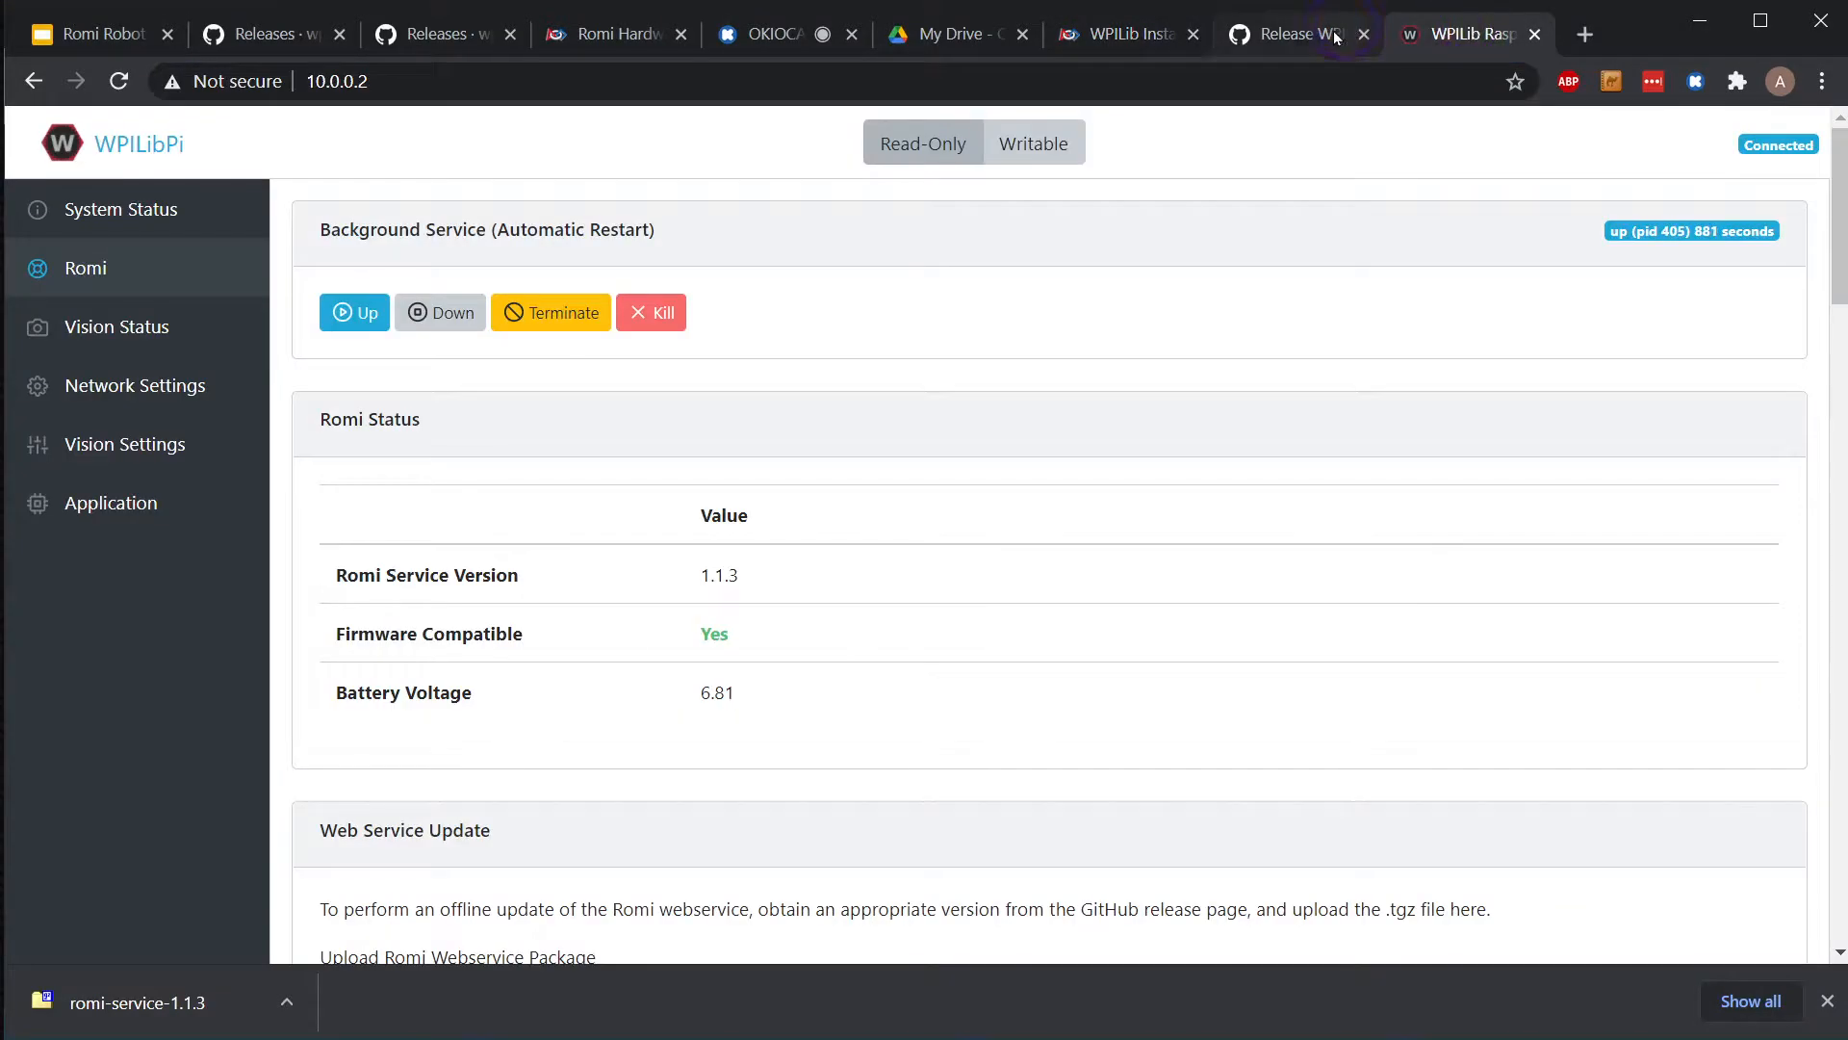
click(1120, 33)
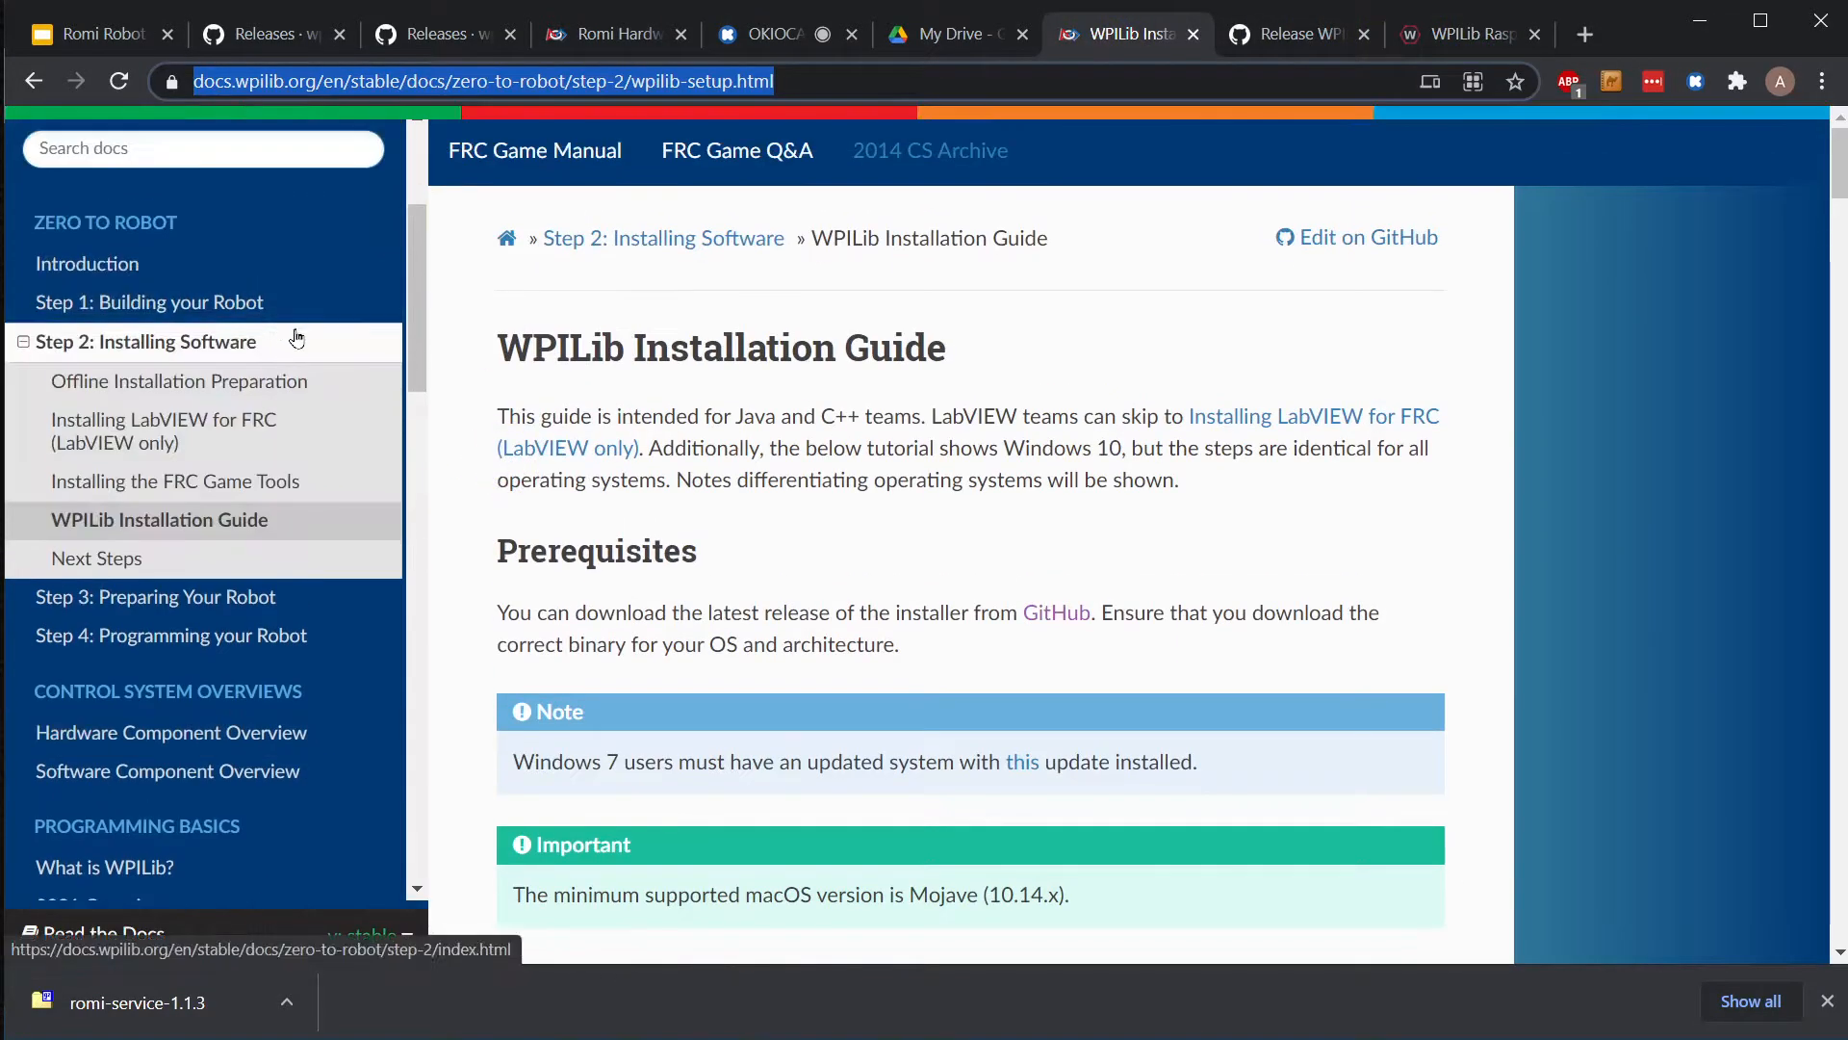
mouse_move(334, 508)
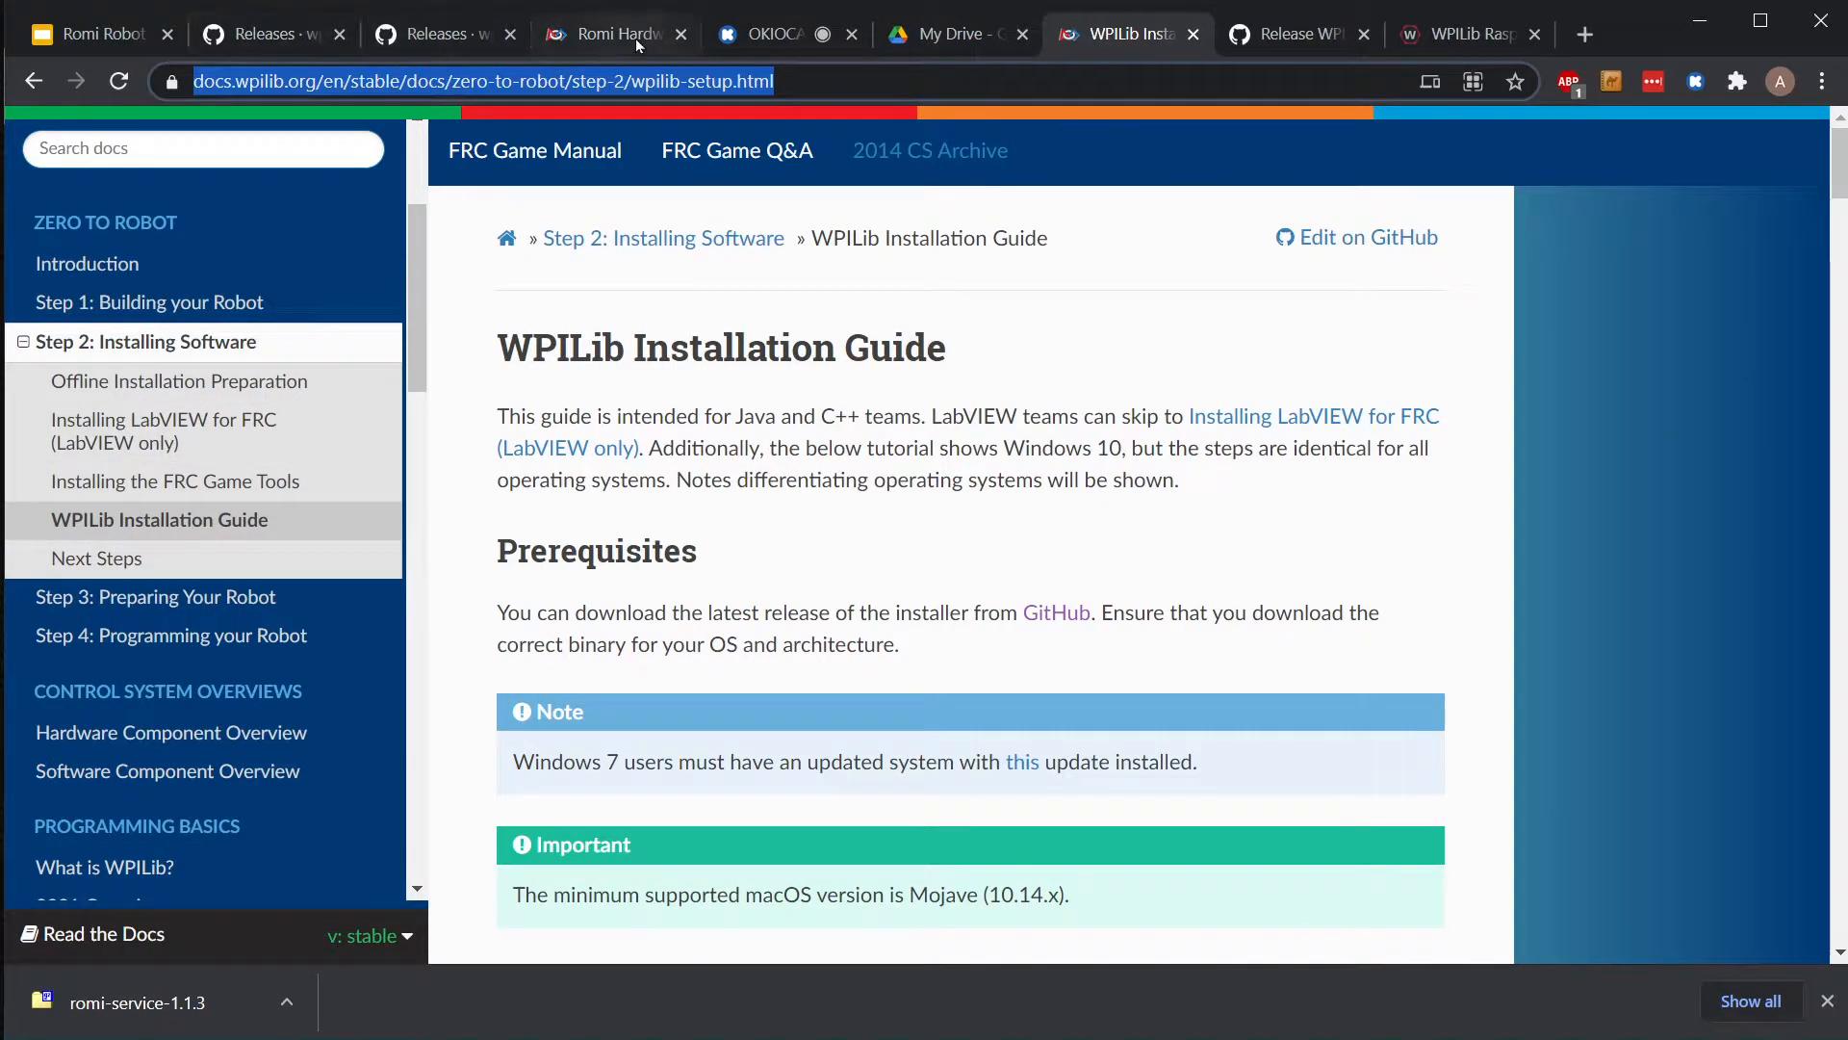
click(607, 33)
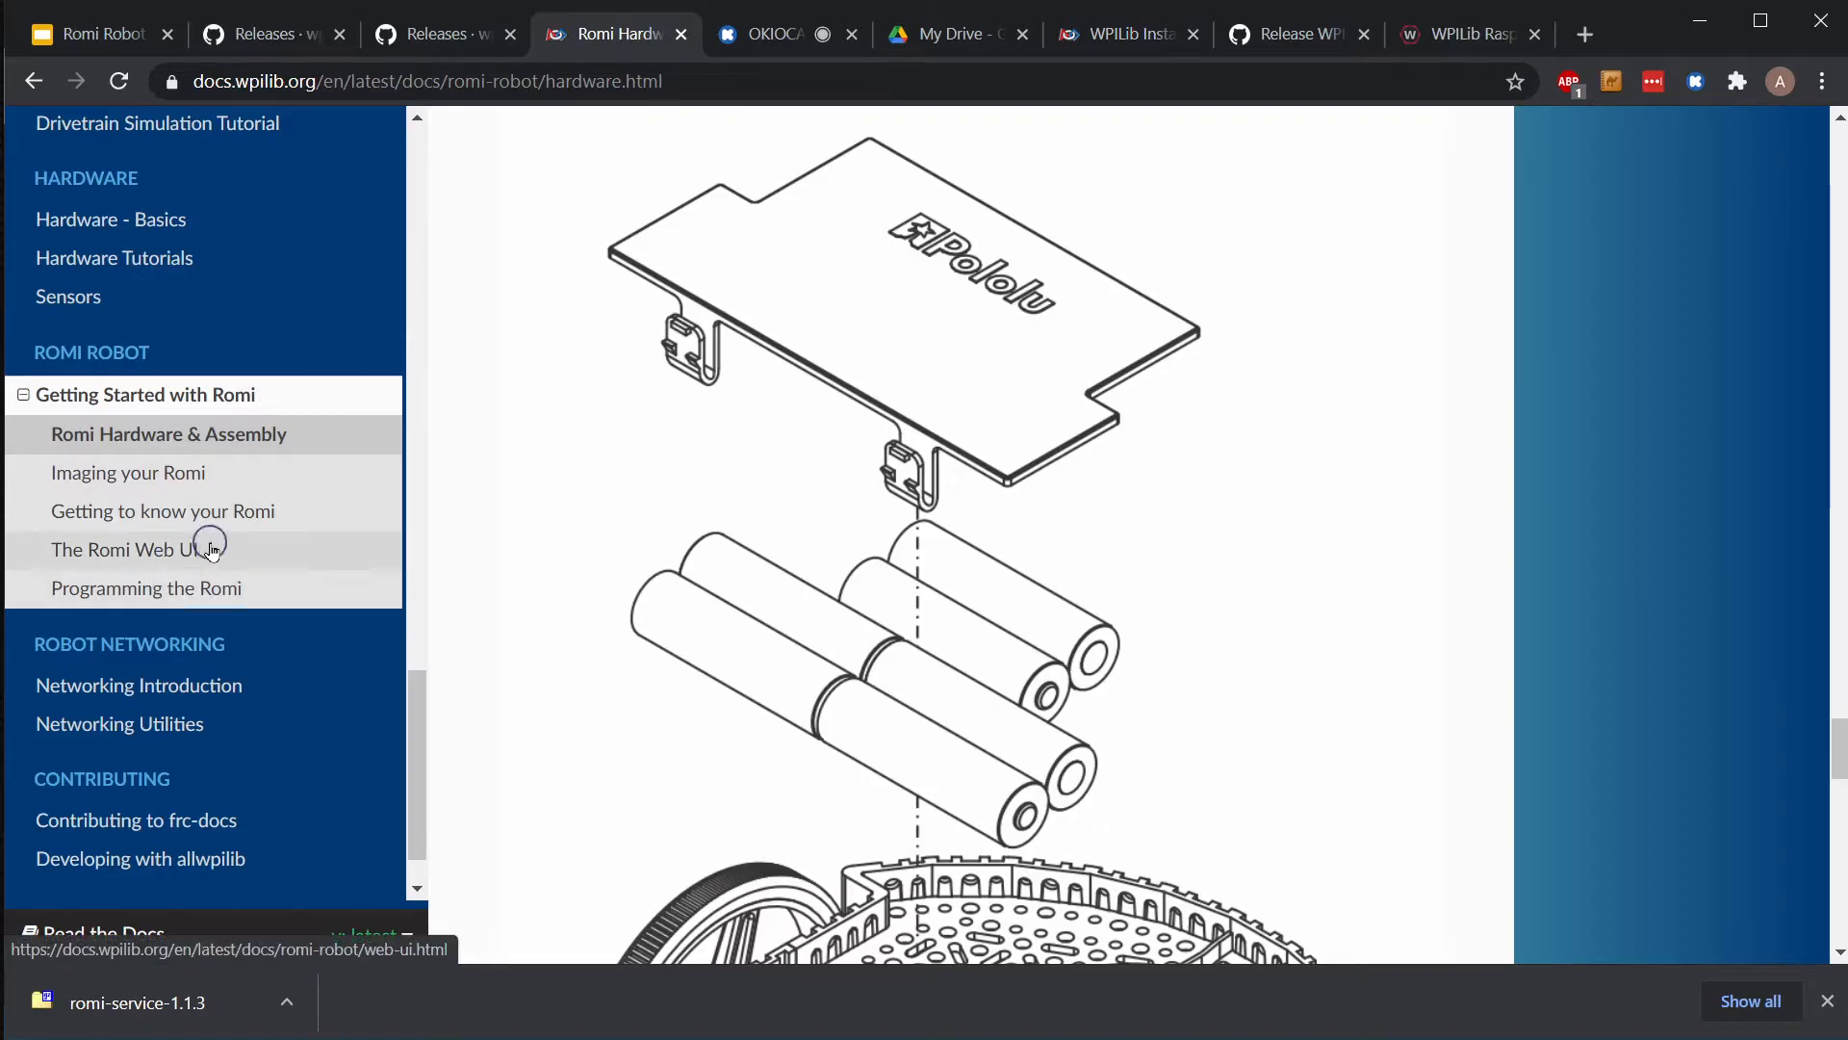
click(136, 550)
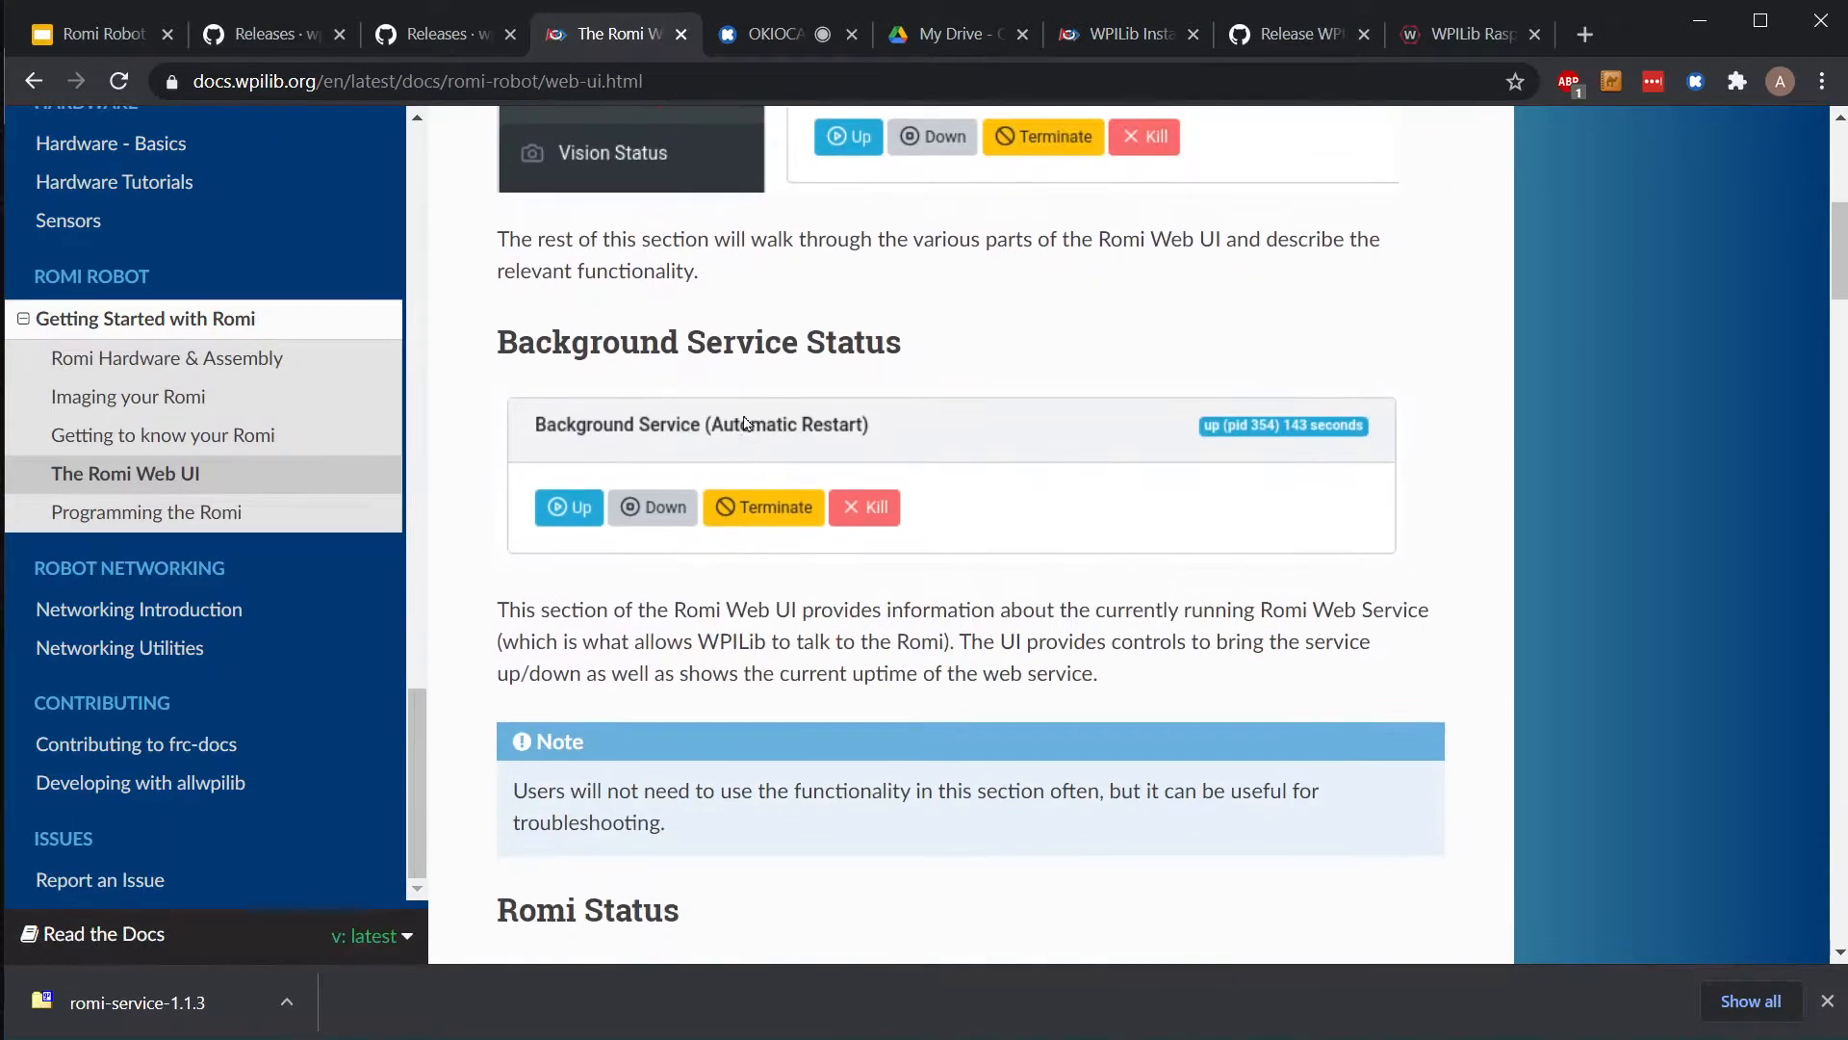
scroll(down, 3)
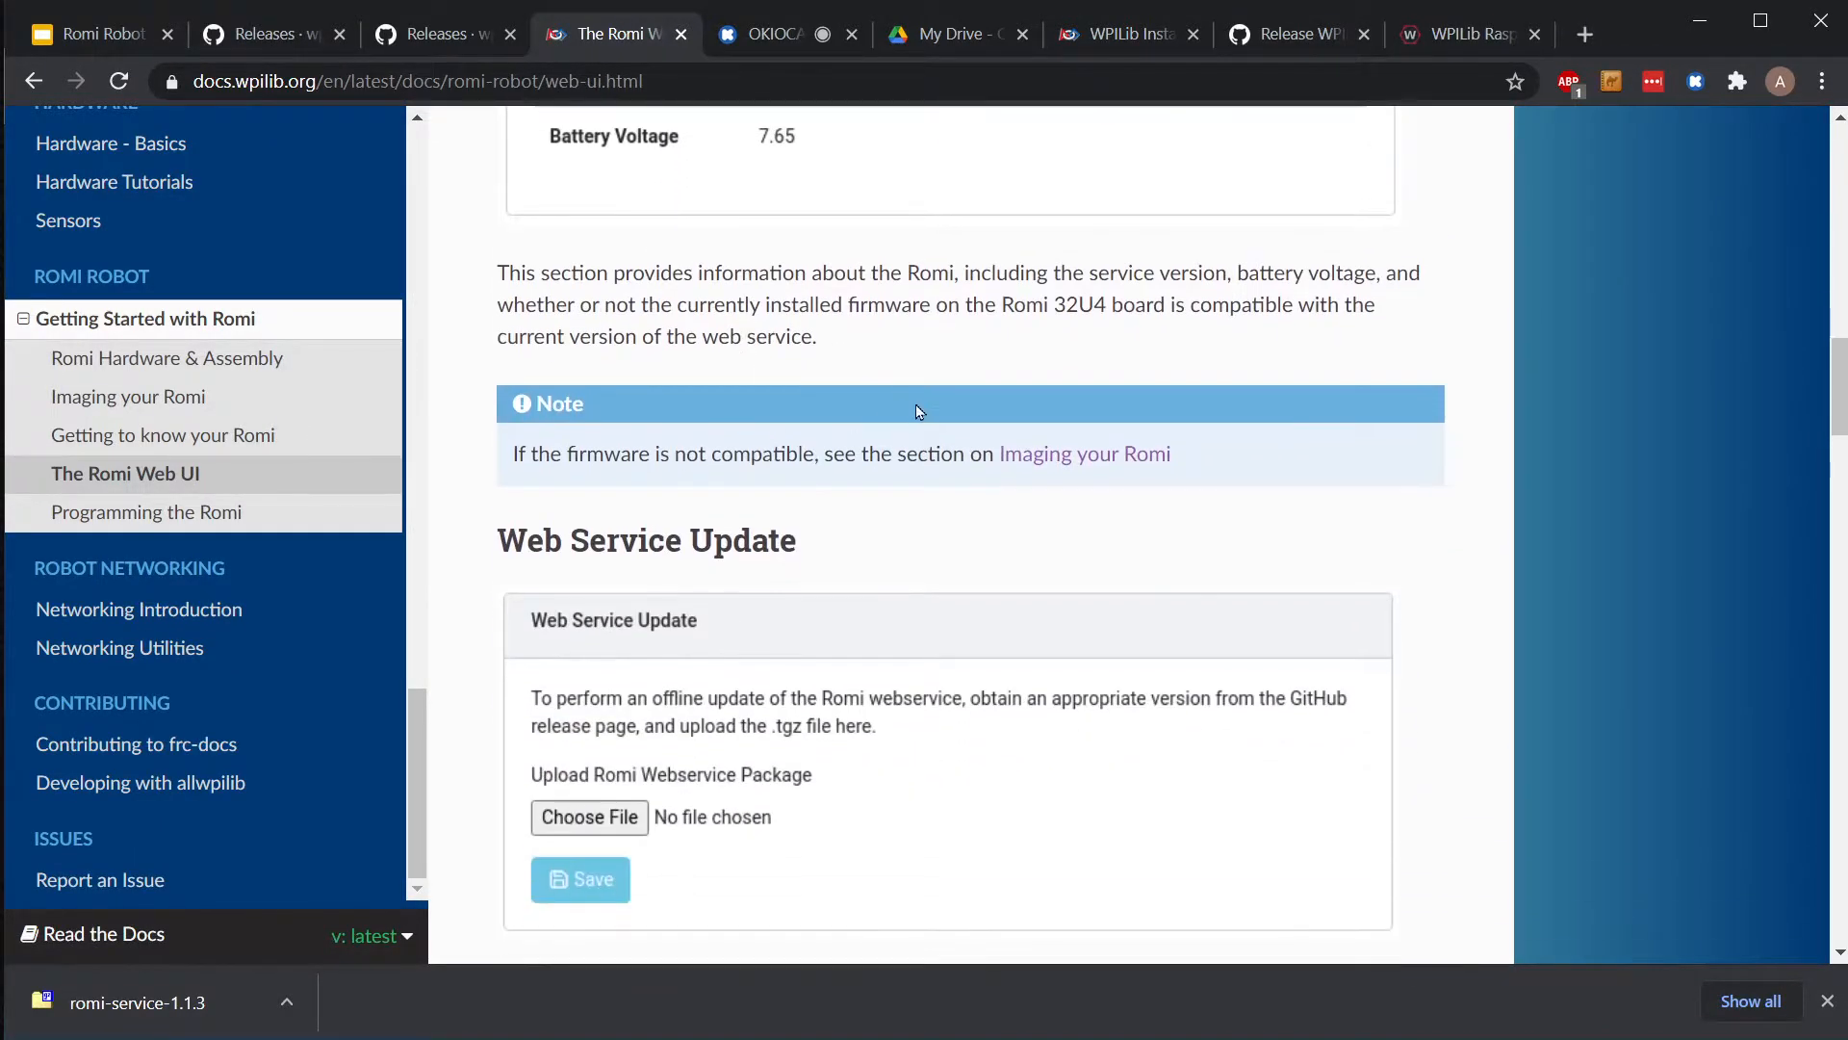
scroll(down, 3)
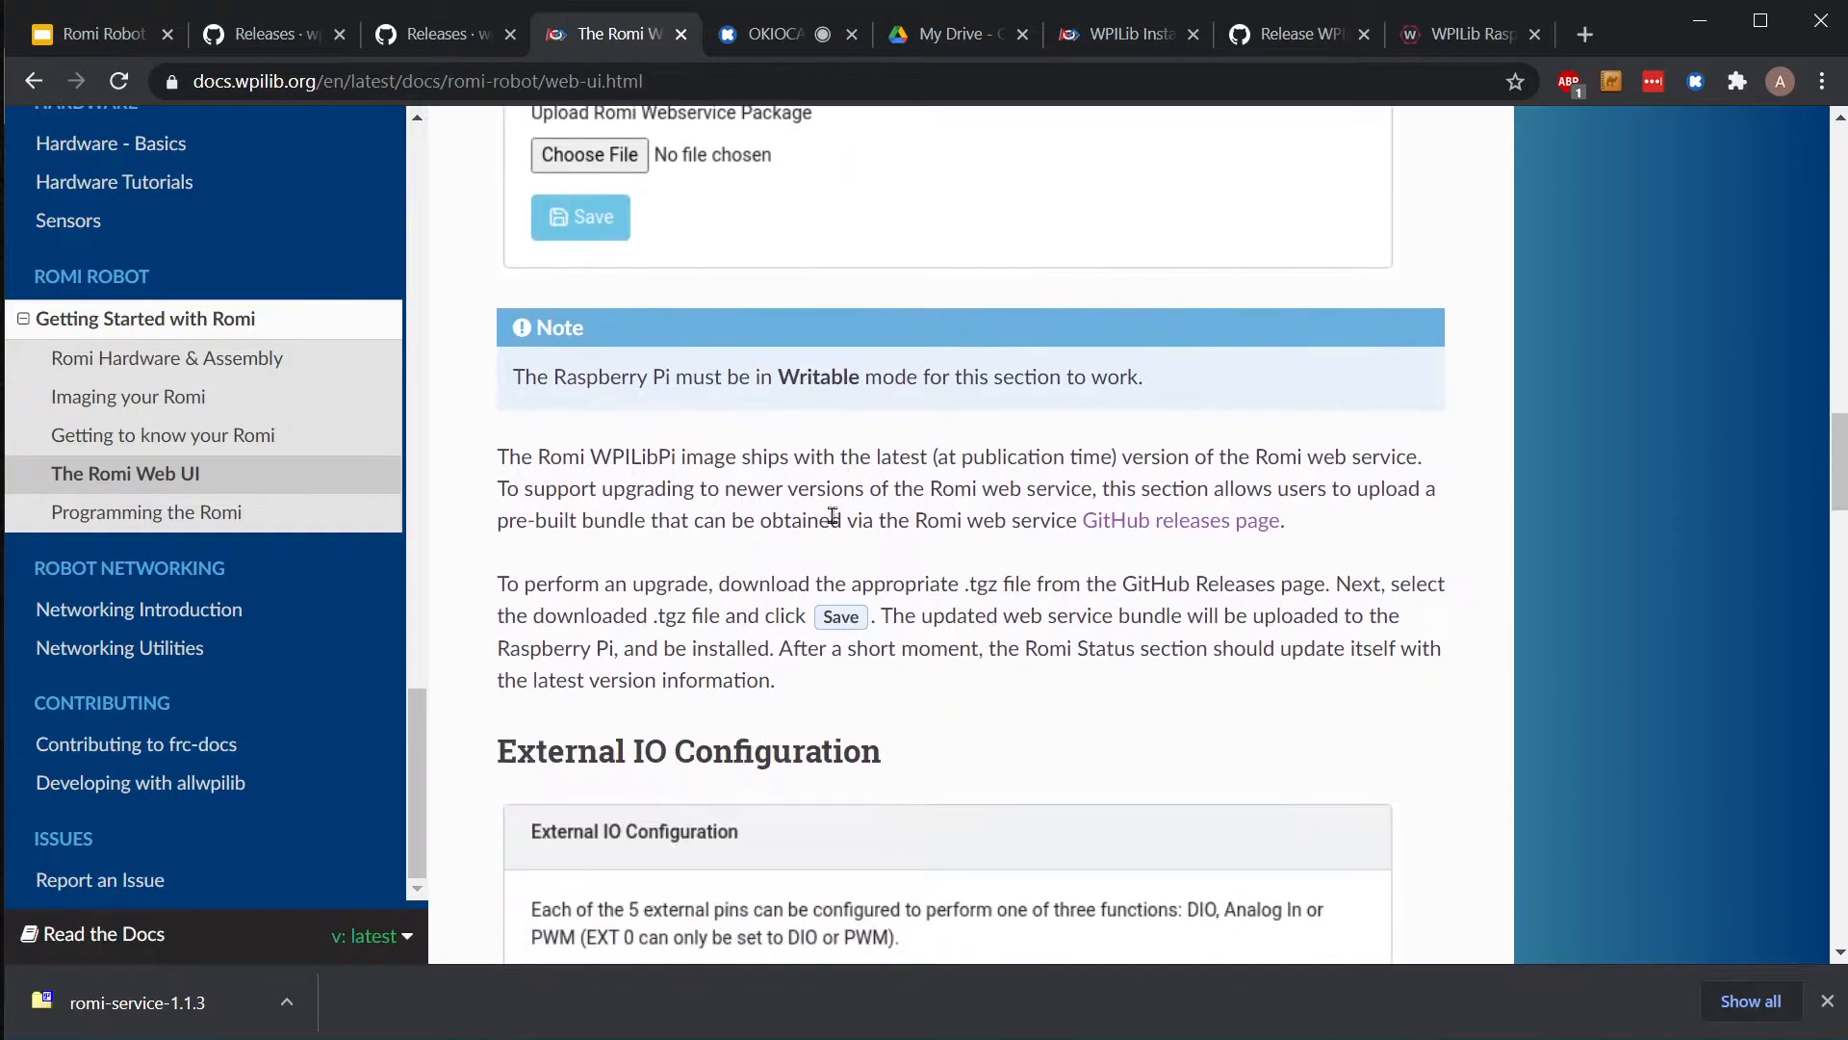
mouse_move(1181, 520)
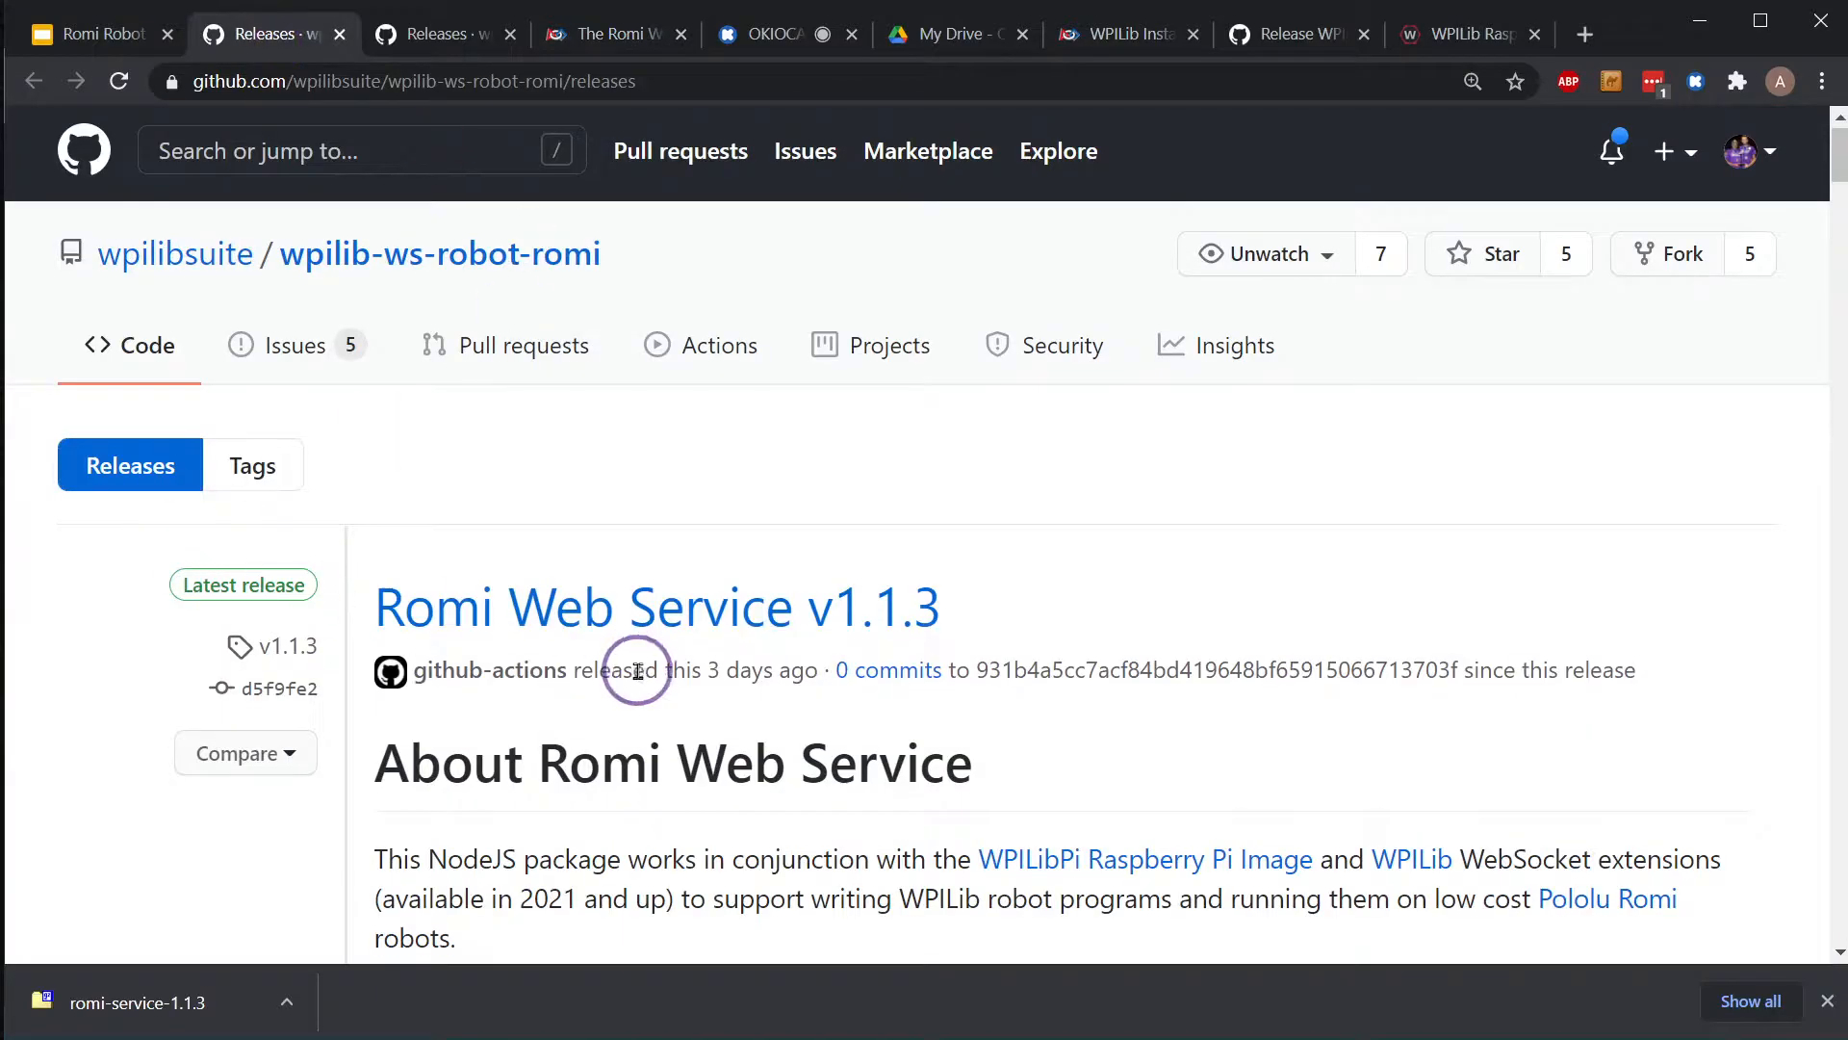
- Scroll to the Romi Web Service v1.1.3 assets showing romi-service-1.1.3.tgz
scroll(down, 3)
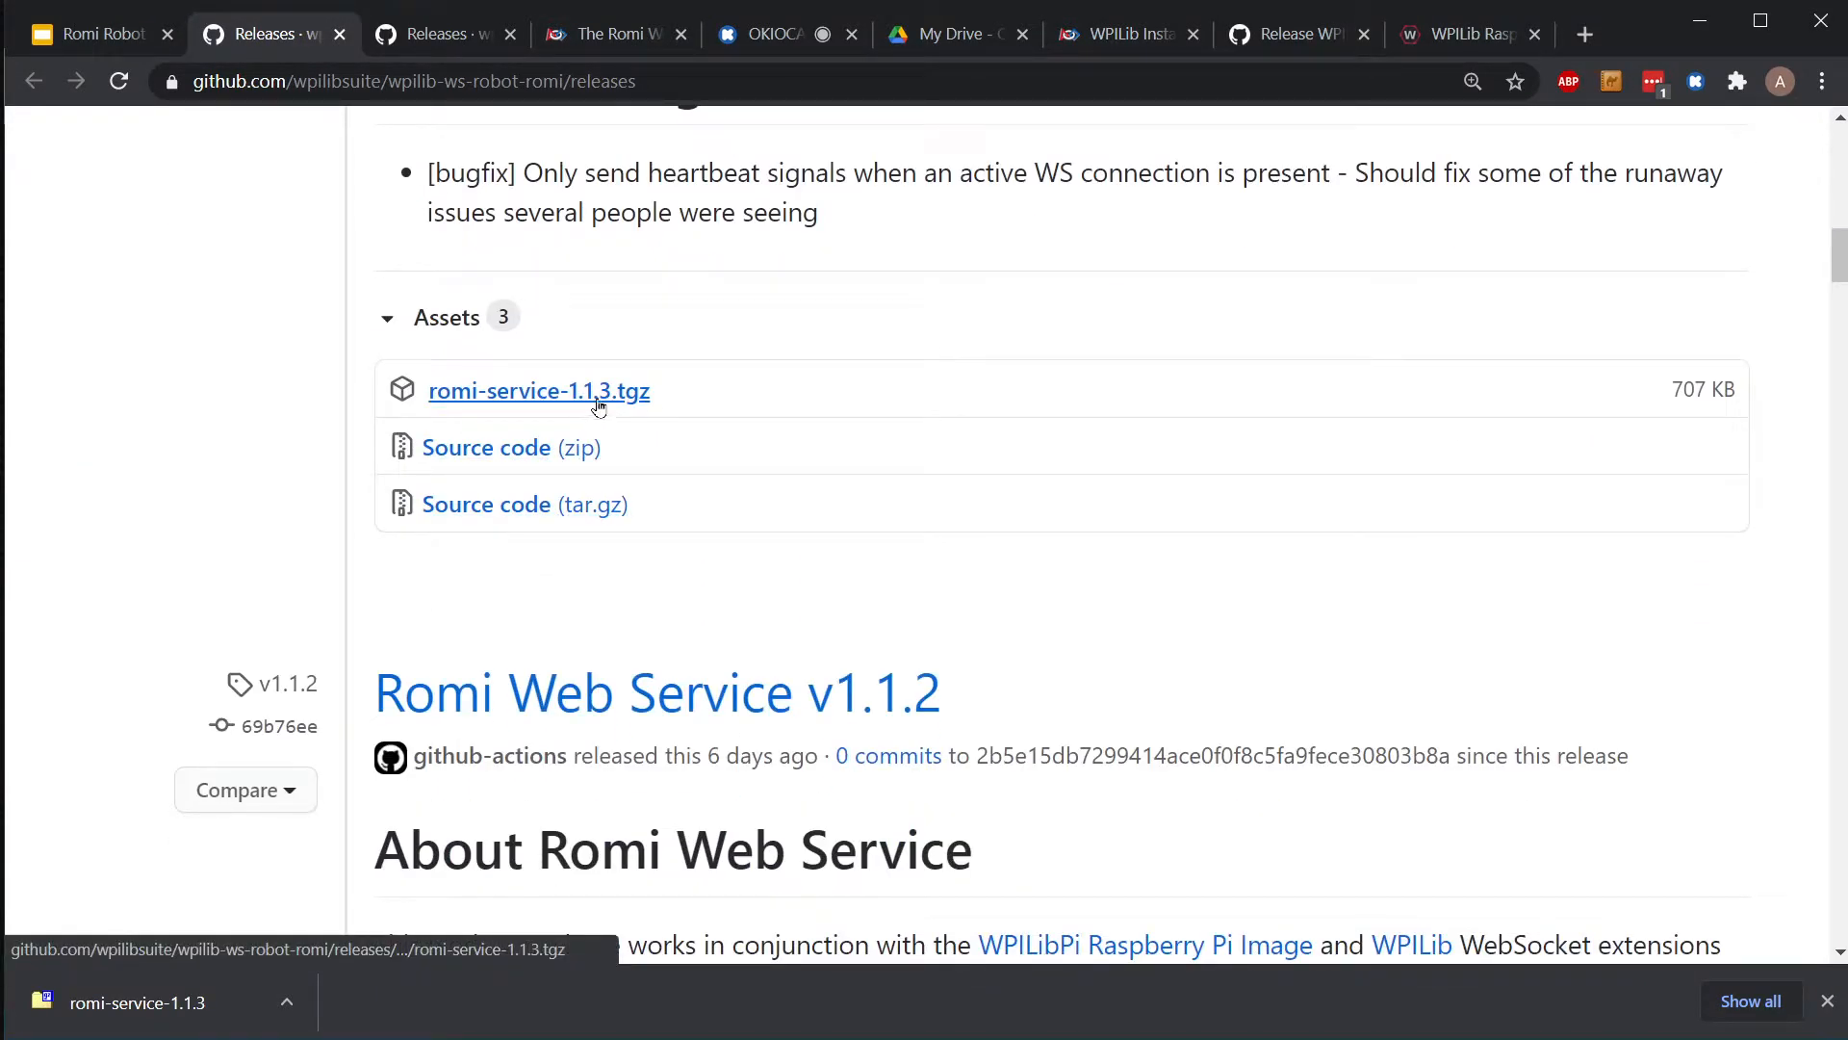
mouse_move(1367, 239)
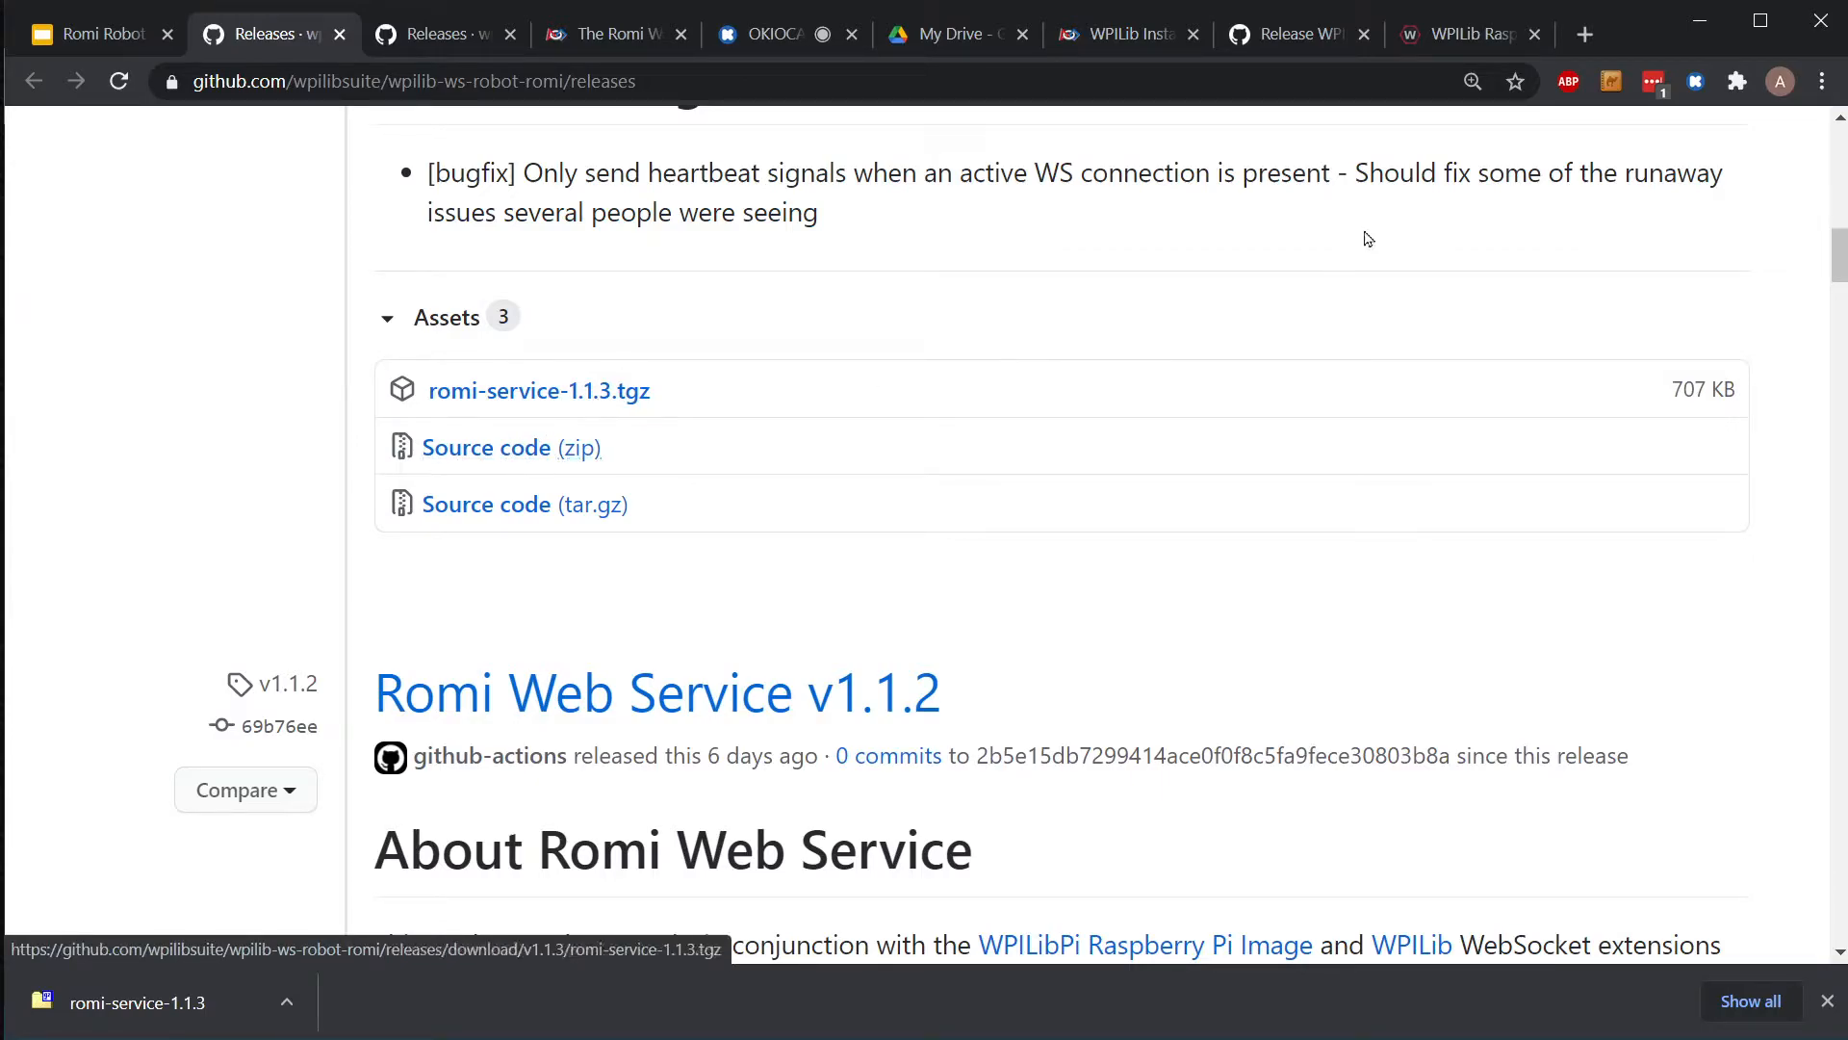
- Upload romi-service-1.1.3.tgz from Downloads as the Romi web service update, with the Romi writable
click(1466, 33)
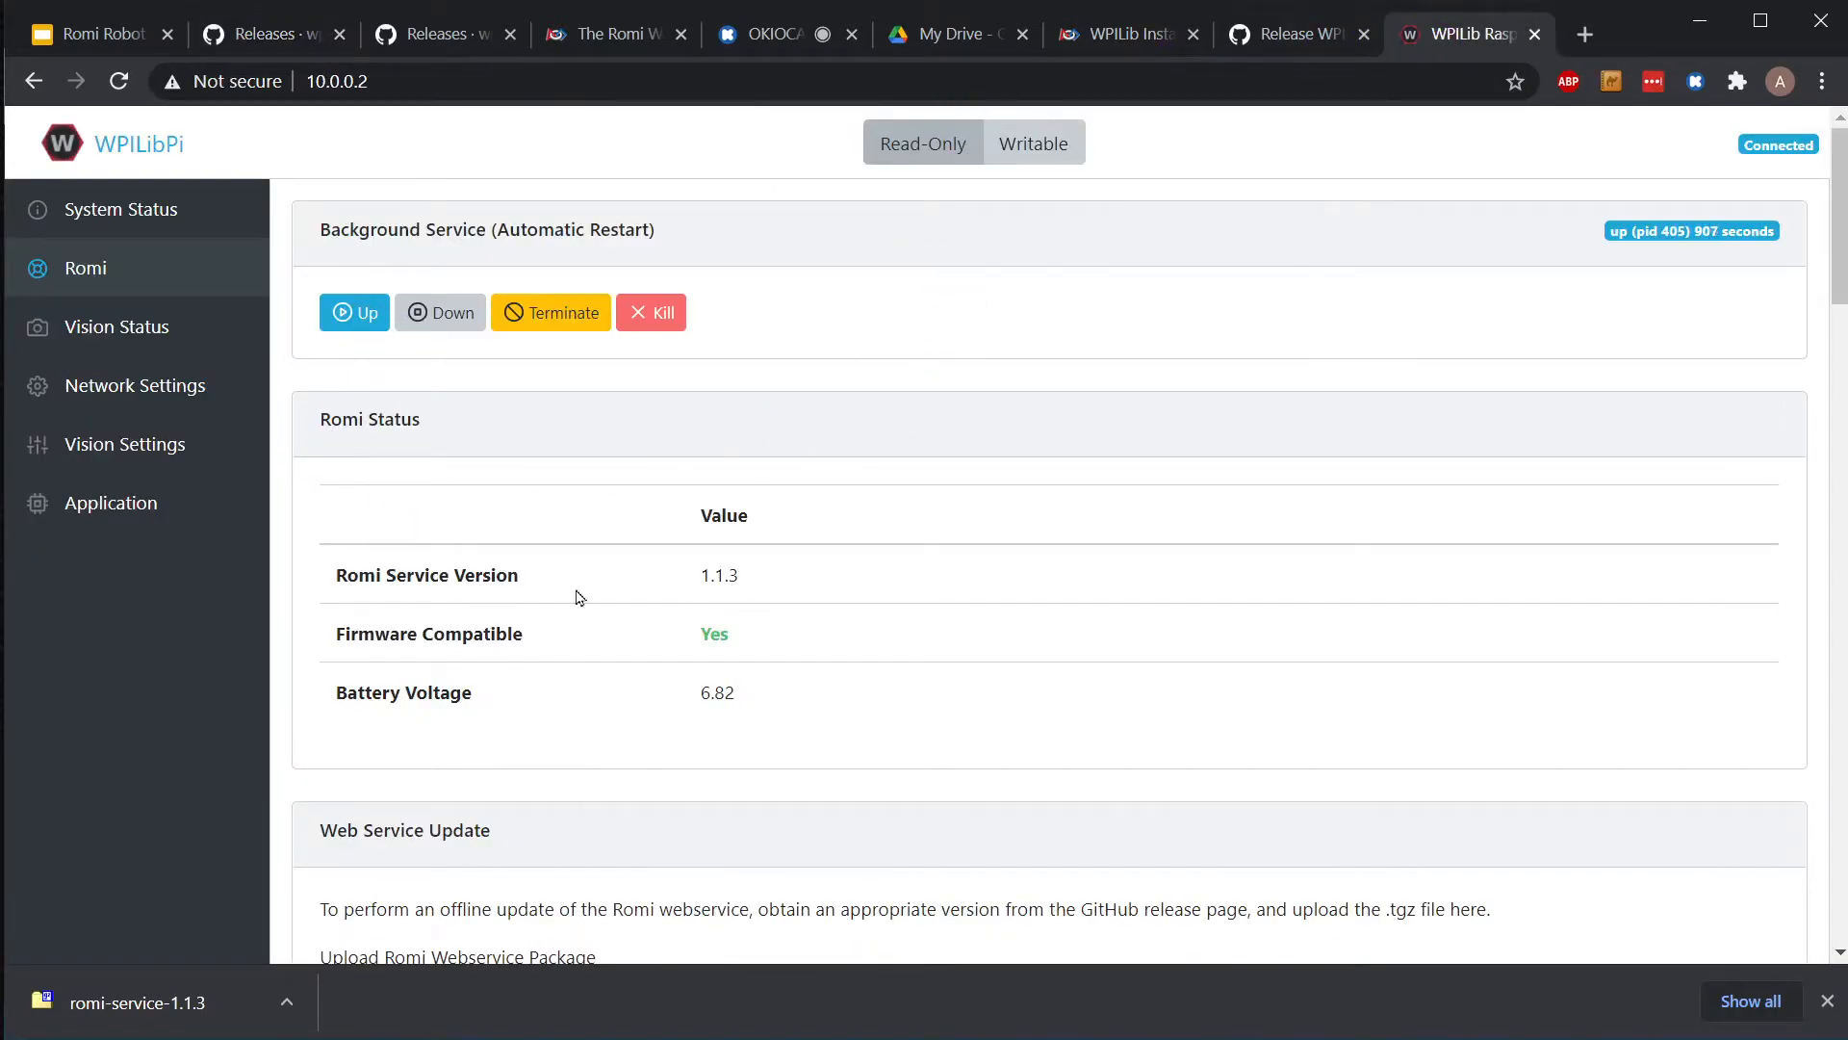
scroll(down, 3)
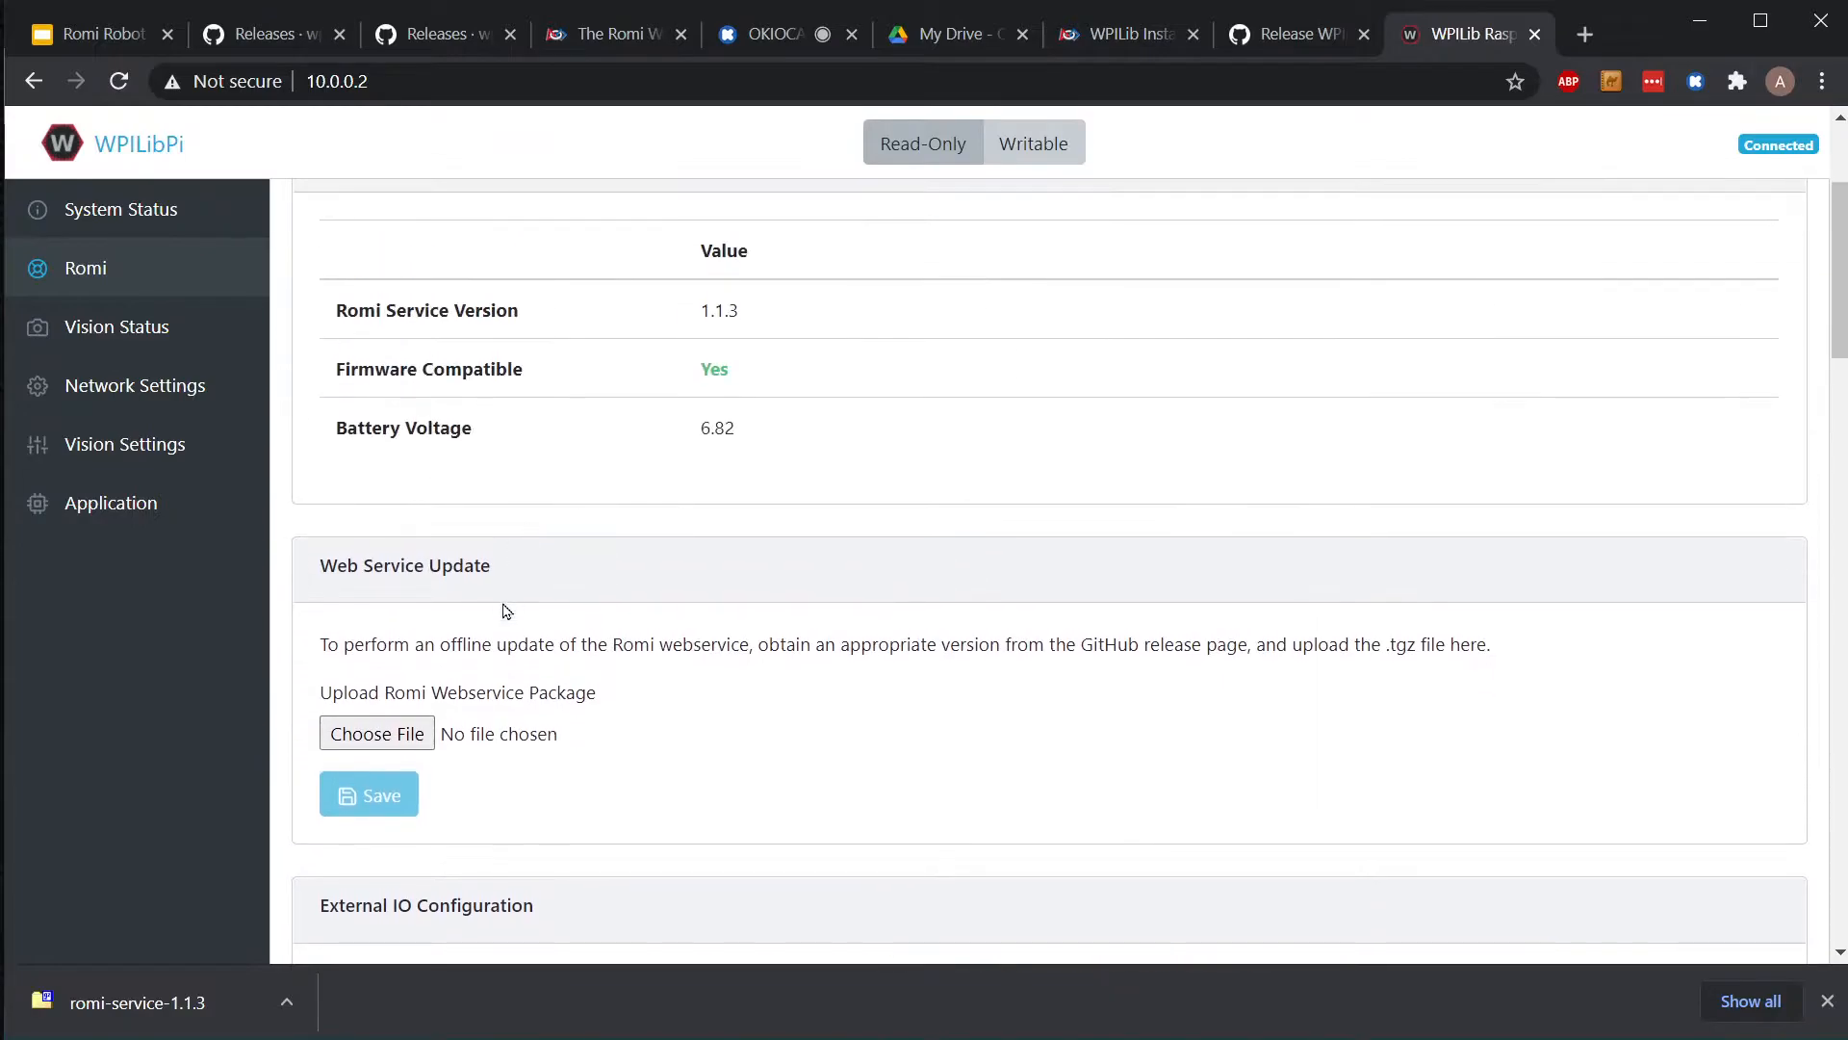
mouse_move(435, 508)
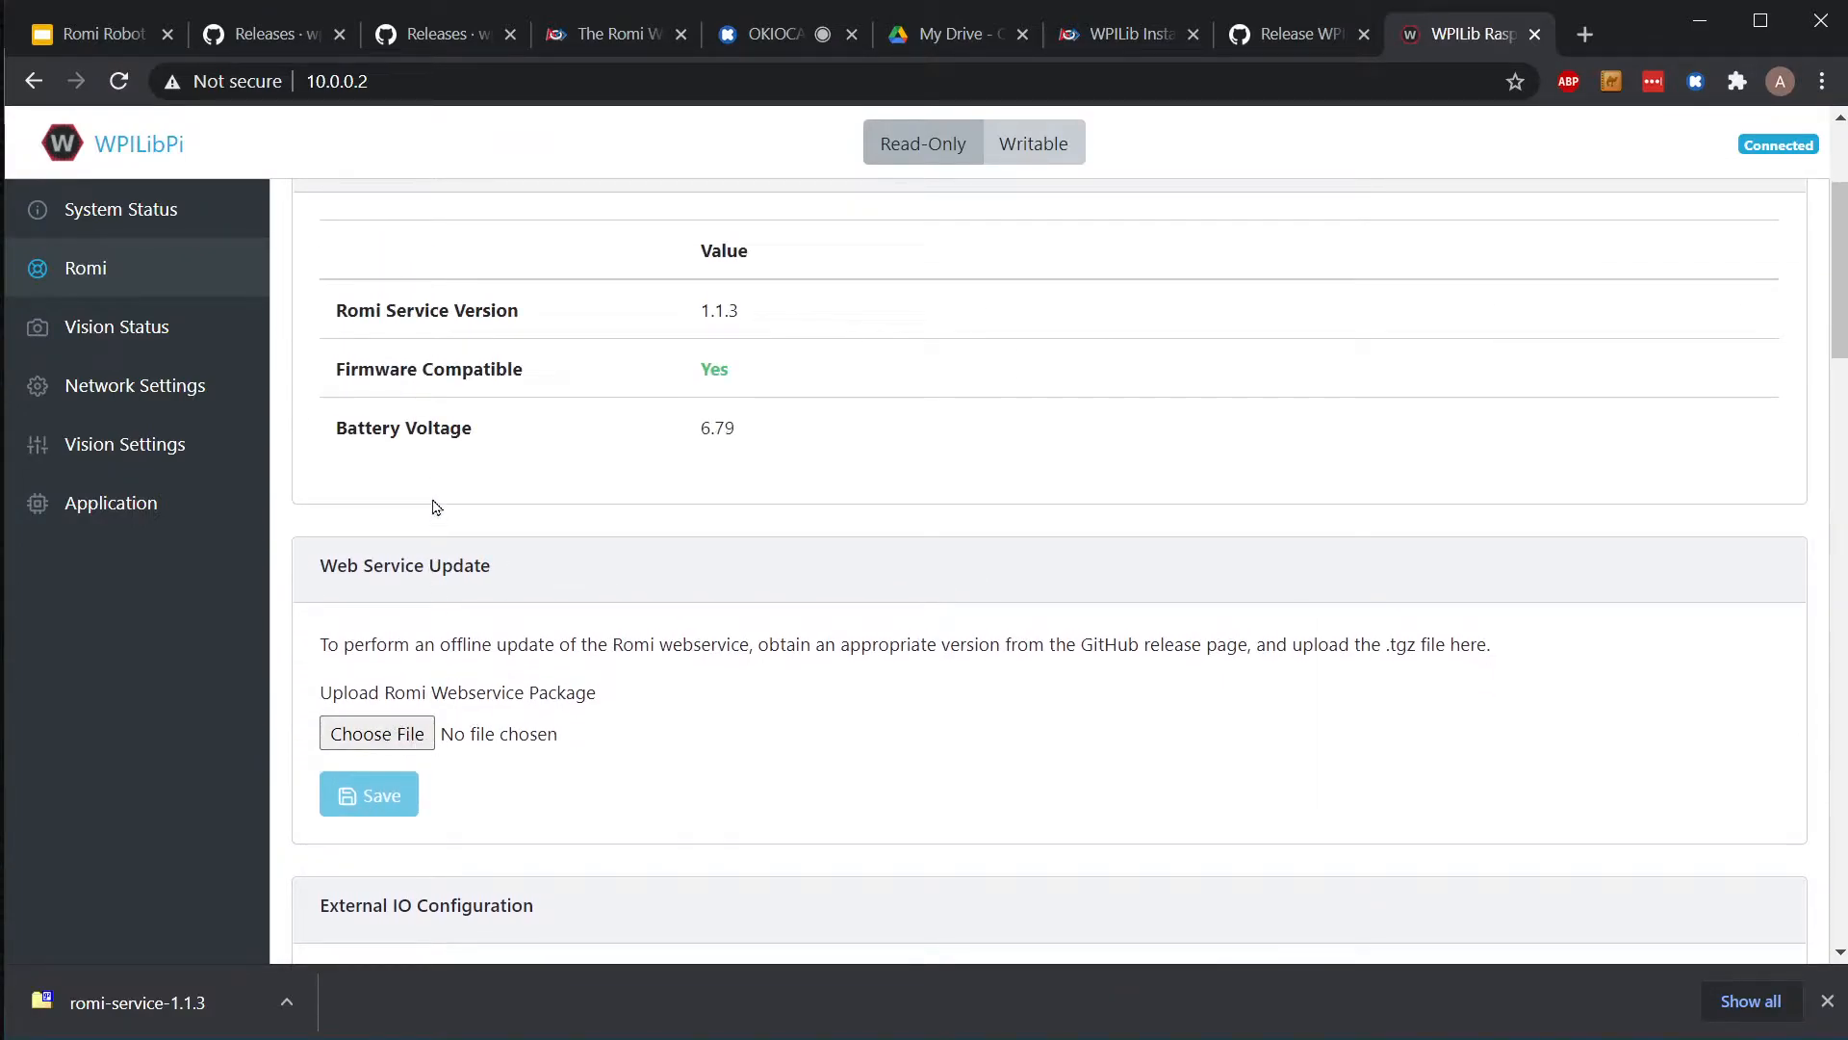
mouse_move(394, 746)
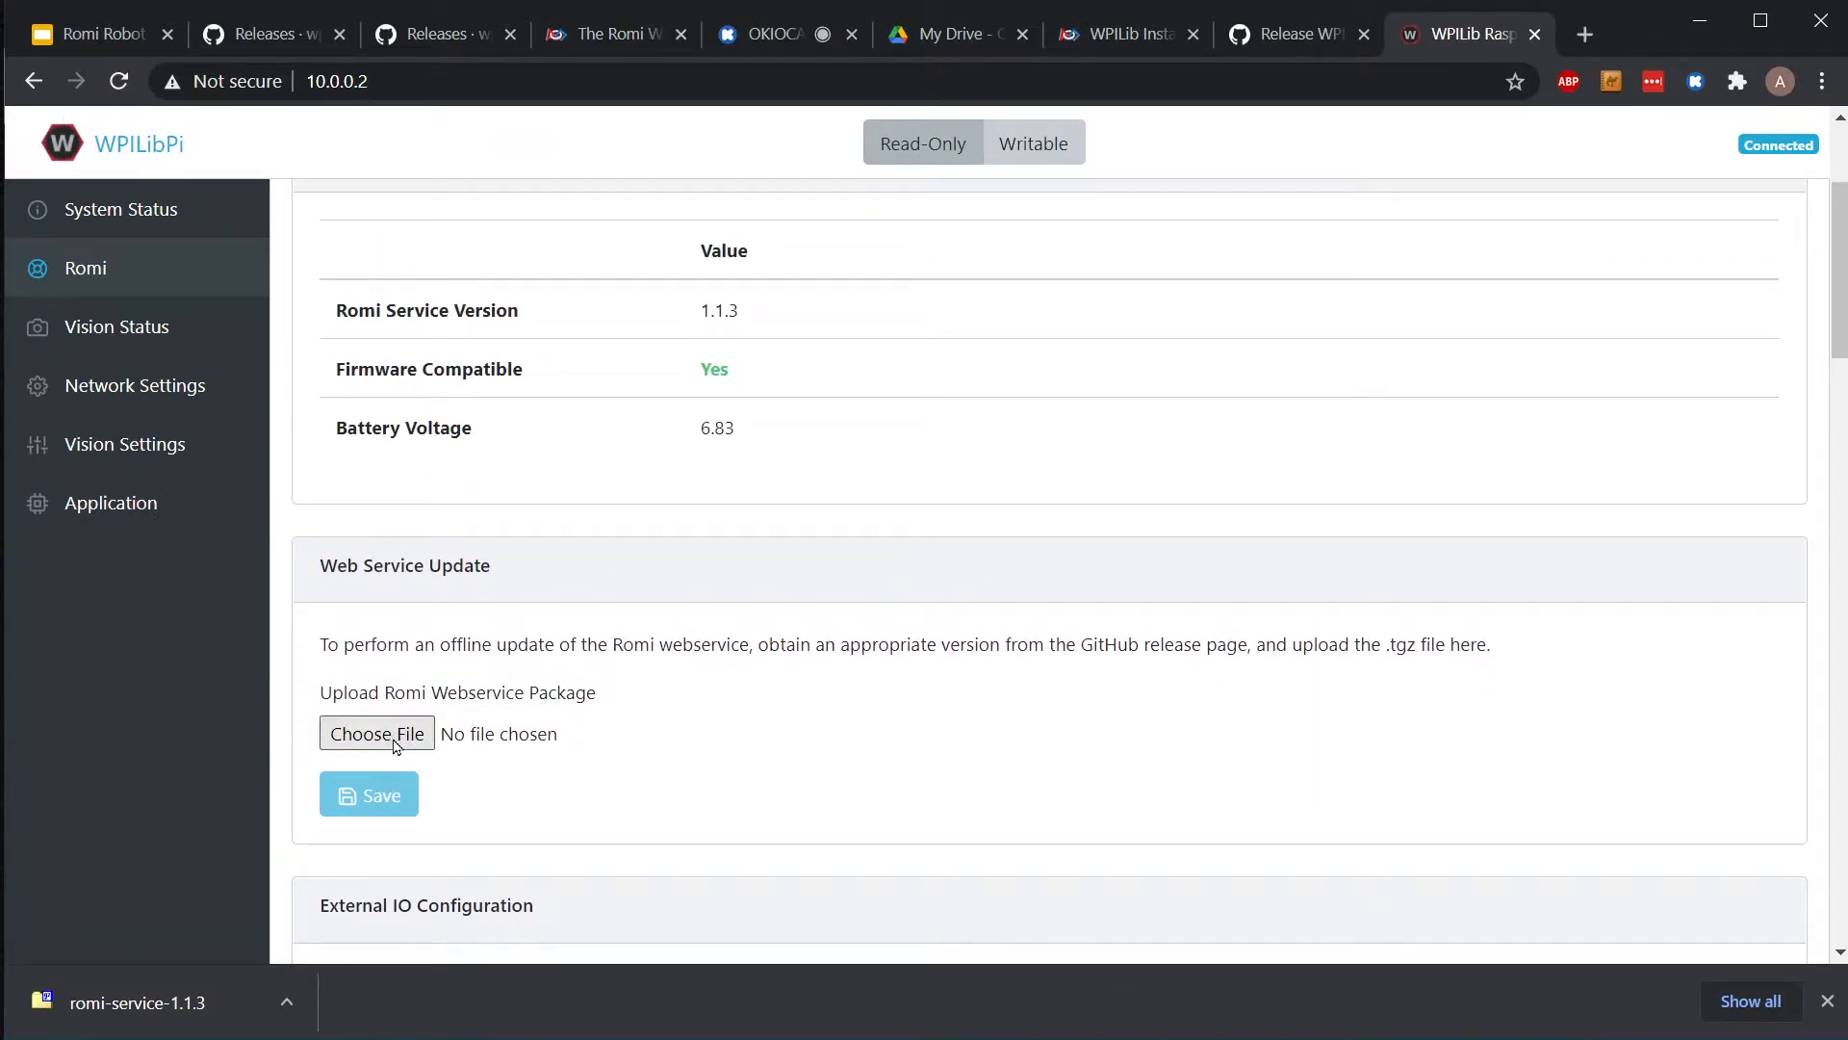
click(377, 731)
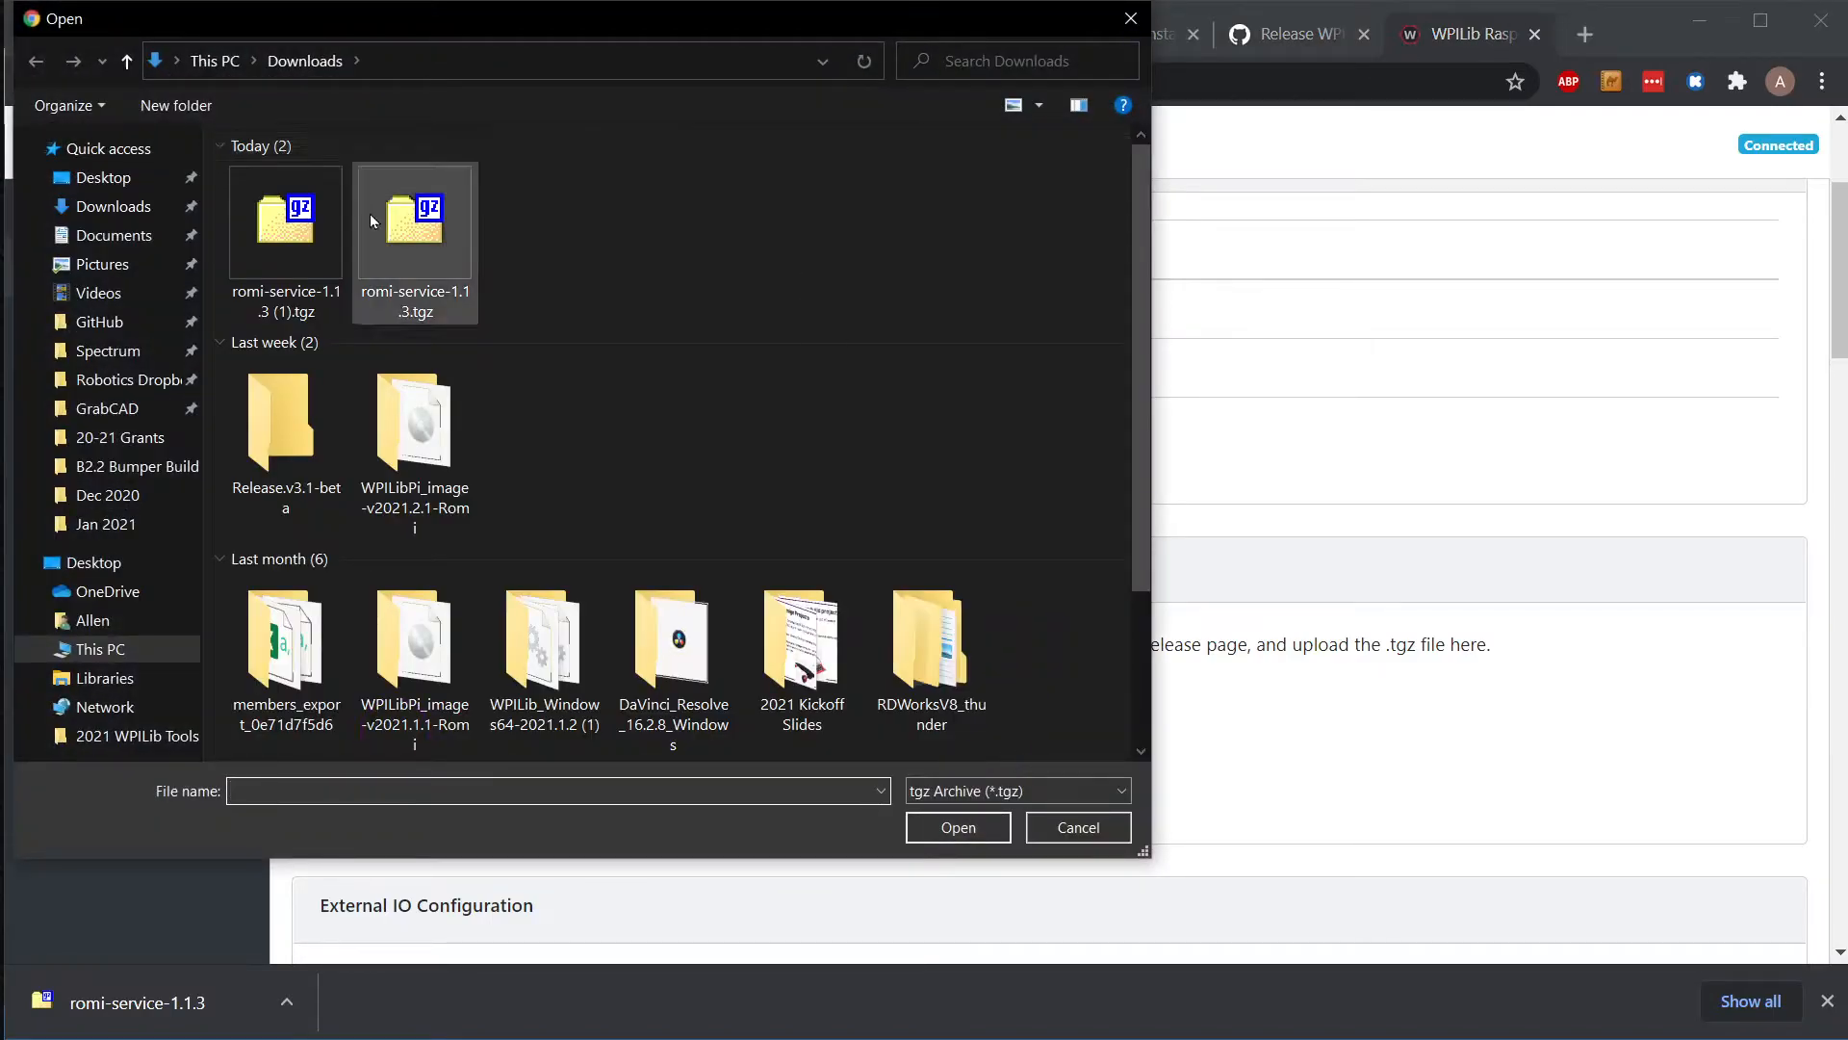
click(957, 826)
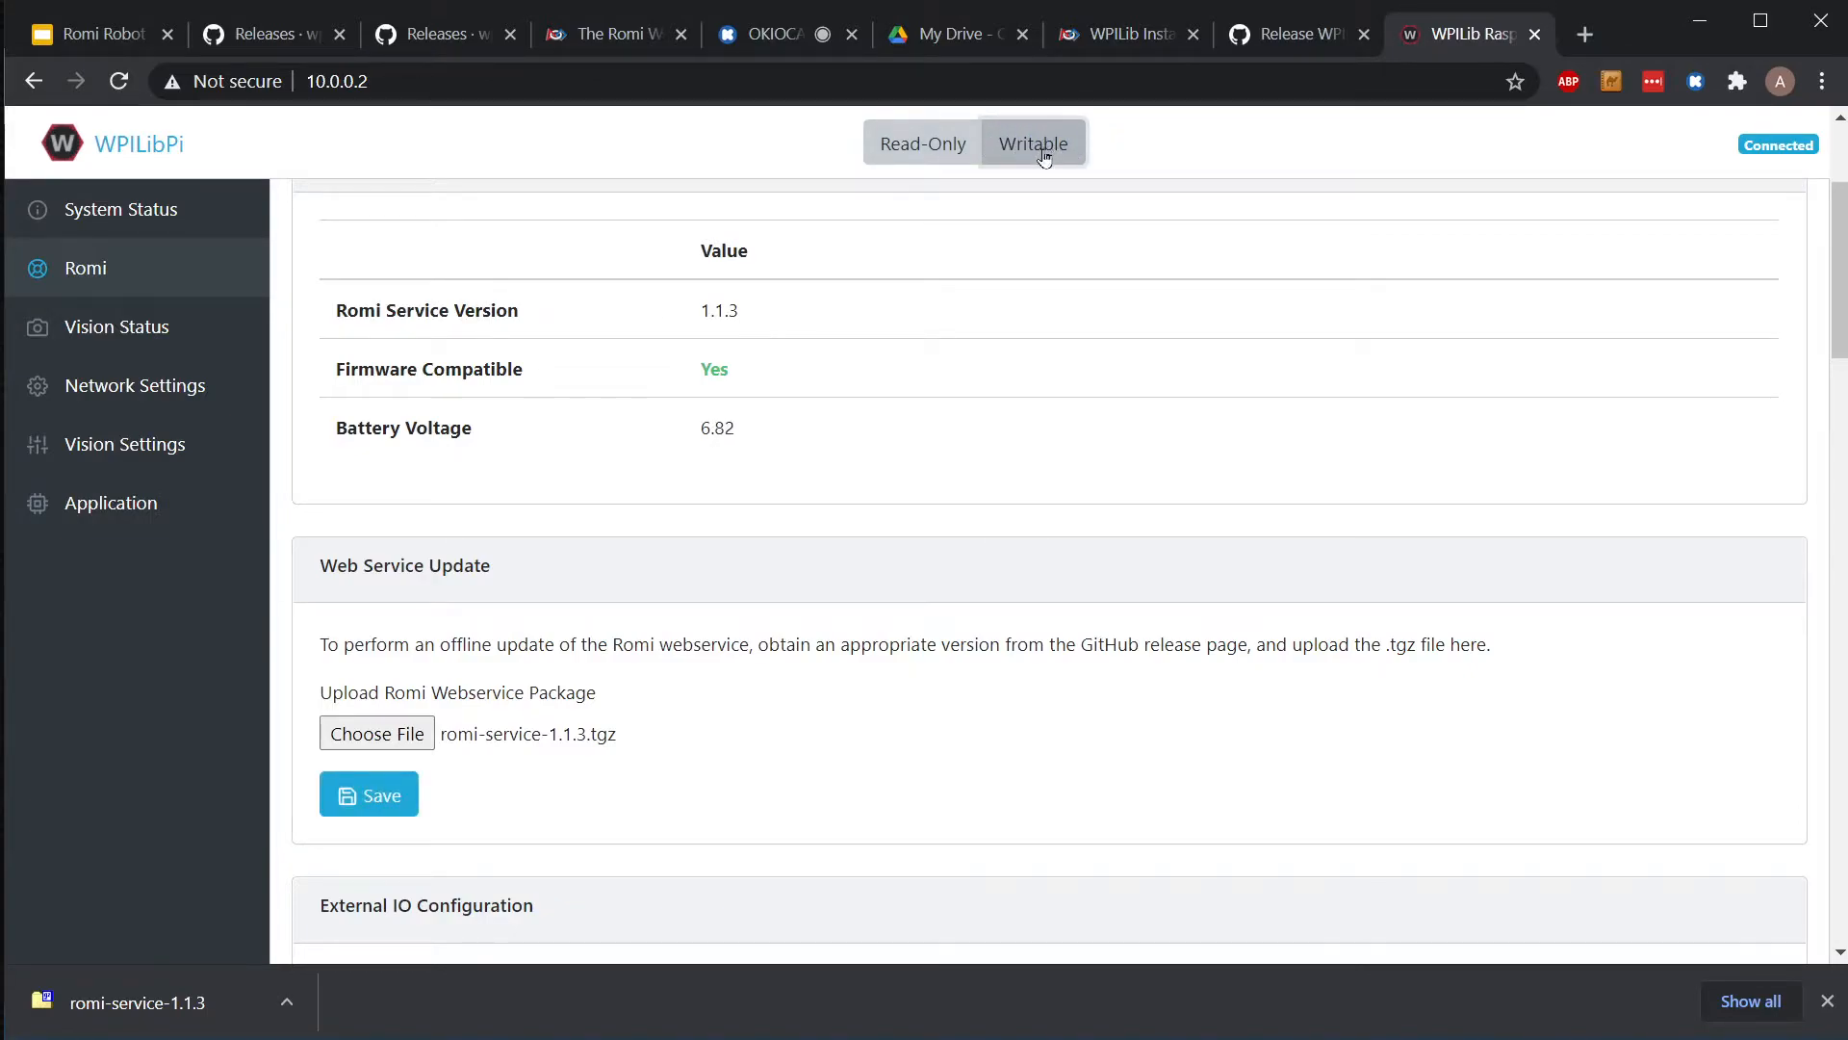
mouse_move(377, 793)
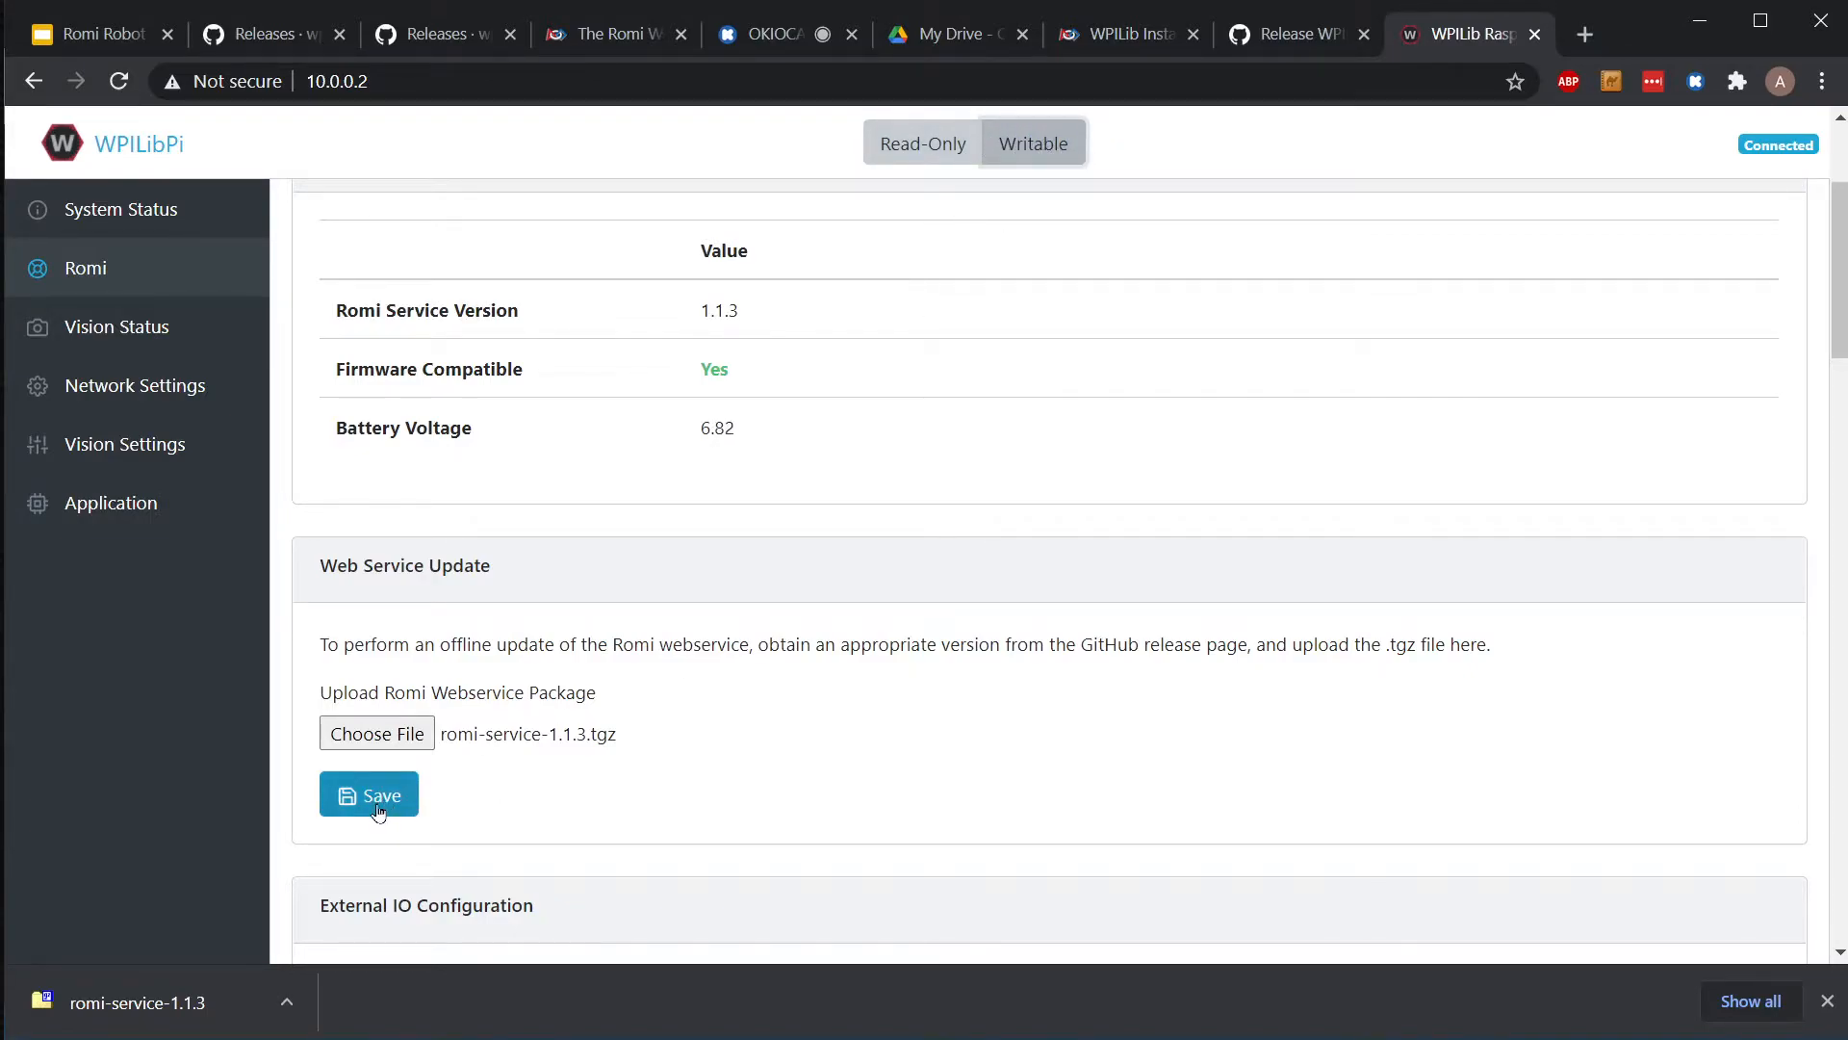
click(377, 793)
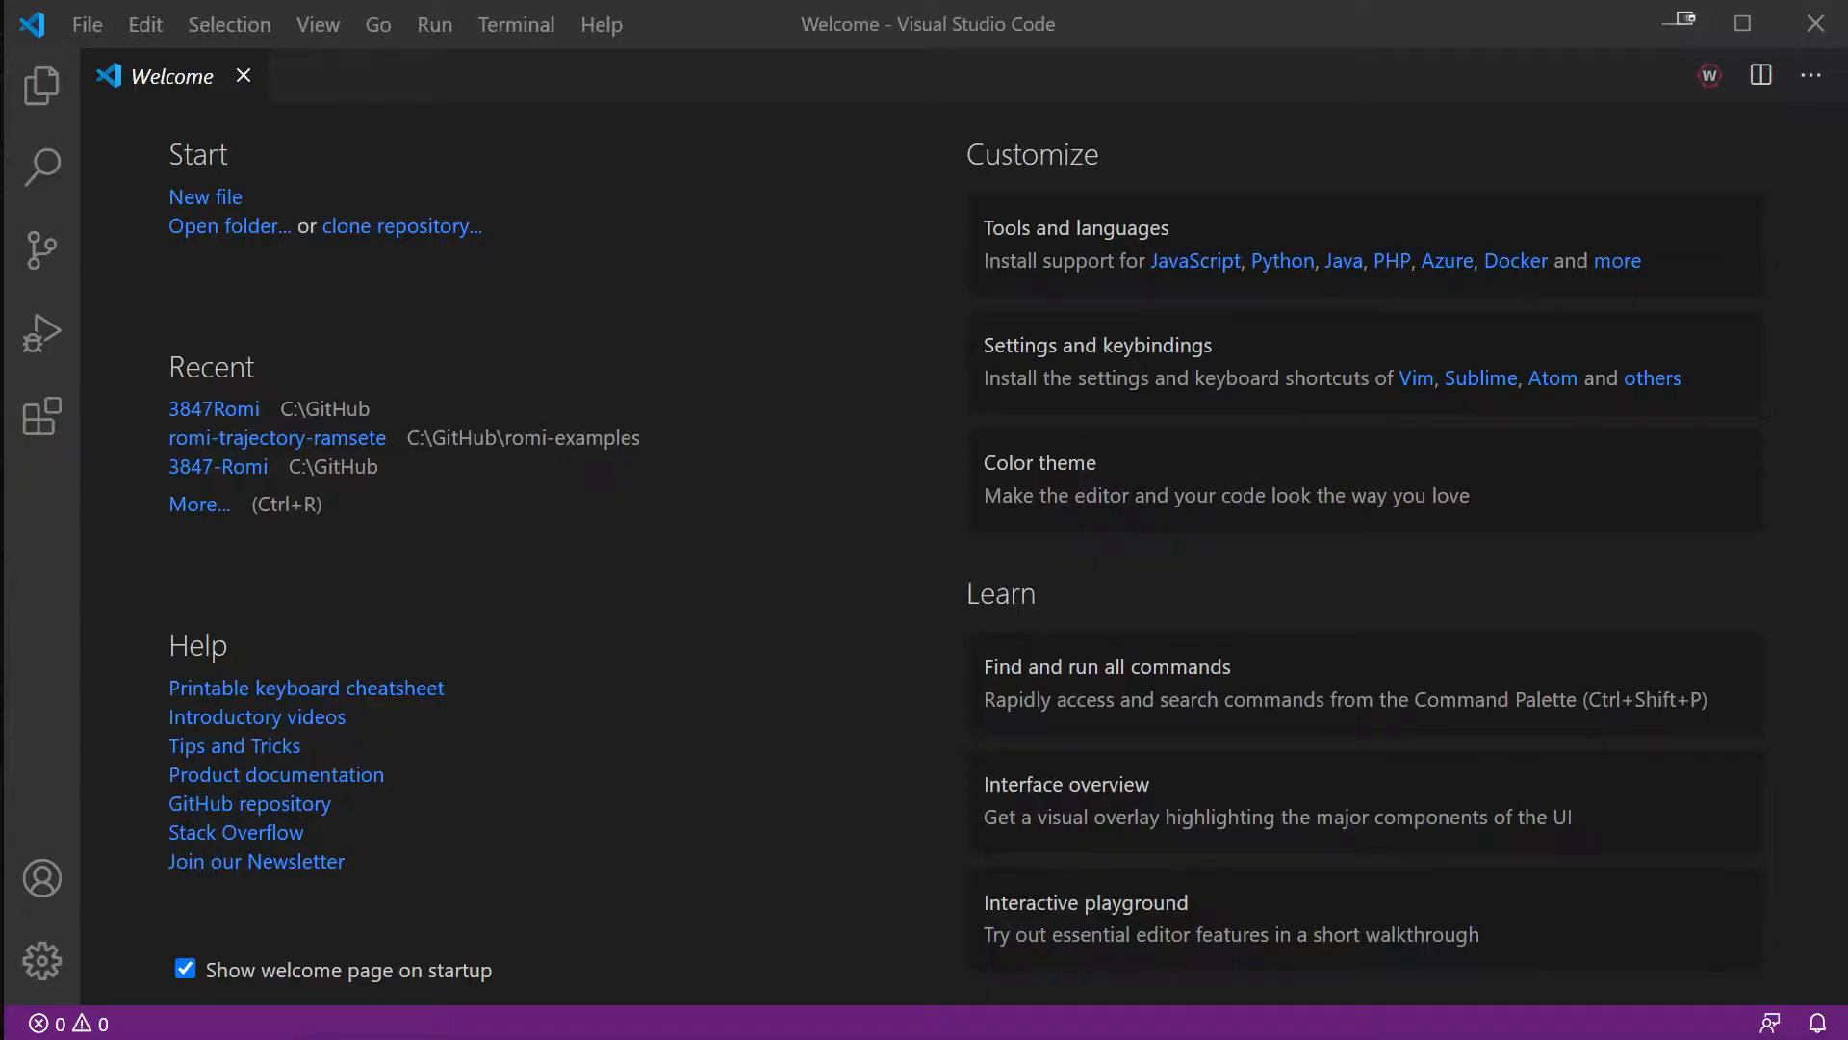
mouse_move(777, 59)
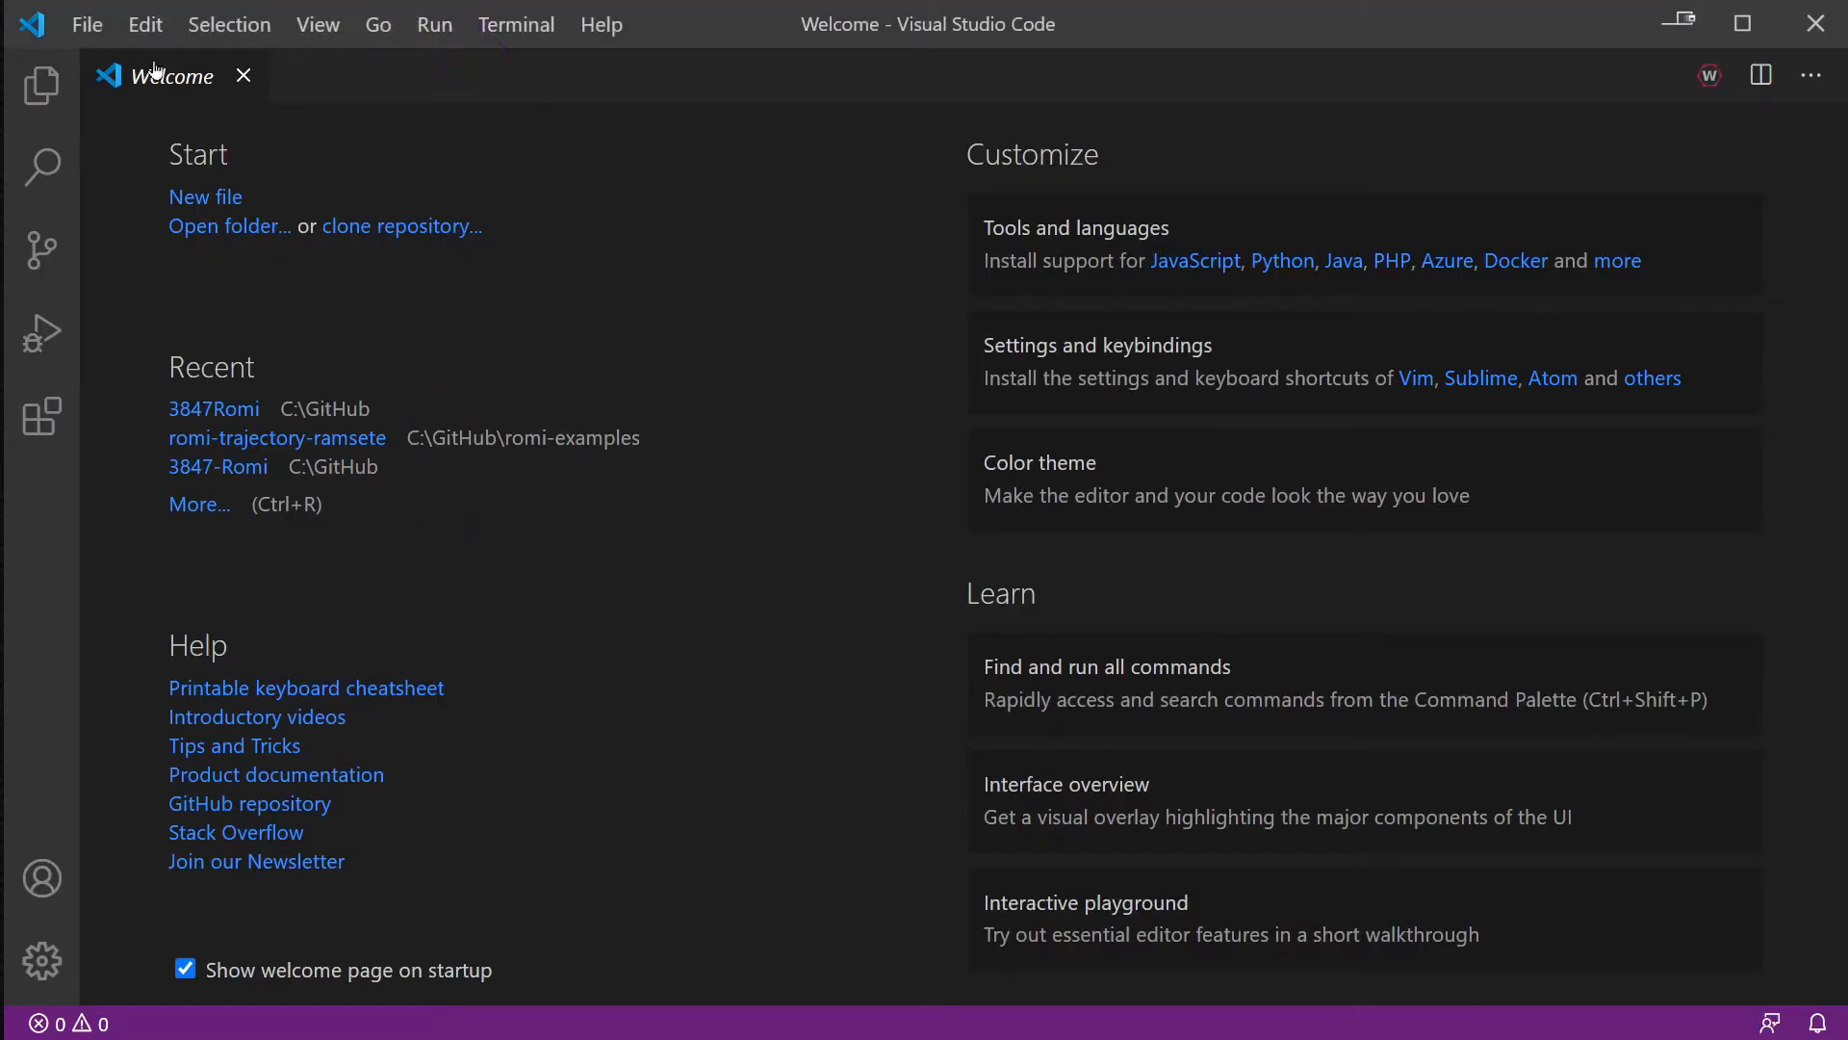
mouse_move(1708, 75)
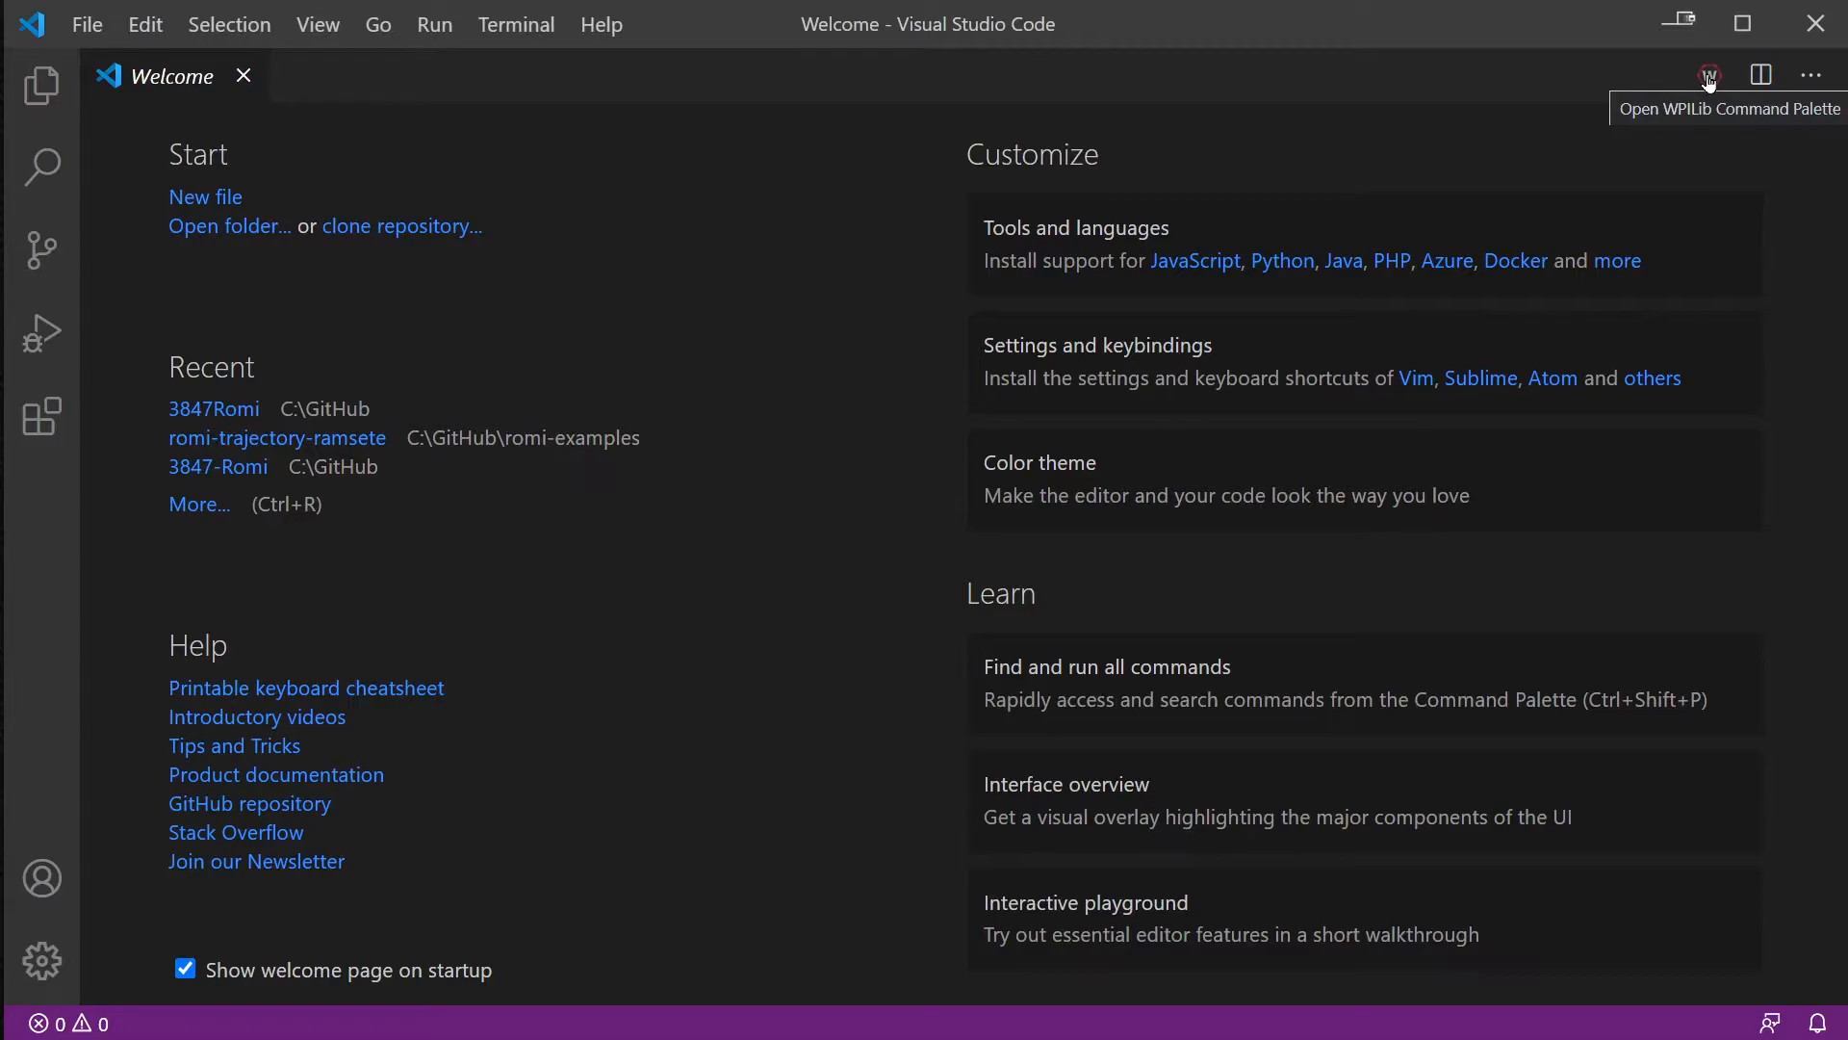
- Run 'WPILib: Create a new project' from the WPILib command list
click(1707, 75)
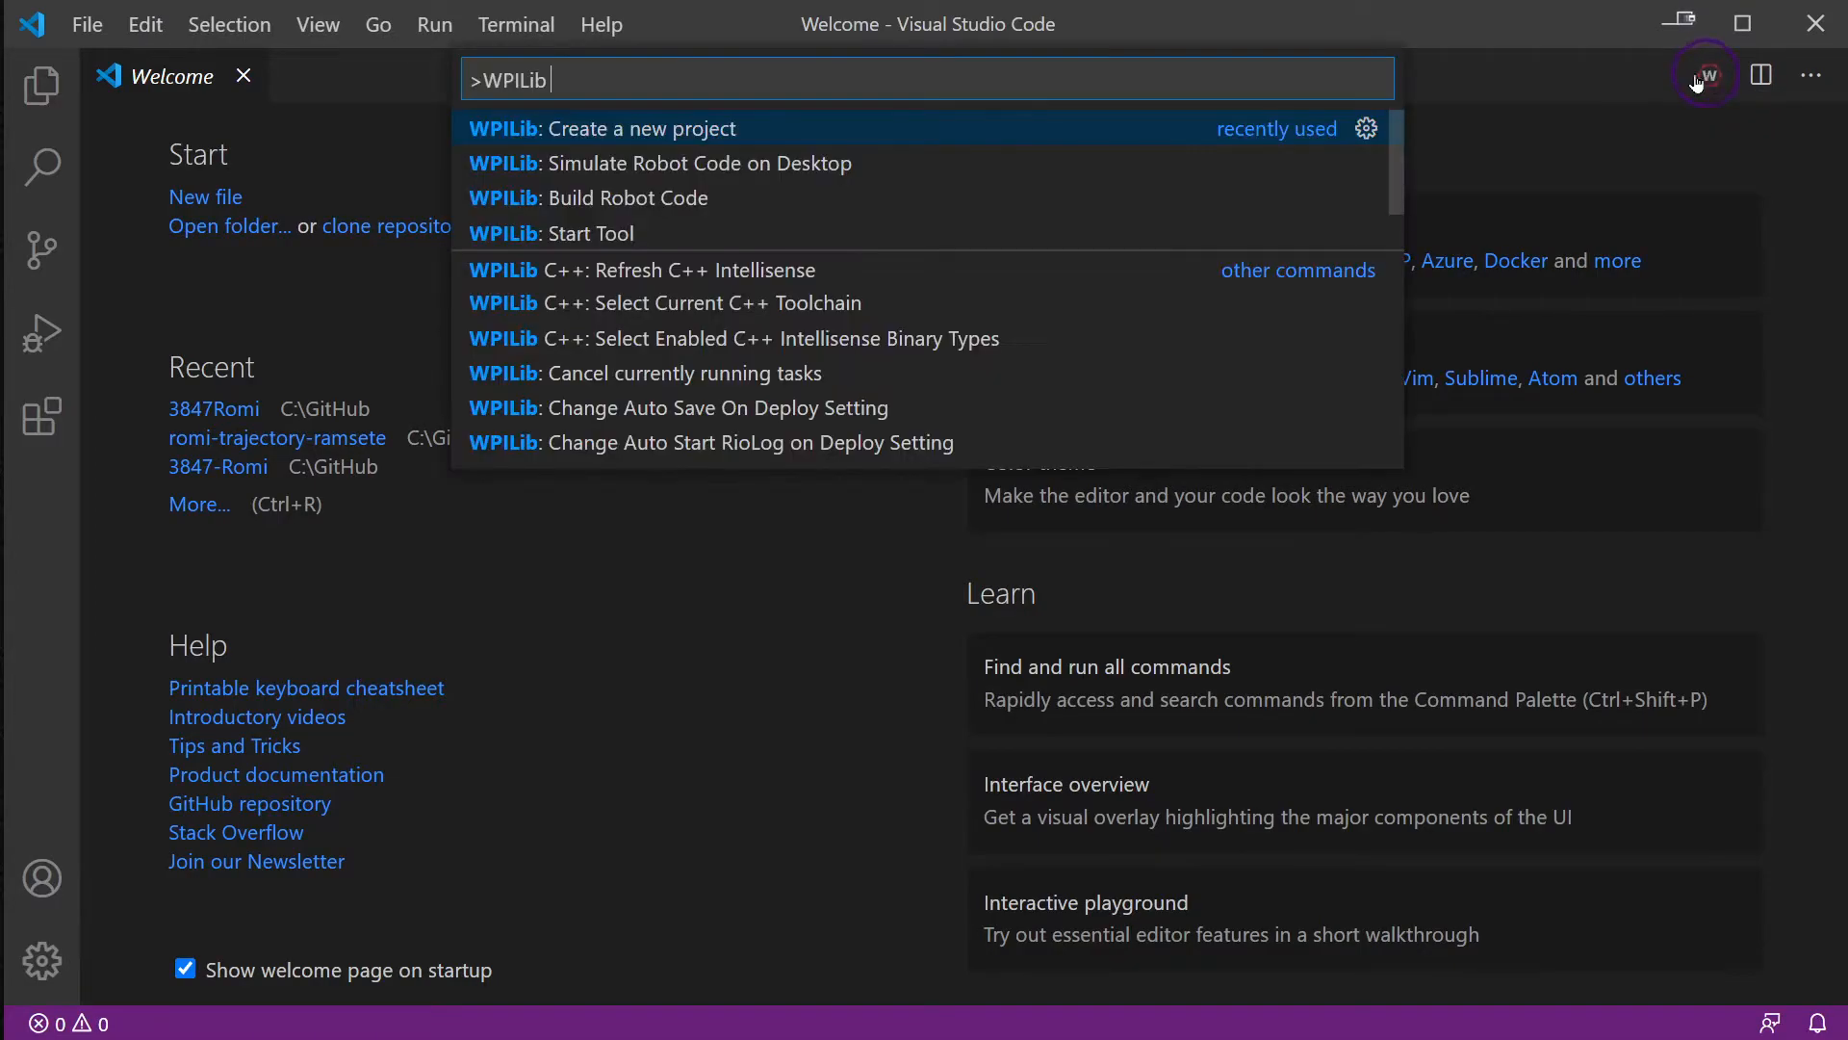
click(604, 128)
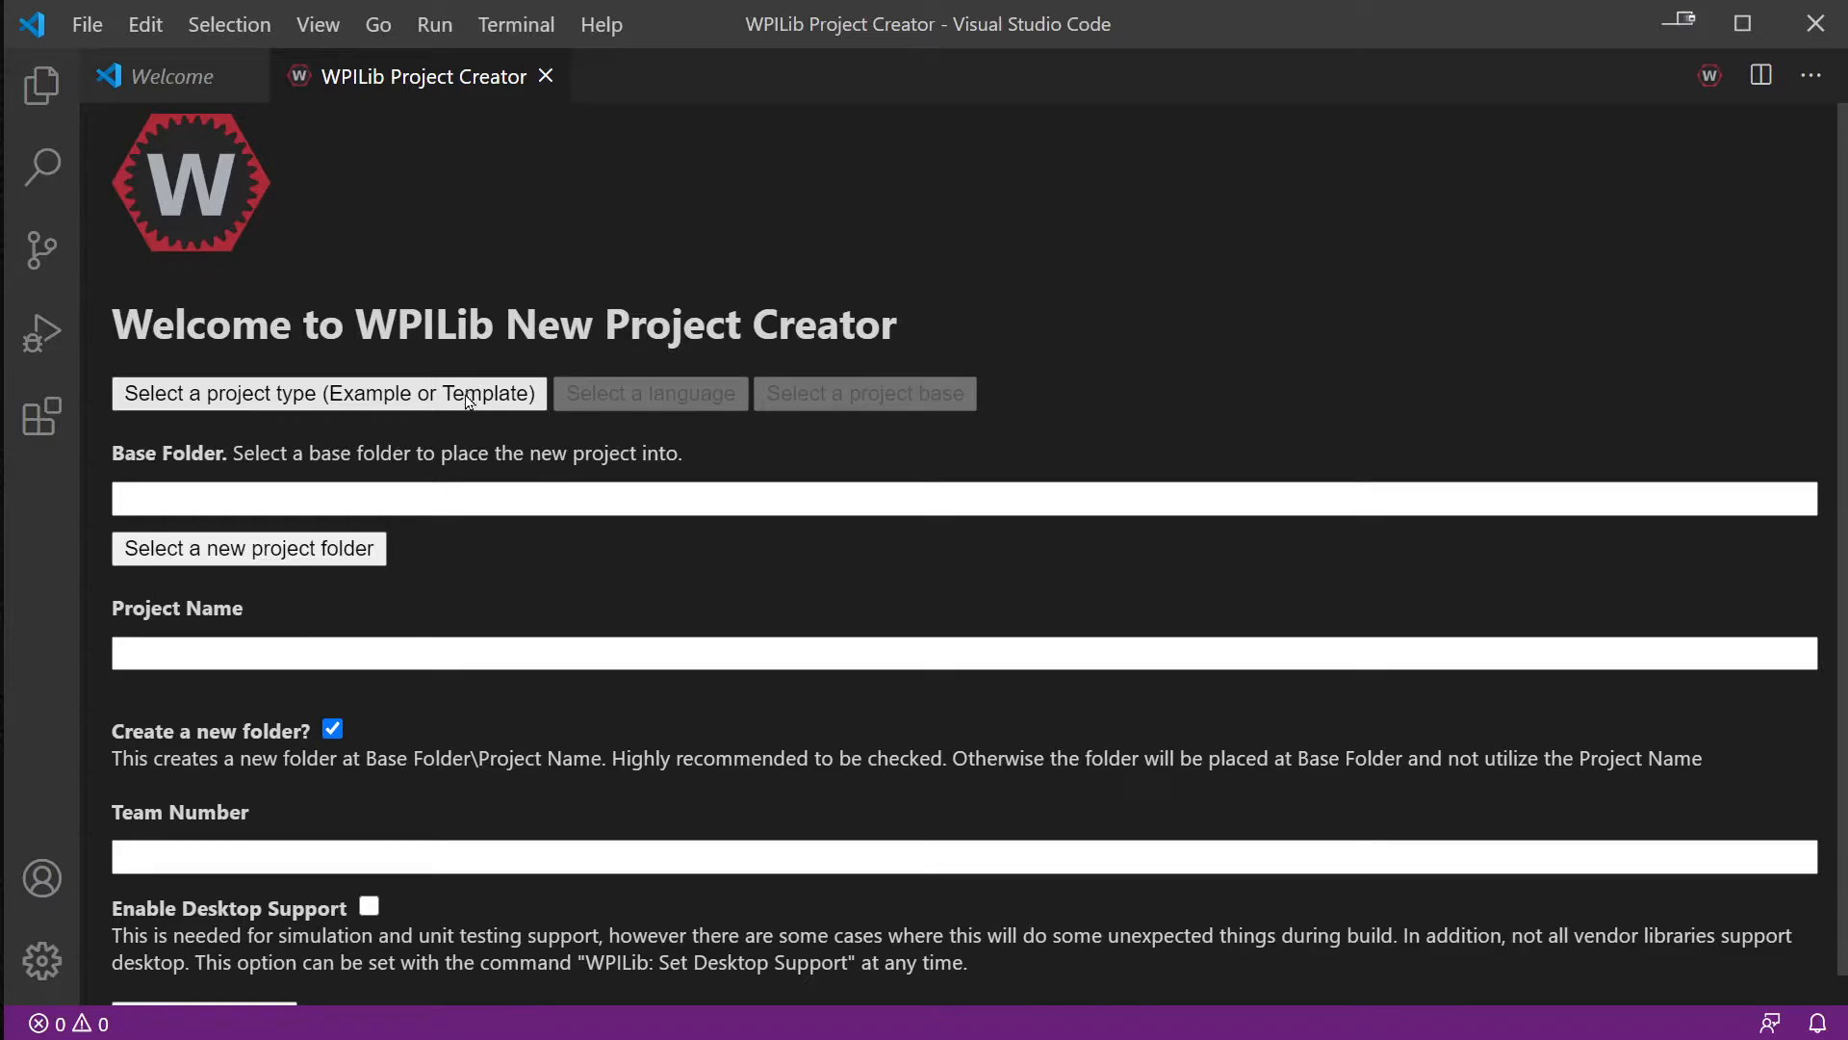
- Choose Example project type, Java language and RomiReference as the project base
click(329, 393)
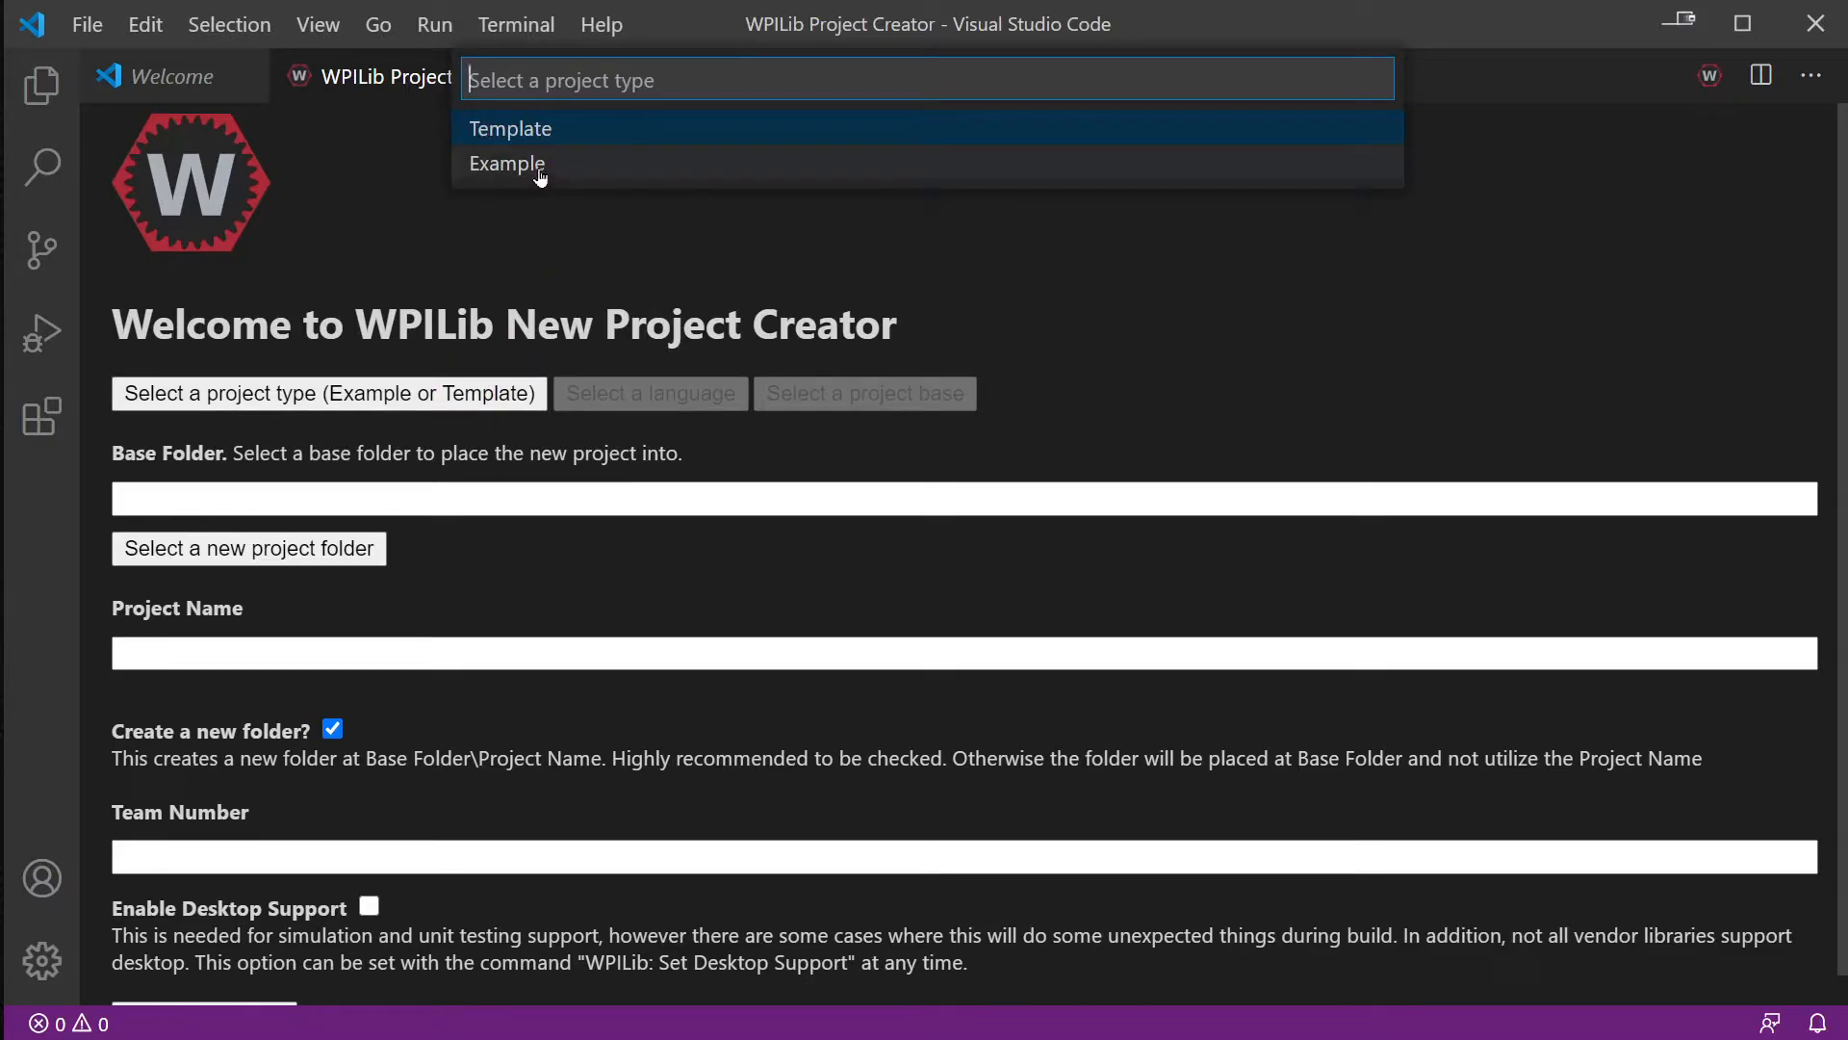
click(507, 164)
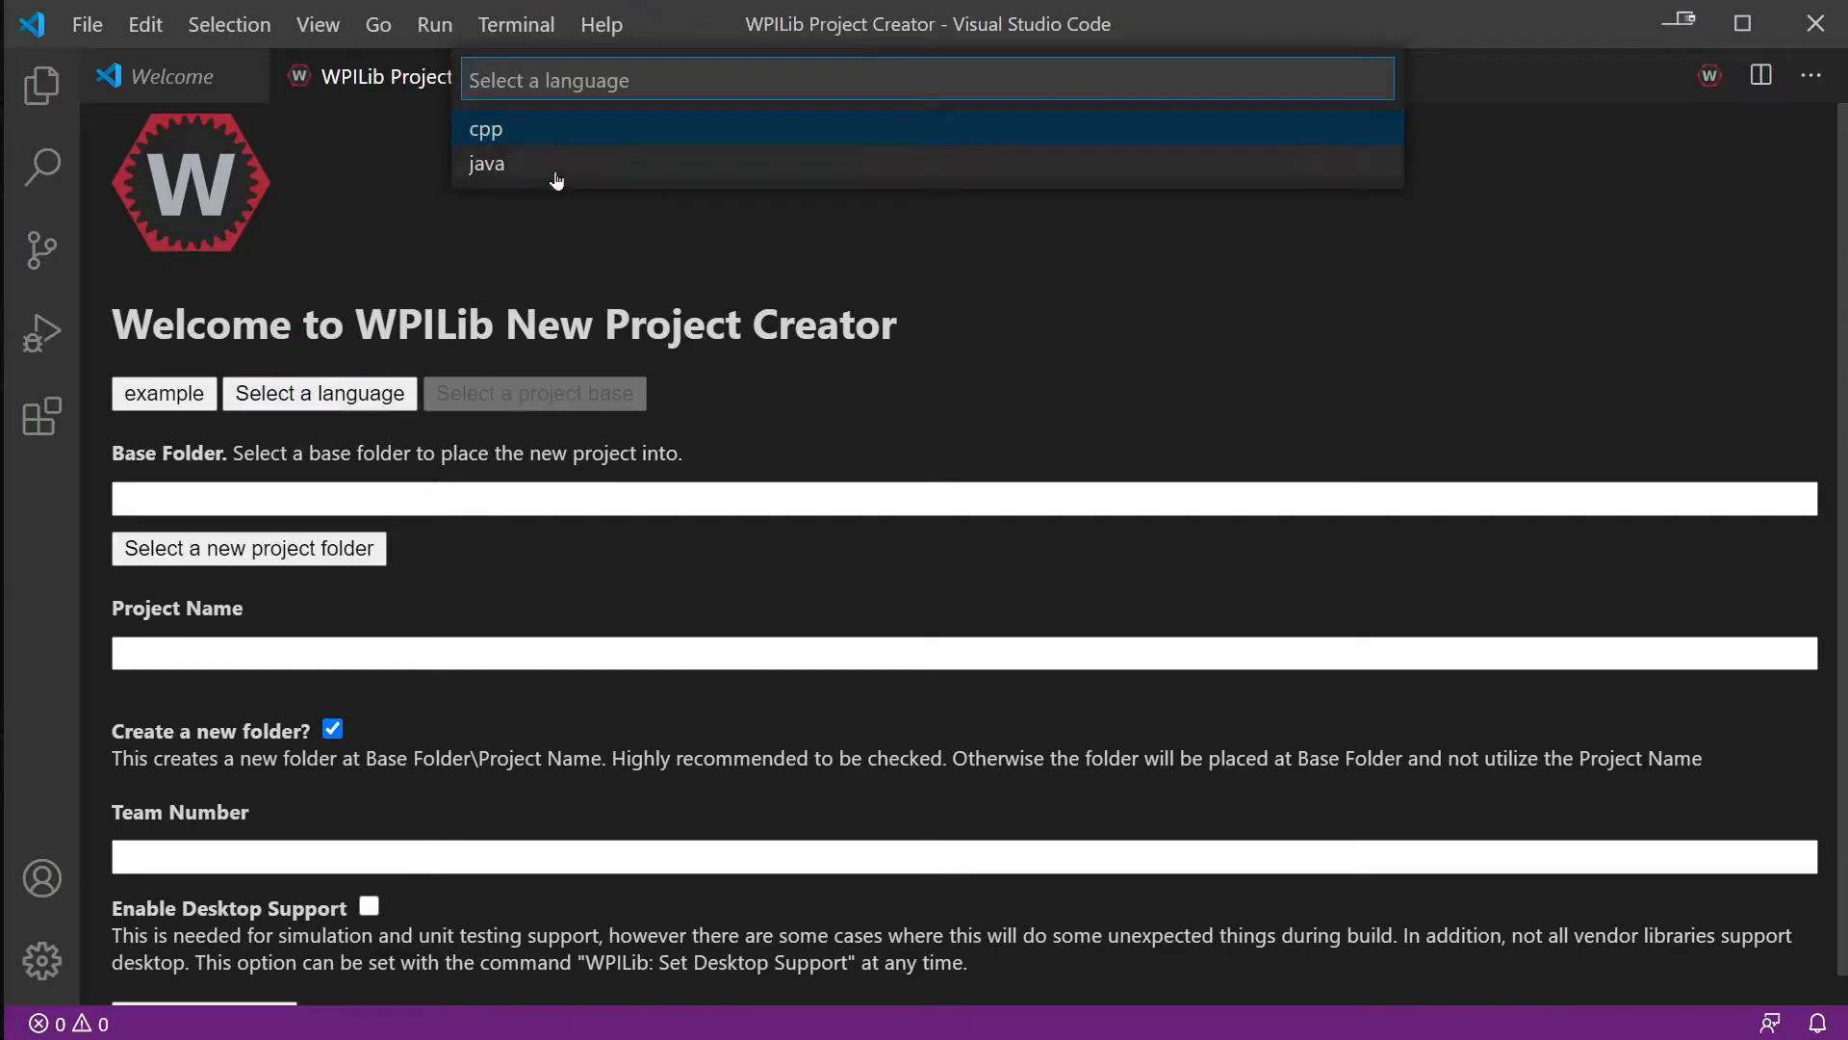
click(486, 163)
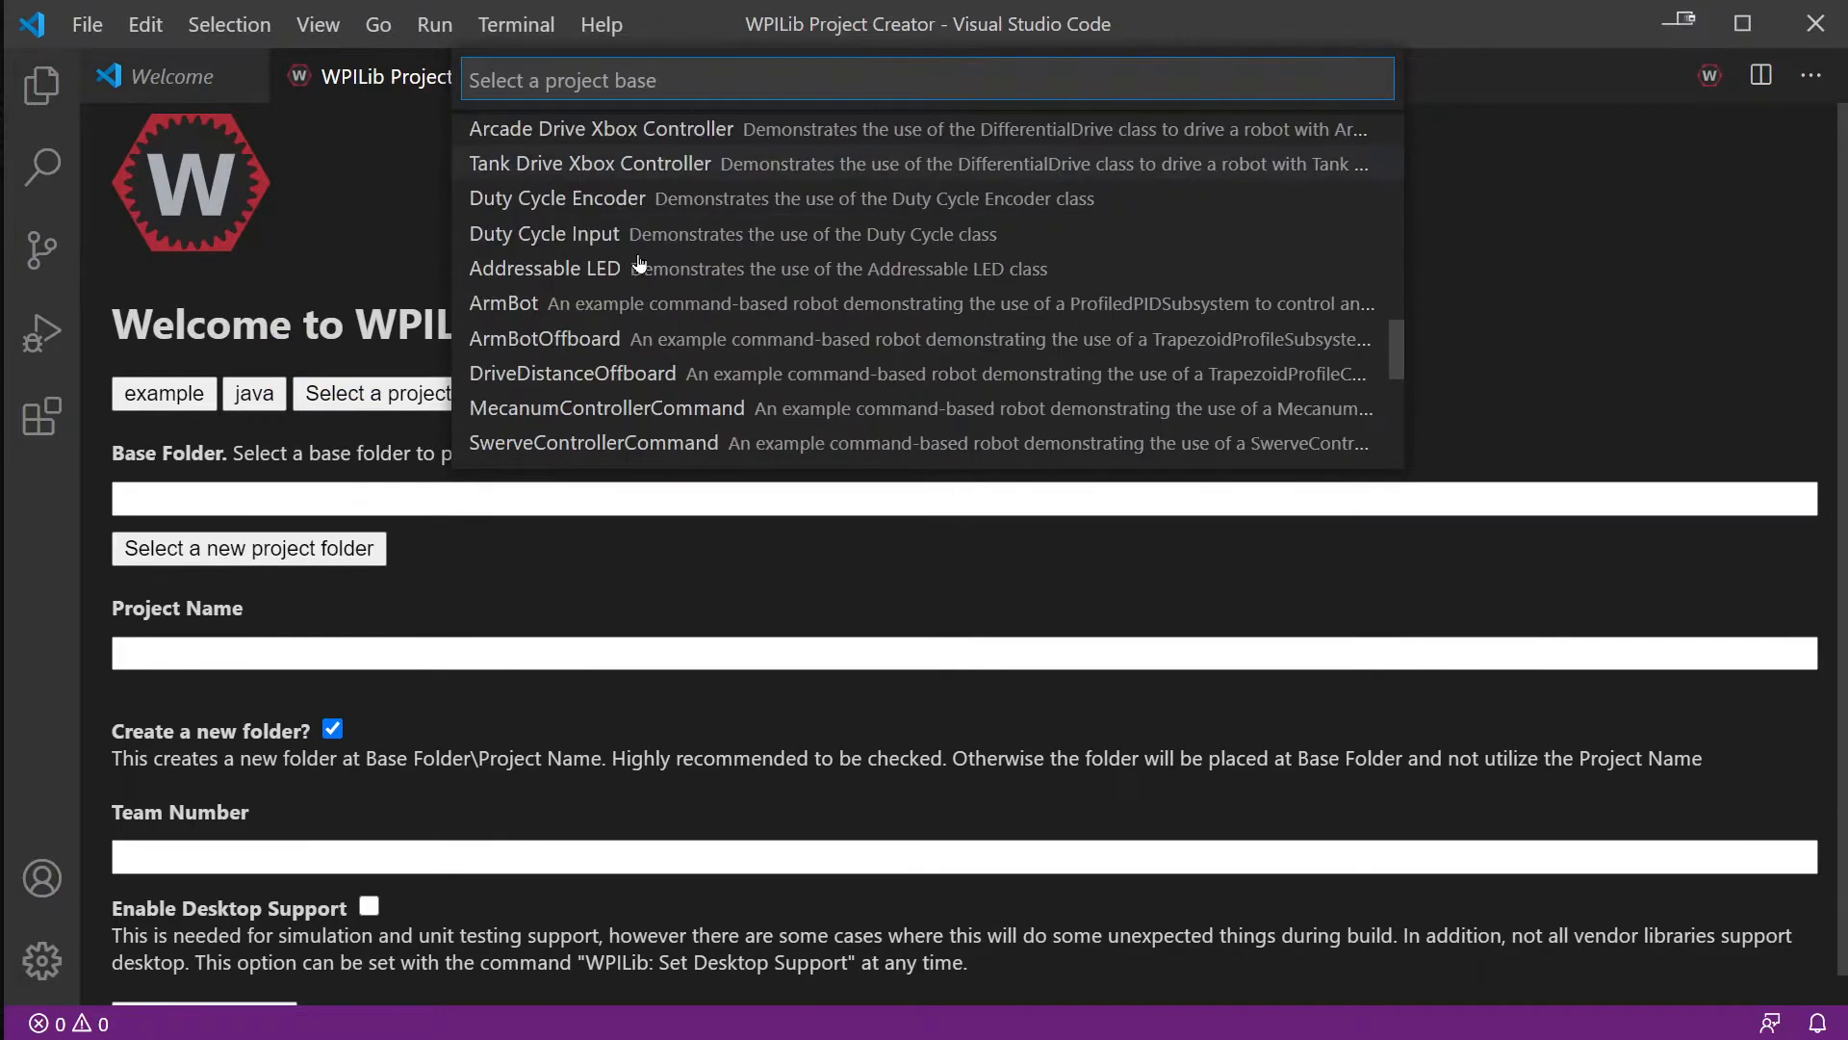
scroll(down, 3)
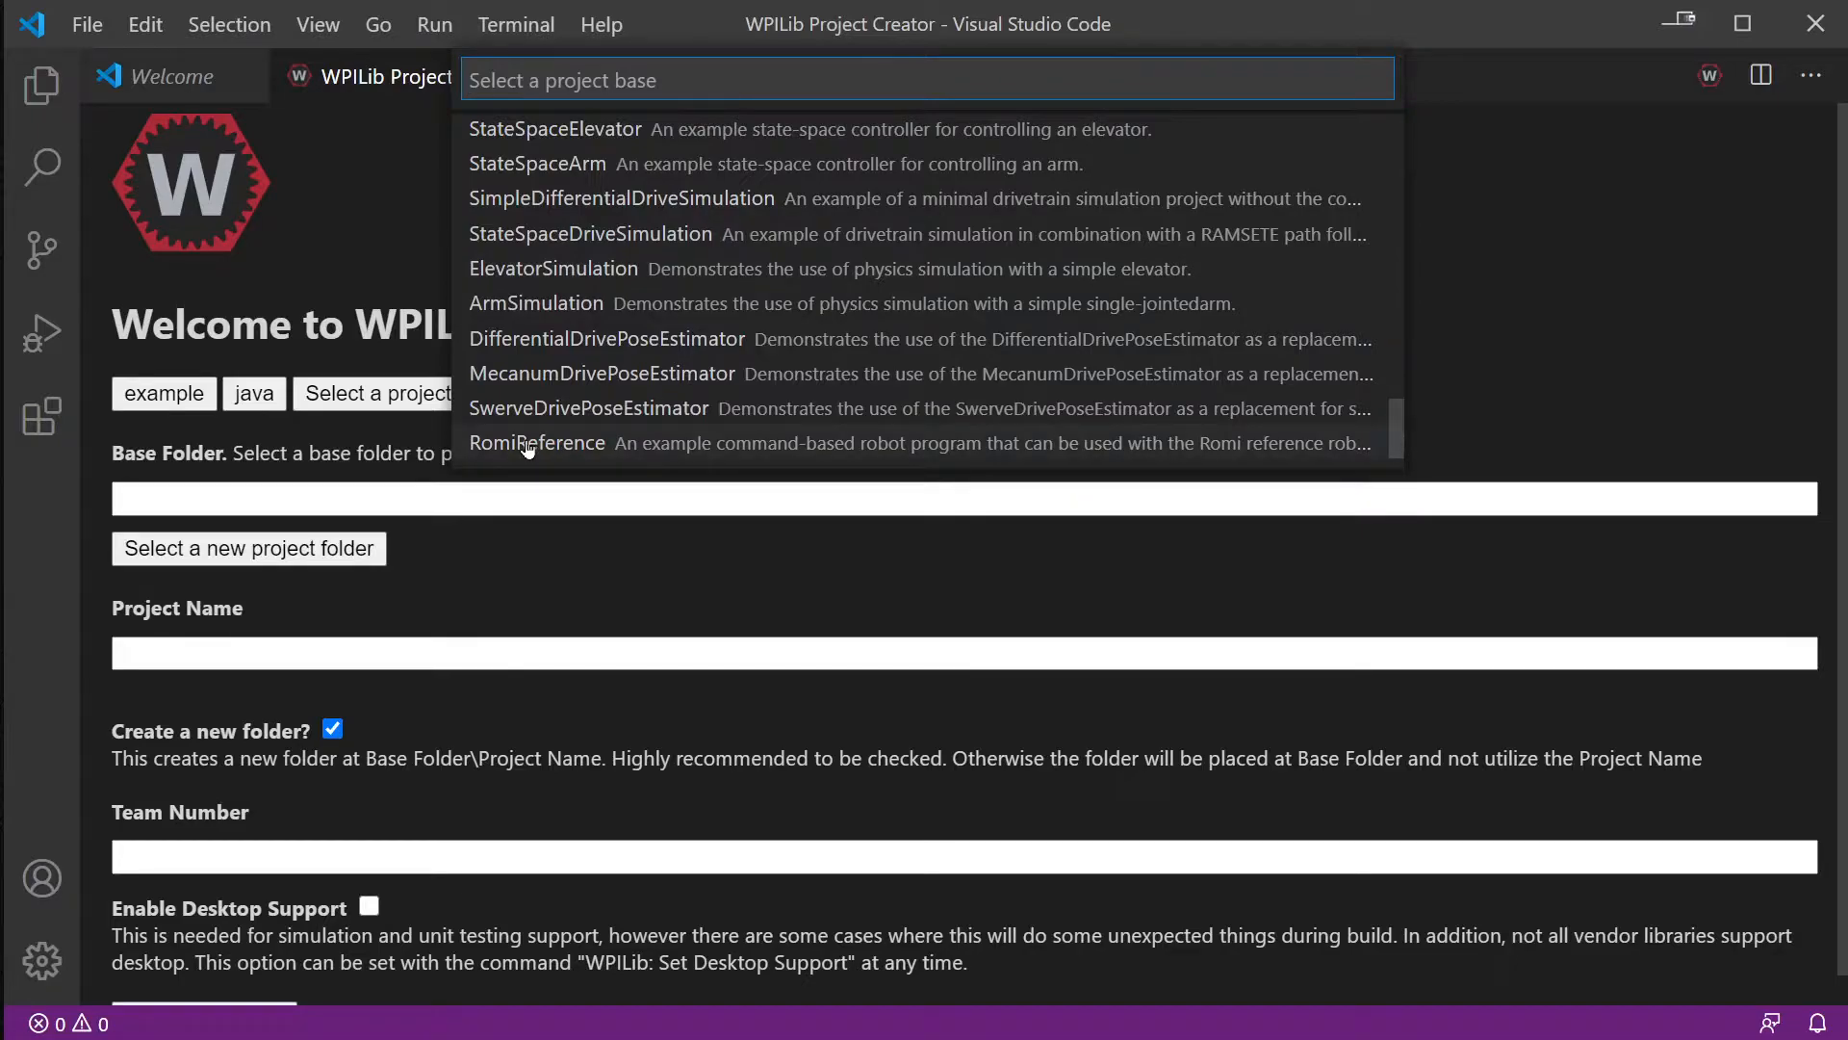
mouse_move(557, 460)
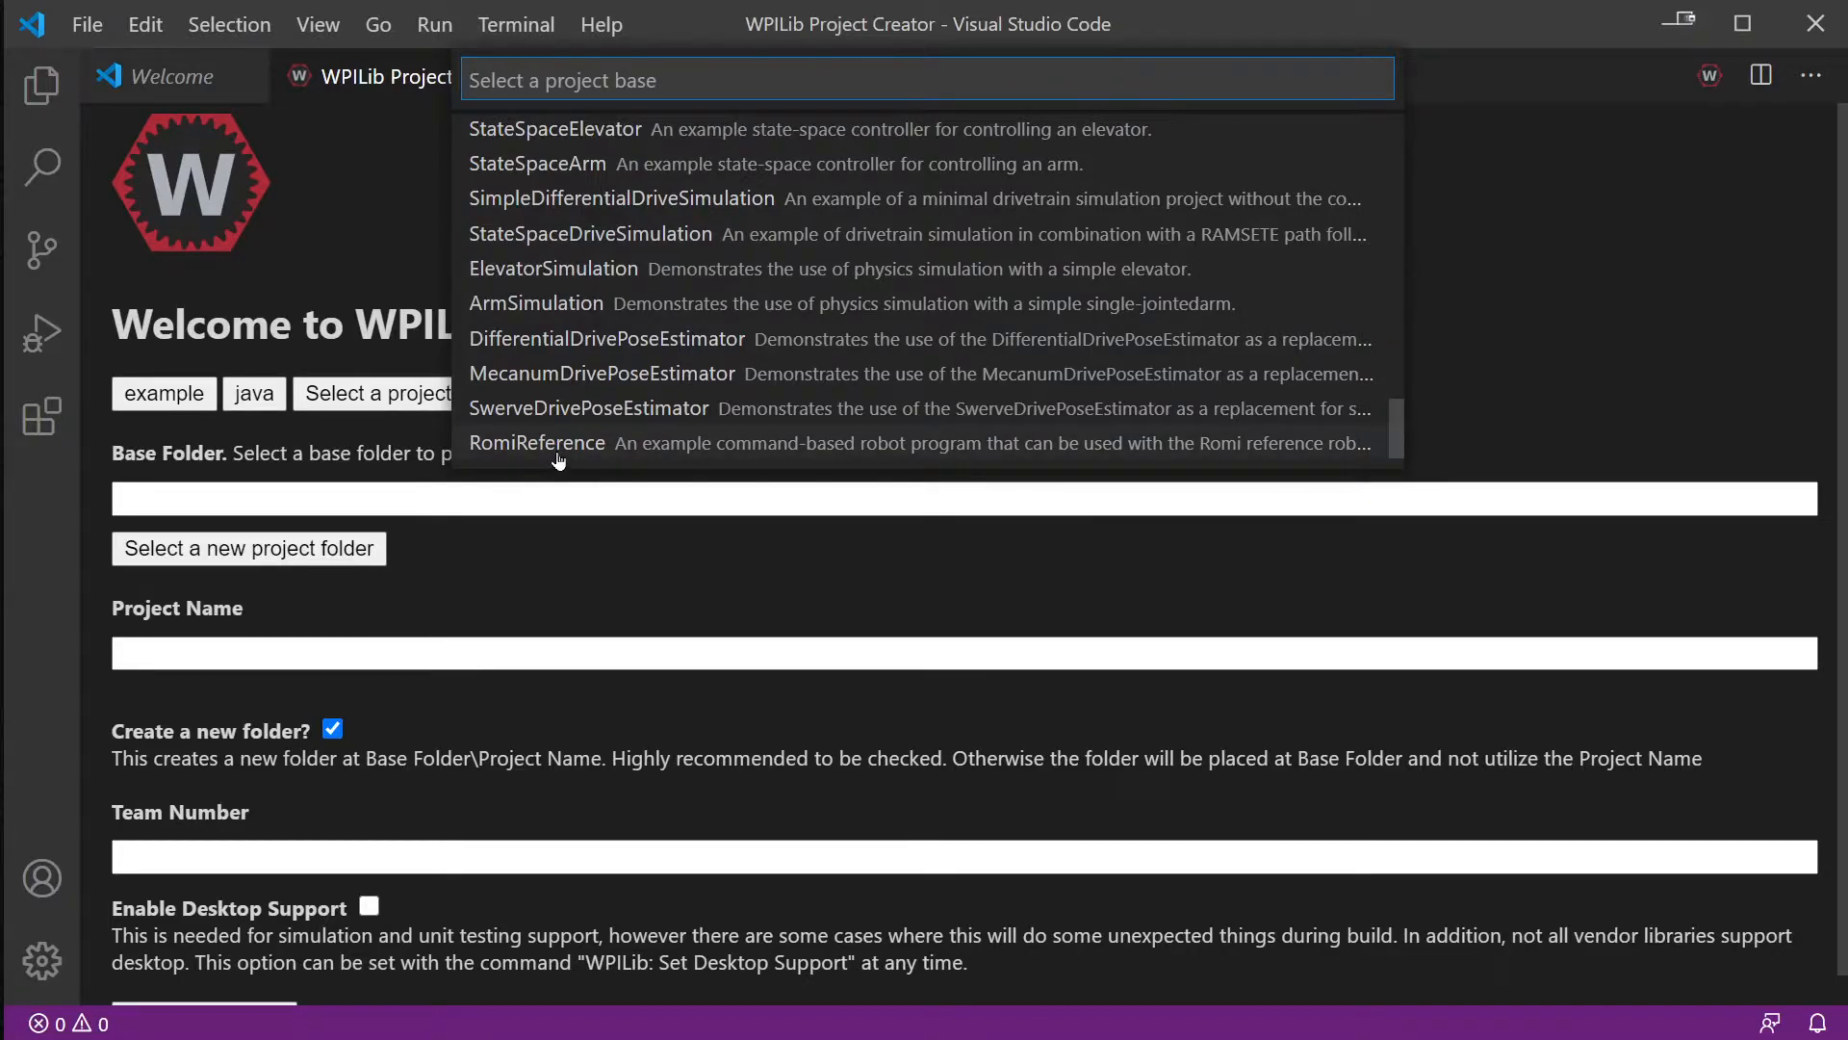
click(536, 442)
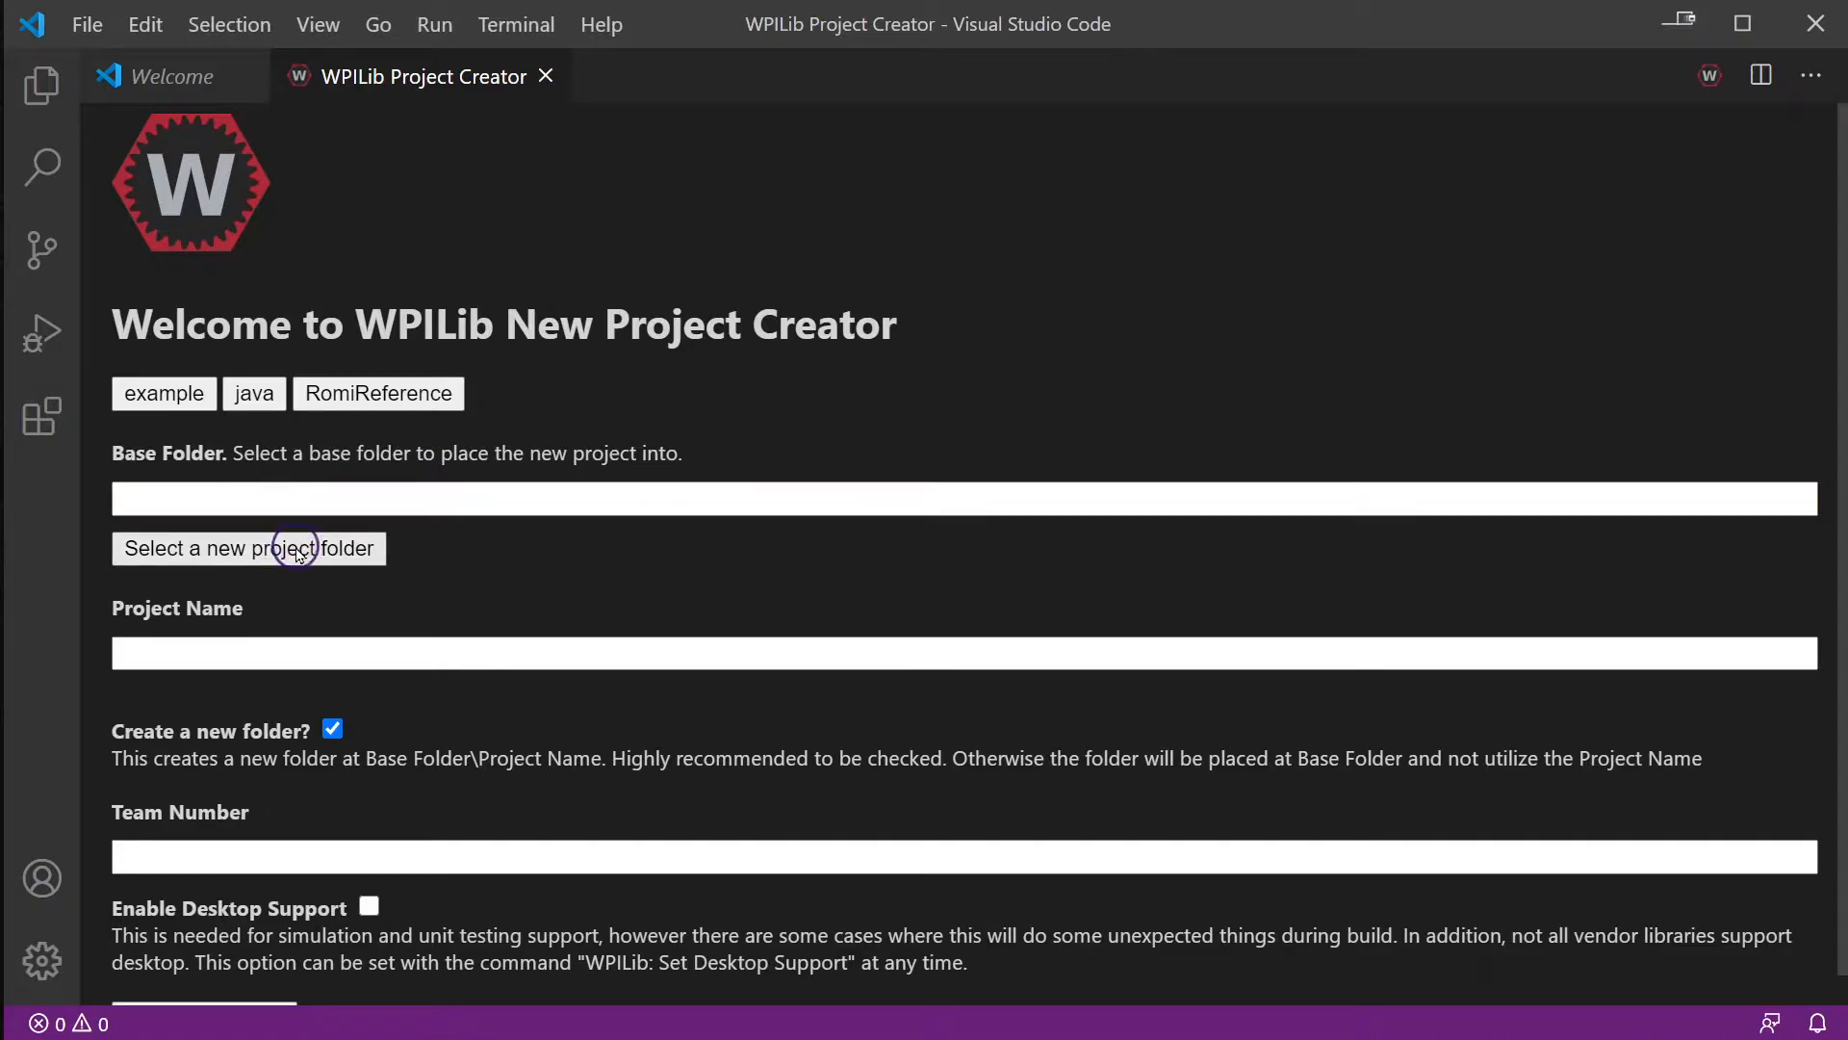
- Set the project folder to C:\GitHub and name the project Romi-Allen
click(248, 547)
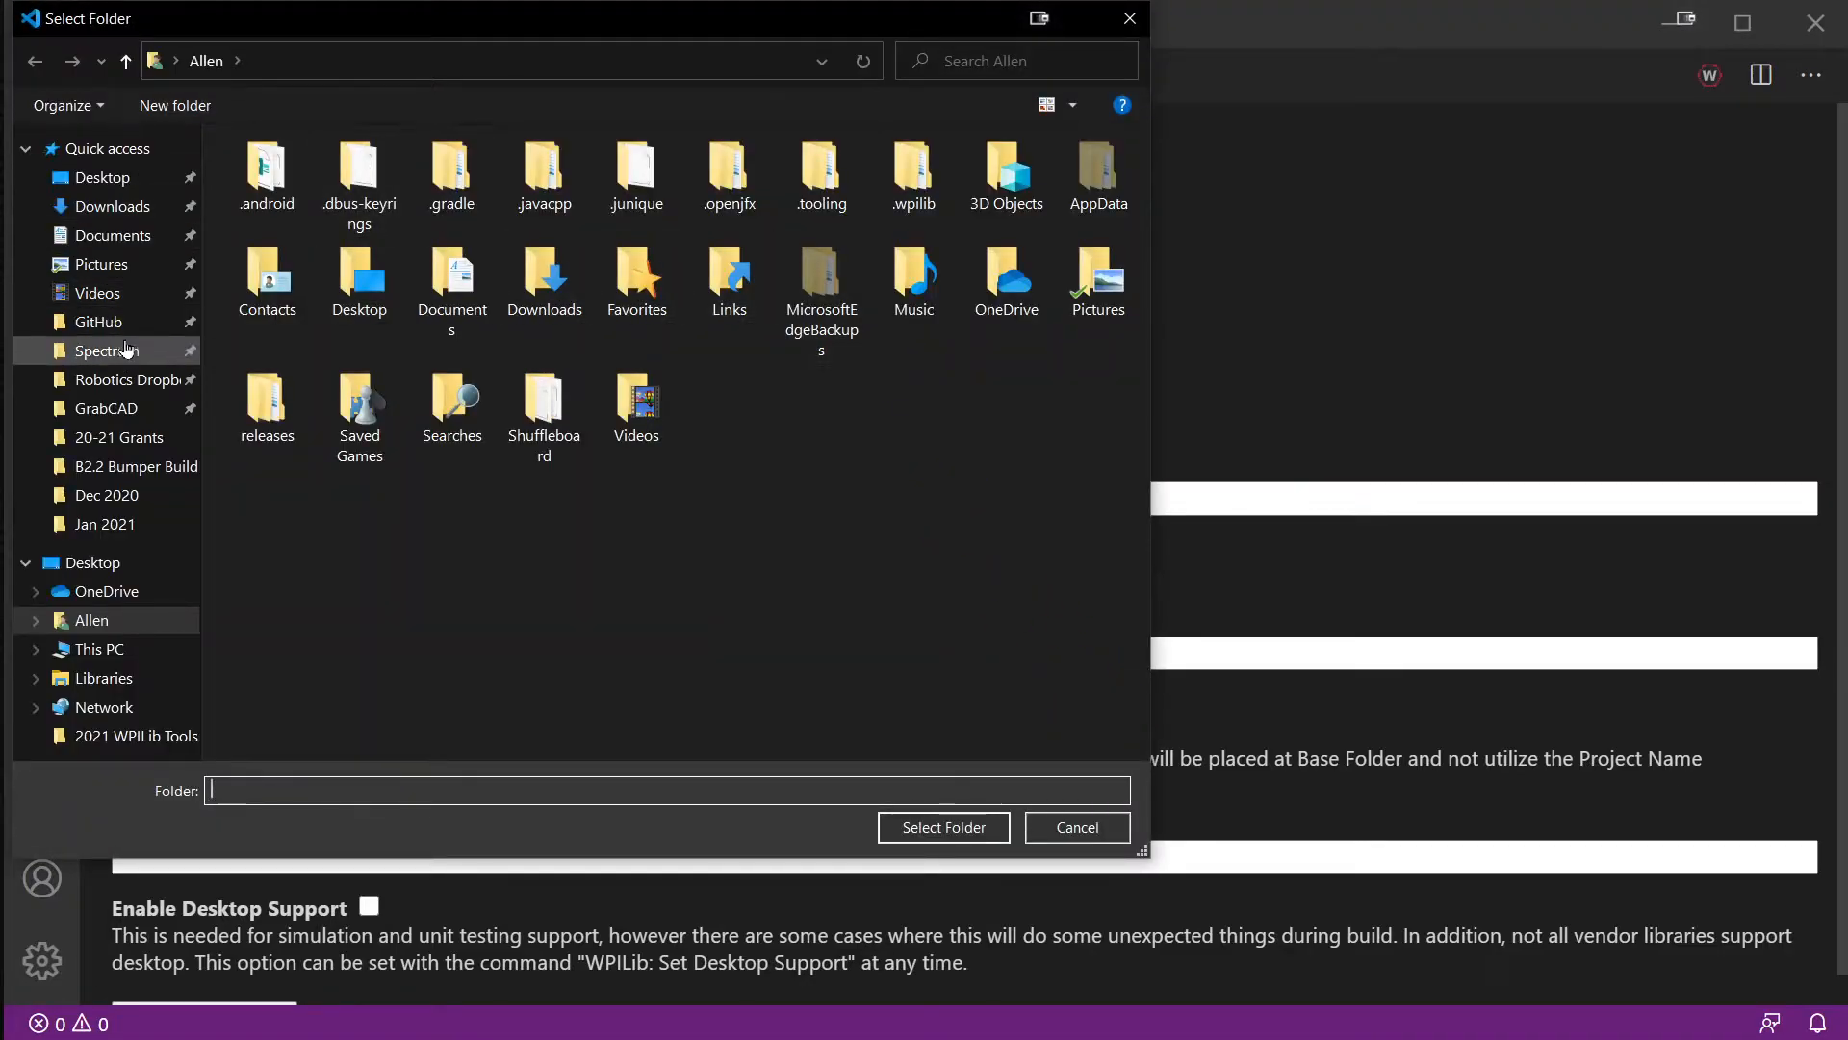
click(1075, 826)
text(c:\GitHub)
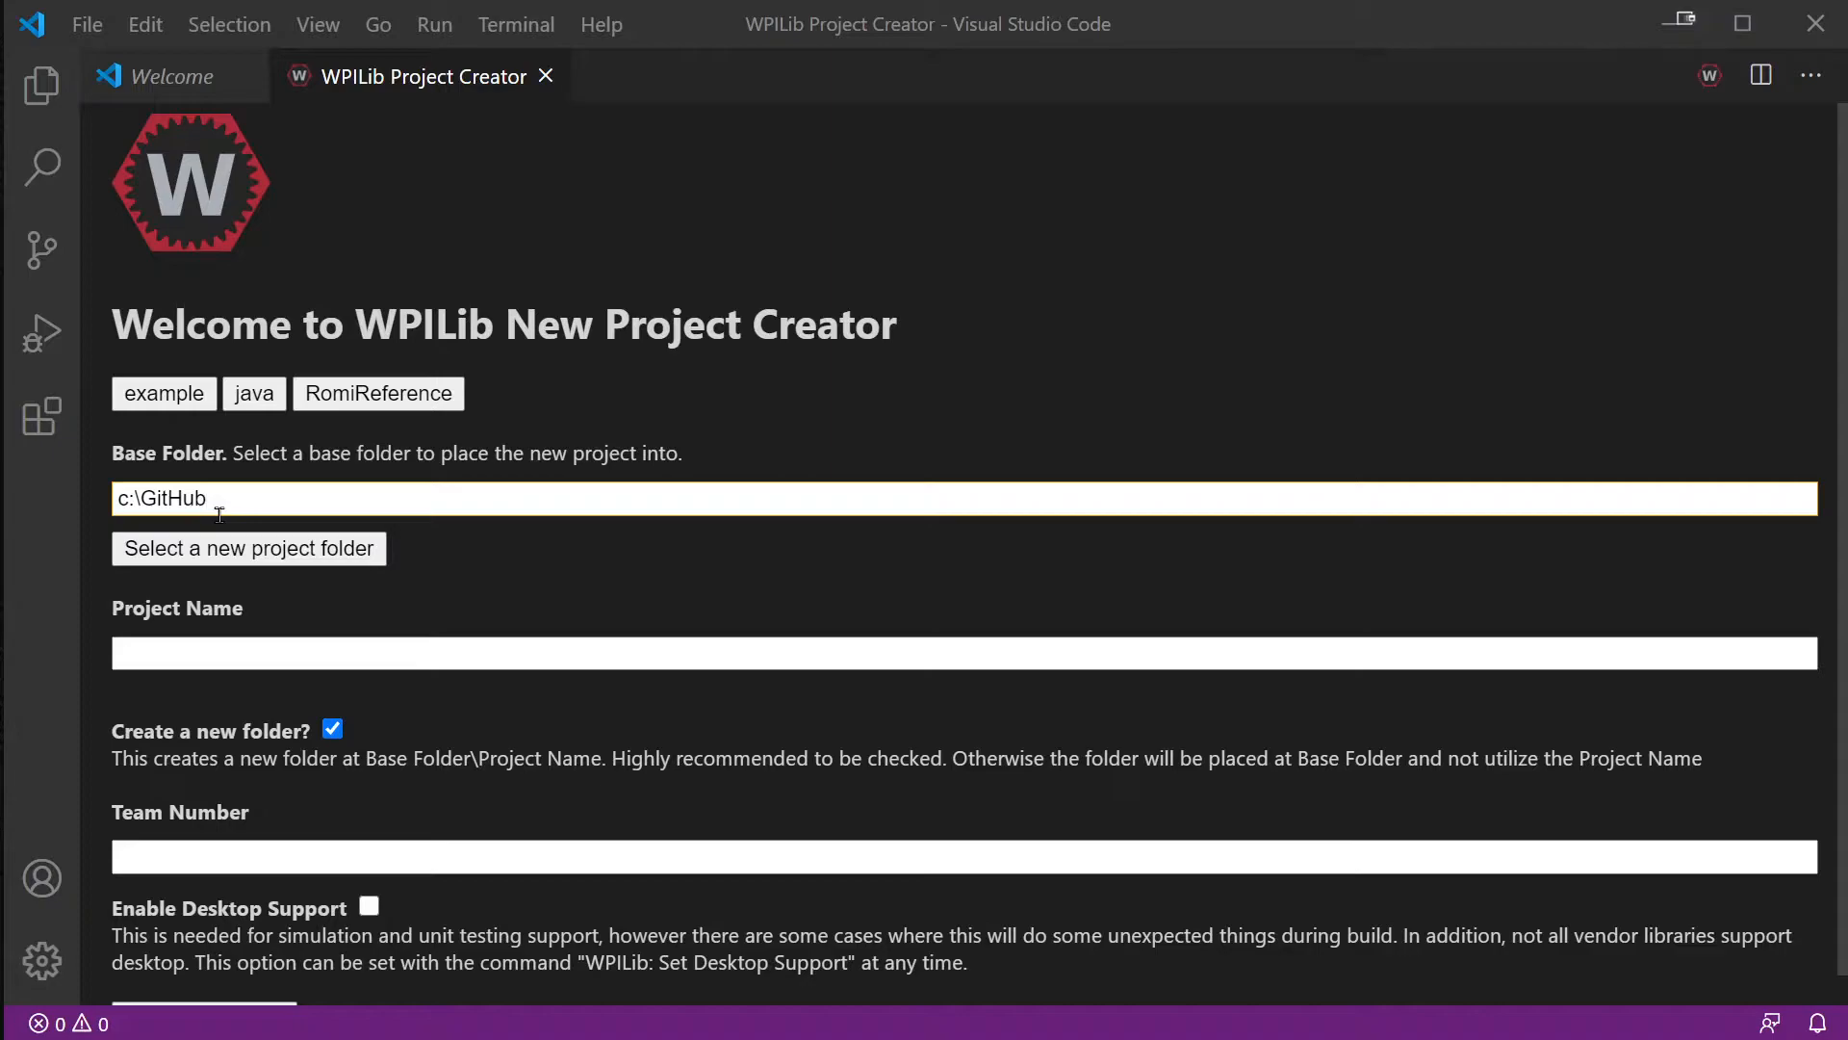
mouse_move(270, 653)
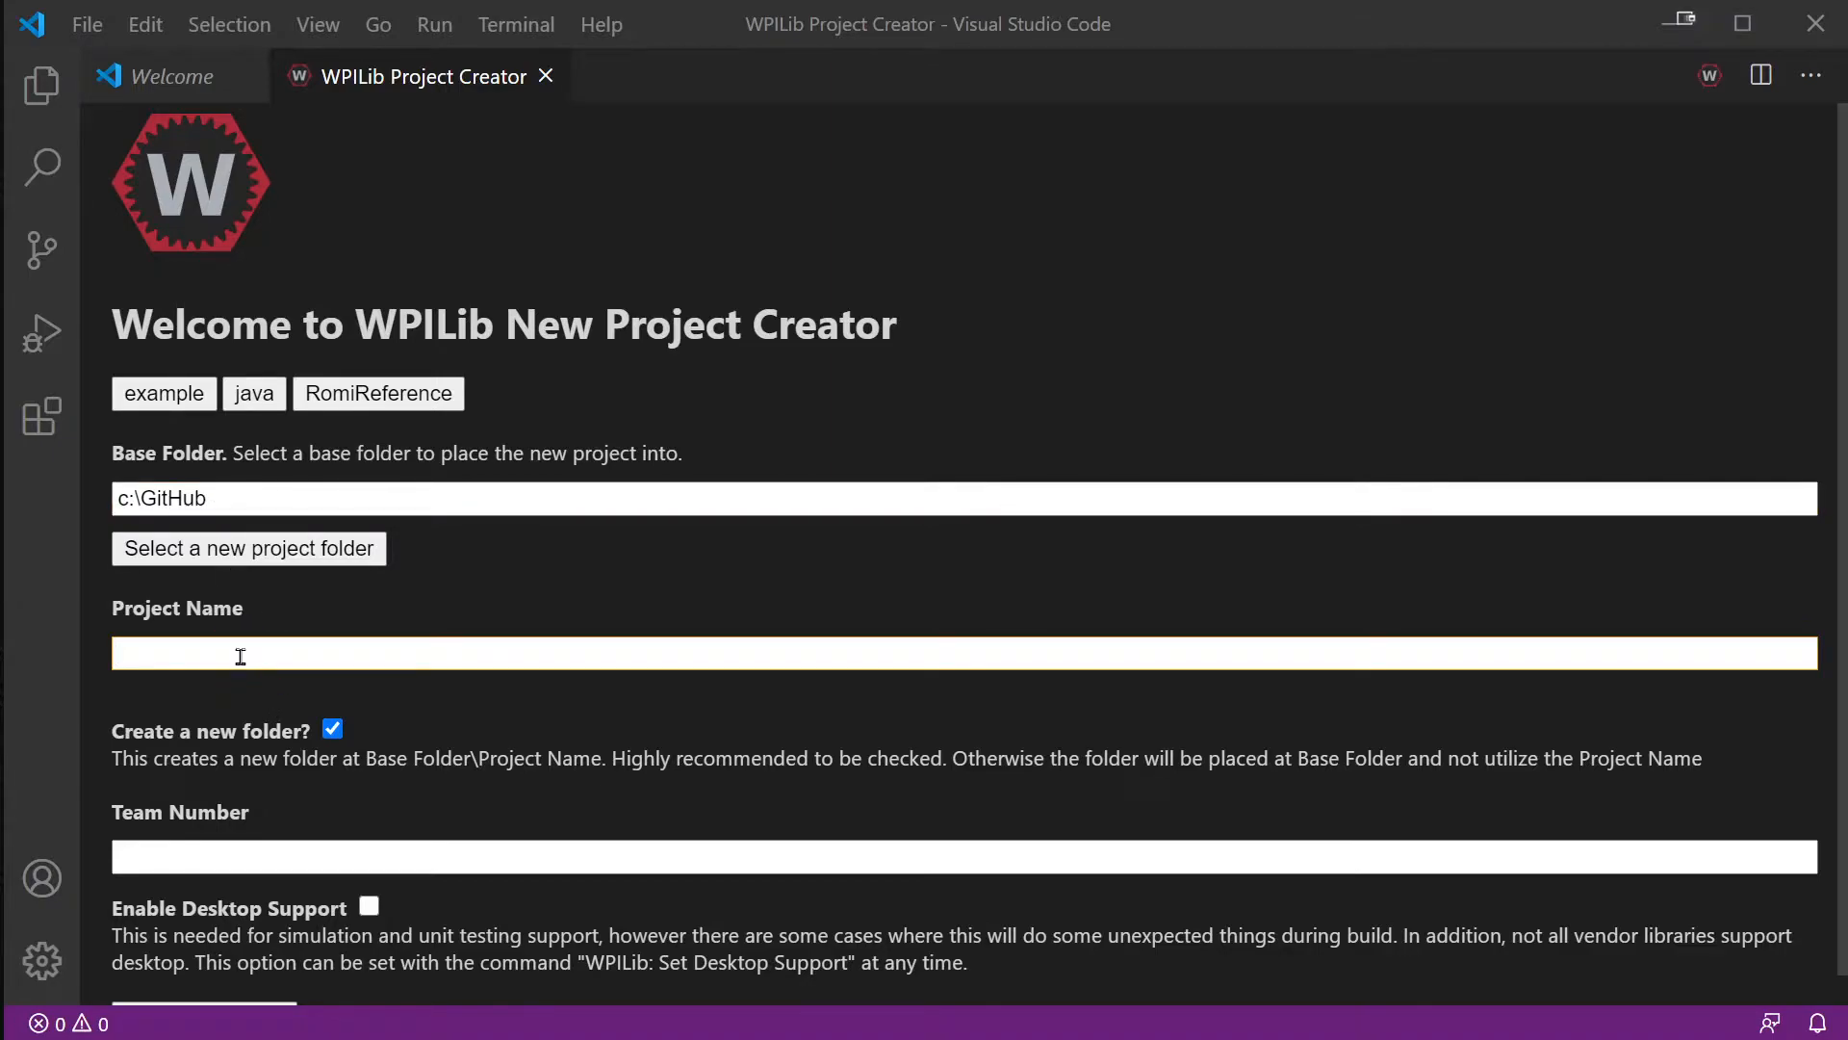
text(Romi)
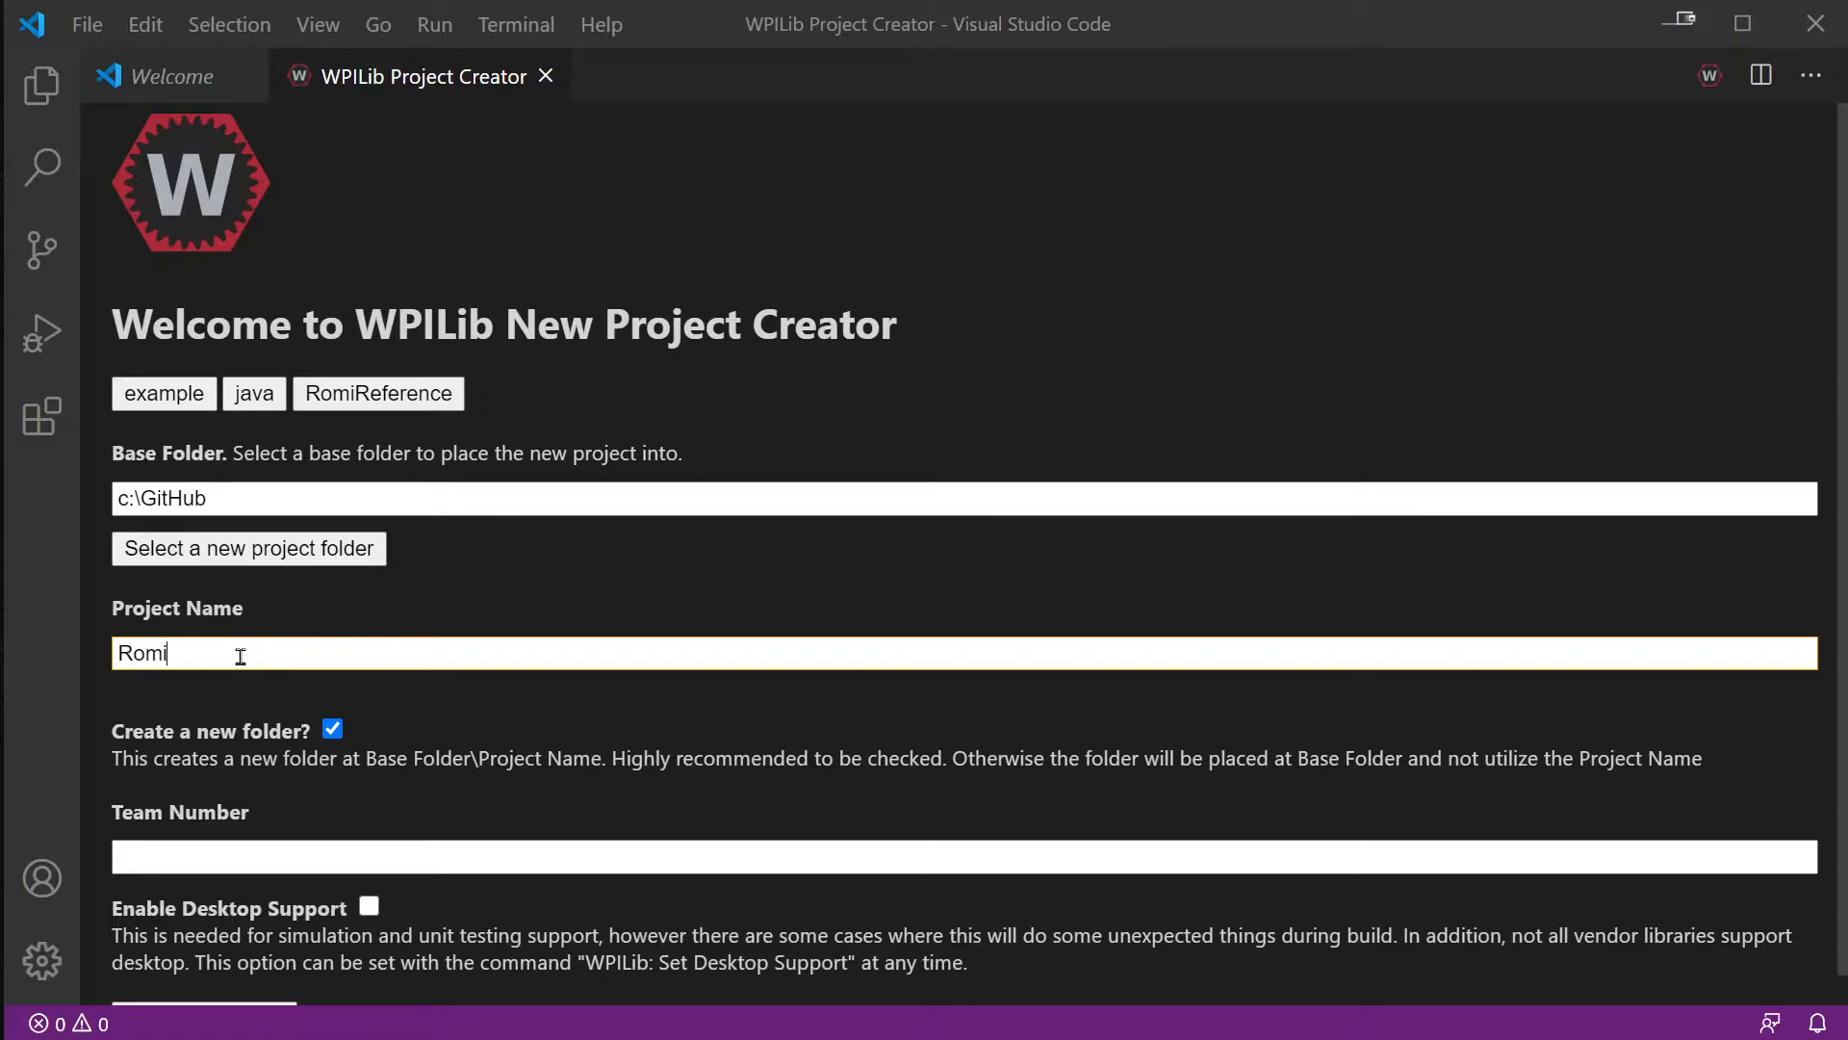
text(-)
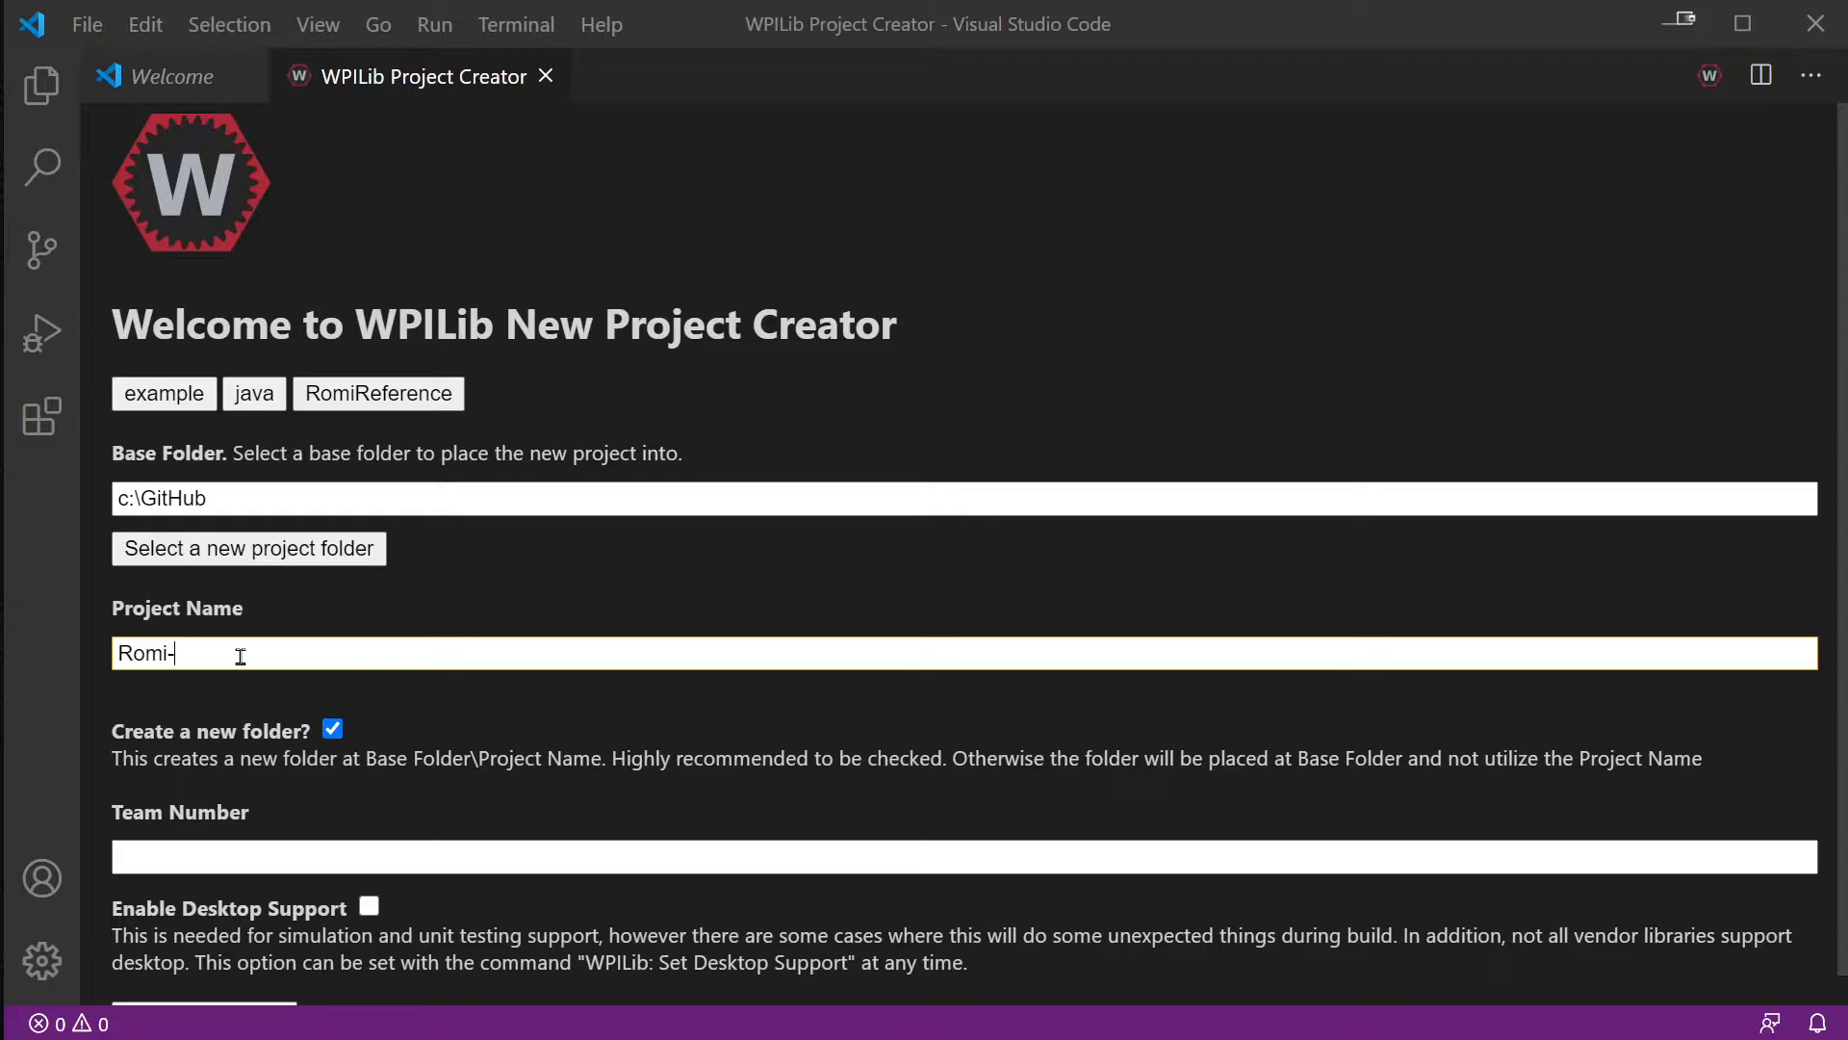
text(Allen)
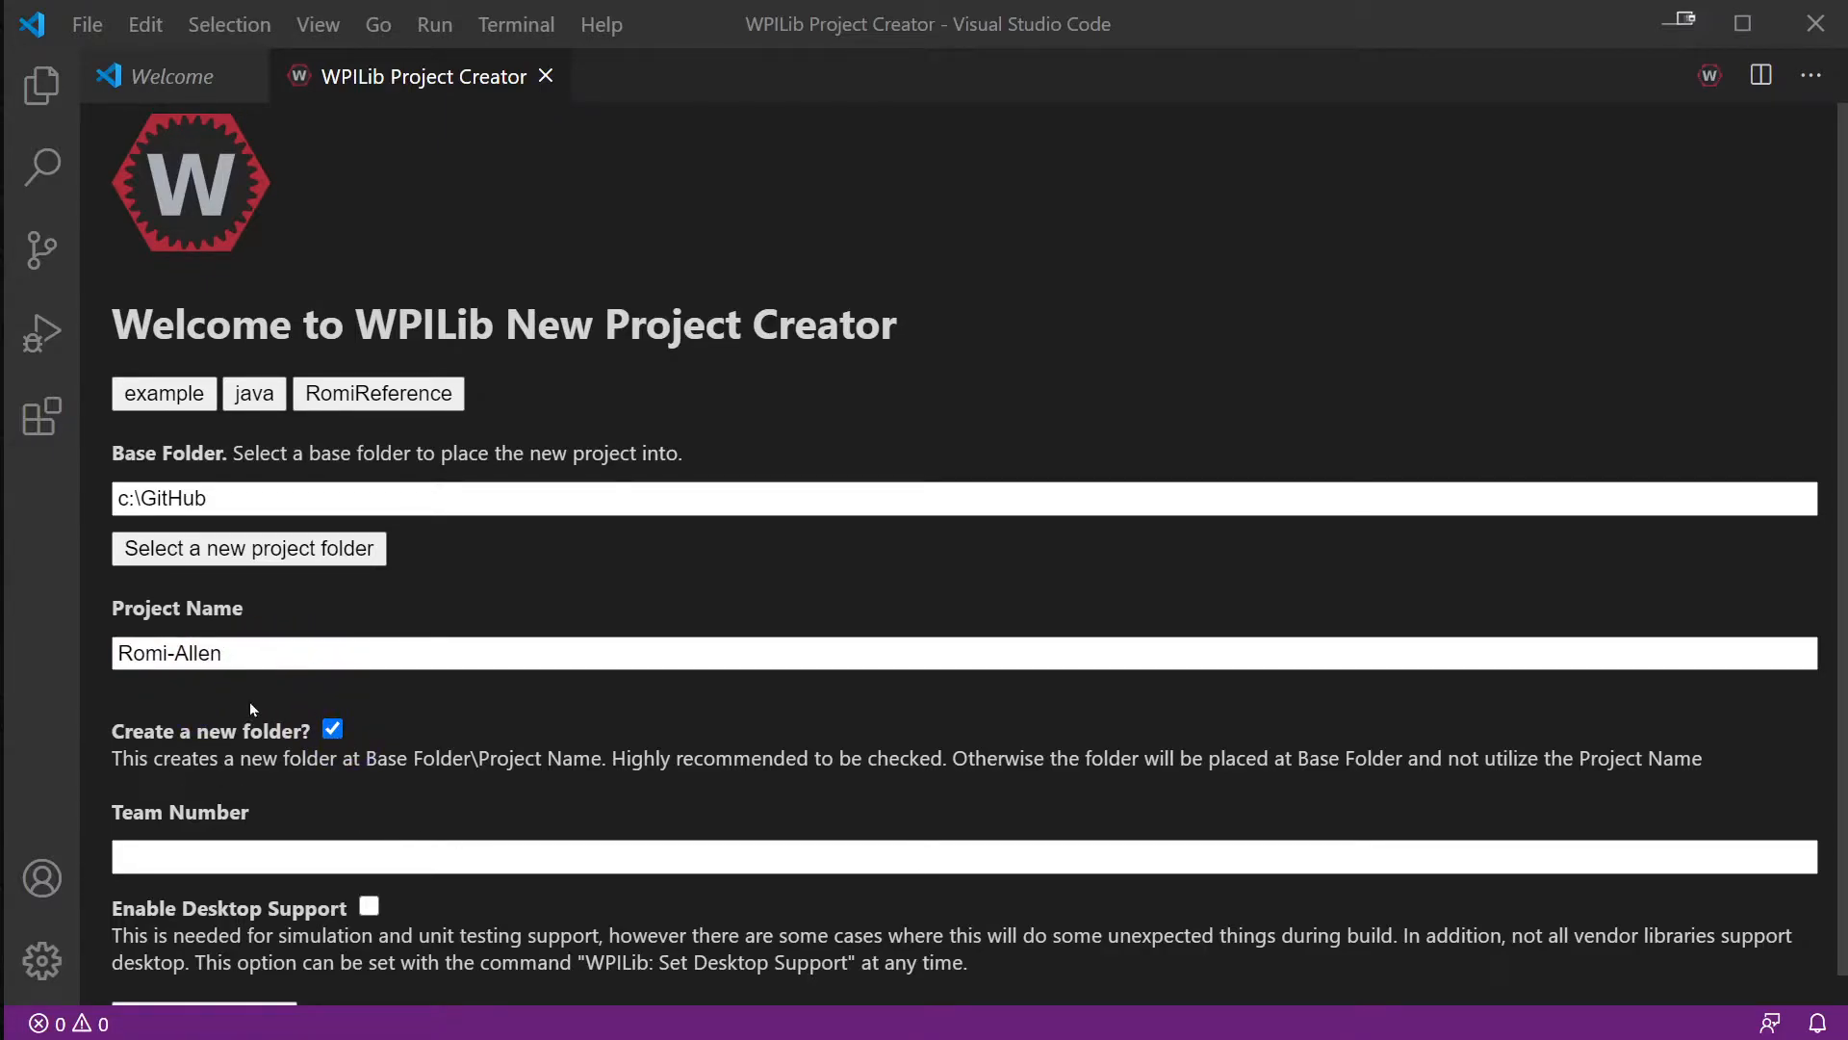
mouse_move(348, 746)
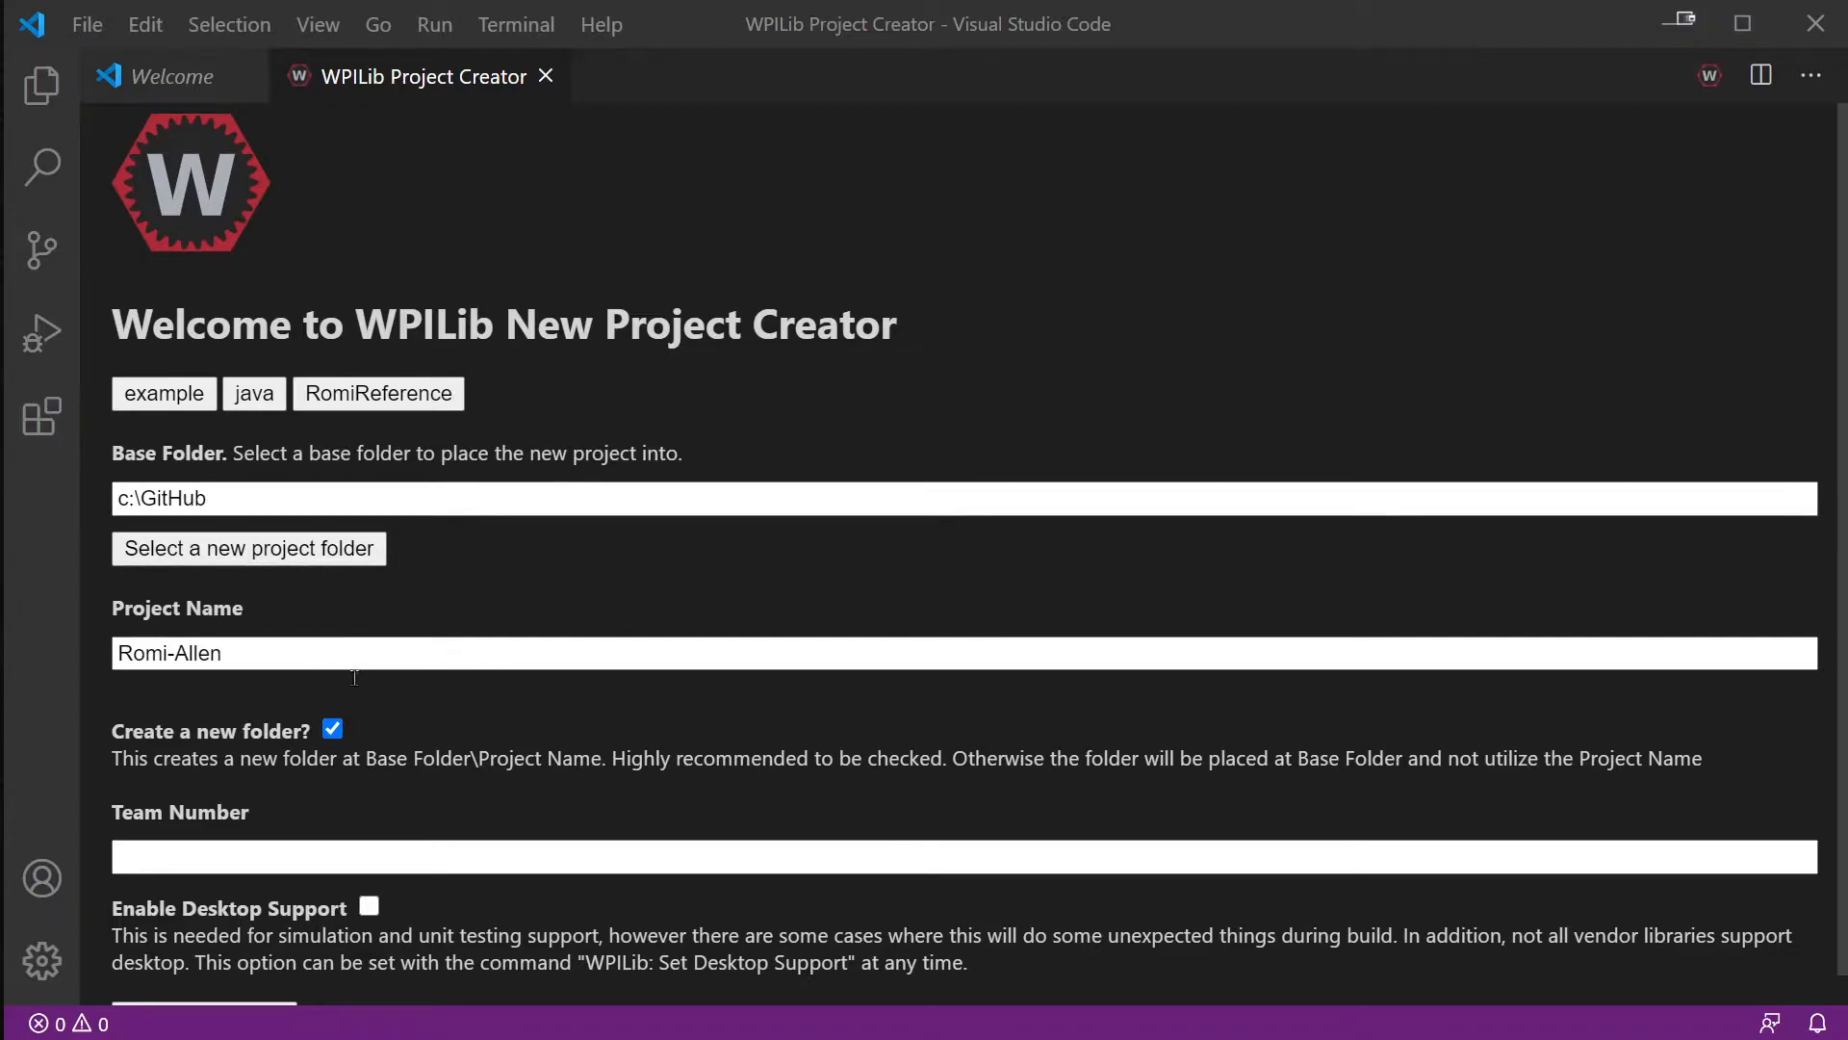
- Enter team number 3847 and generate the project
scroll(down, 3)
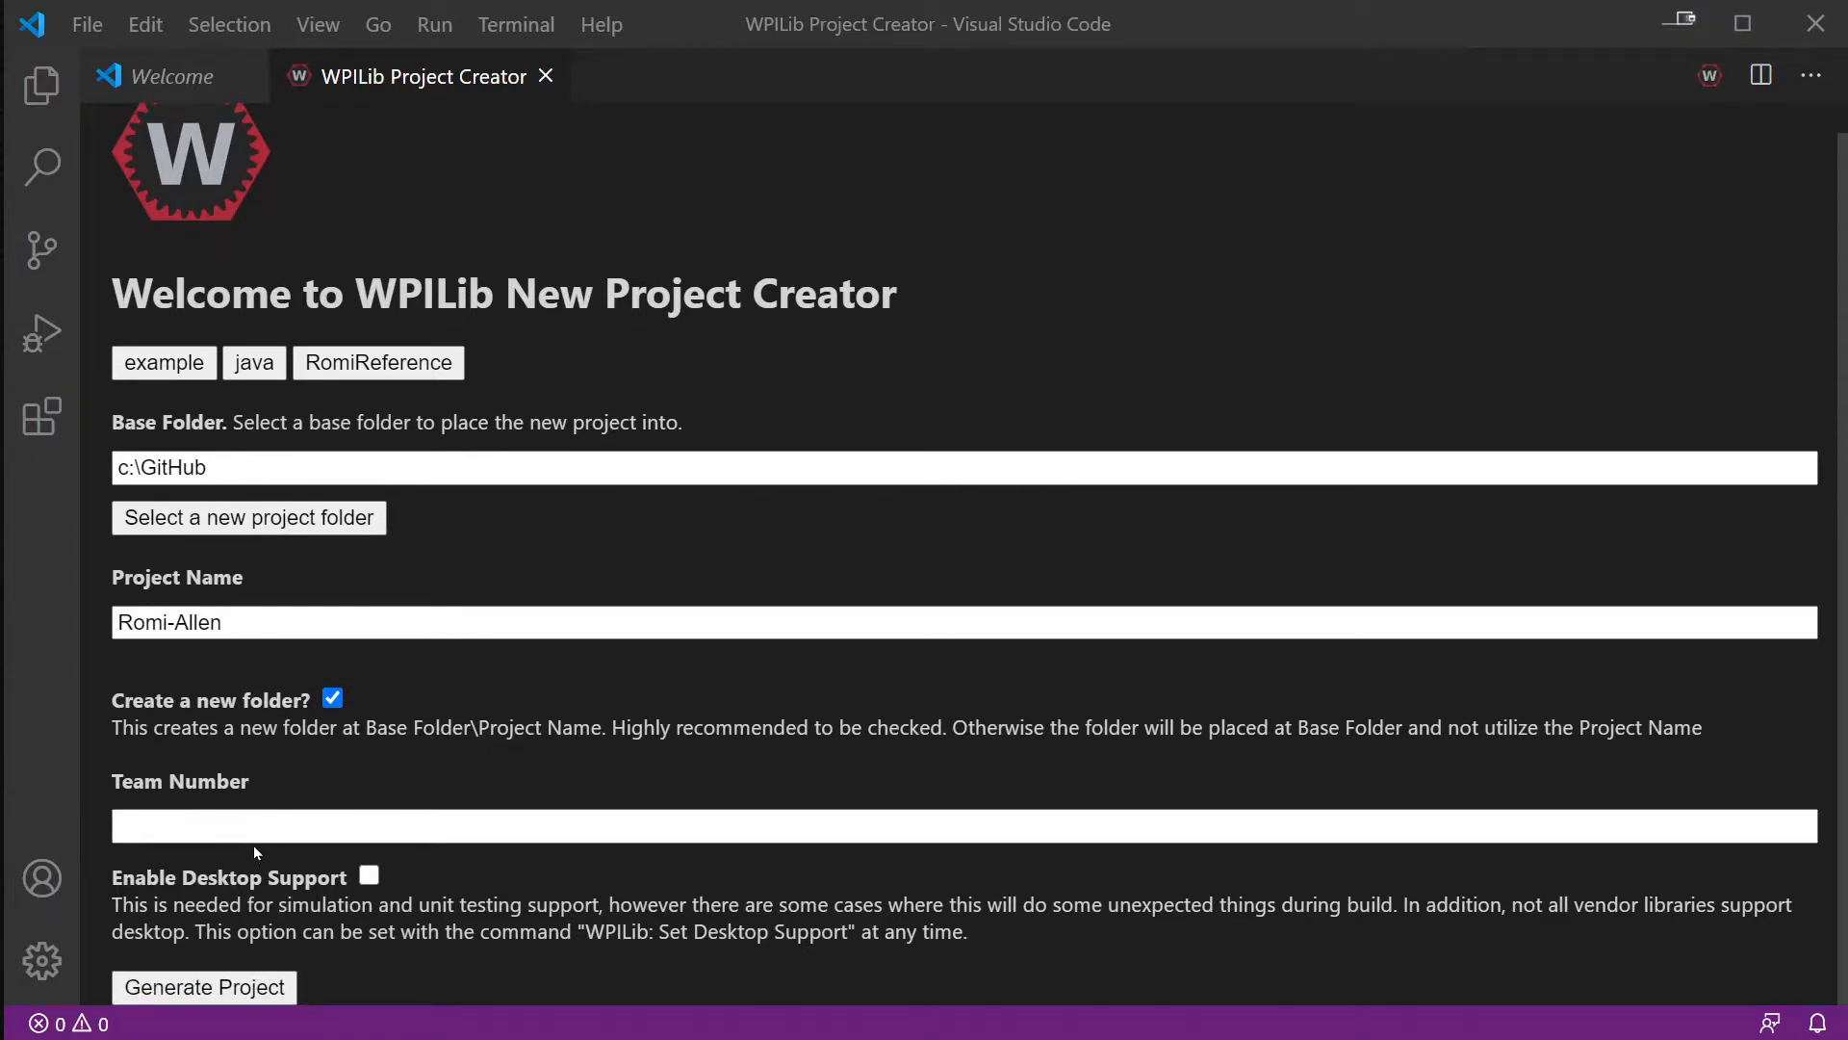
text(38)
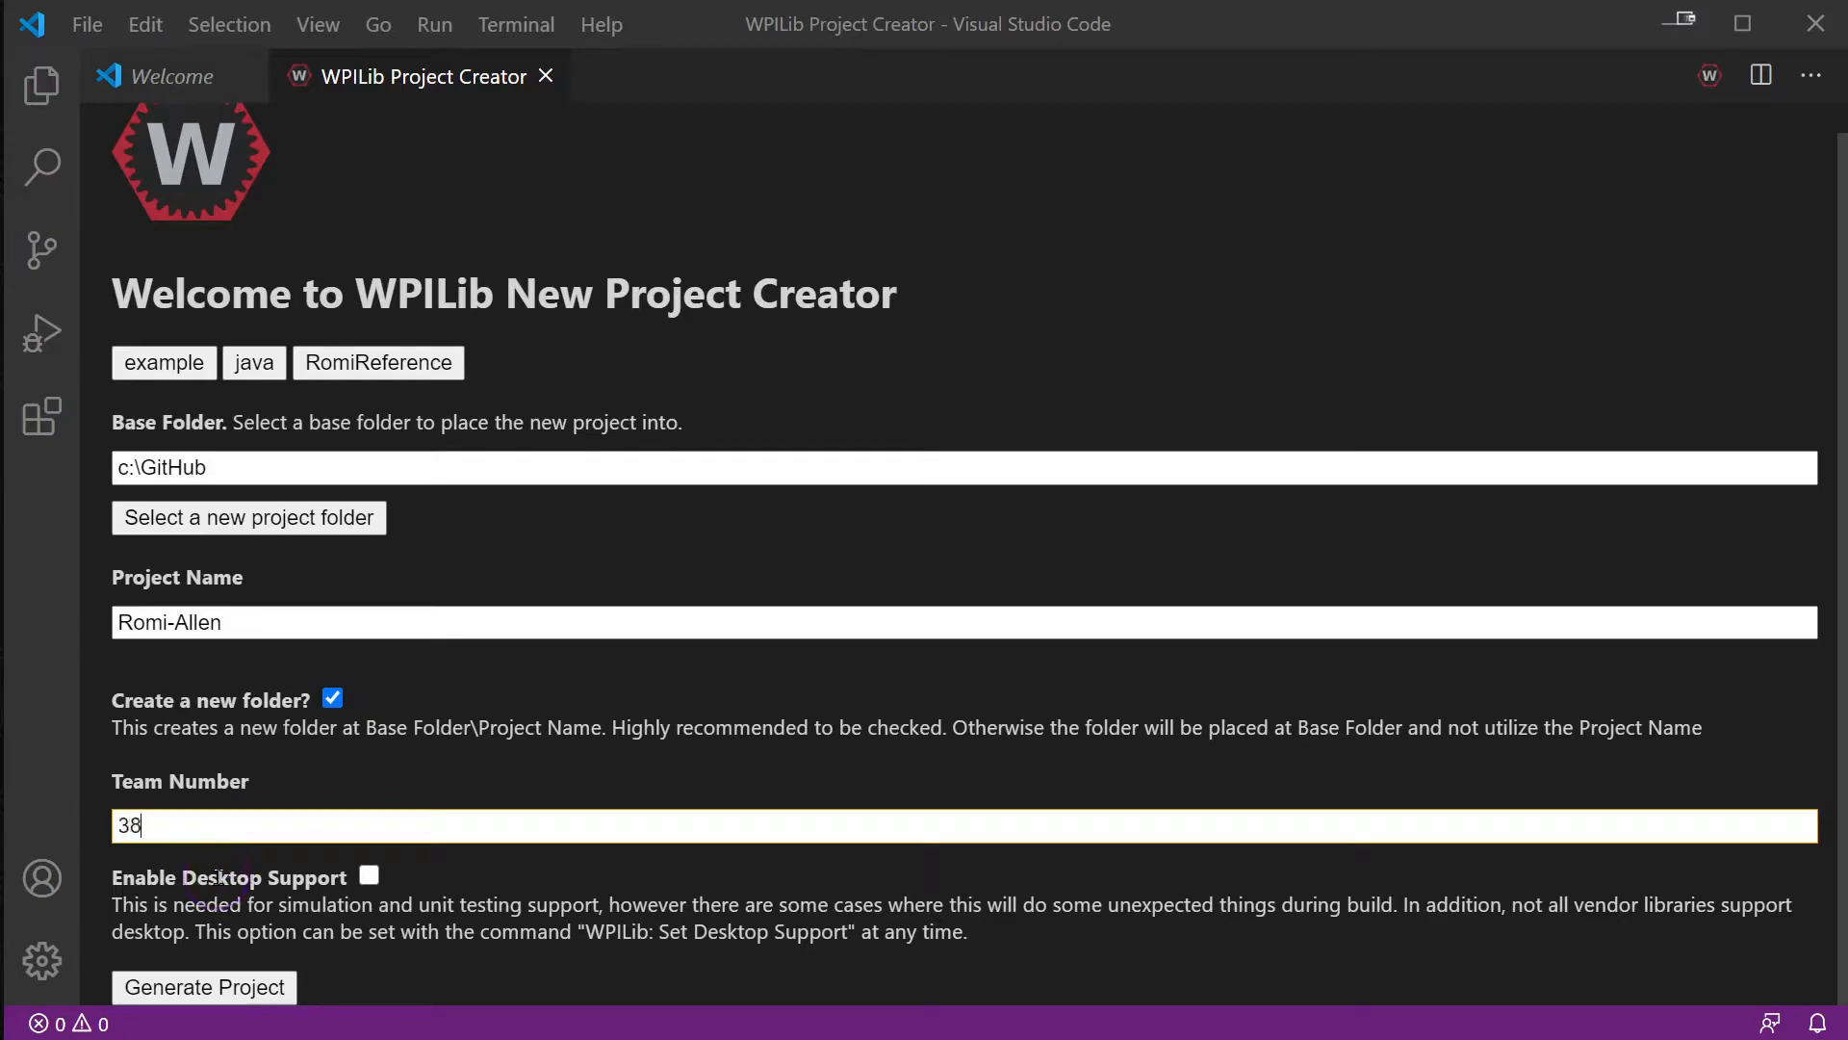
text(47)
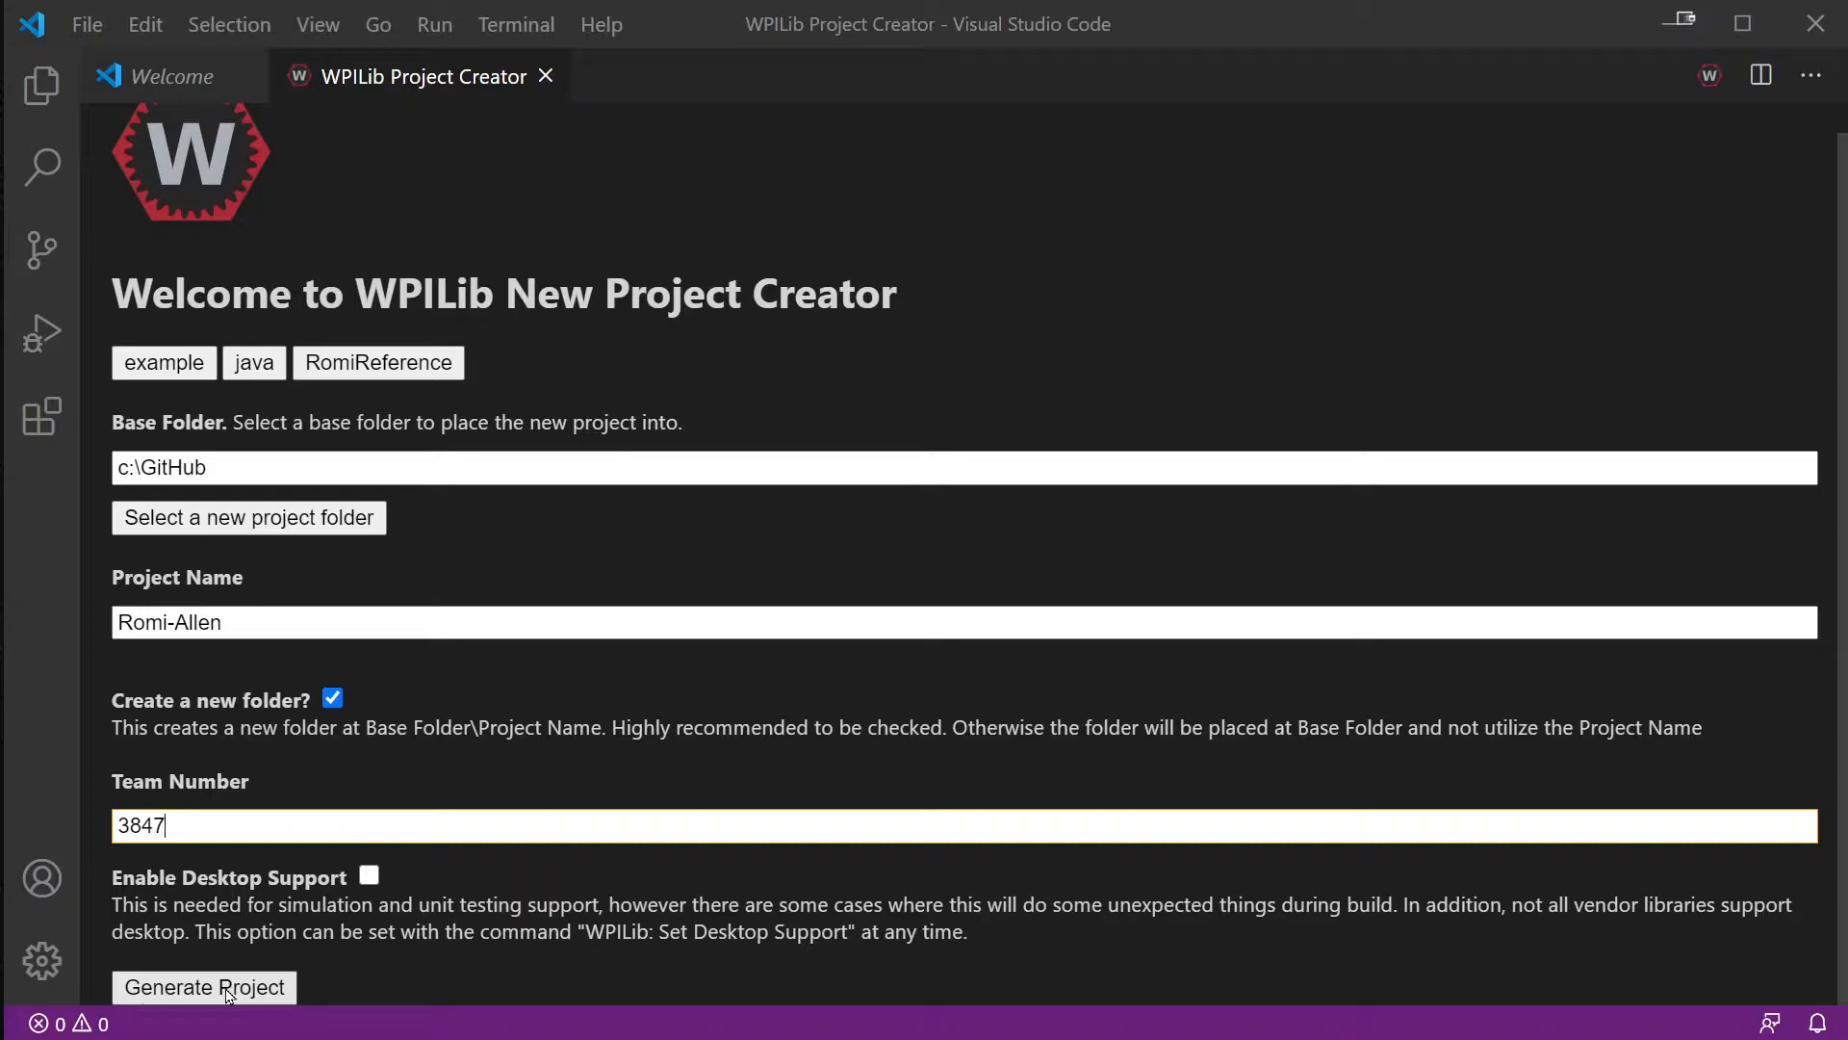
mouse_move(262, 509)
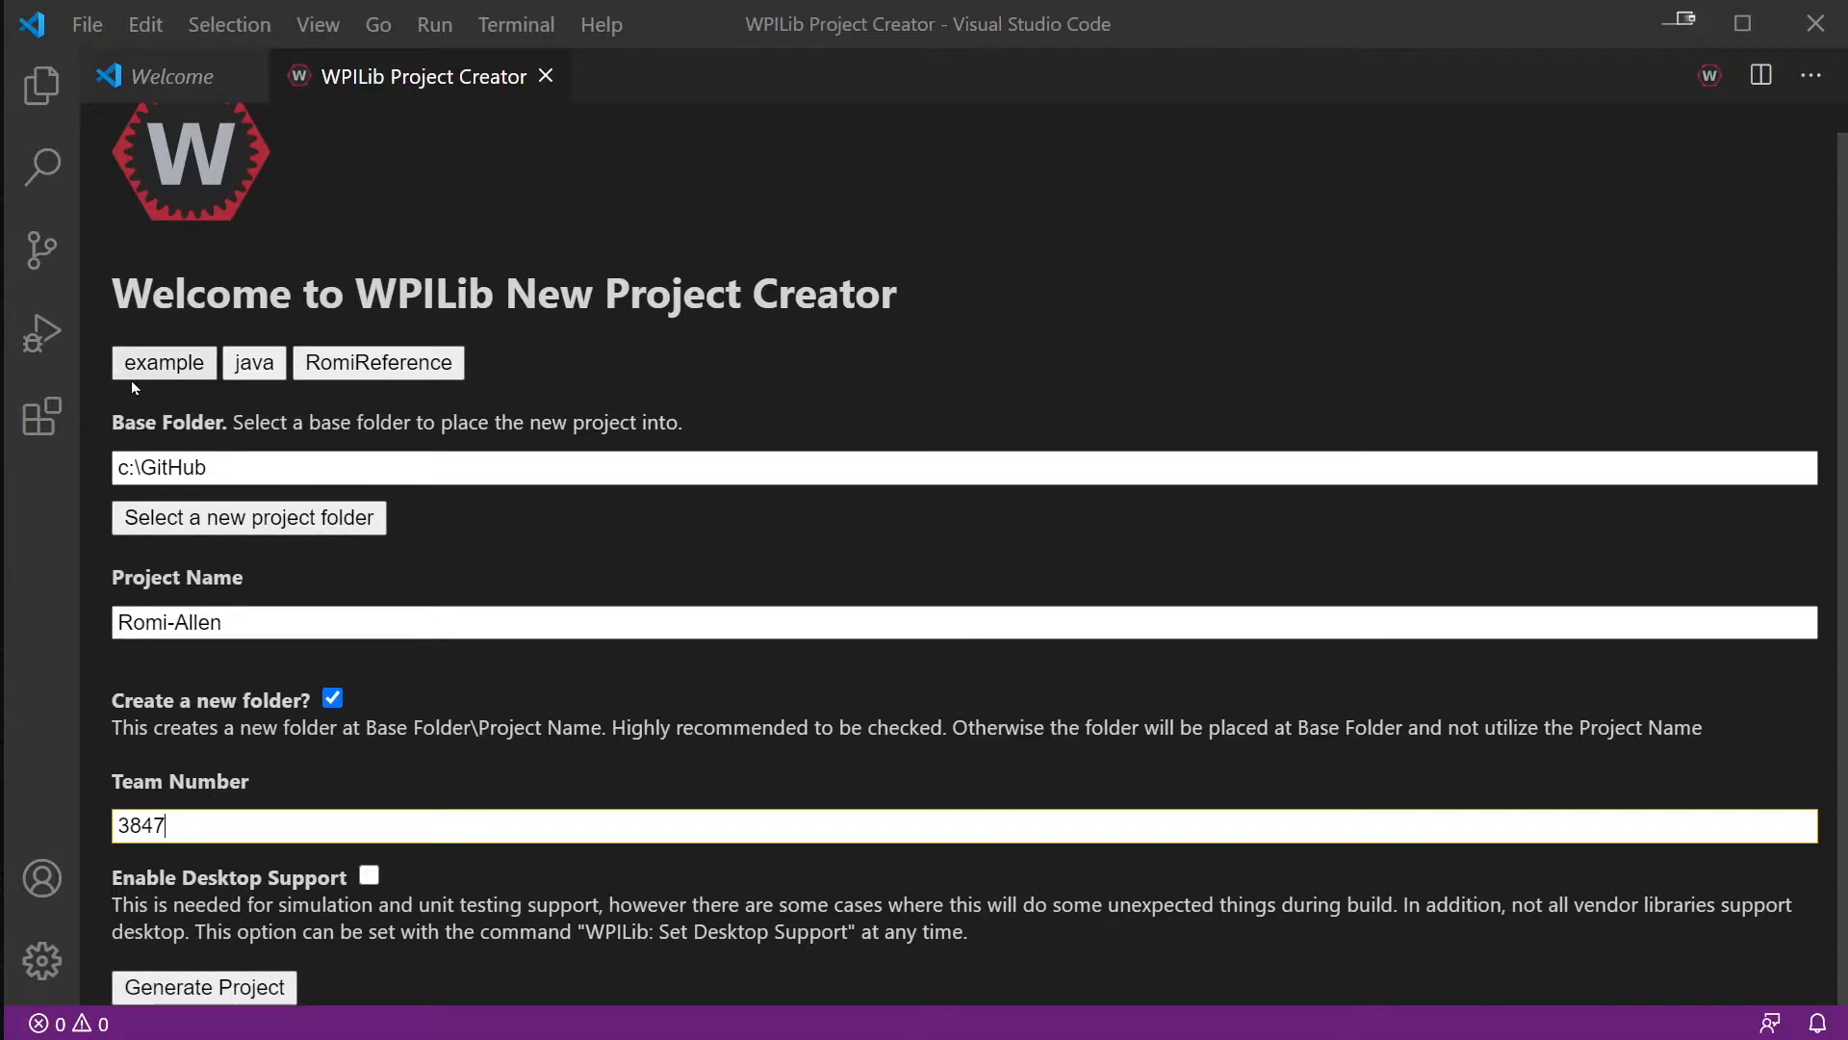
mouse_move(261, 678)
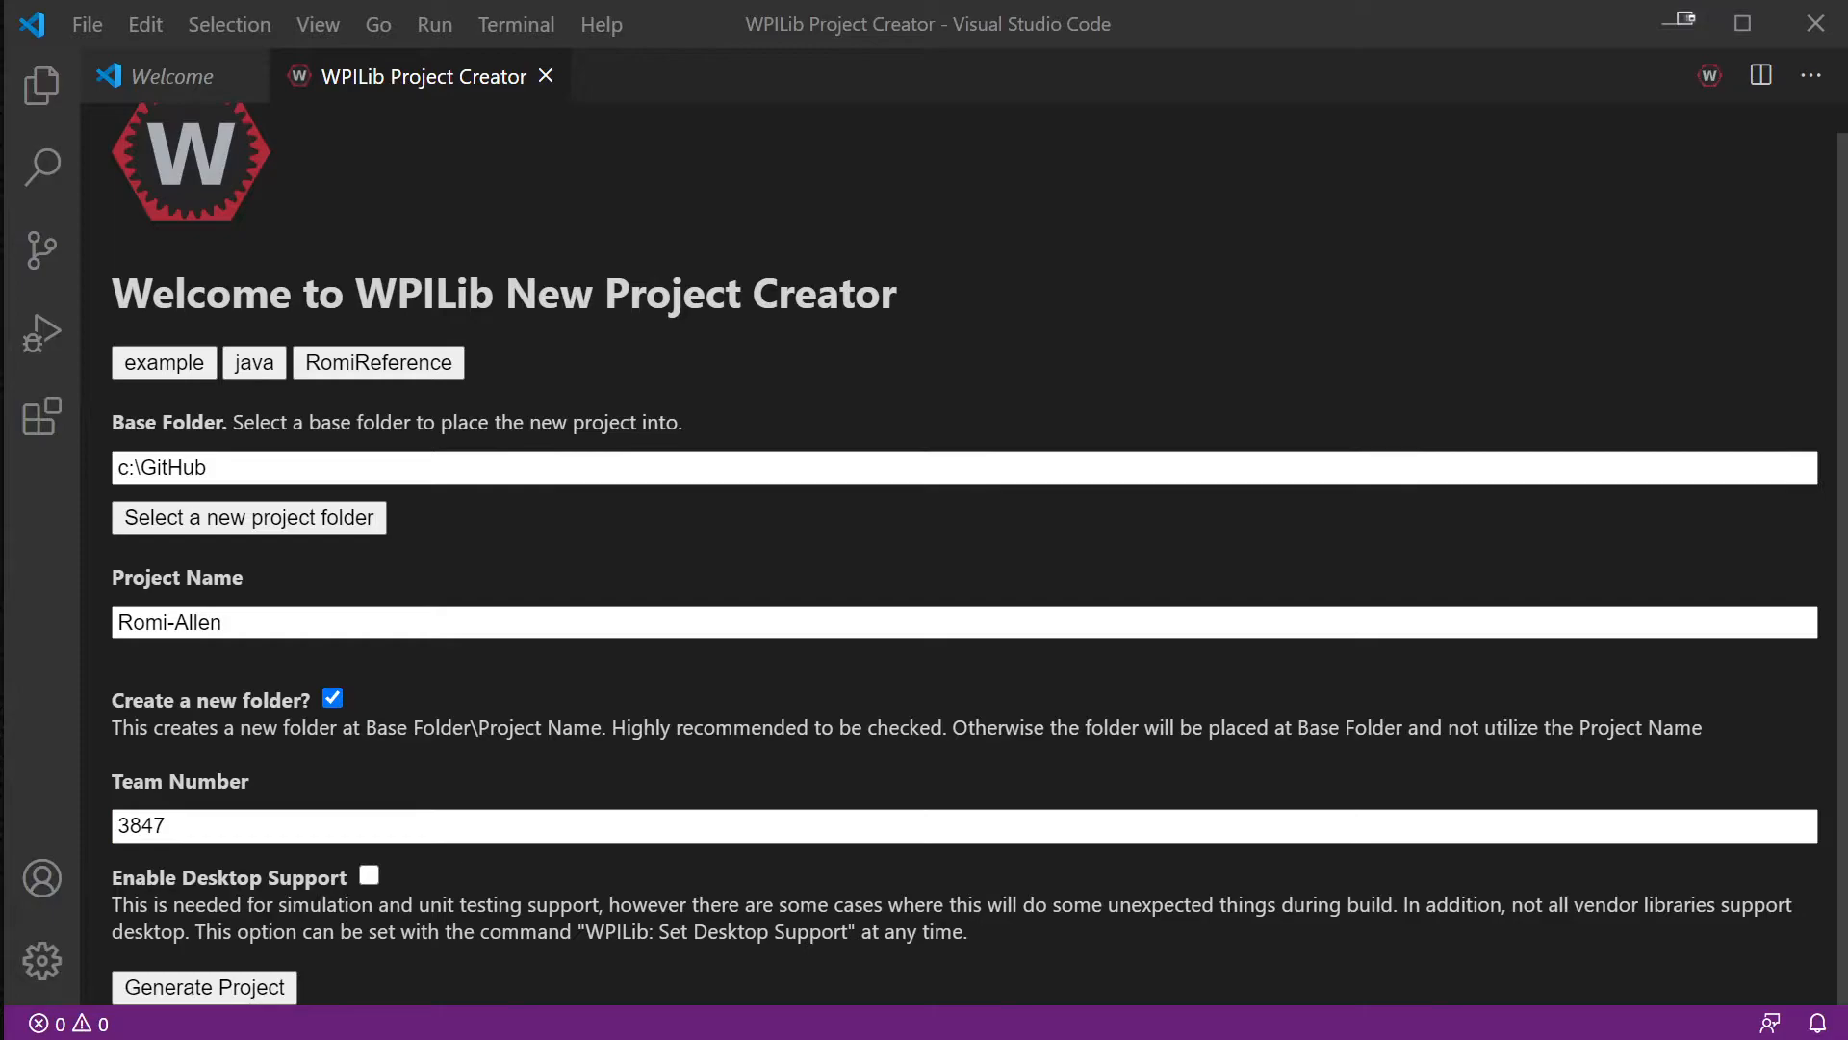
click(203, 987)
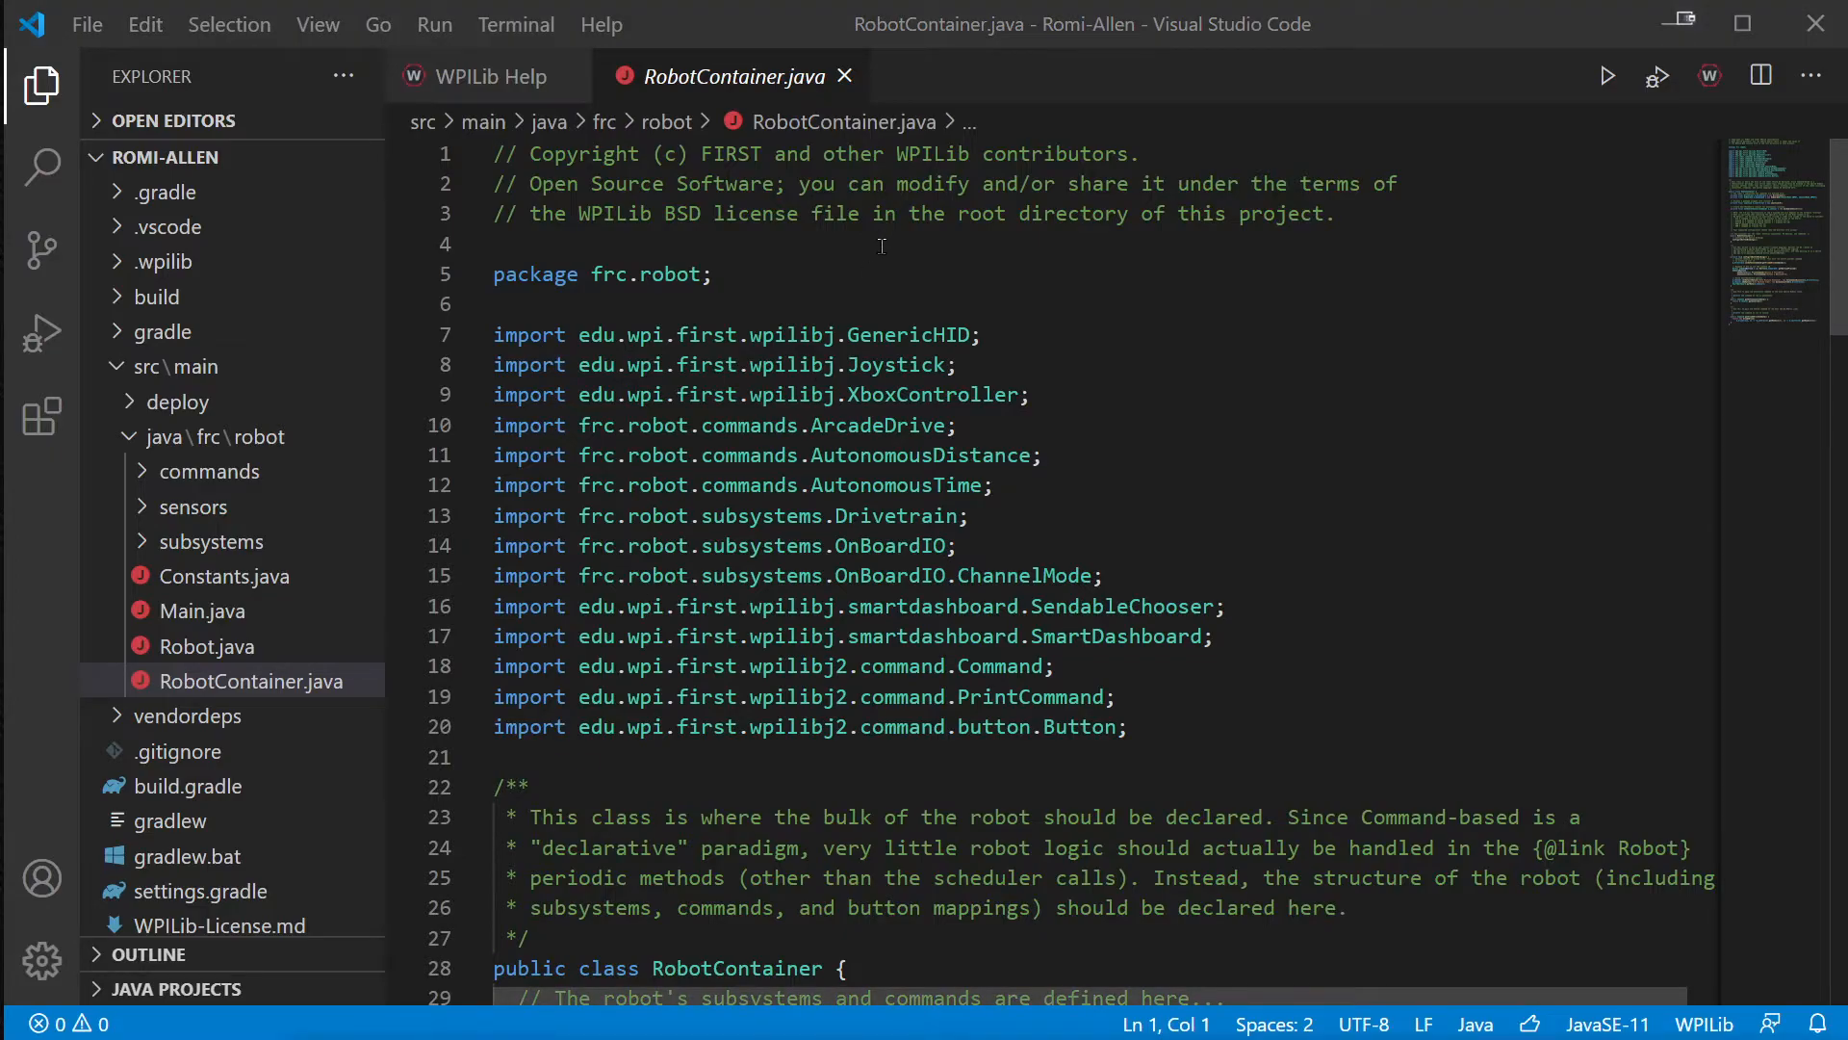
click(804, 244)
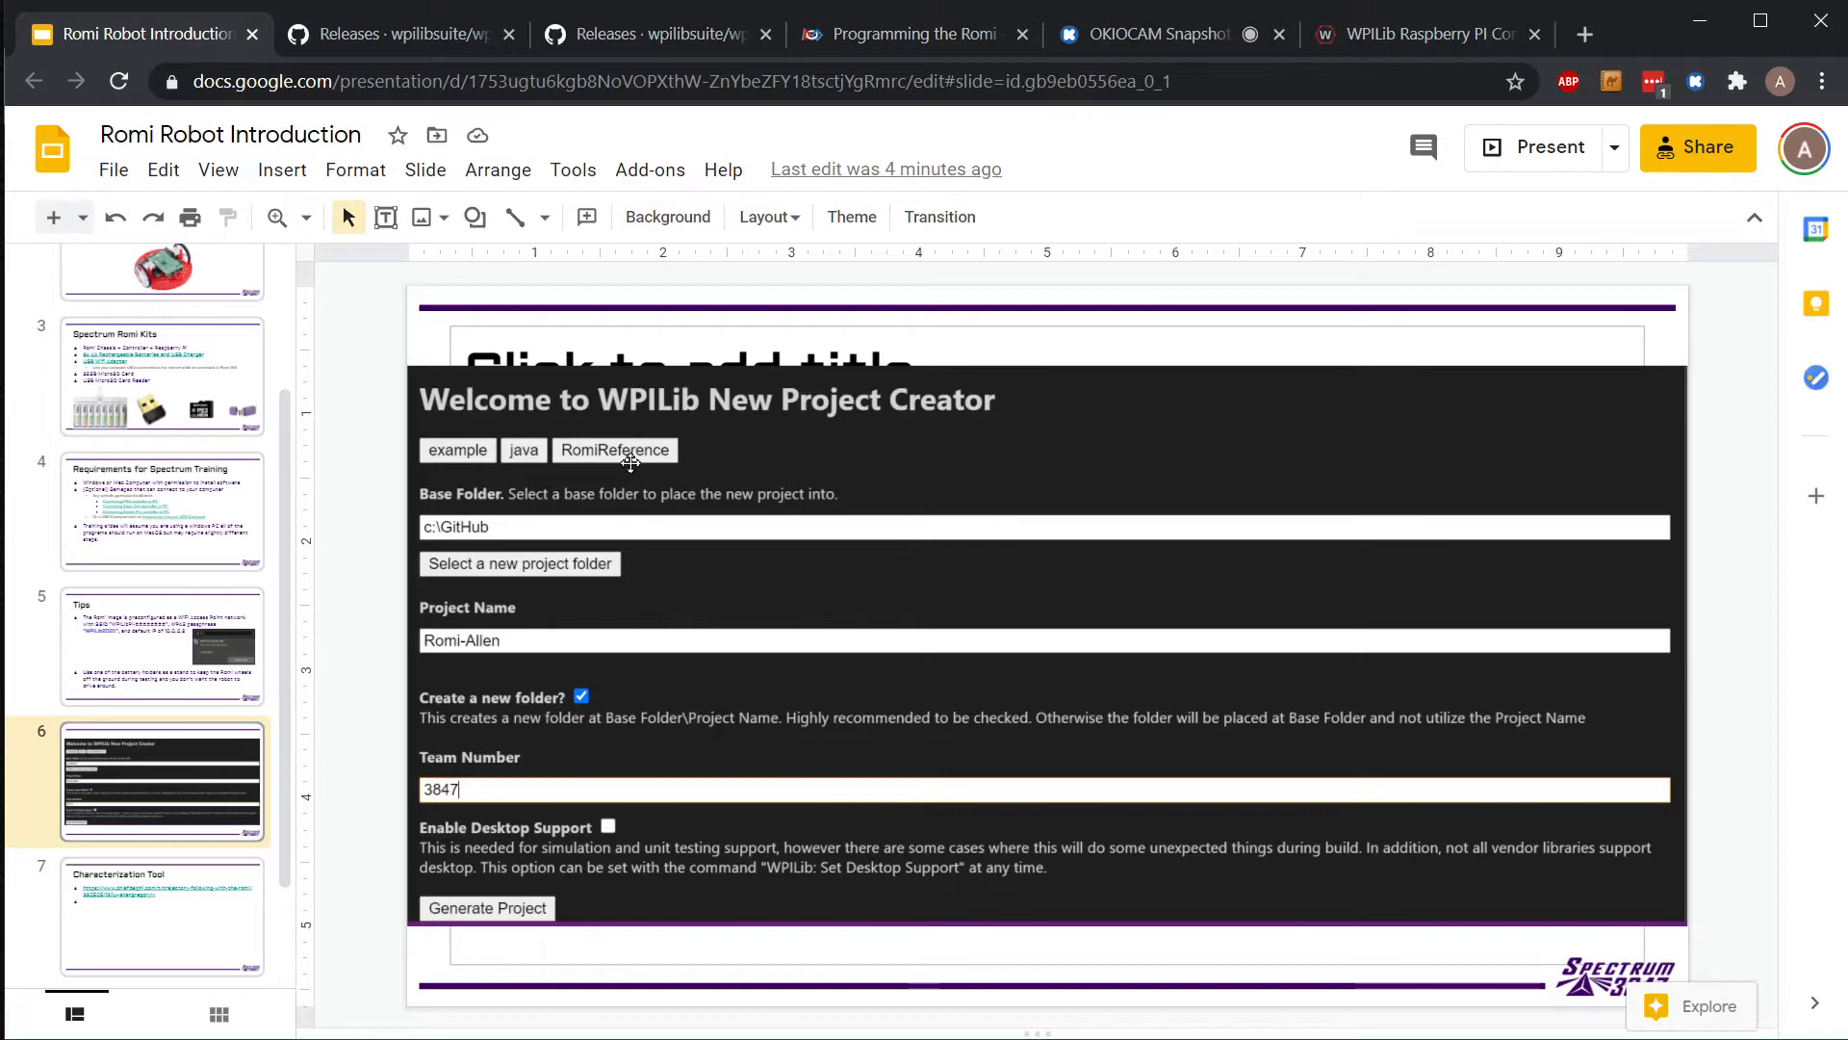
mouse_move(247, 394)
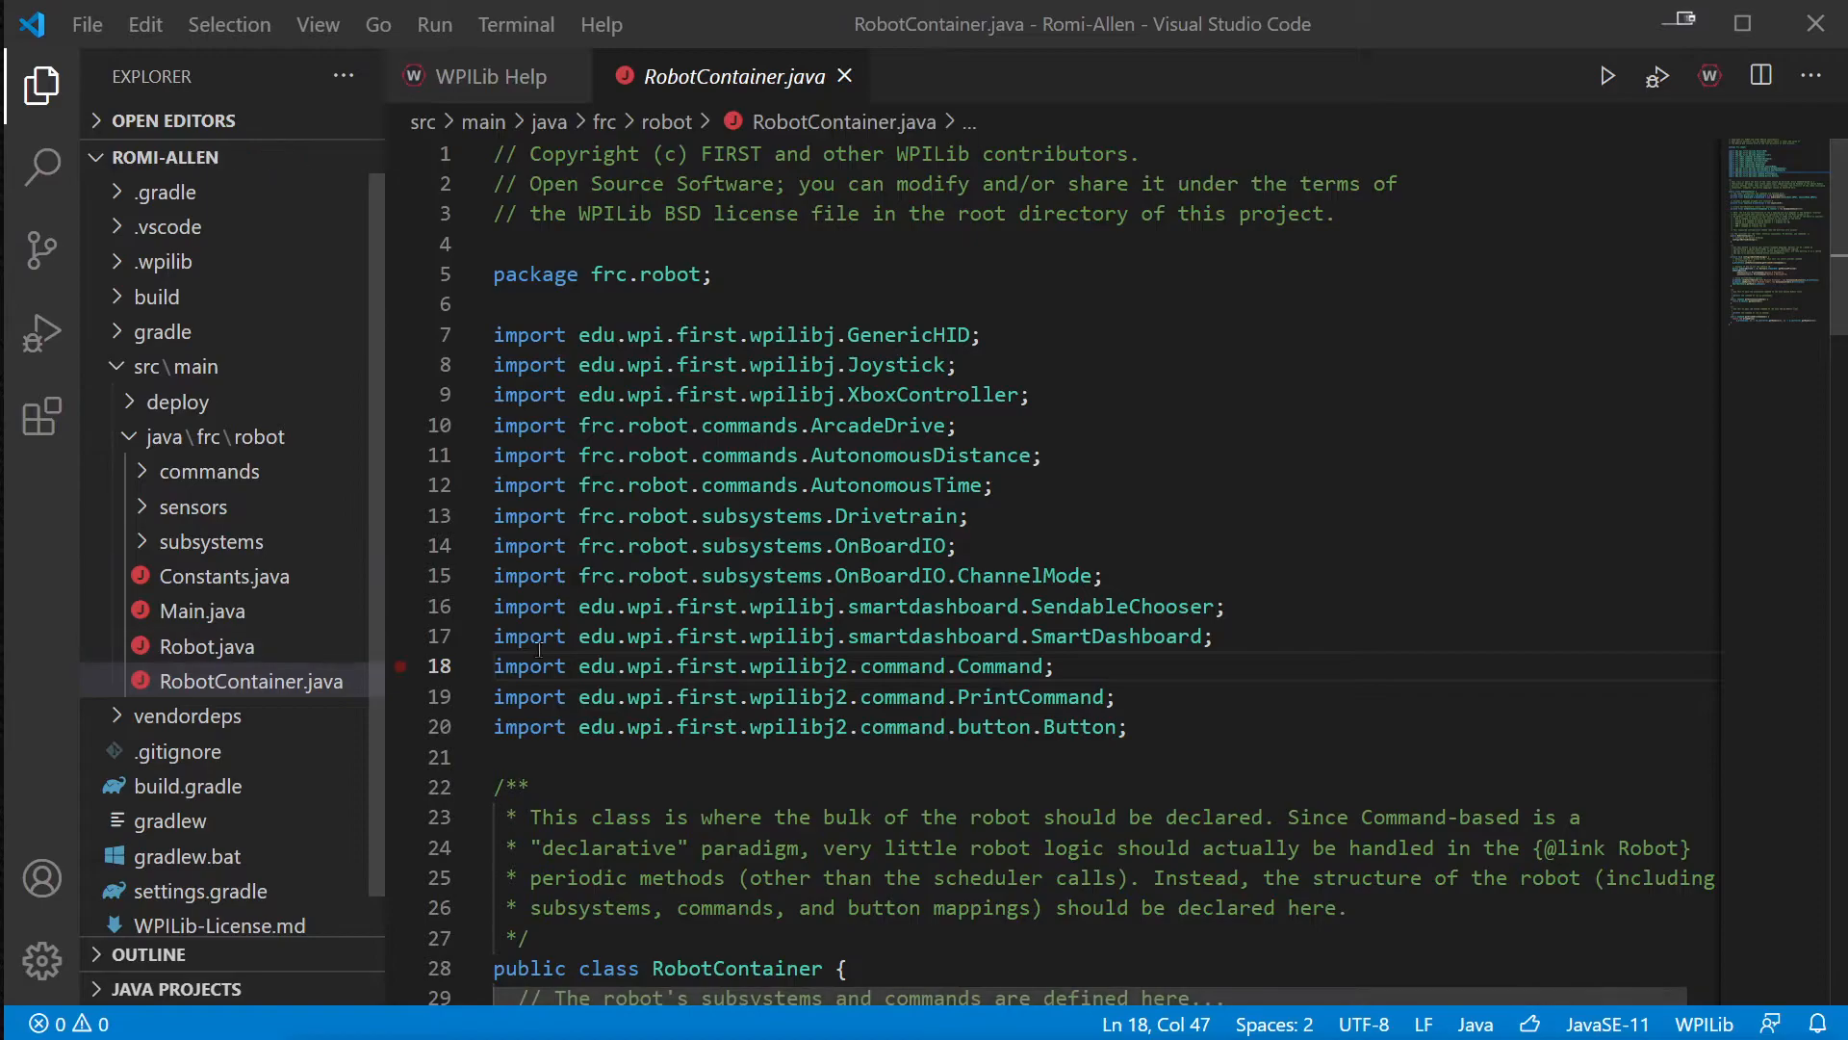
mouse_move(1152, 551)
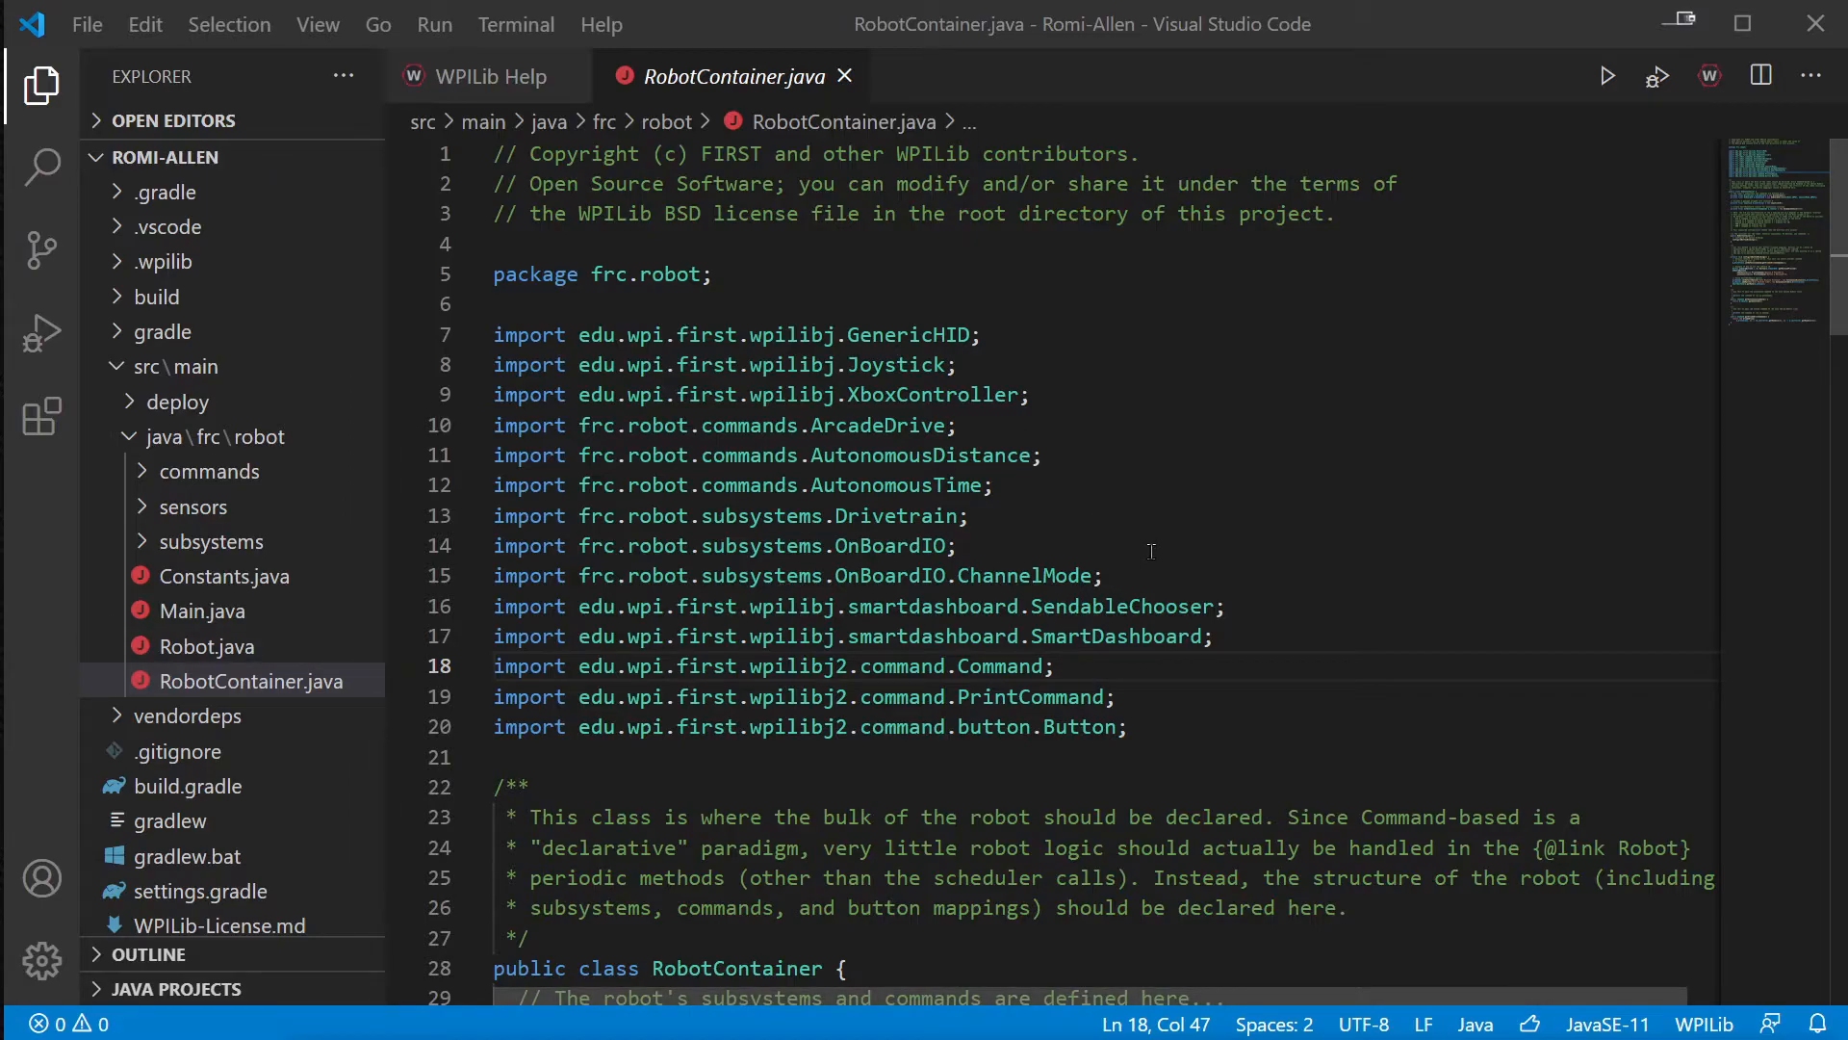
- Build the Romi-Allen project and launch it with the Sim GUI robot simulator
click(957, 546)
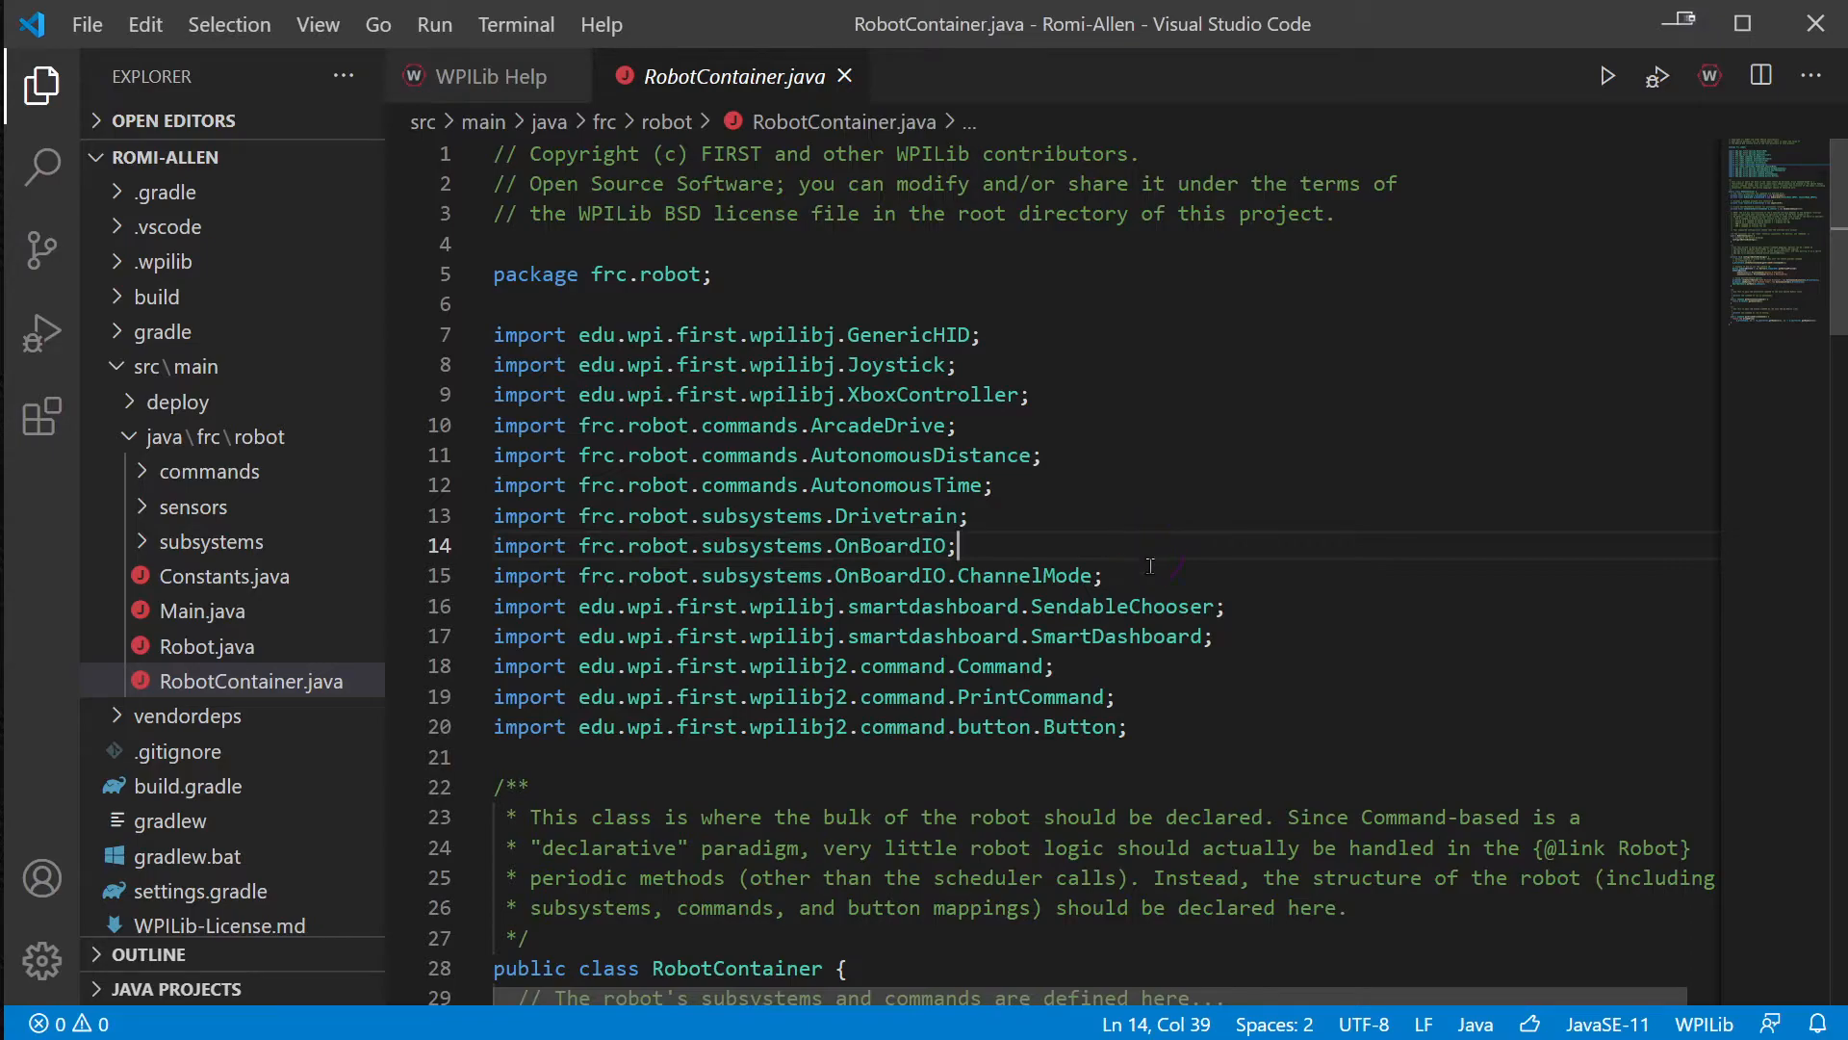
mouse_move(1480, 259)
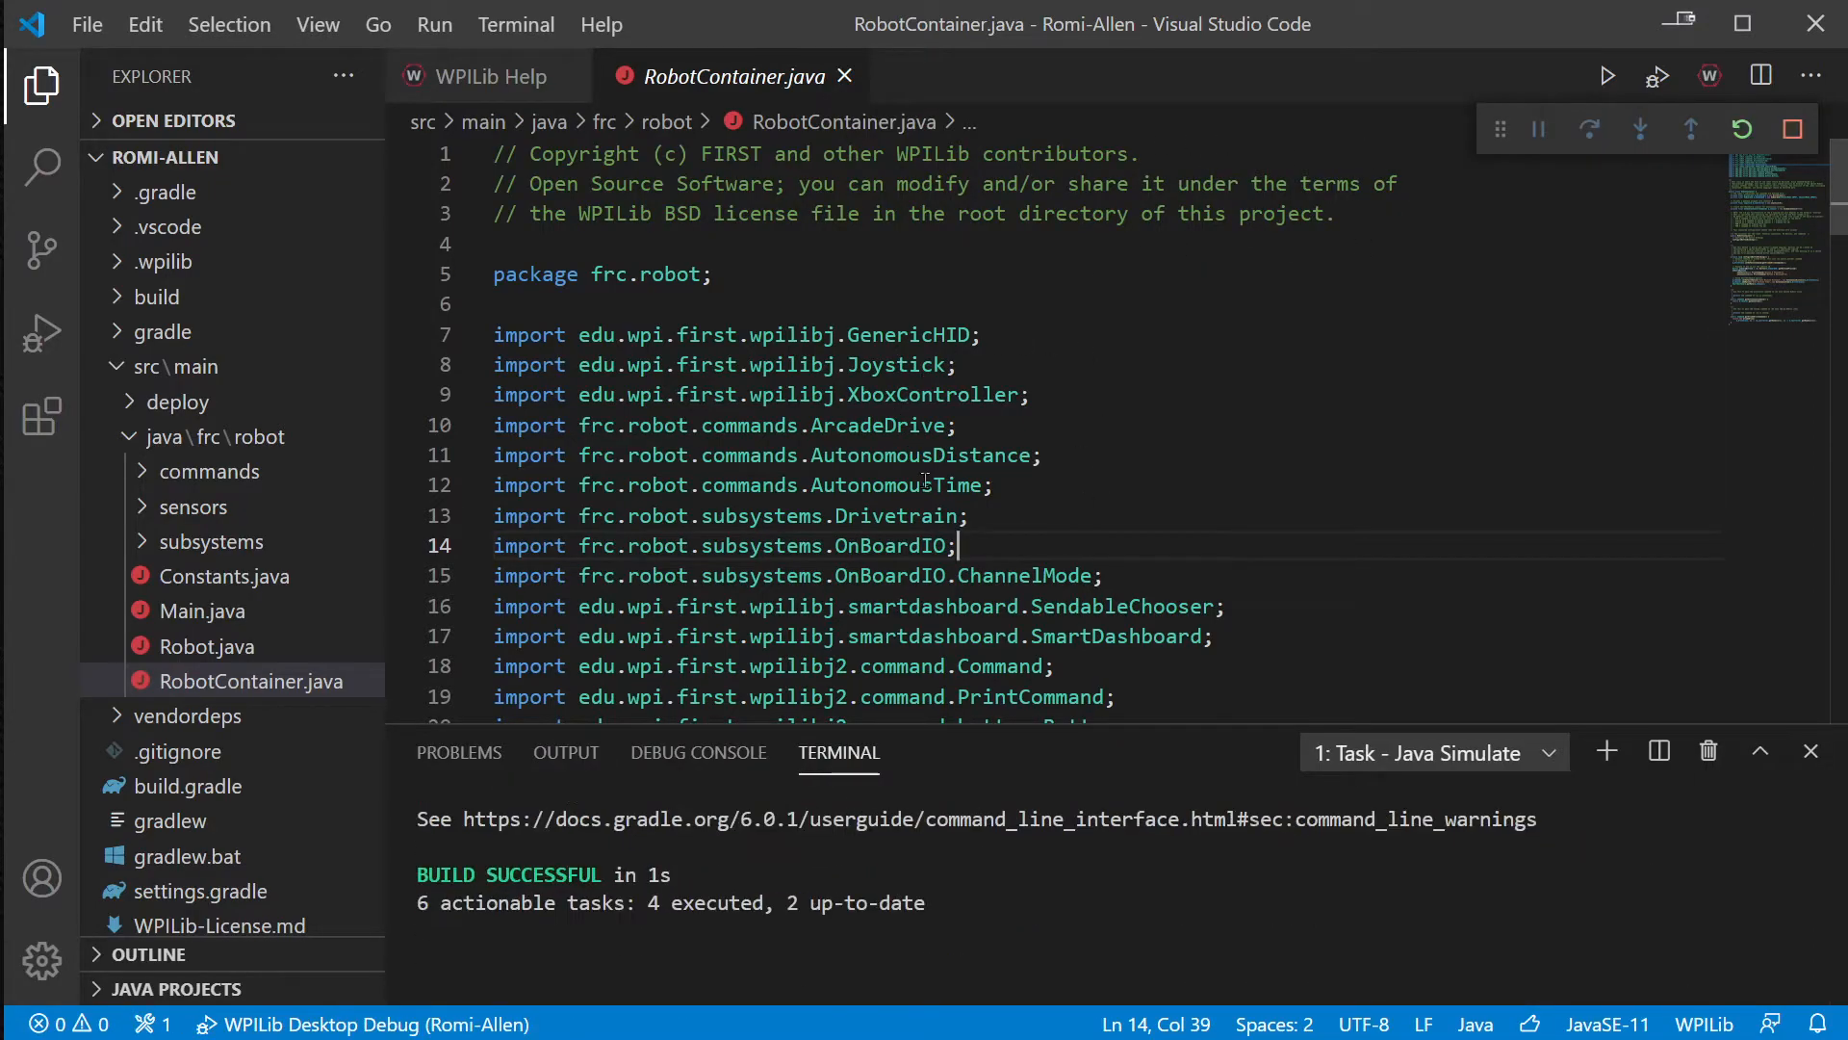
click(42, 330)
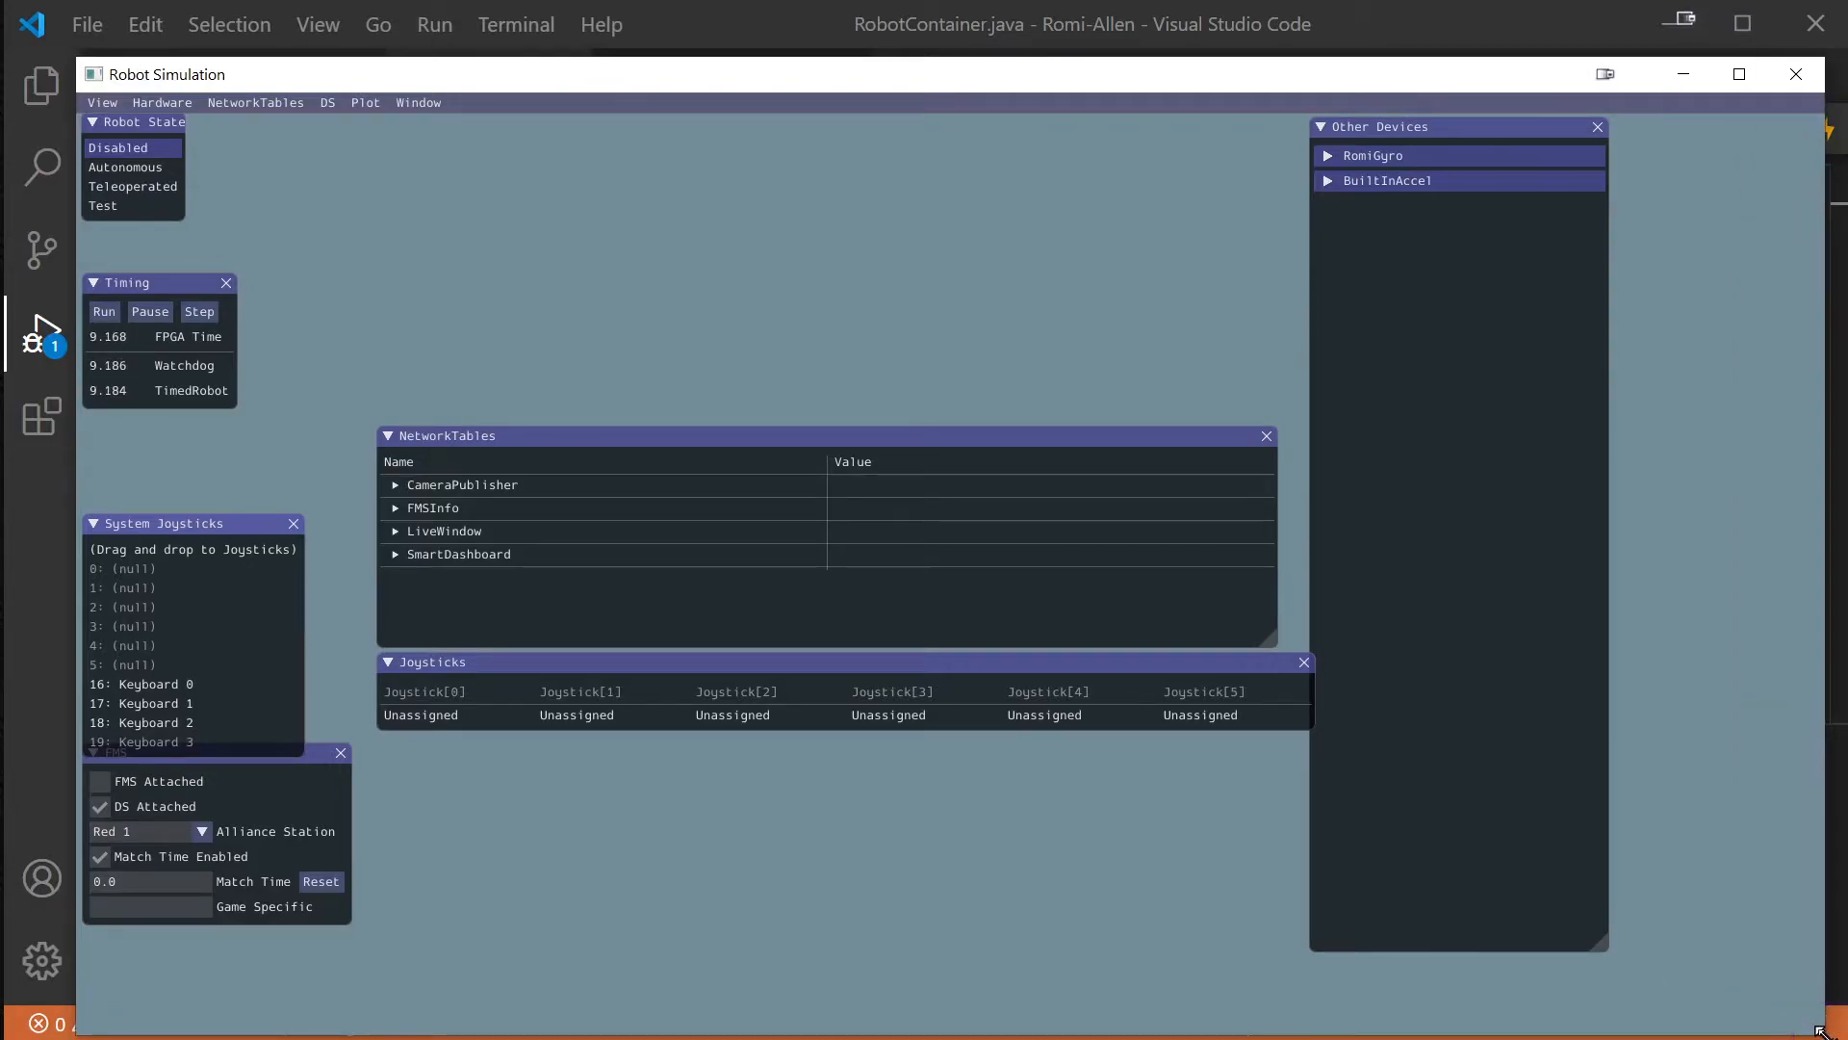
- Drag Keyboard 0 from System Joysticks onto Joystick[0]
click(142, 684)
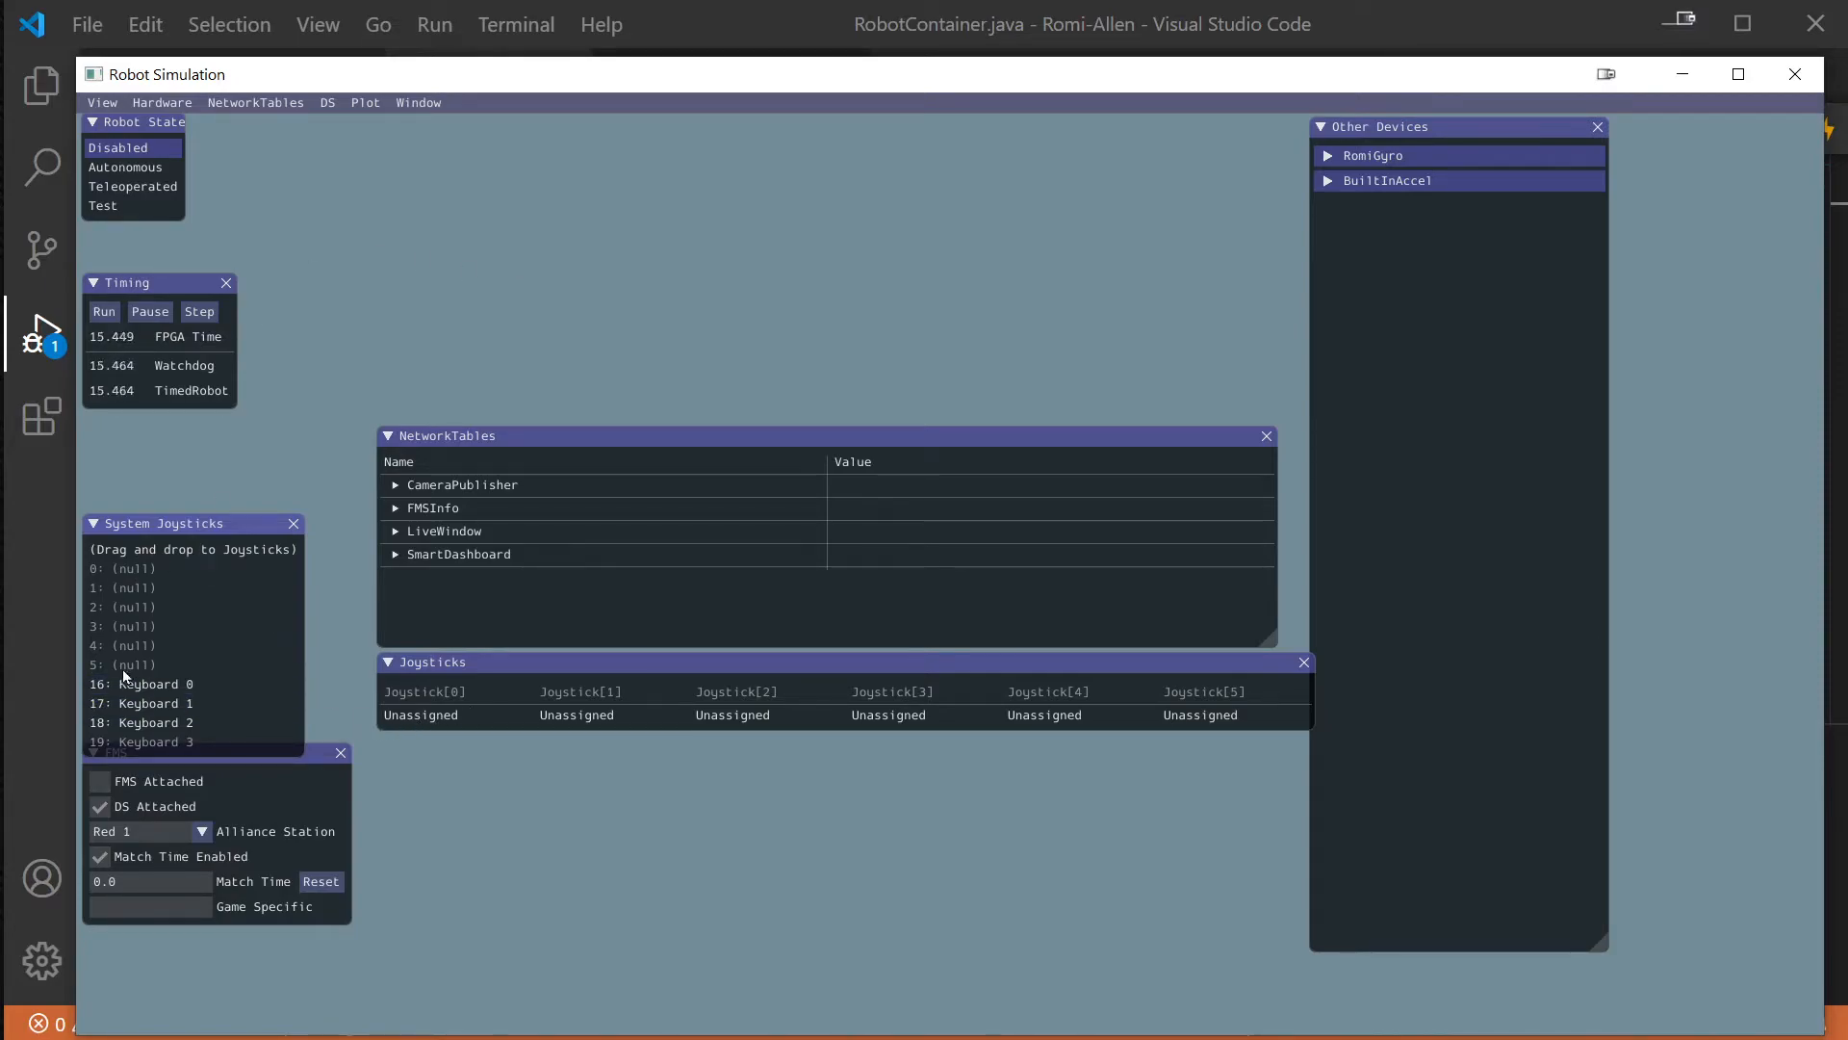
click(154, 683)
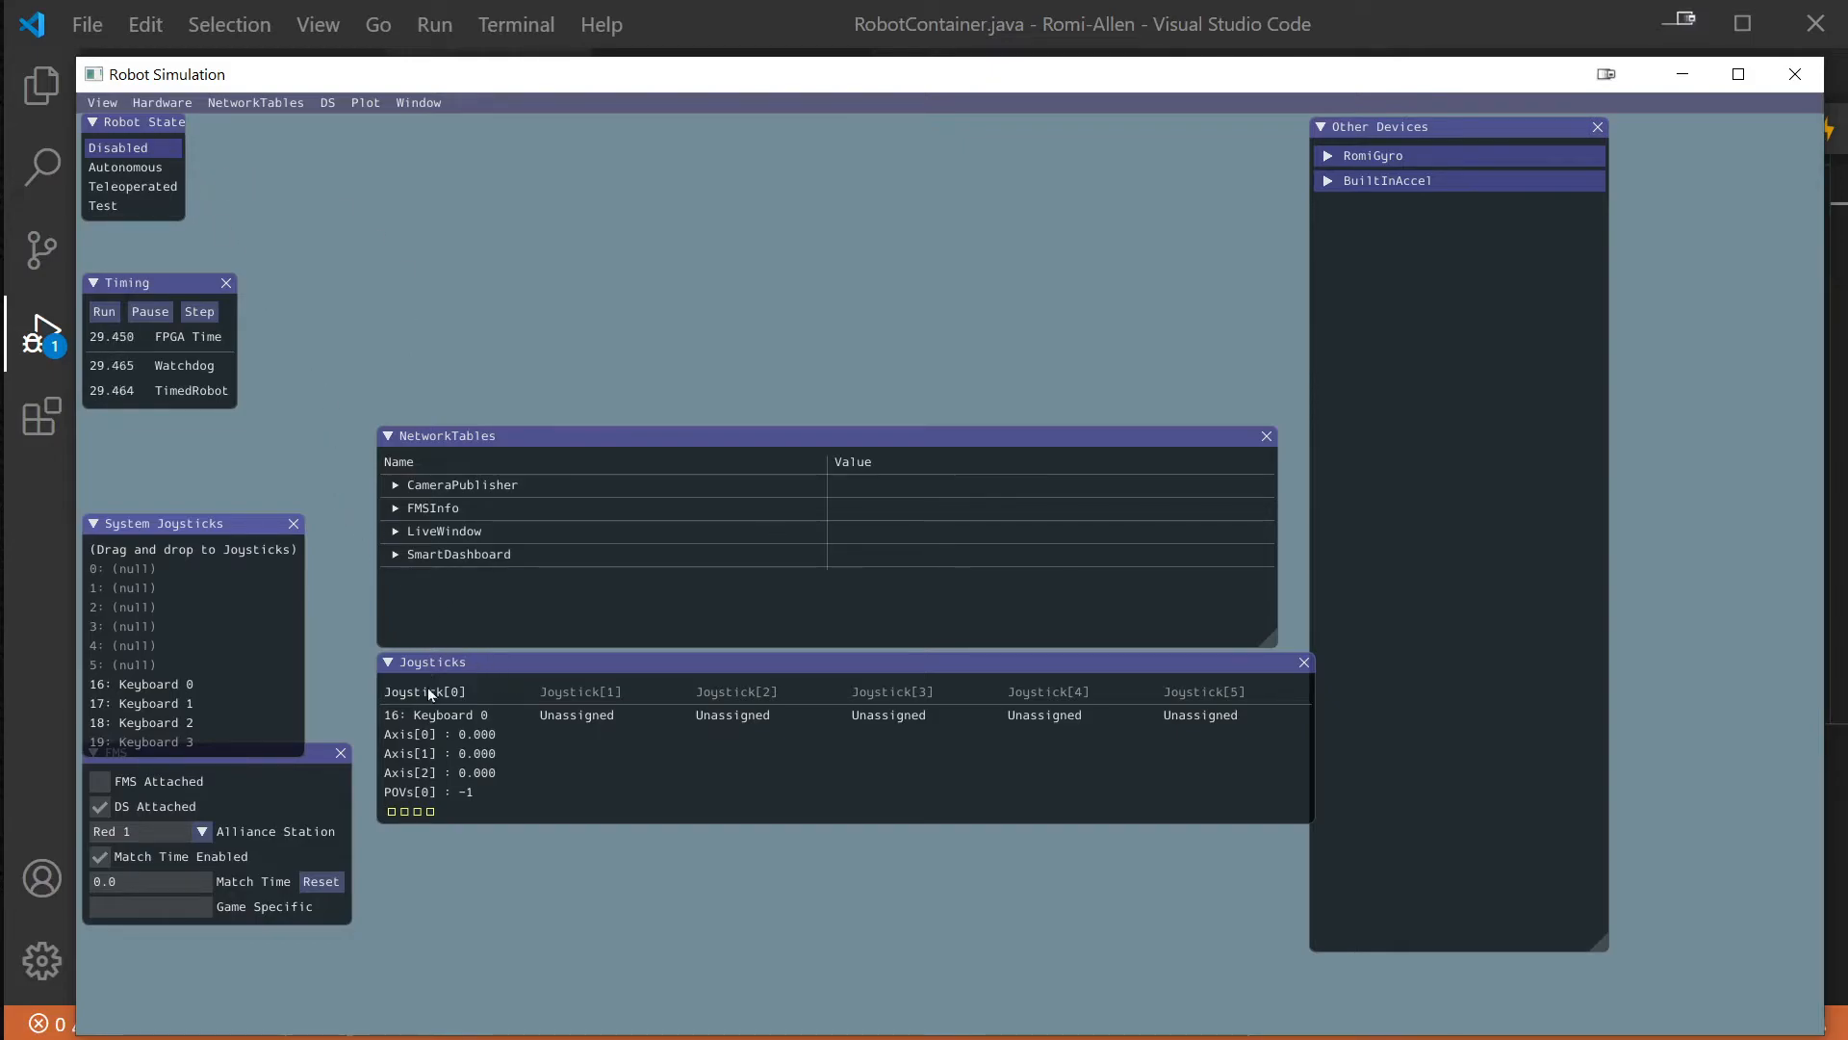
mouse_move(254, 103)
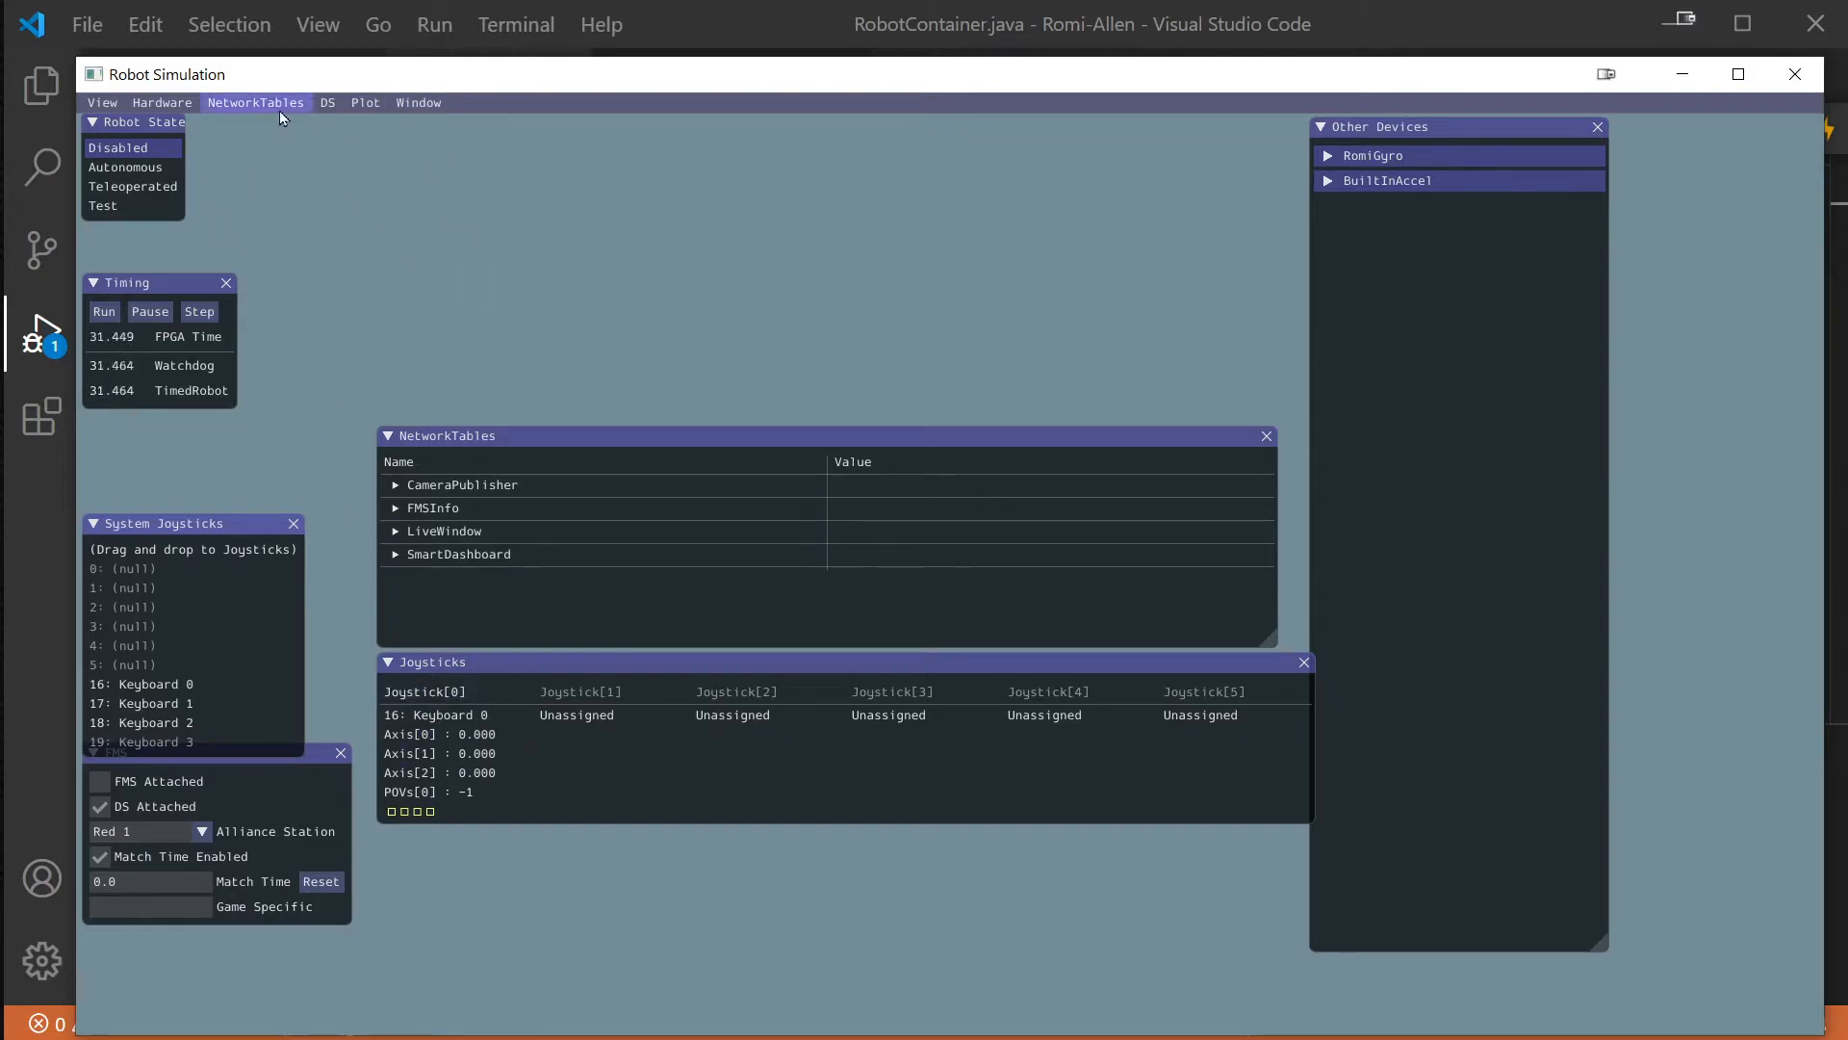
- Clear Keyboard 0's Axis 0 key mappings in its settings and disable the robot
click(327, 103)
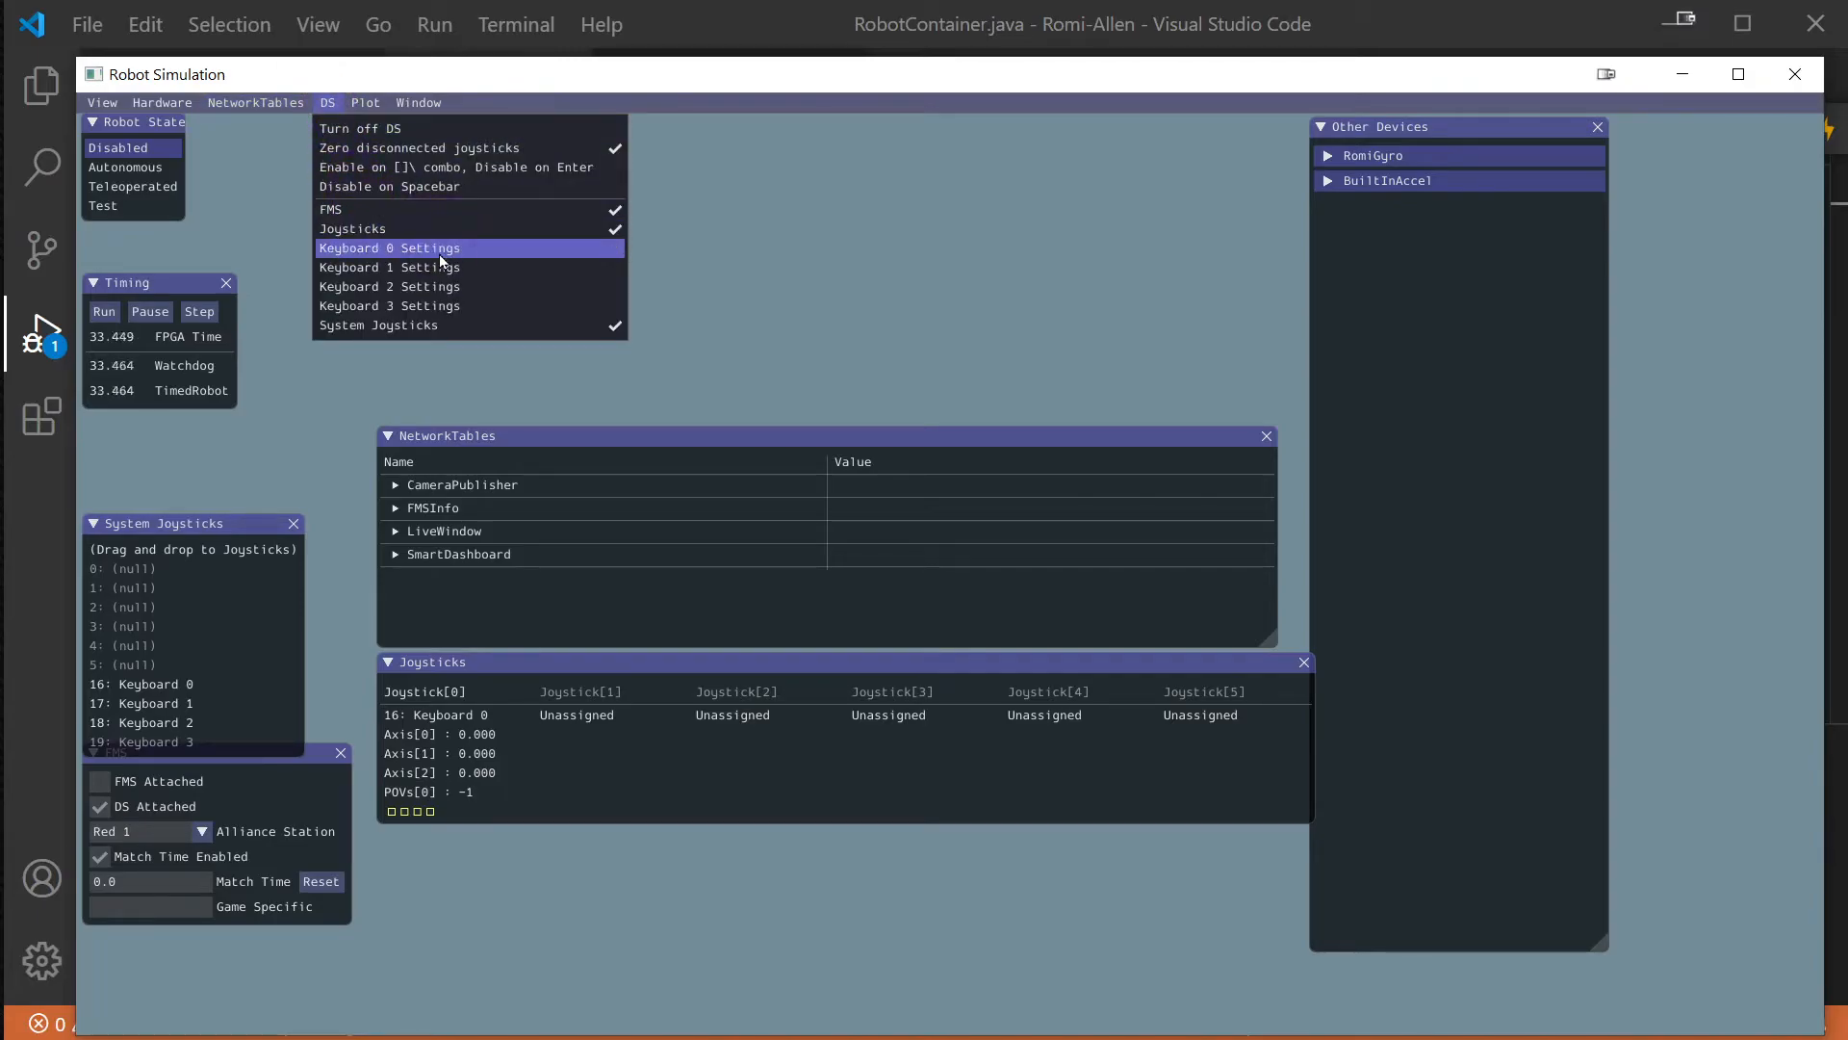
click(389, 247)
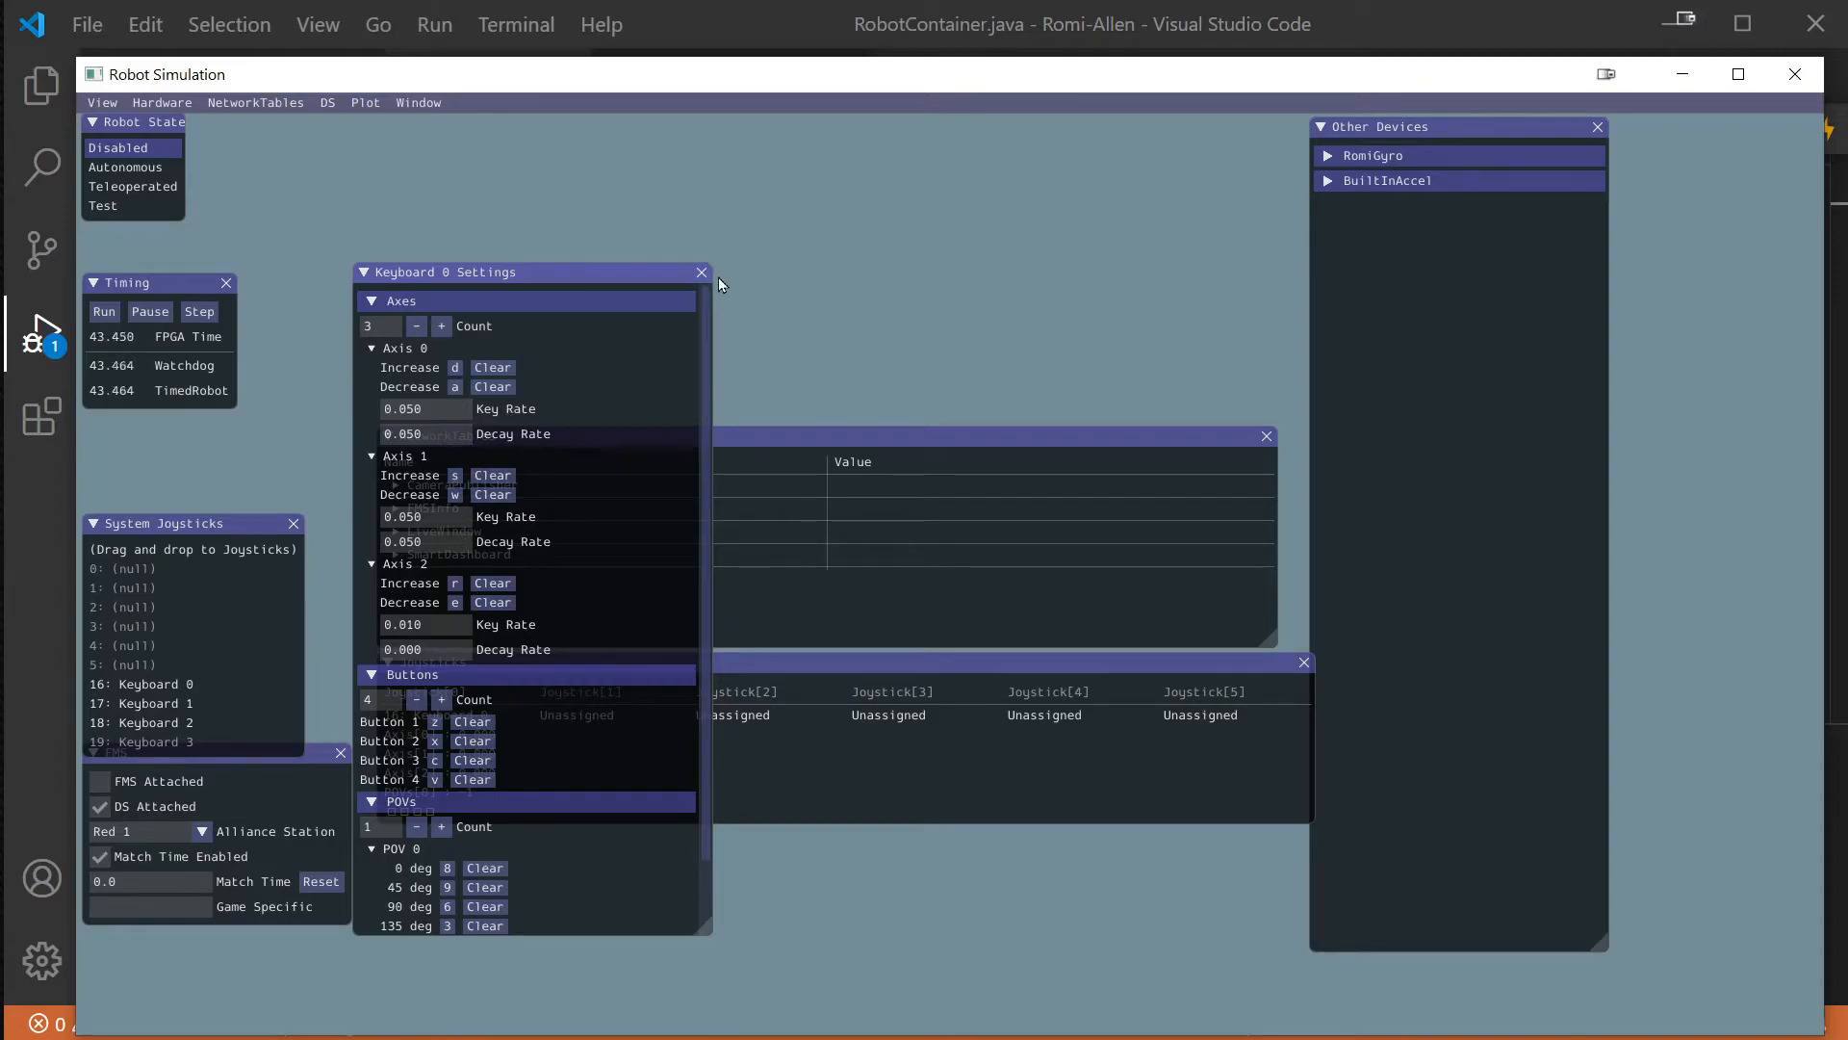
click(700, 271)
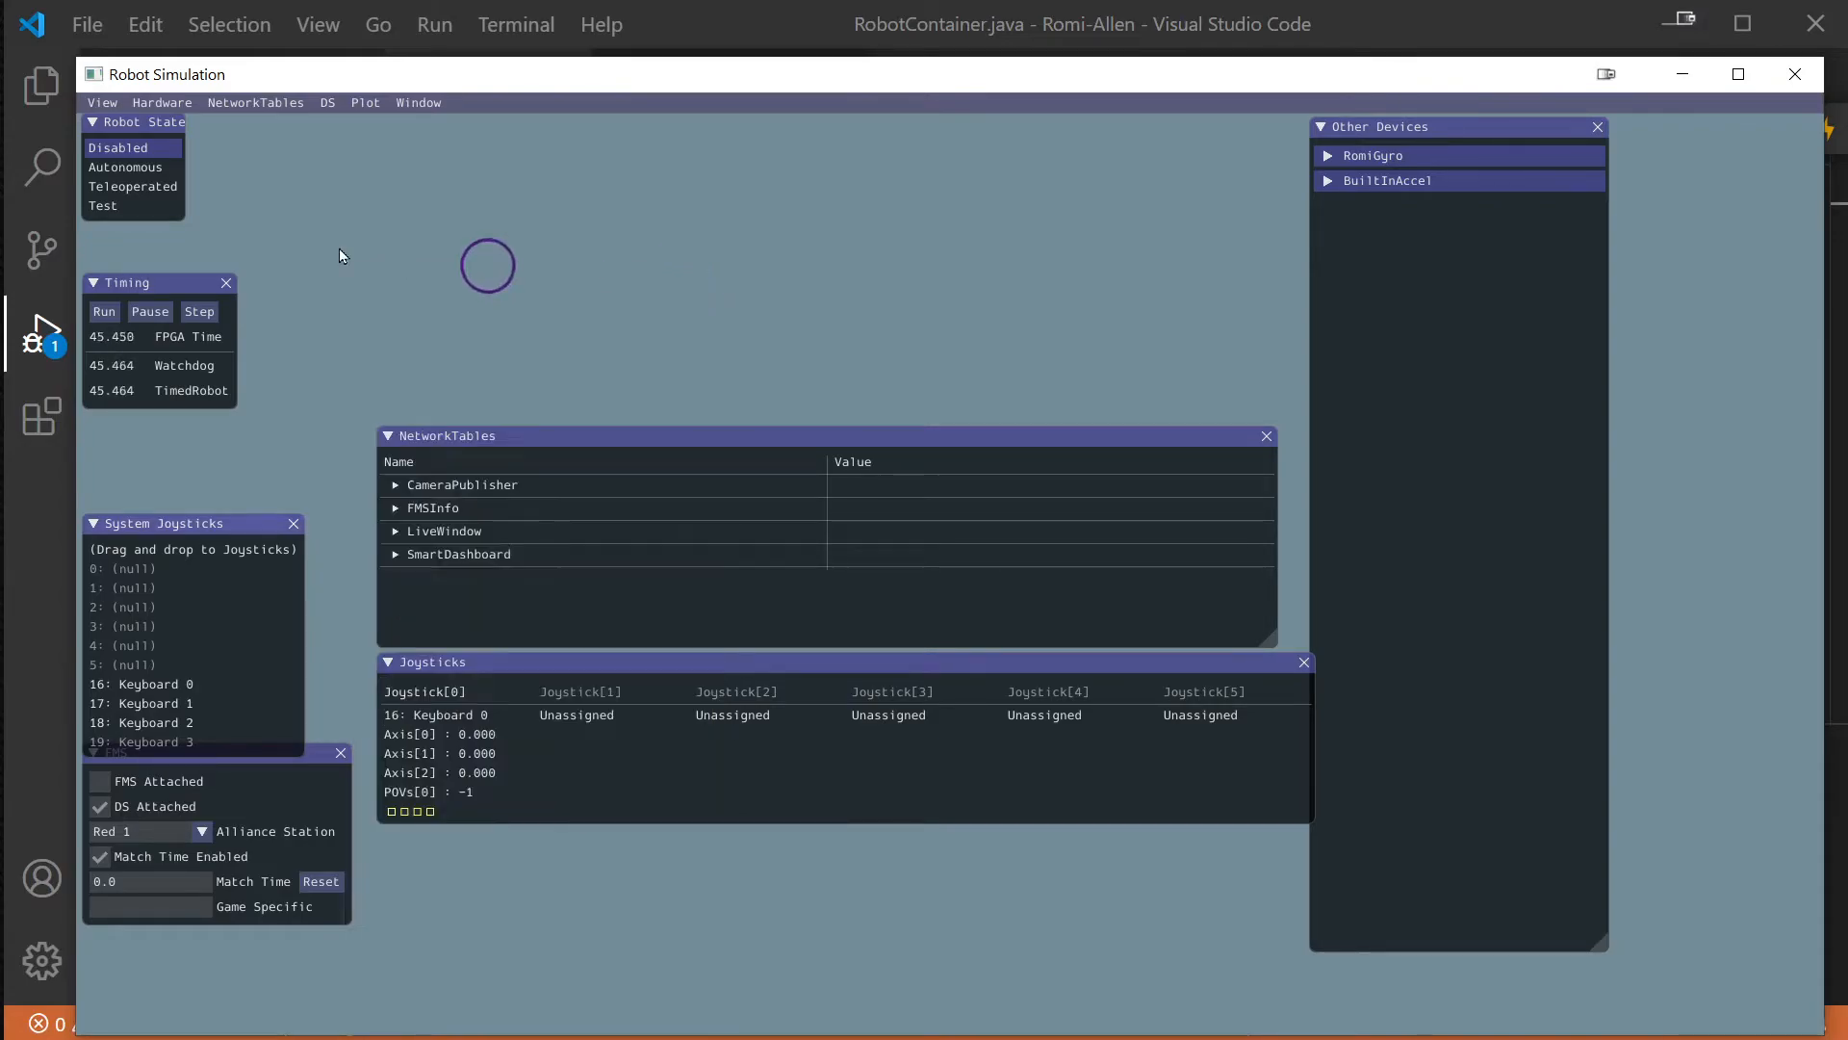
click(132, 186)
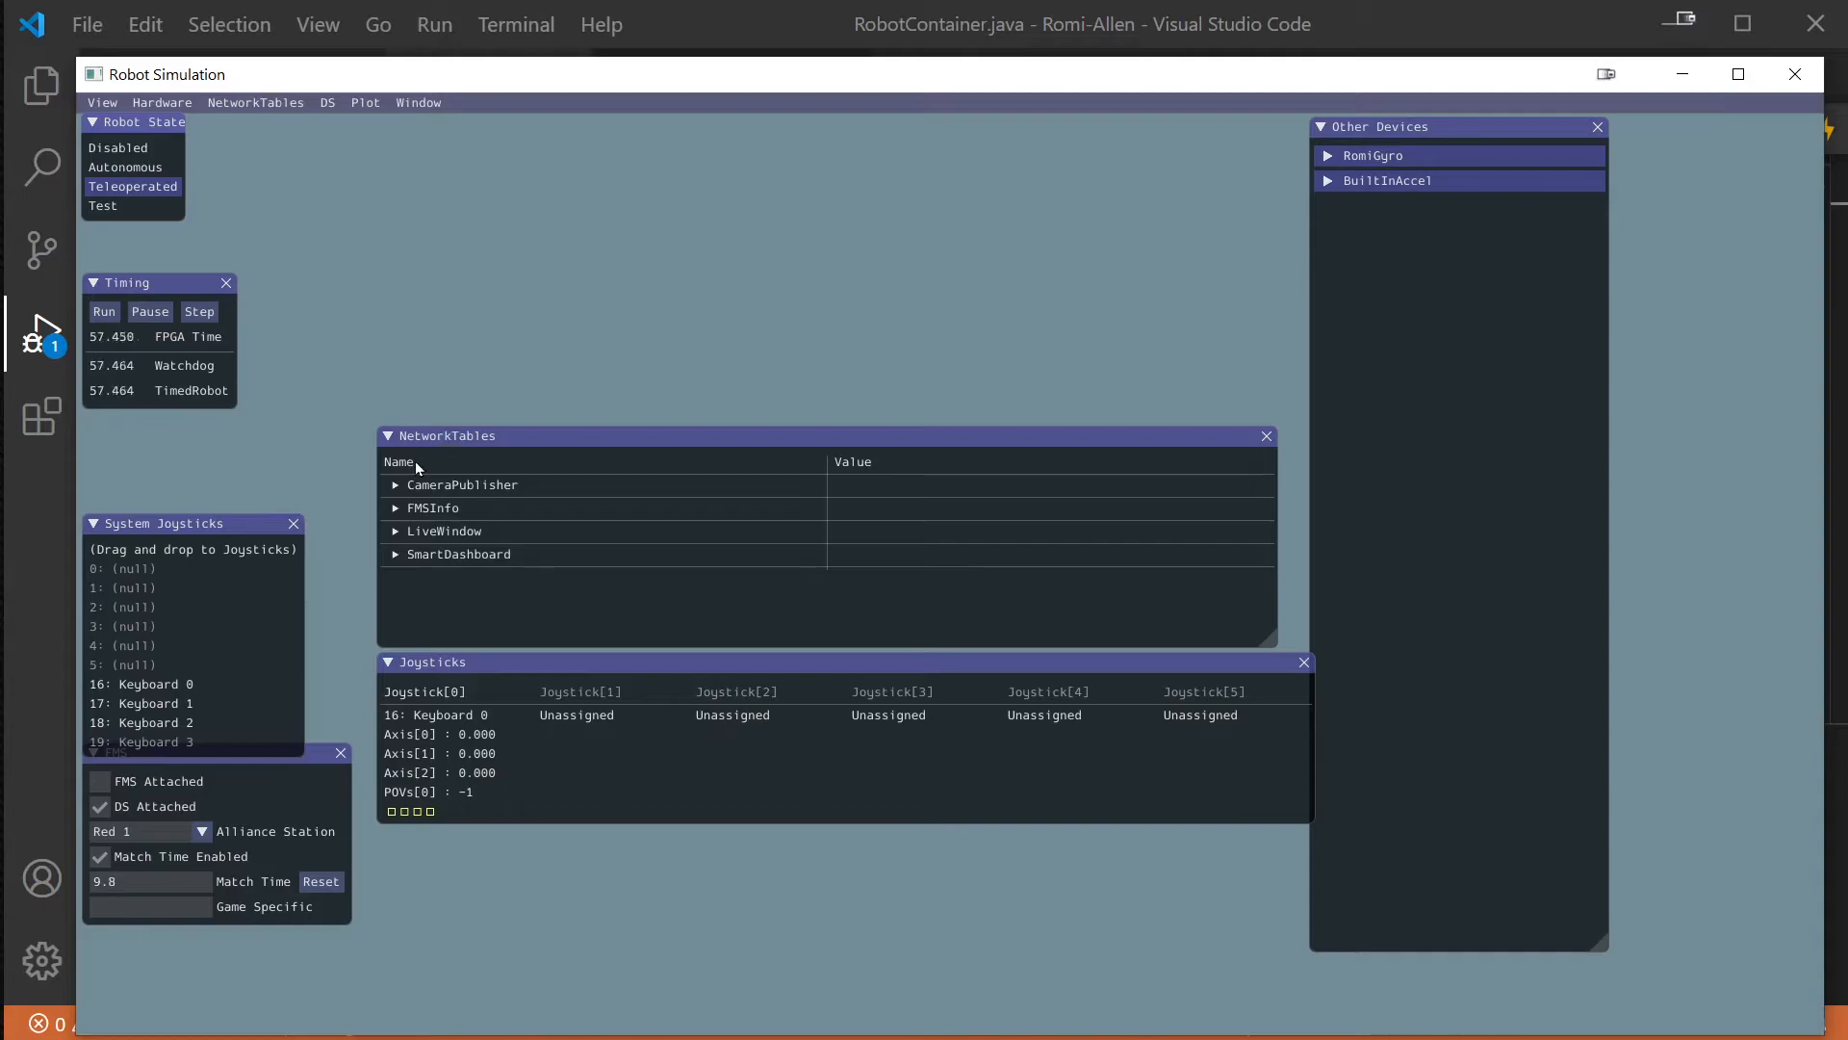
click(117, 147)
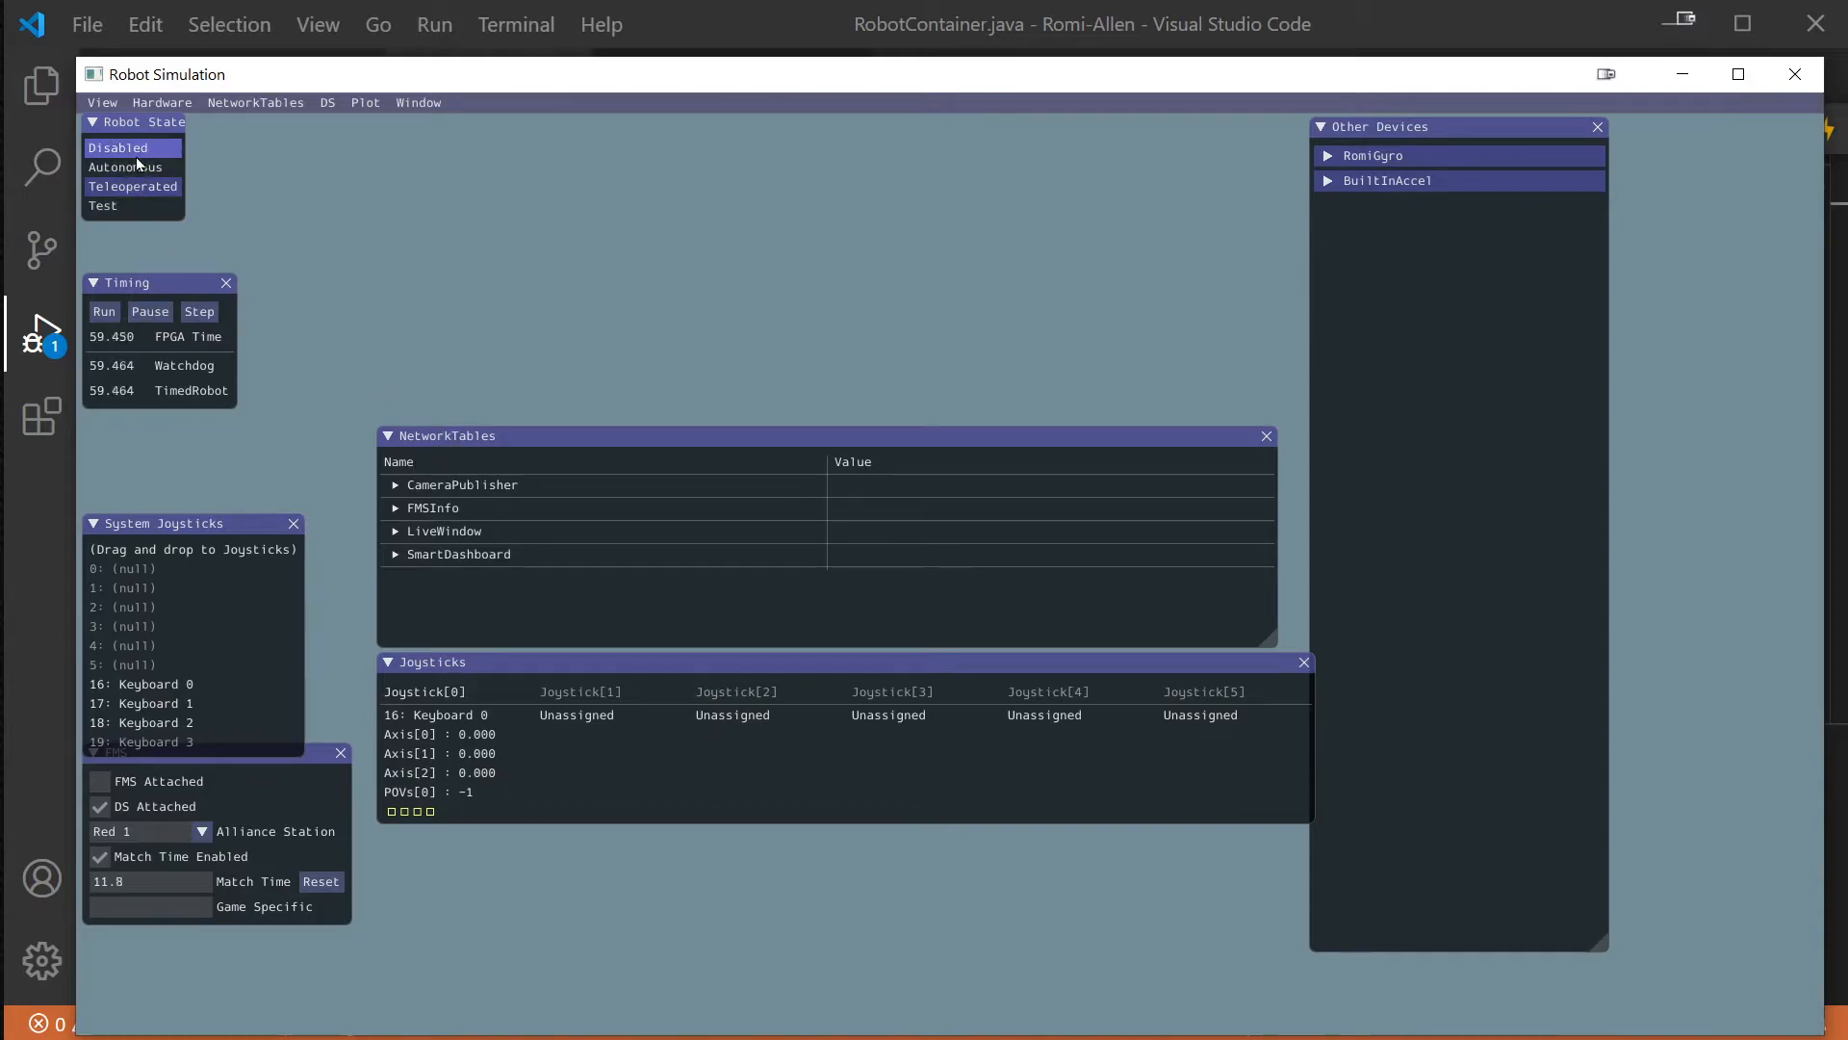
click(126, 167)
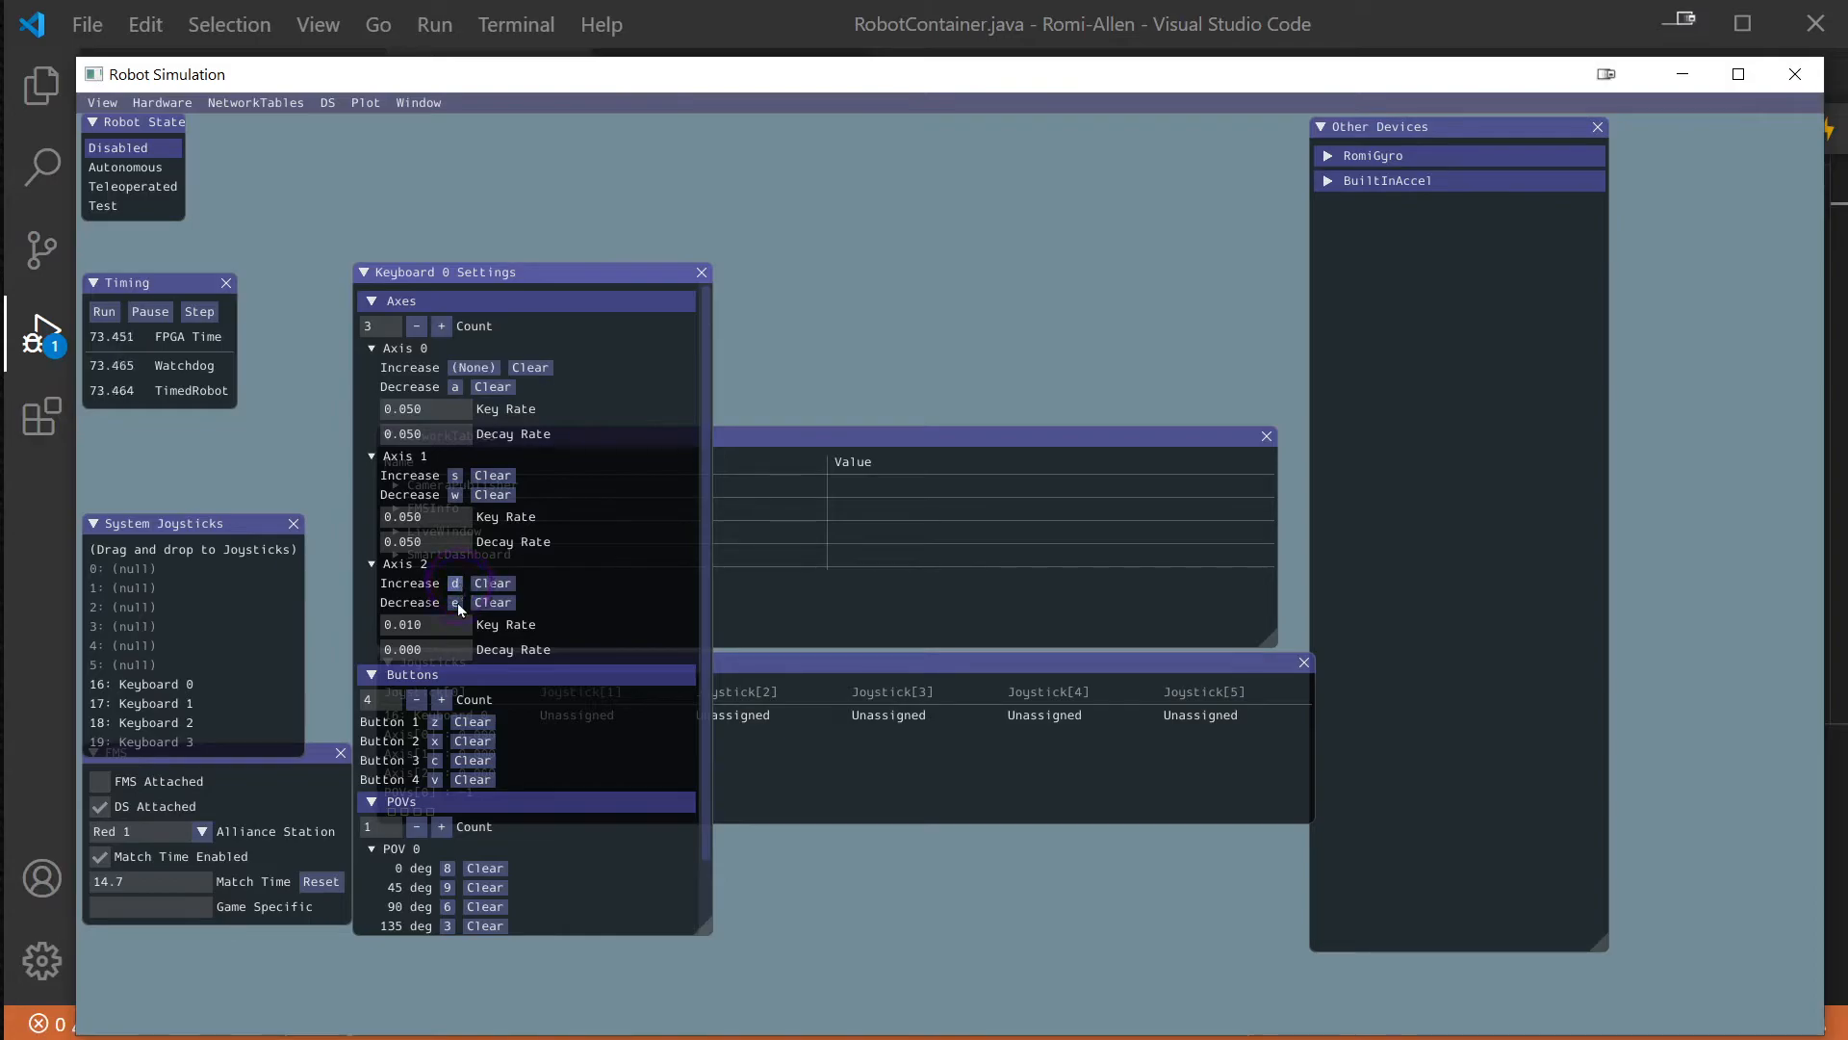
- Map d/a to Axis 2 with key and decay rates 0.050, then enable Teleoperated
click(528, 387)
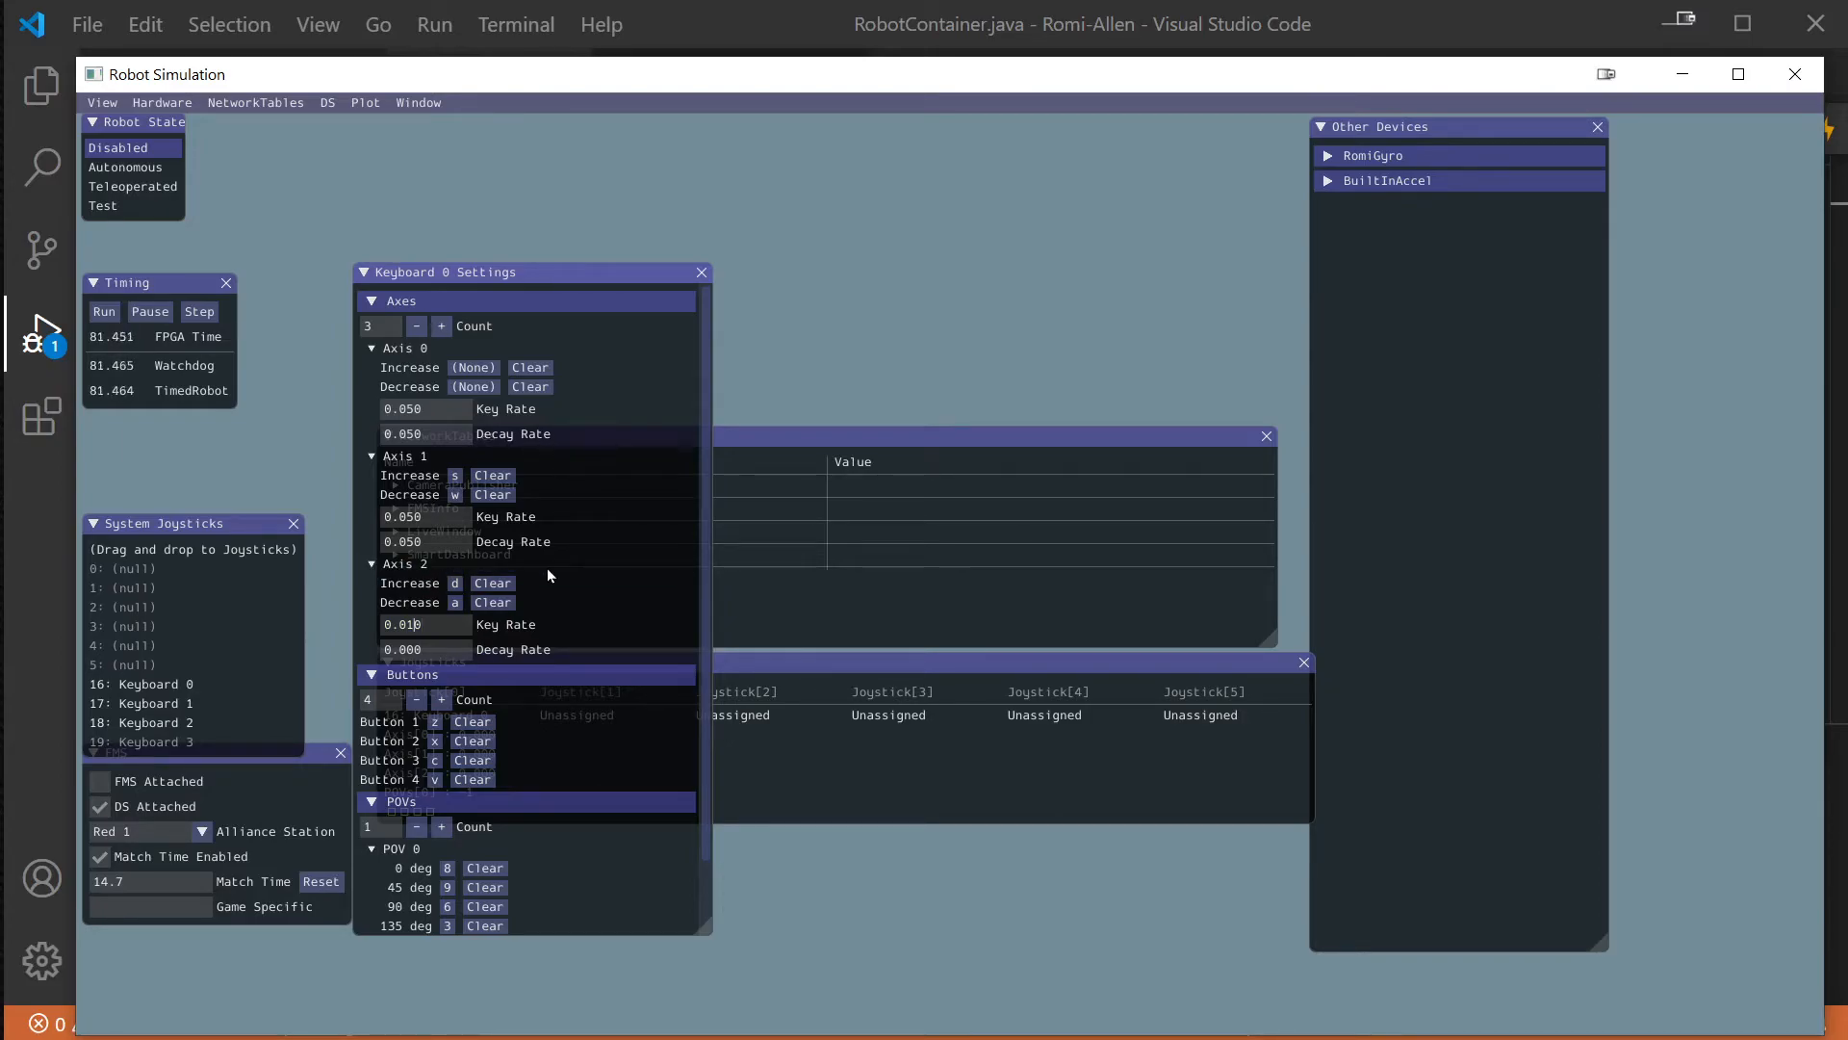
click(404, 648)
text(0.050)
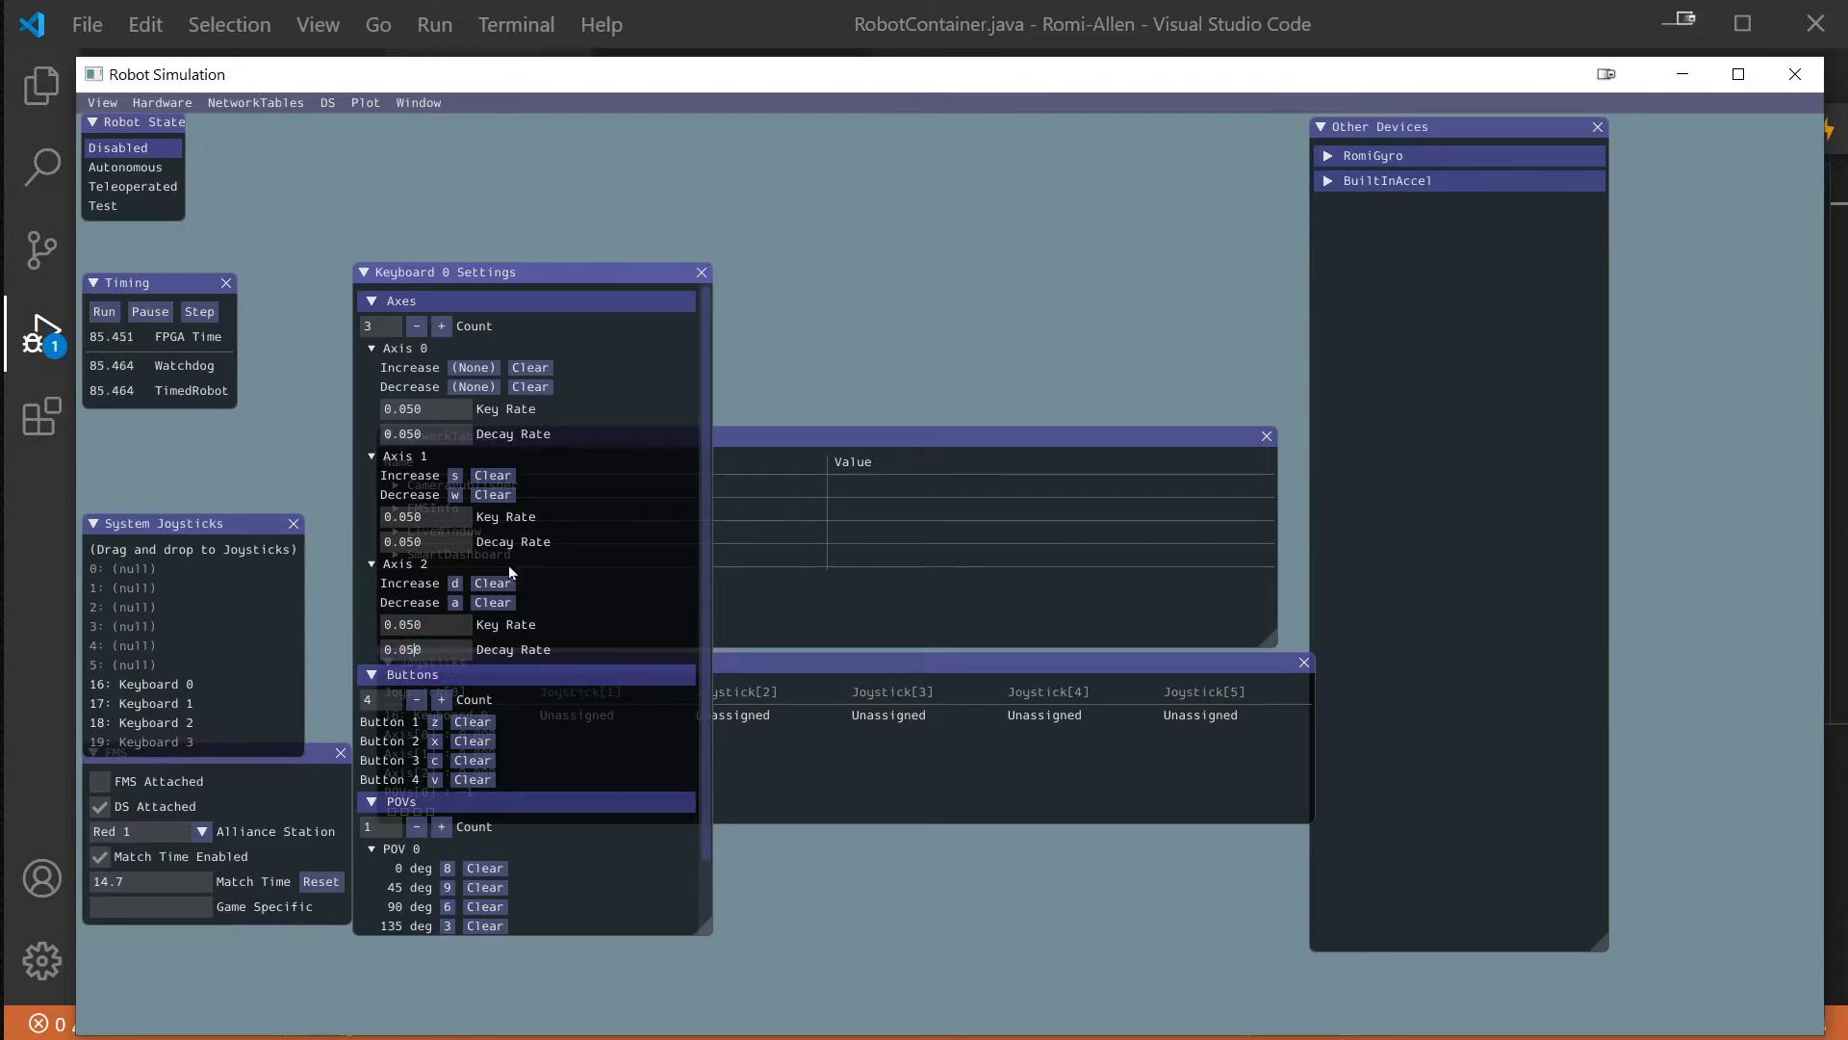
click(700, 271)
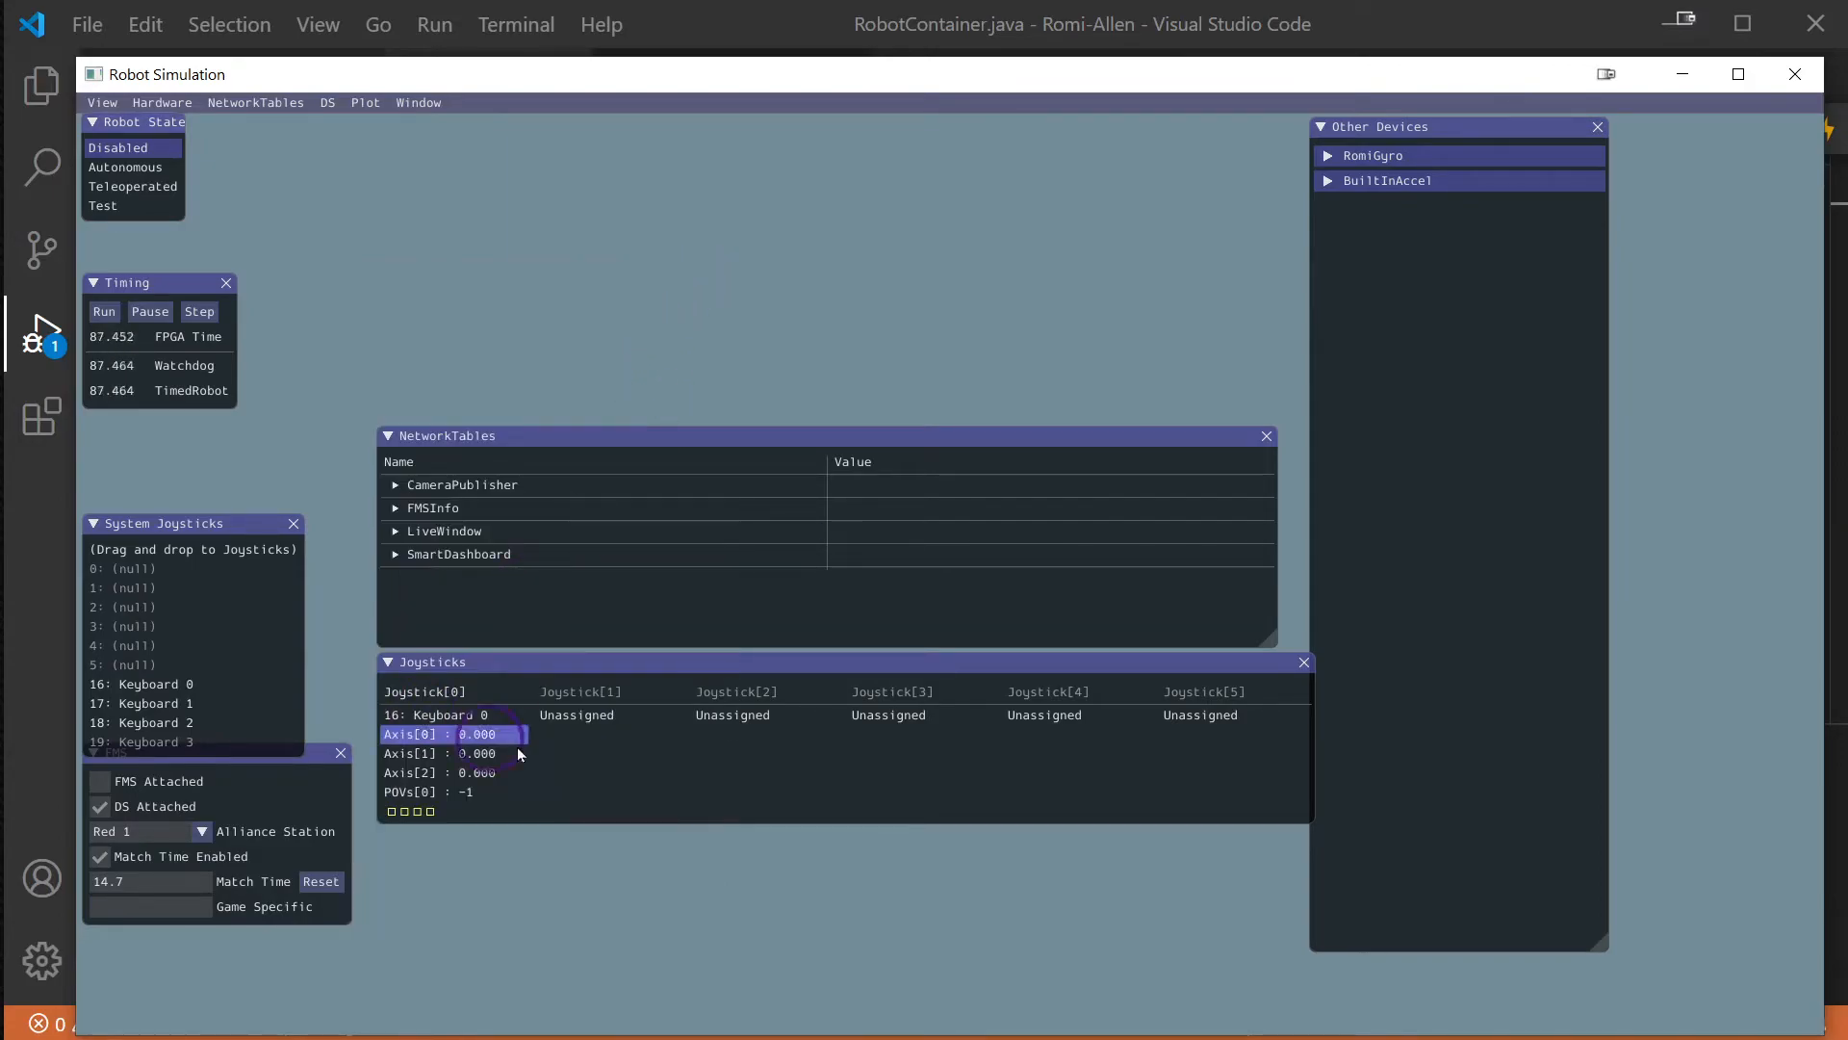
click(132, 186)
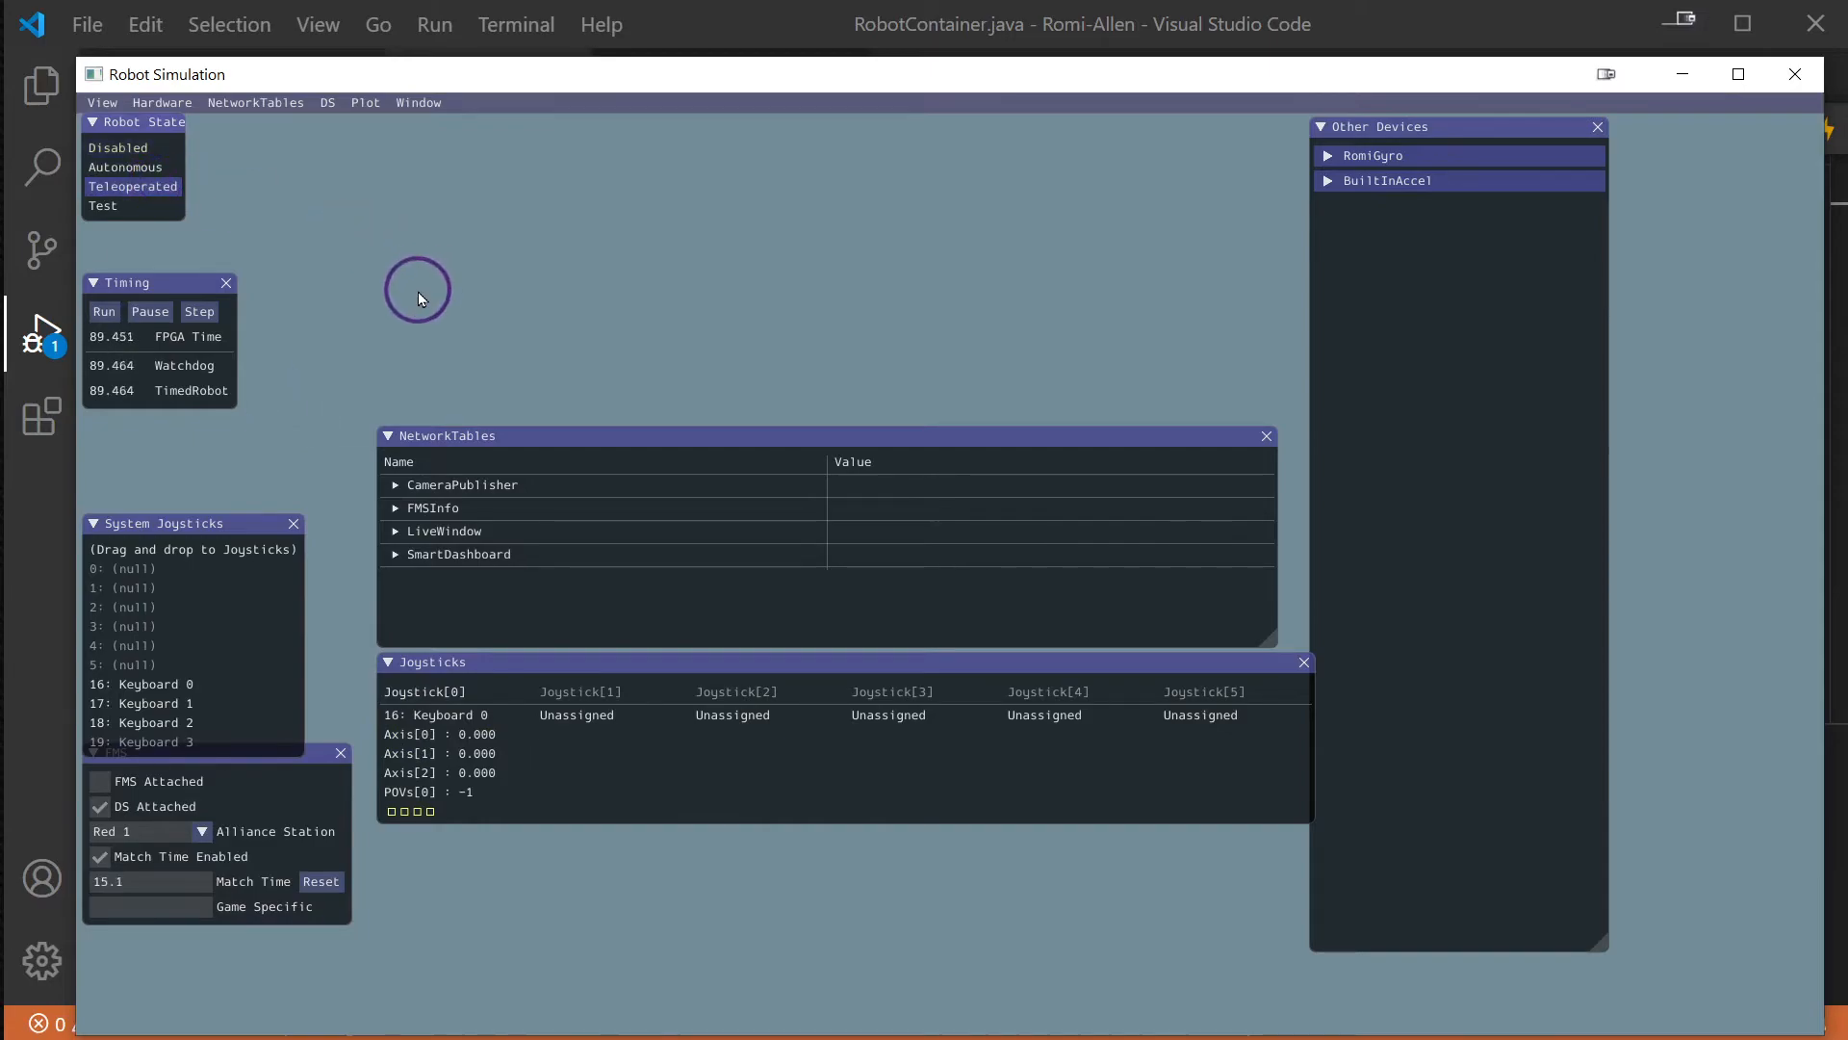
mouse_move(302, 126)
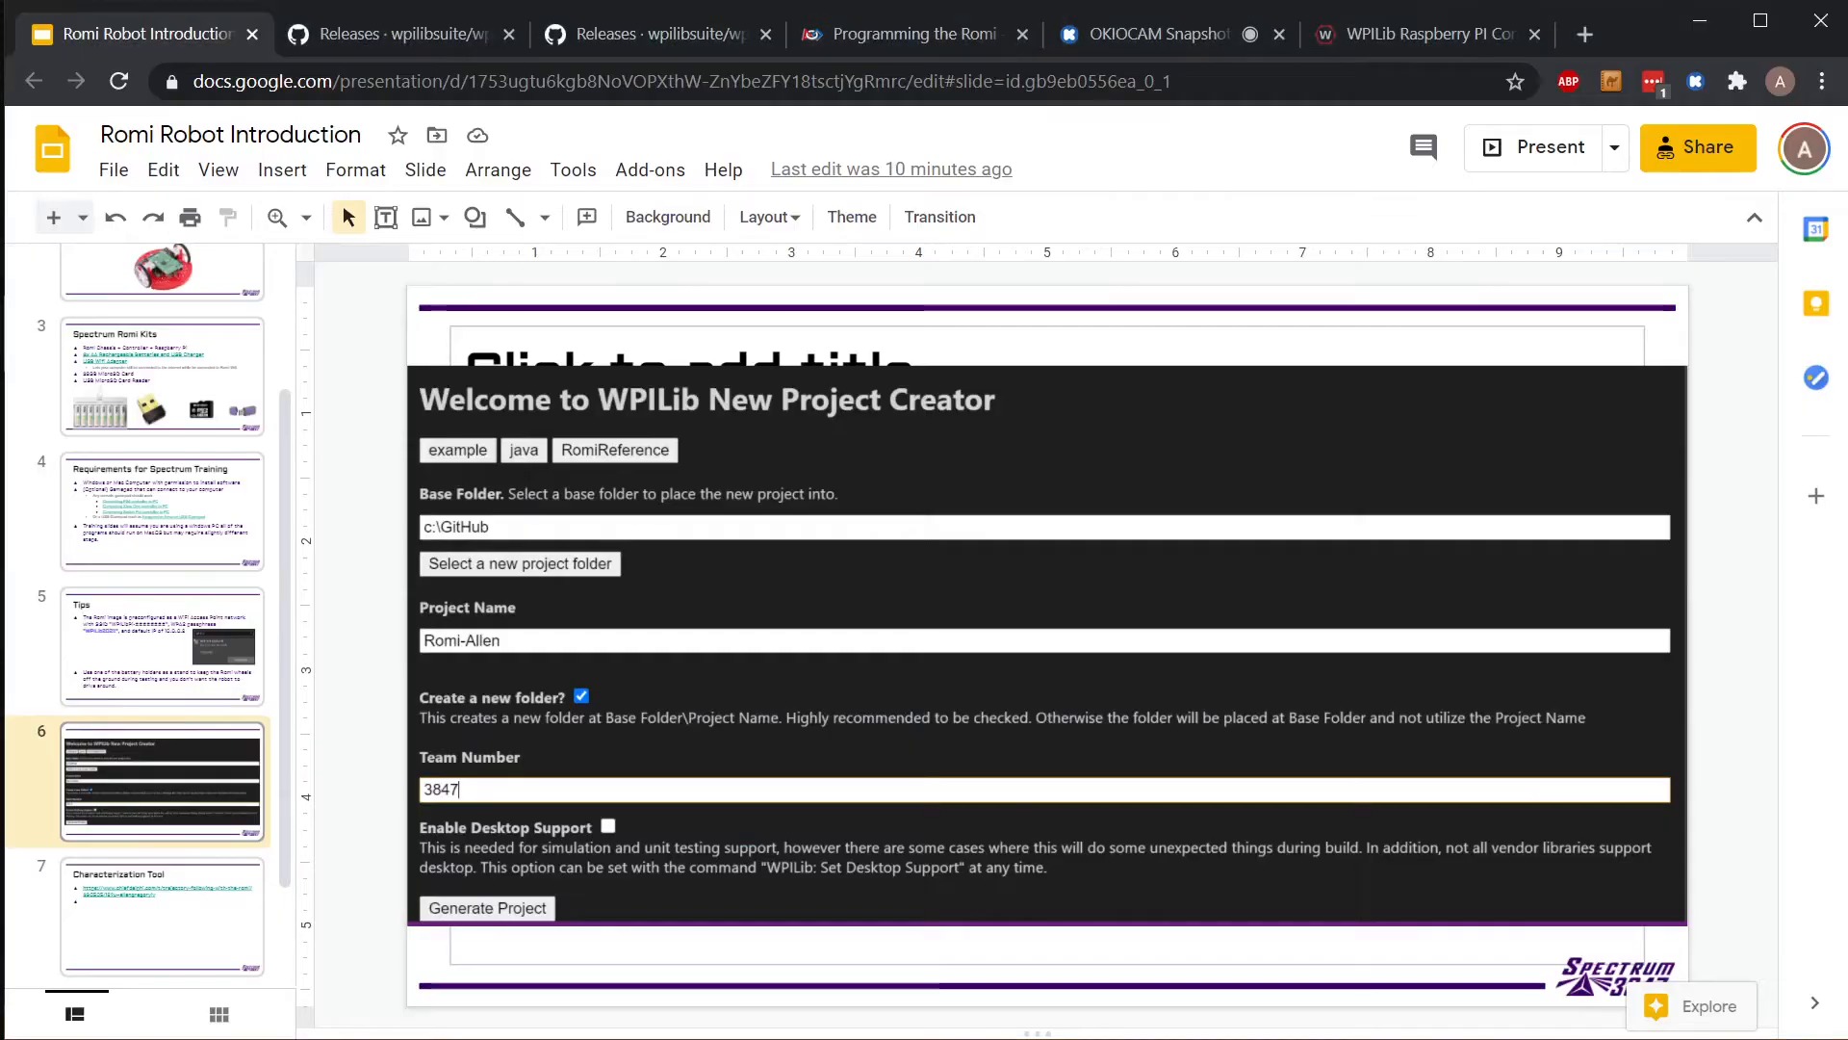
- Switch to the OKIOCAM Snapshot tab showing the live overhead Romi feed
click(1156, 33)
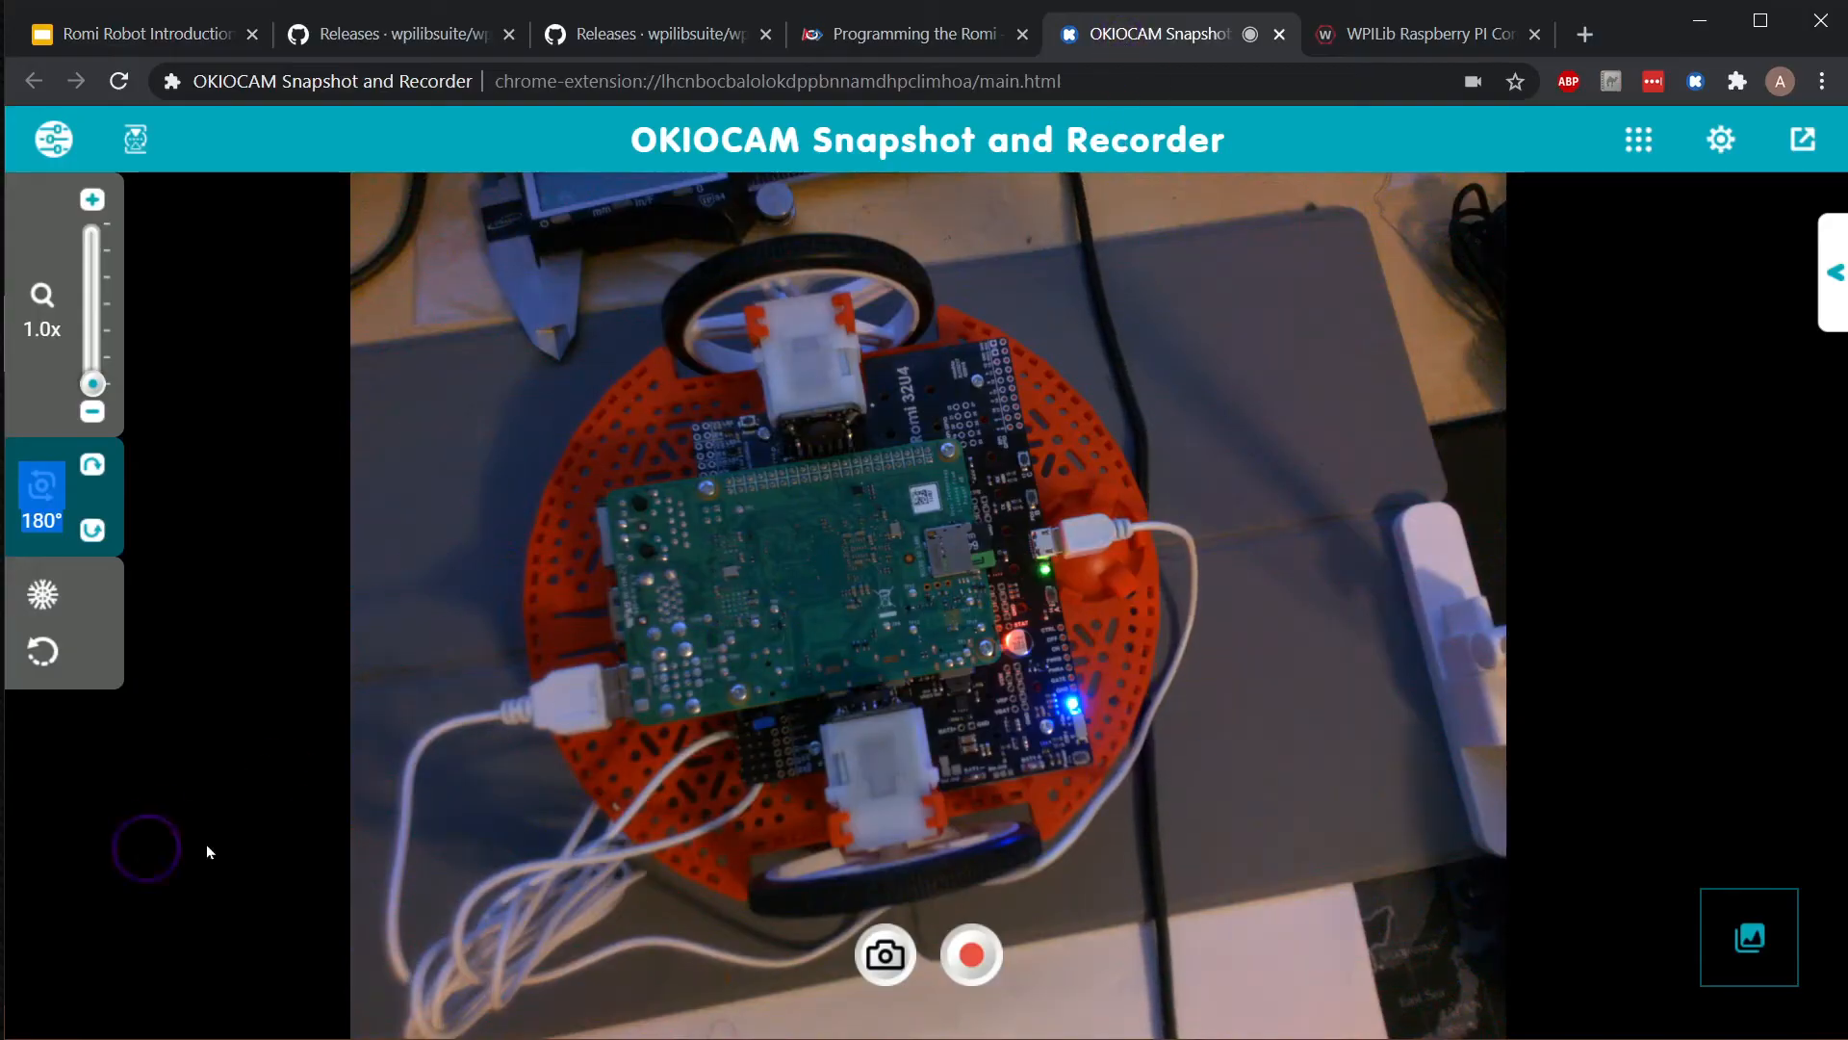
mouse_move(131, 709)
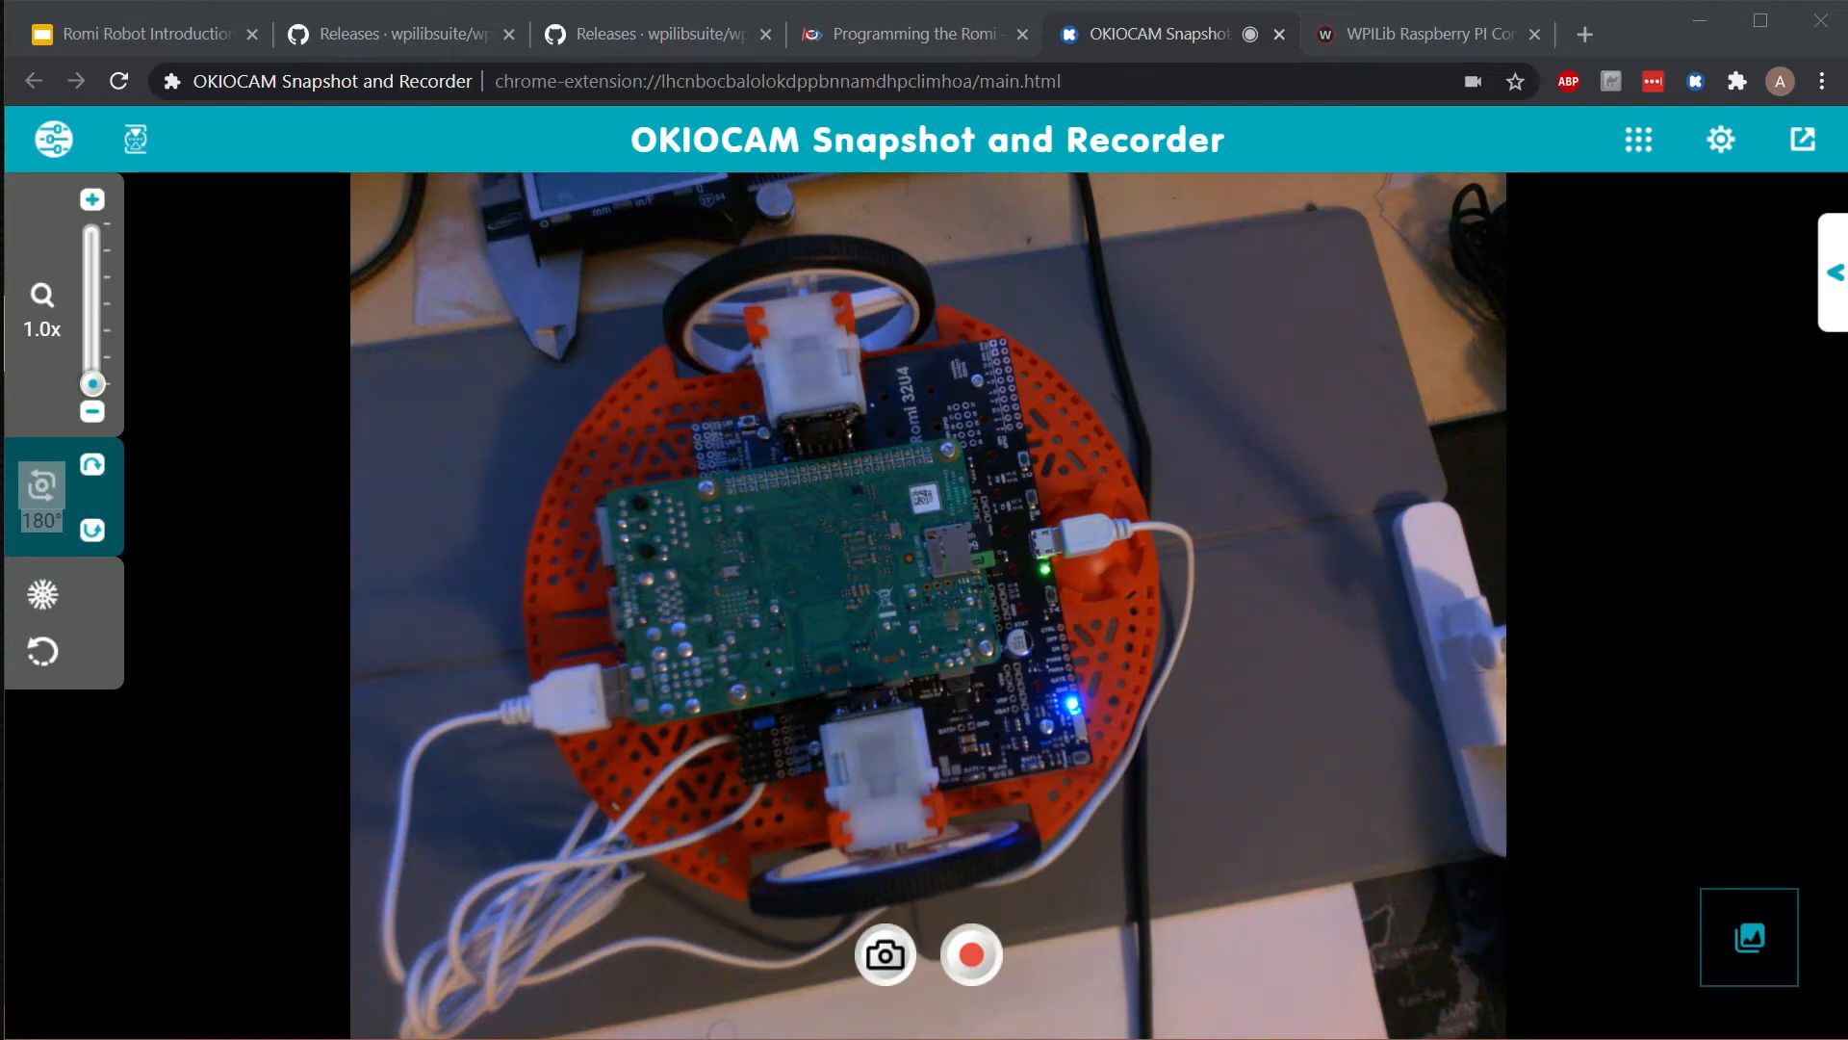
- Leave the WPILibPi Romi firmware page and move on to the Characterization Tool slide
click(1421, 35)
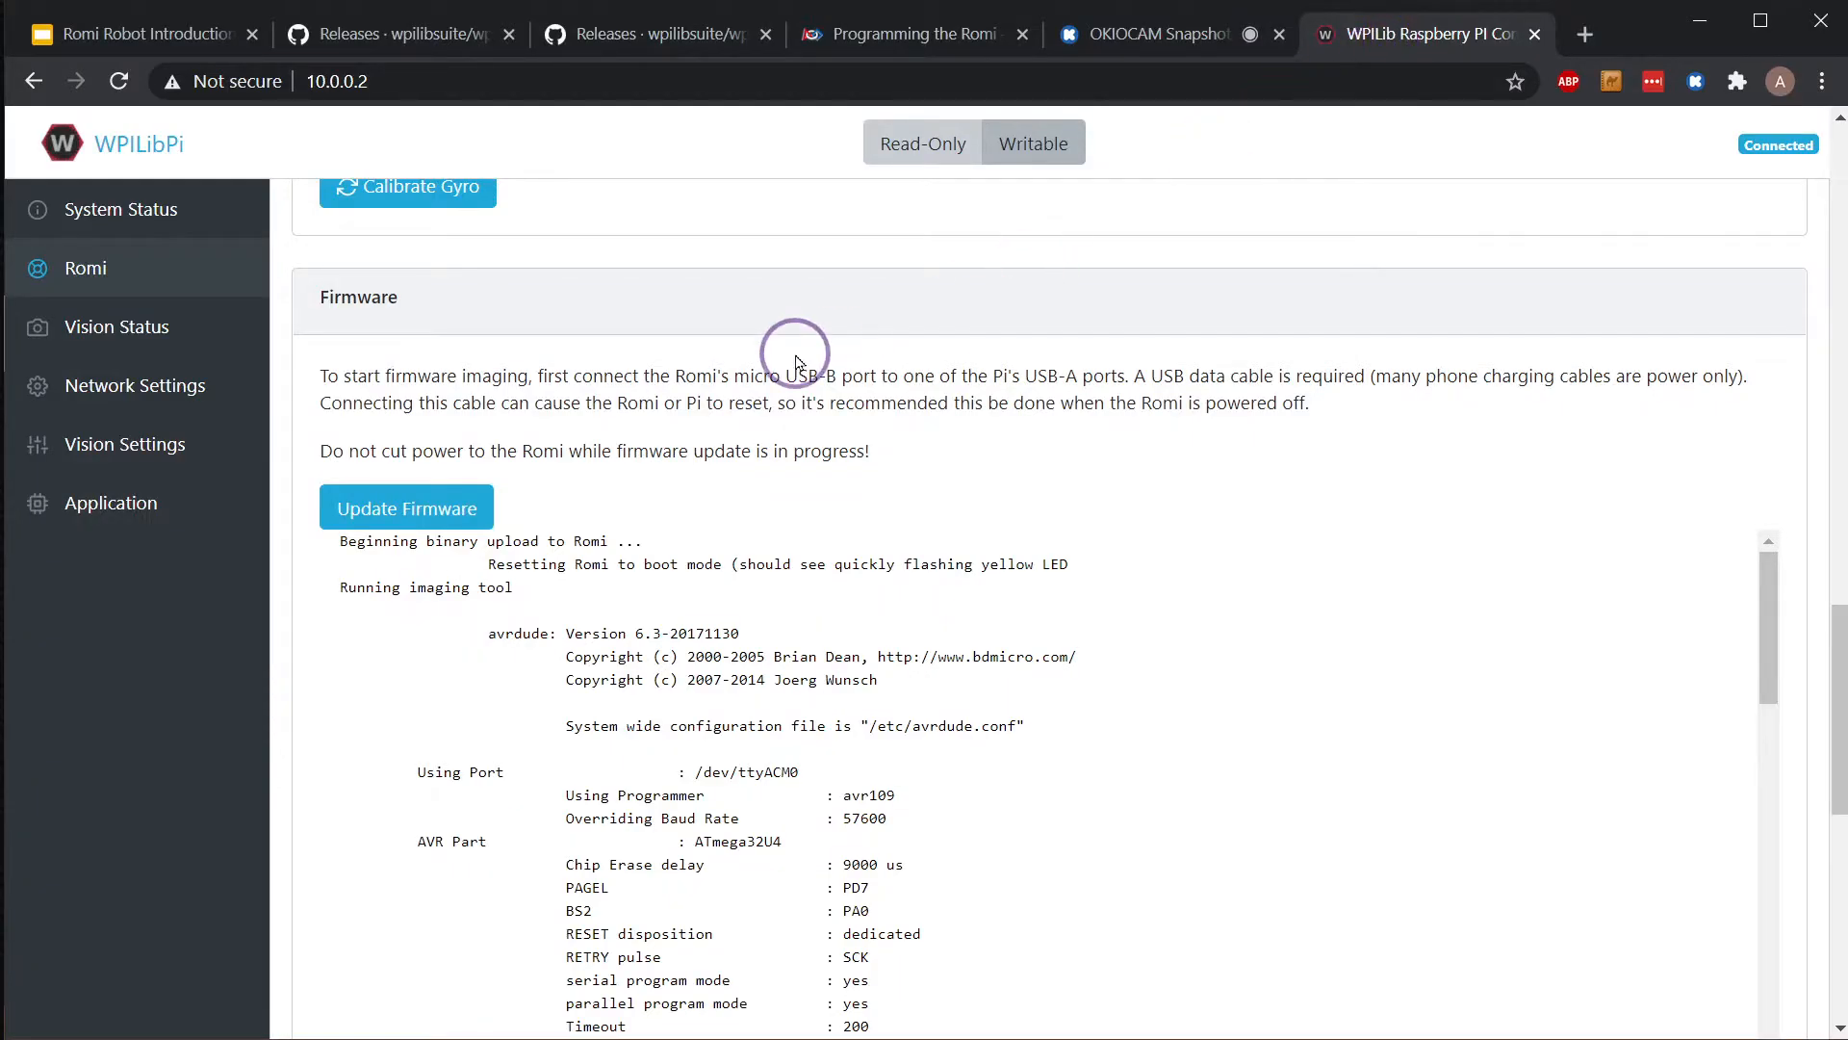
scroll(up, 3)
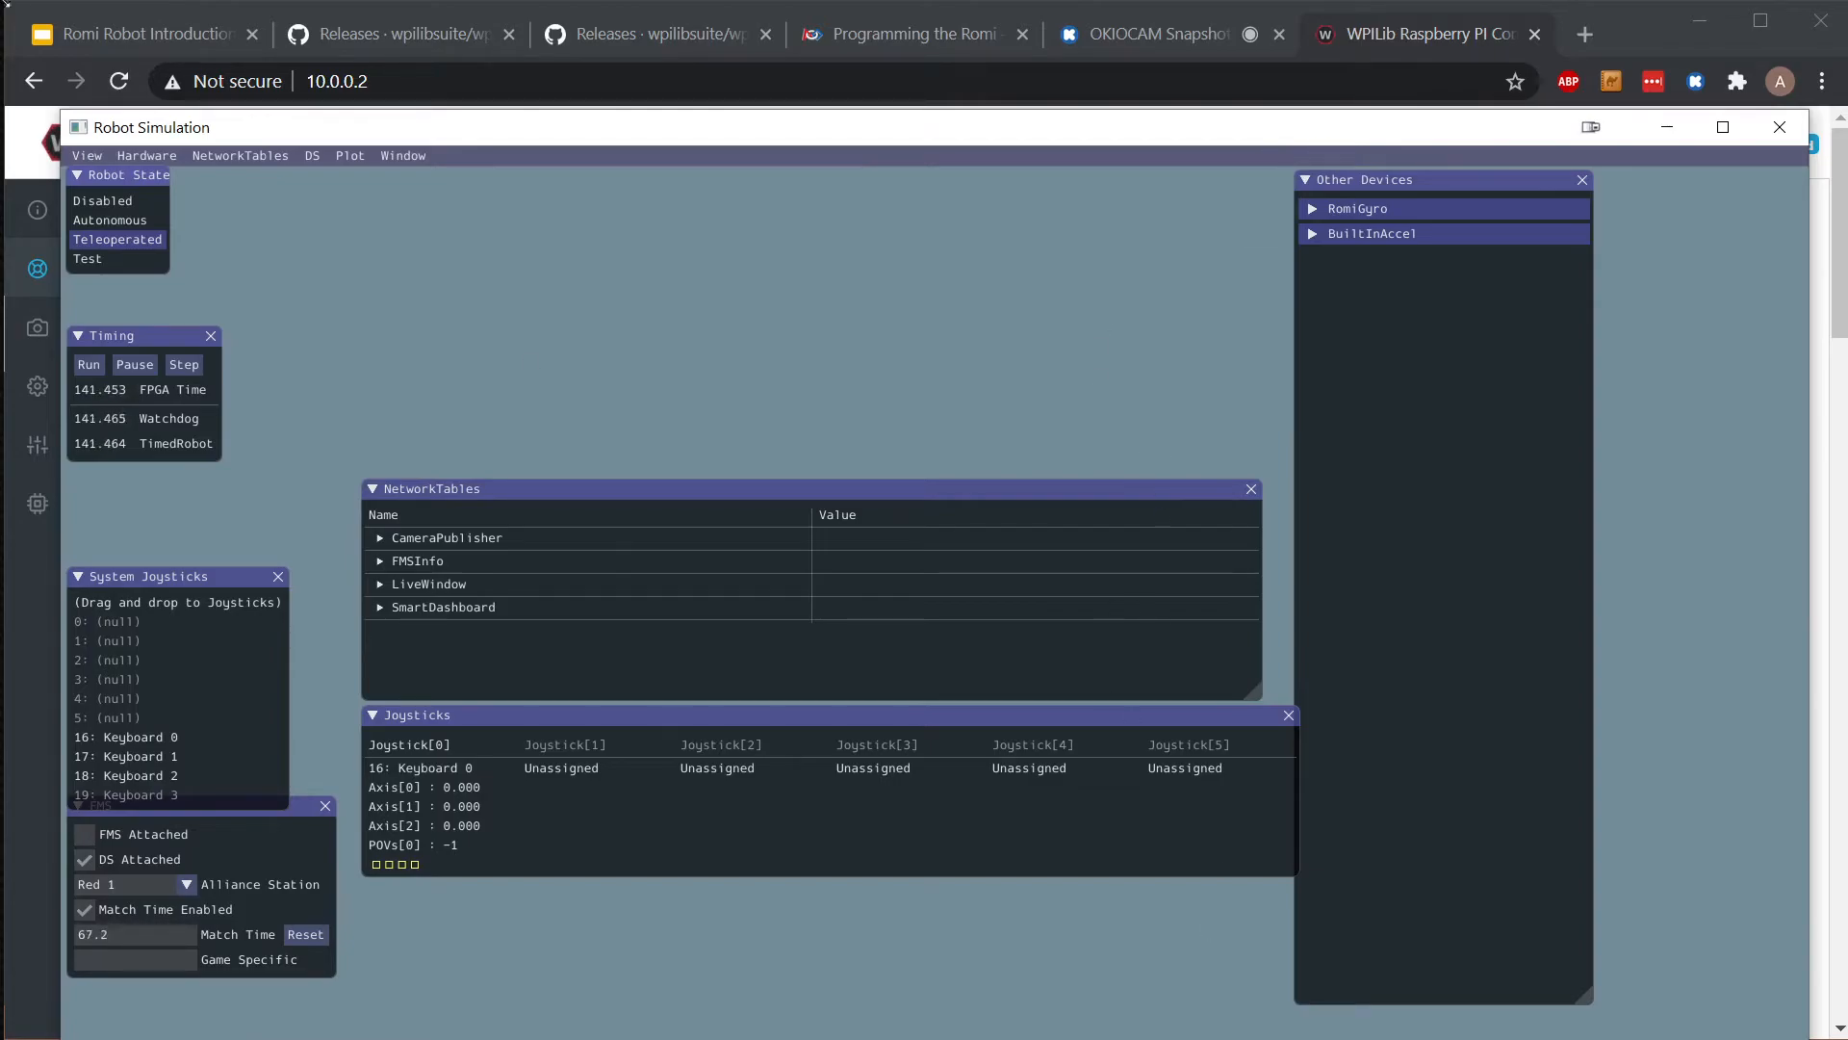
click(133, 33)
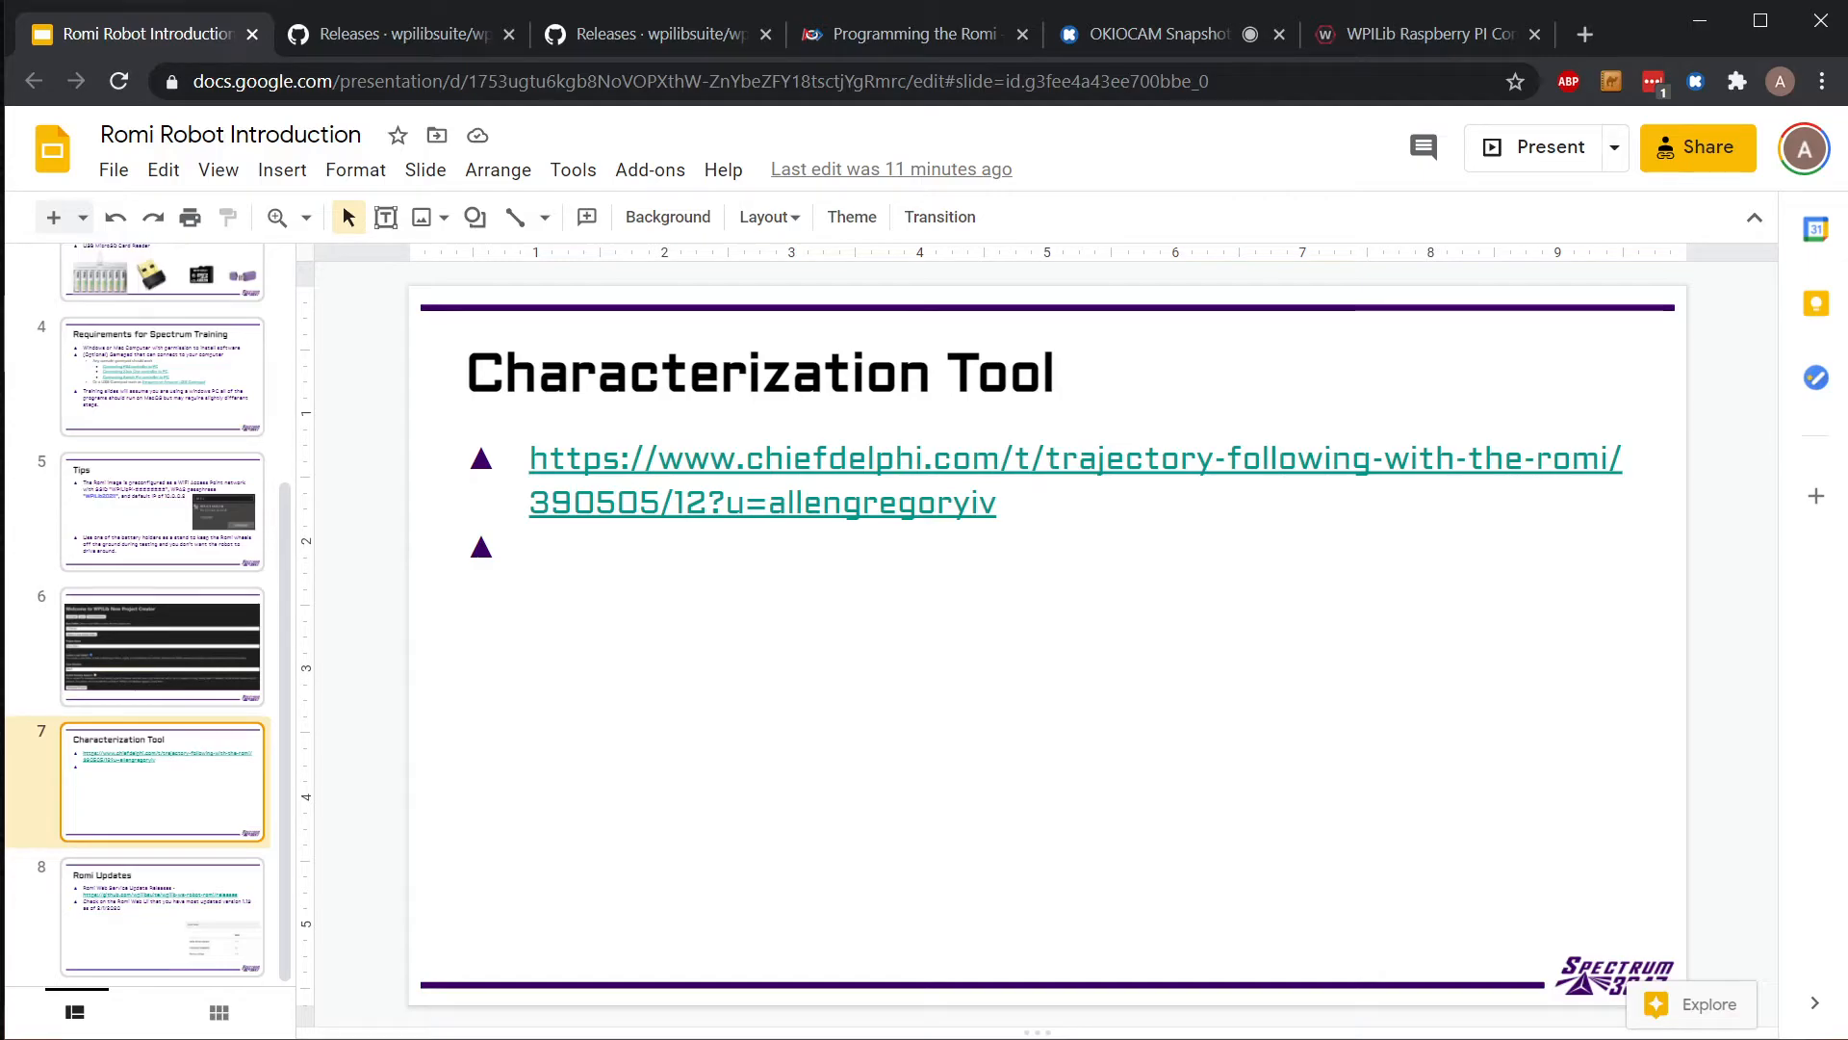
mouse_move(183, 798)
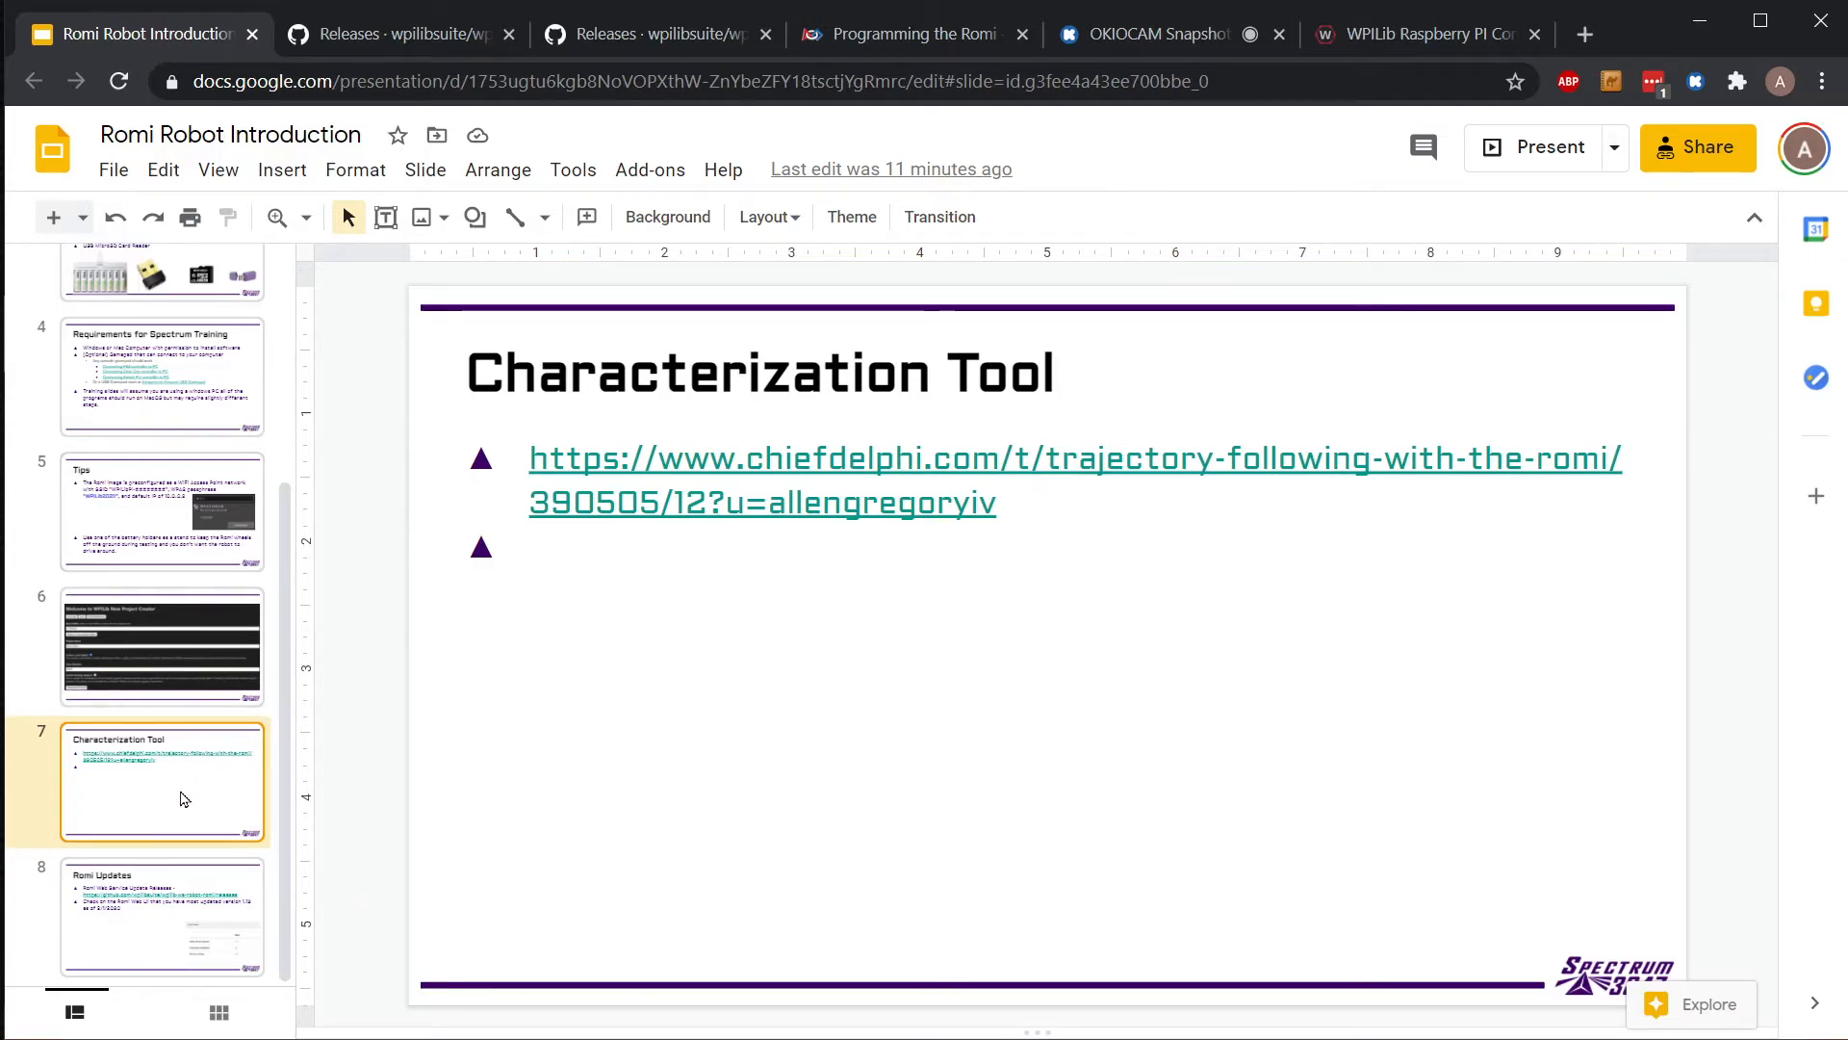
mouse_move(902, 771)
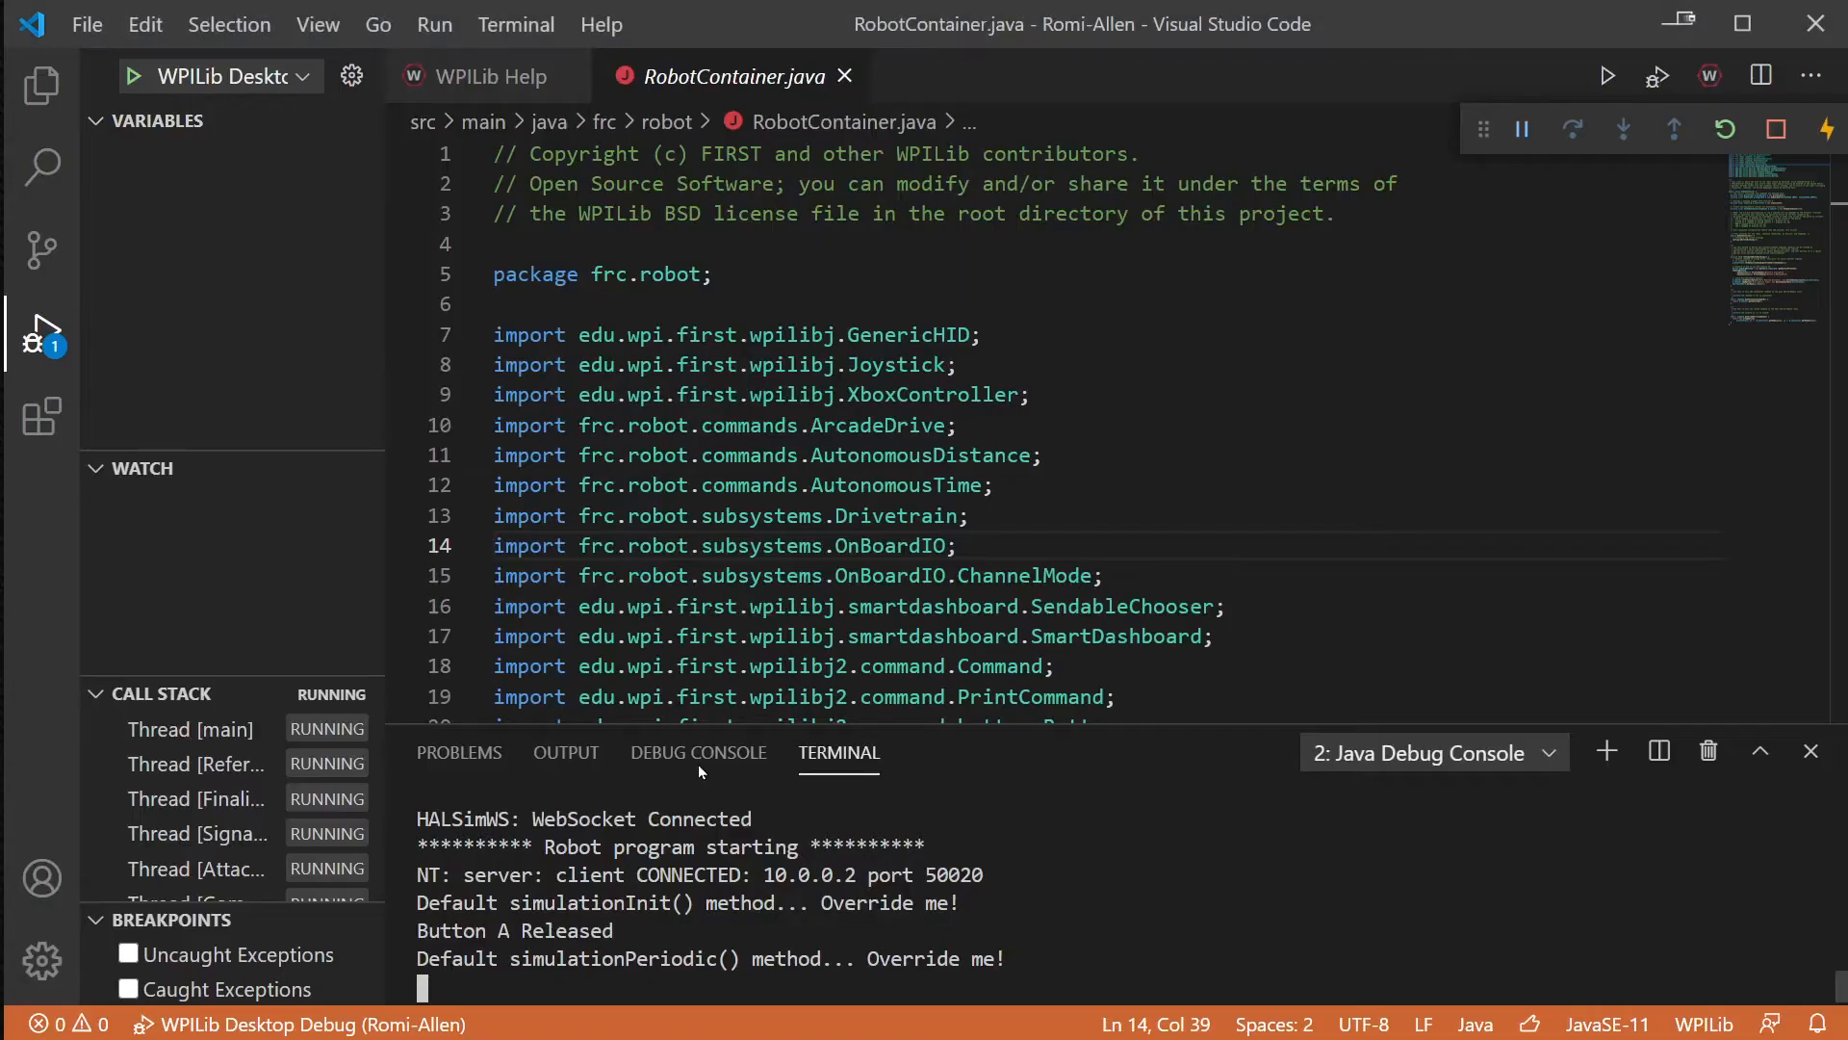
- Expand subsystems and commands under src/main/java/frc/robot and open AutonomousDistance.java
scroll(down, 3)
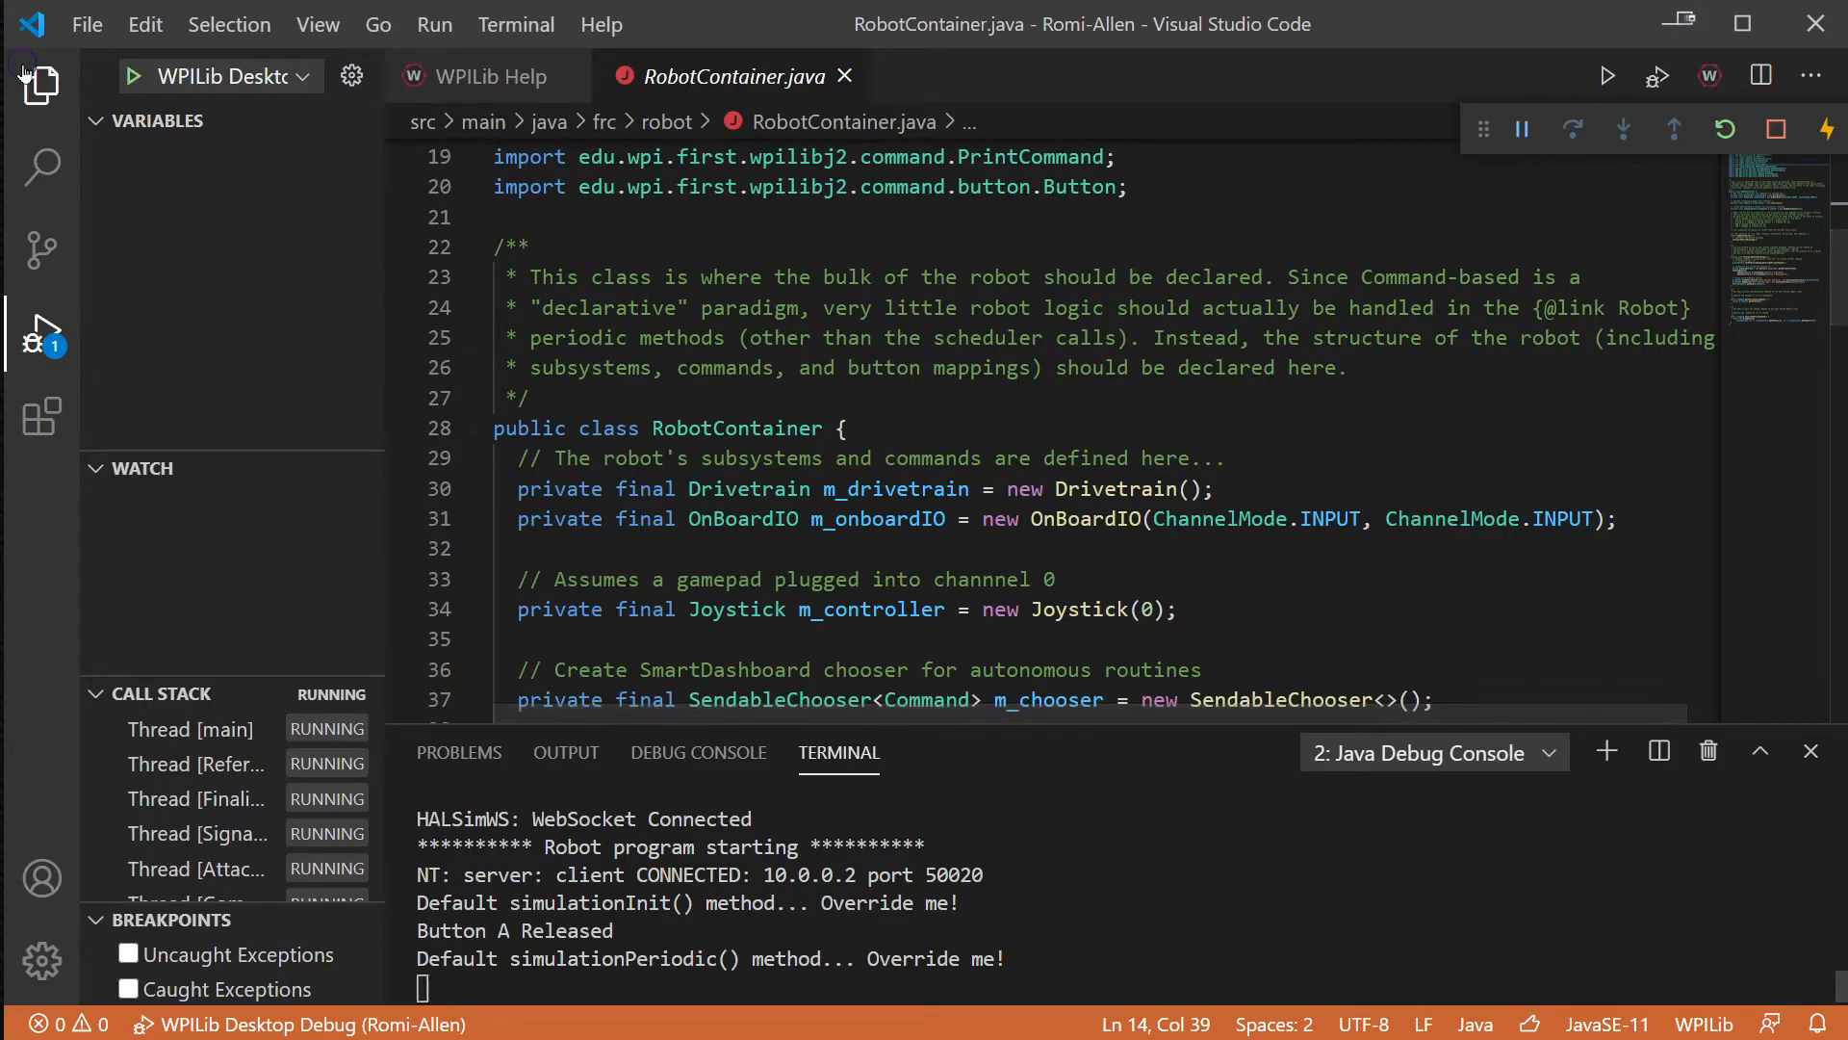
click(42, 85)
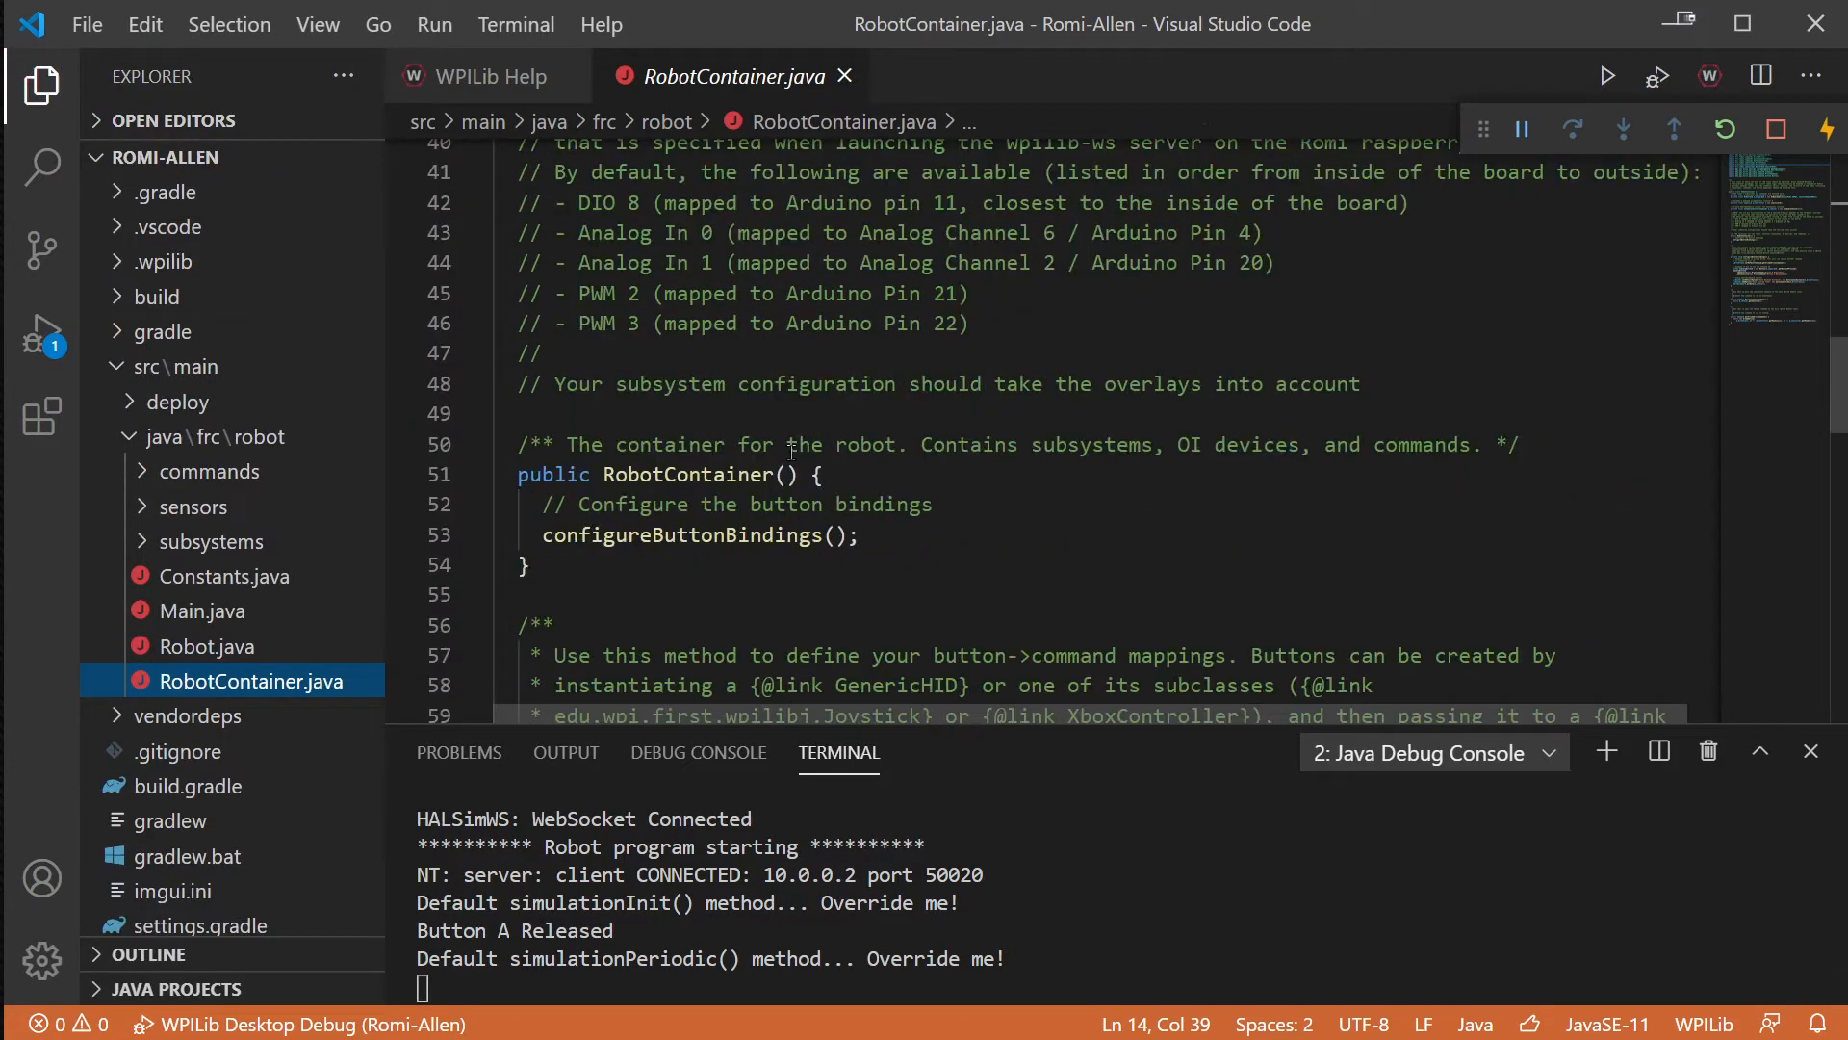
scroll(down, 3)
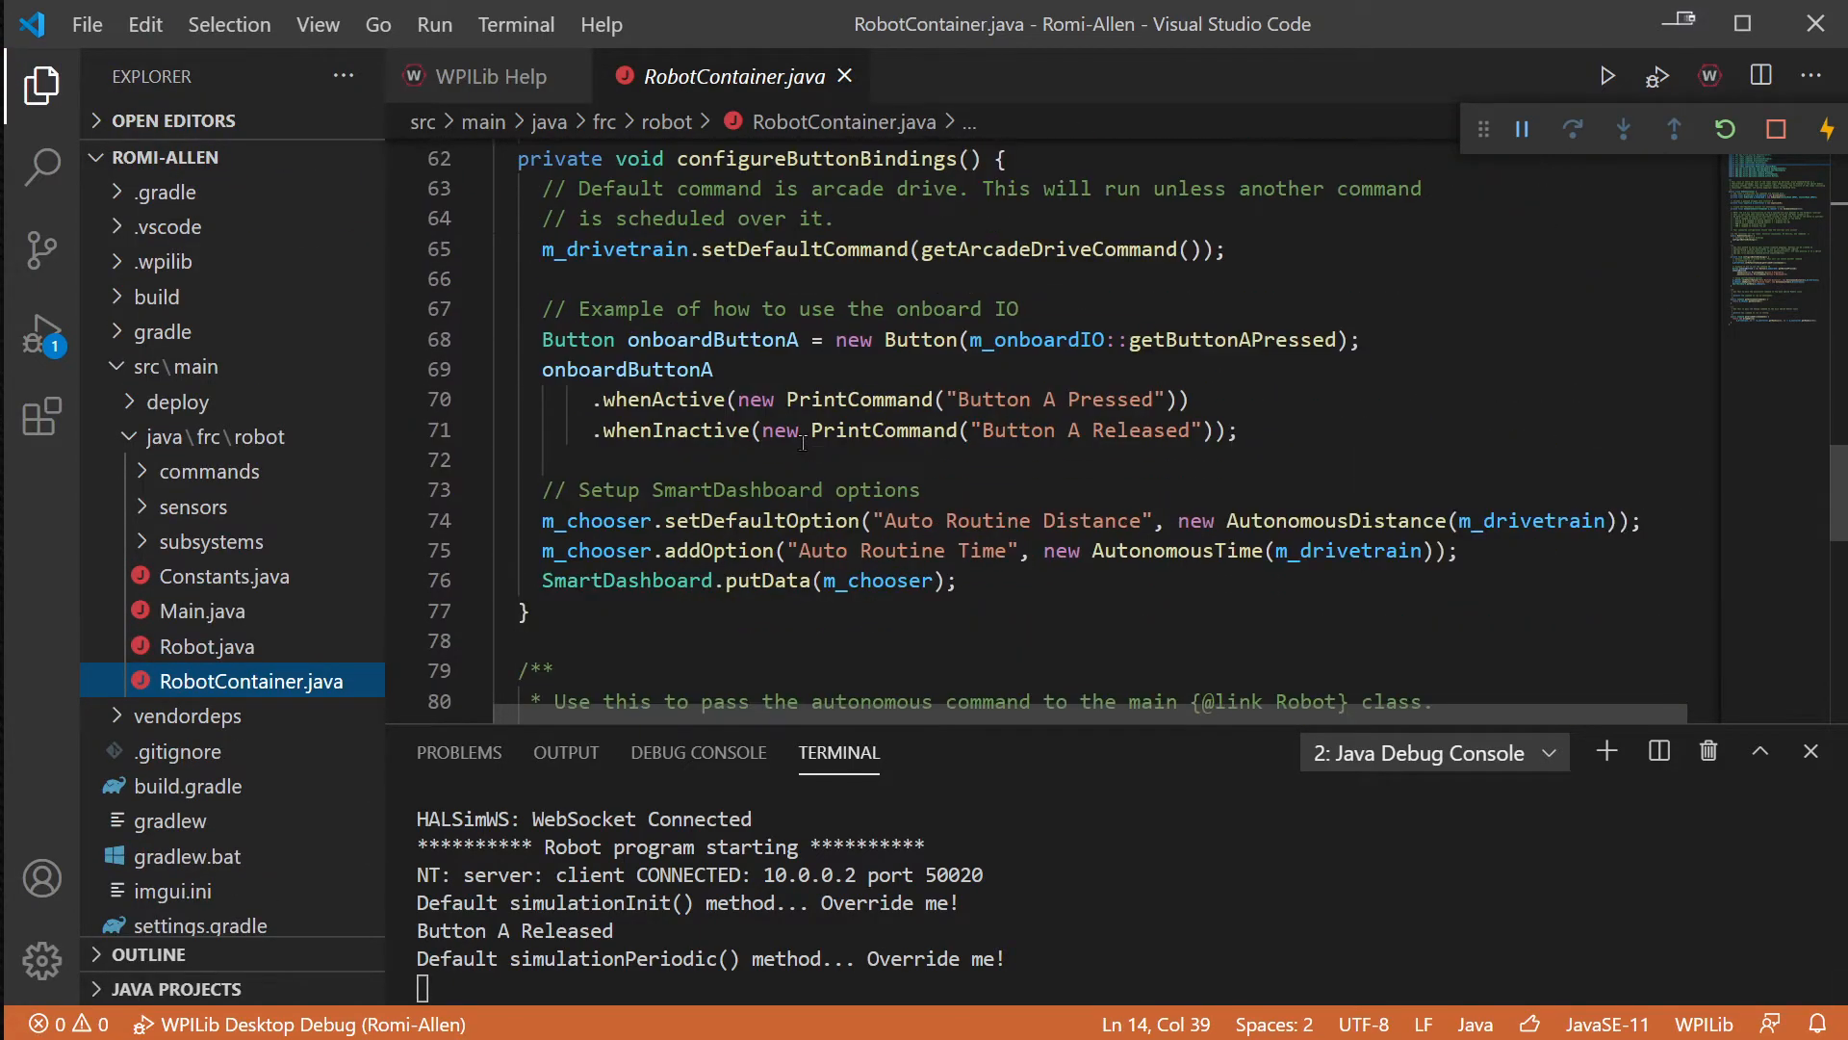
scroll(down, 3)
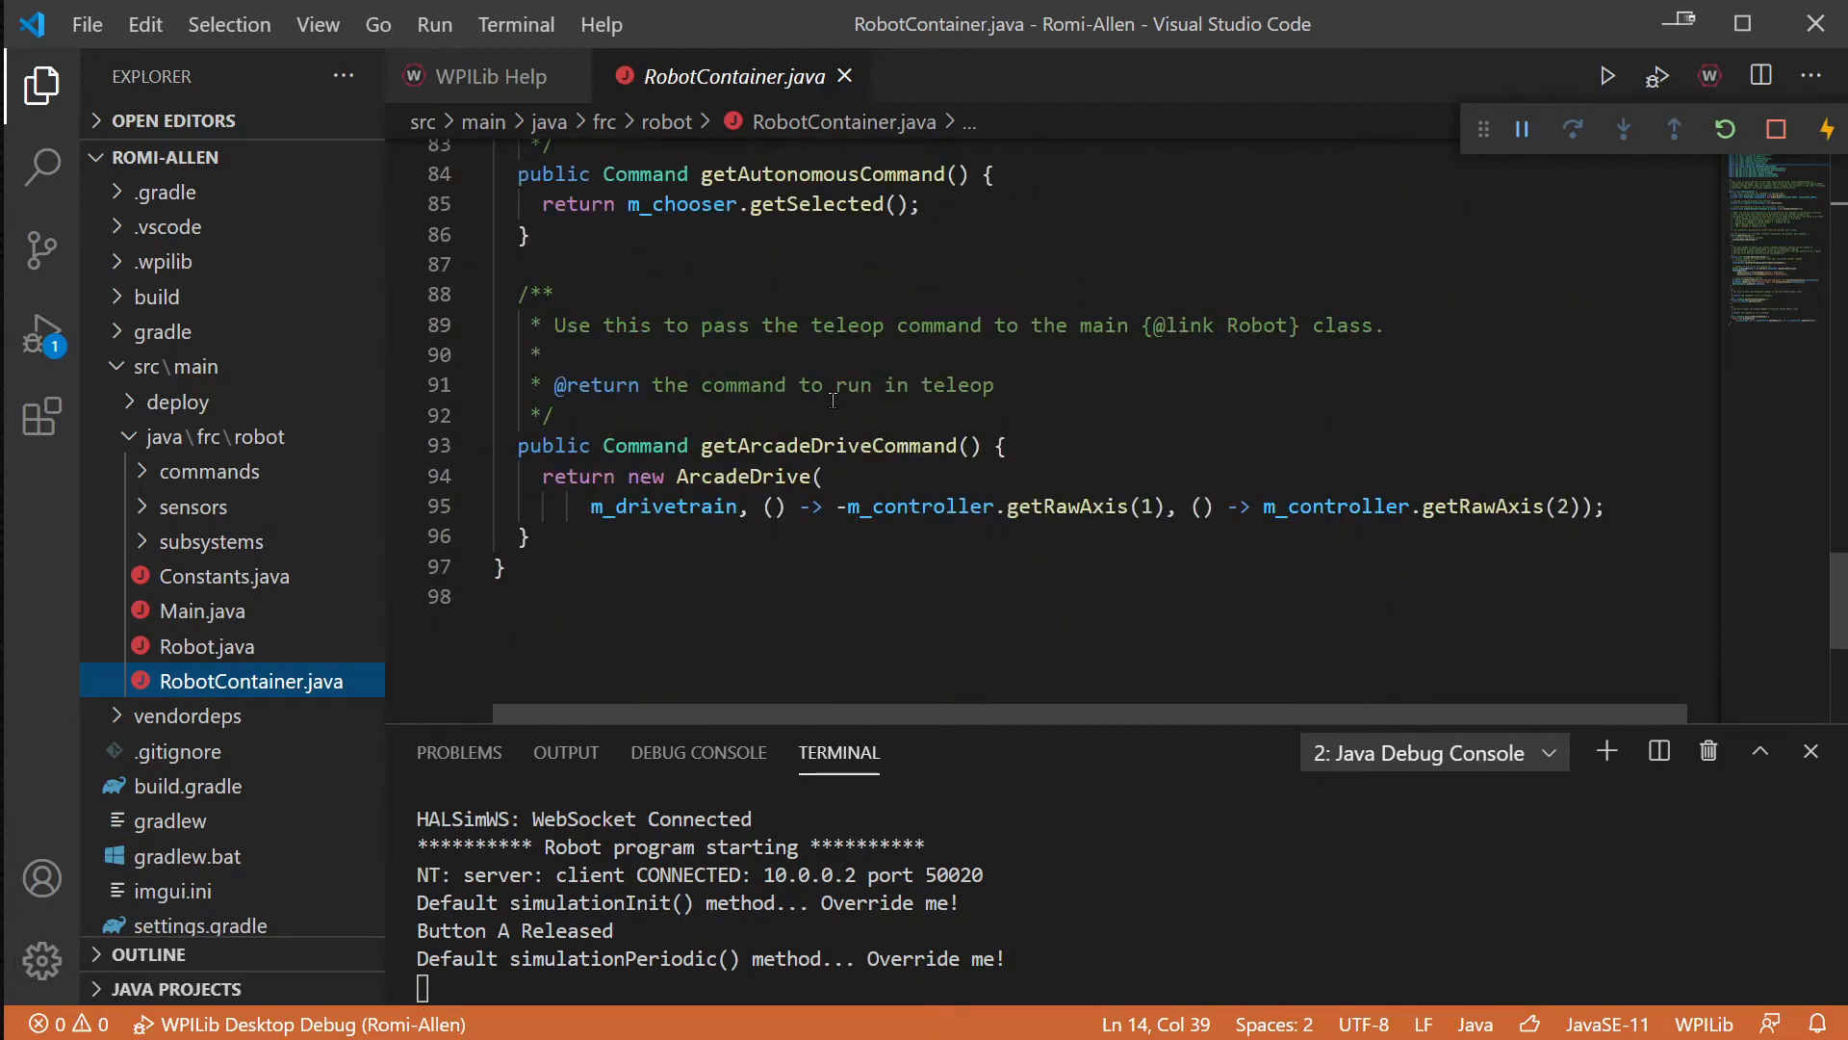
scroll(up, 3)
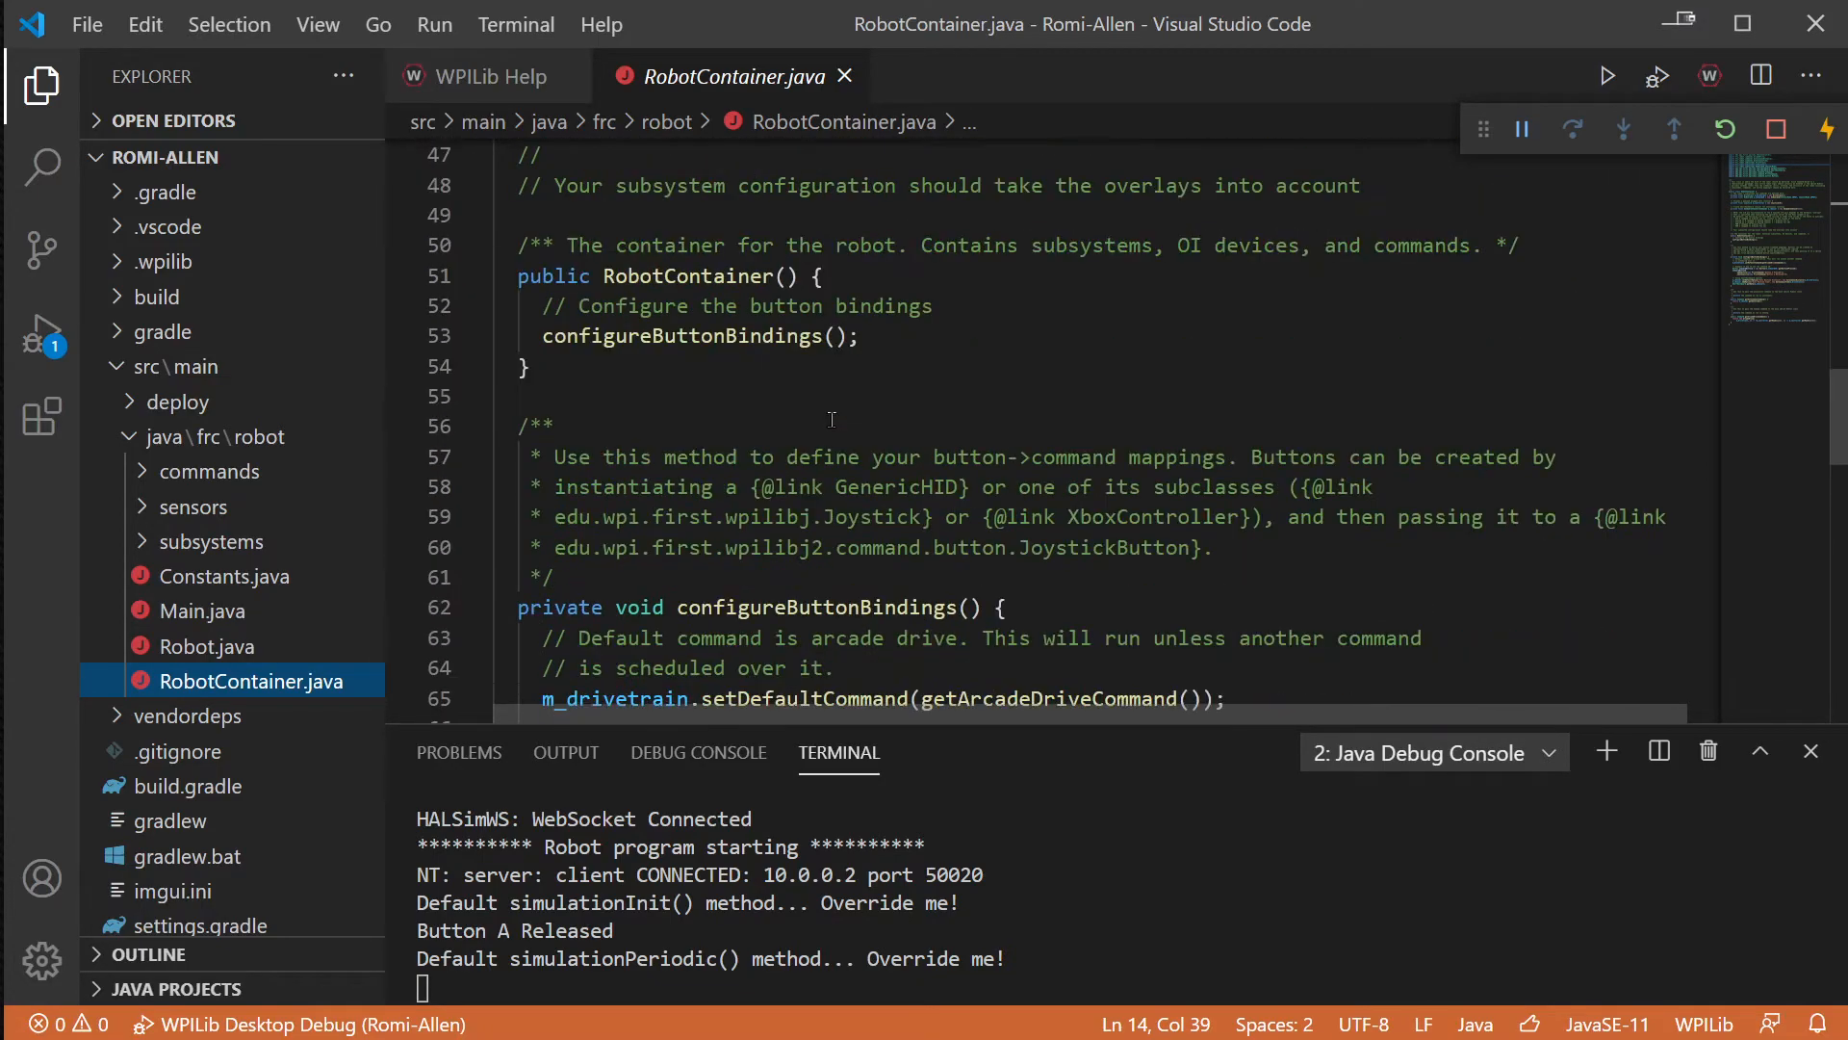
scroll(up, 3)
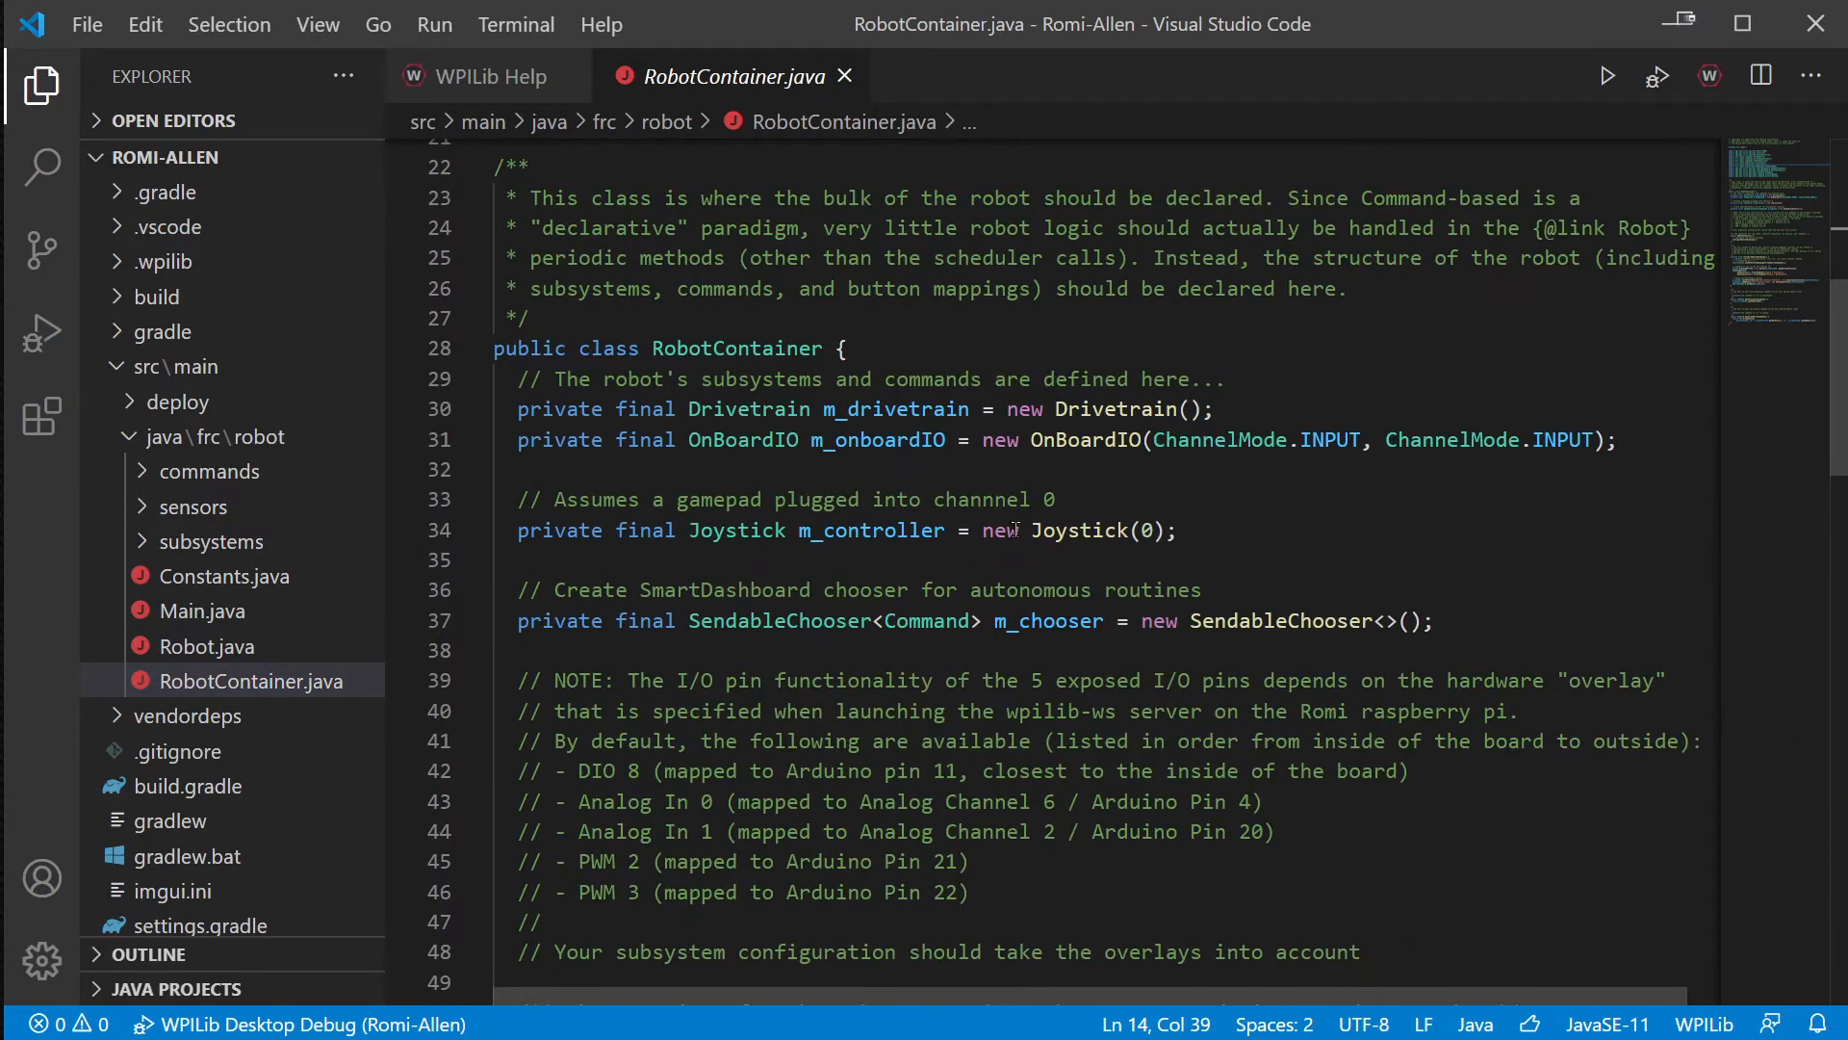
scroll(up, 3)
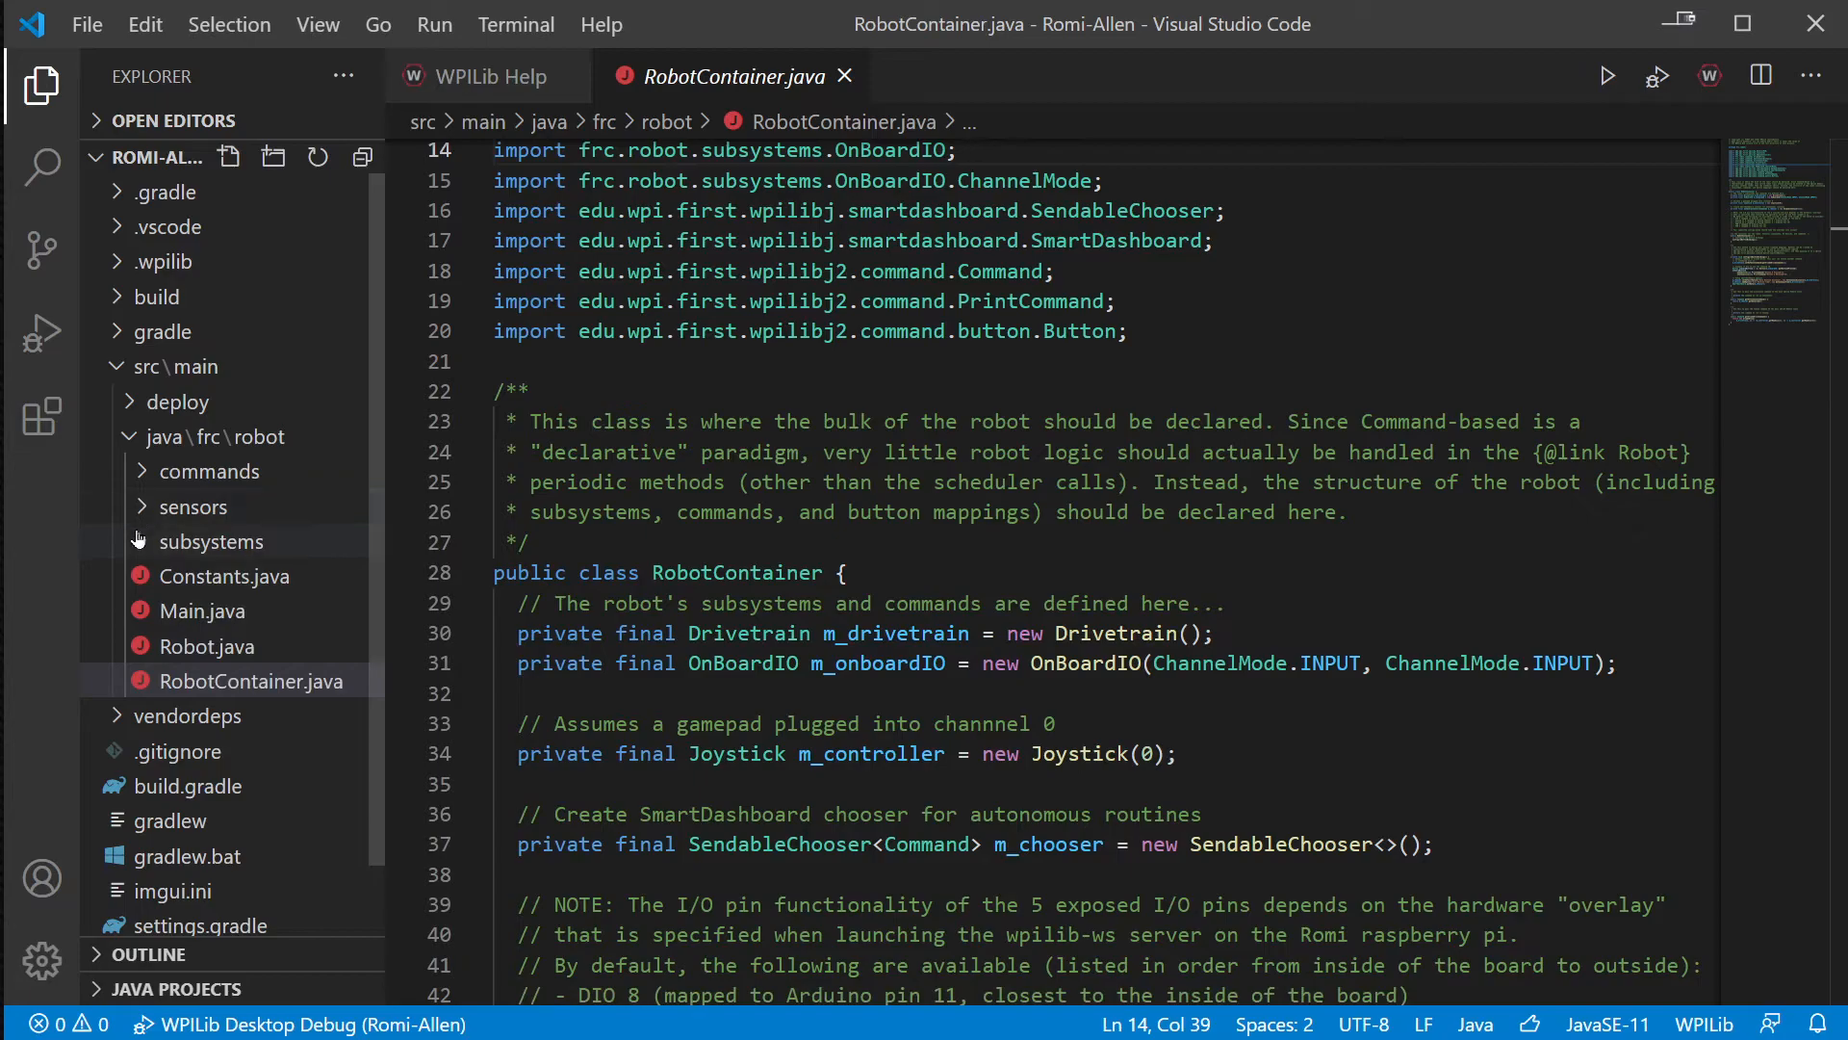
click(214, 541)
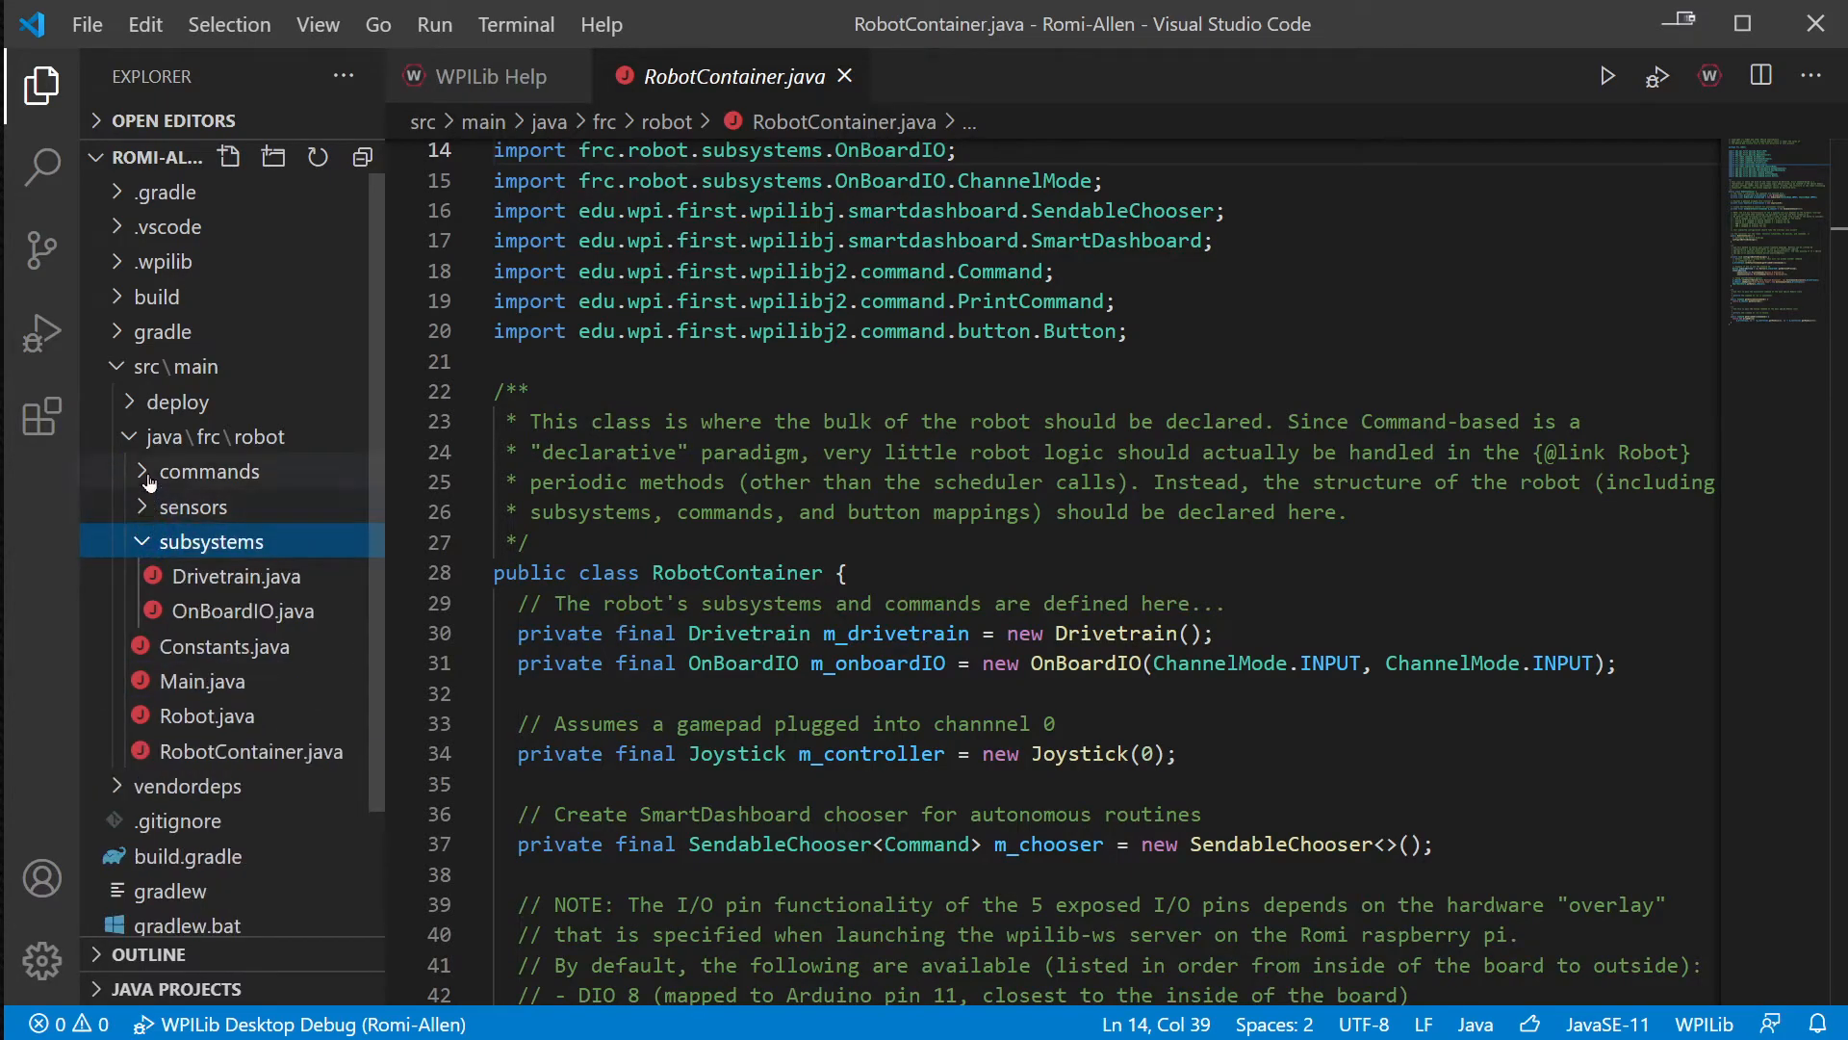
click(212, 471)
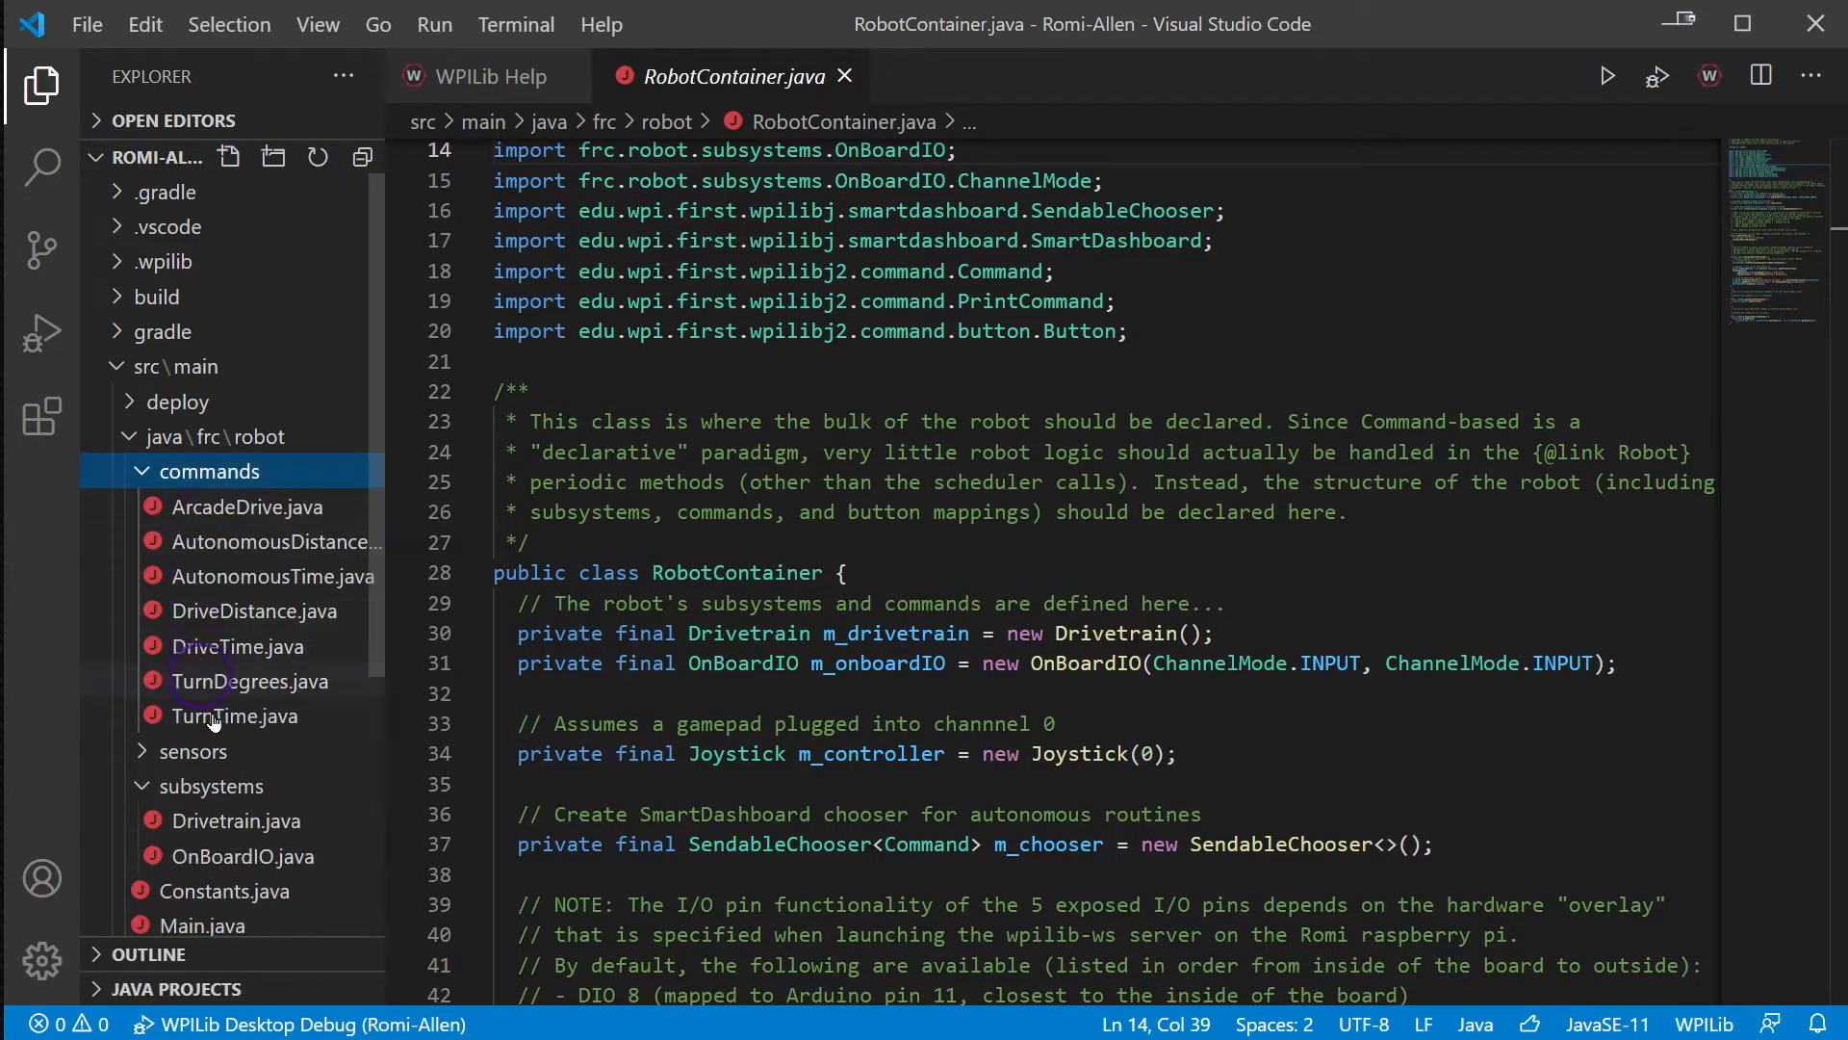
mouse_move(224, 531)
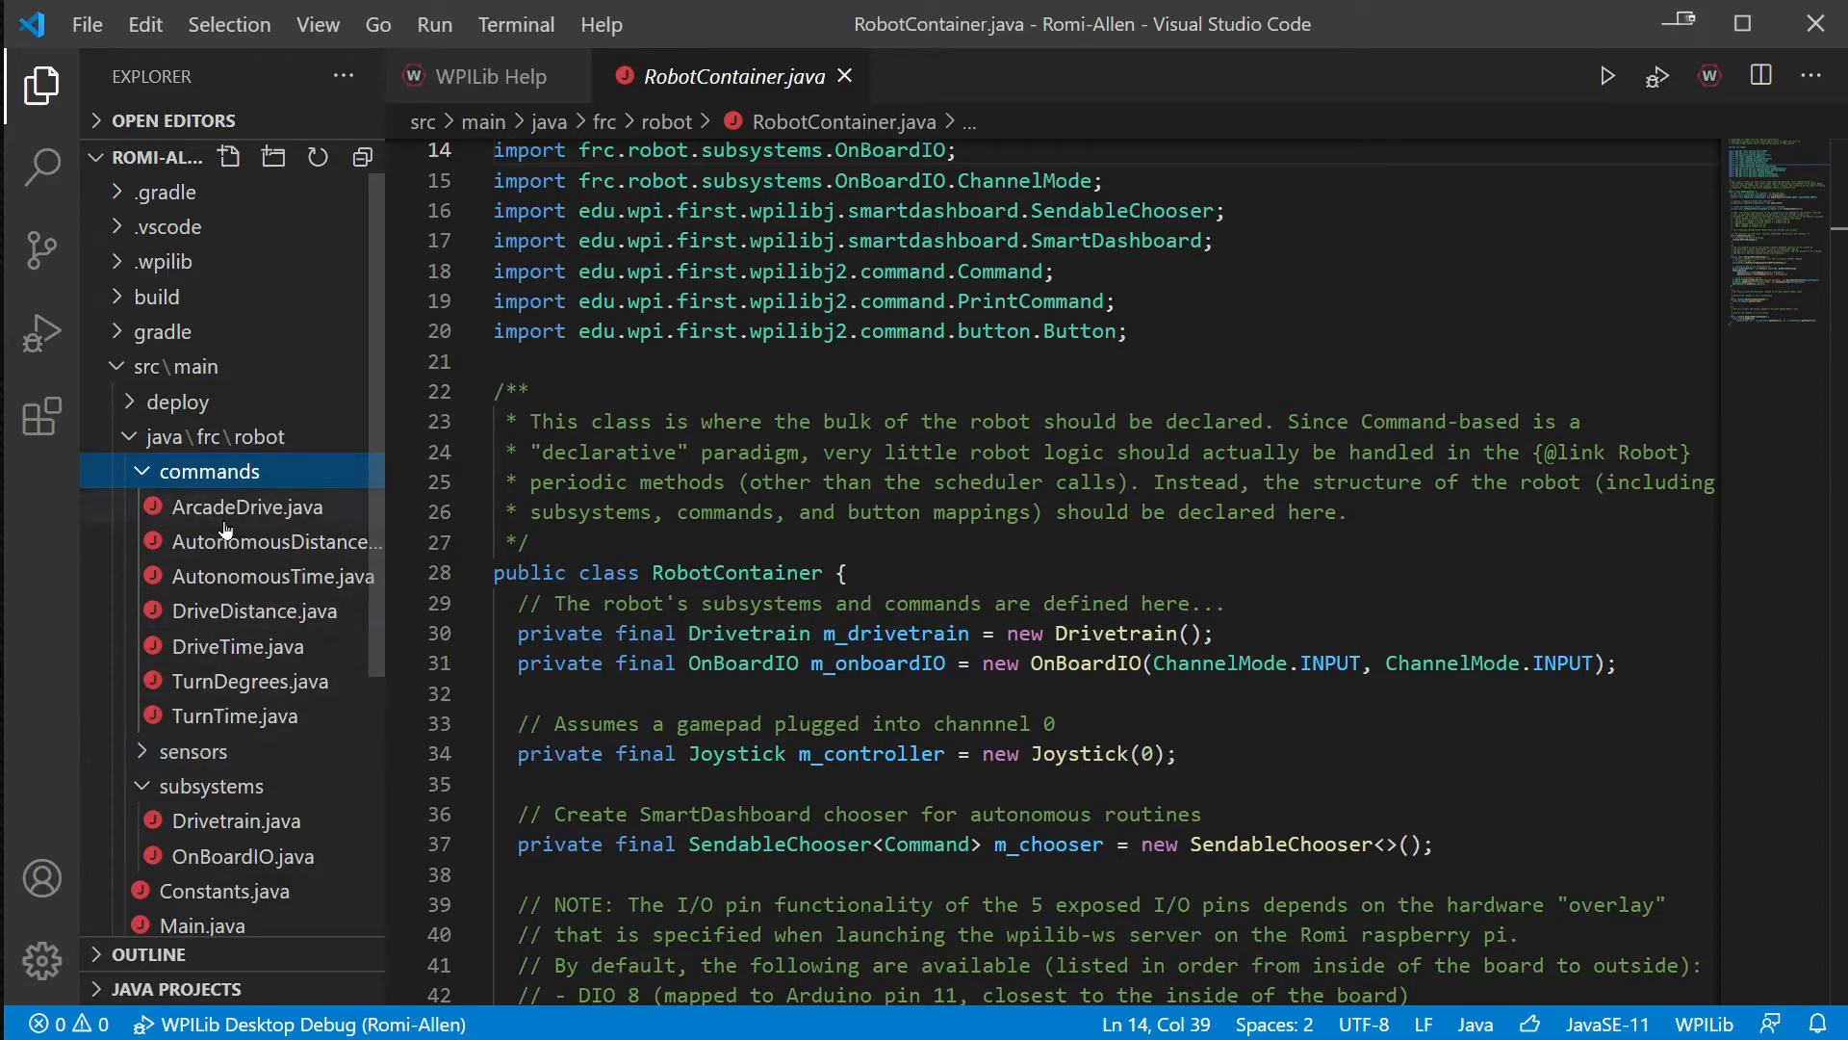
click(246, 505)
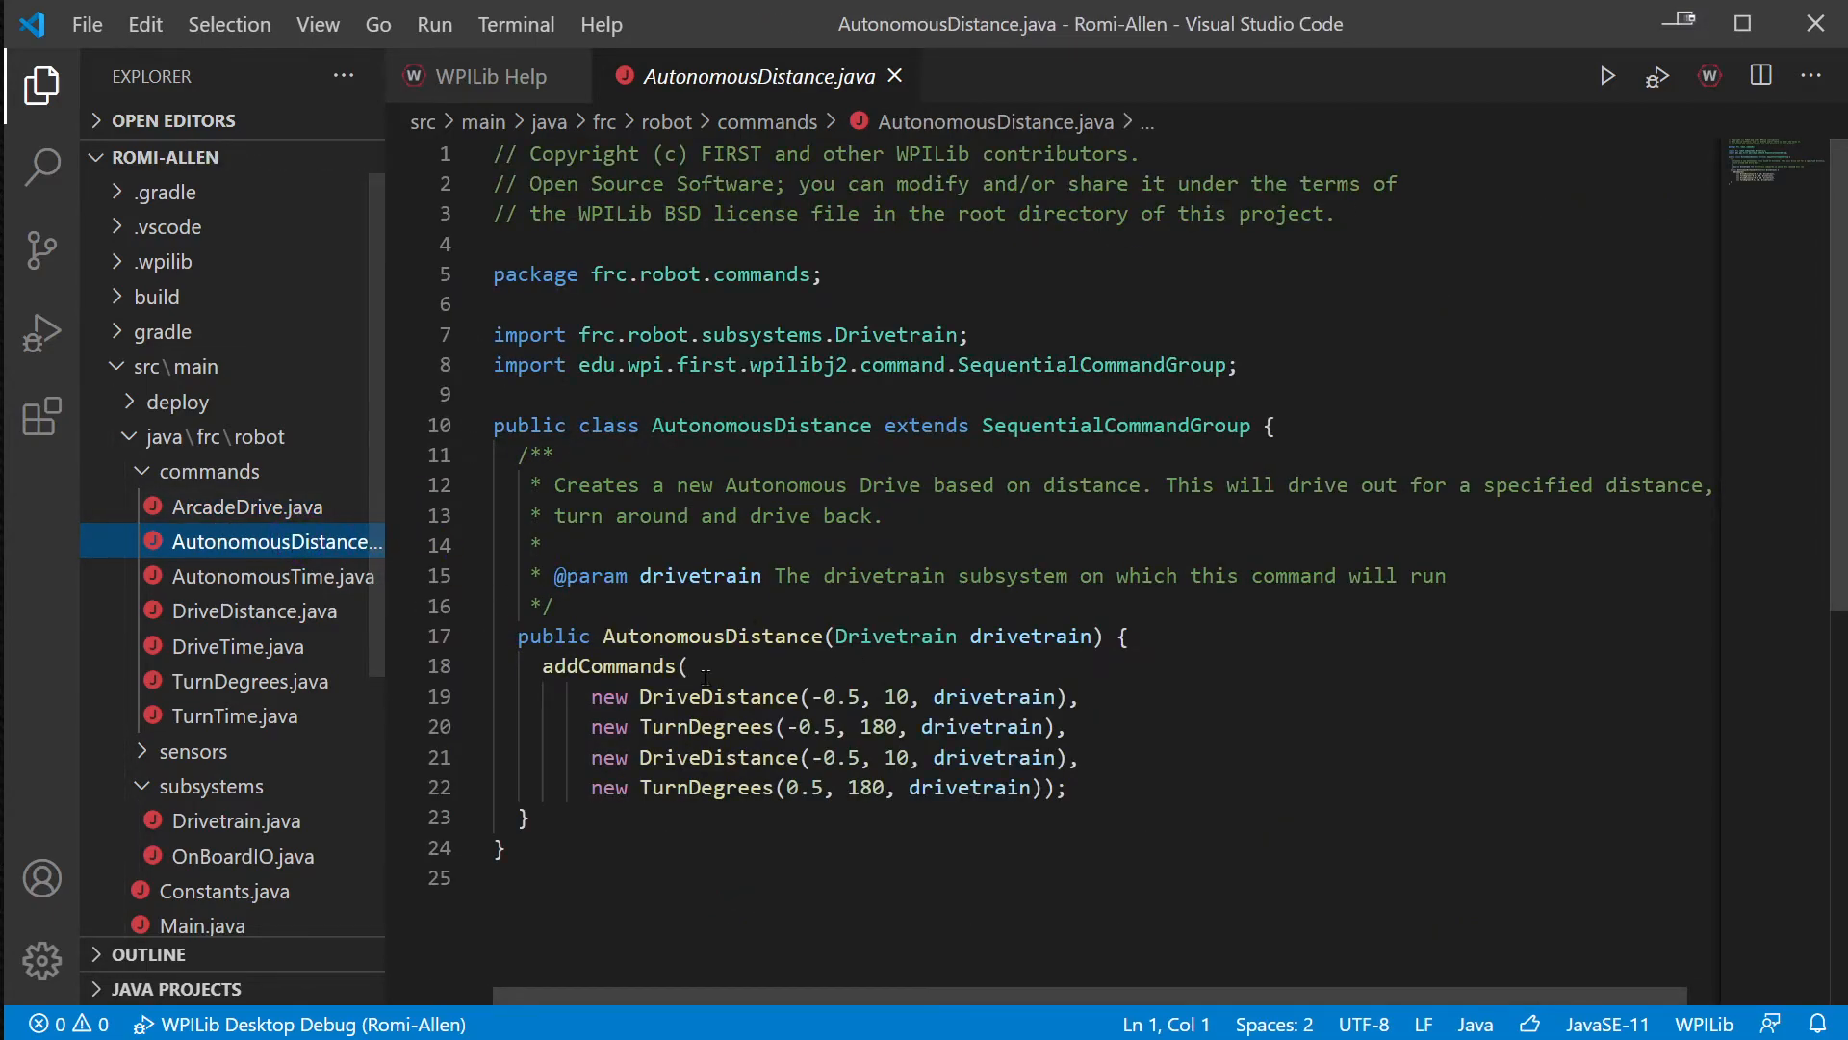
click(719, 697)
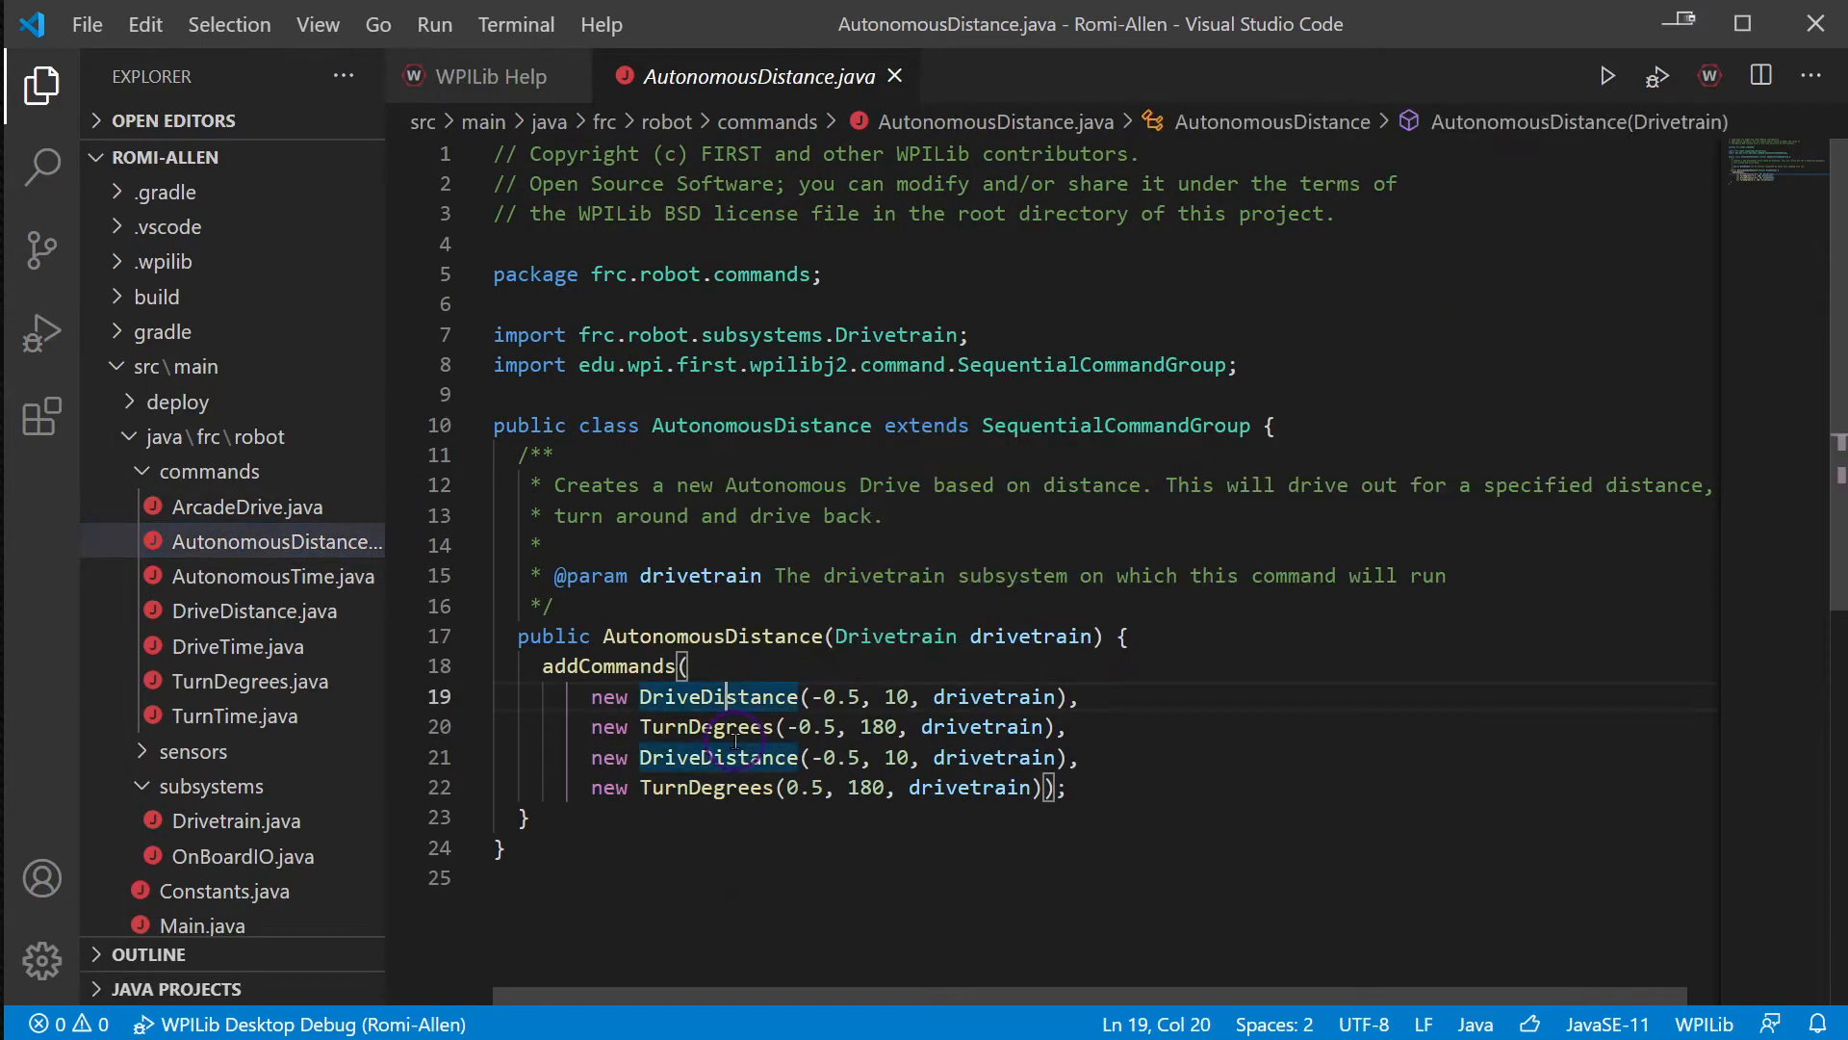
click(929, 757)
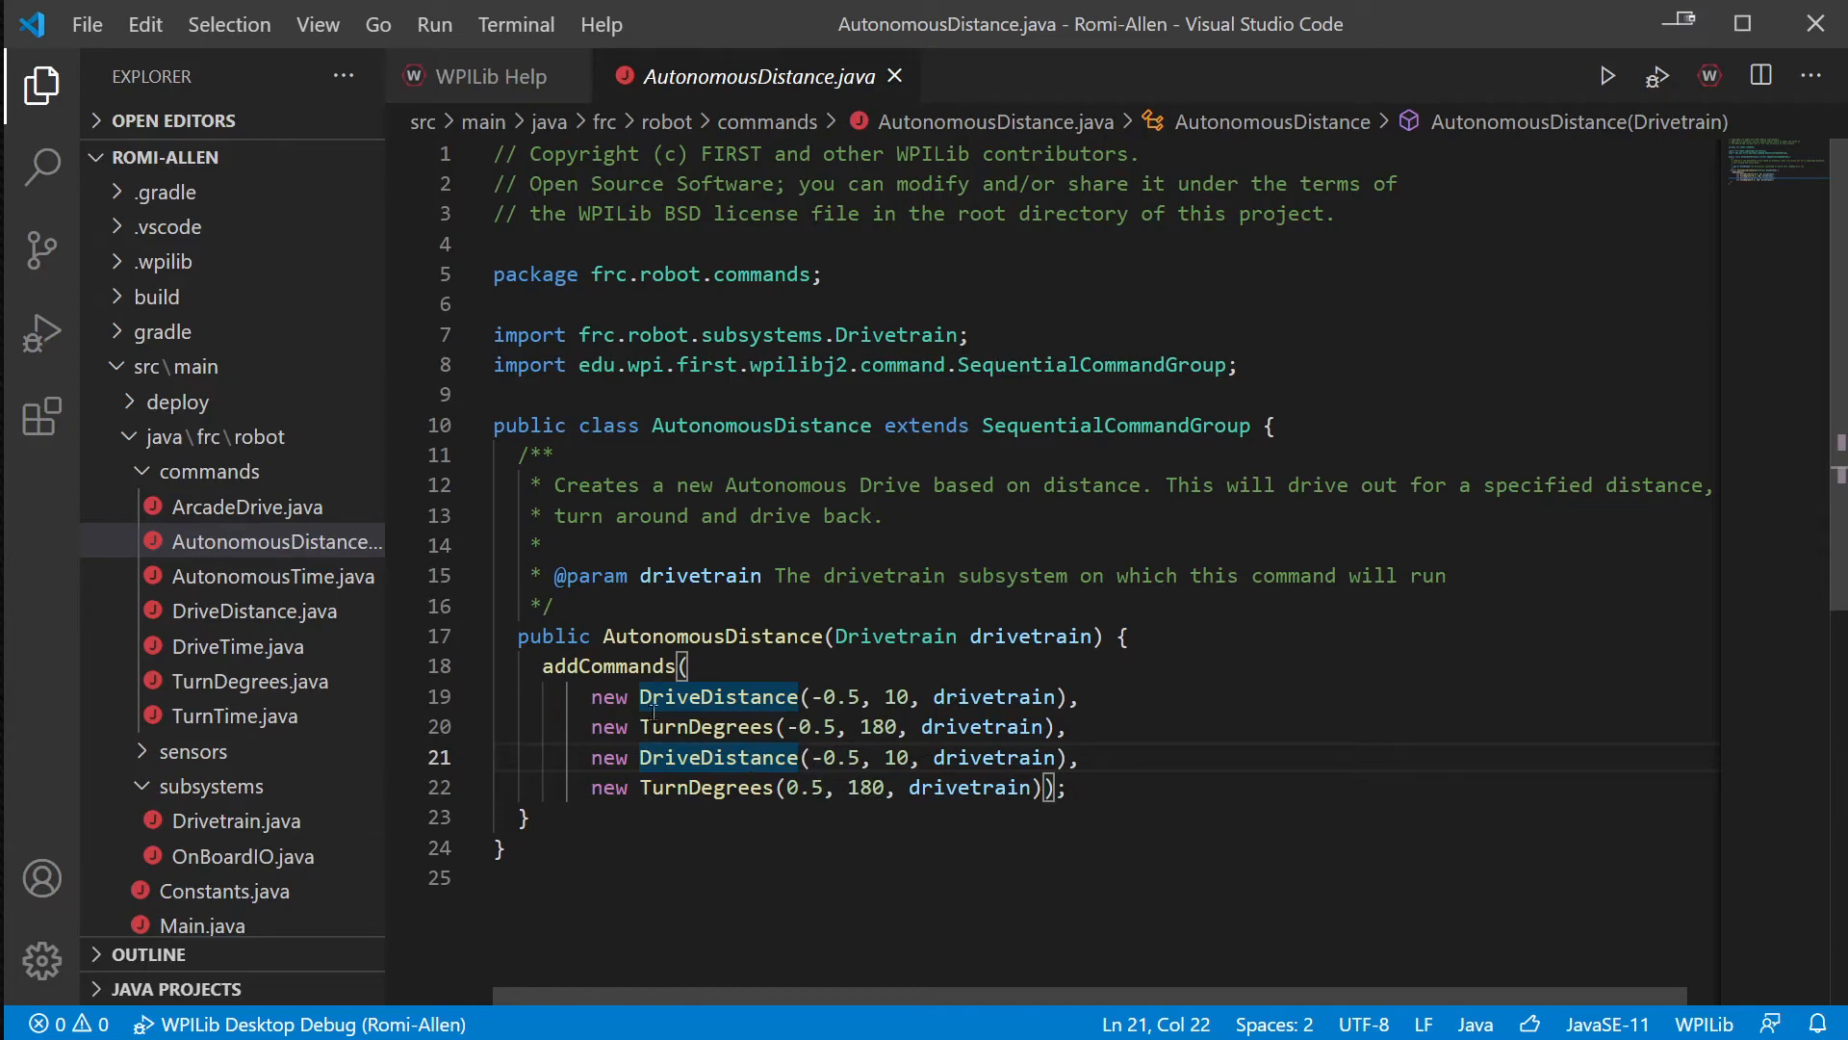
mouse_move(705, 726)
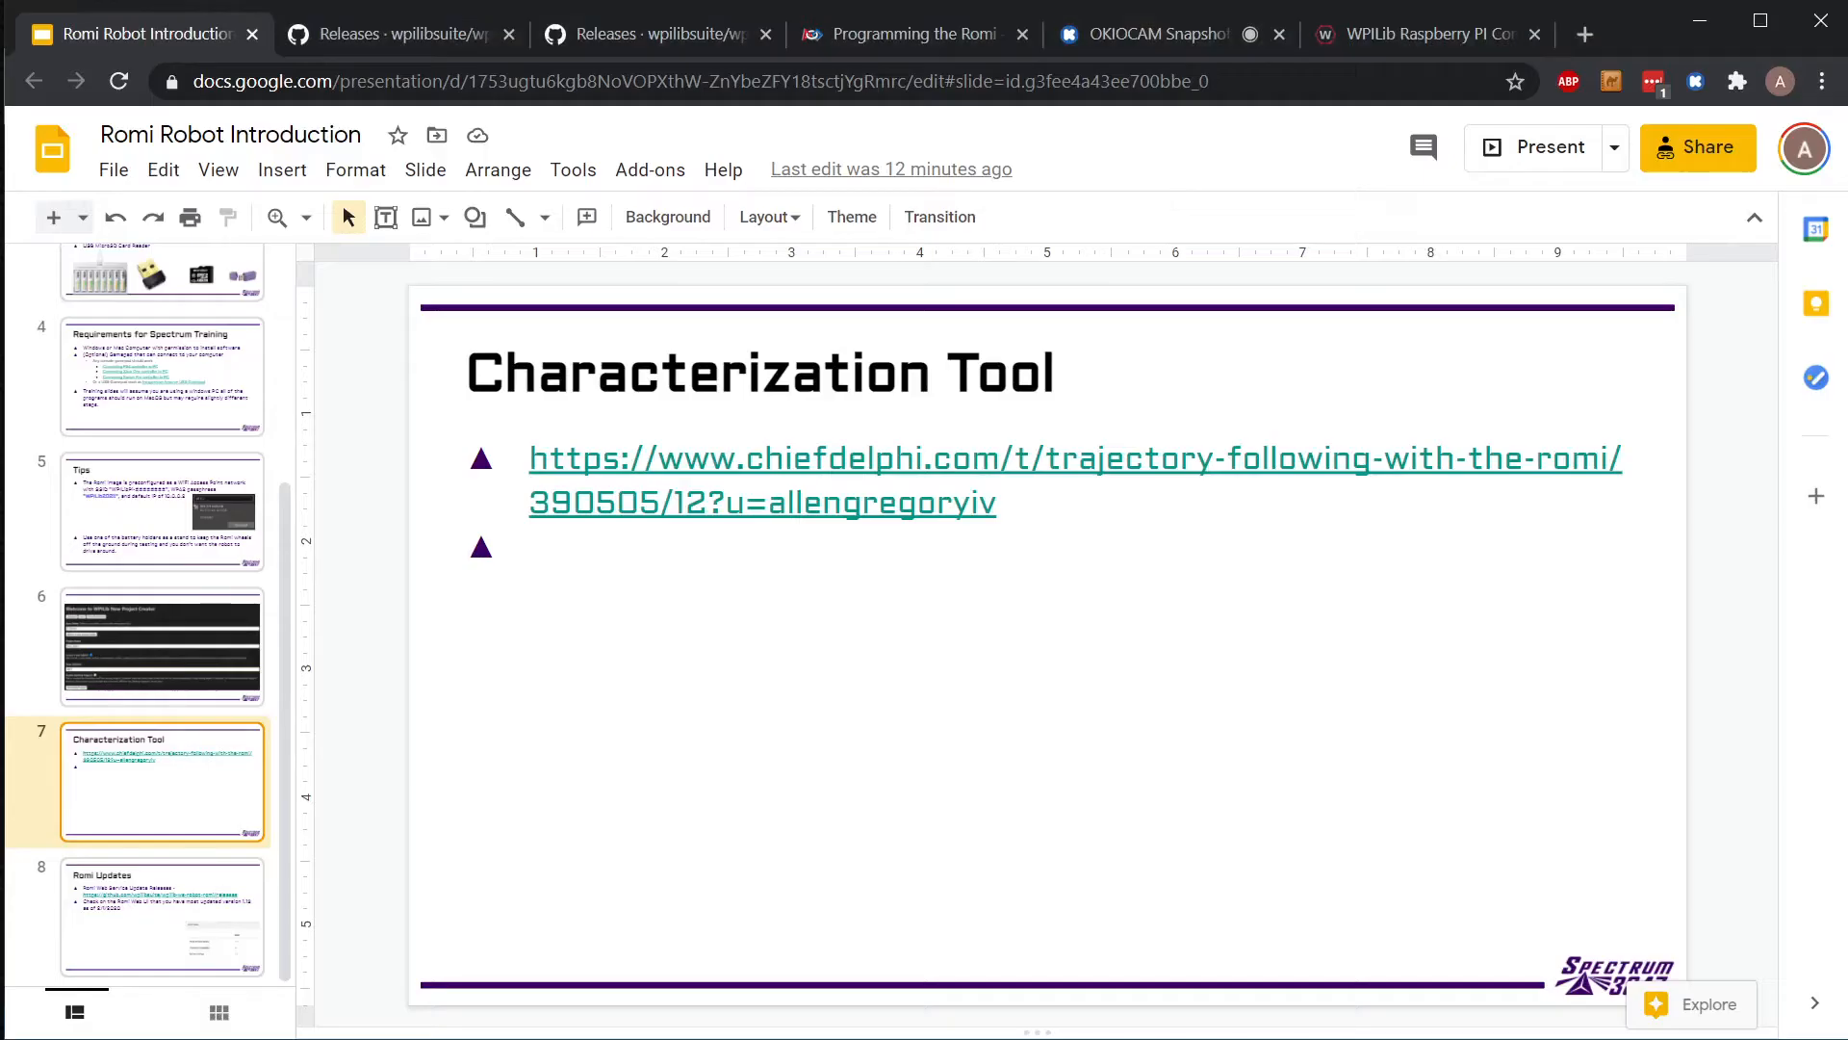
mouse_move(575, 424)
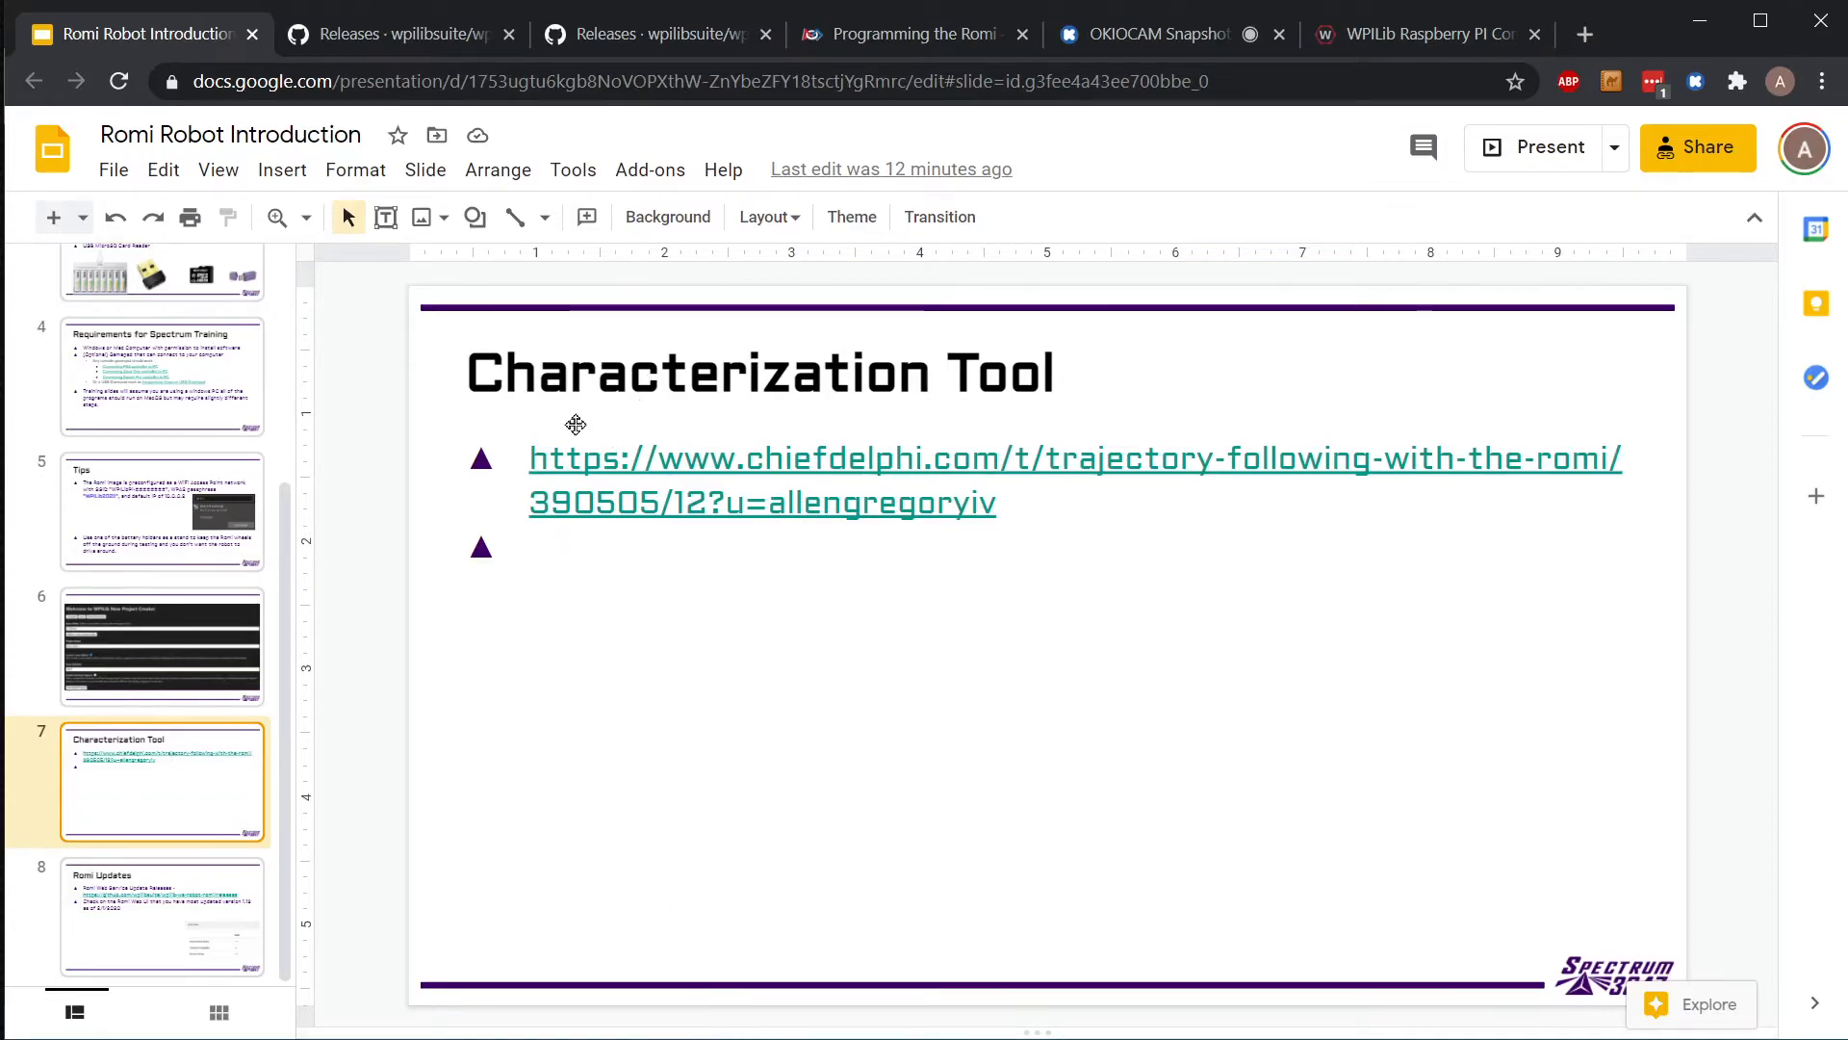
mouse_move(760, 509)
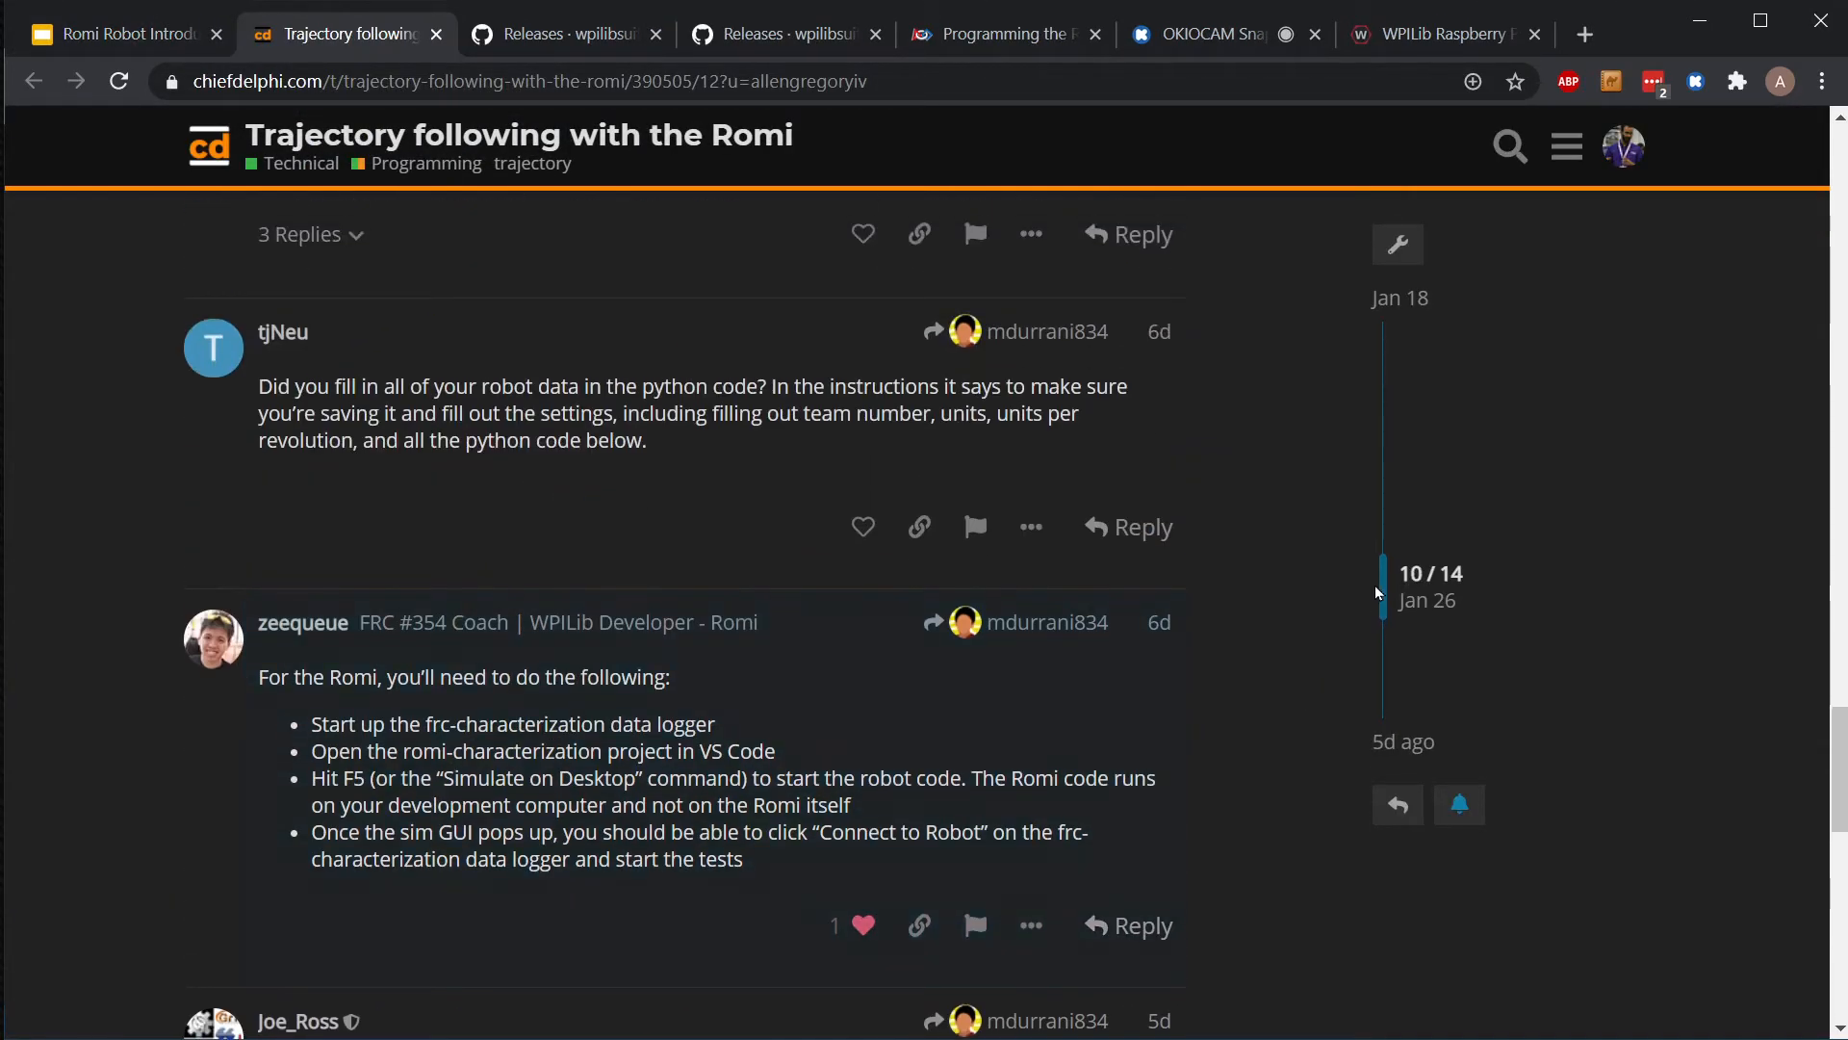
- Jump to the Romi trajectory thread's opening post and scroll through the slalom demo
click(1401, 299)
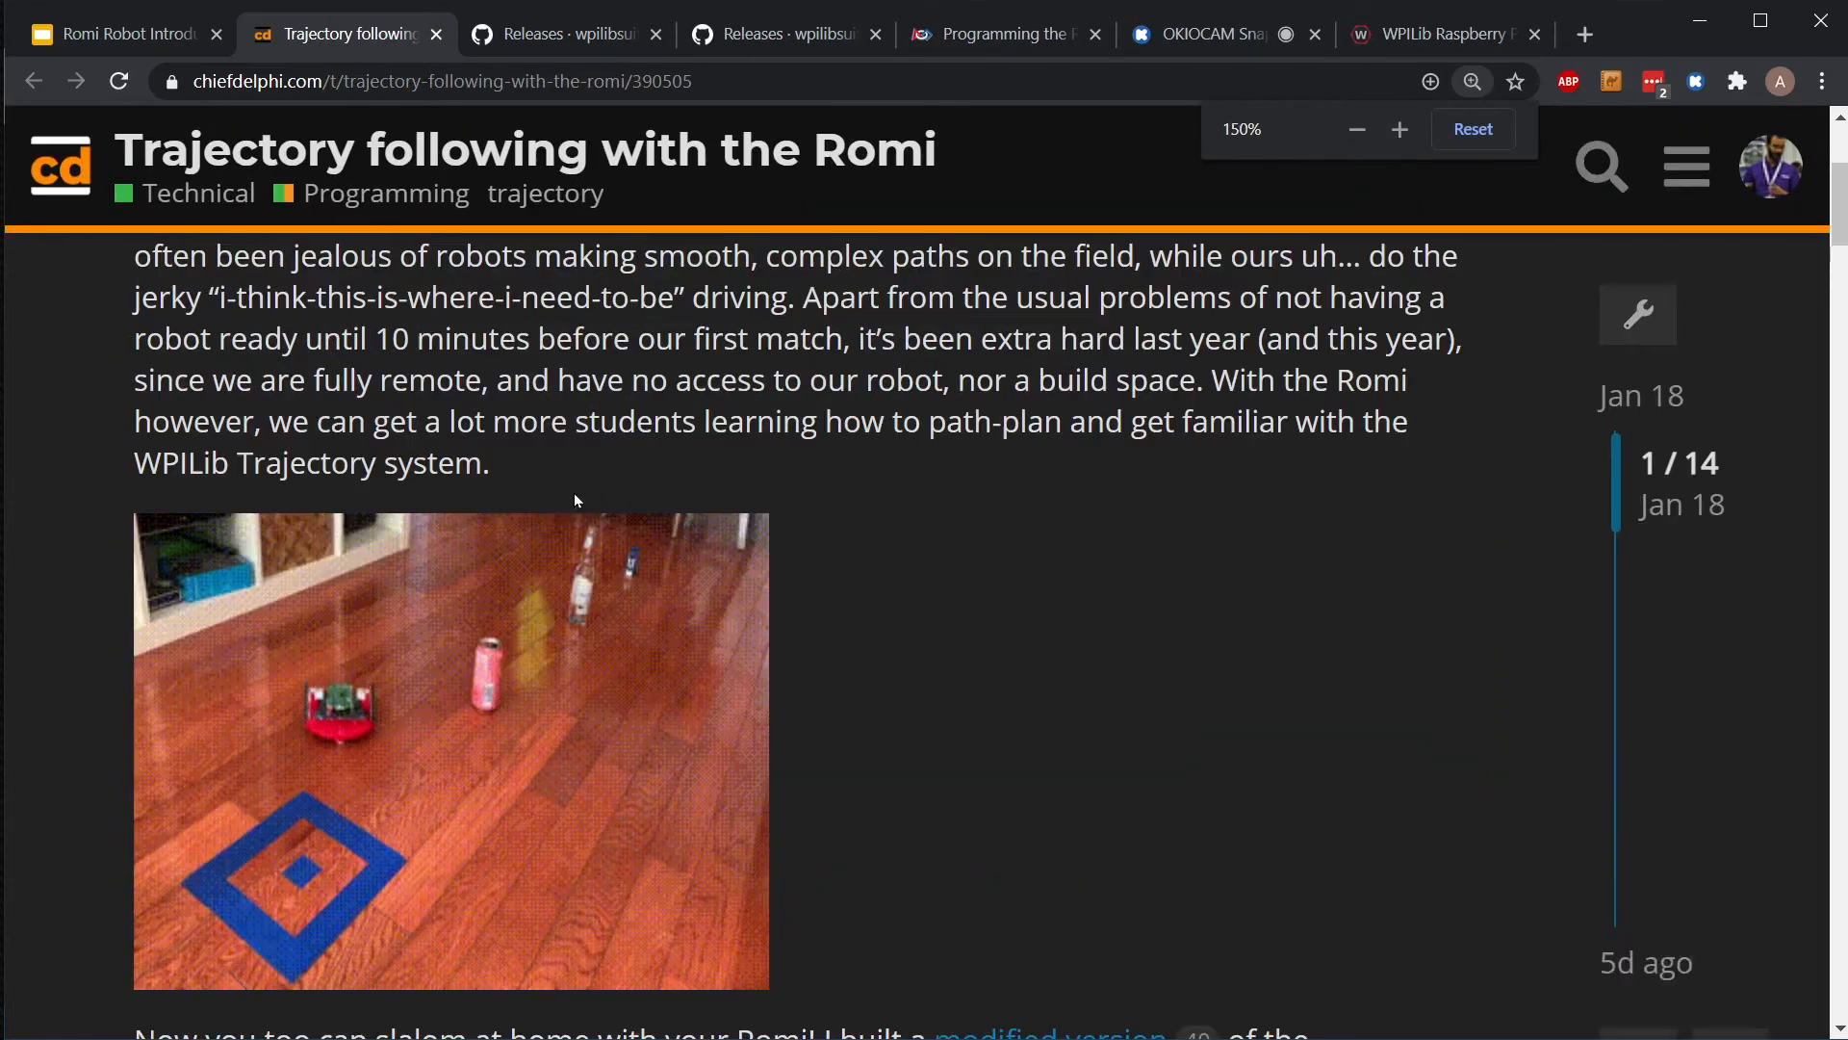
scroll(down, 3)
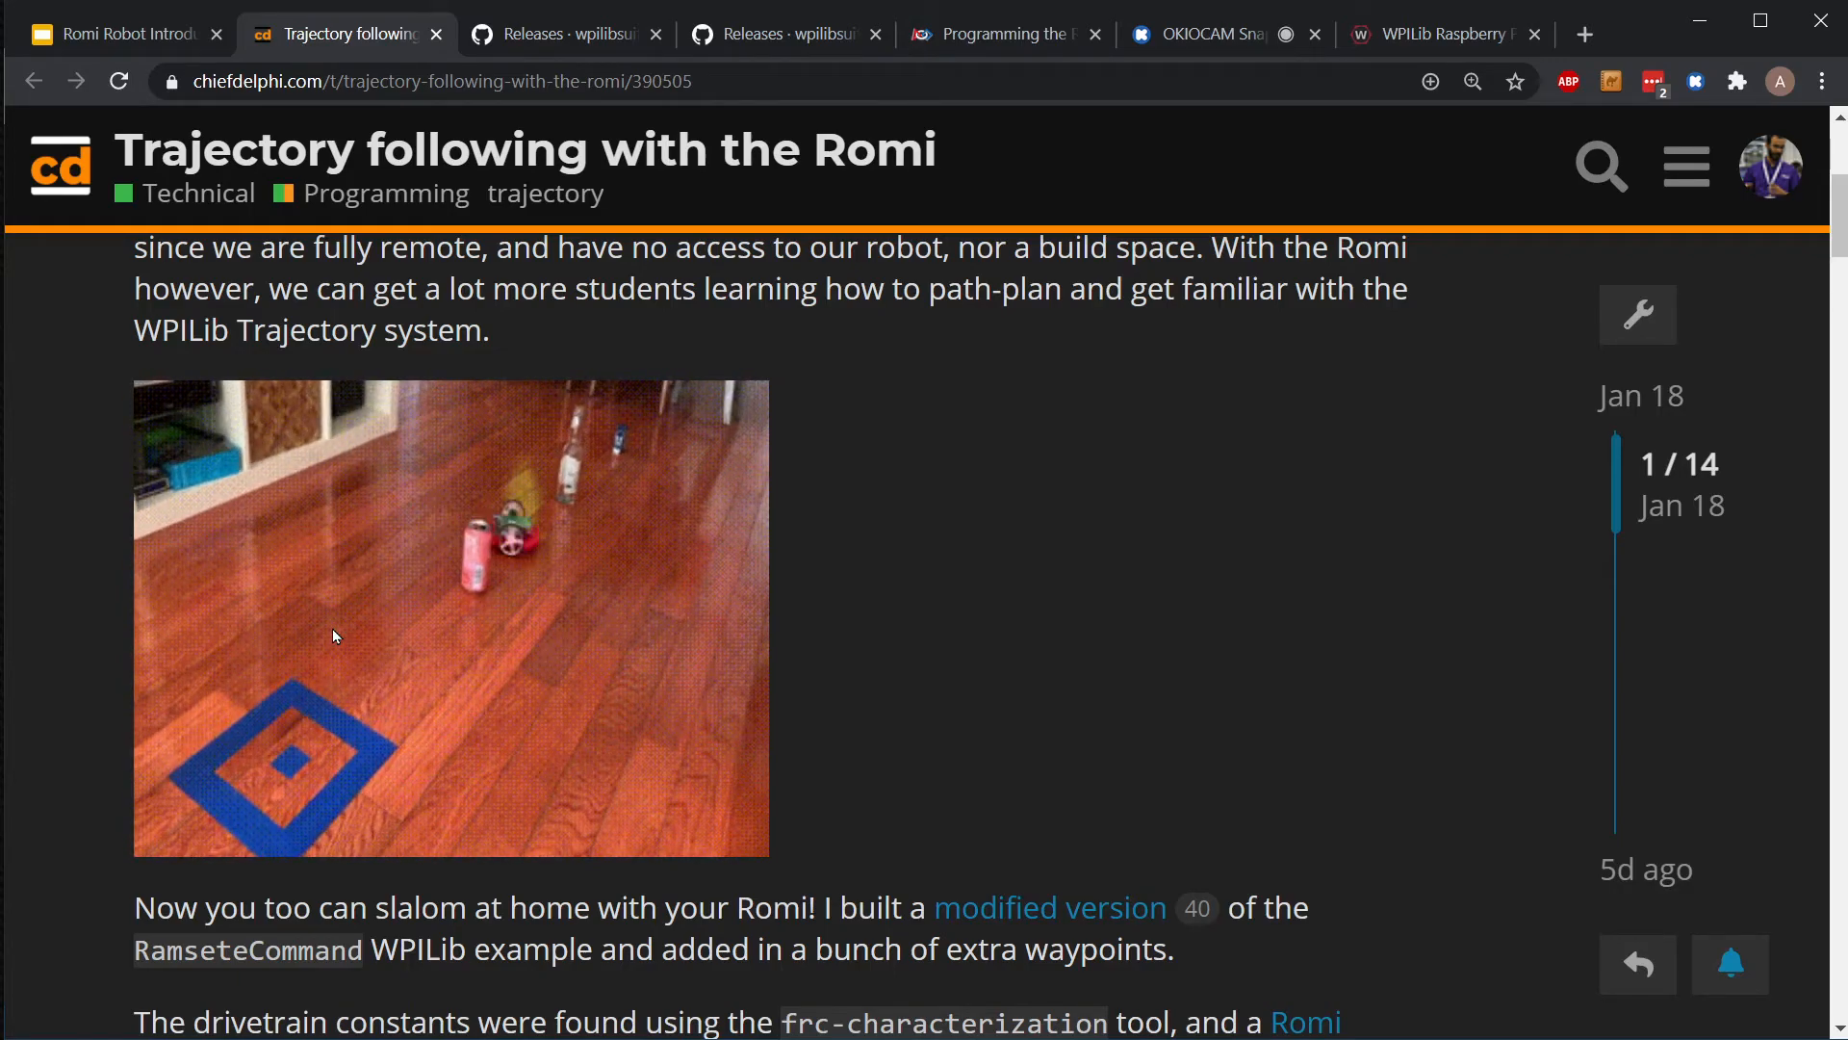
scroll(down, 3)
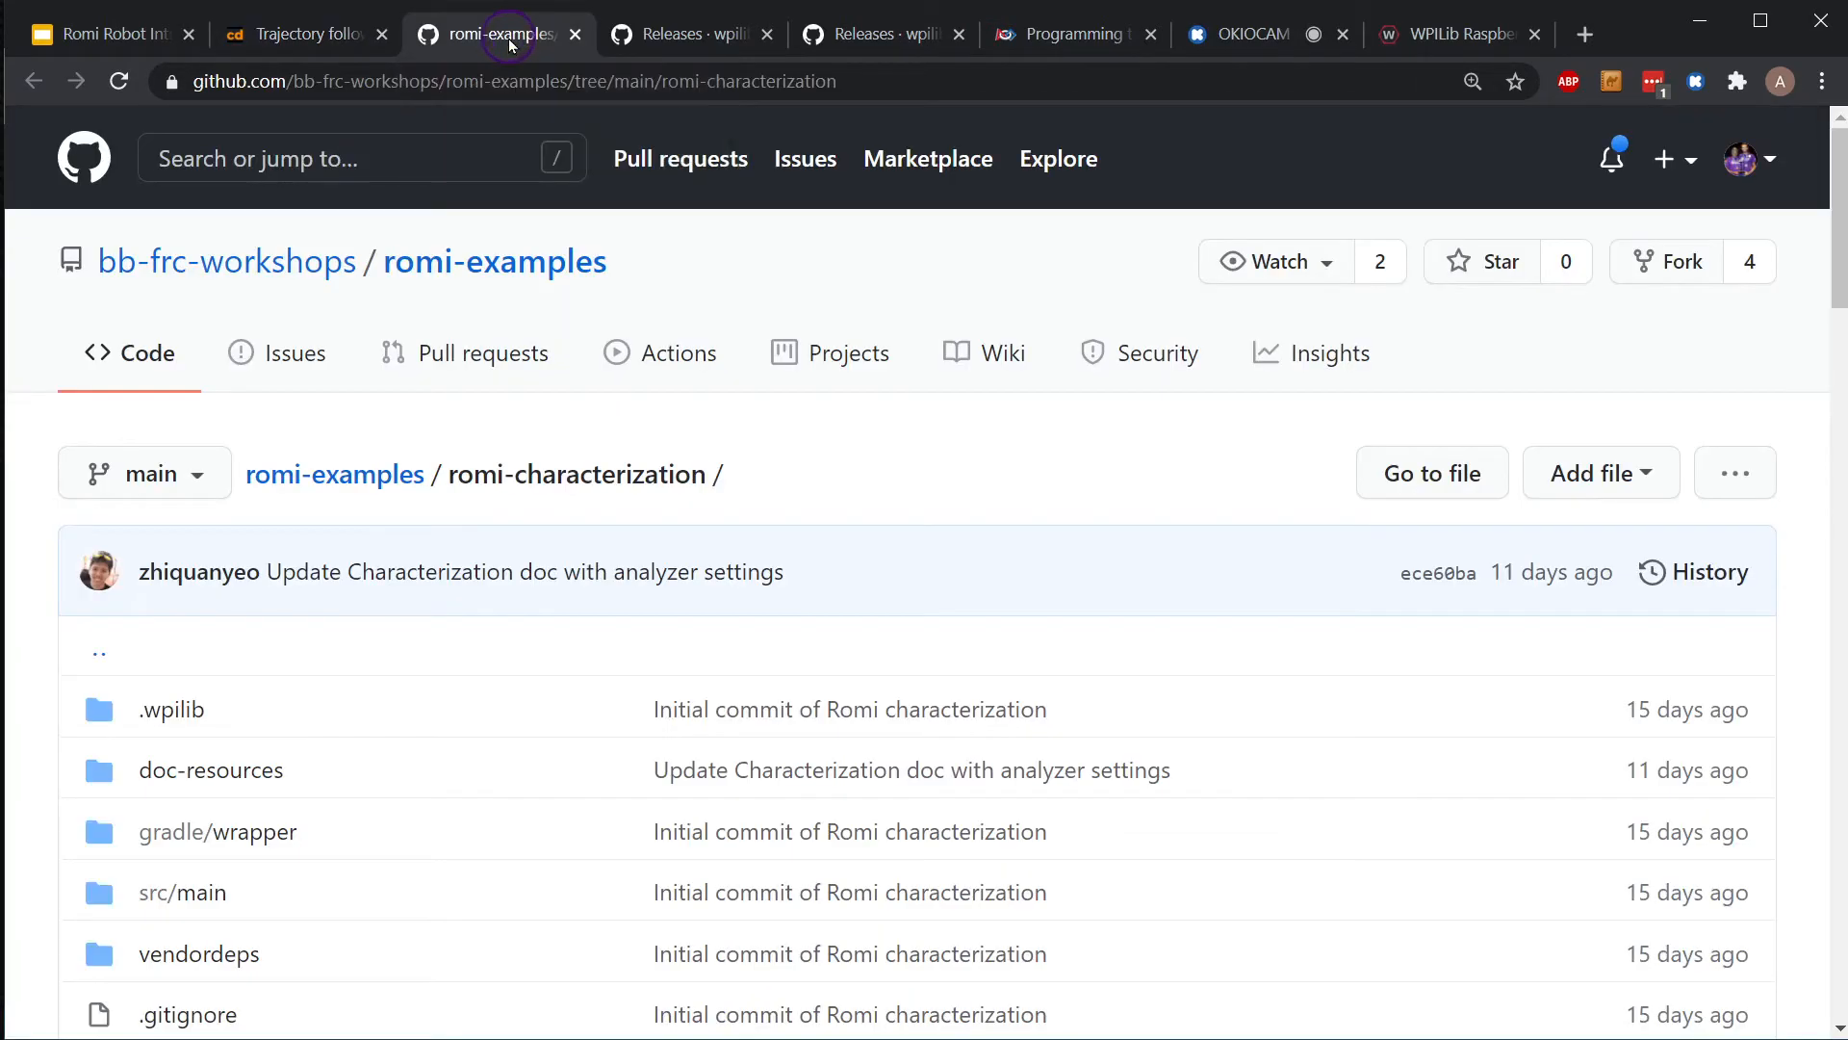
mouse_move(463, 262)
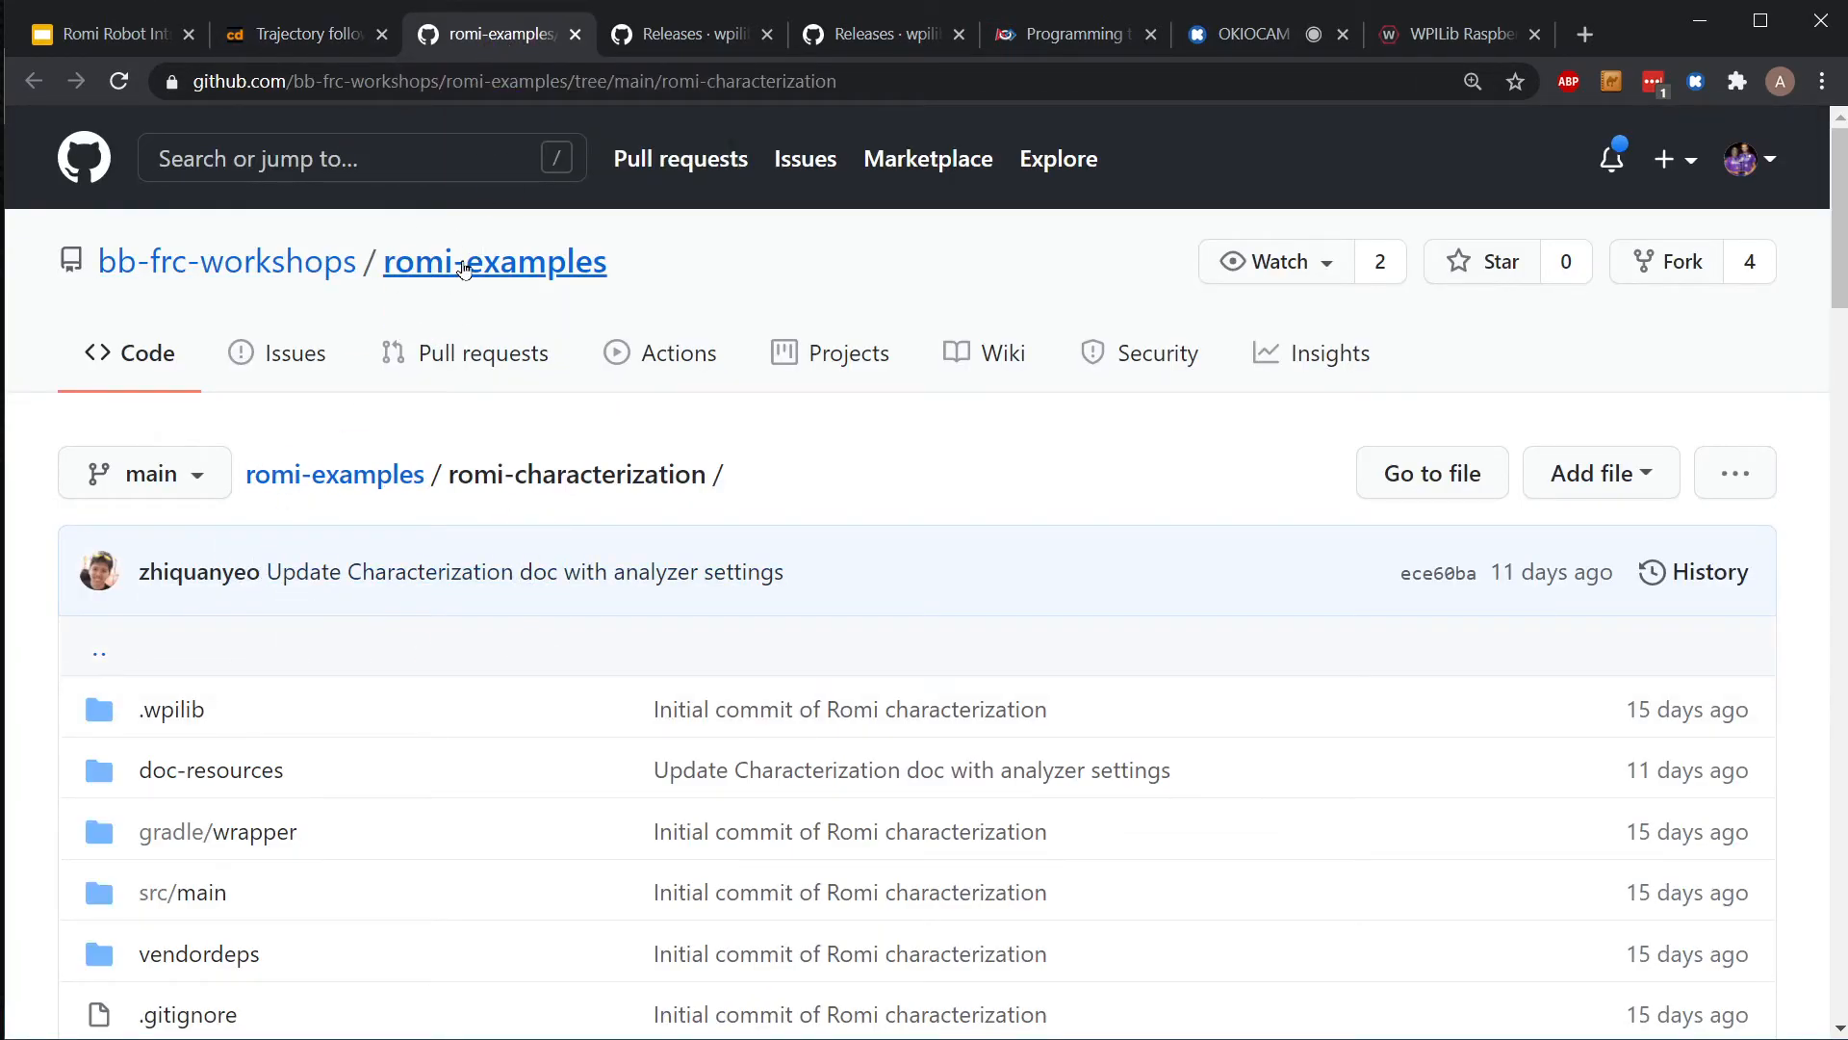
- Go from romi-characterization up to the romi-examples repository root
click(494, 261)
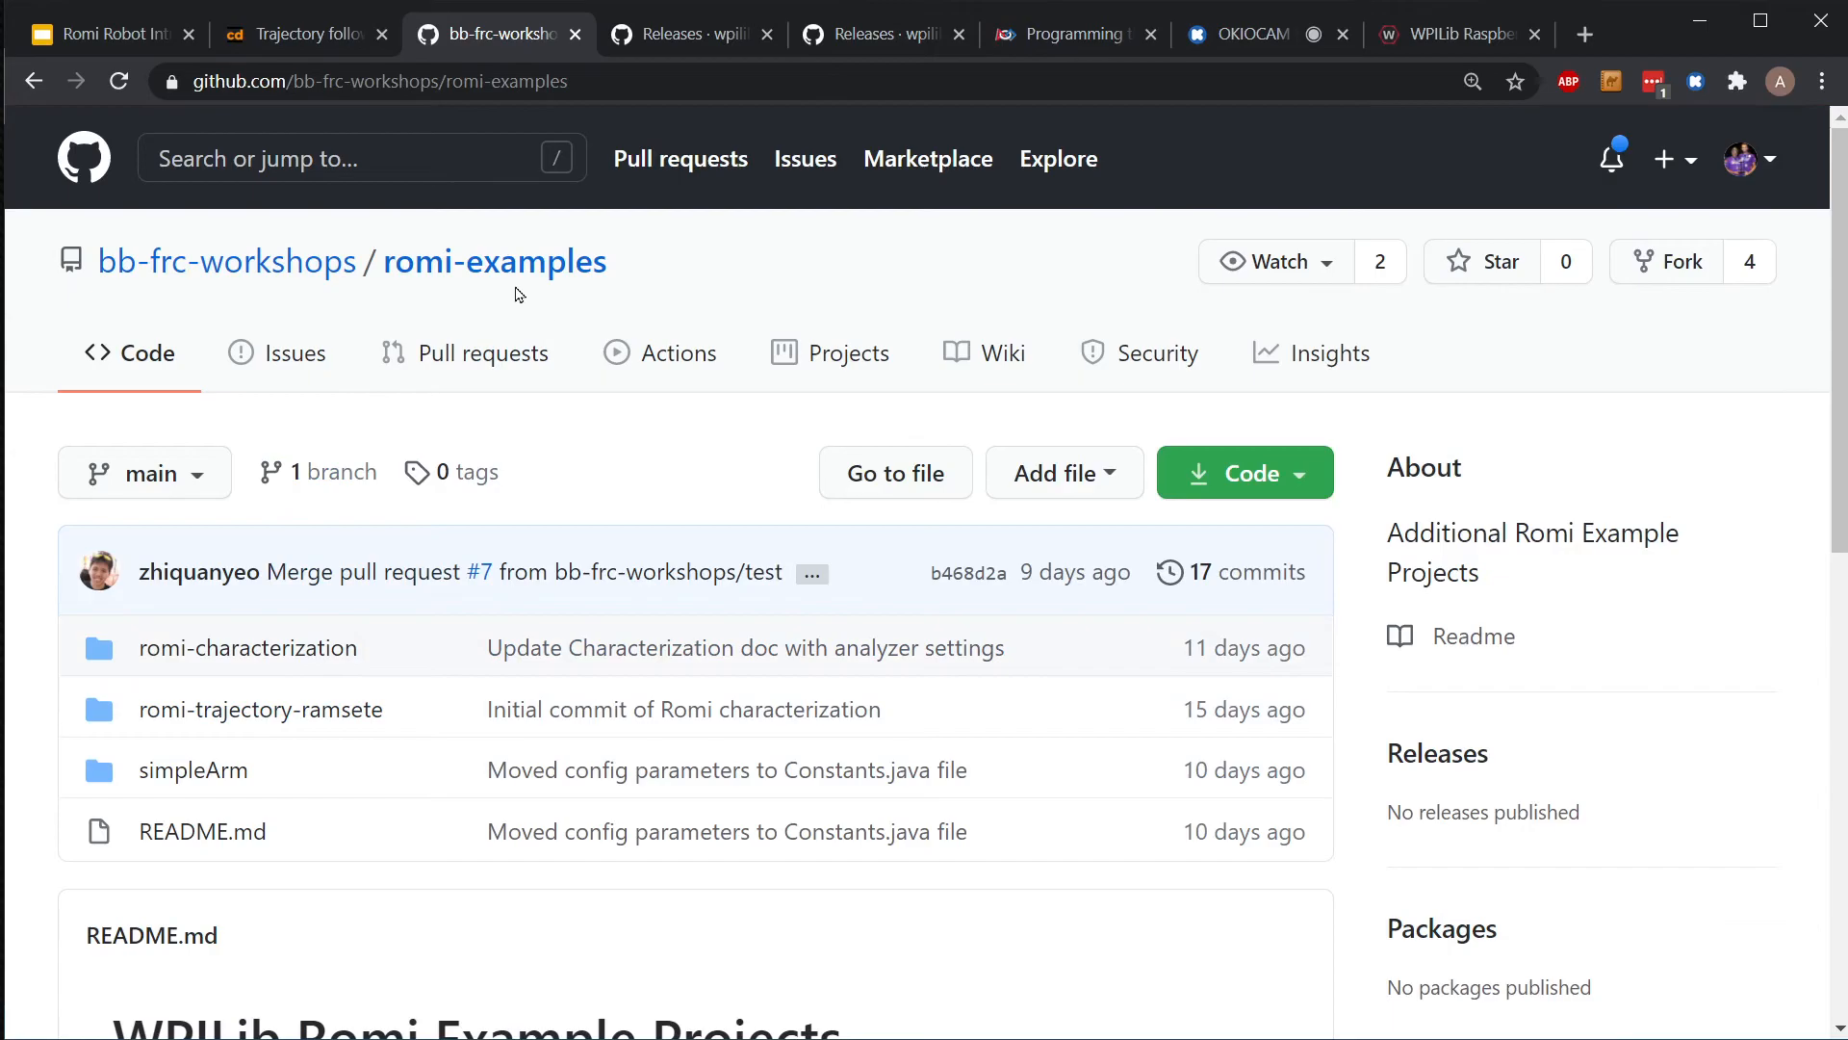
mouse_move(248, 648)
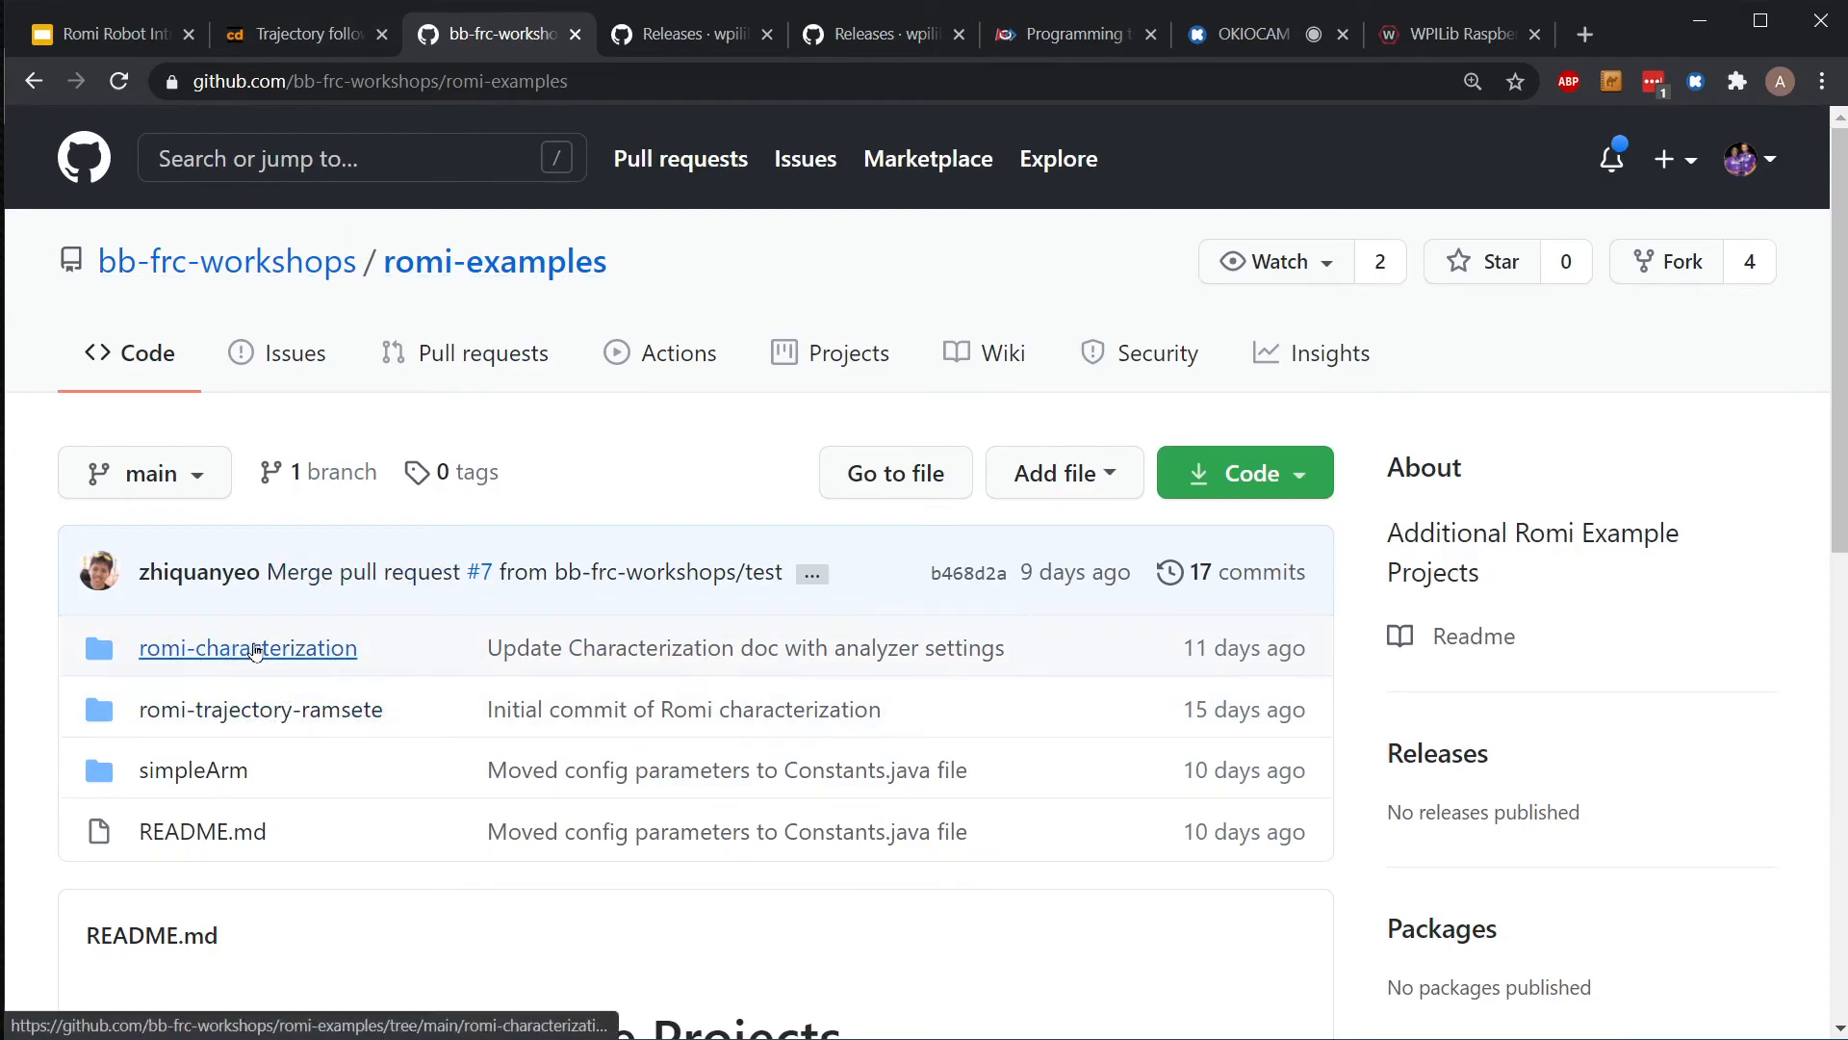
mouse_move(241, 729)
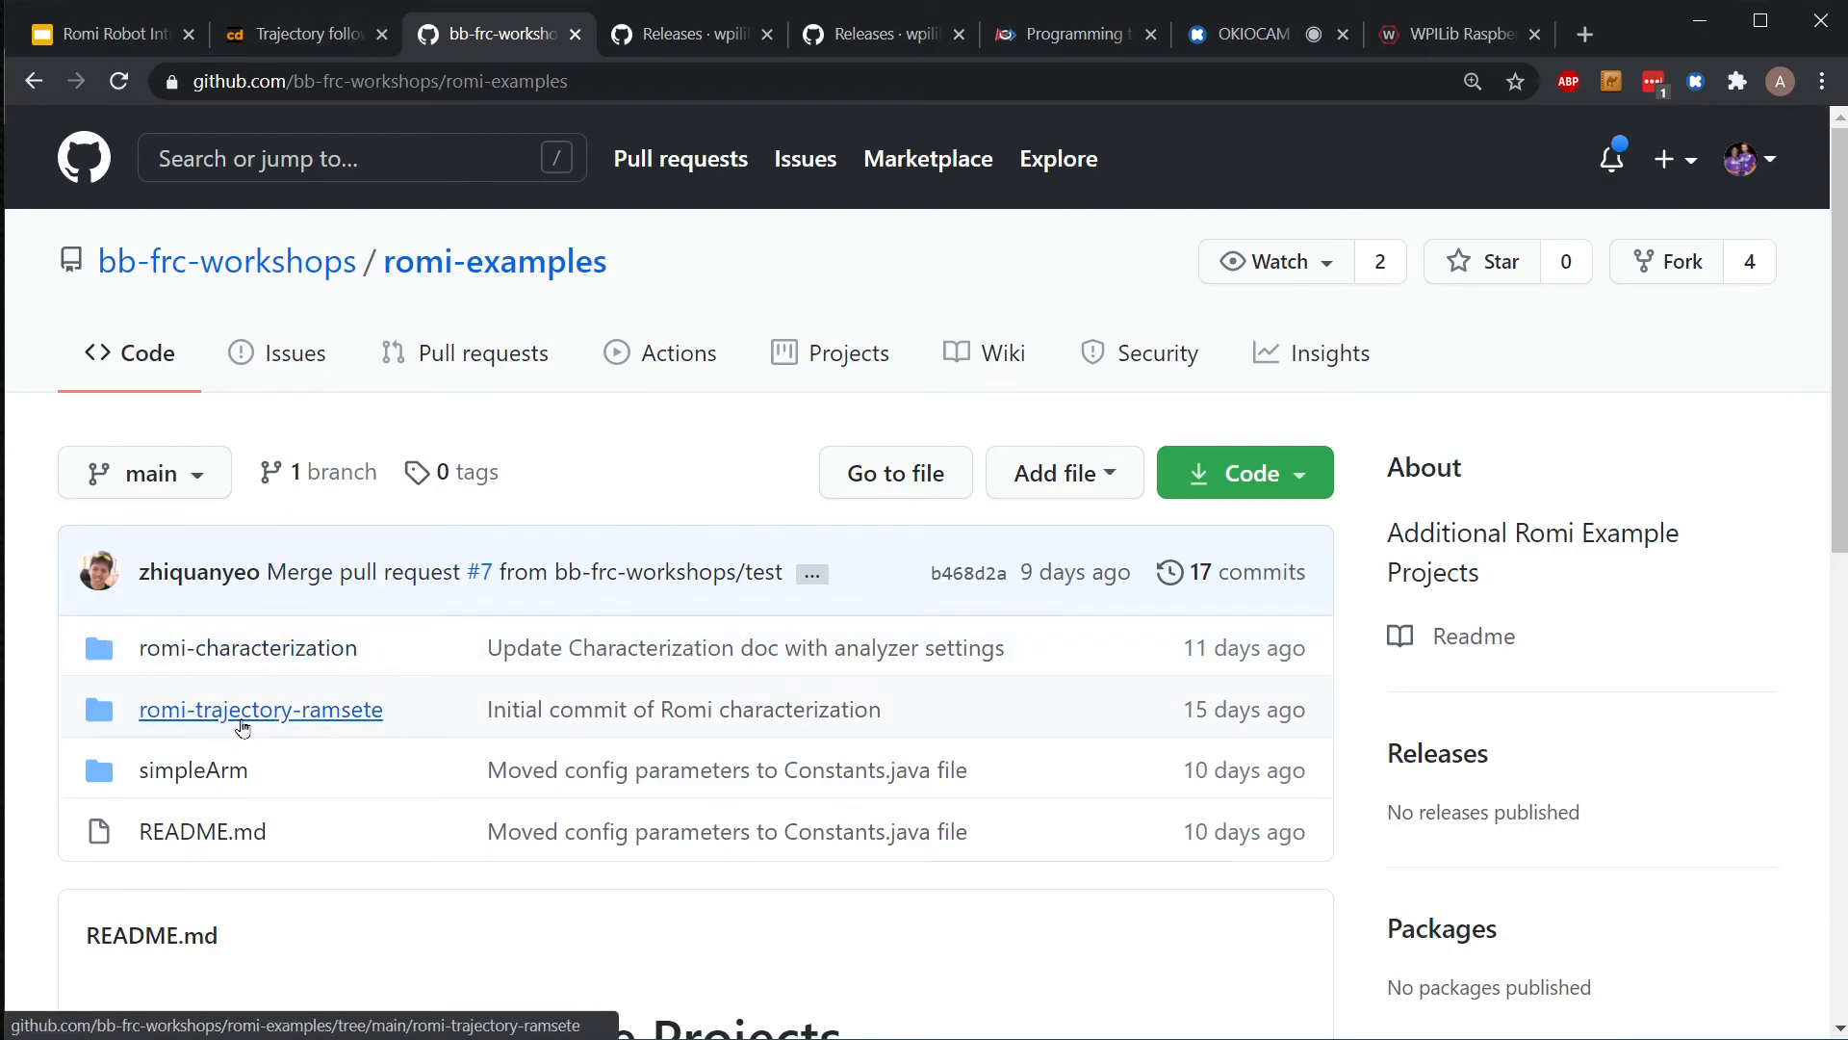
mouse_move(334, 736)
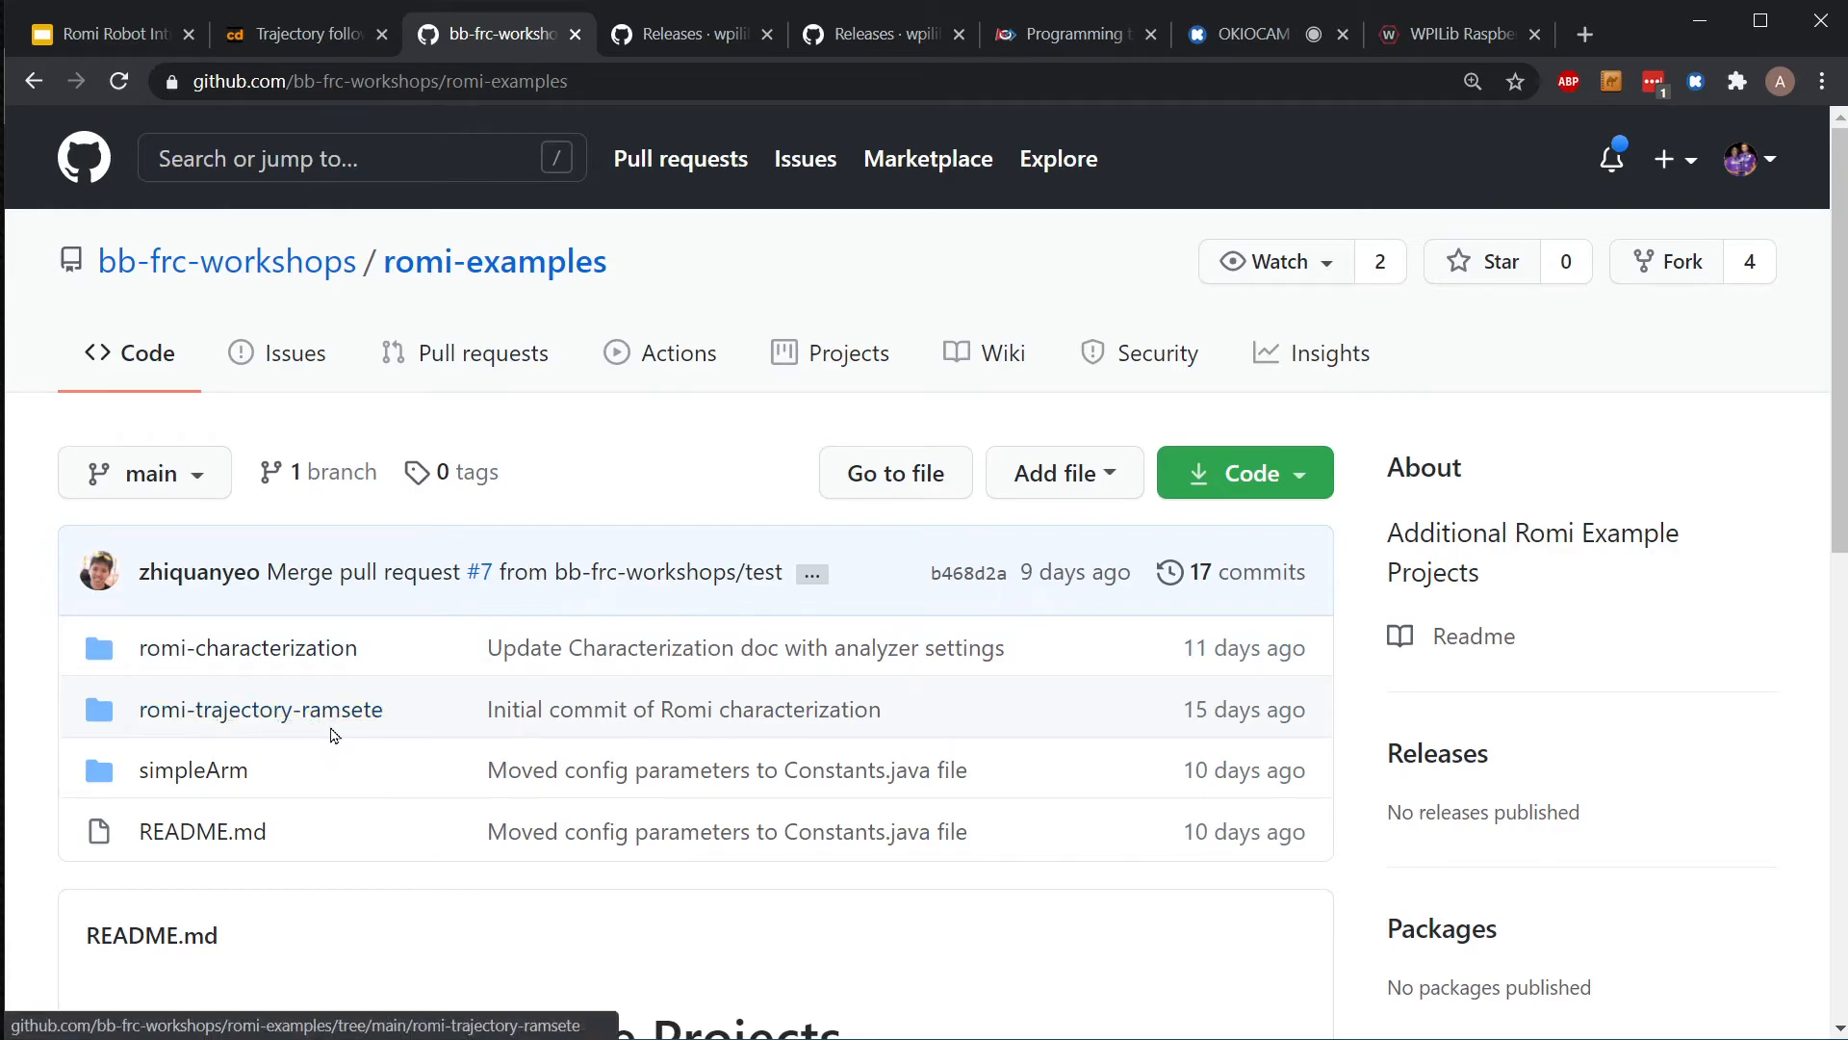
- Enter the romi-trajectory-ramsete folder and read its Romi Trajectory Follower README
click(261, 709)
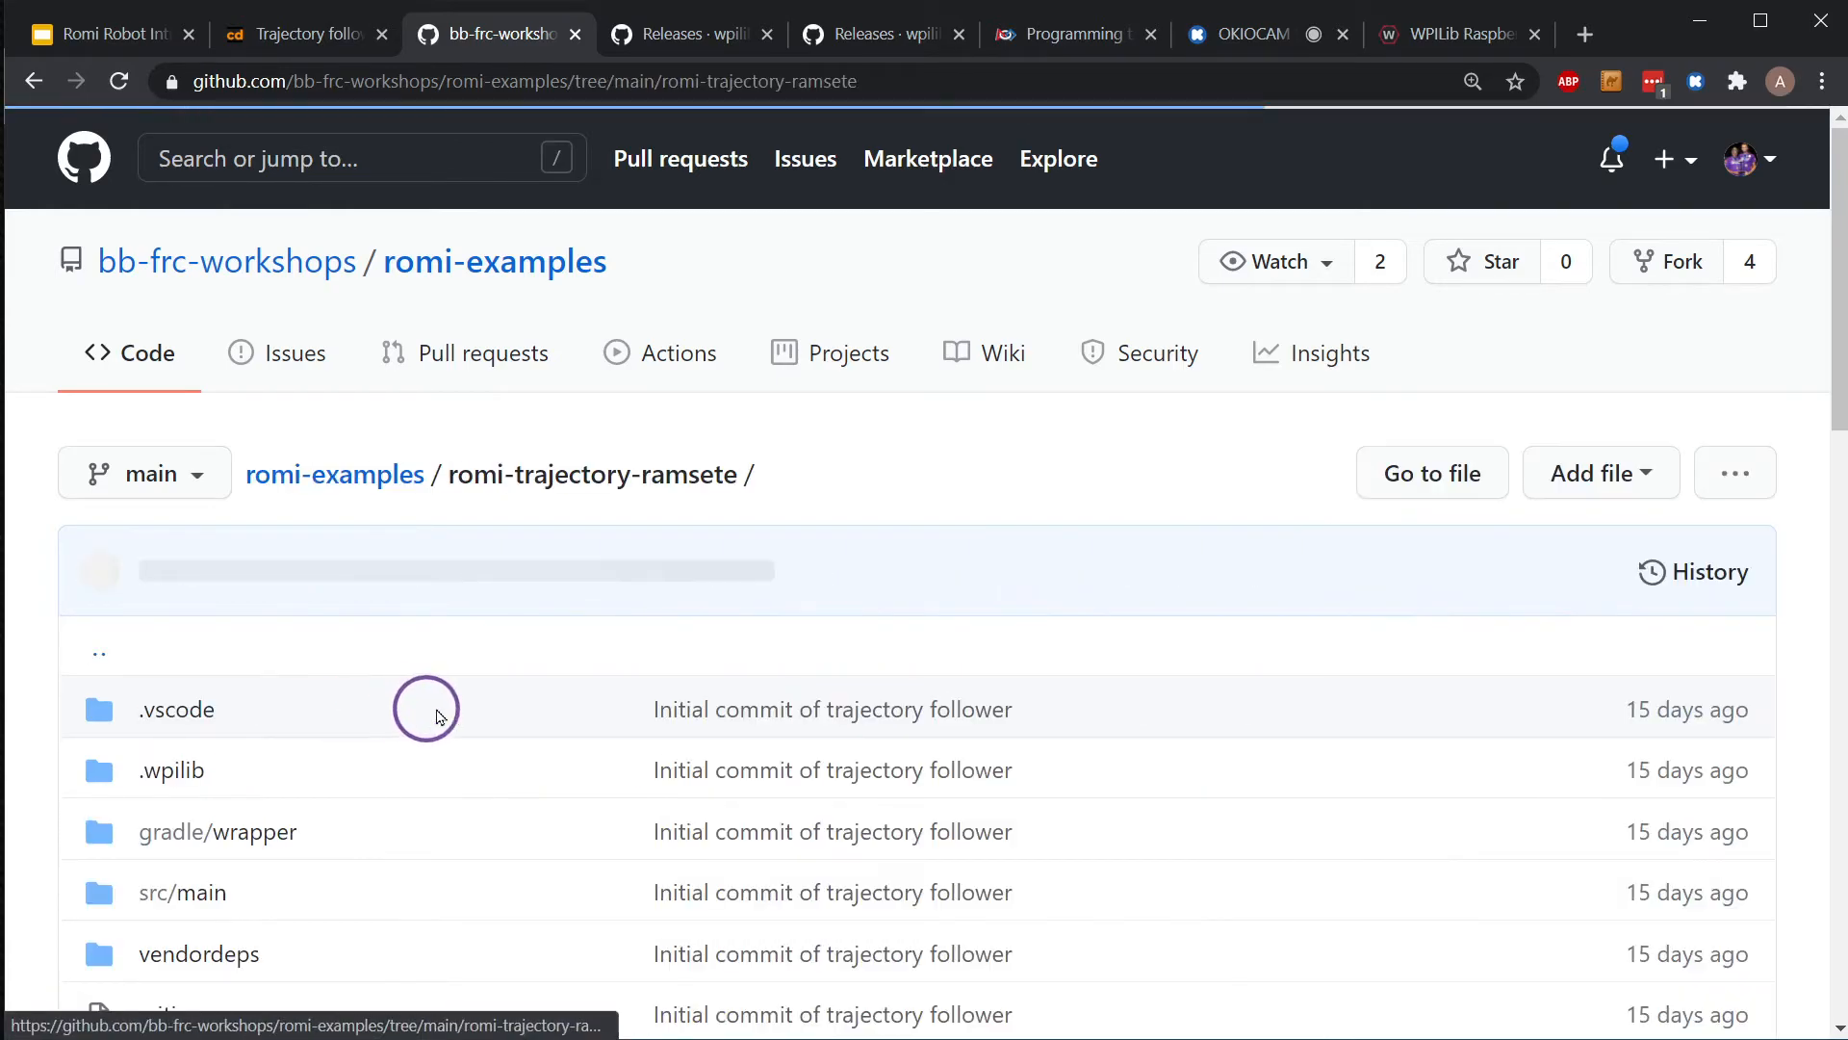
scroll(down, 3)
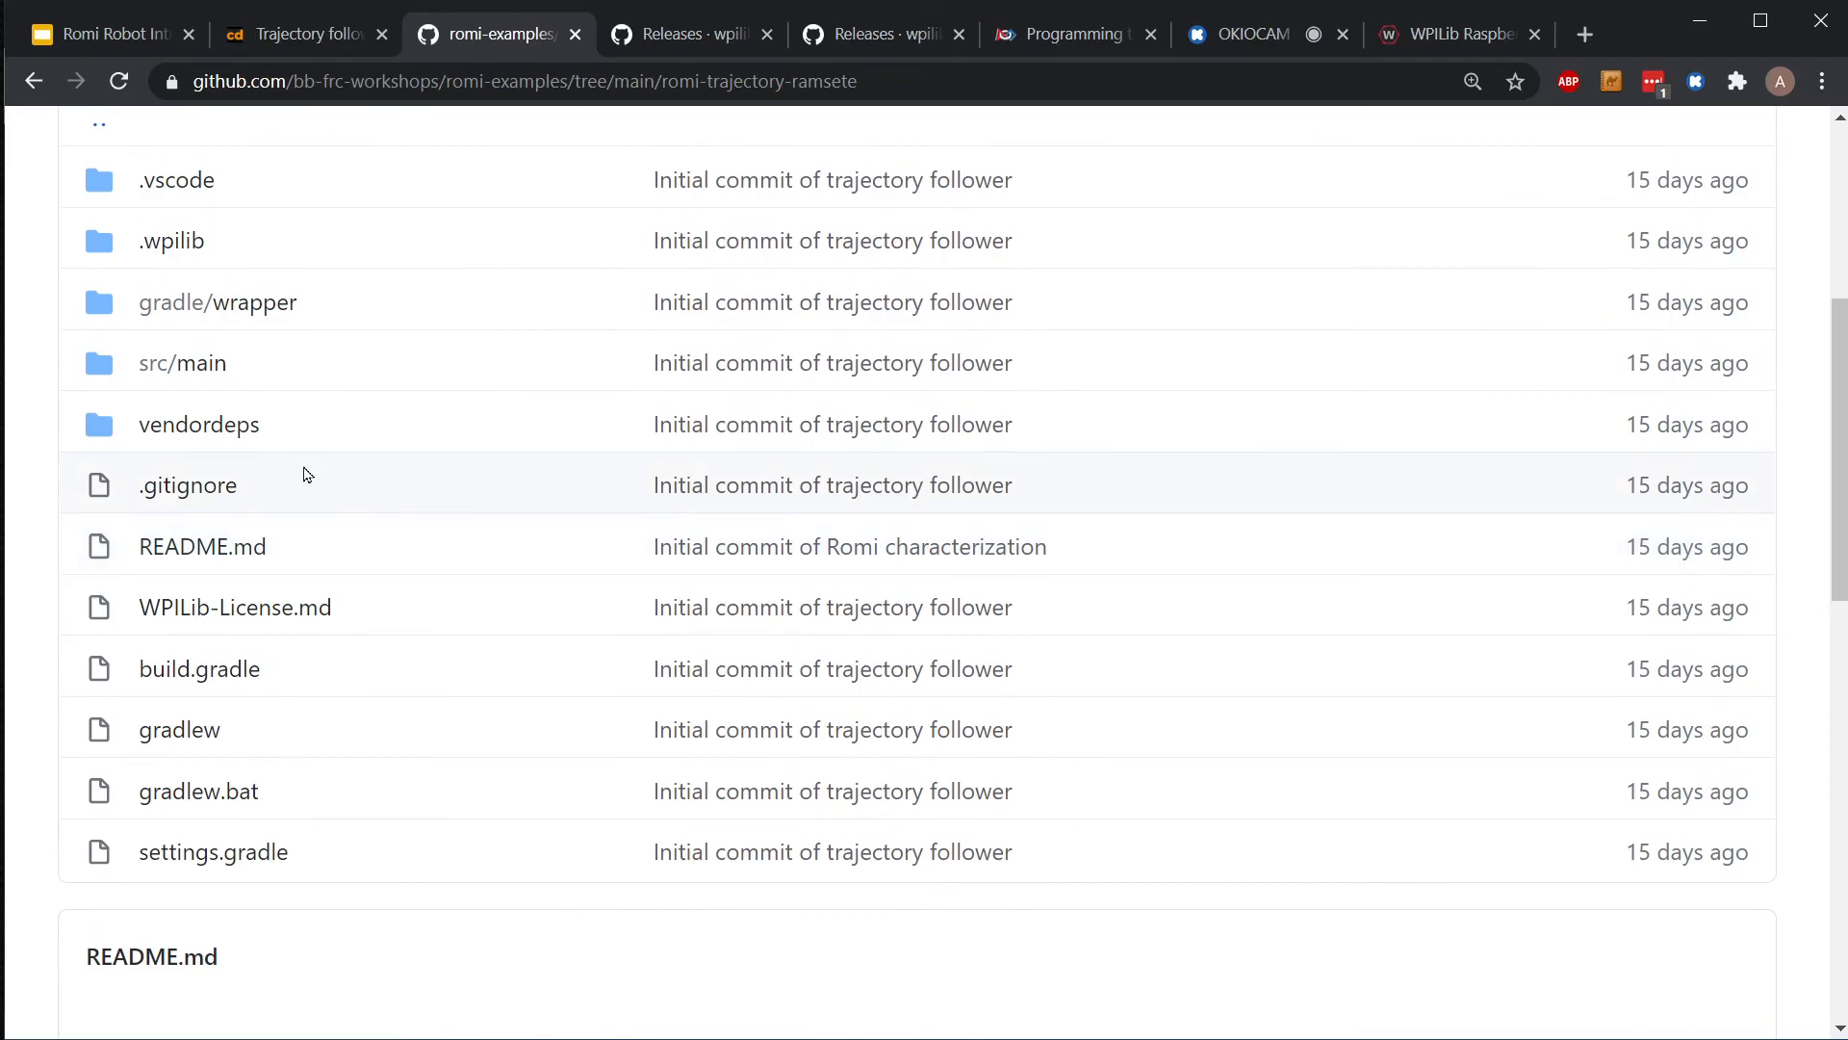
scroll(down, 3)
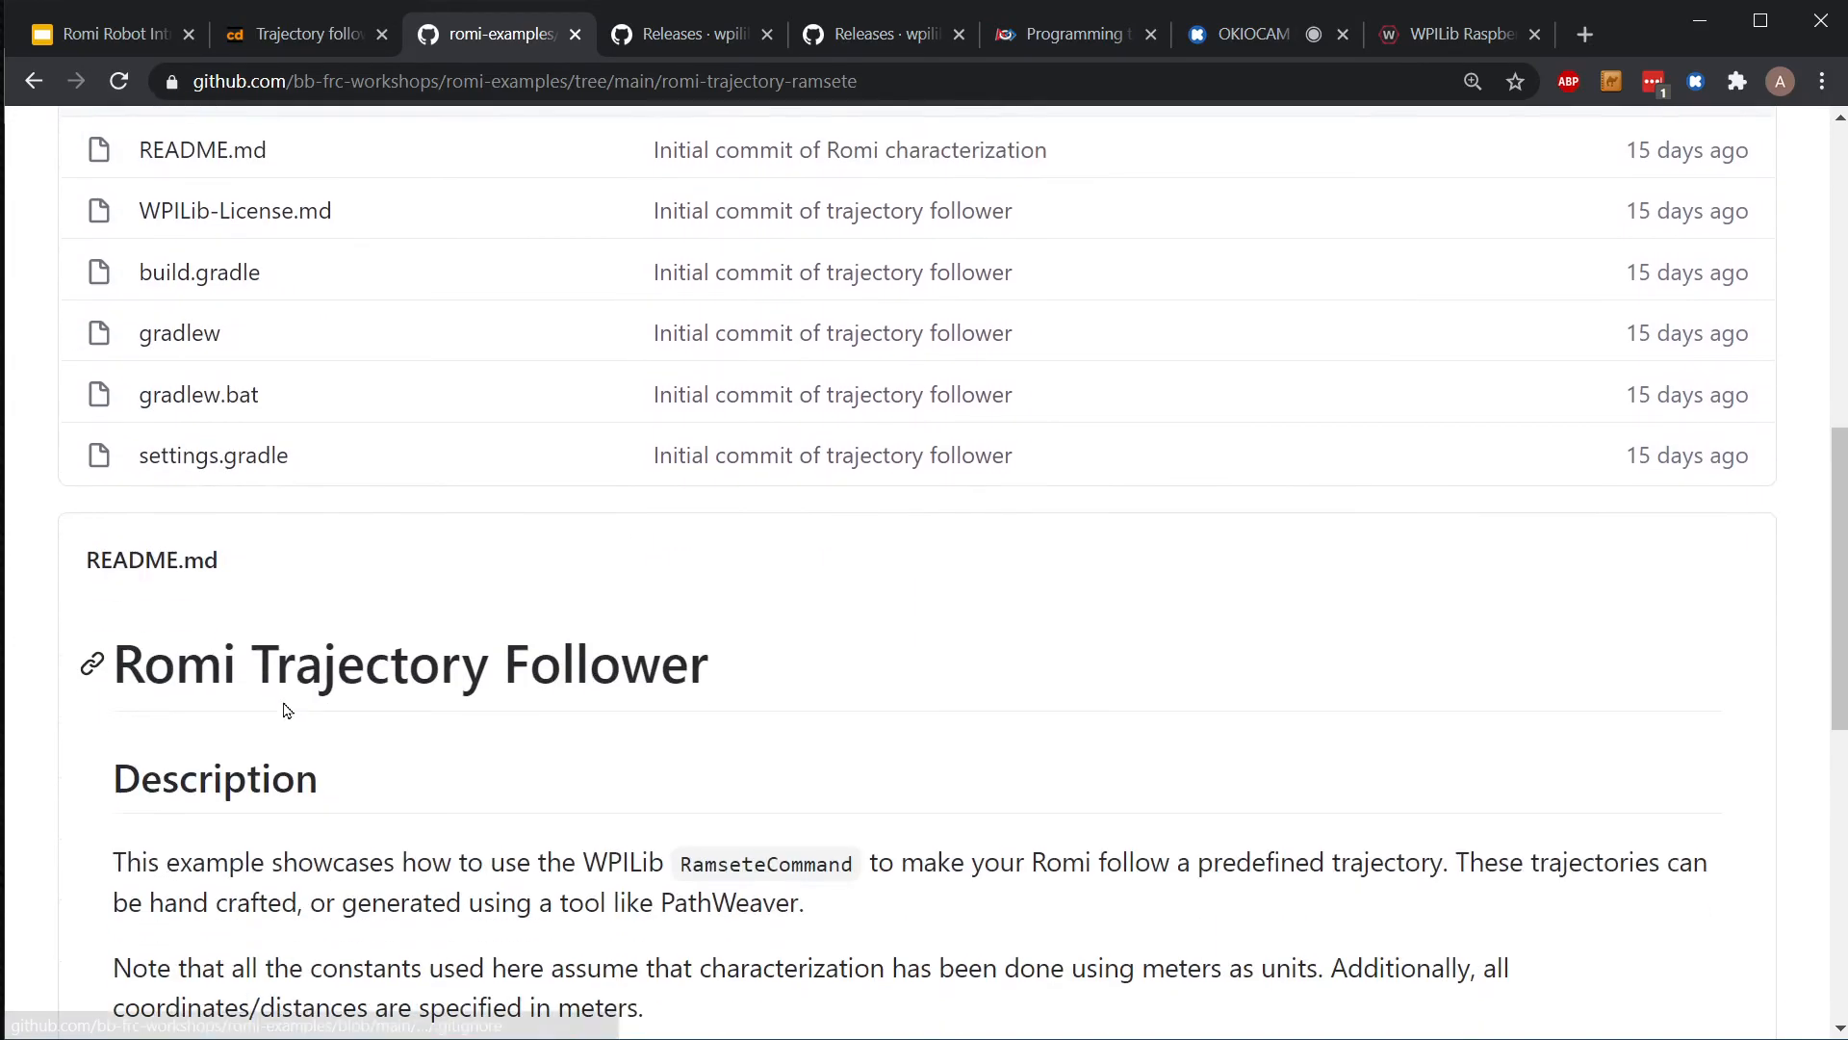
scroll(down, 3)
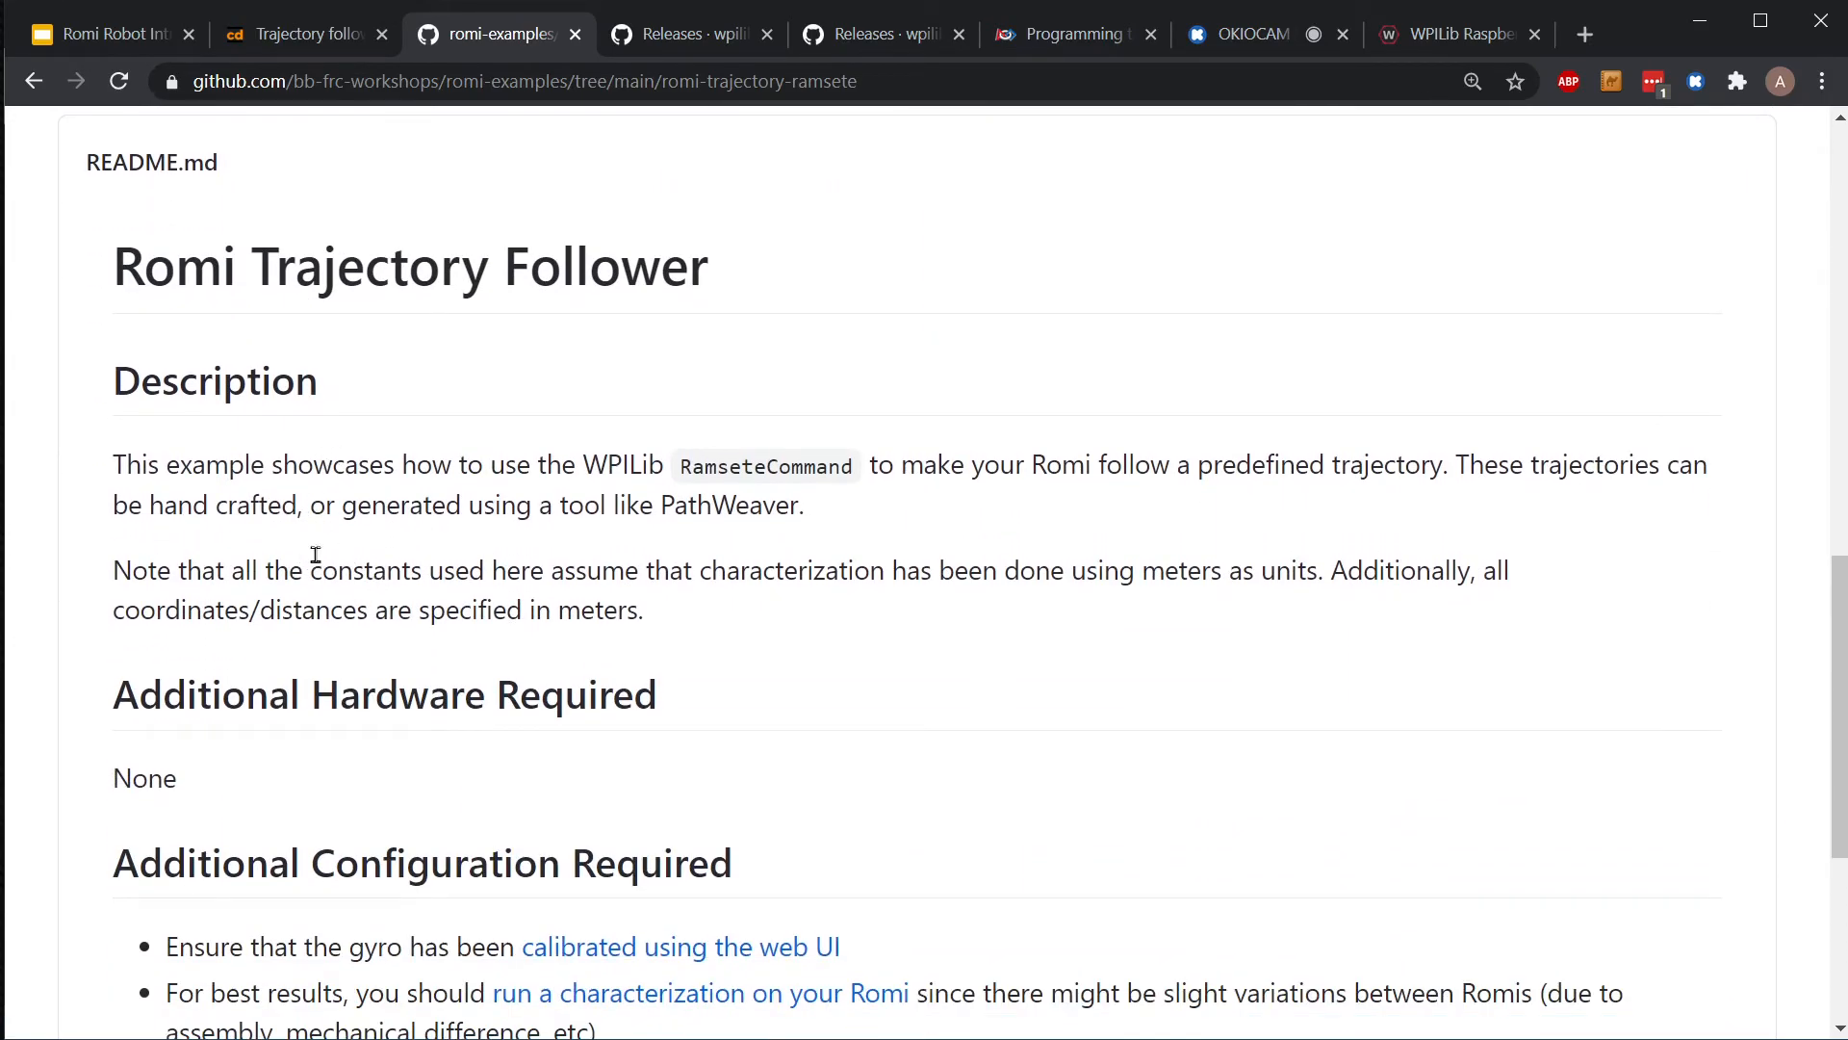
scroll(down, 3)
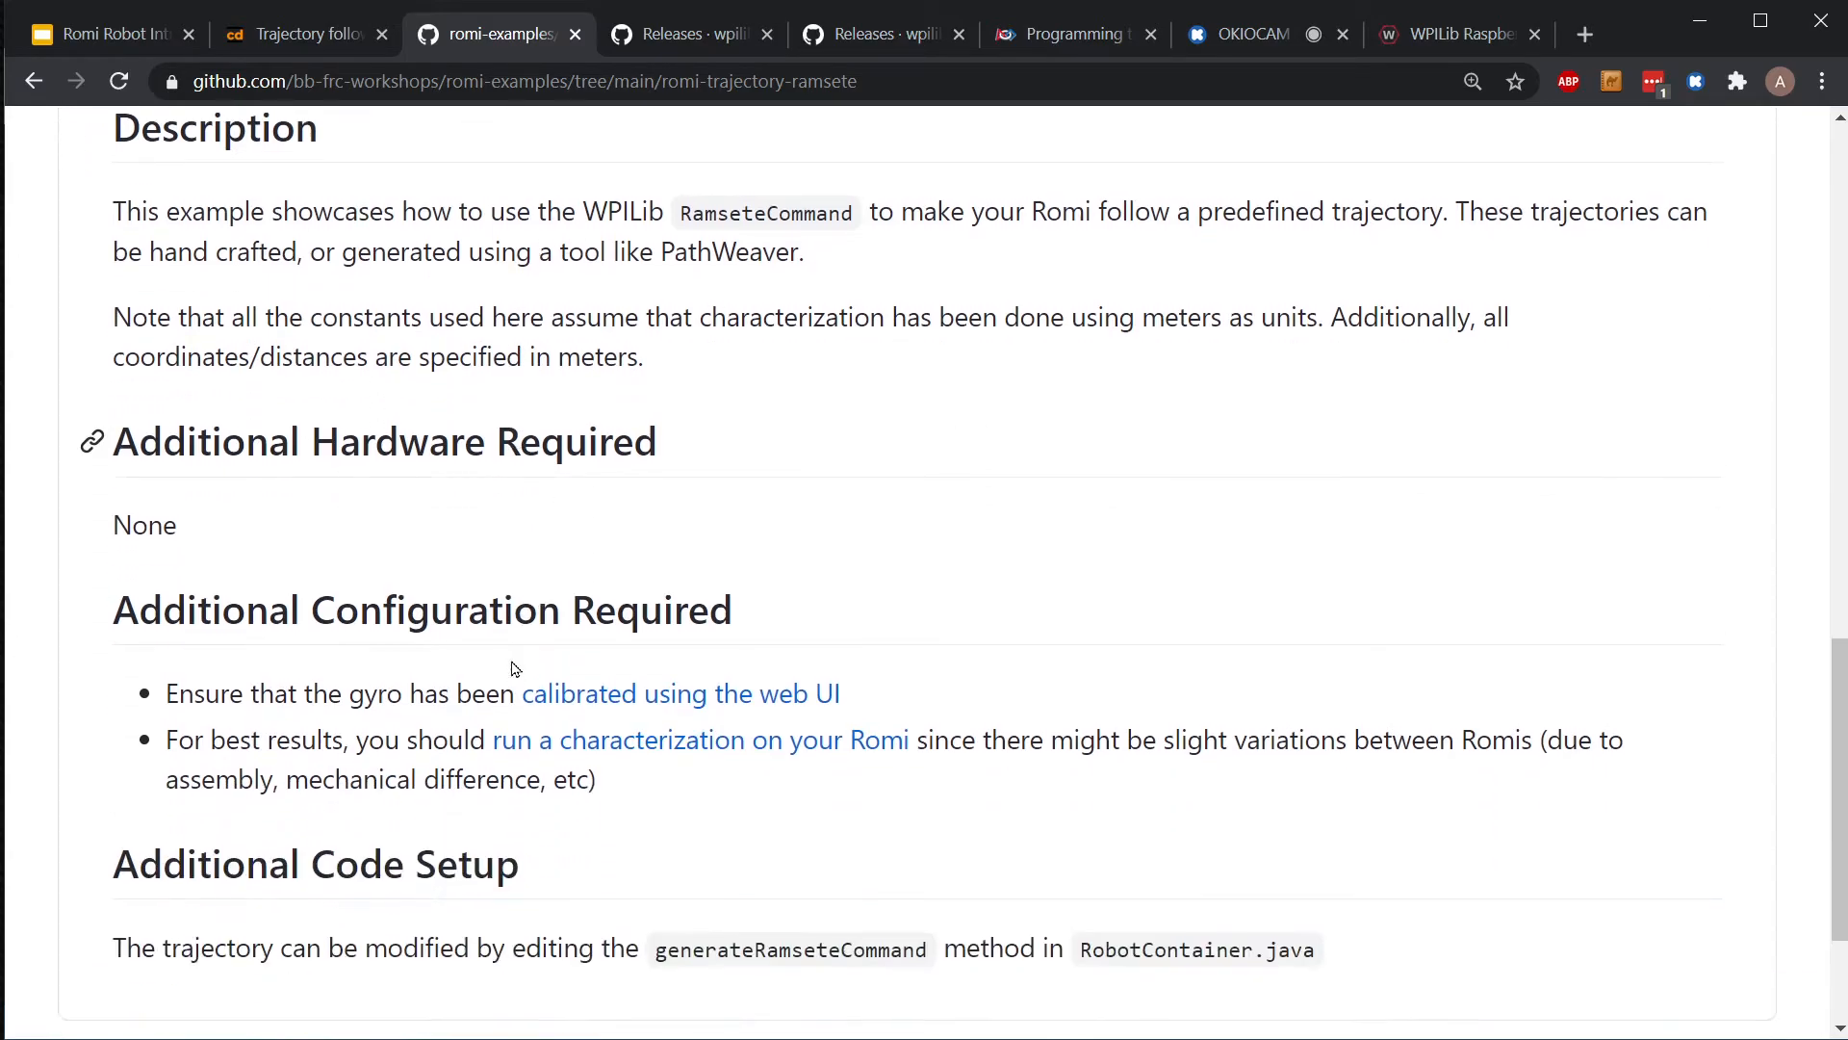
scroll(up, 3)
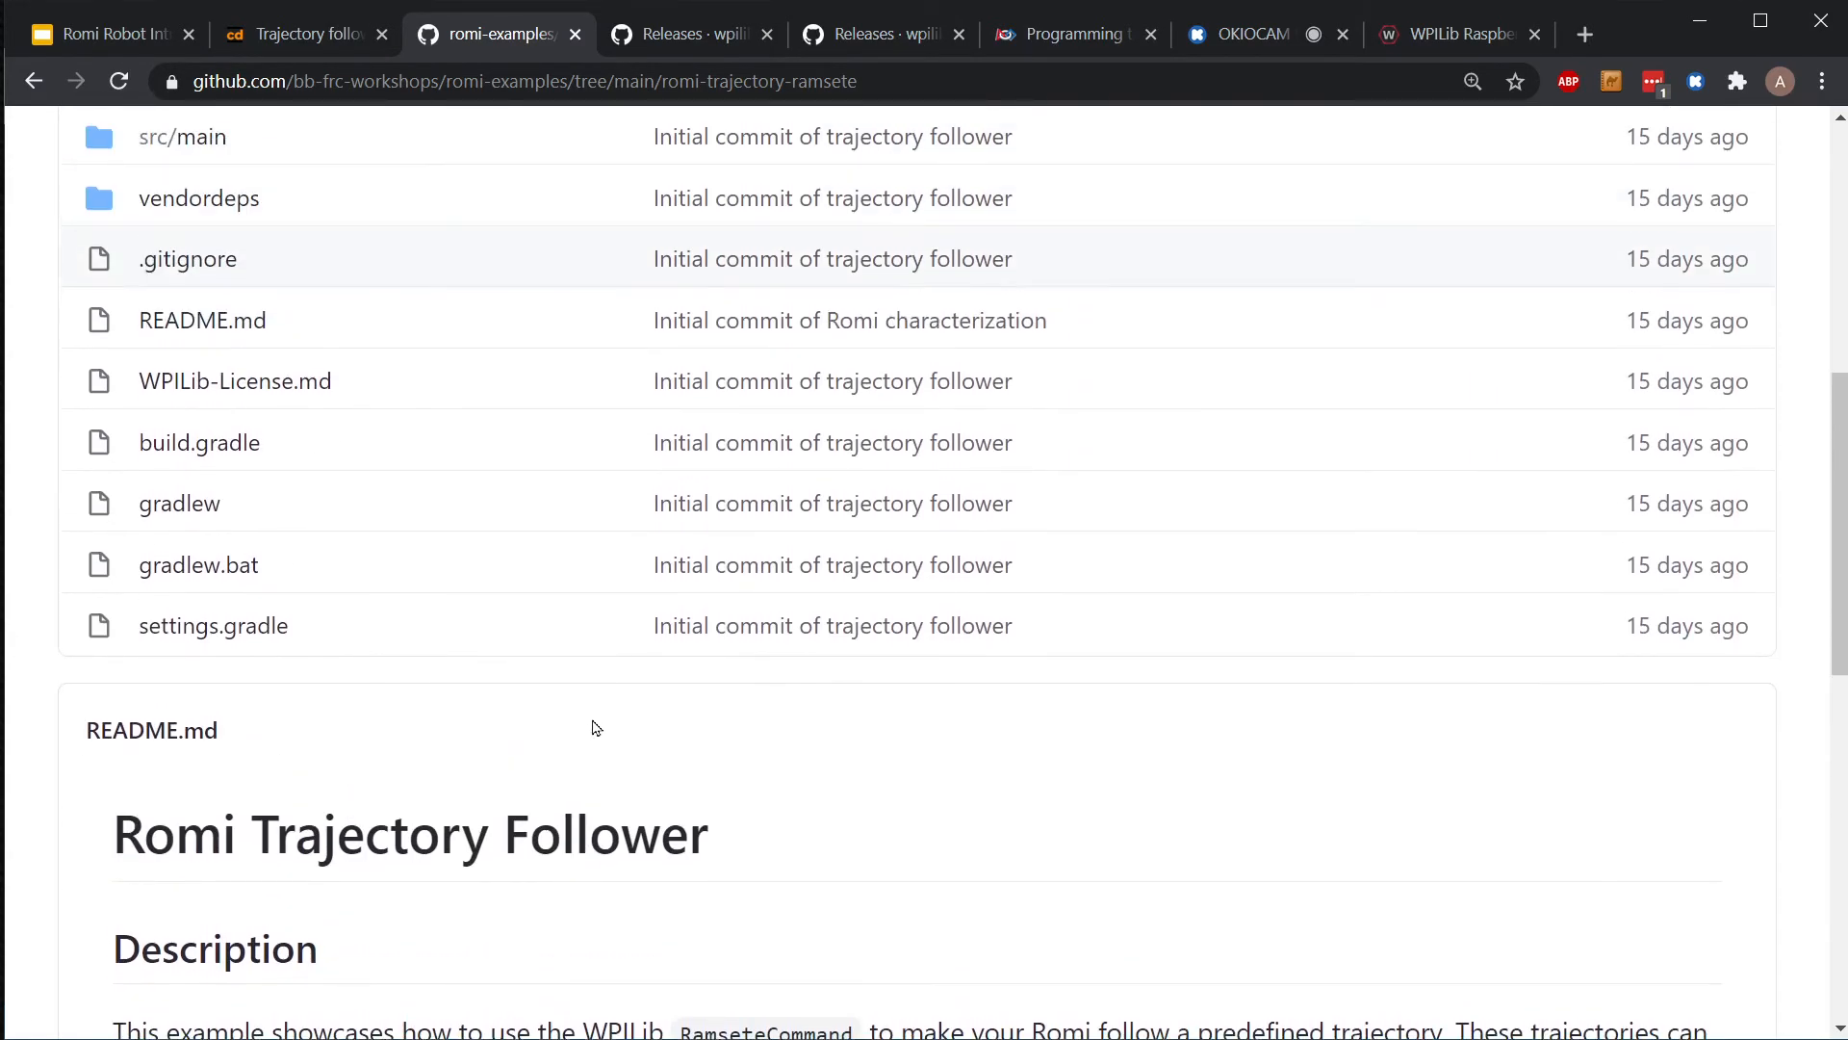
scroll(up, 3)
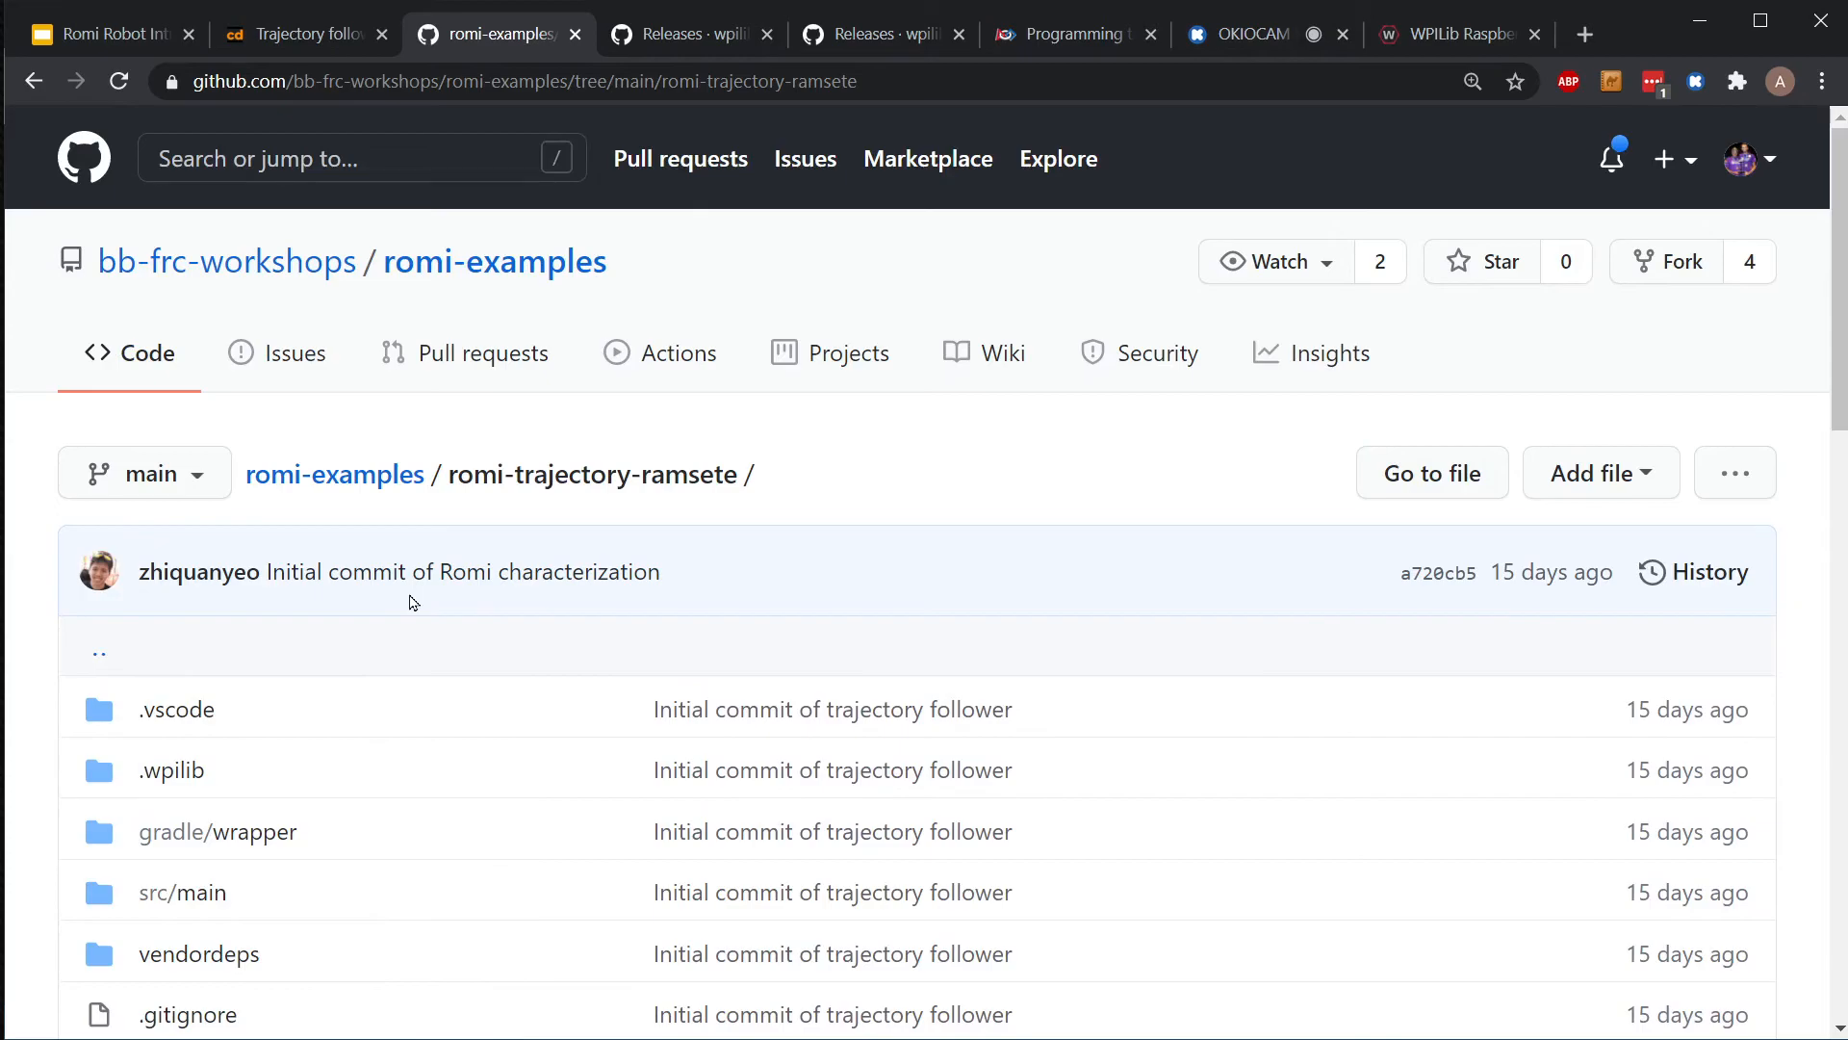
mouse_move(419, 572)
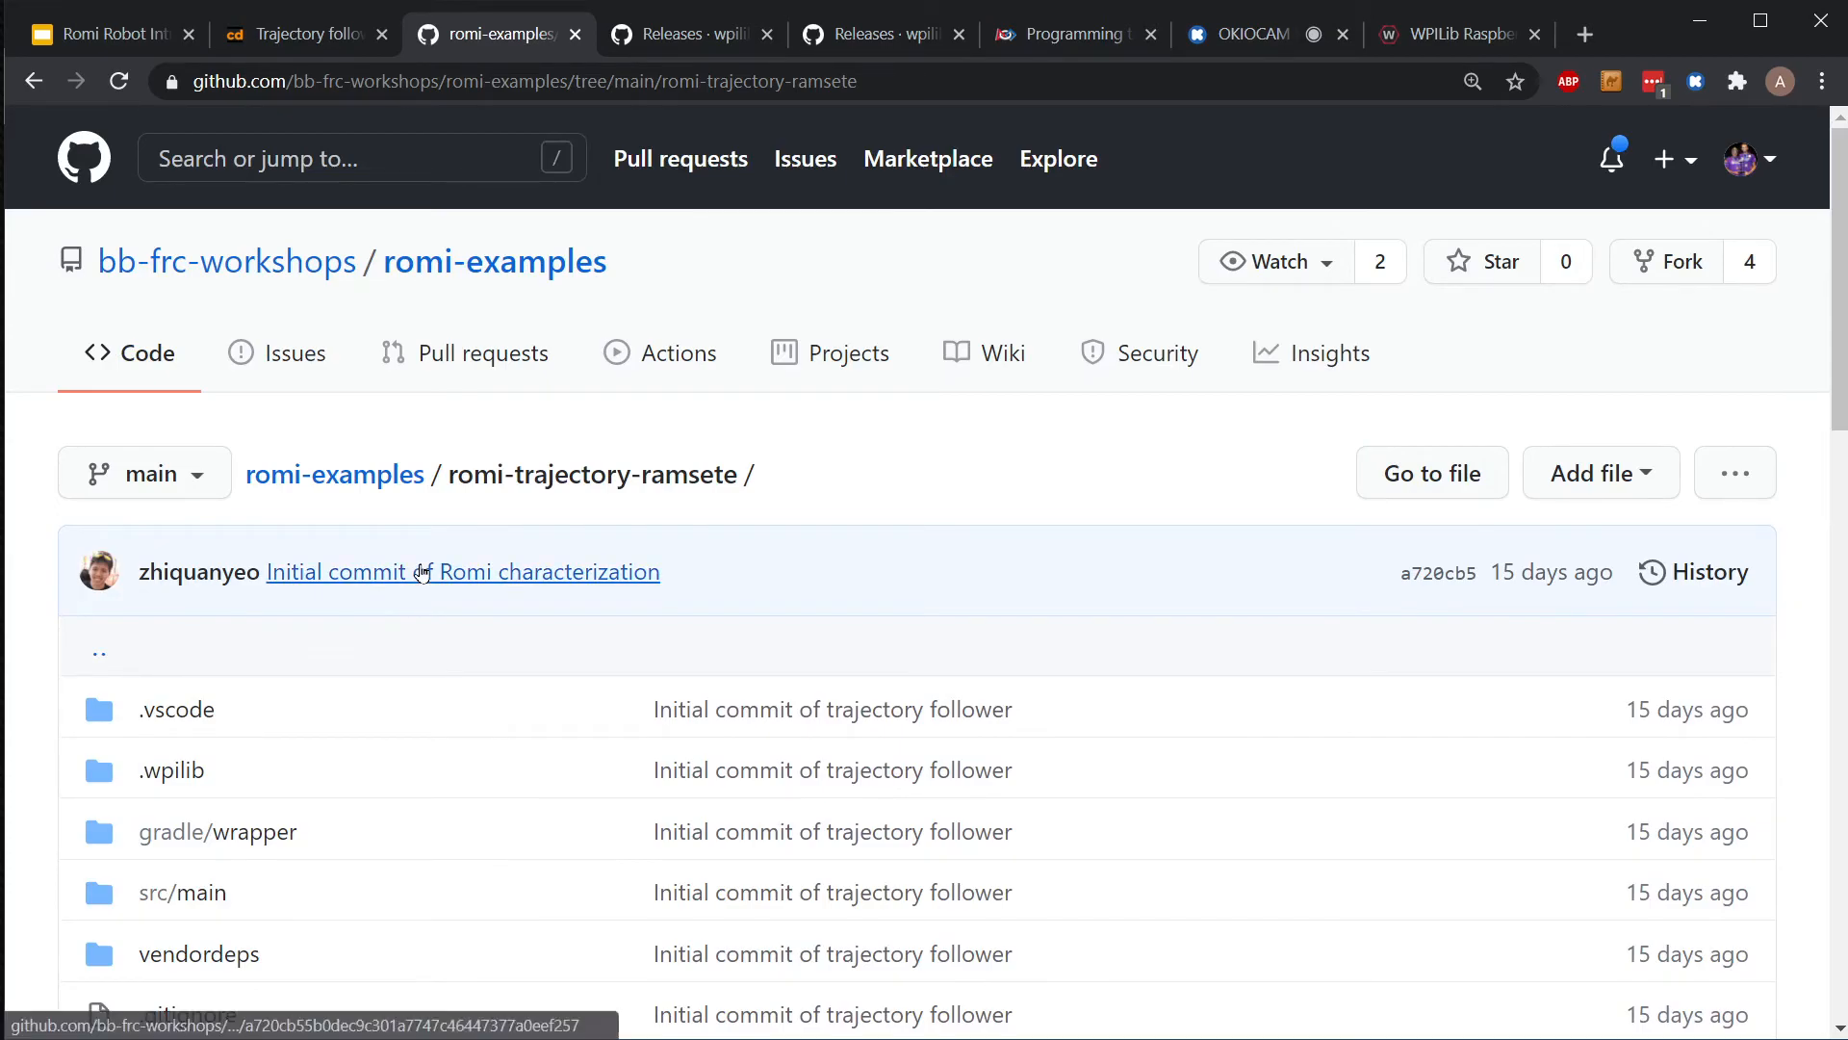
mouse_move(428, 649)
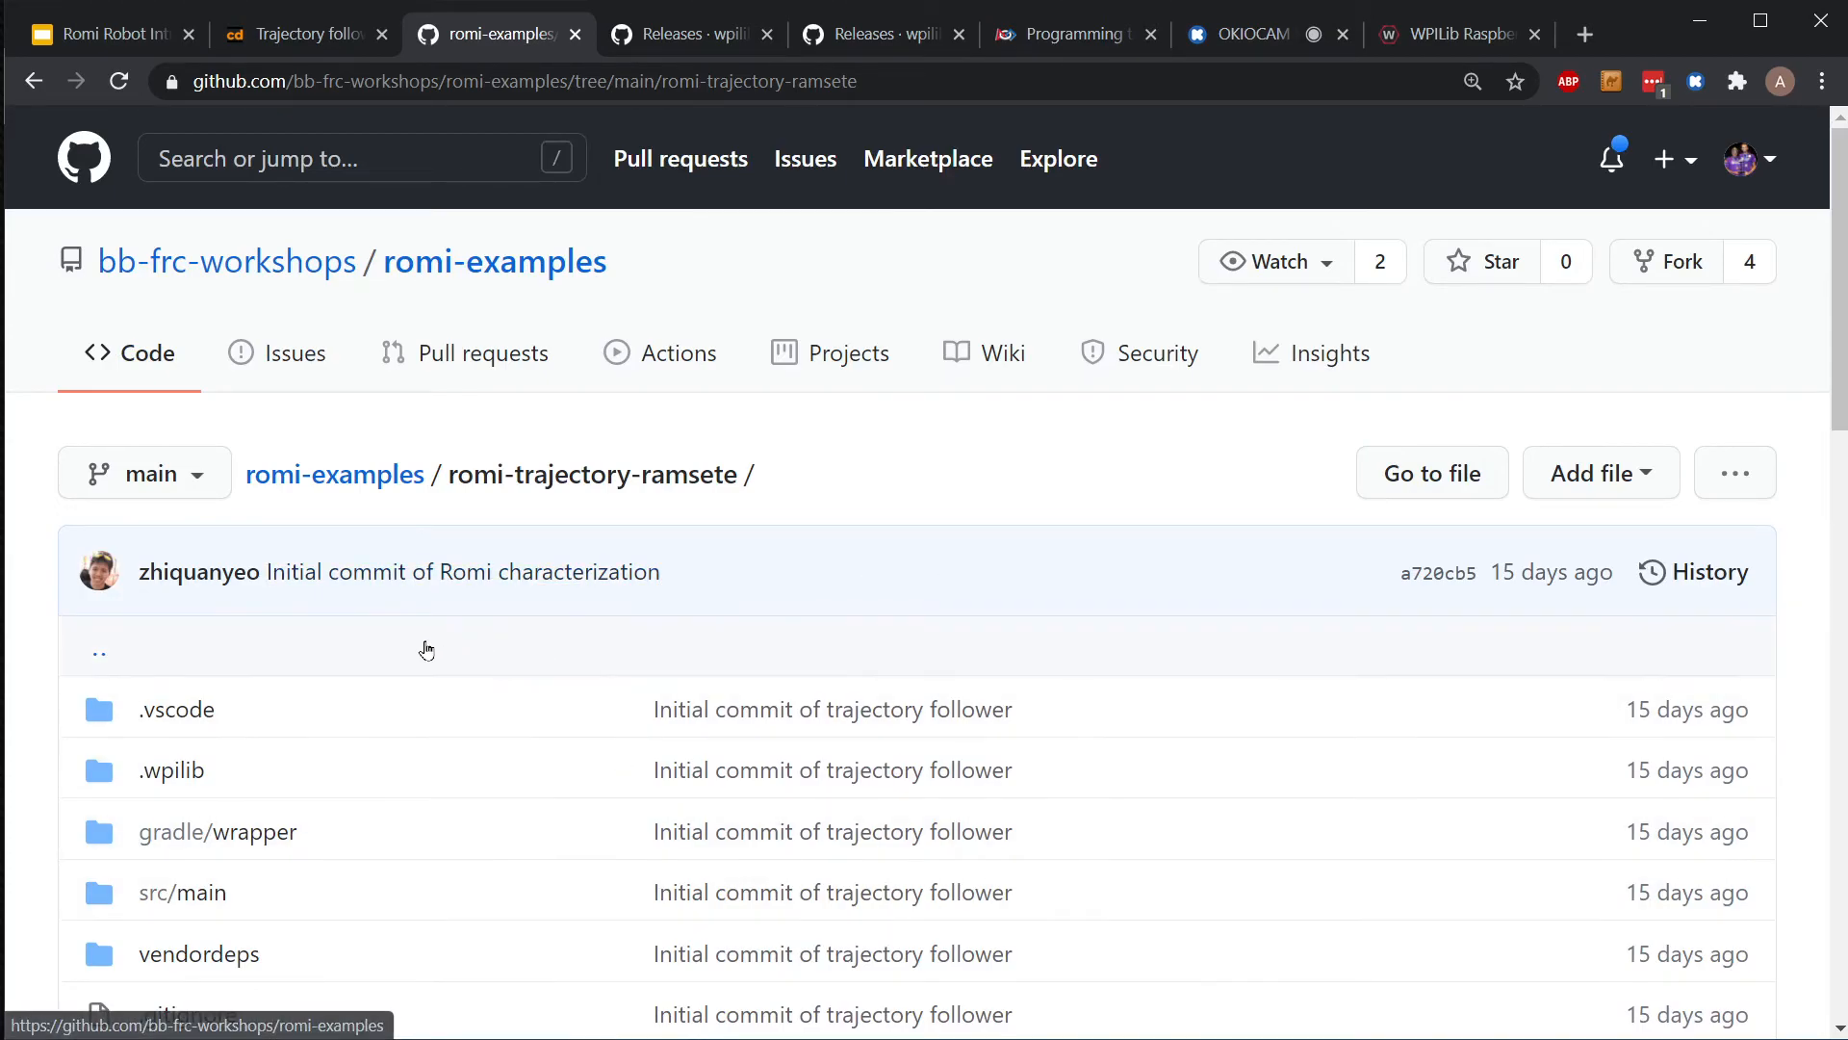
mouse_move(326, 757)
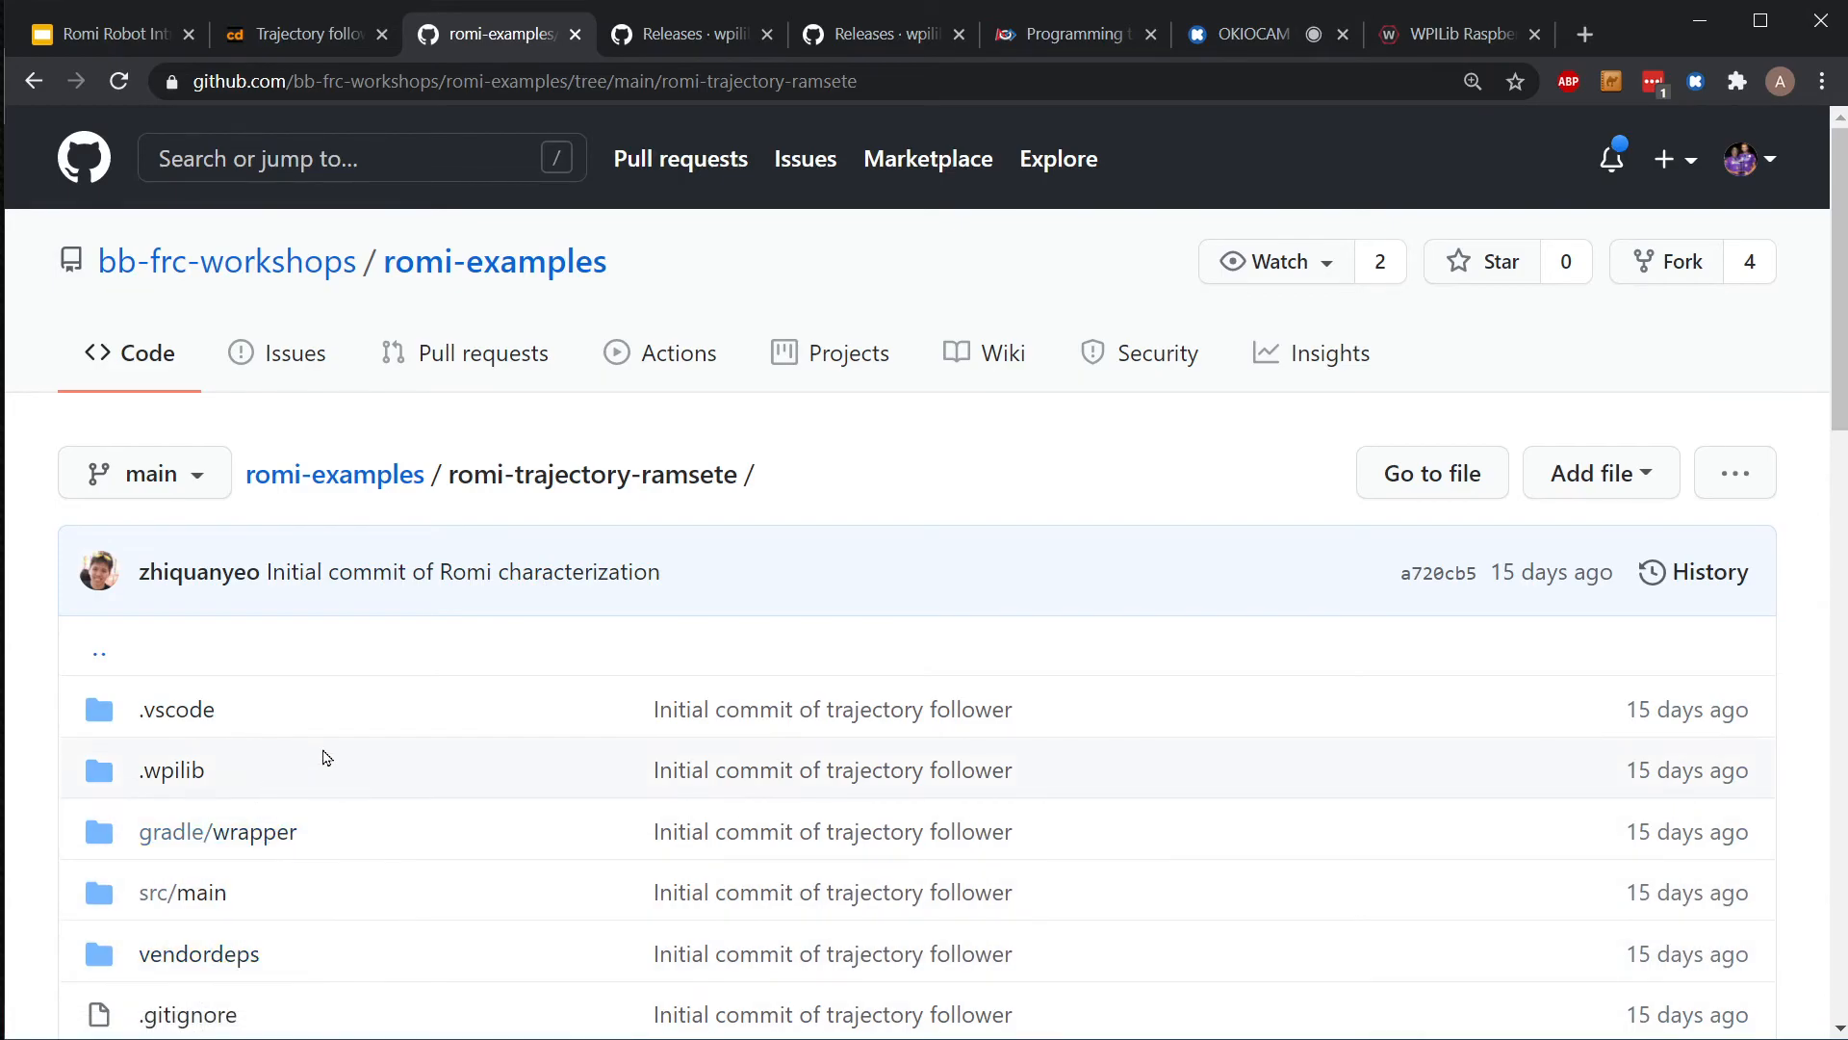
scroll(down, 3)
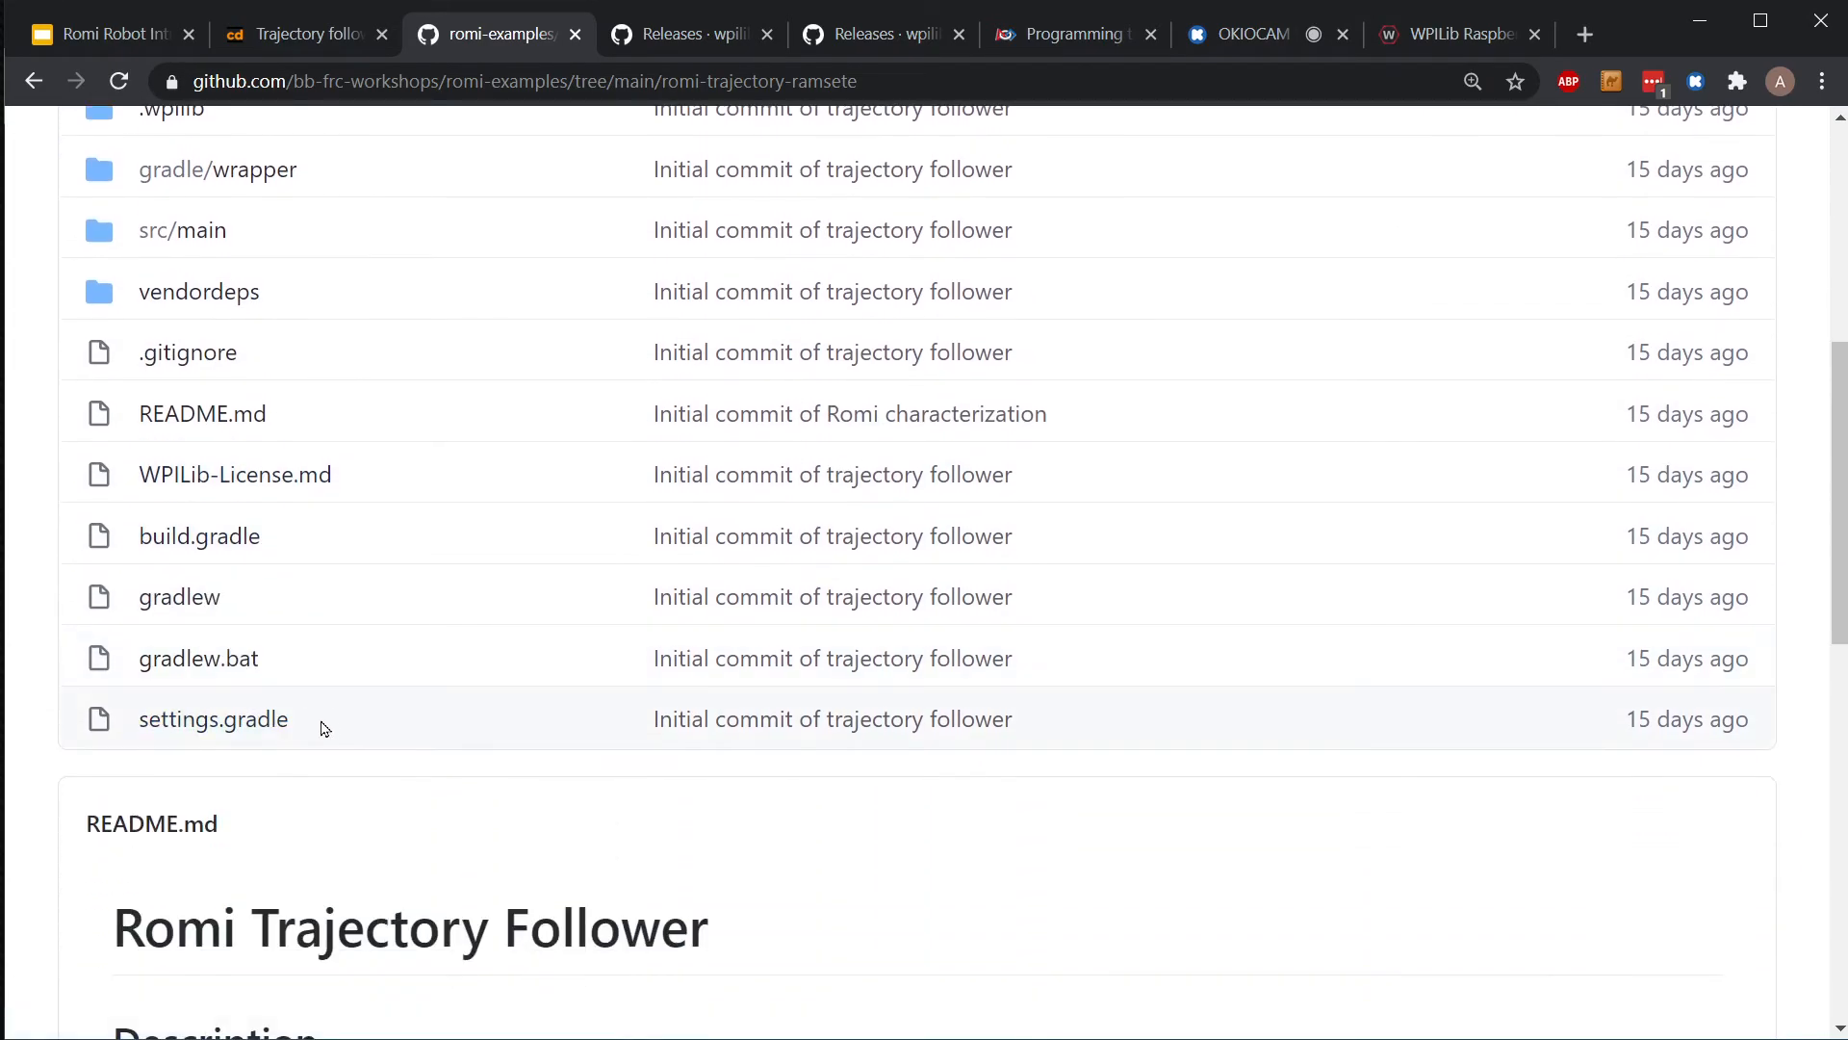
mouse_move(269, 397)
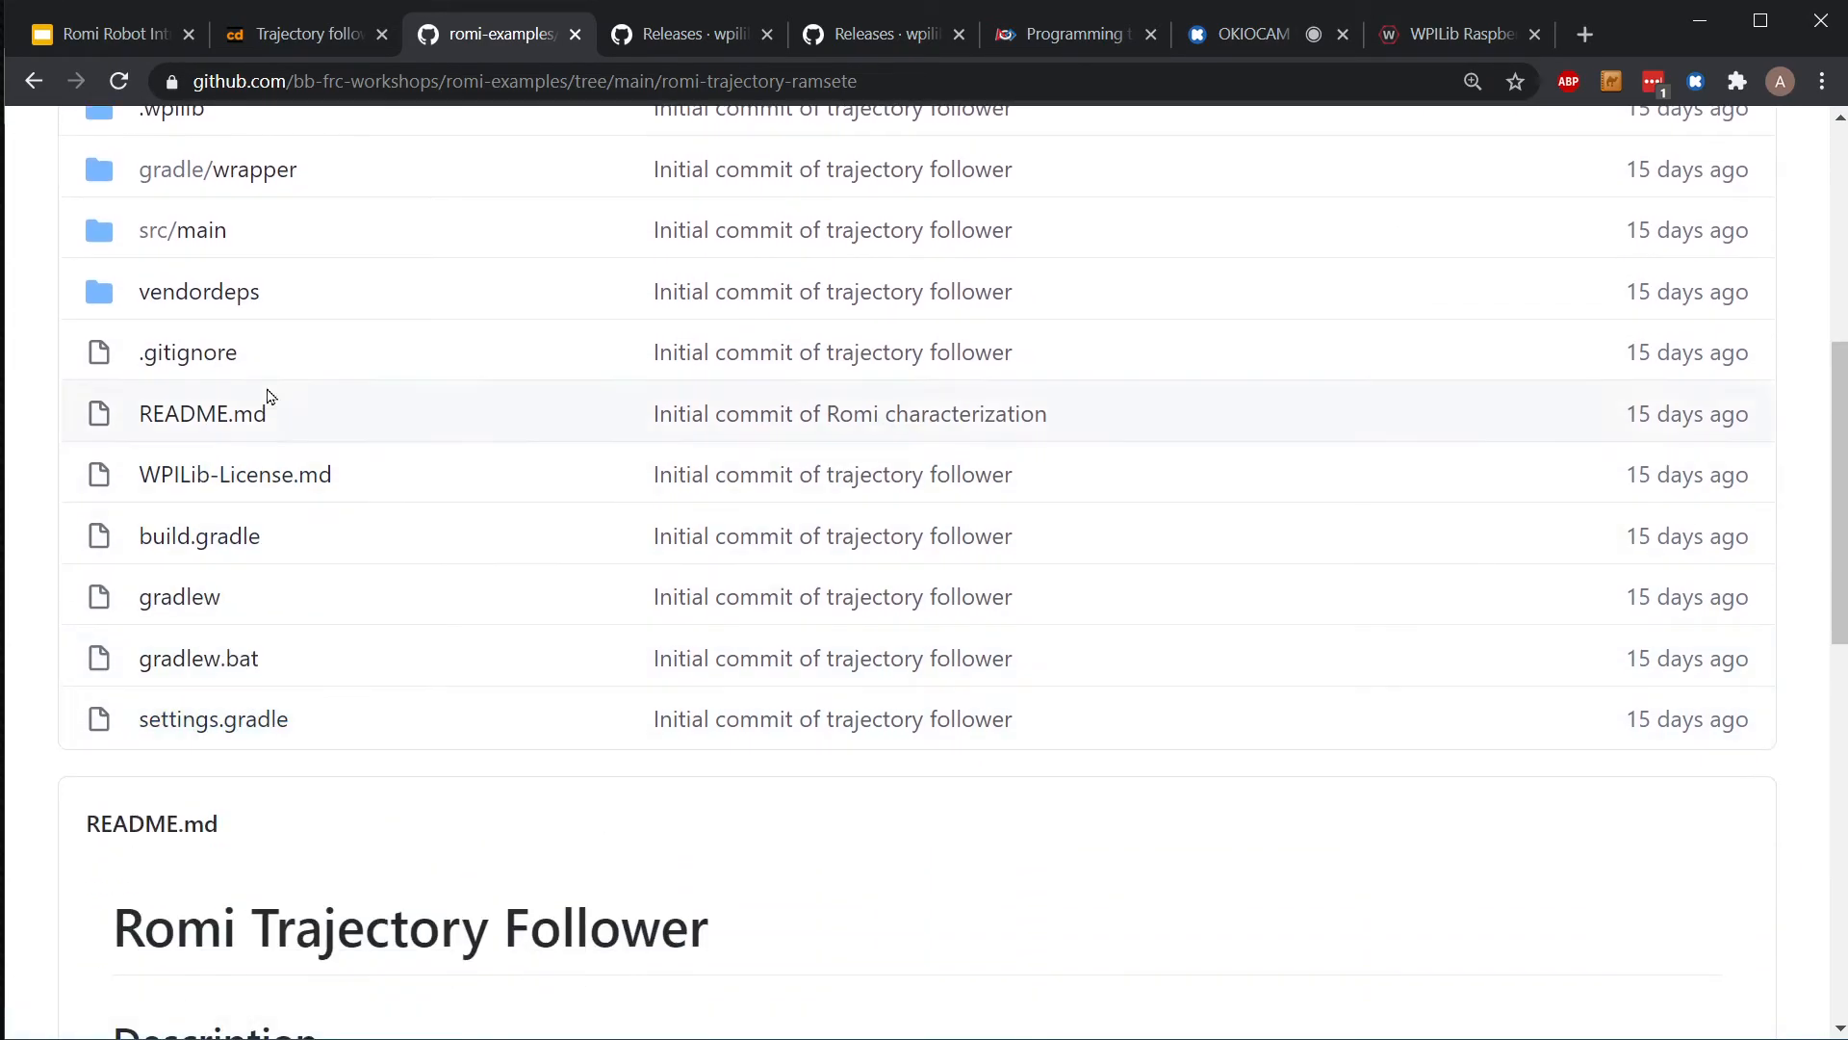
scroll(down, 3)
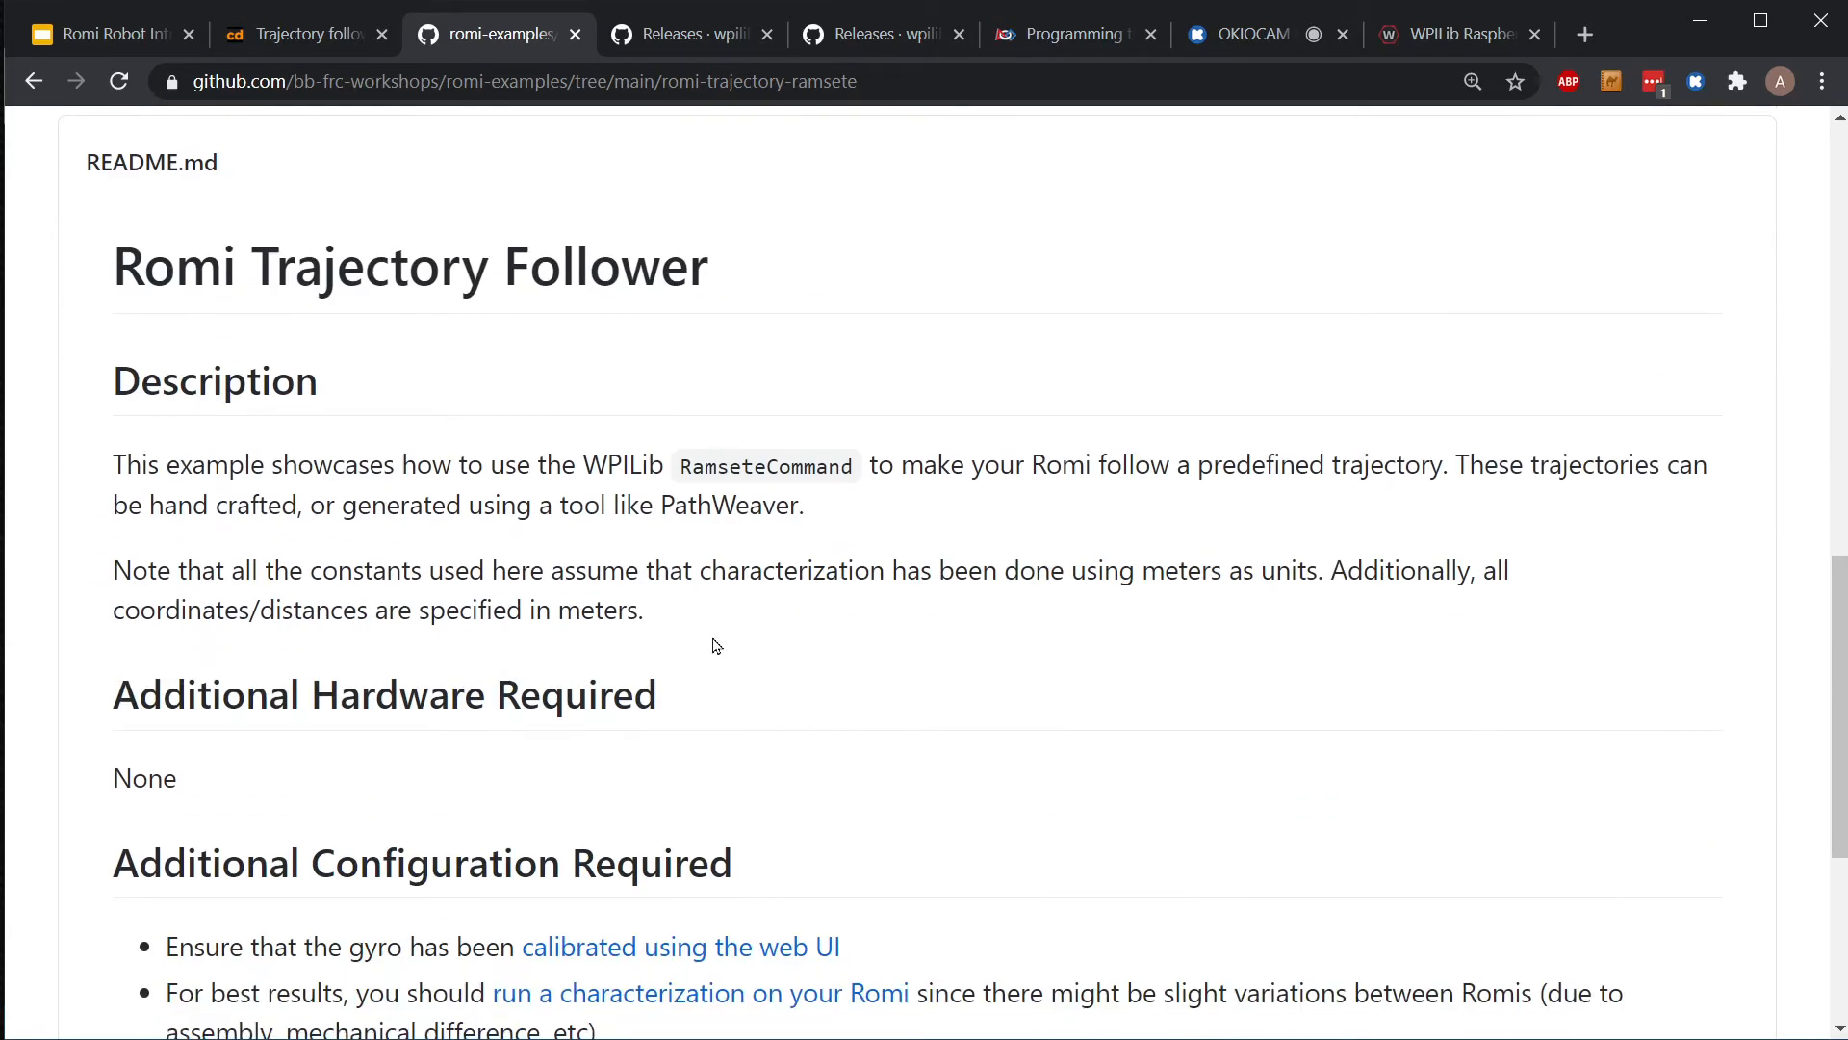
scroll(down, 3)
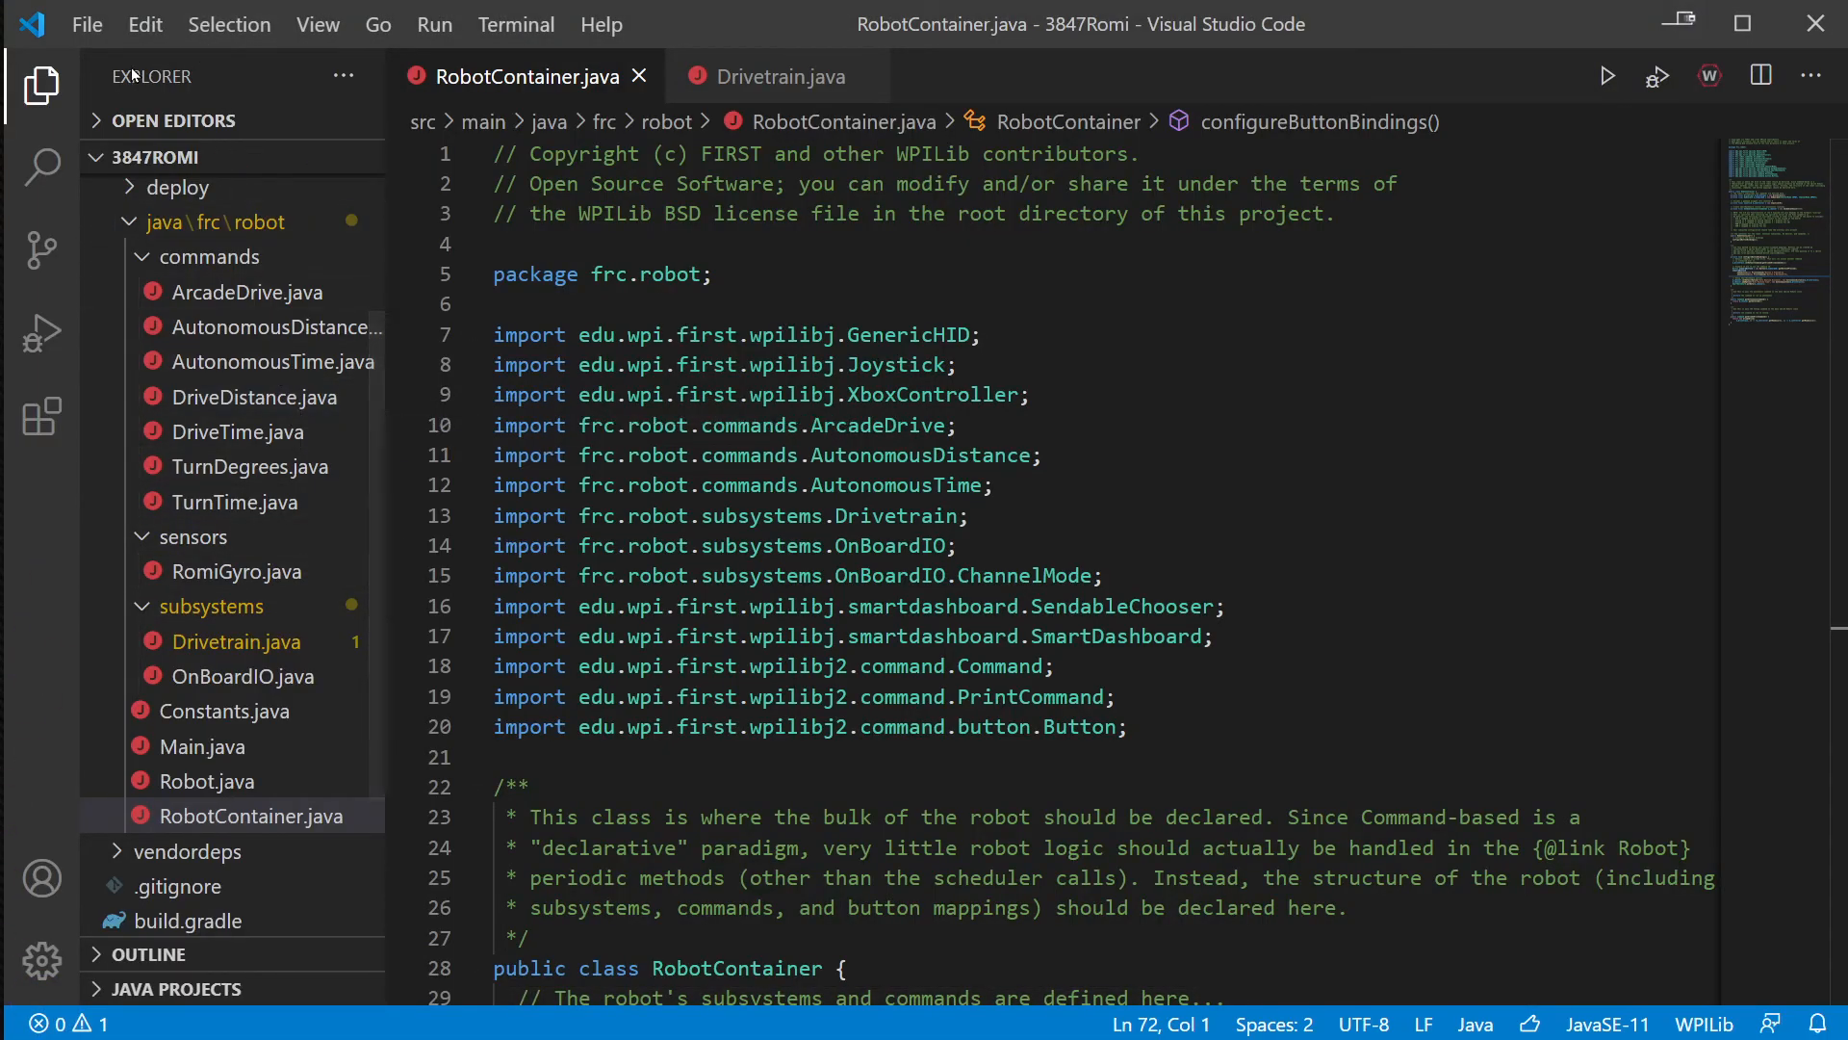
- Open C:\GitHub\romi-examples\romi-trajectory-ramsete as the VS Code project folder
click(86, 23)
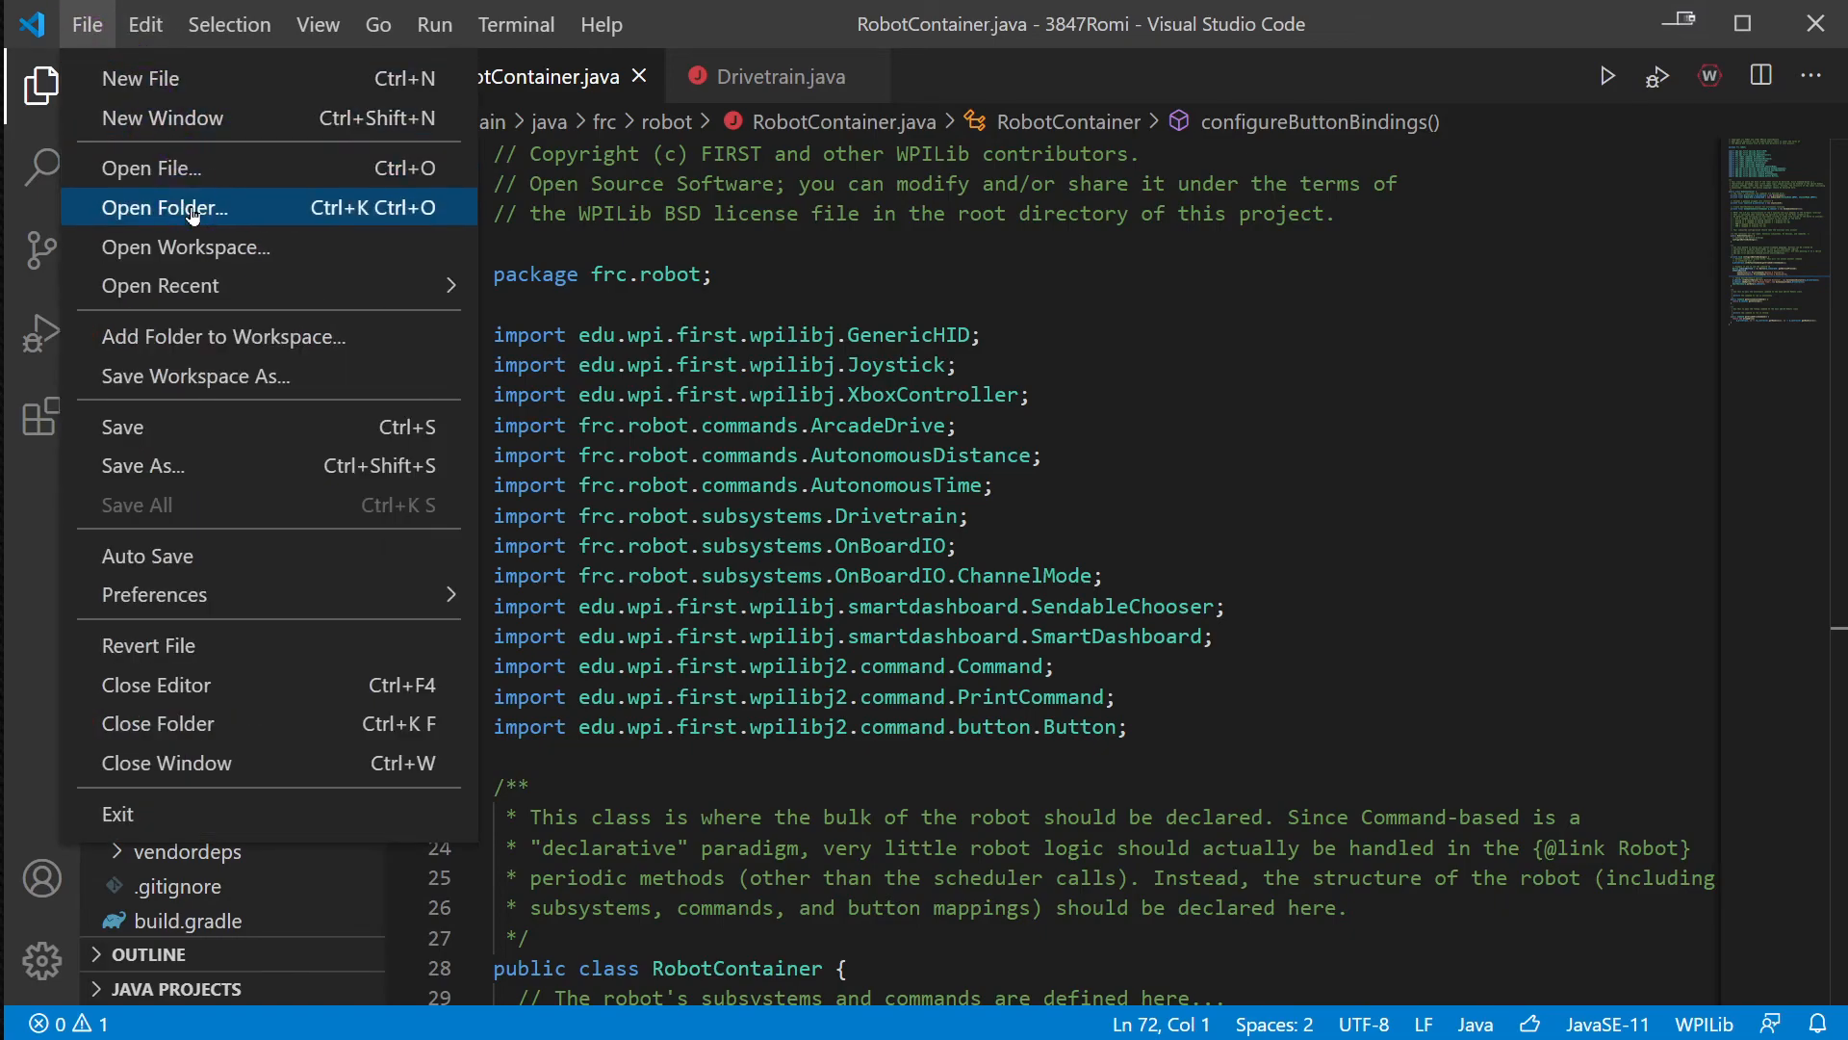
click(164, 208)
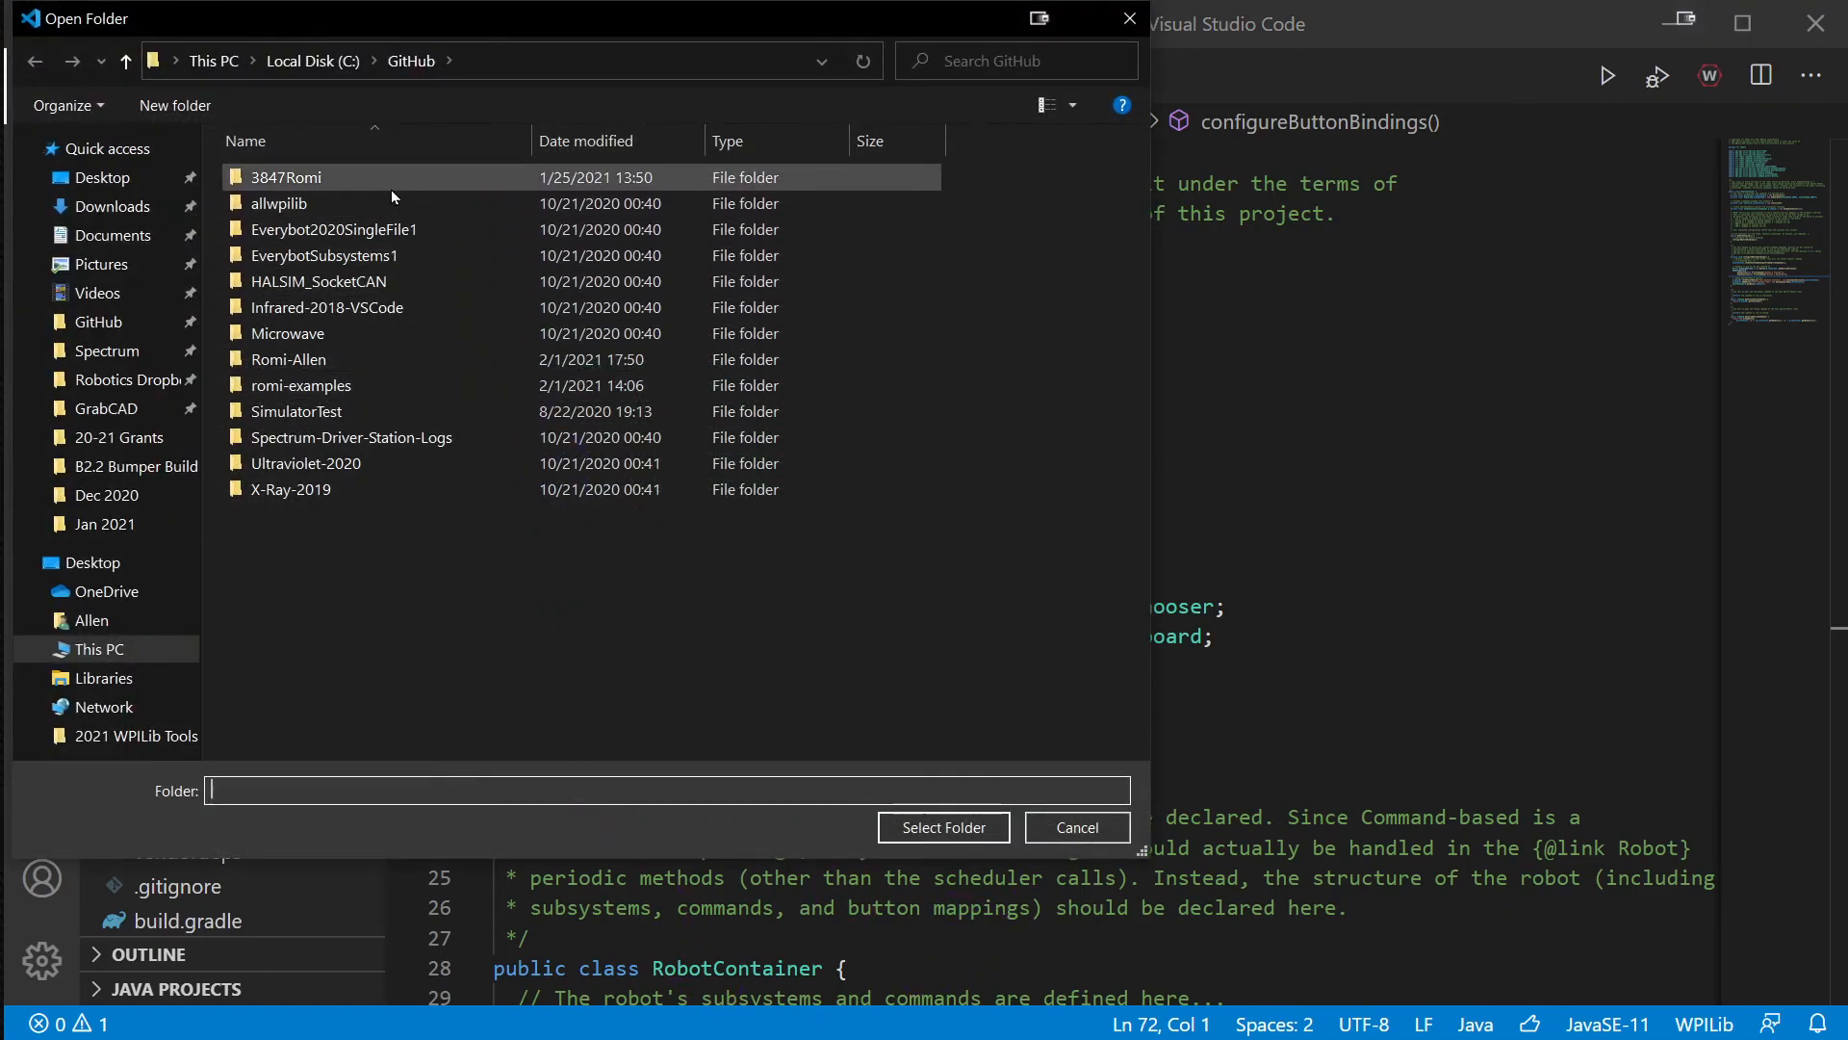
click(326, 306)
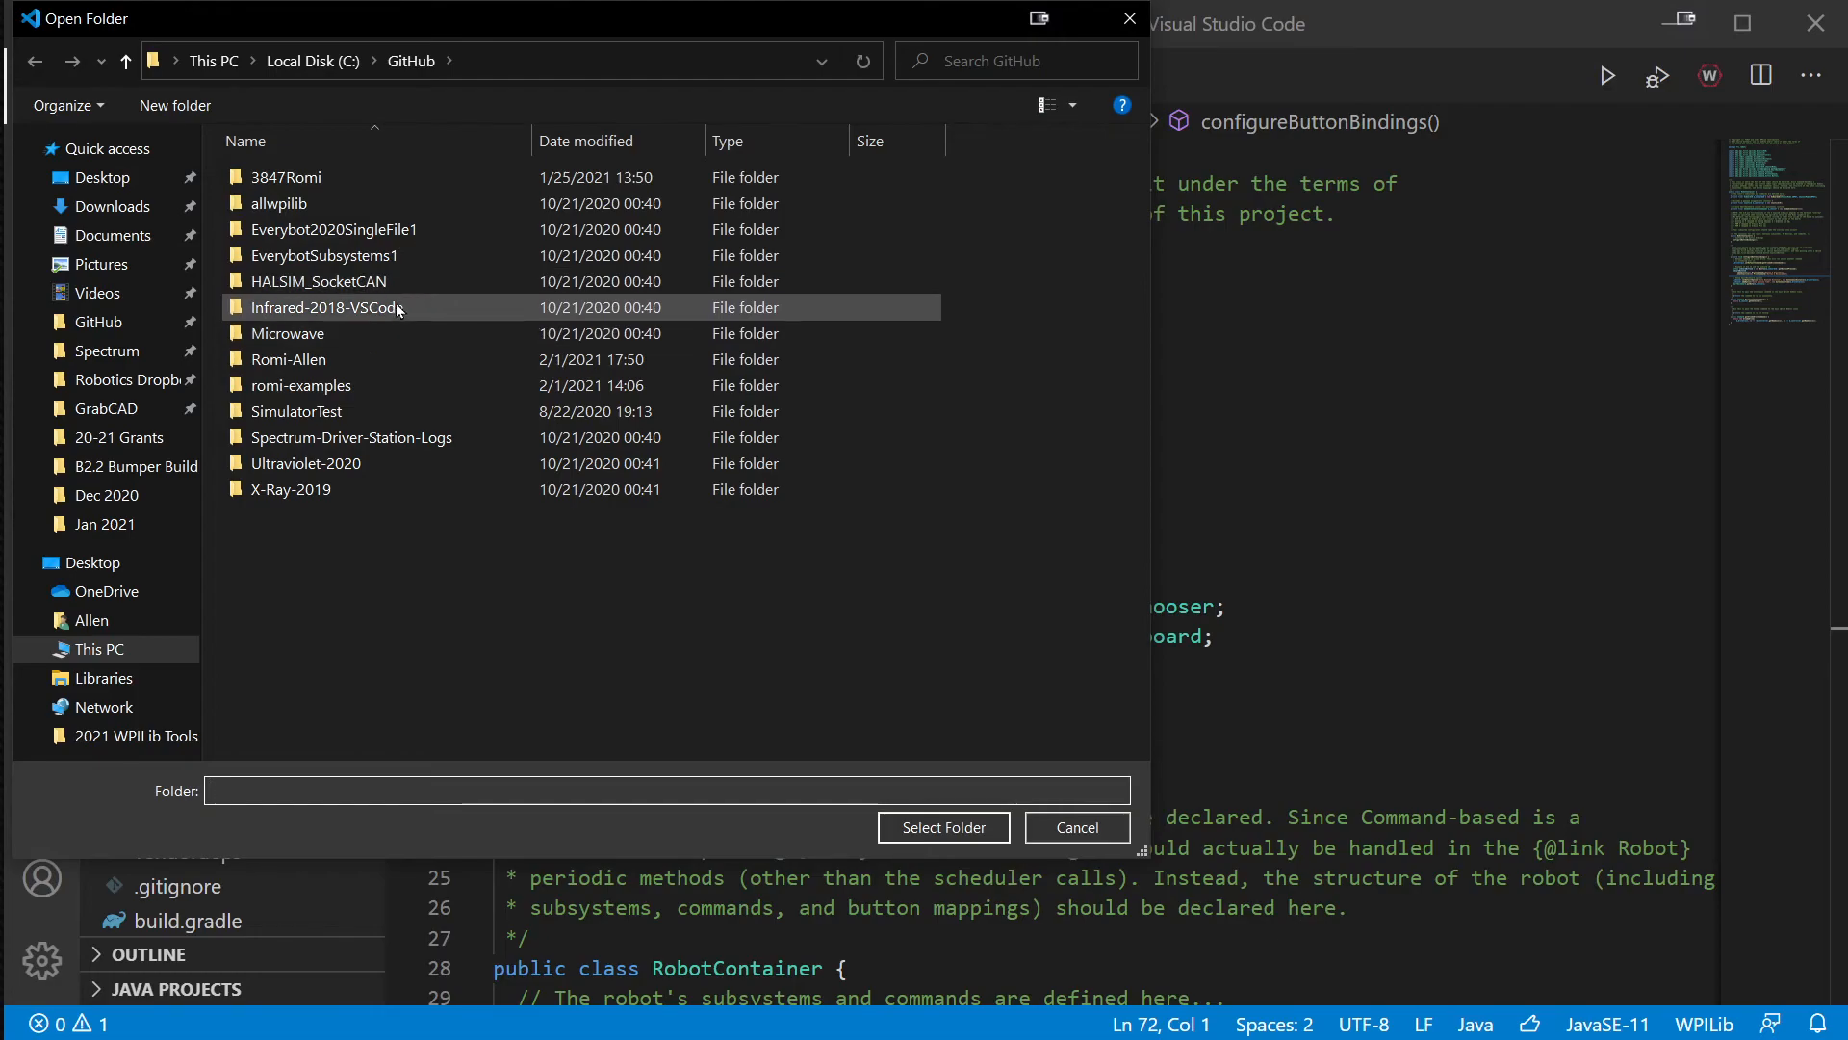
double_click(299, 385)
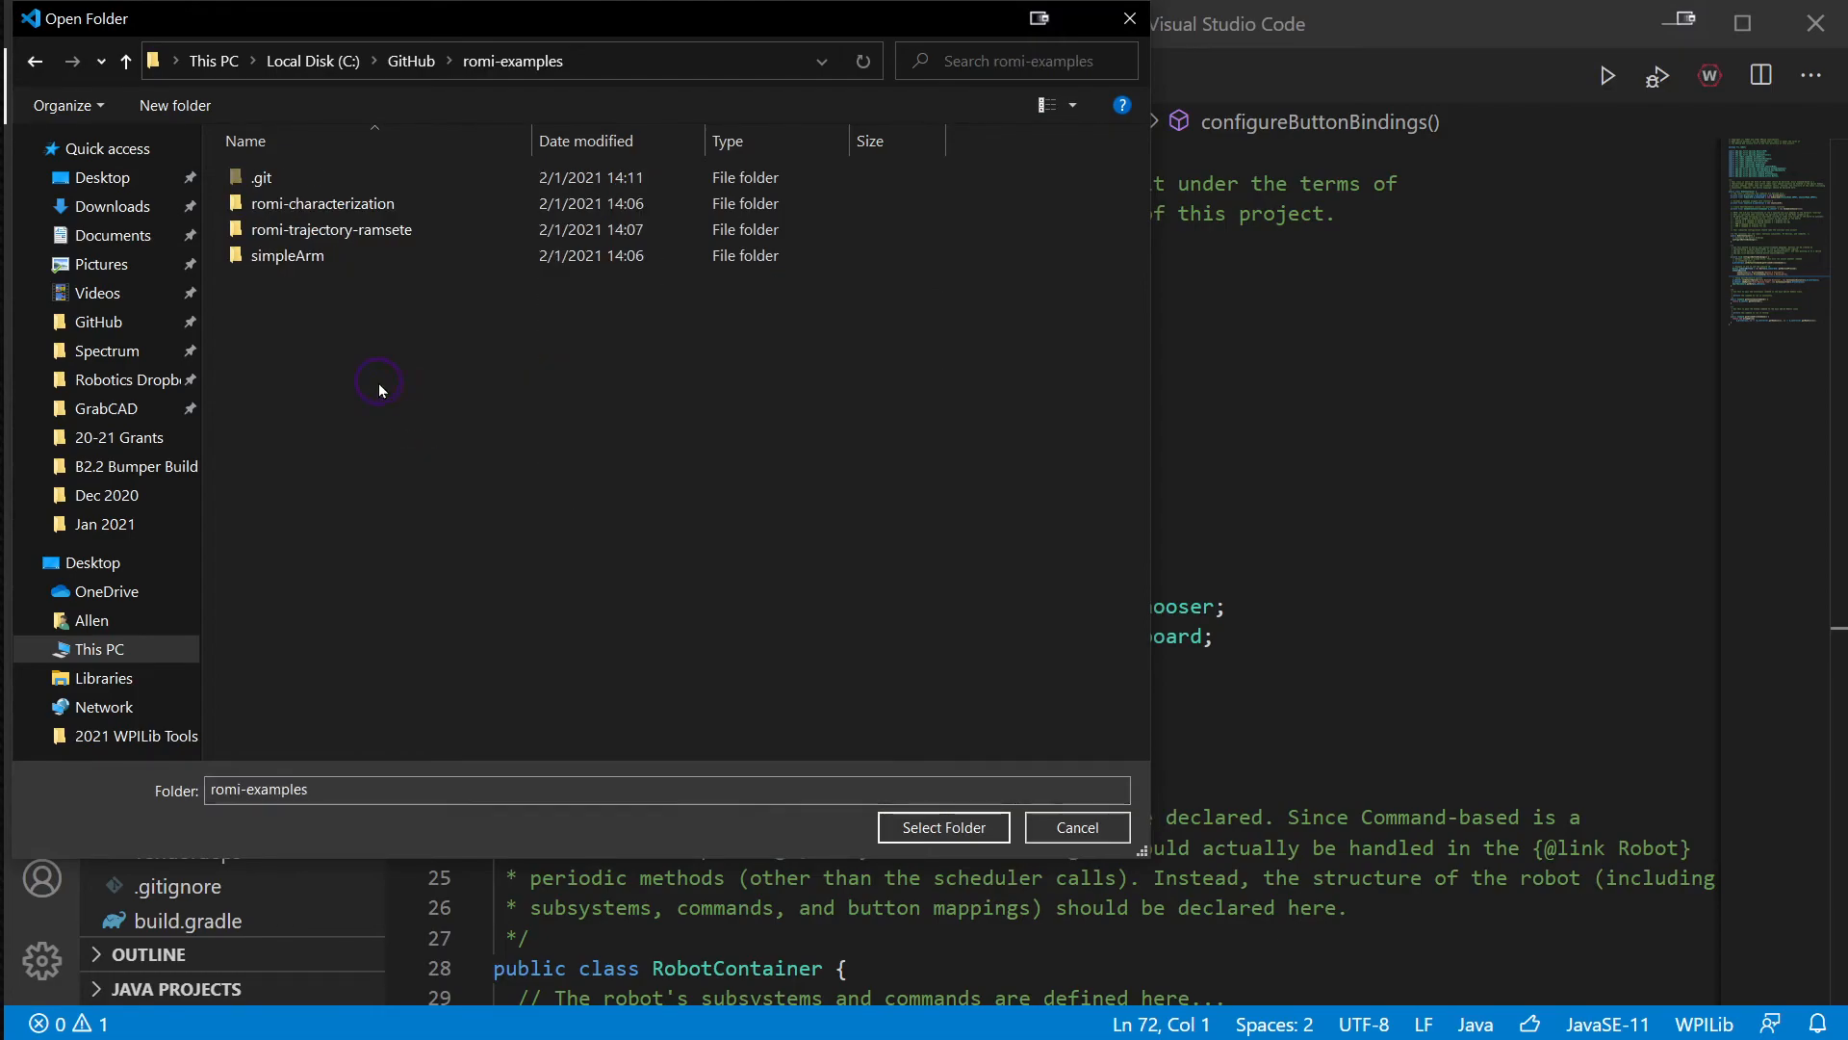
double_click(331, 229)
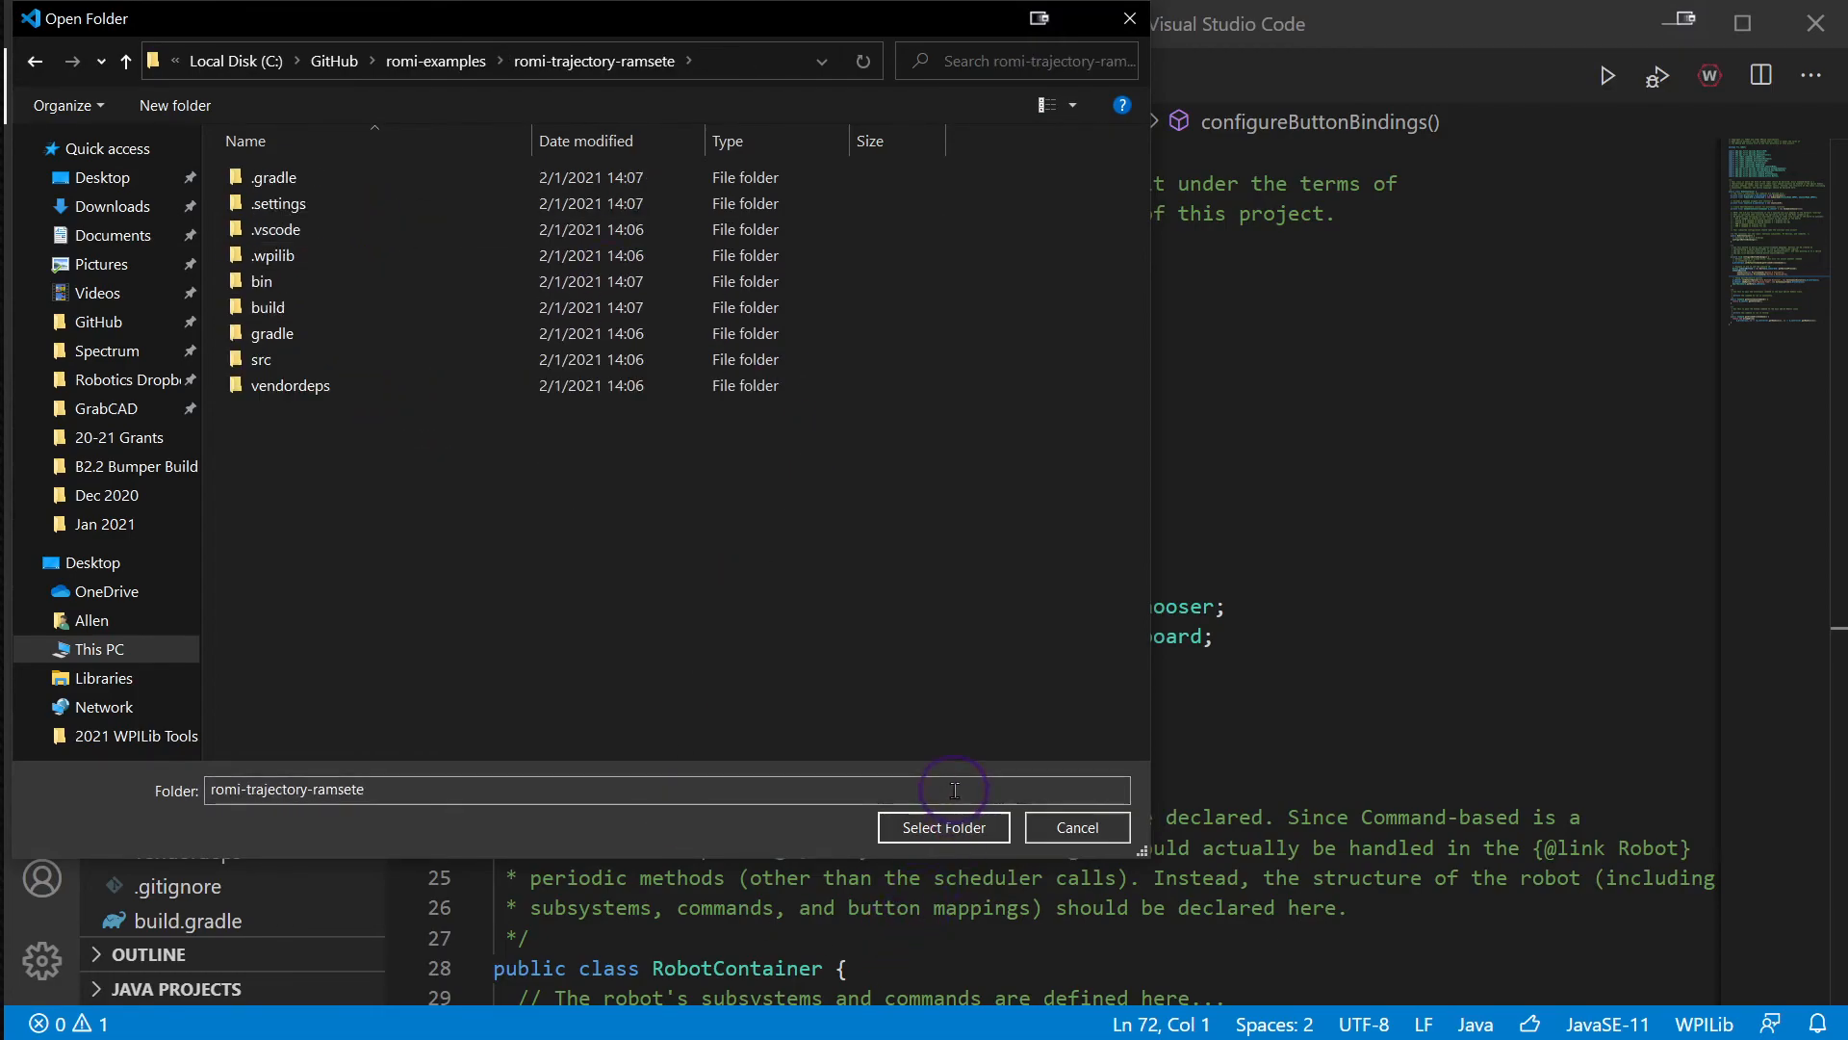
click(941, 826)
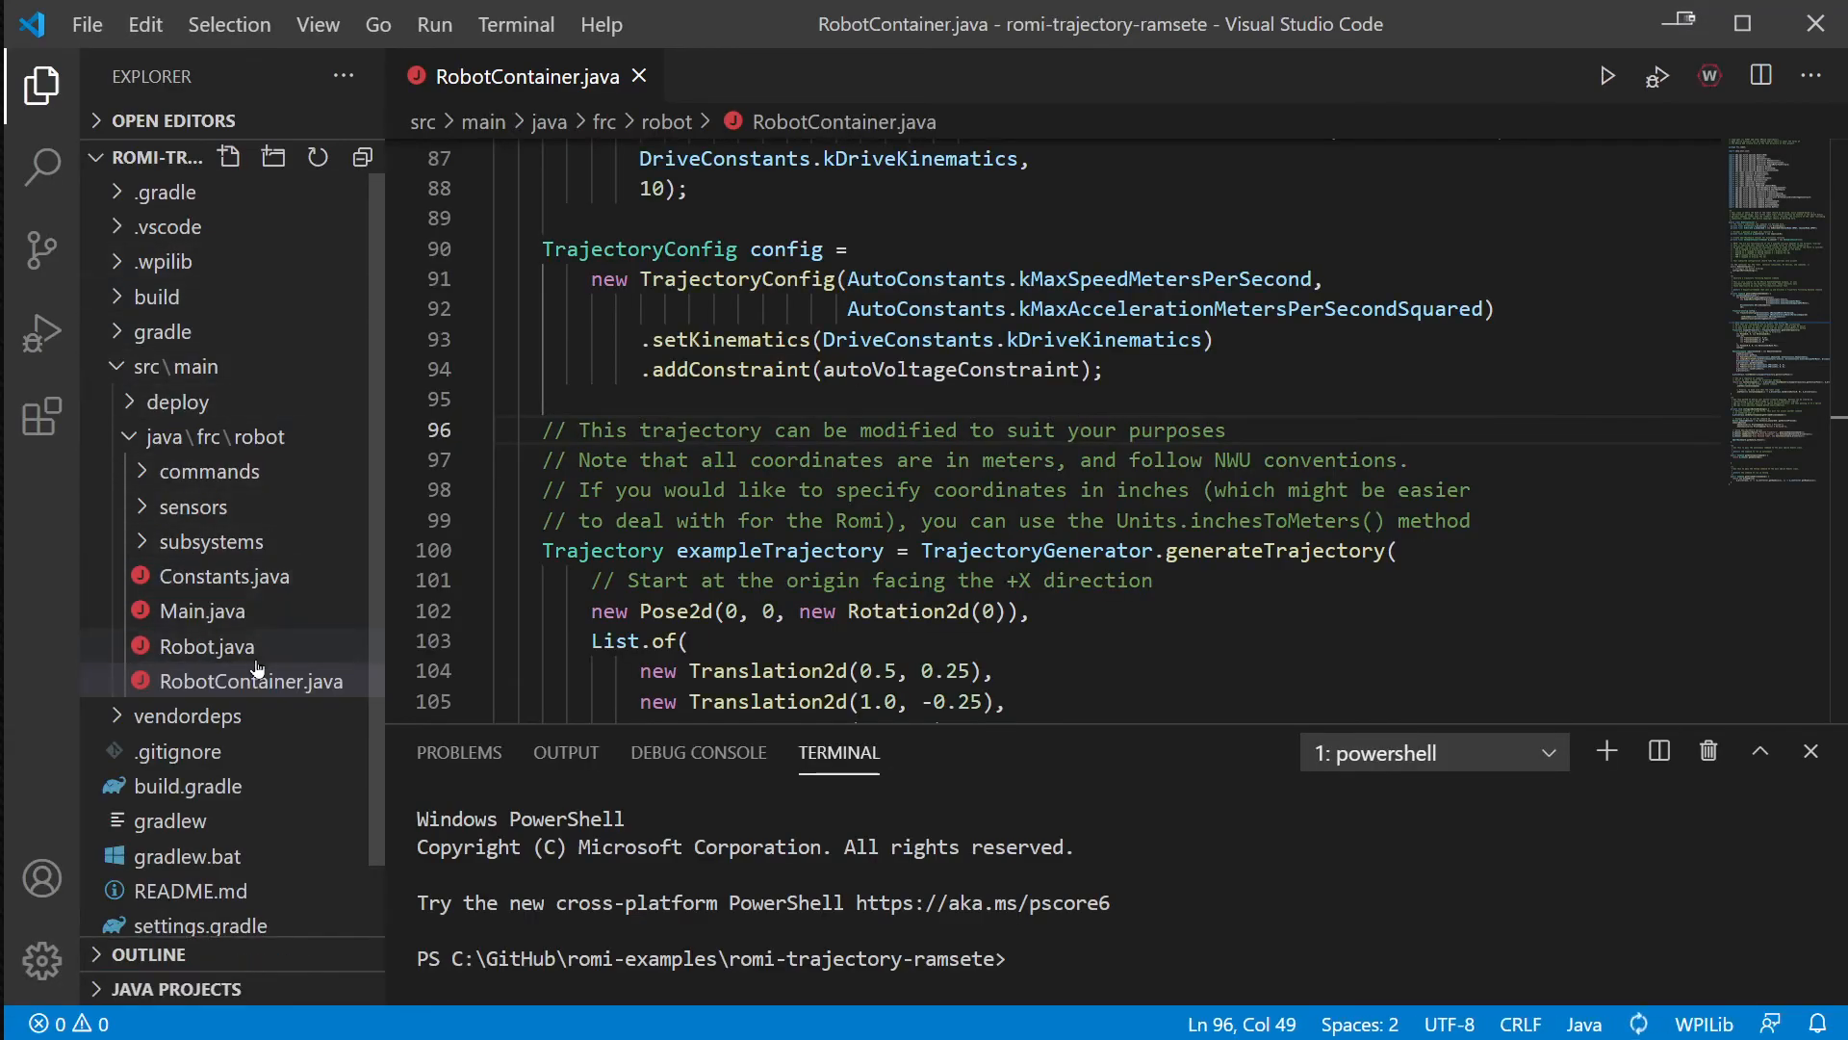
- Expand the commands and subsystems folders in the Explorer
scroll(up, 3)
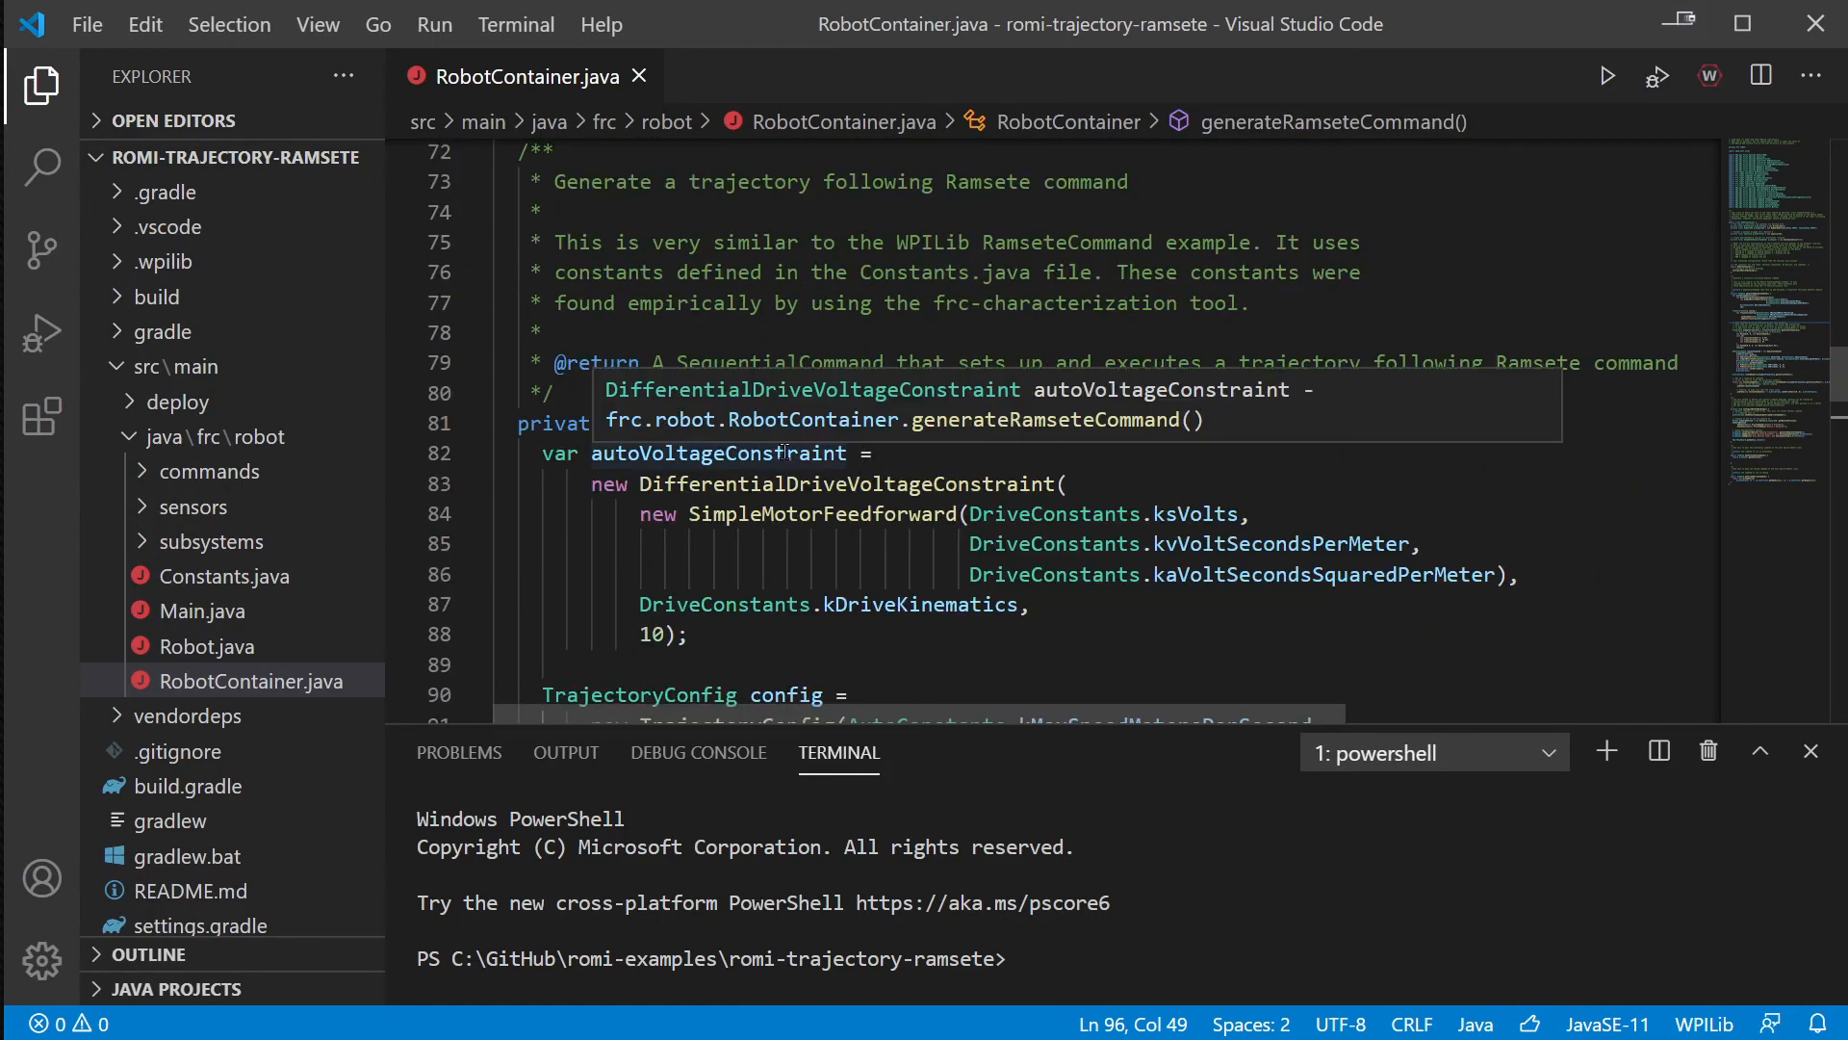
scroll(up, 3)
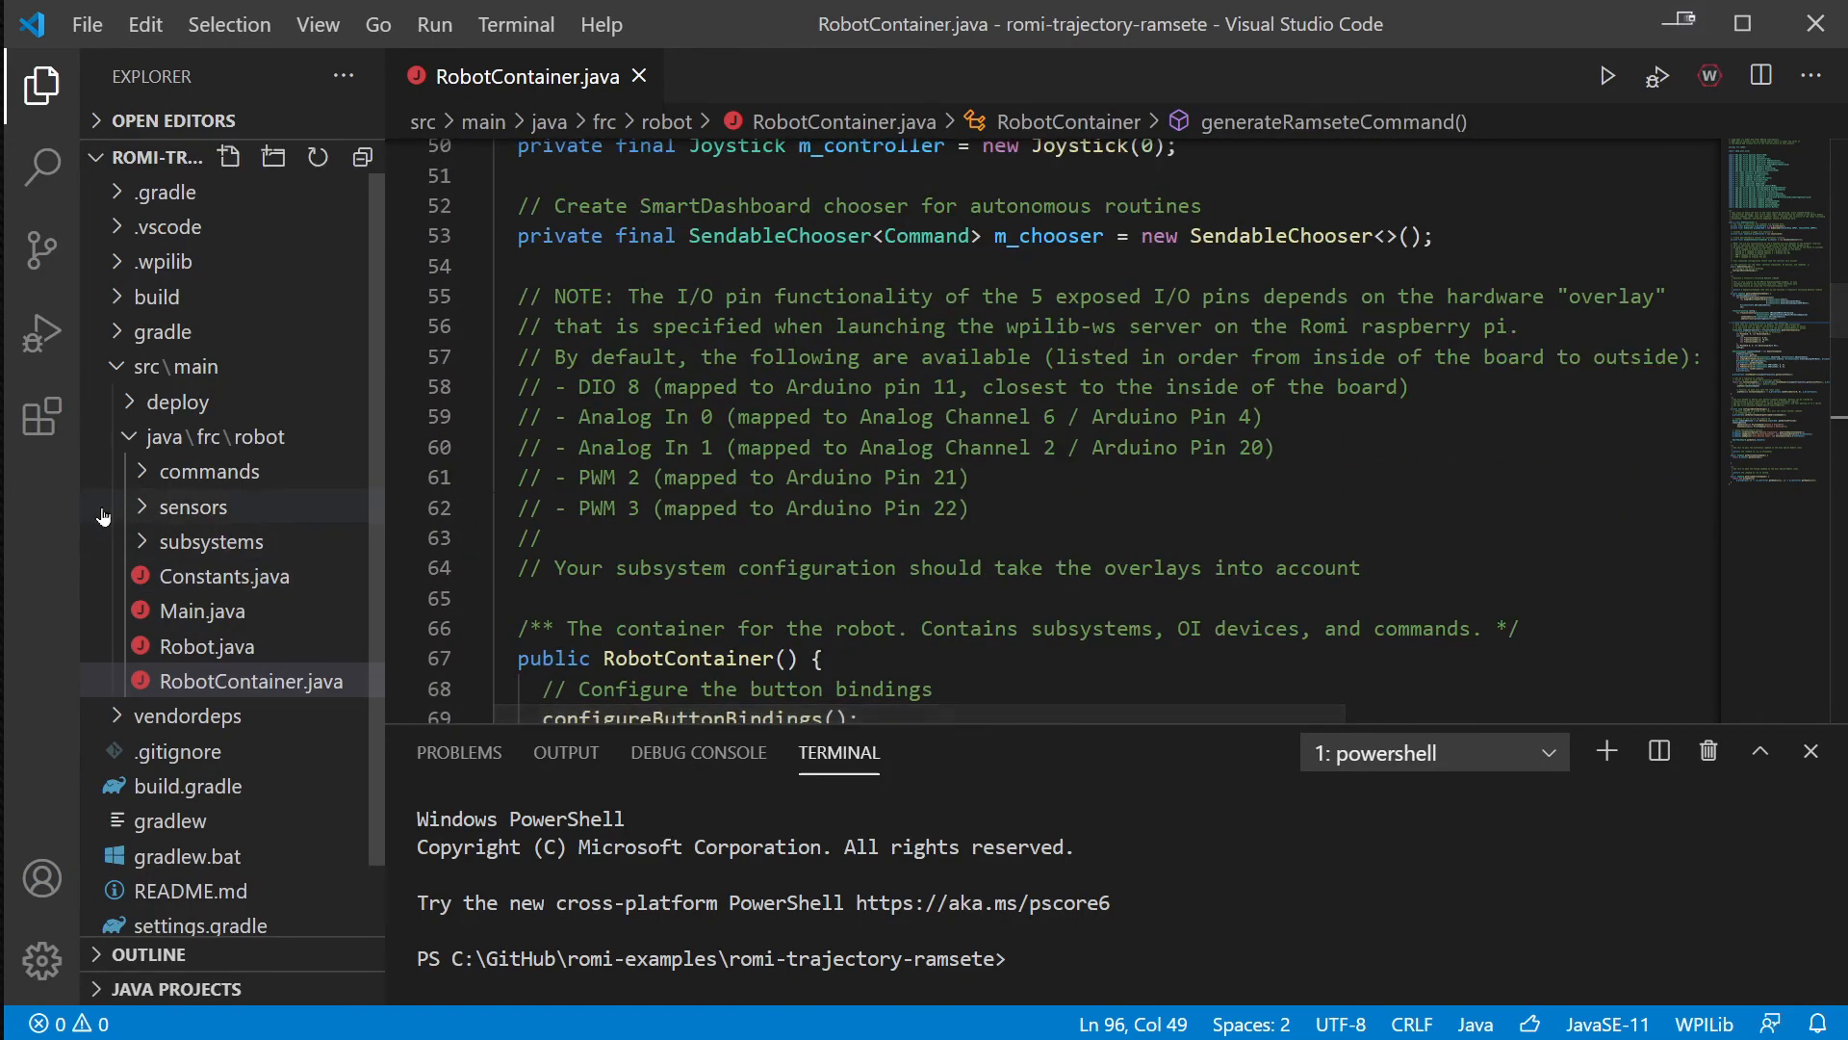
click(211, 471)
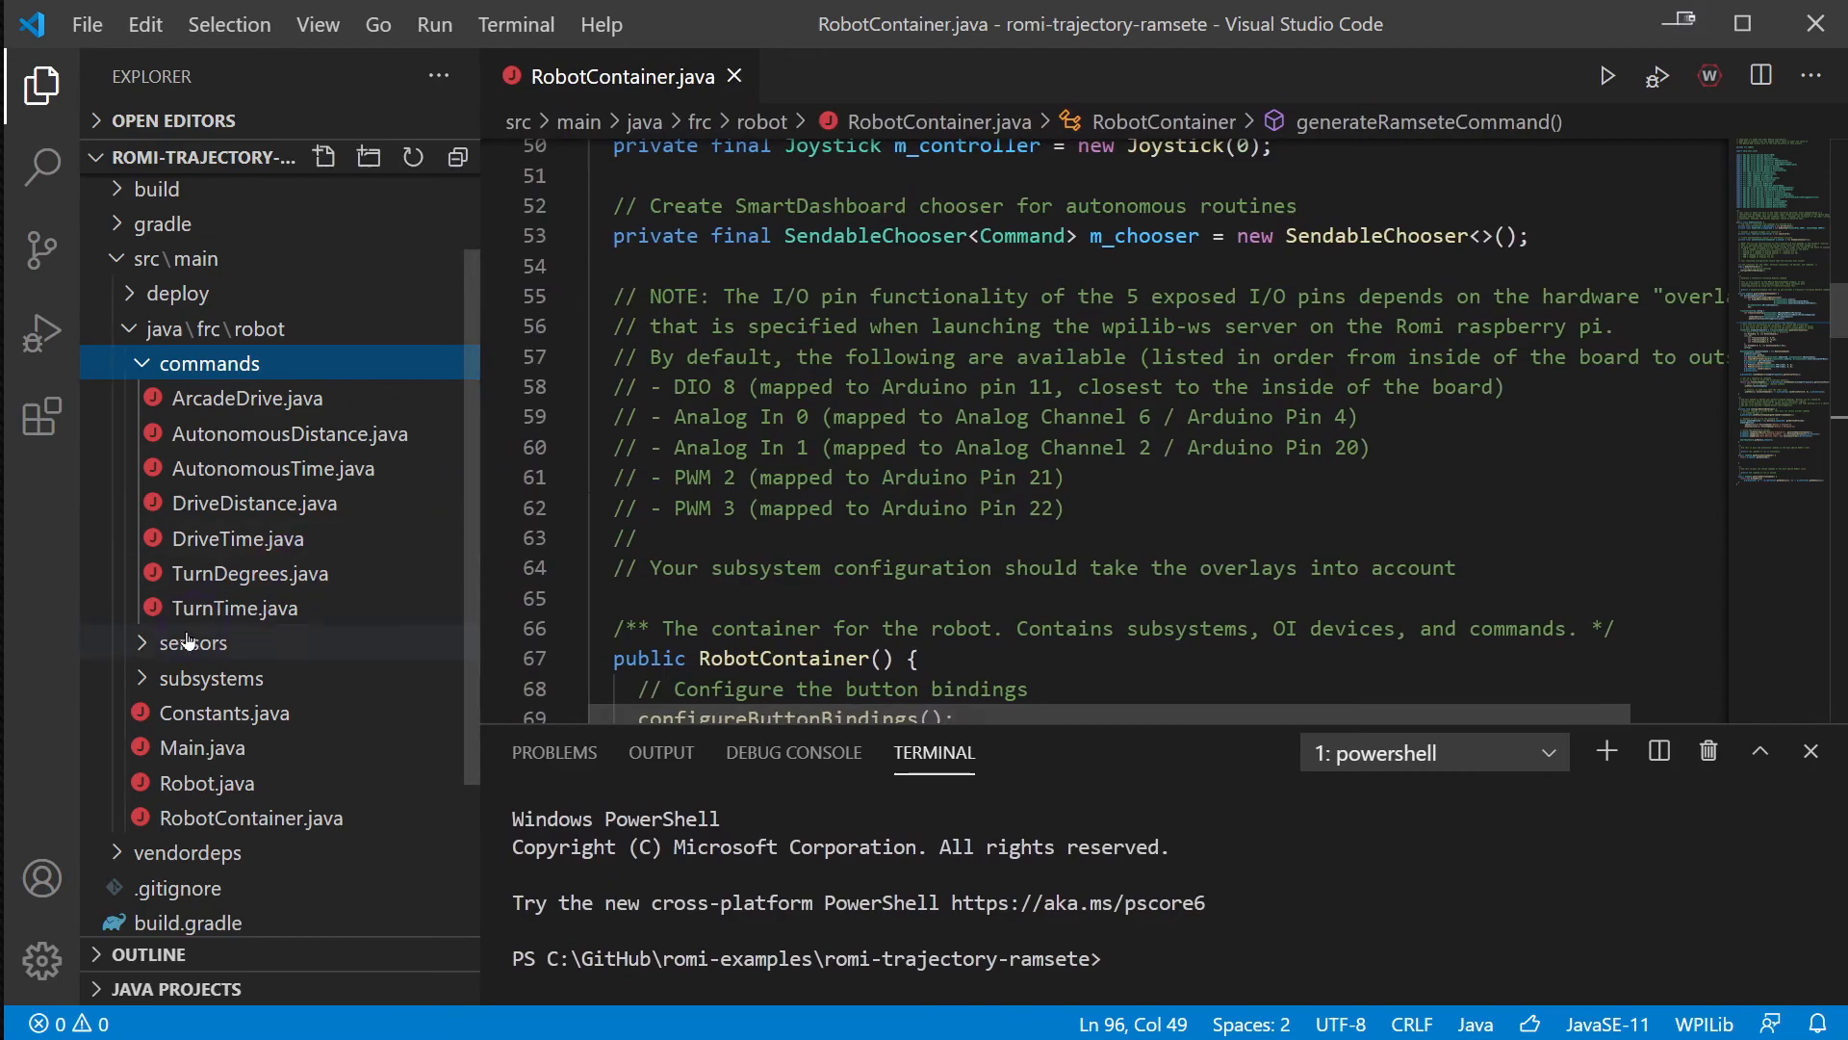
mouse_move(153, 657)
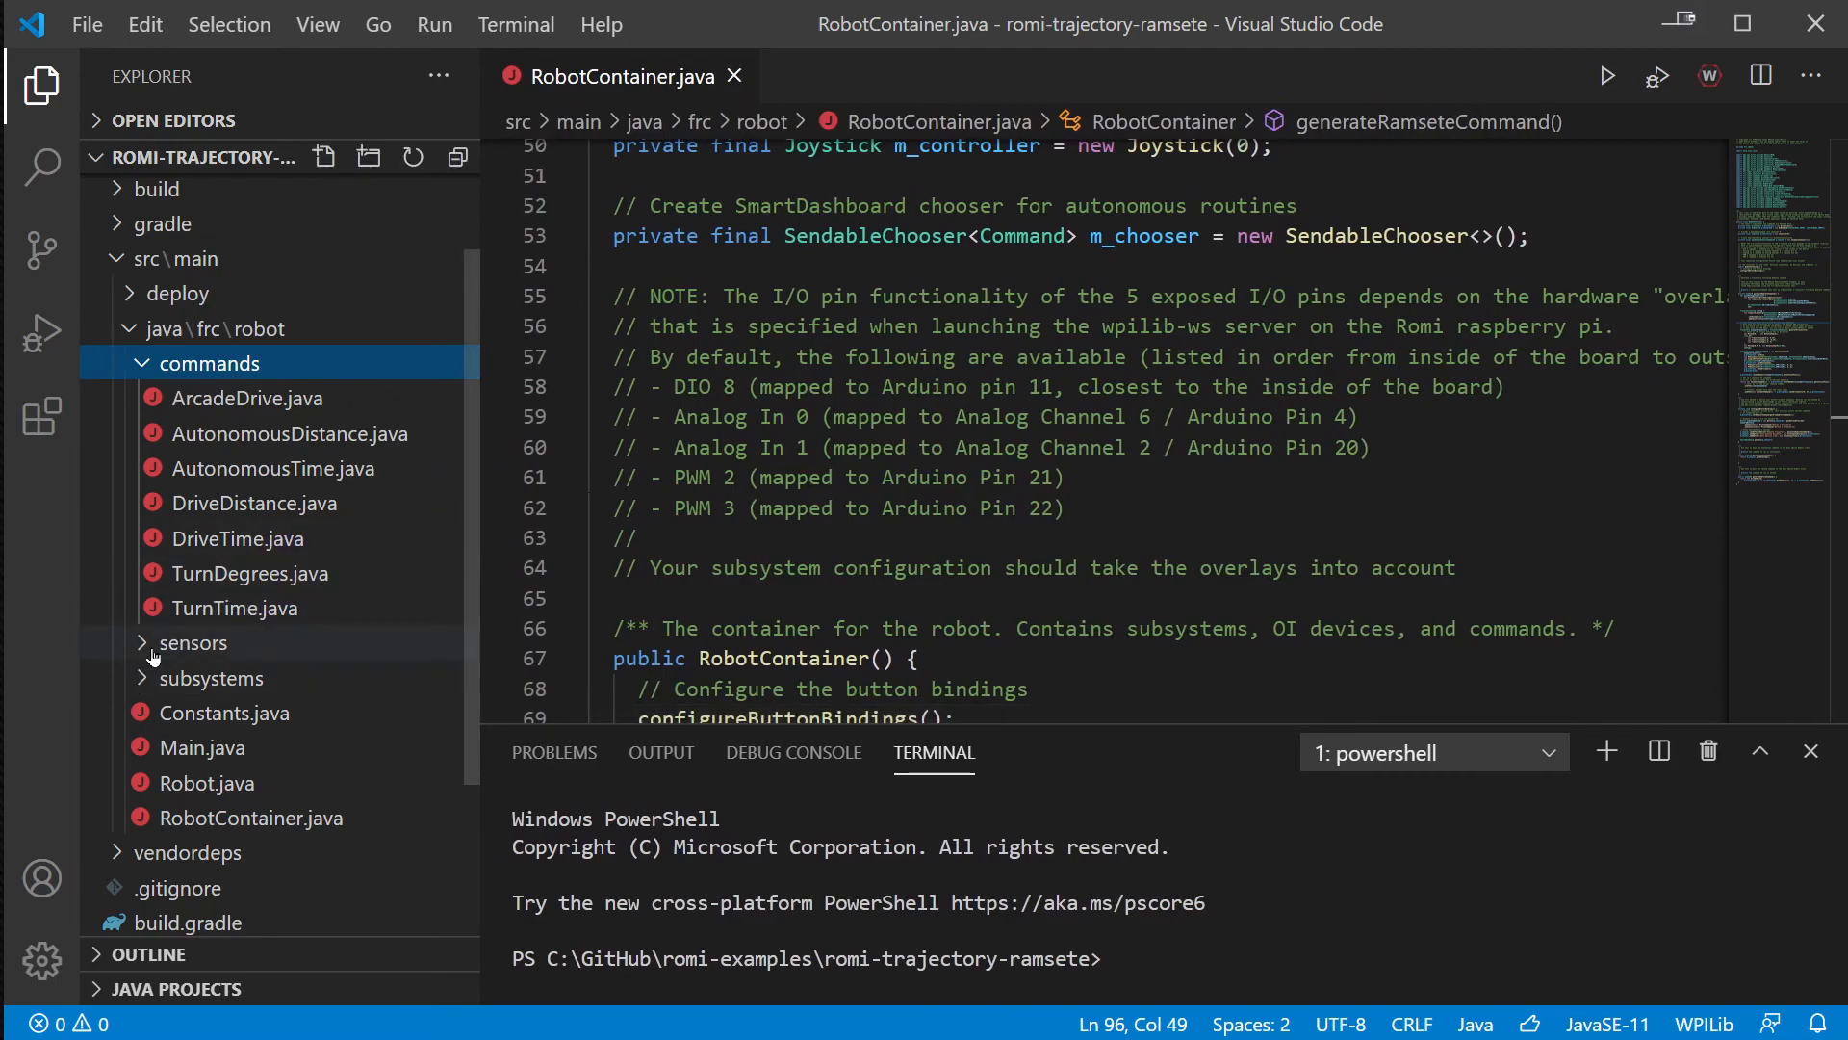
click(216, 677)
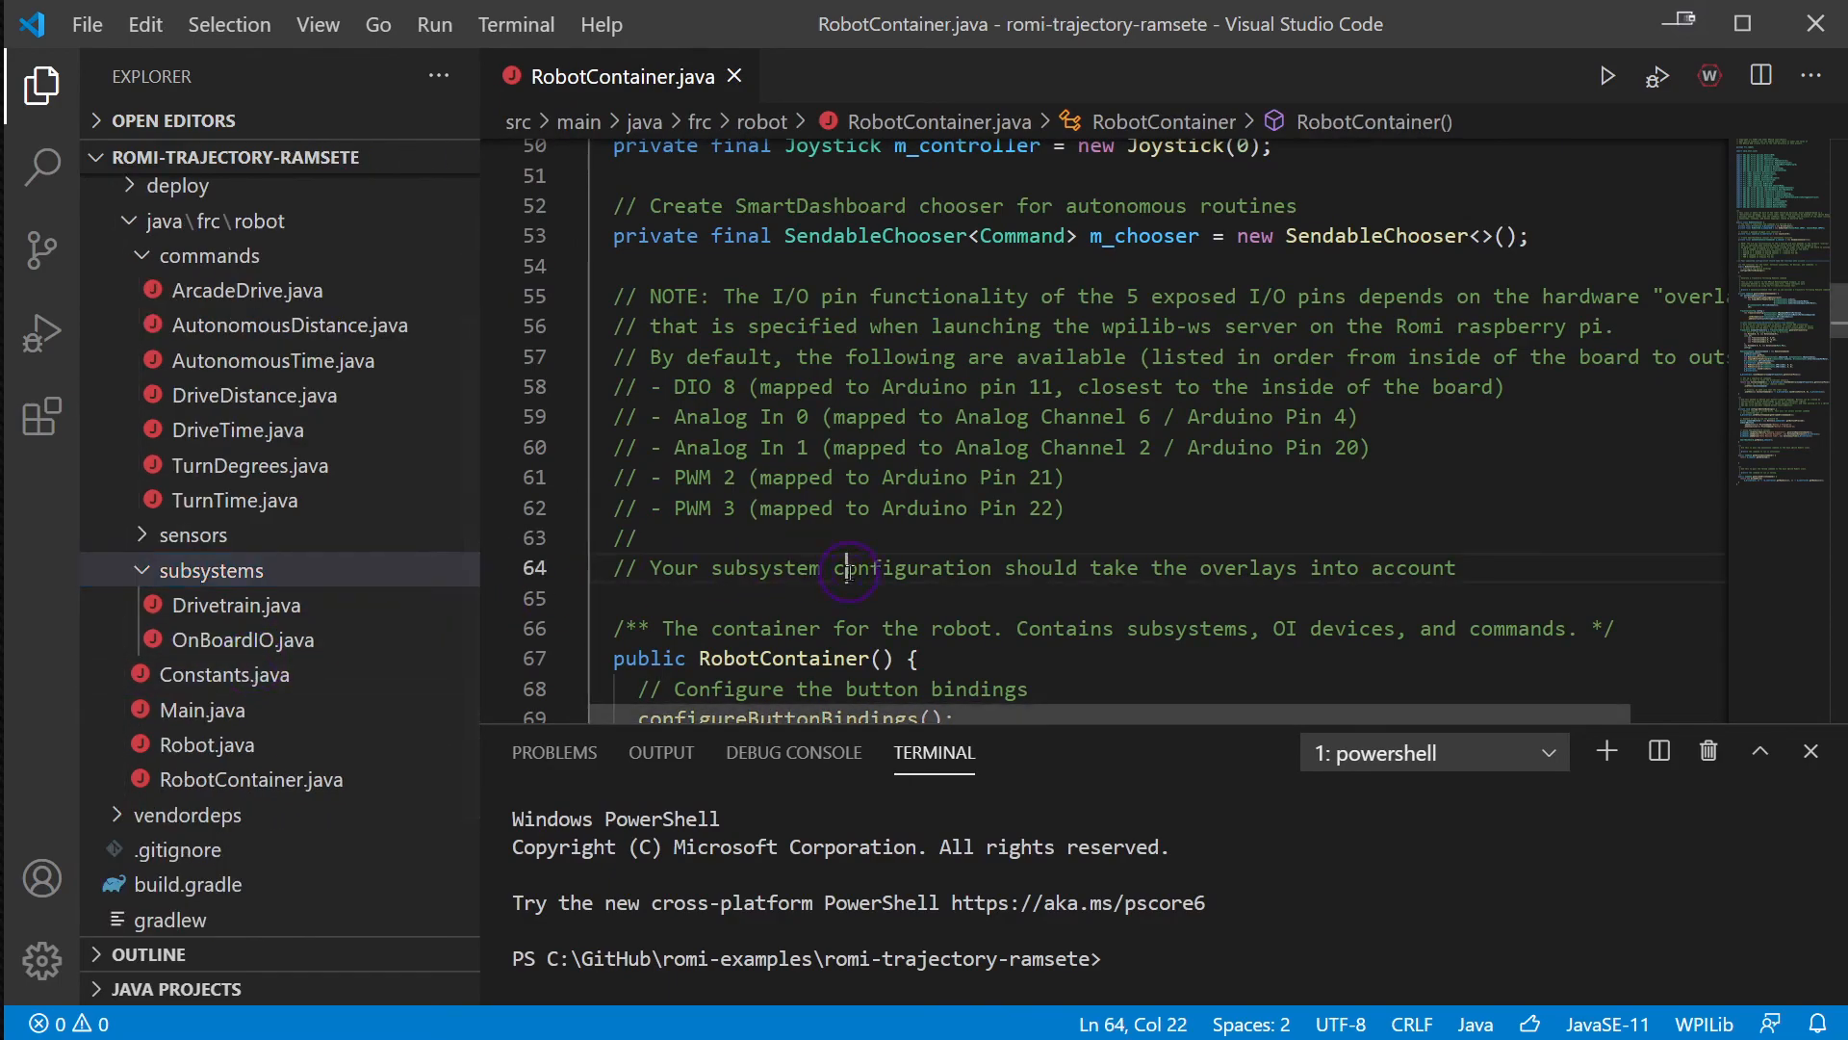
- Scroll through RobotContainer.java reviewing generateRamseteCommand and the auto chooser options
scroll(up, 3)
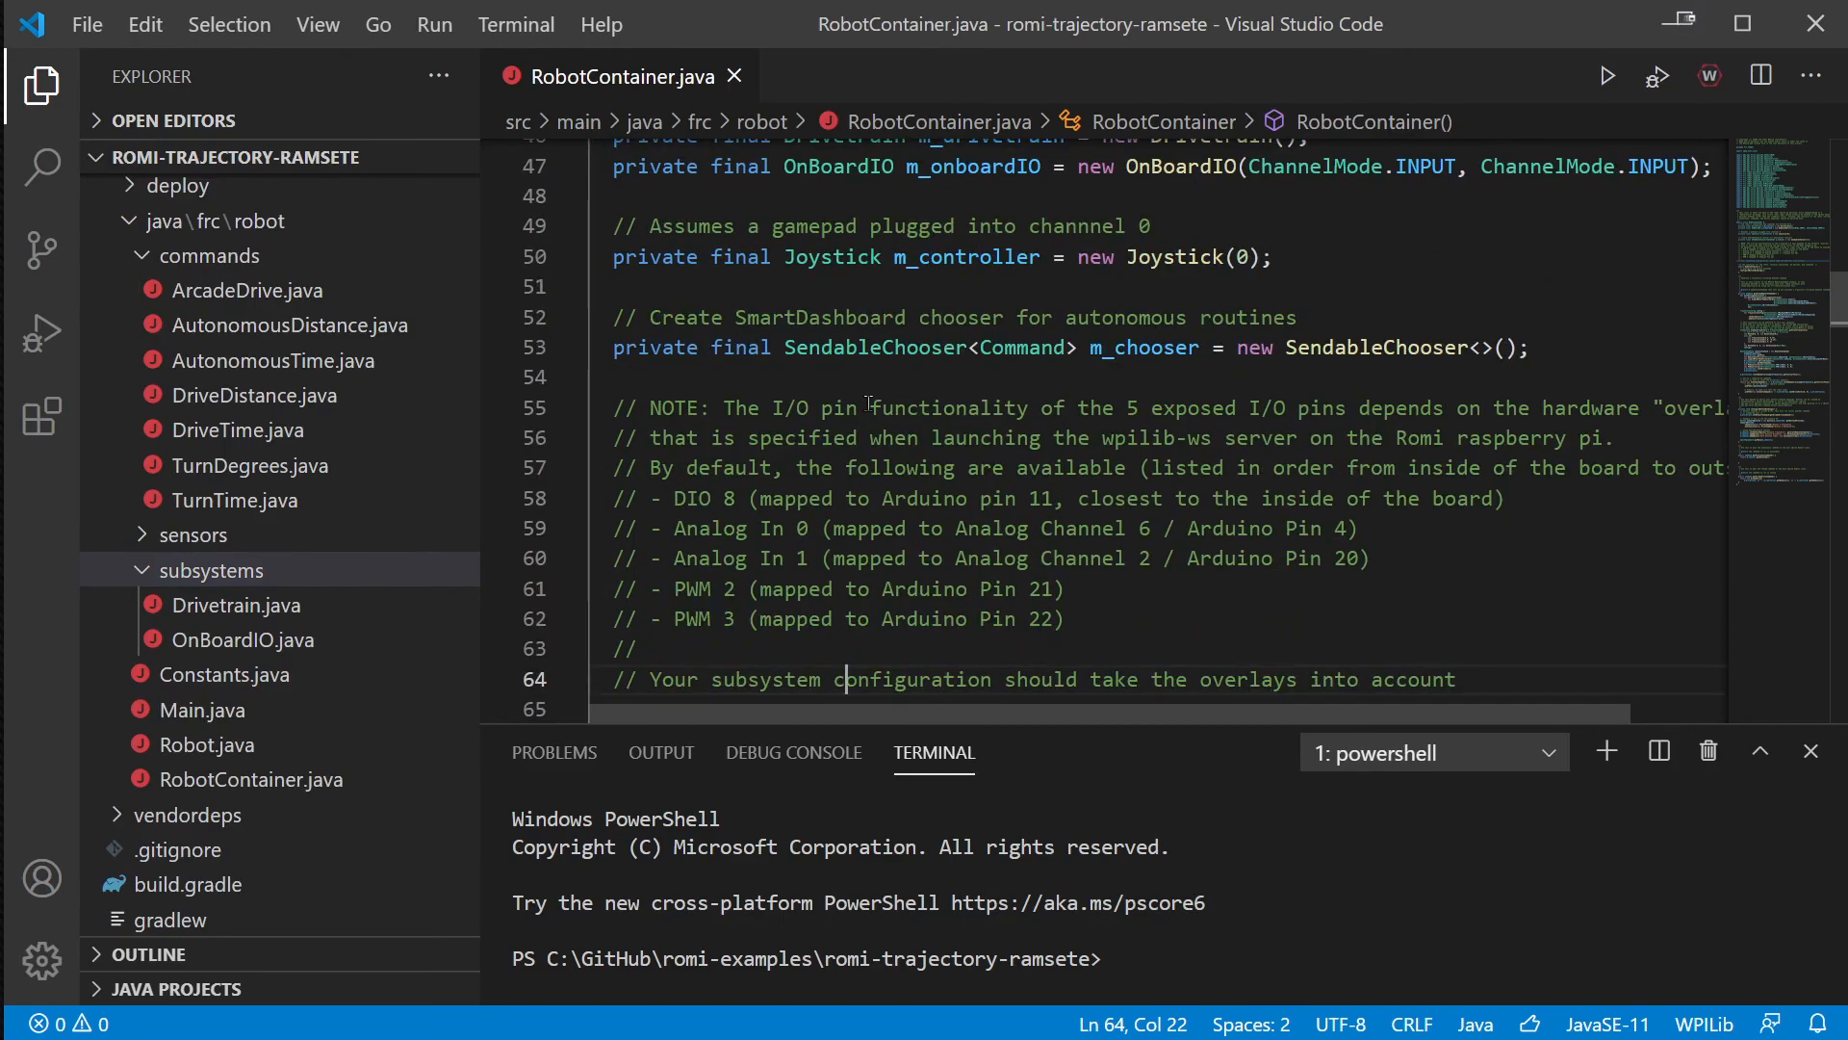
scroll(down, 3)
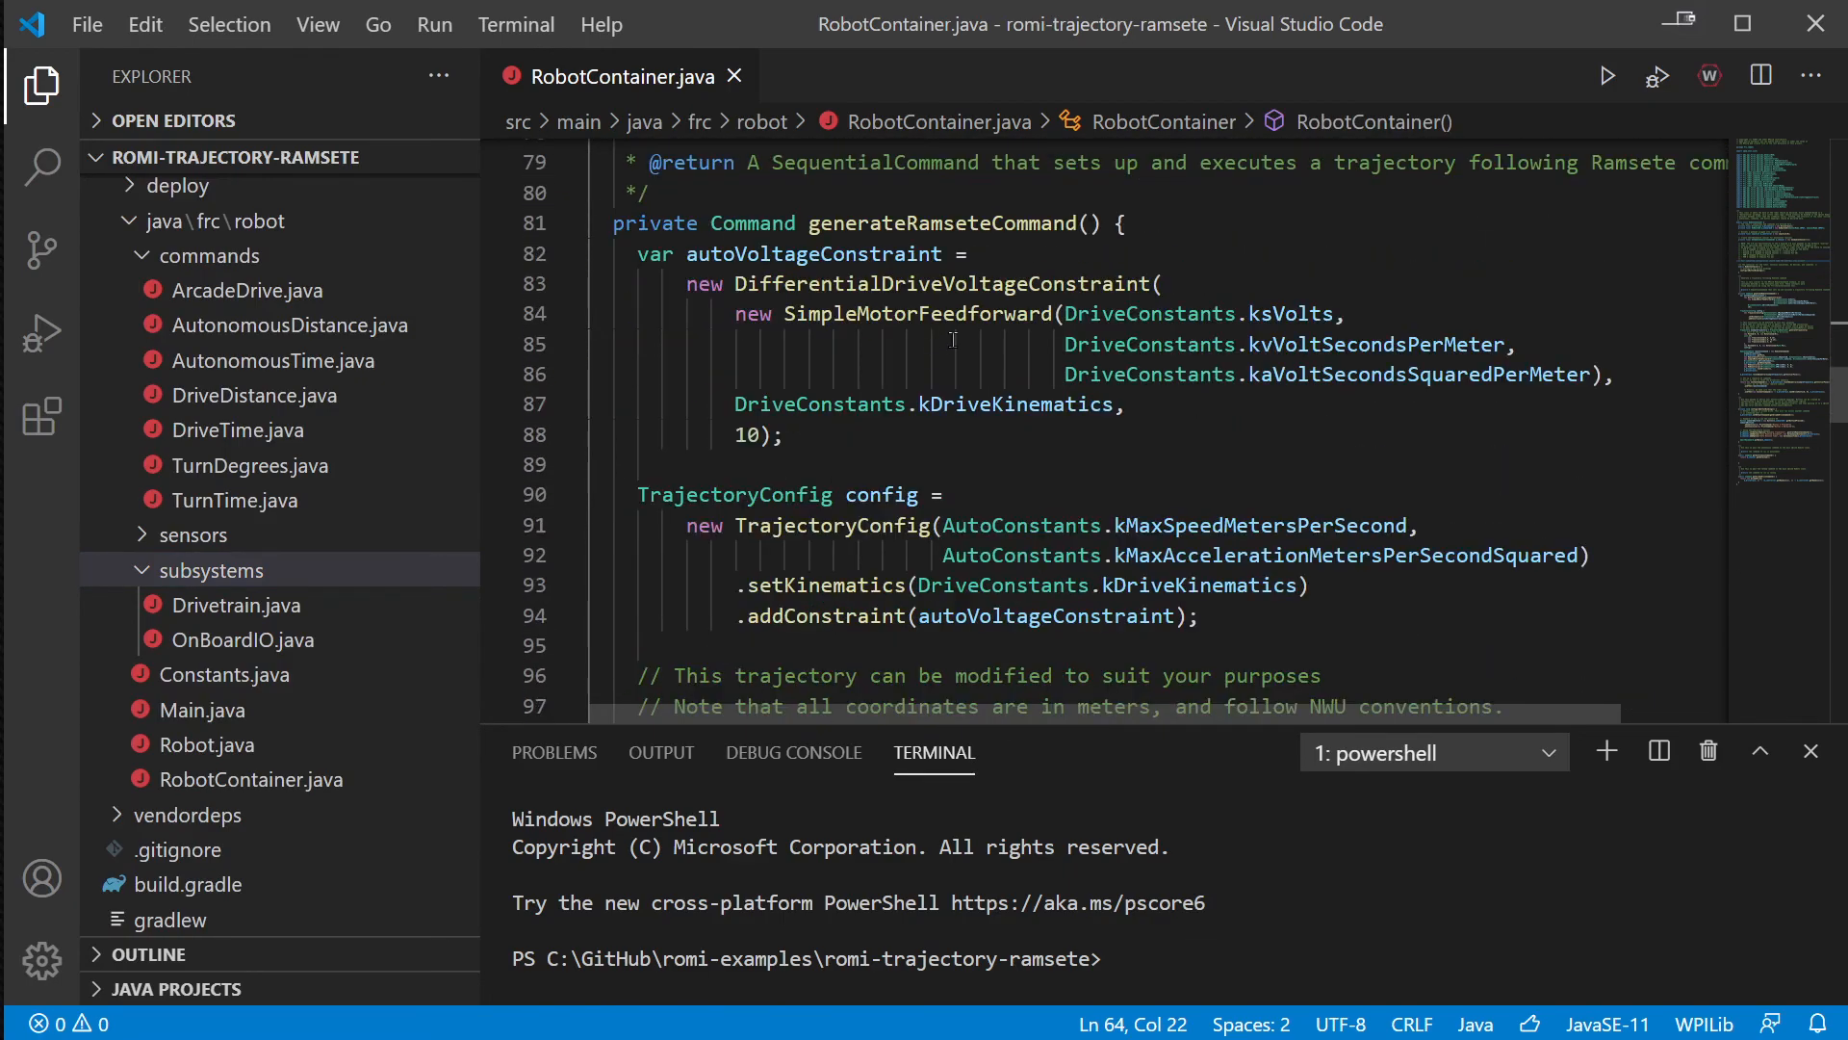
scroll(up, 3)
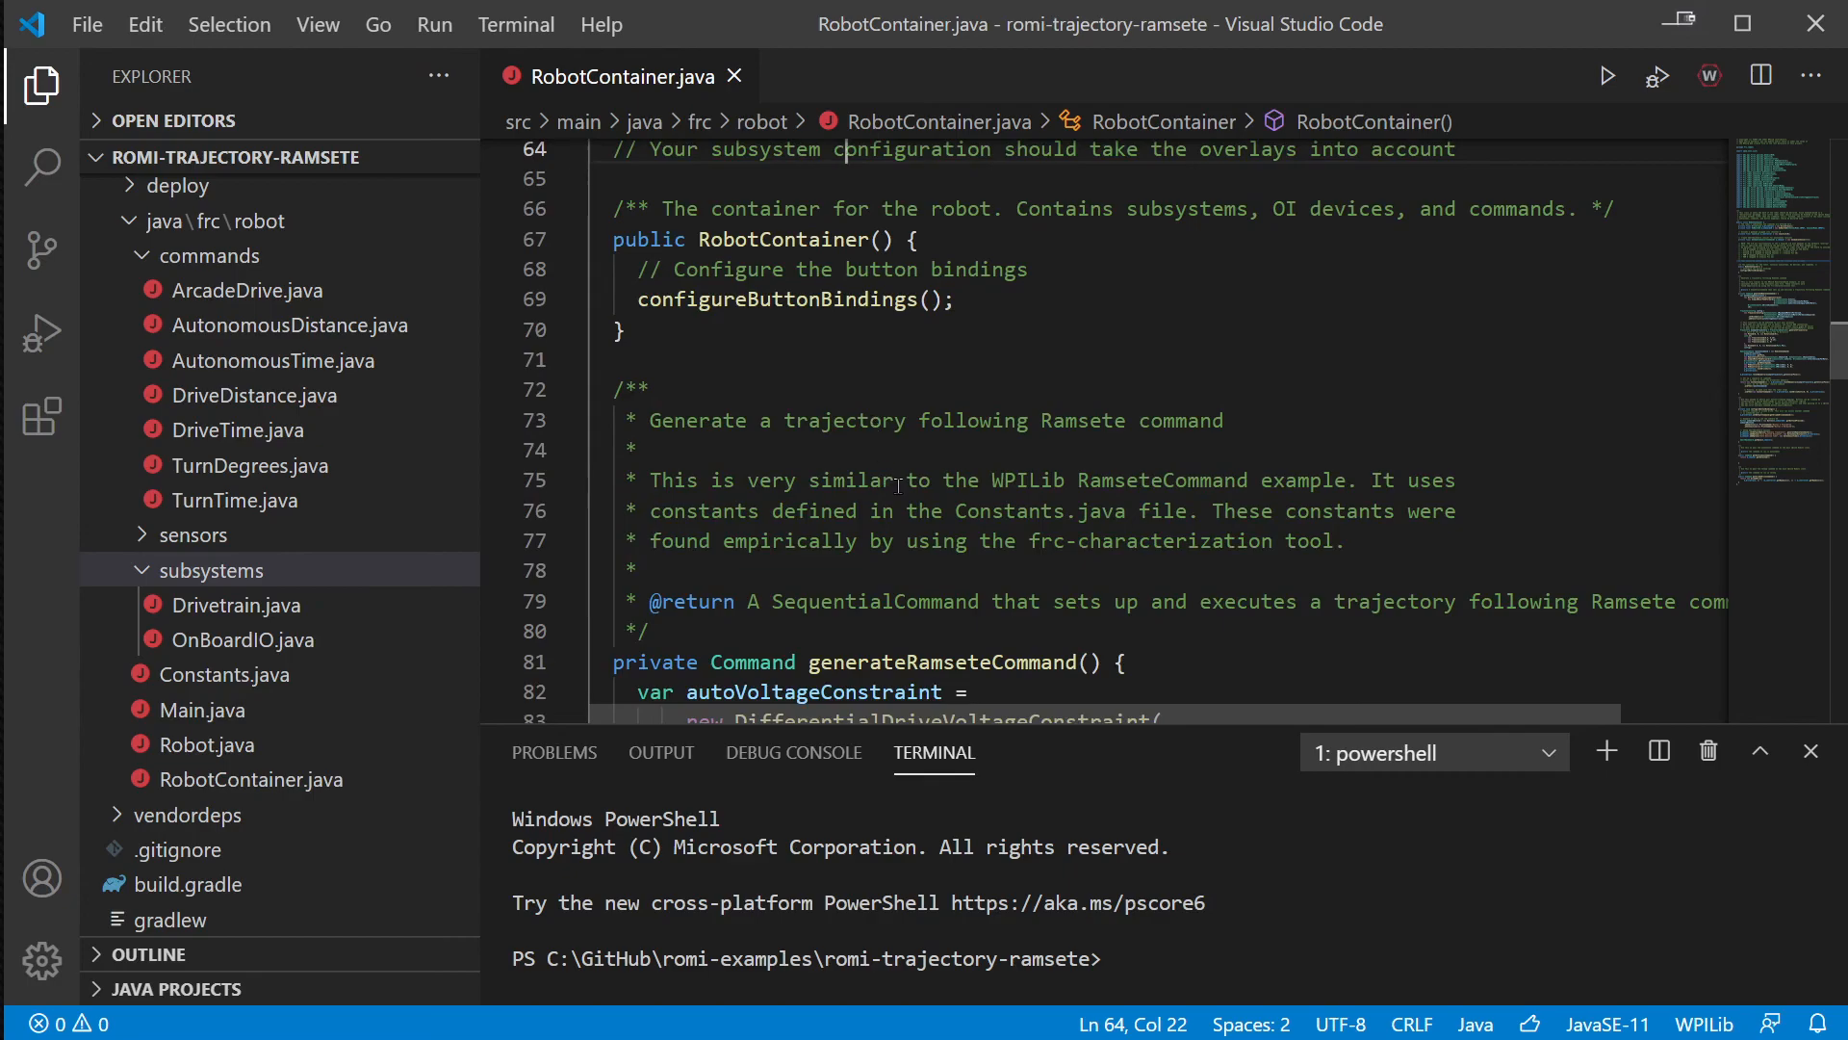
scroll(down, 3)
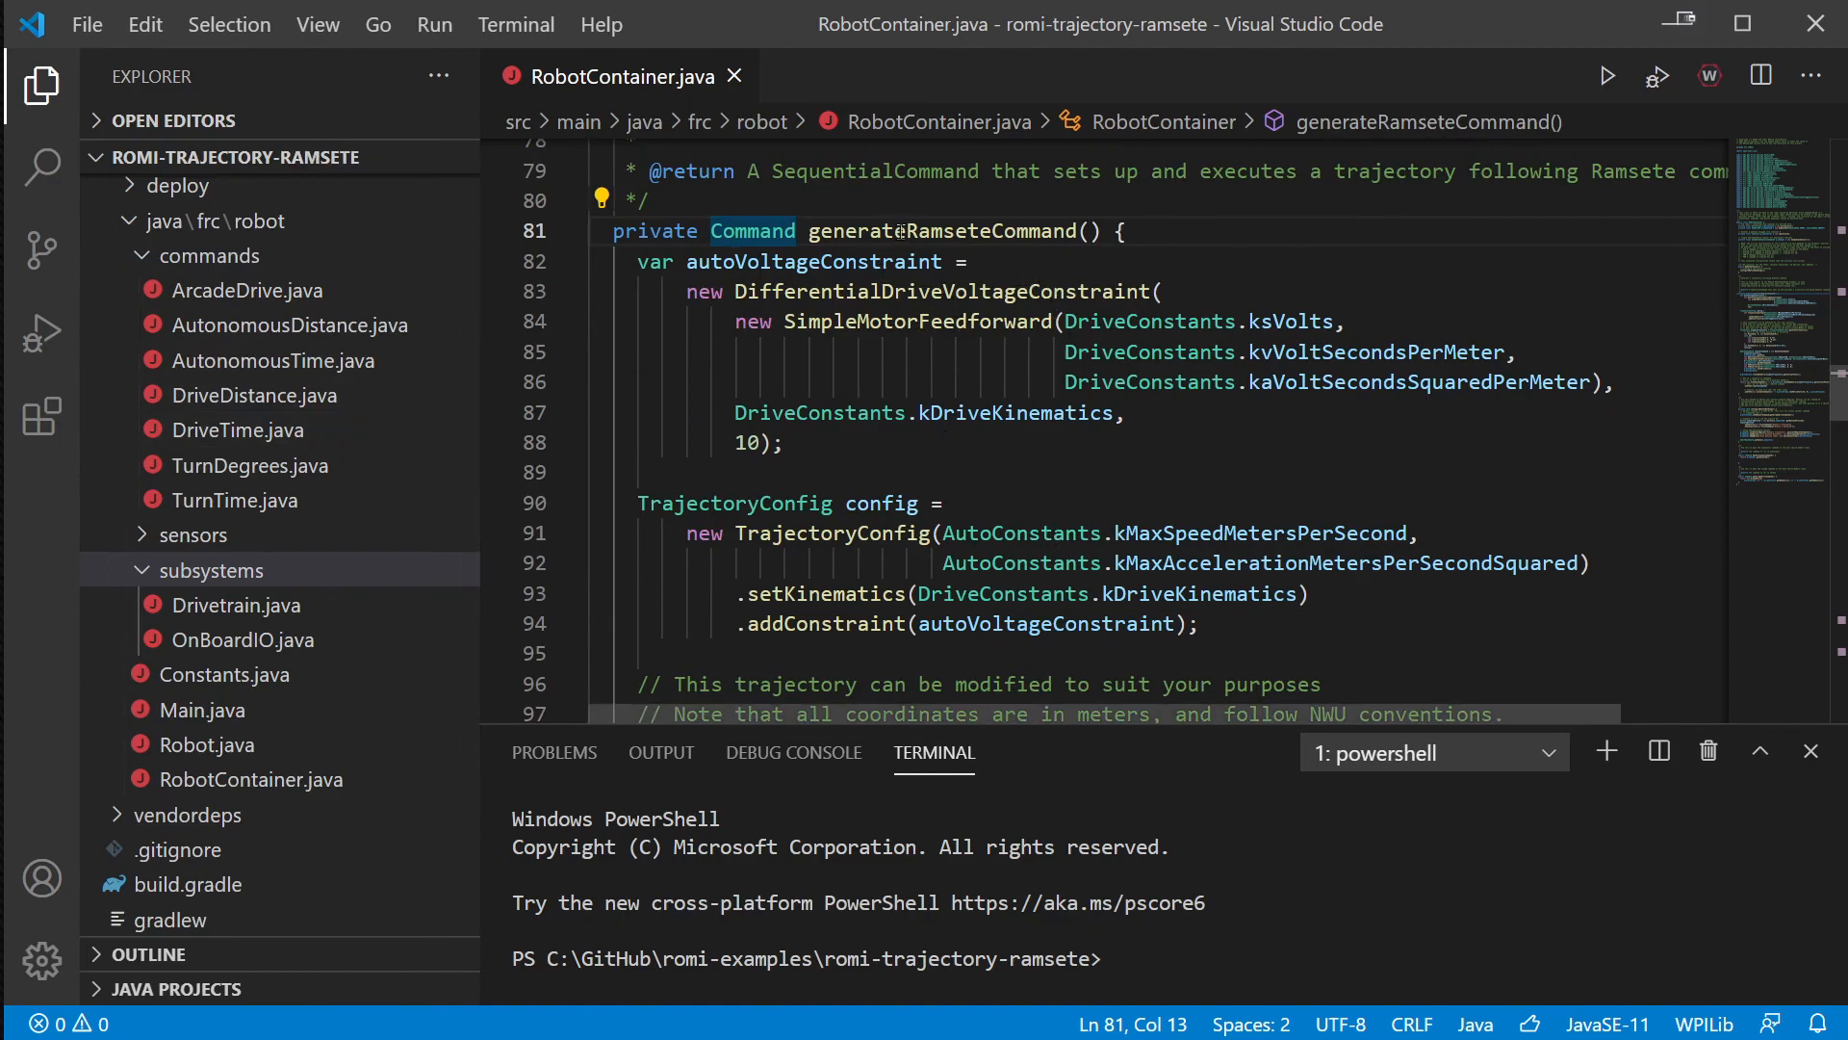
scroll(down, 3)
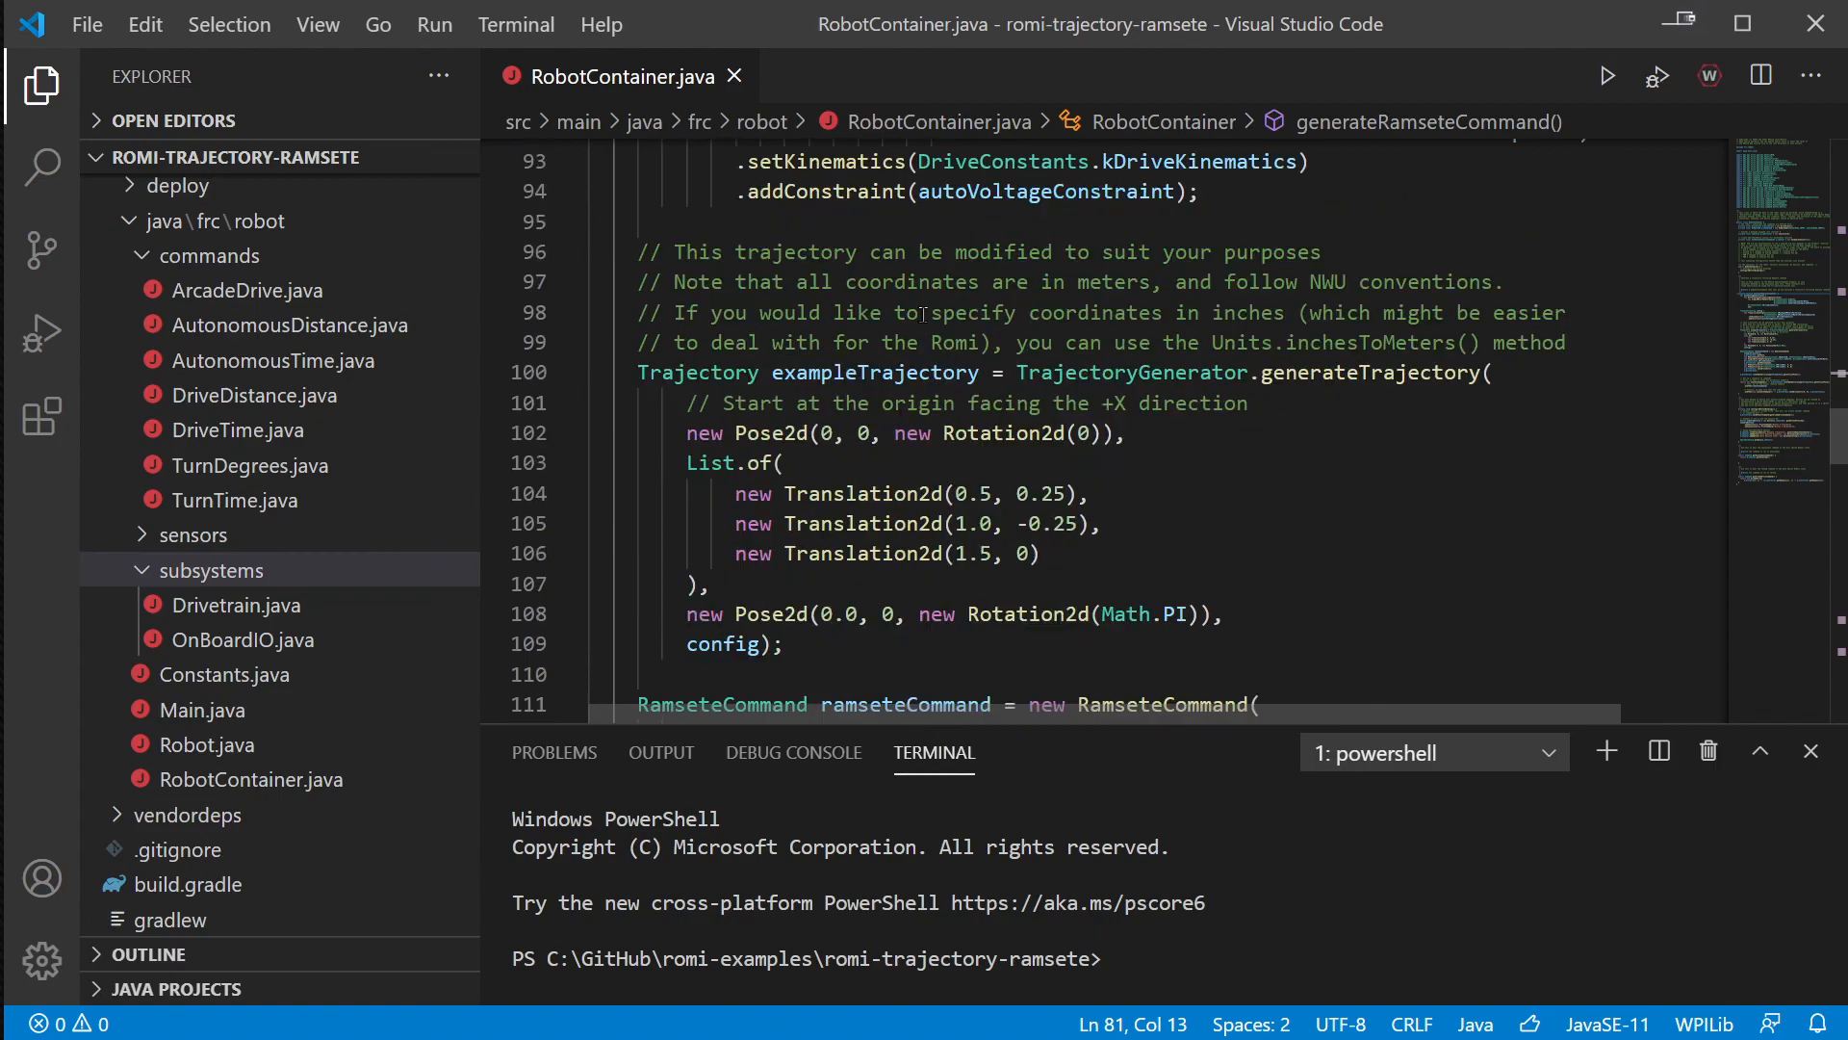
scroll(down, 3)
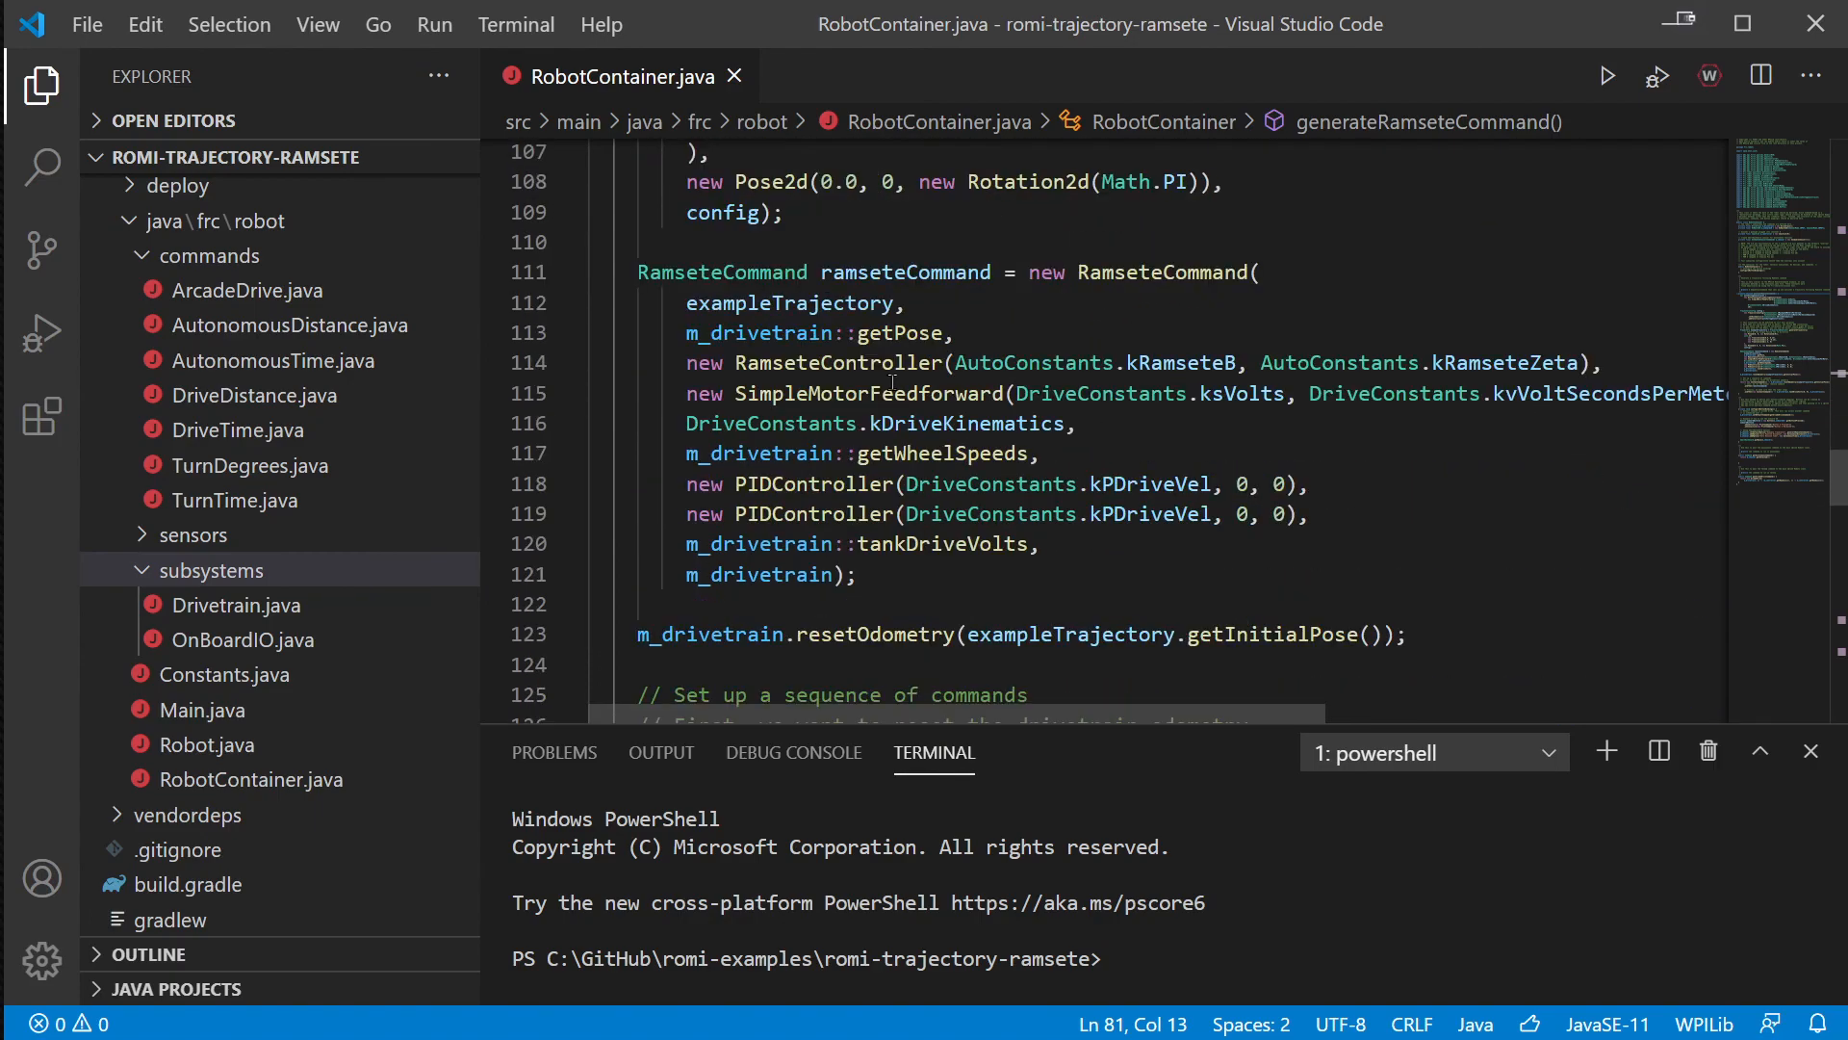
scroll(down, 3)
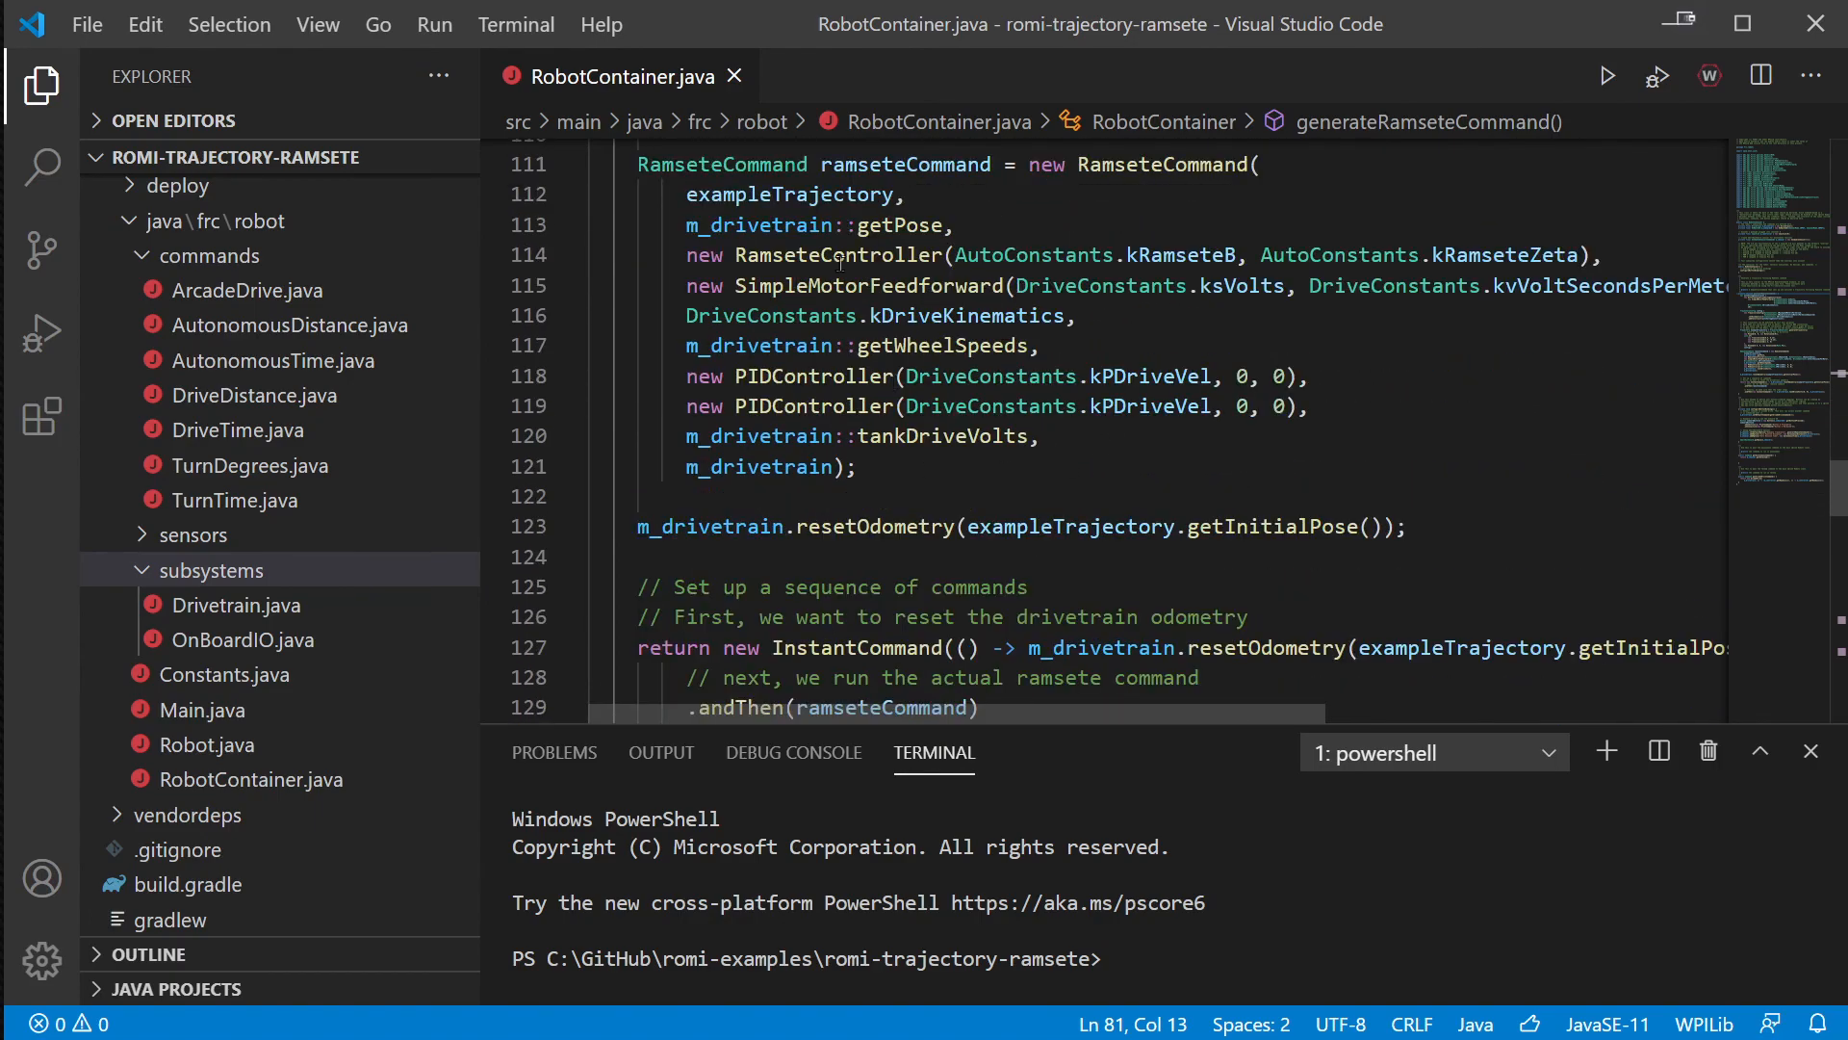
mouse_move(767, 346)
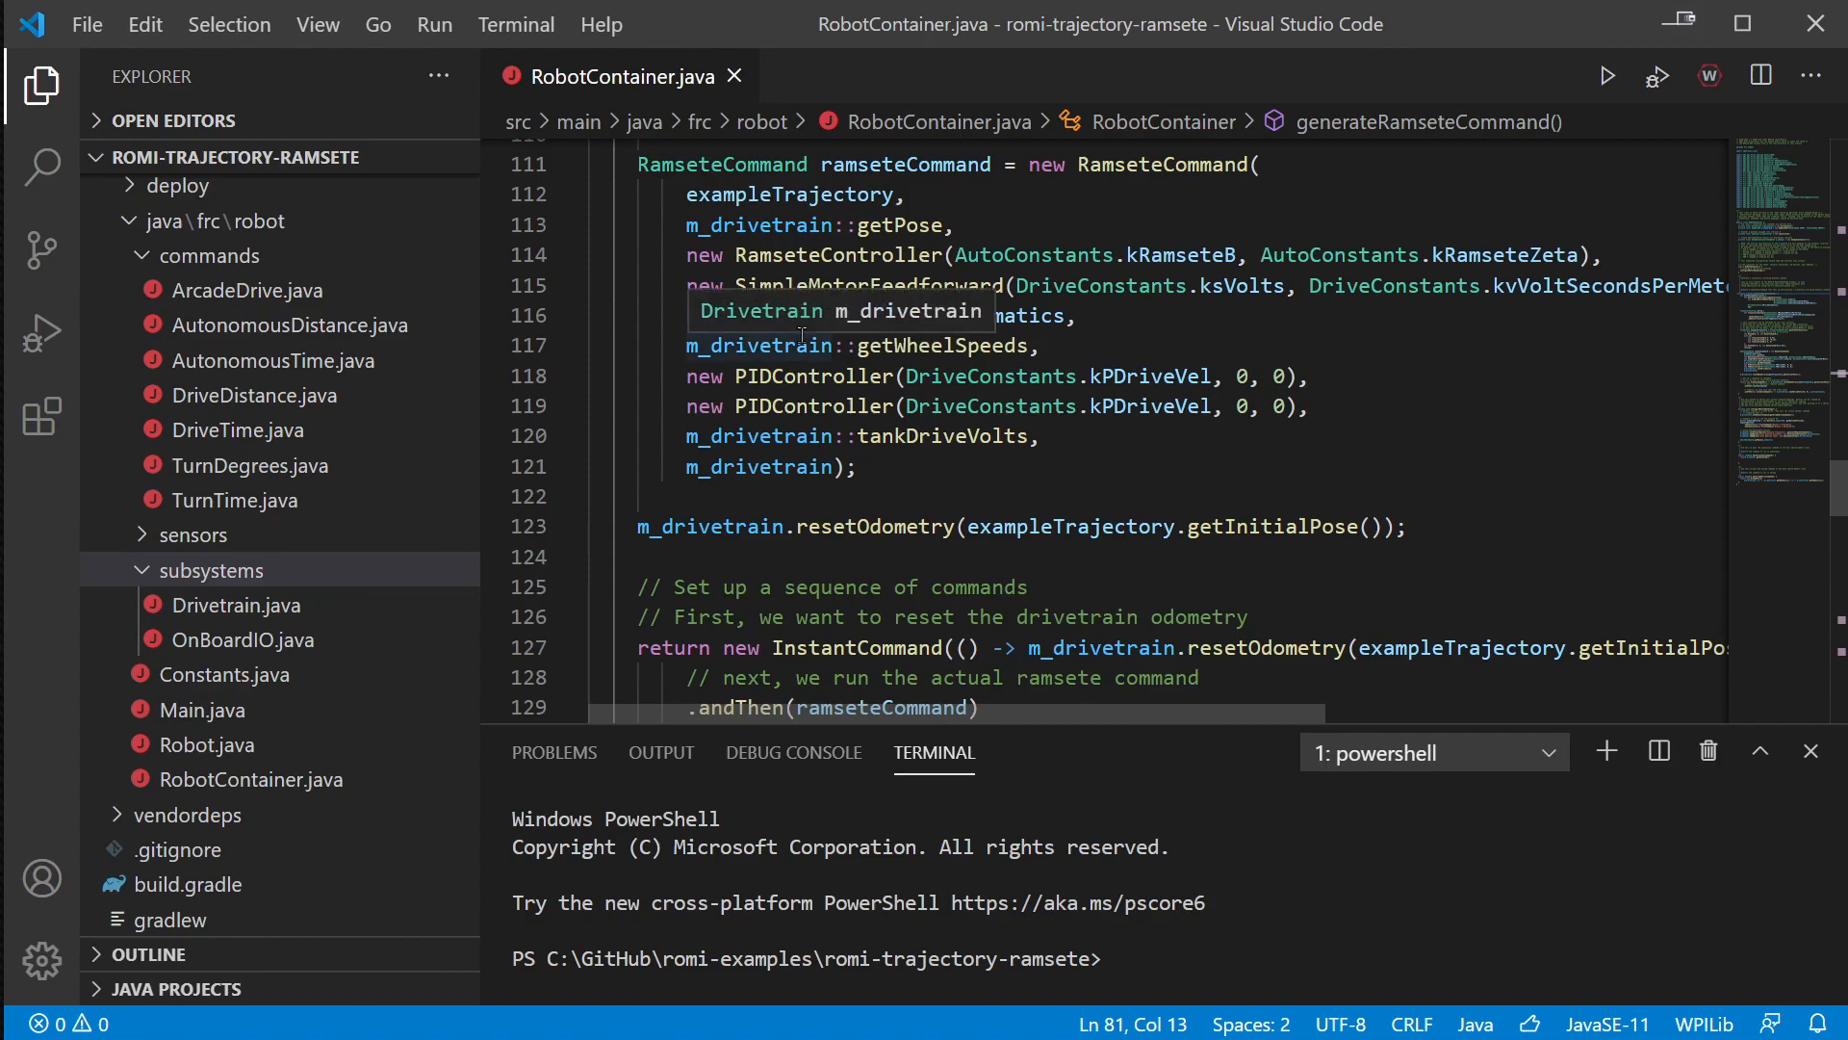
scroll(down, 3)
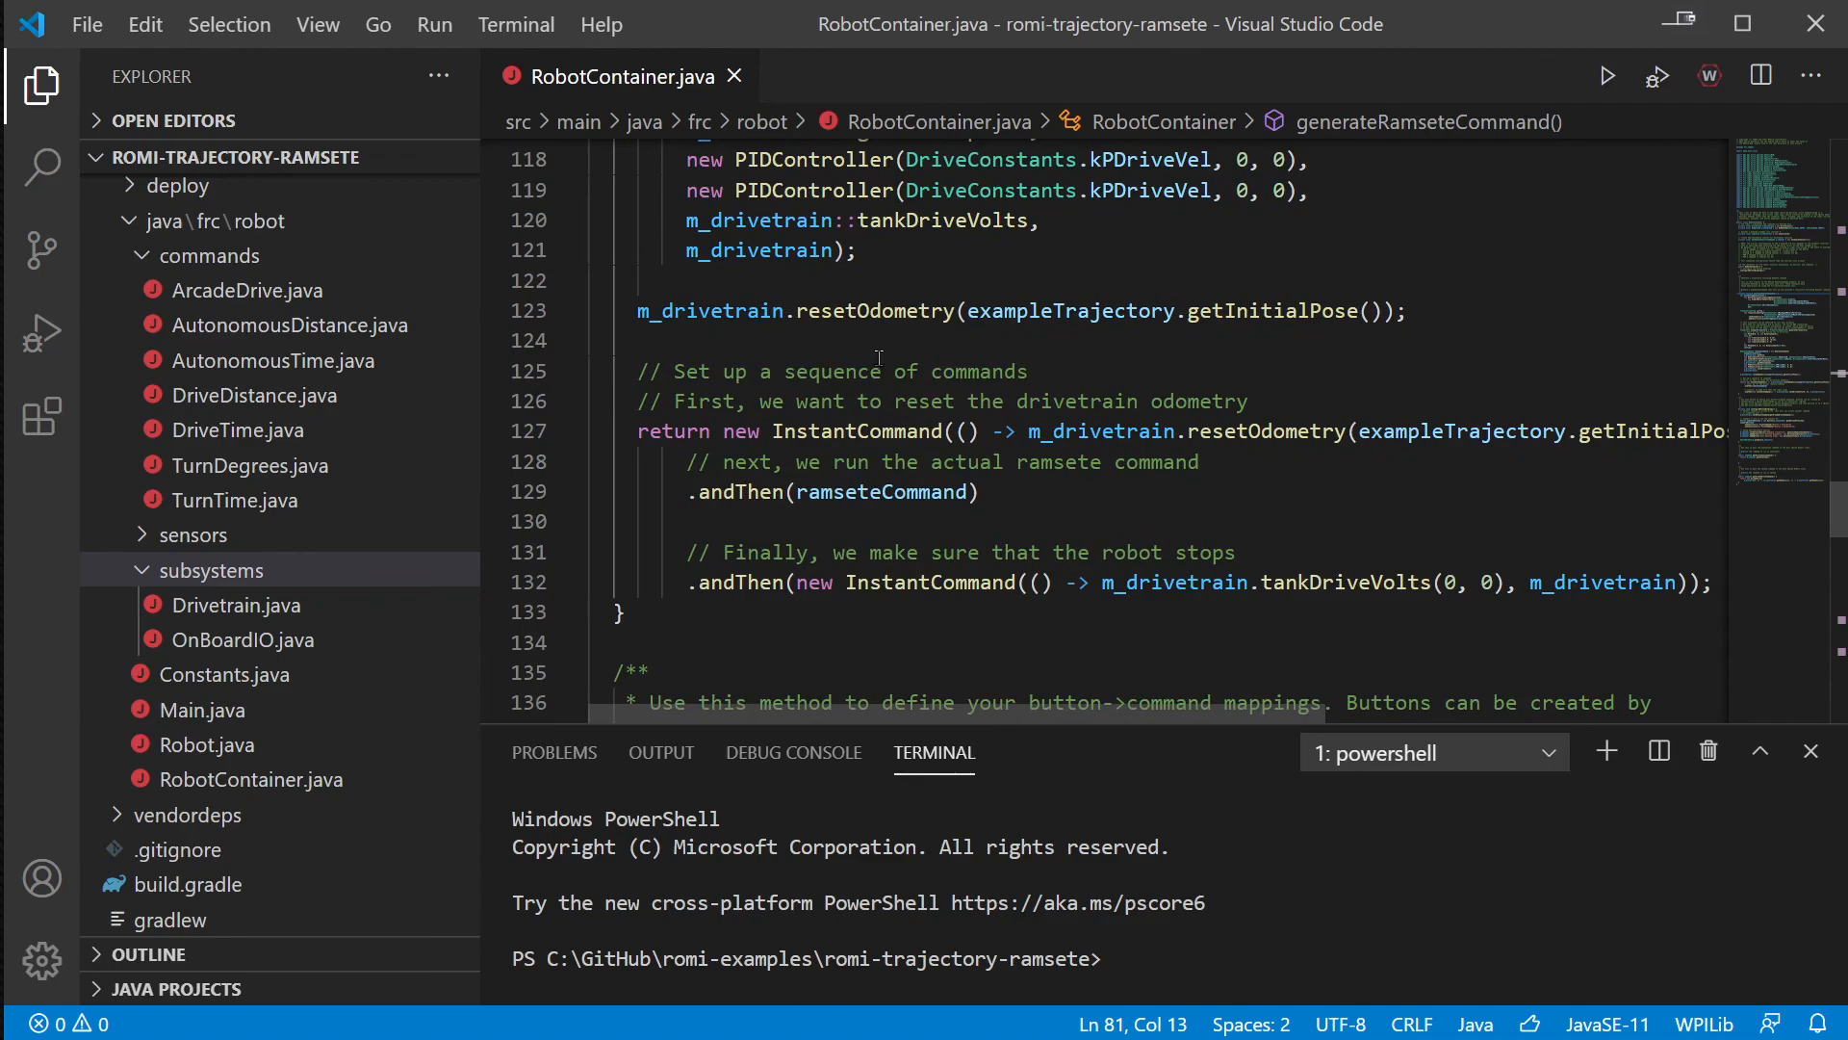
scroll(down, 3)
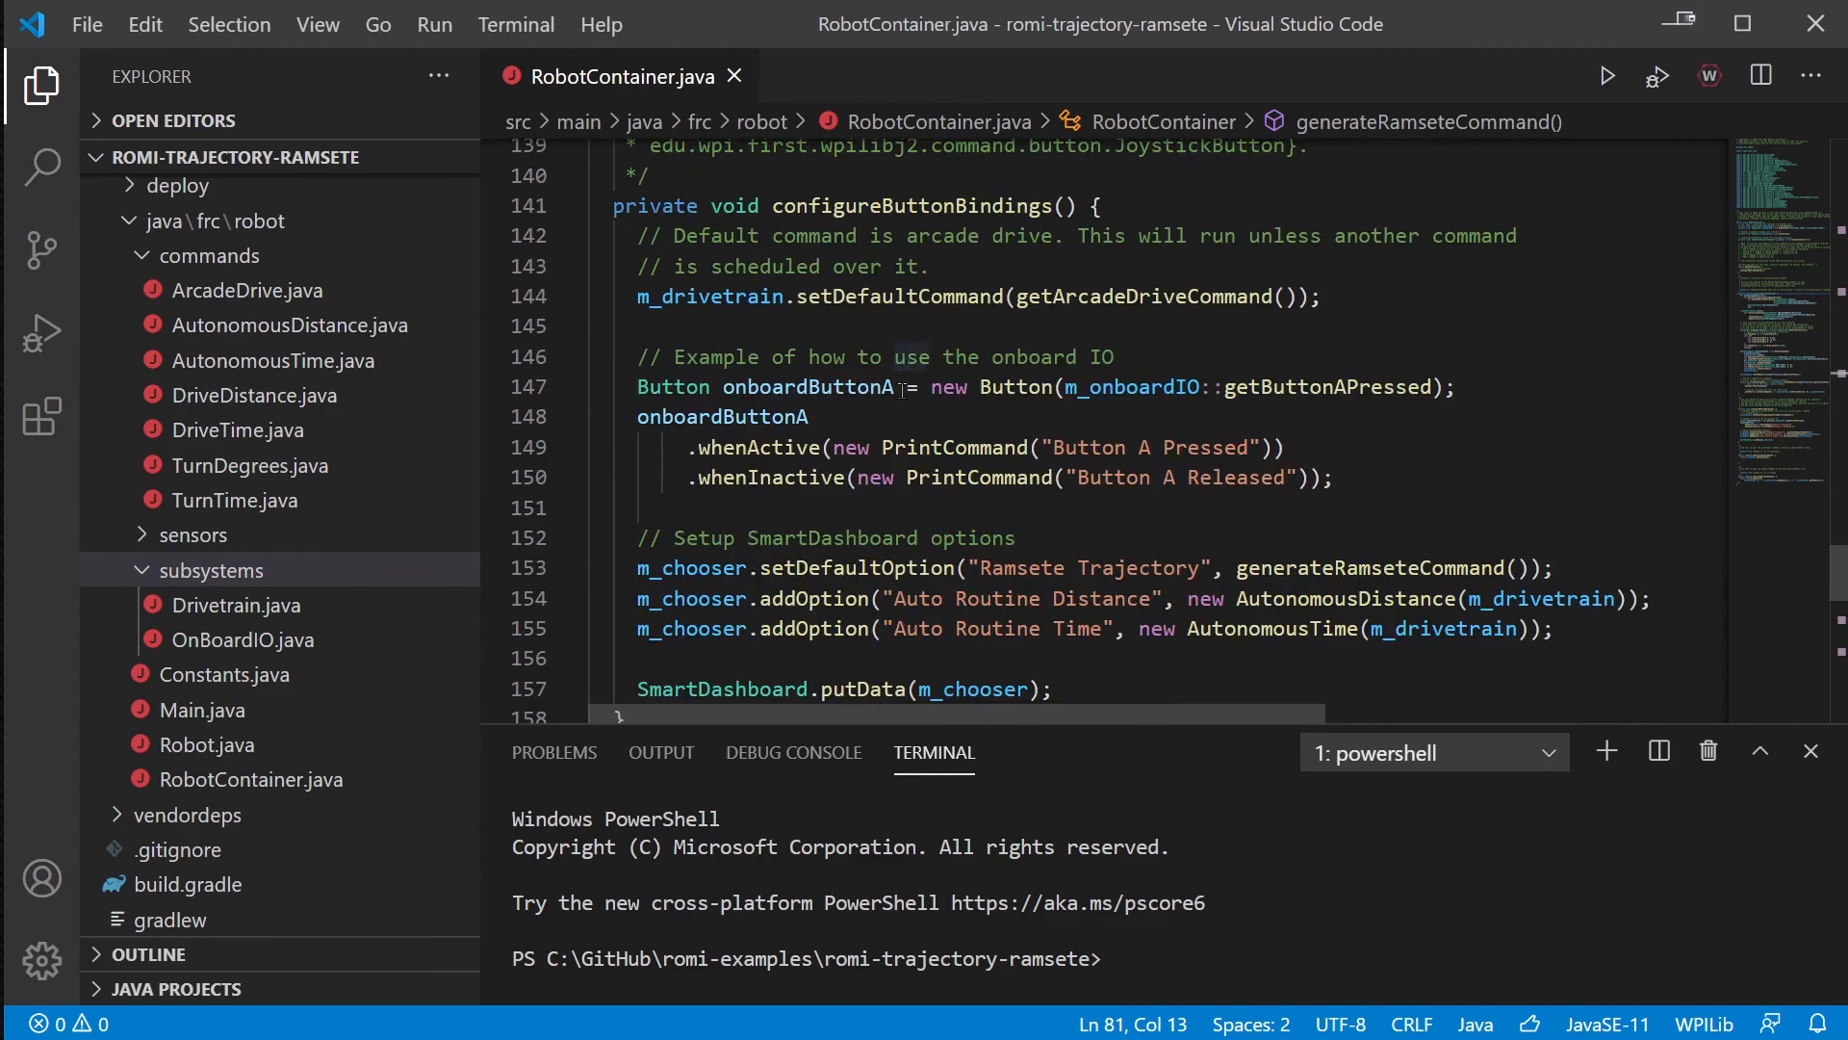
scroll(down, 3)
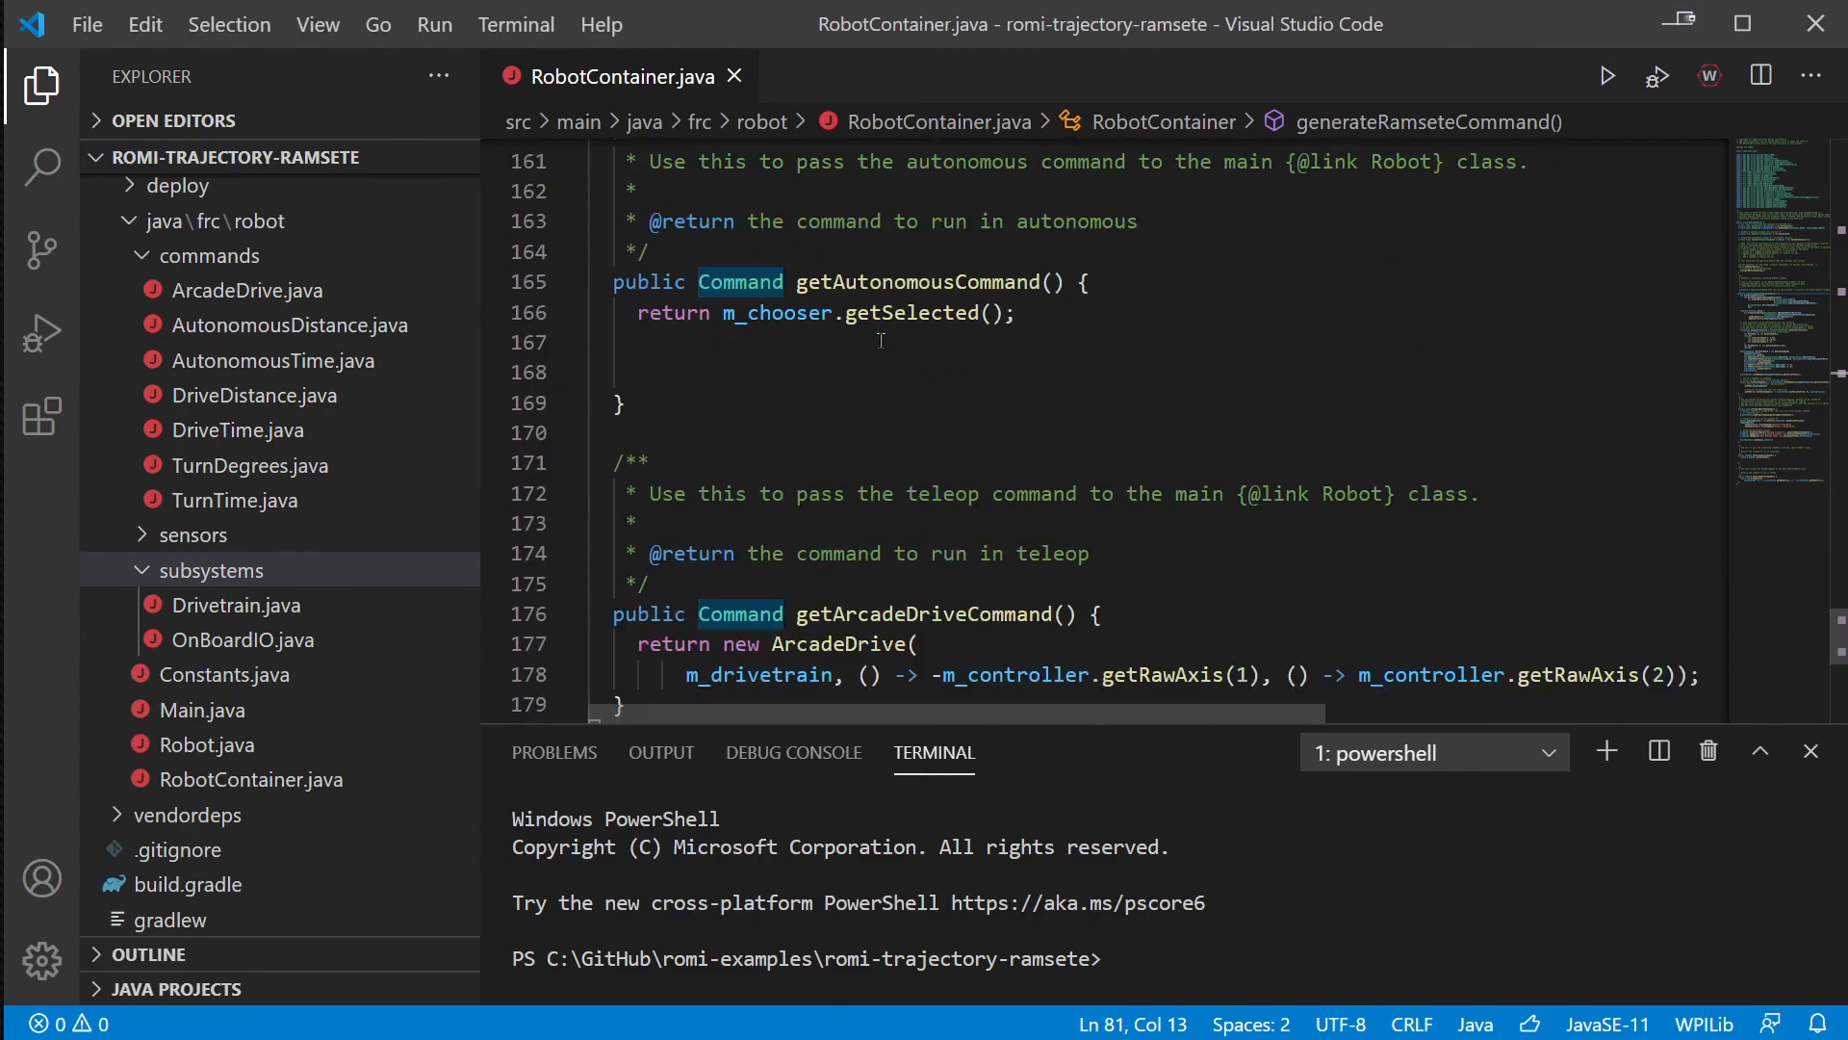
scroll(up, 3)
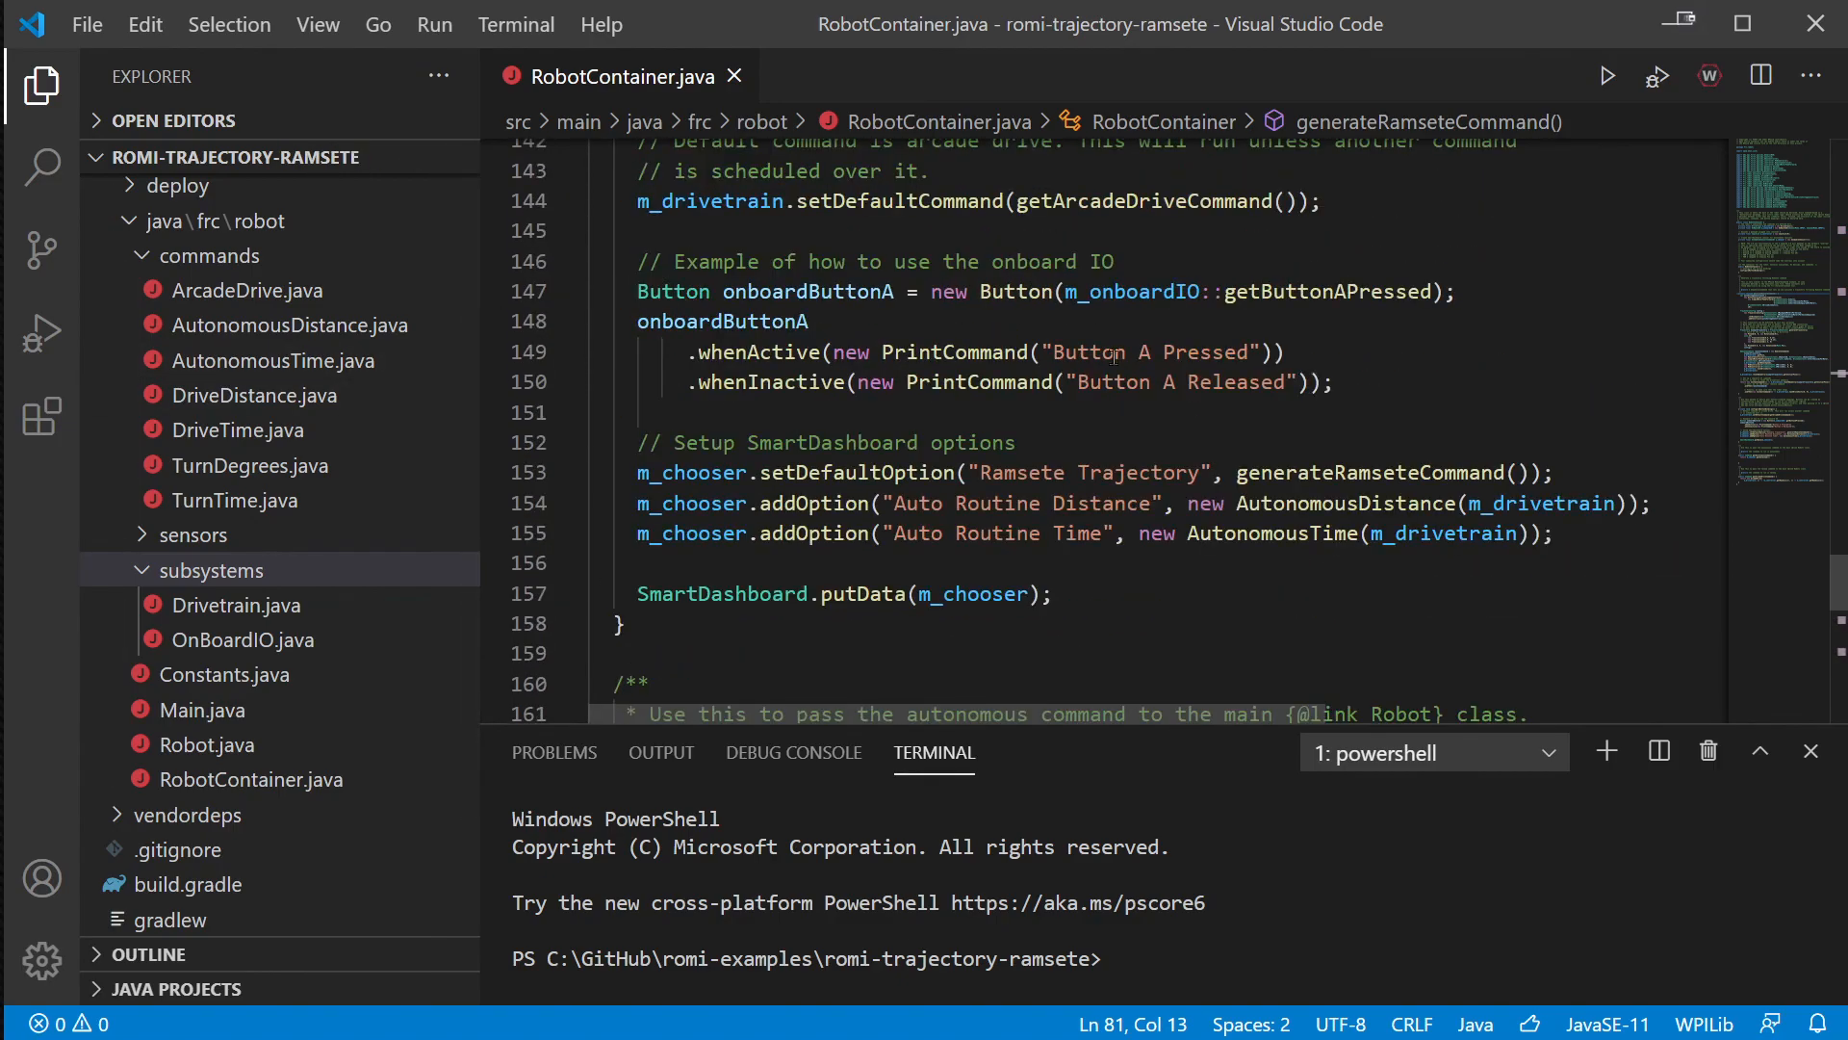
scroll(up, 3)
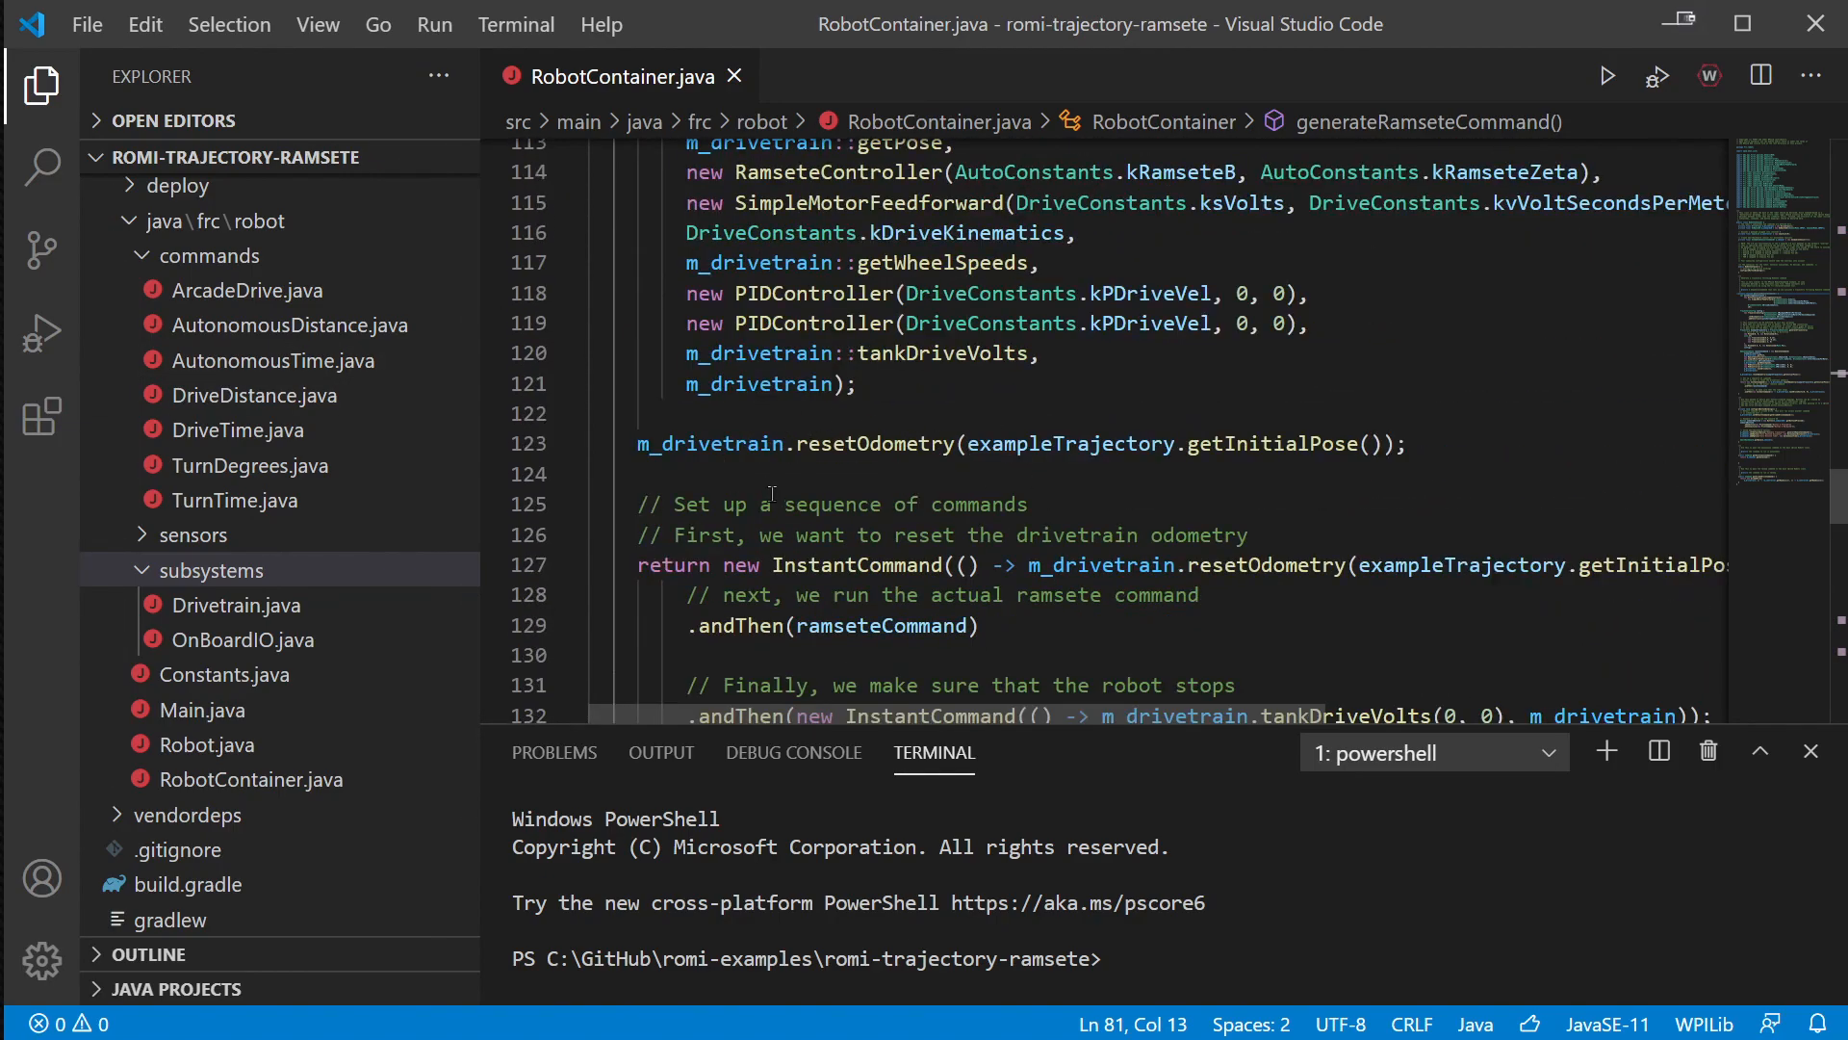